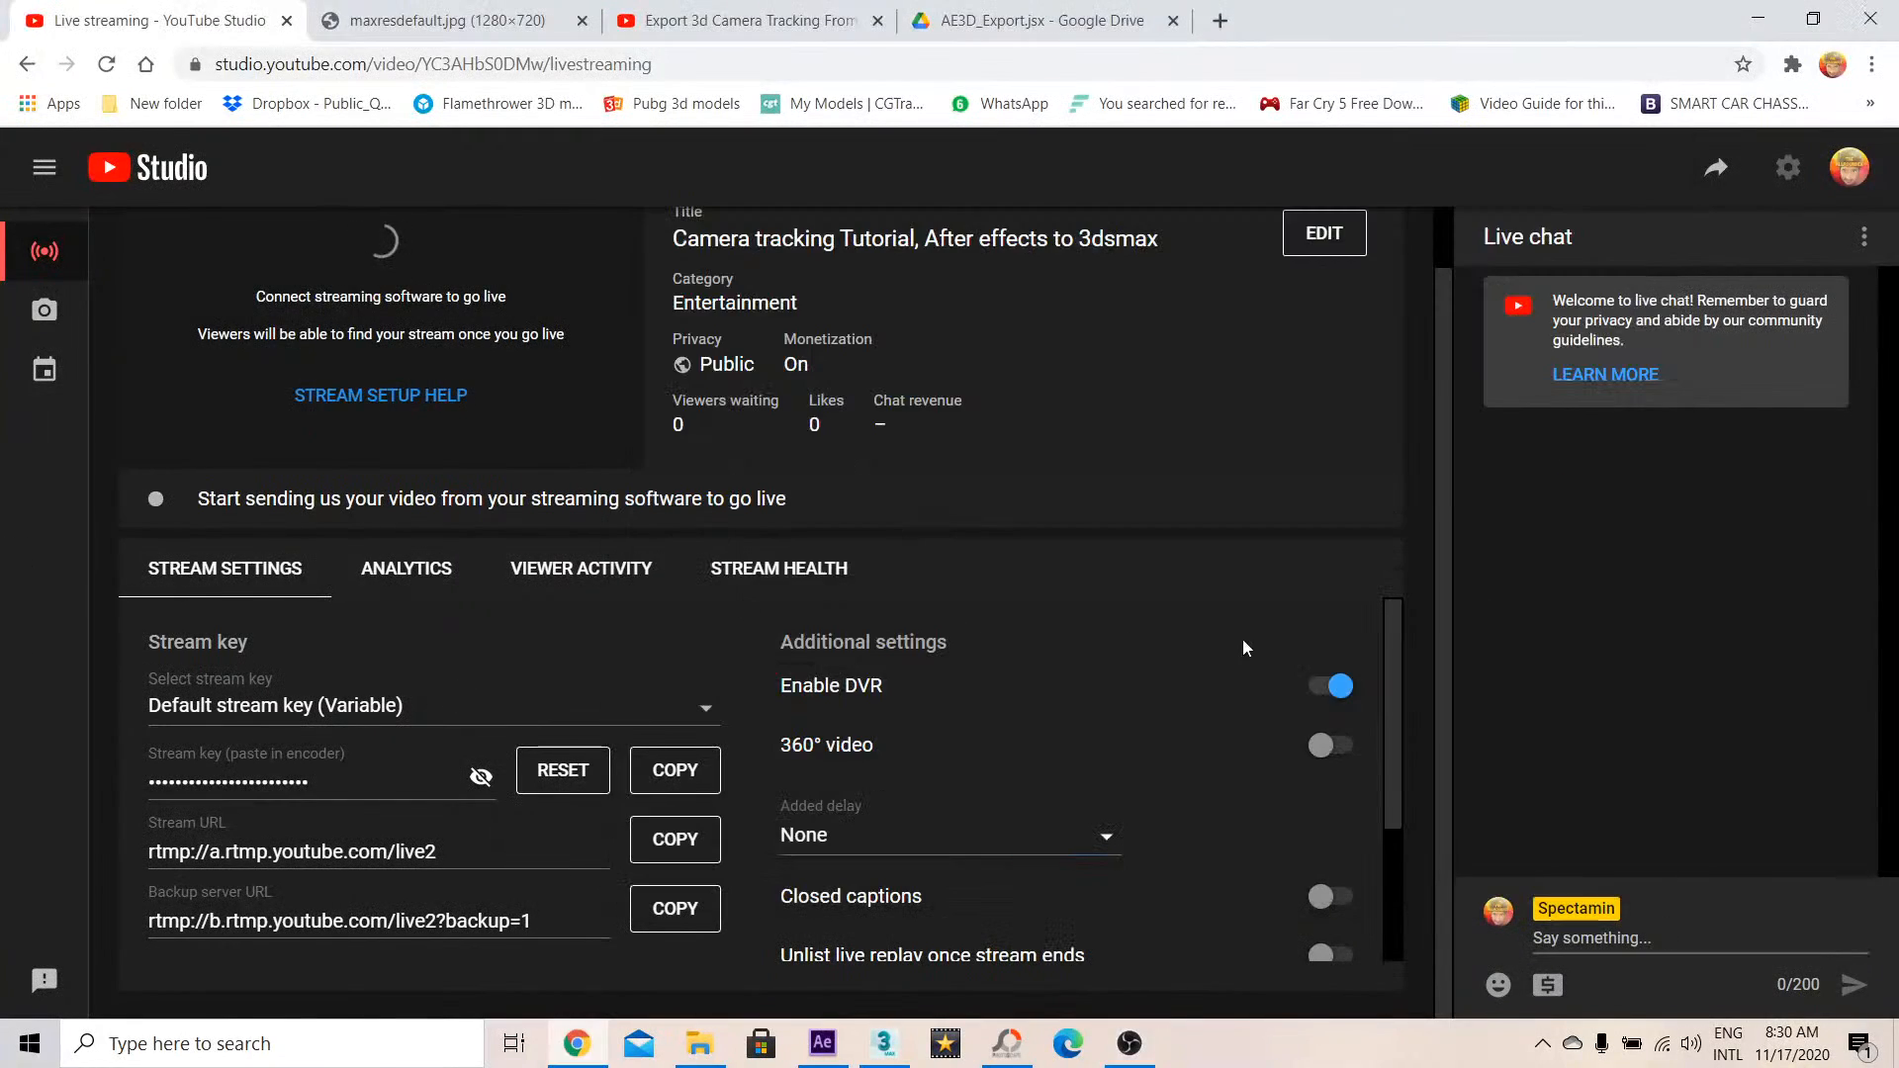
View the stream's analytics, then review its title and description settings and cancel without changes
left_click(405, 569)
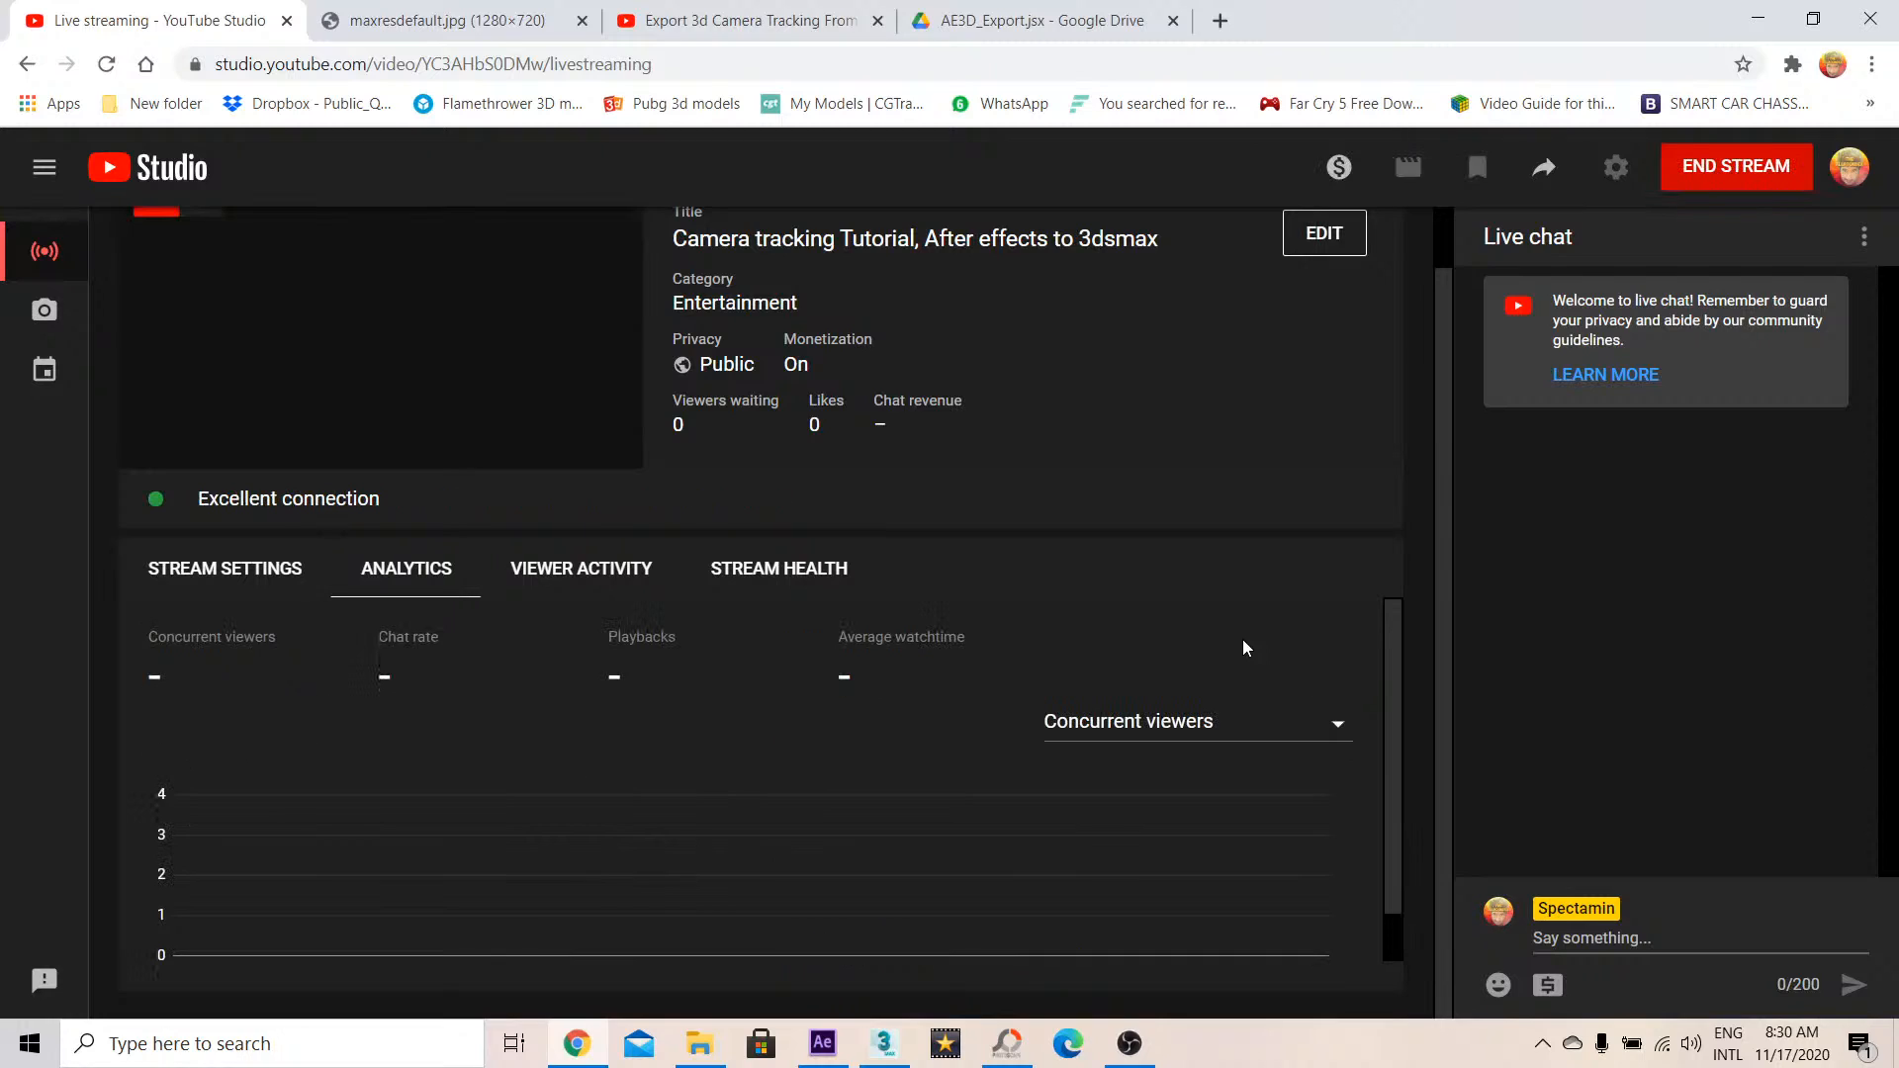
mouse_move(741, 575)
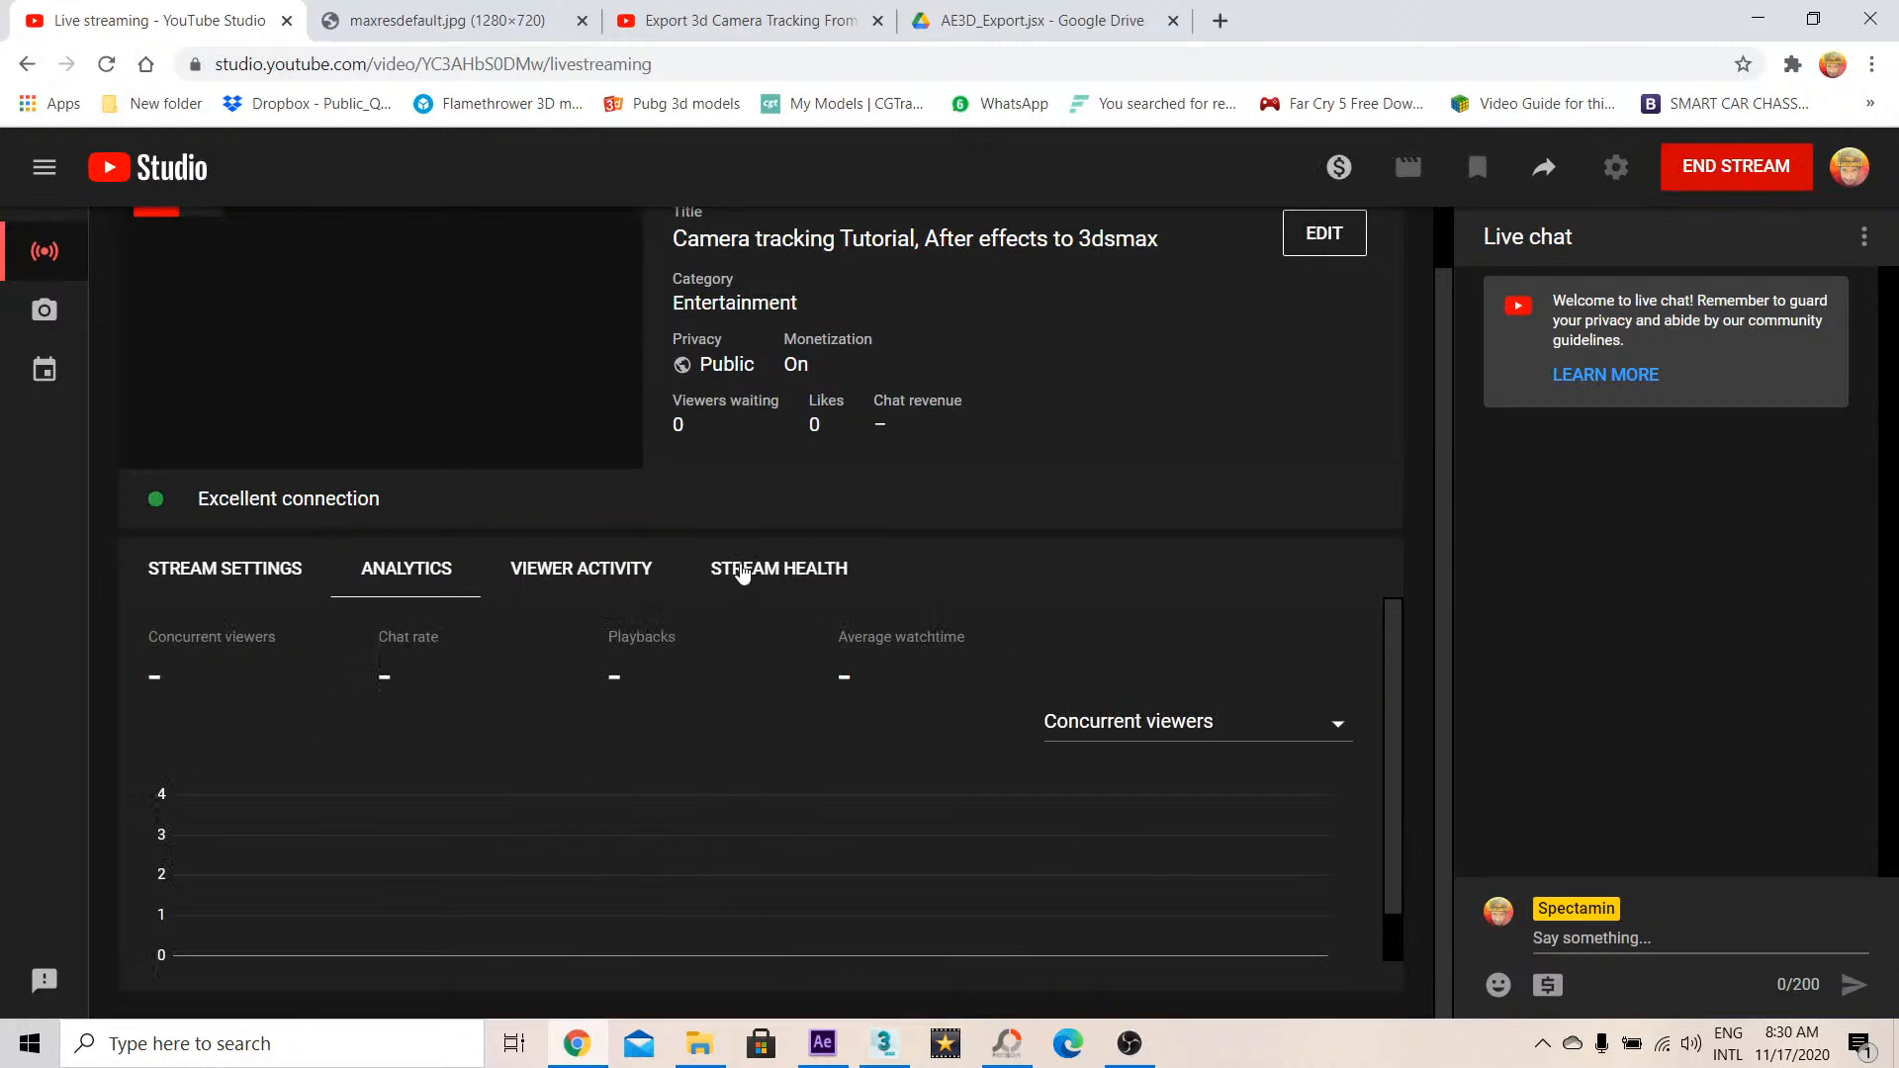
mouse_move(537, 595)
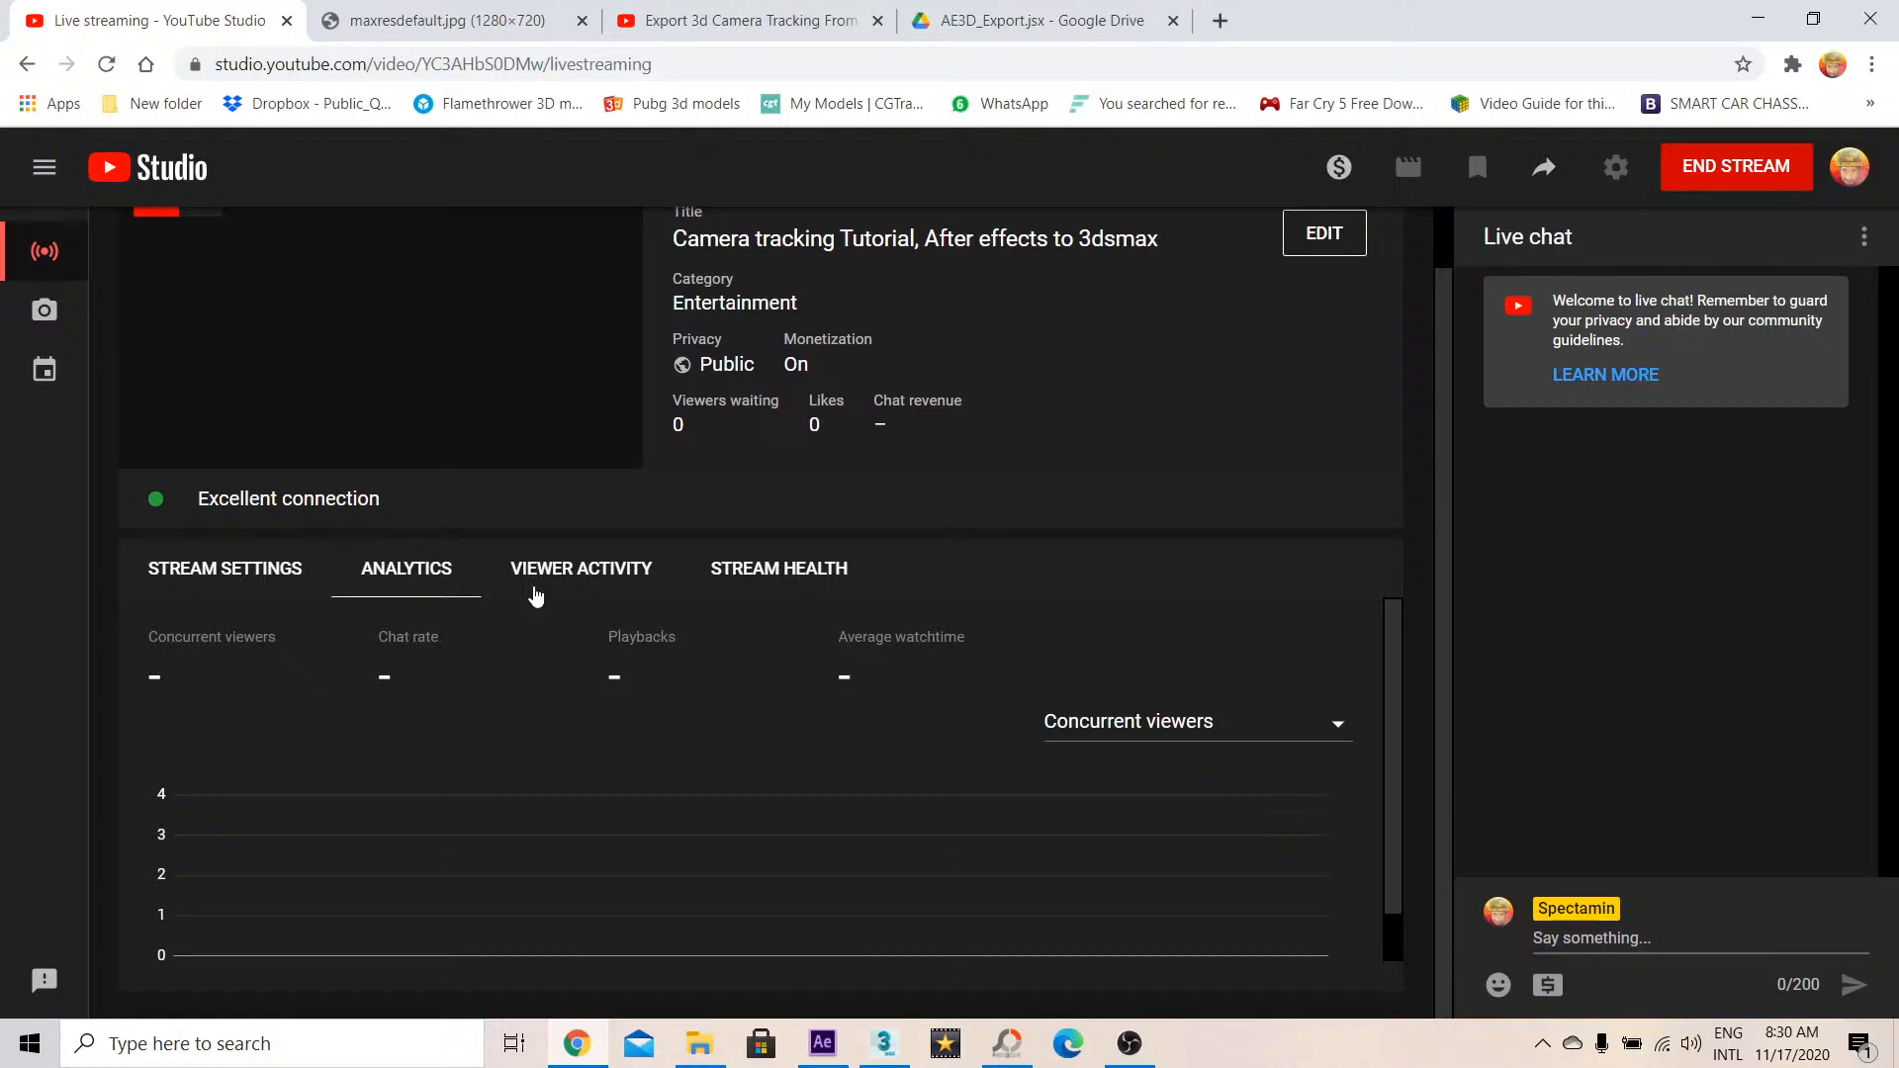
left_click(1324, 232)
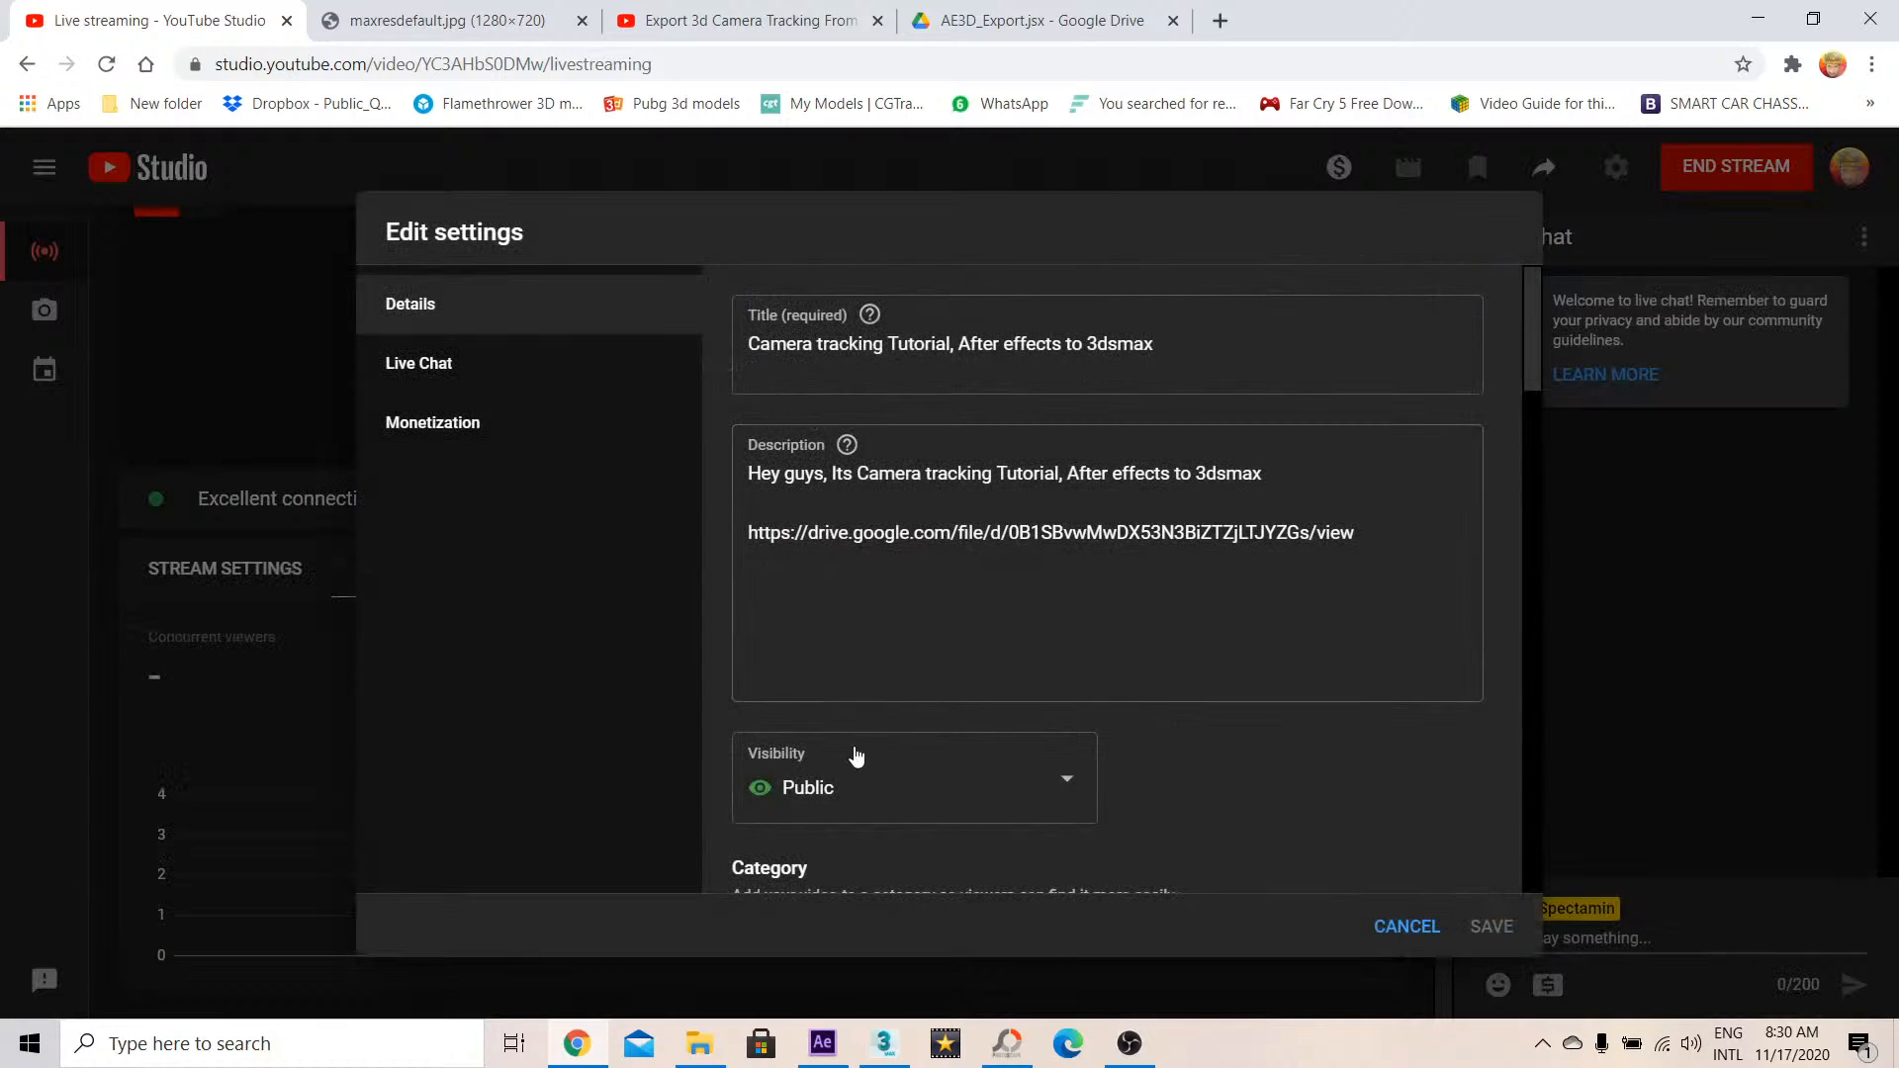
scroll("down", 3)
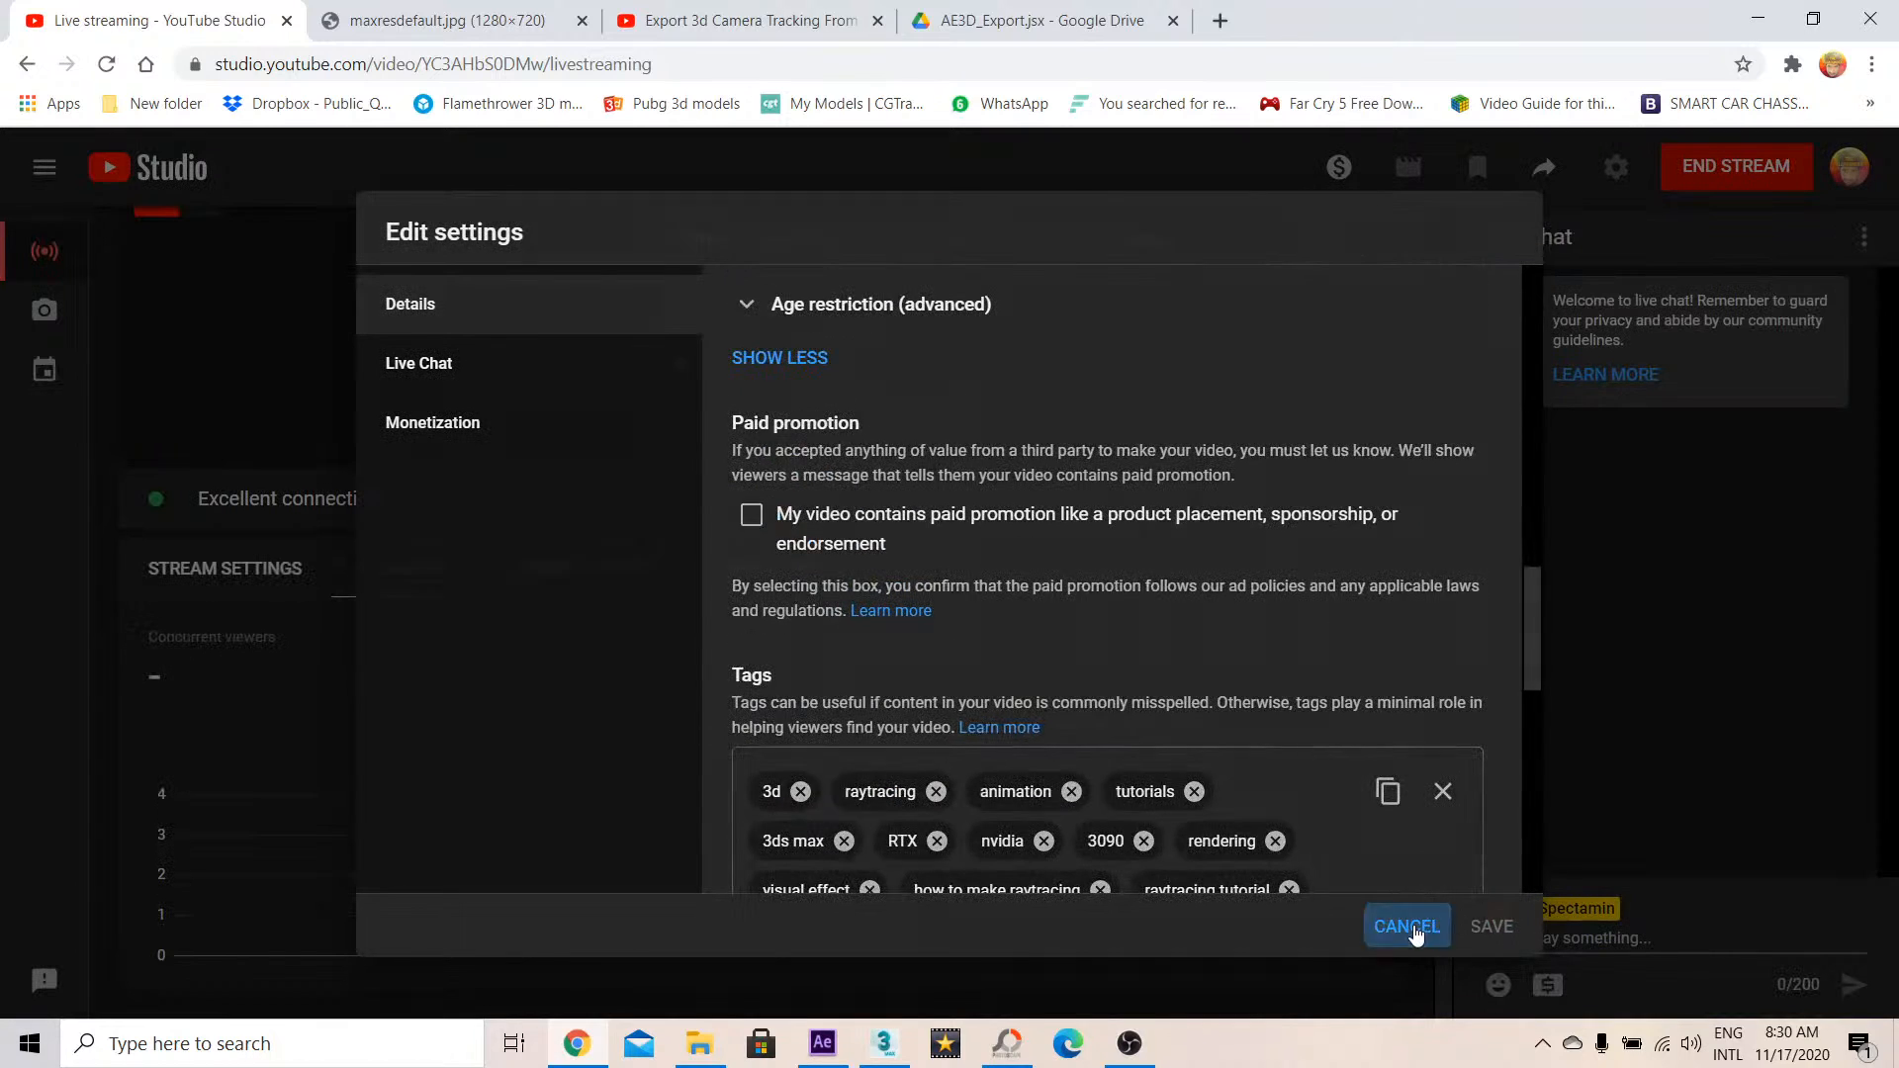
left_click(1406, 926)
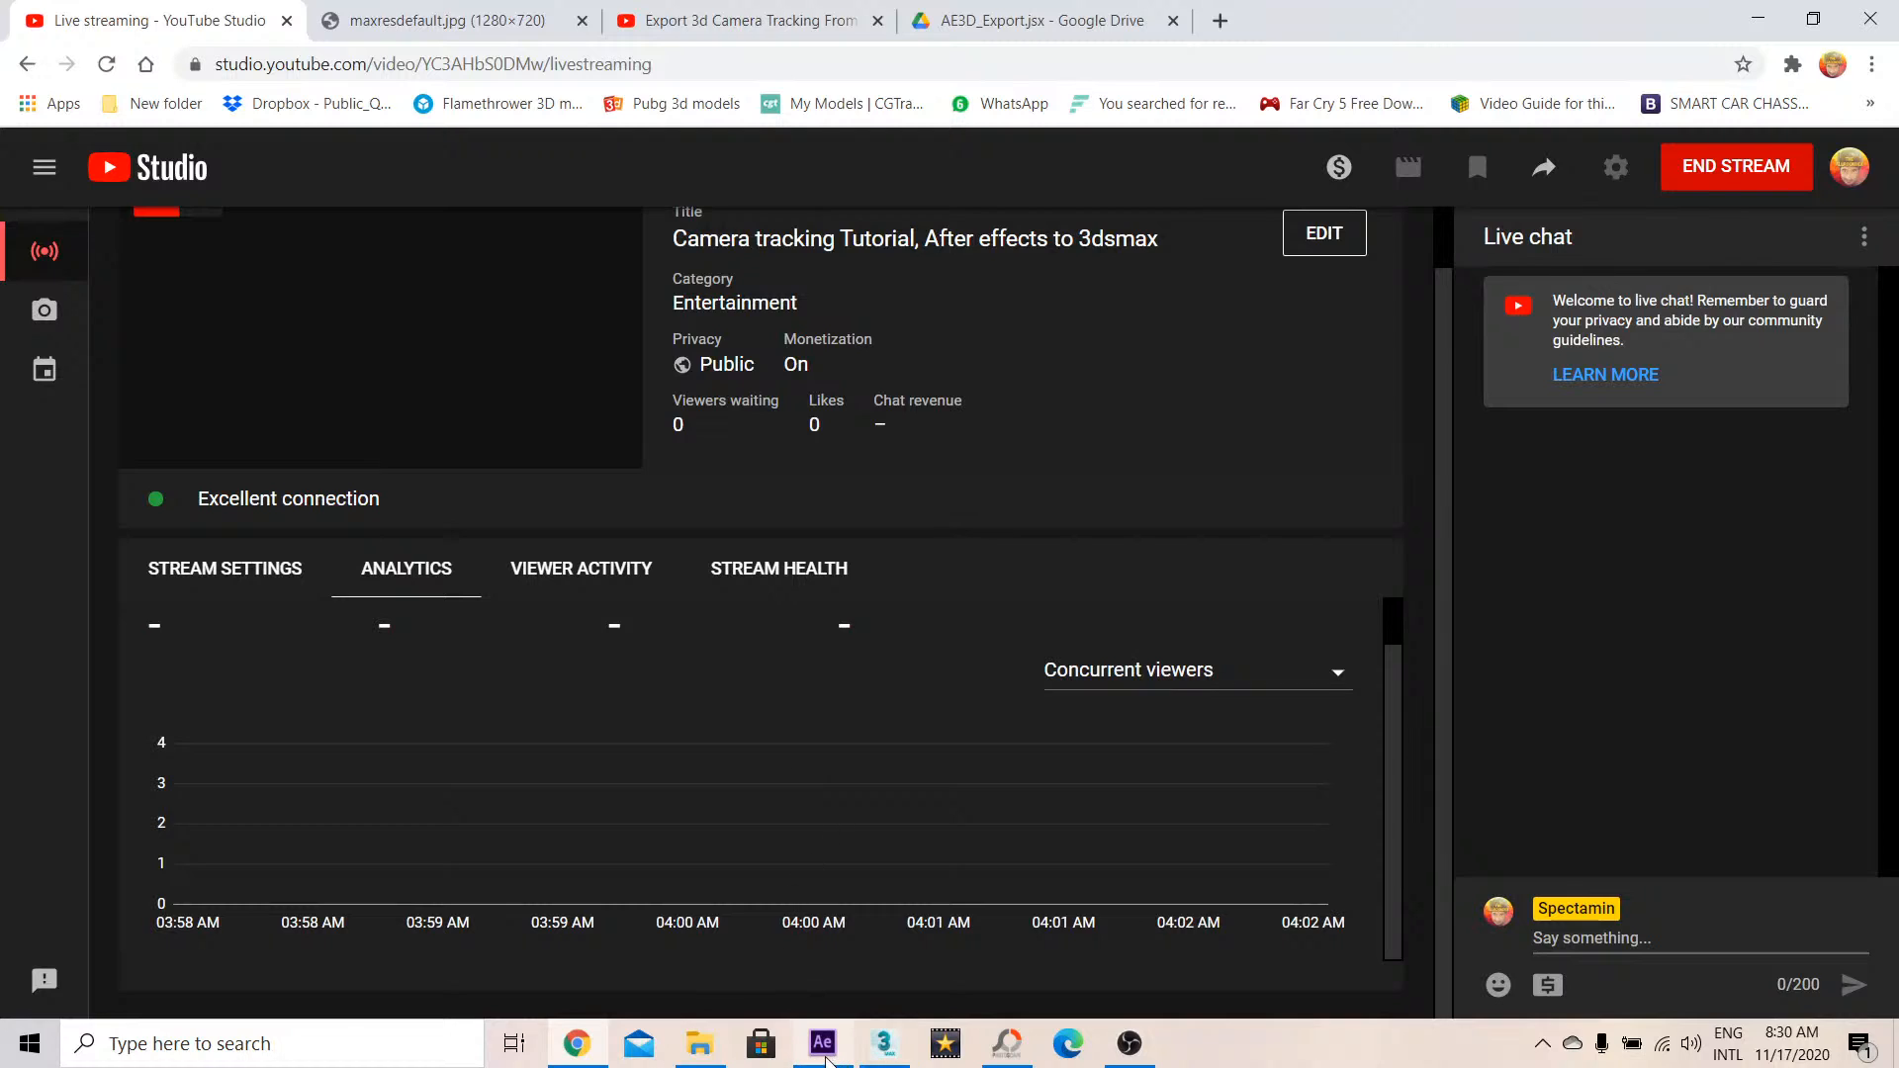
Check the After Effects Scripts folder and project, then return to YouTube Studio in Chrome
left_click(821, 1043)
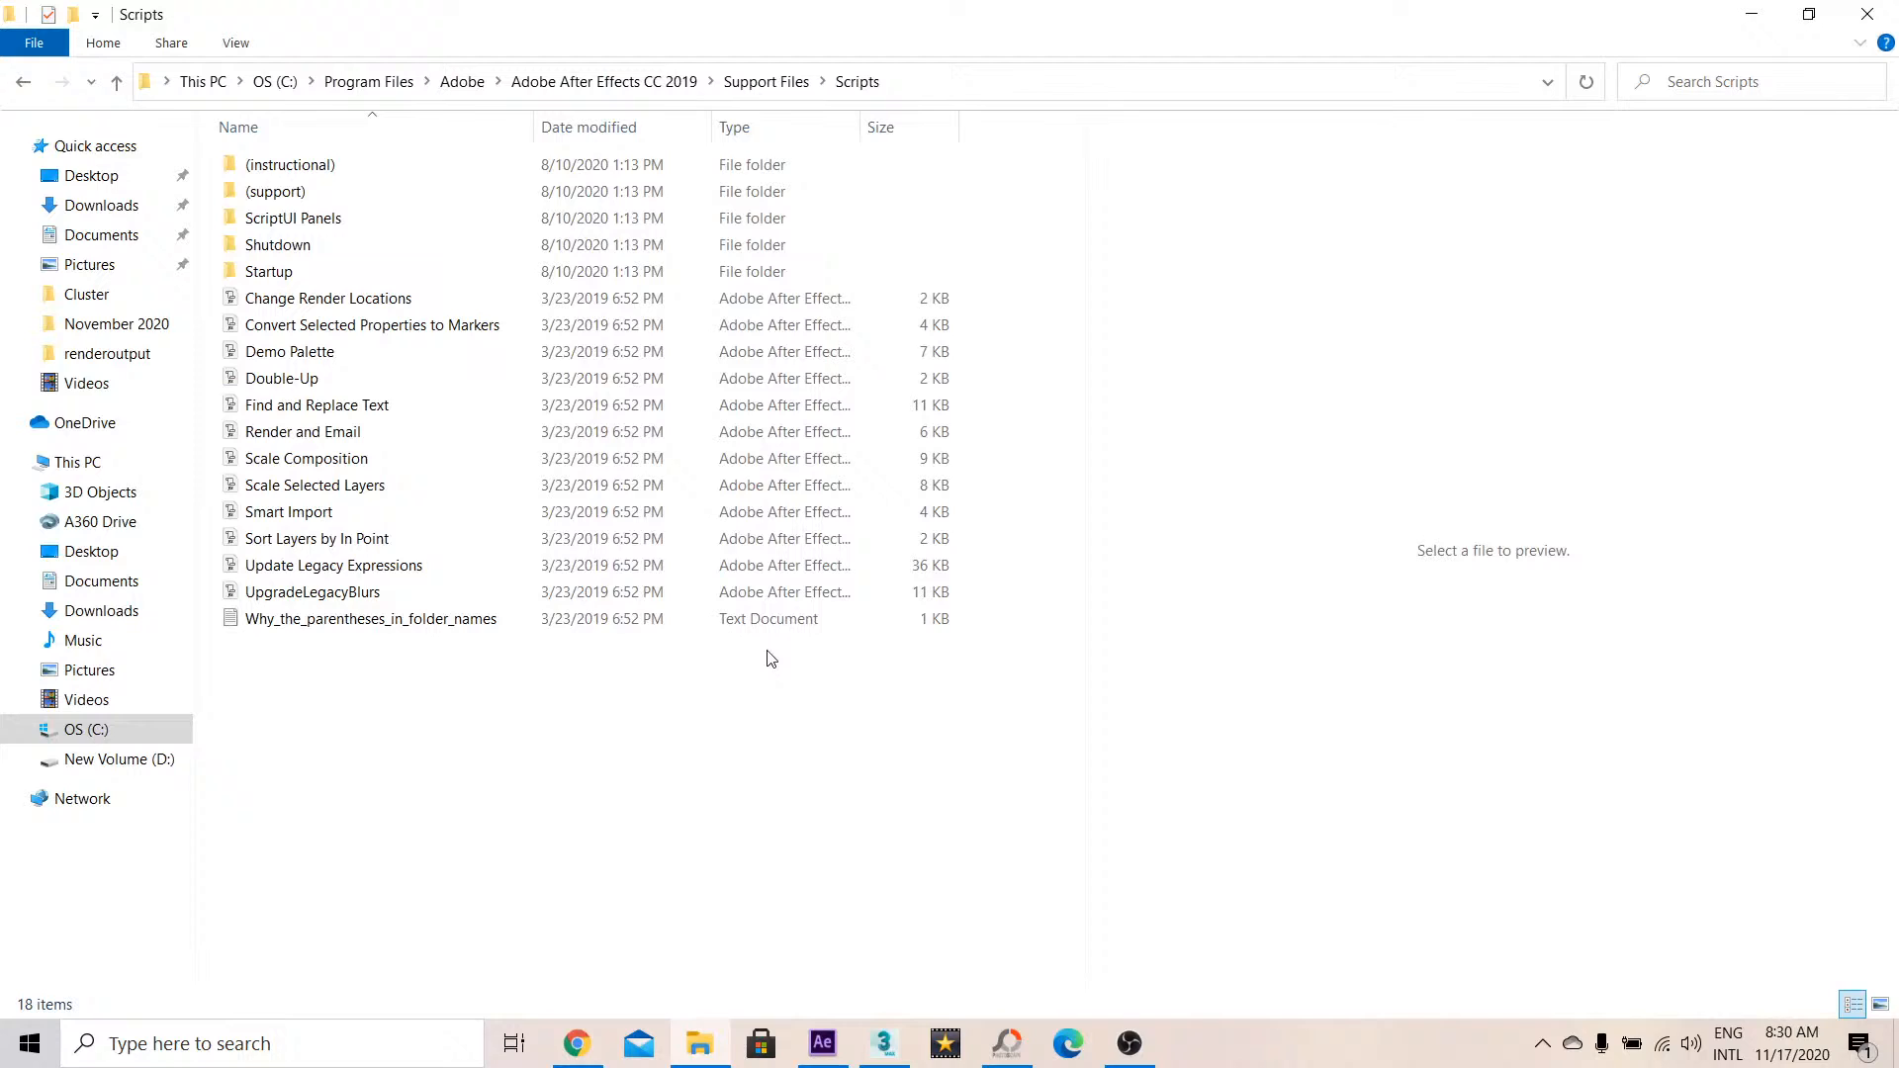
mouse_move(831, 807)
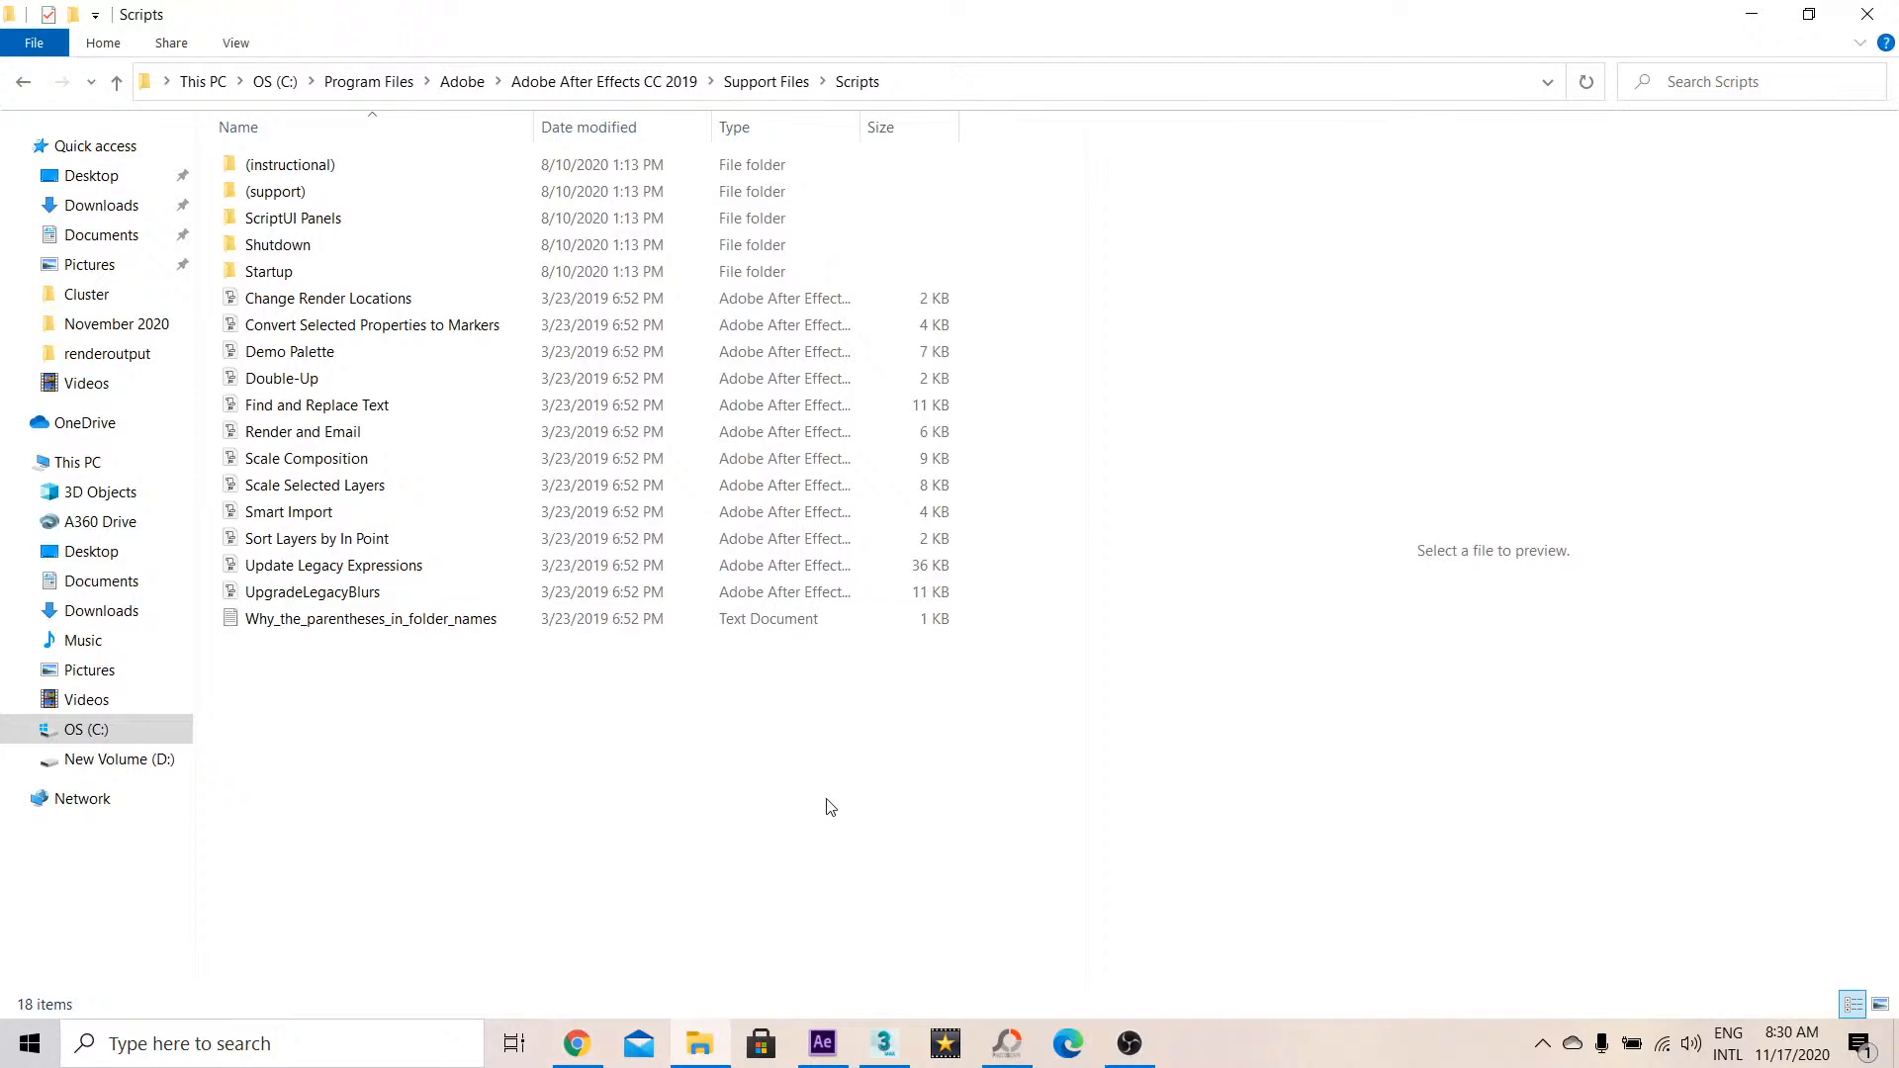
left_click(821, 1044)
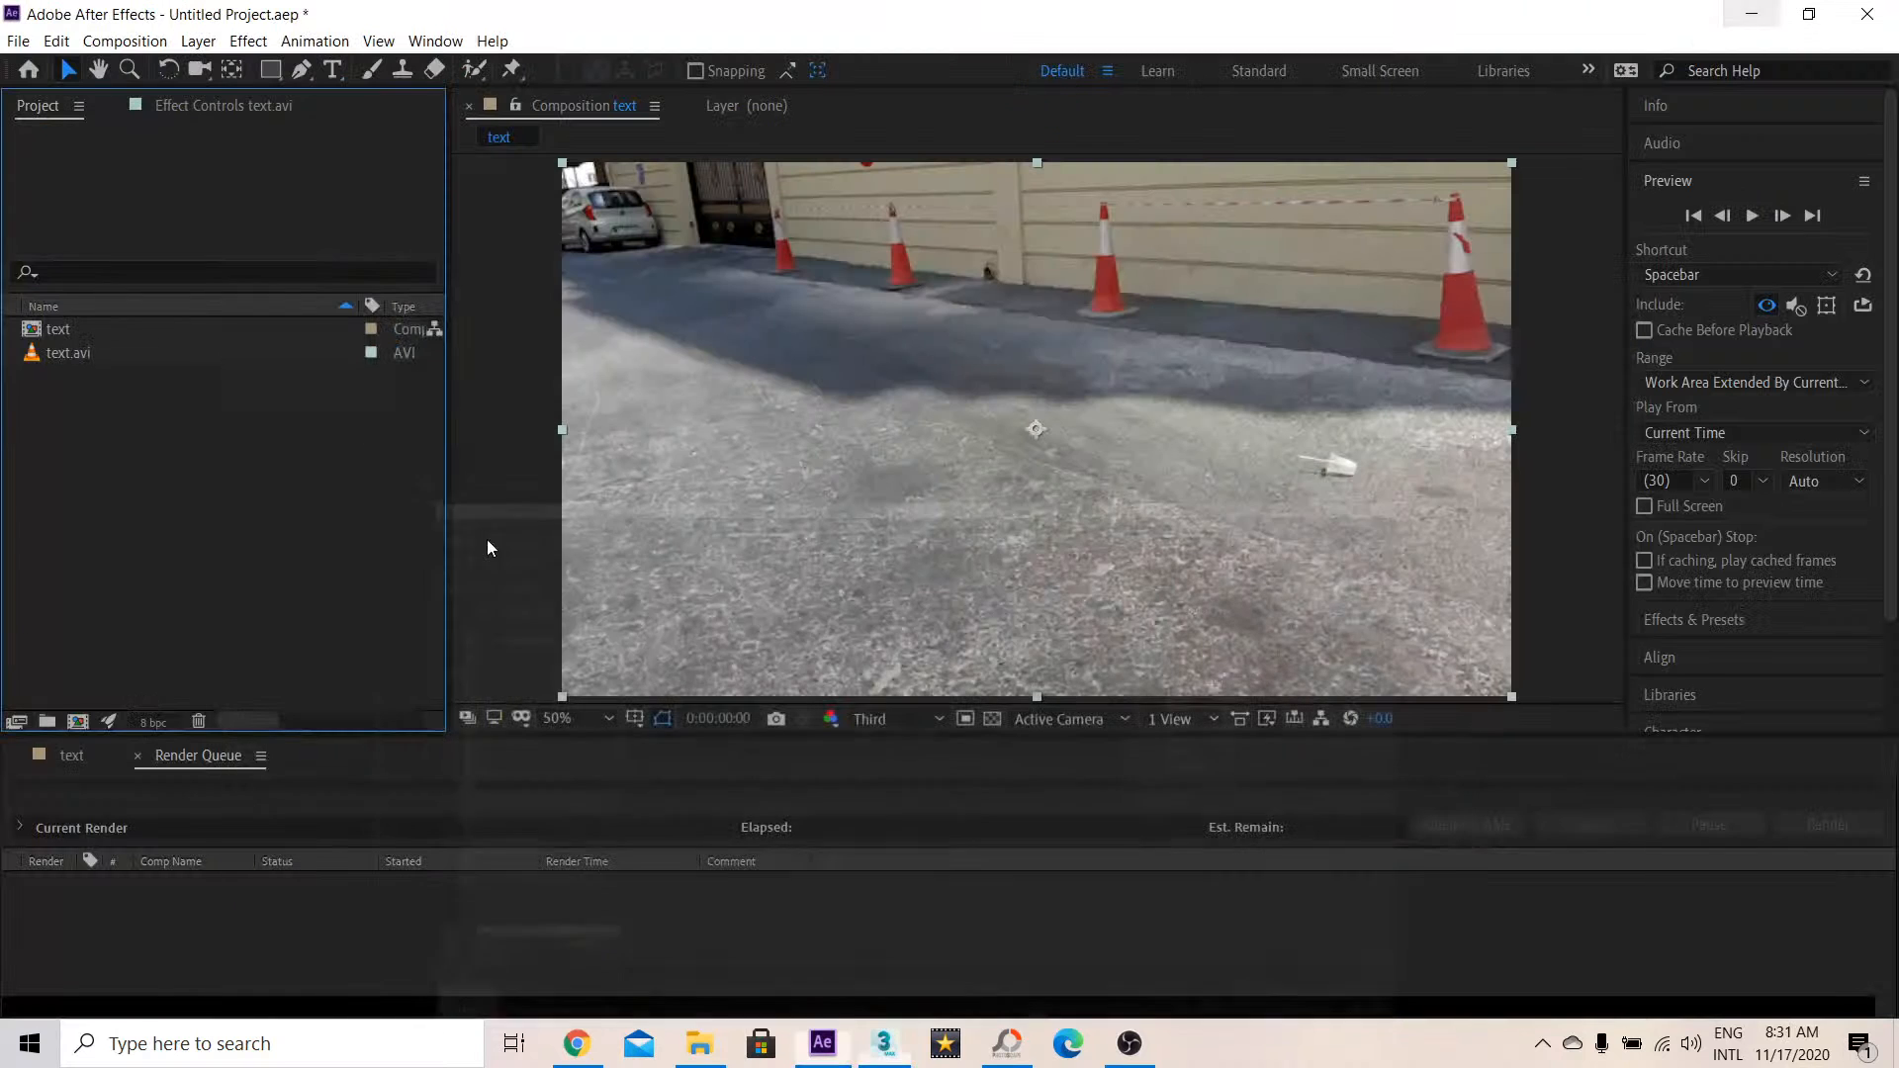
left_click(577, 1043)
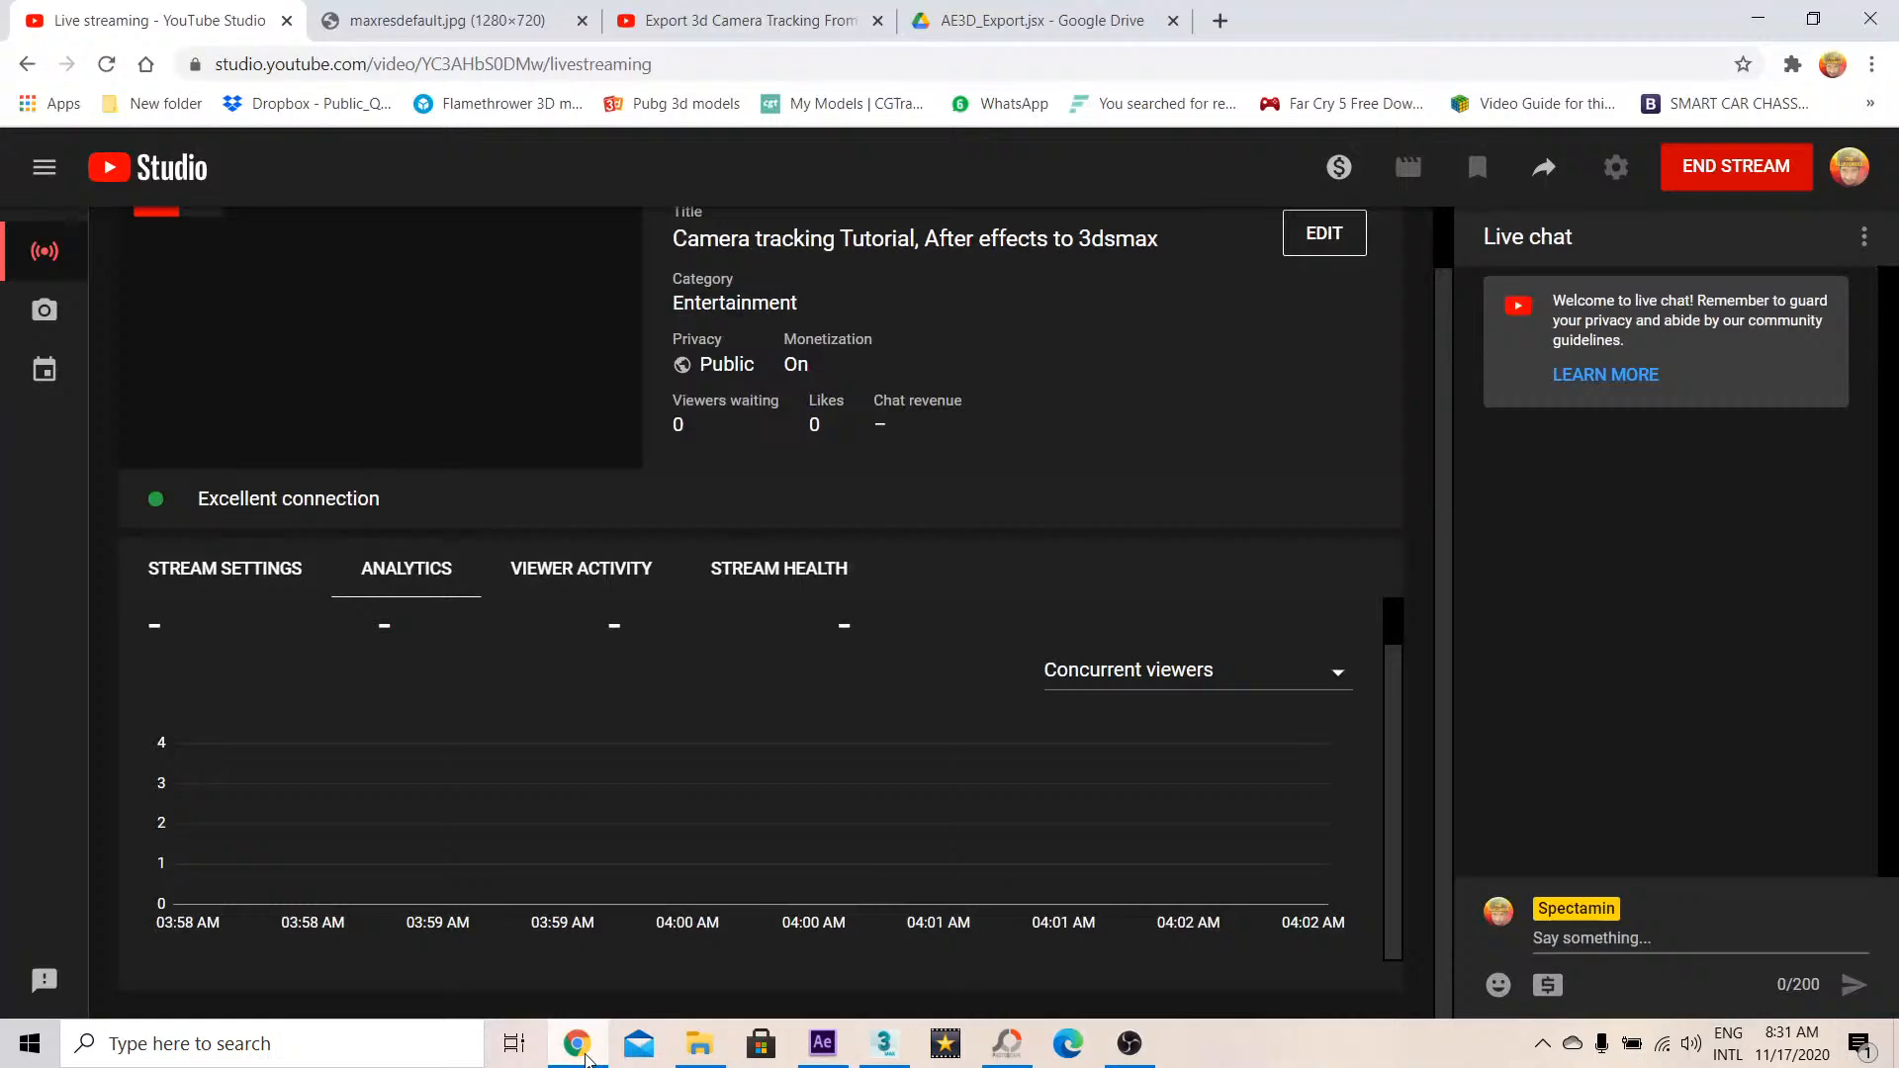
Download AE3D_Export.jsx from its Google Drive tab and open the download's options
left_click(445, 19)
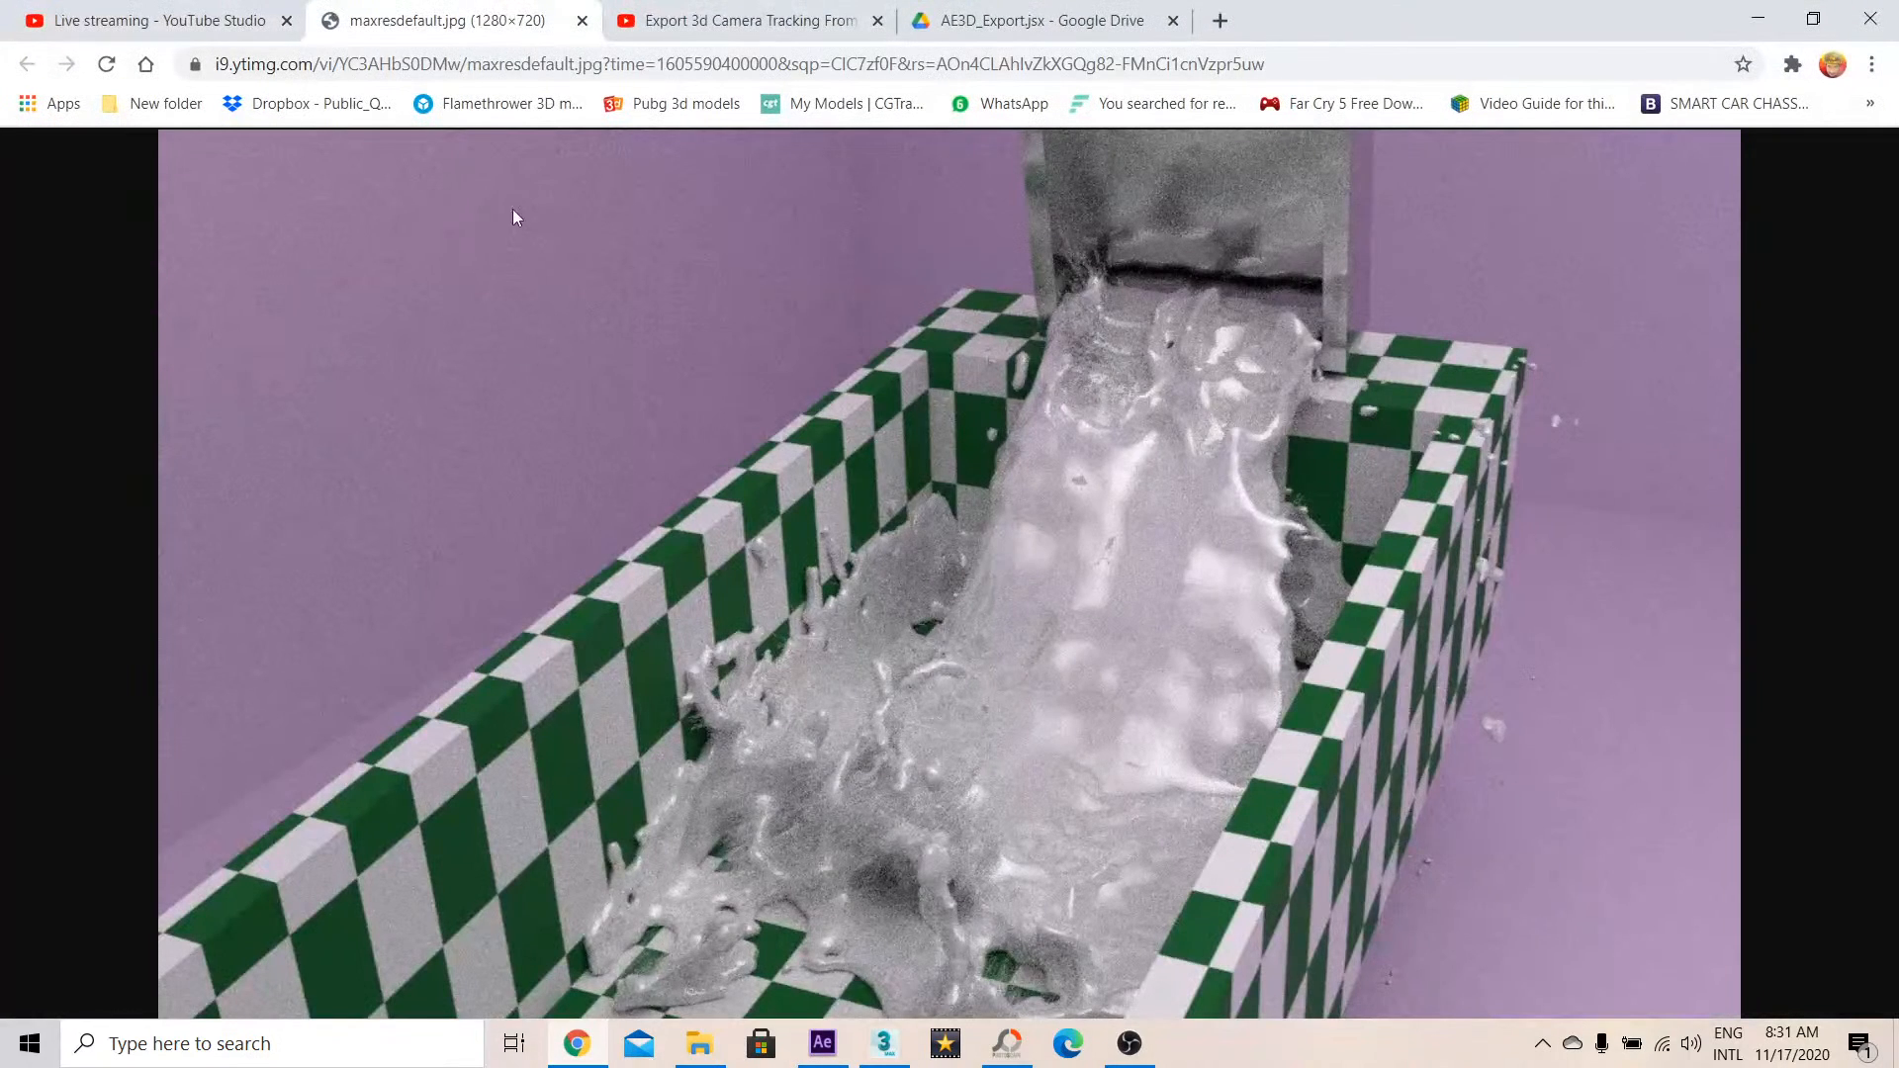
left_click(1045, 19)
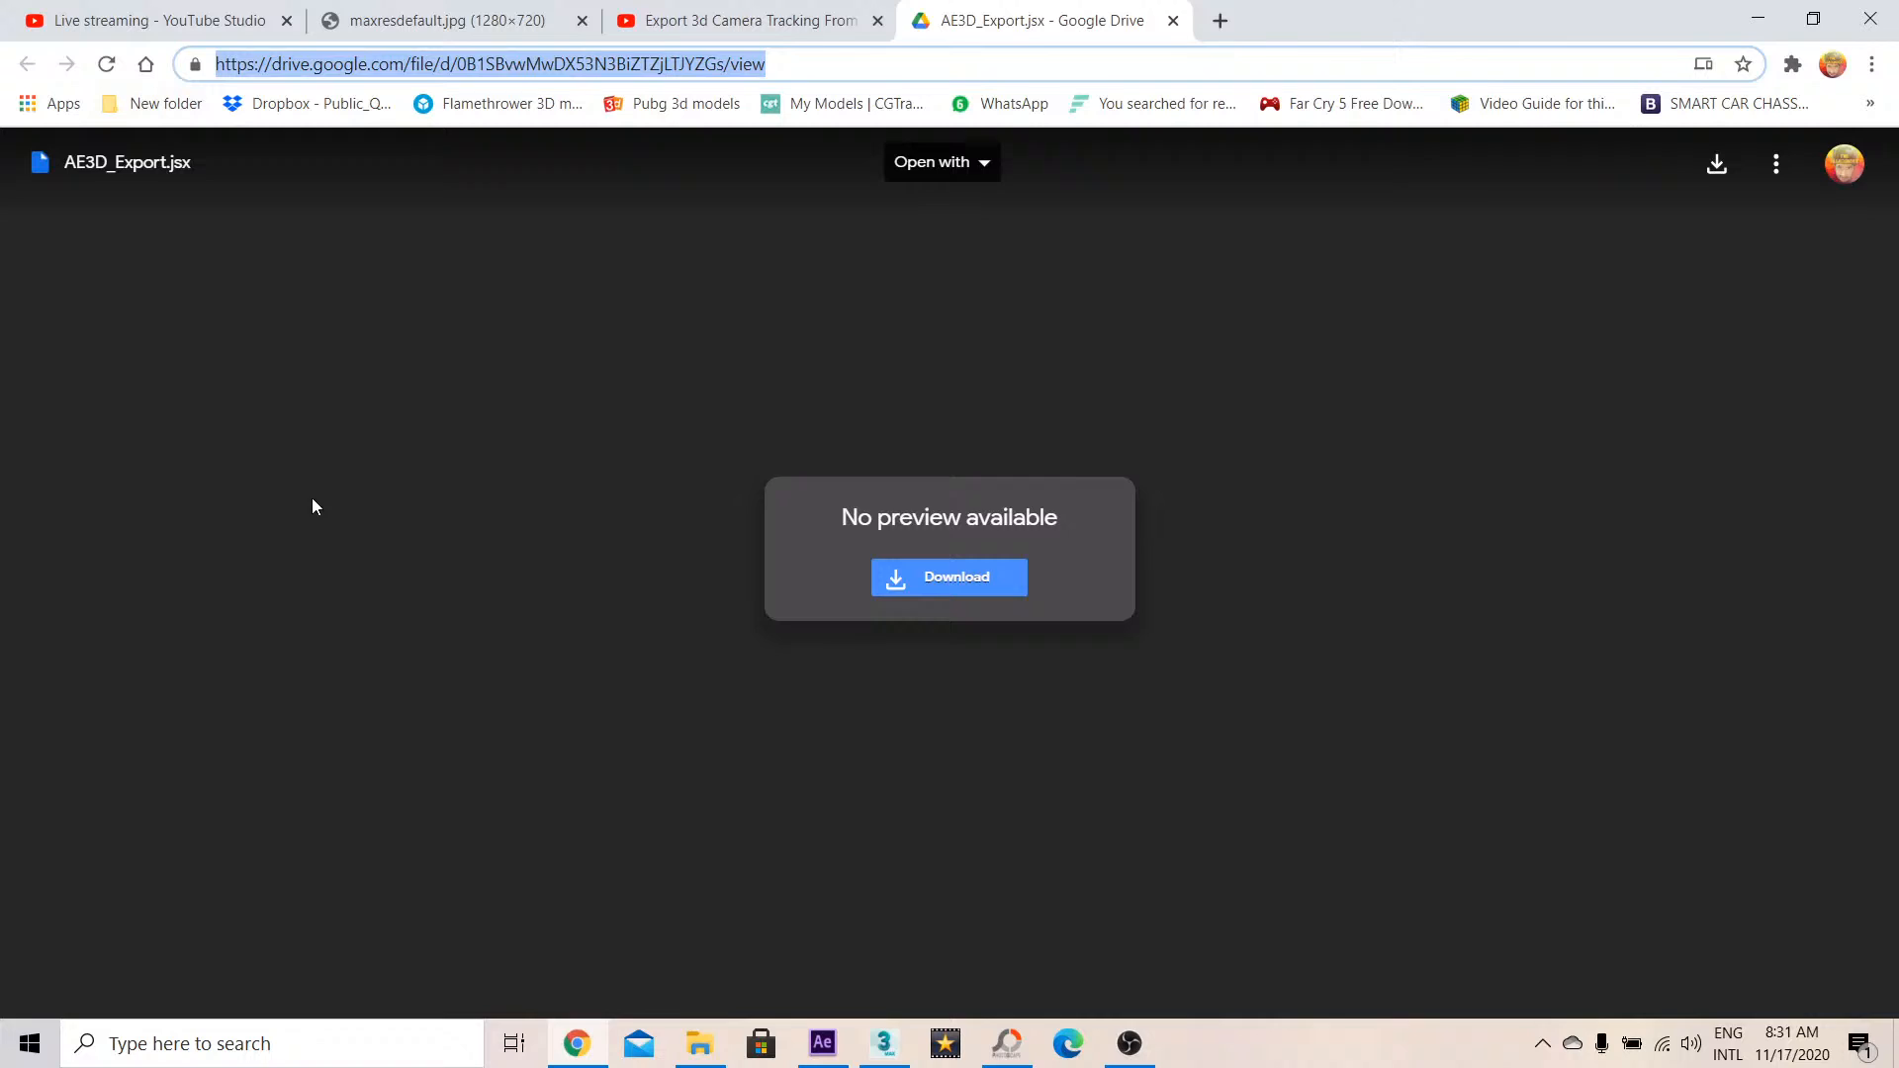
mouse_move(207, 103)
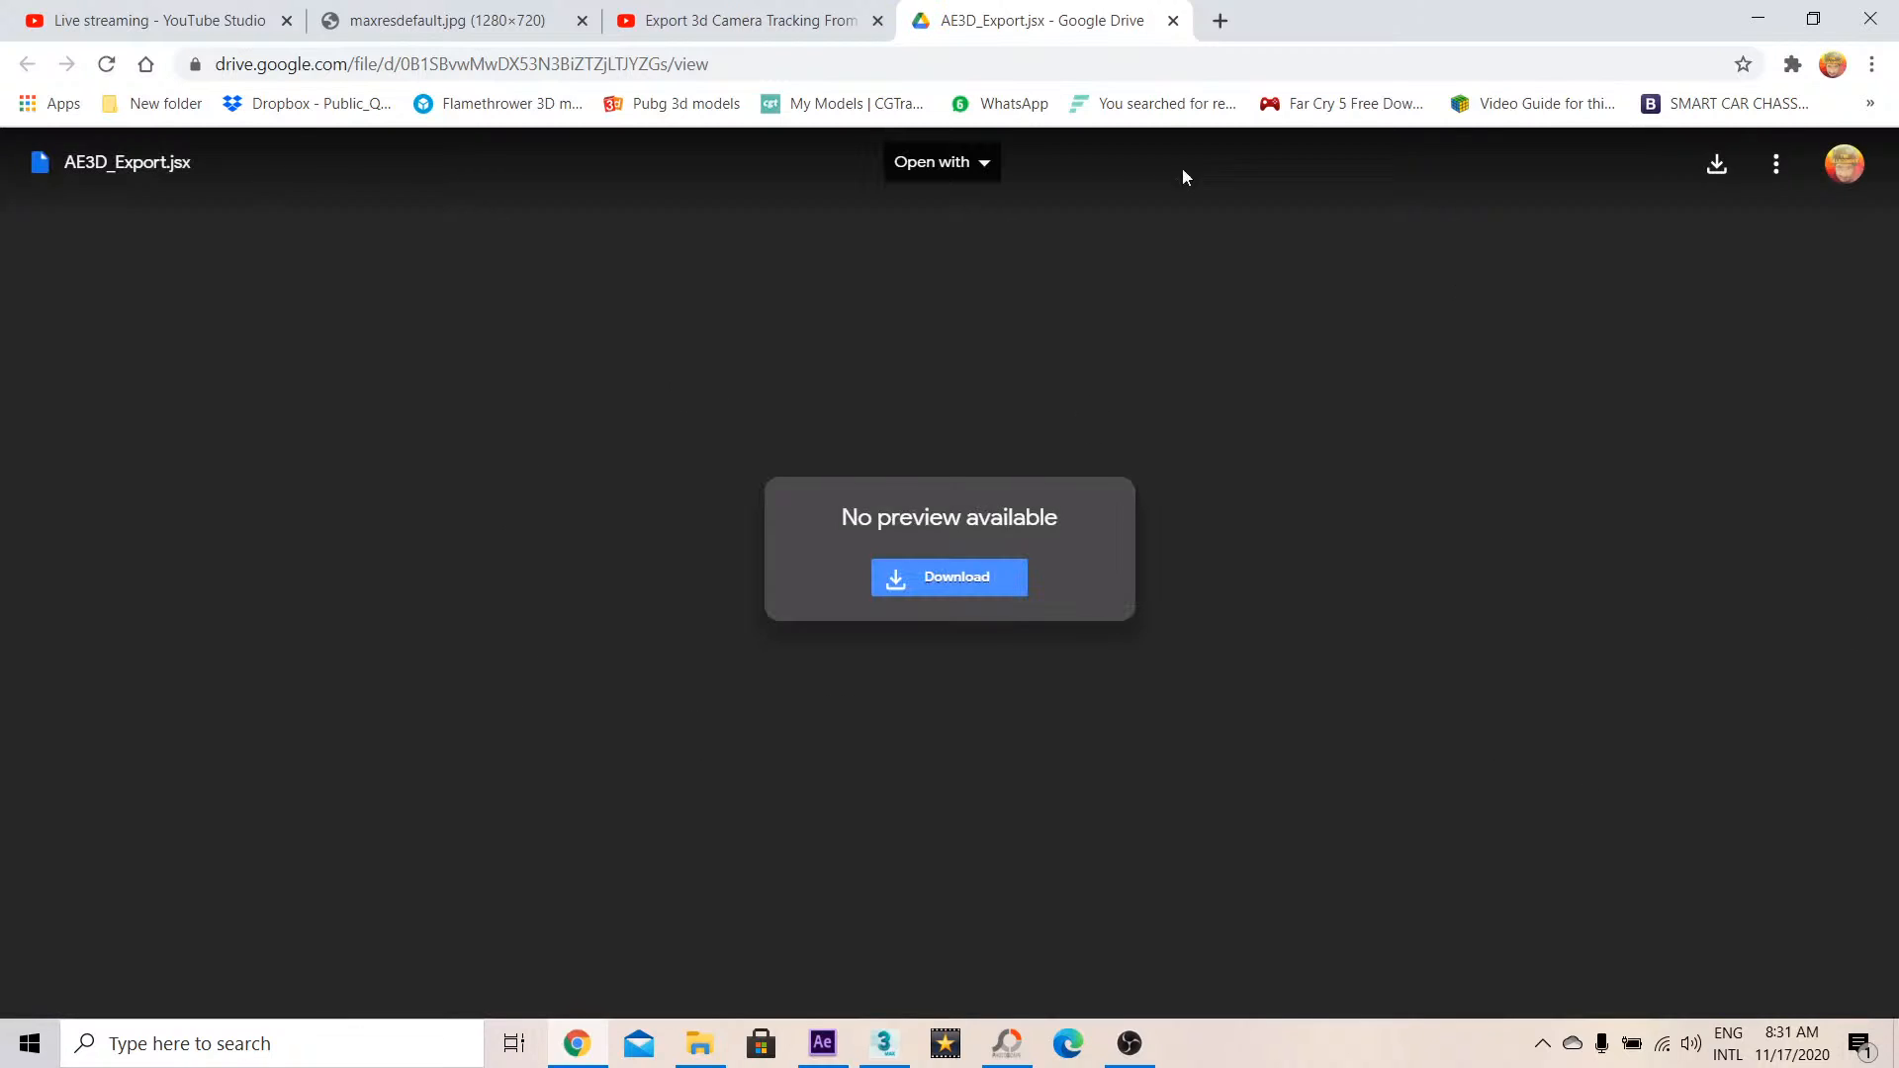
mouse_move(928, 600)
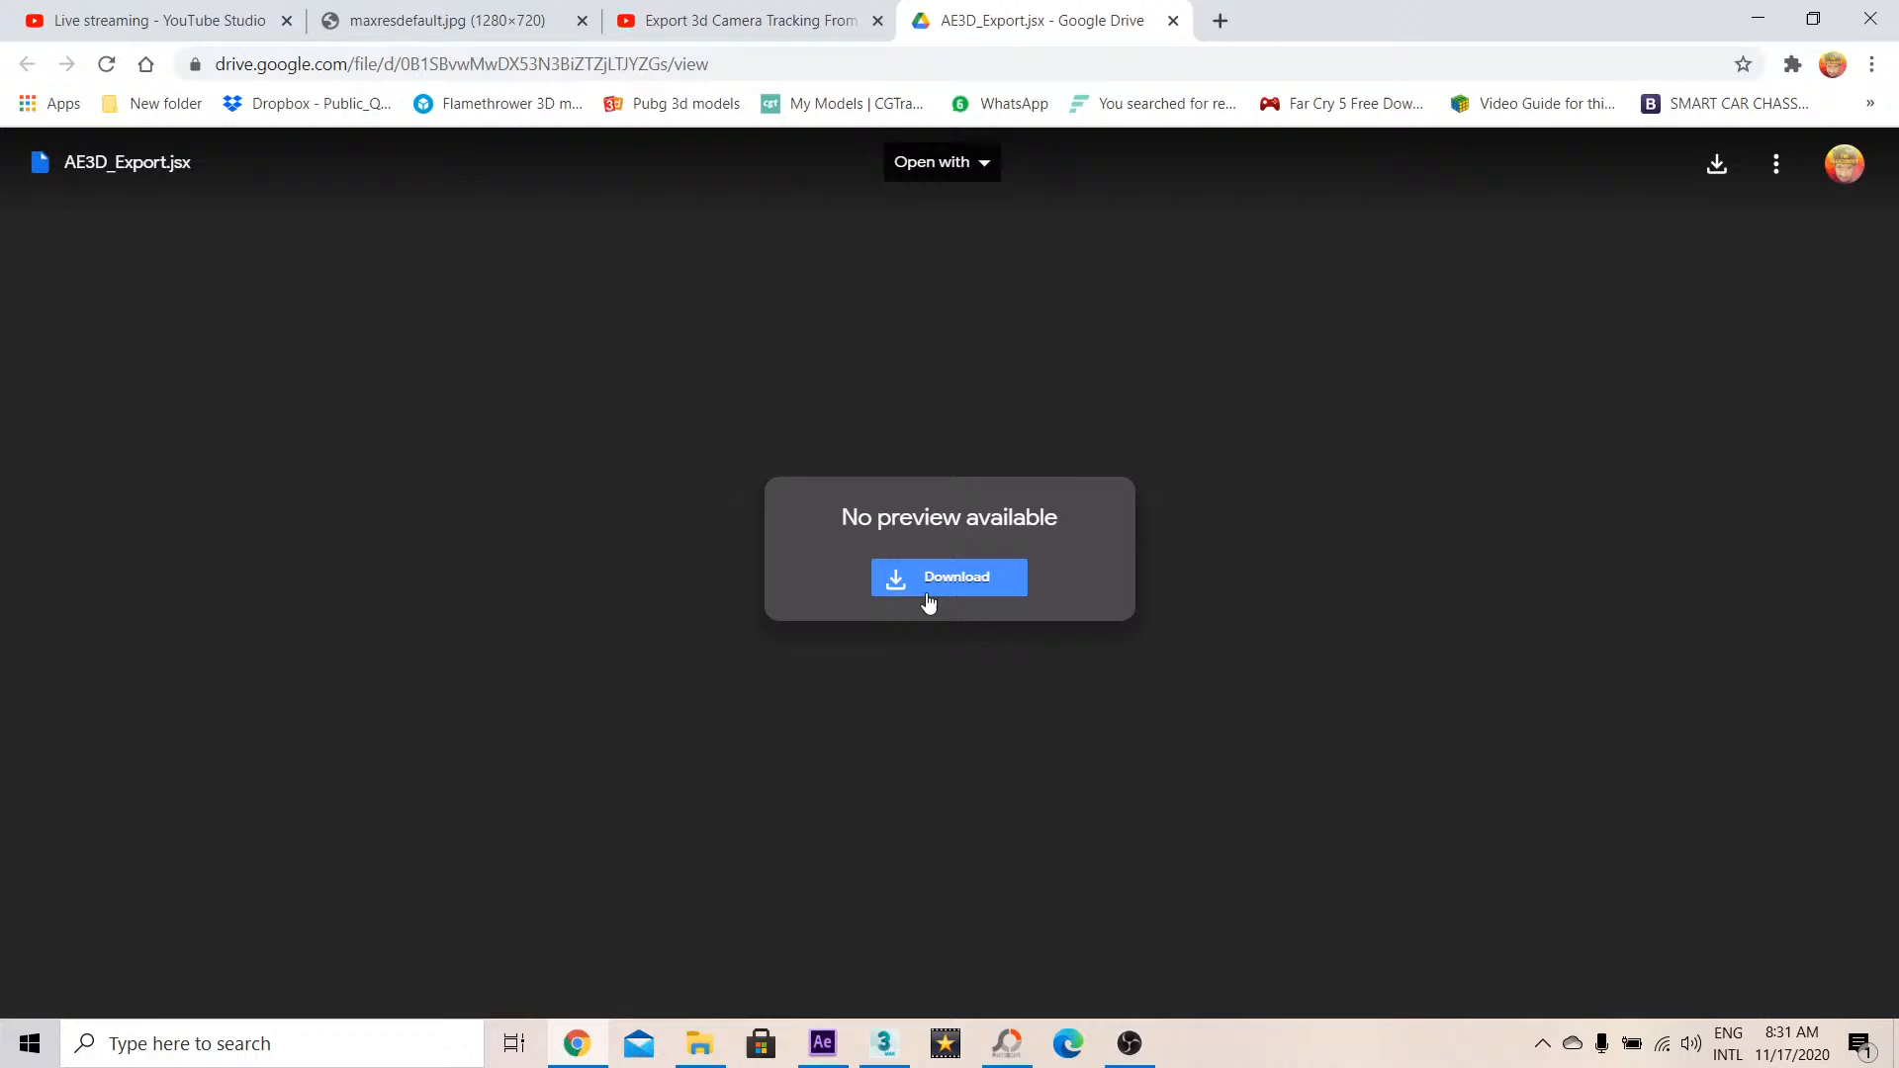
left_click(949, 578)
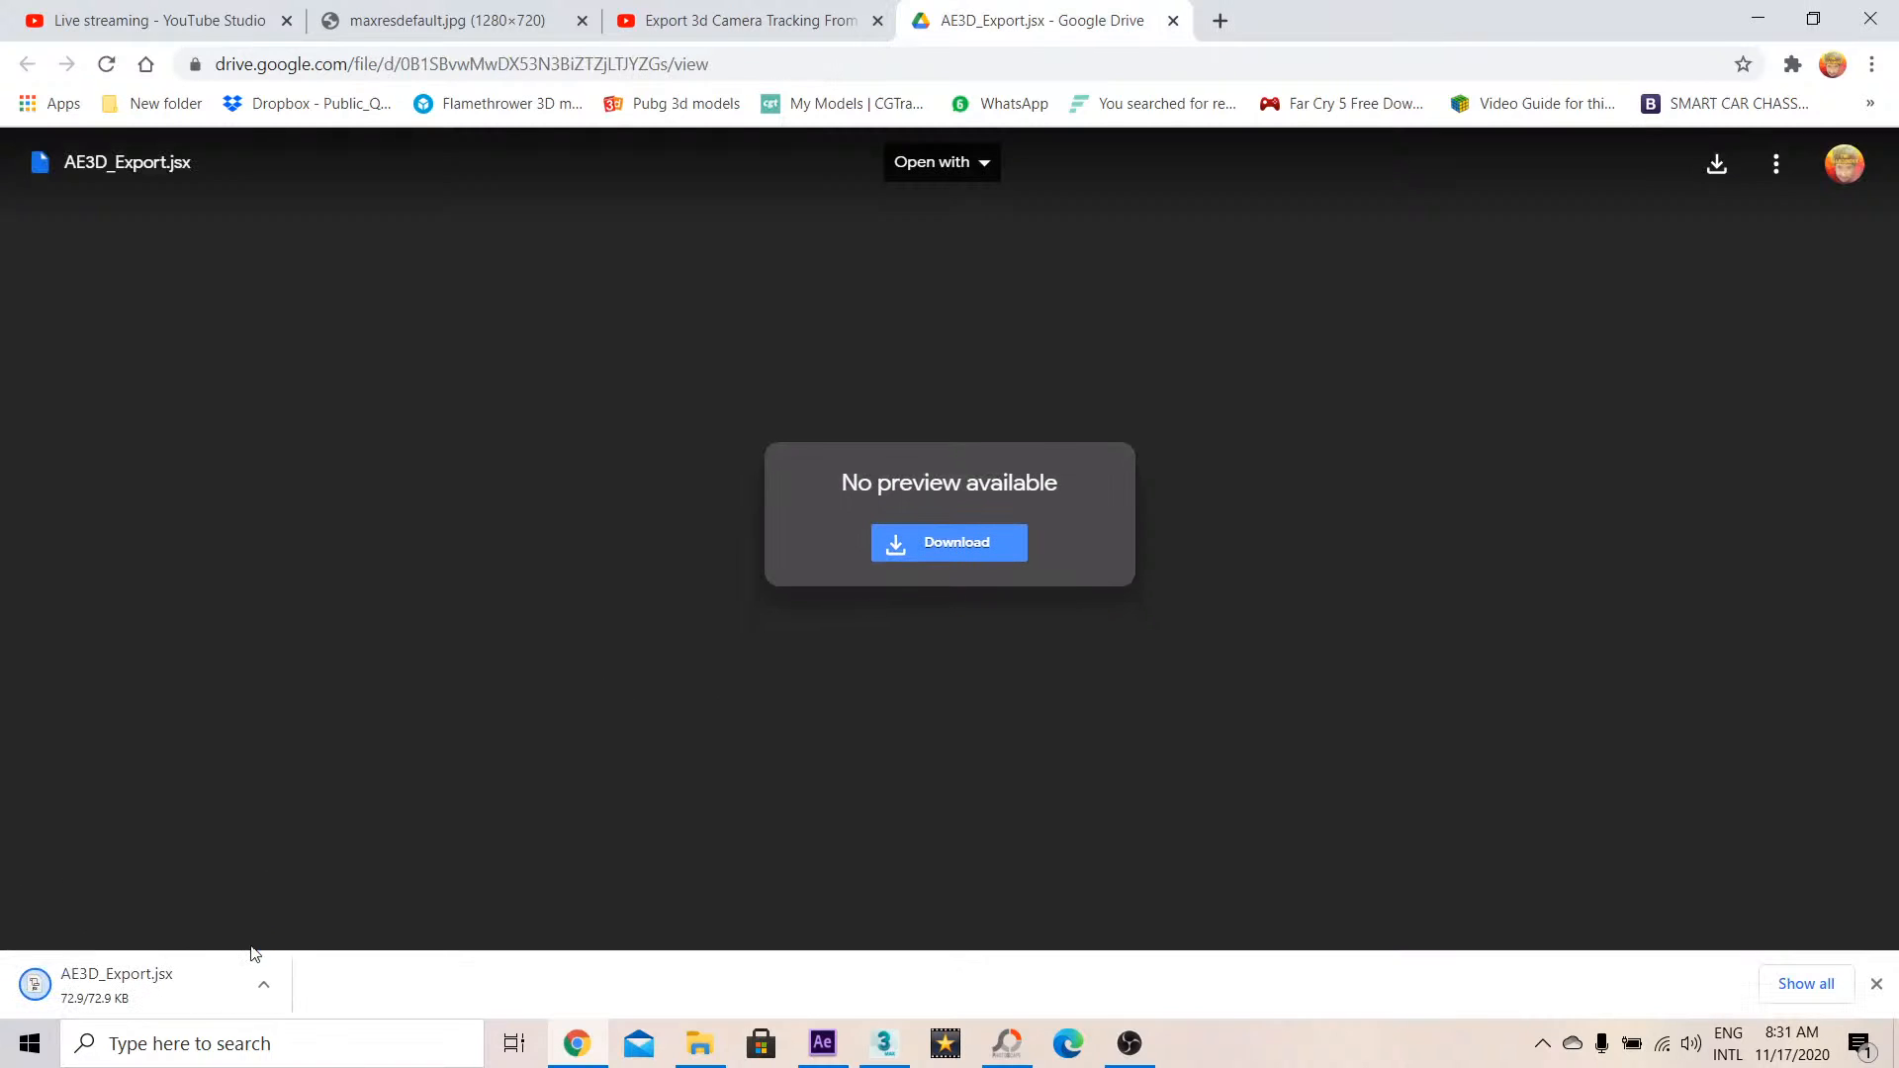
left_click(263, 985)
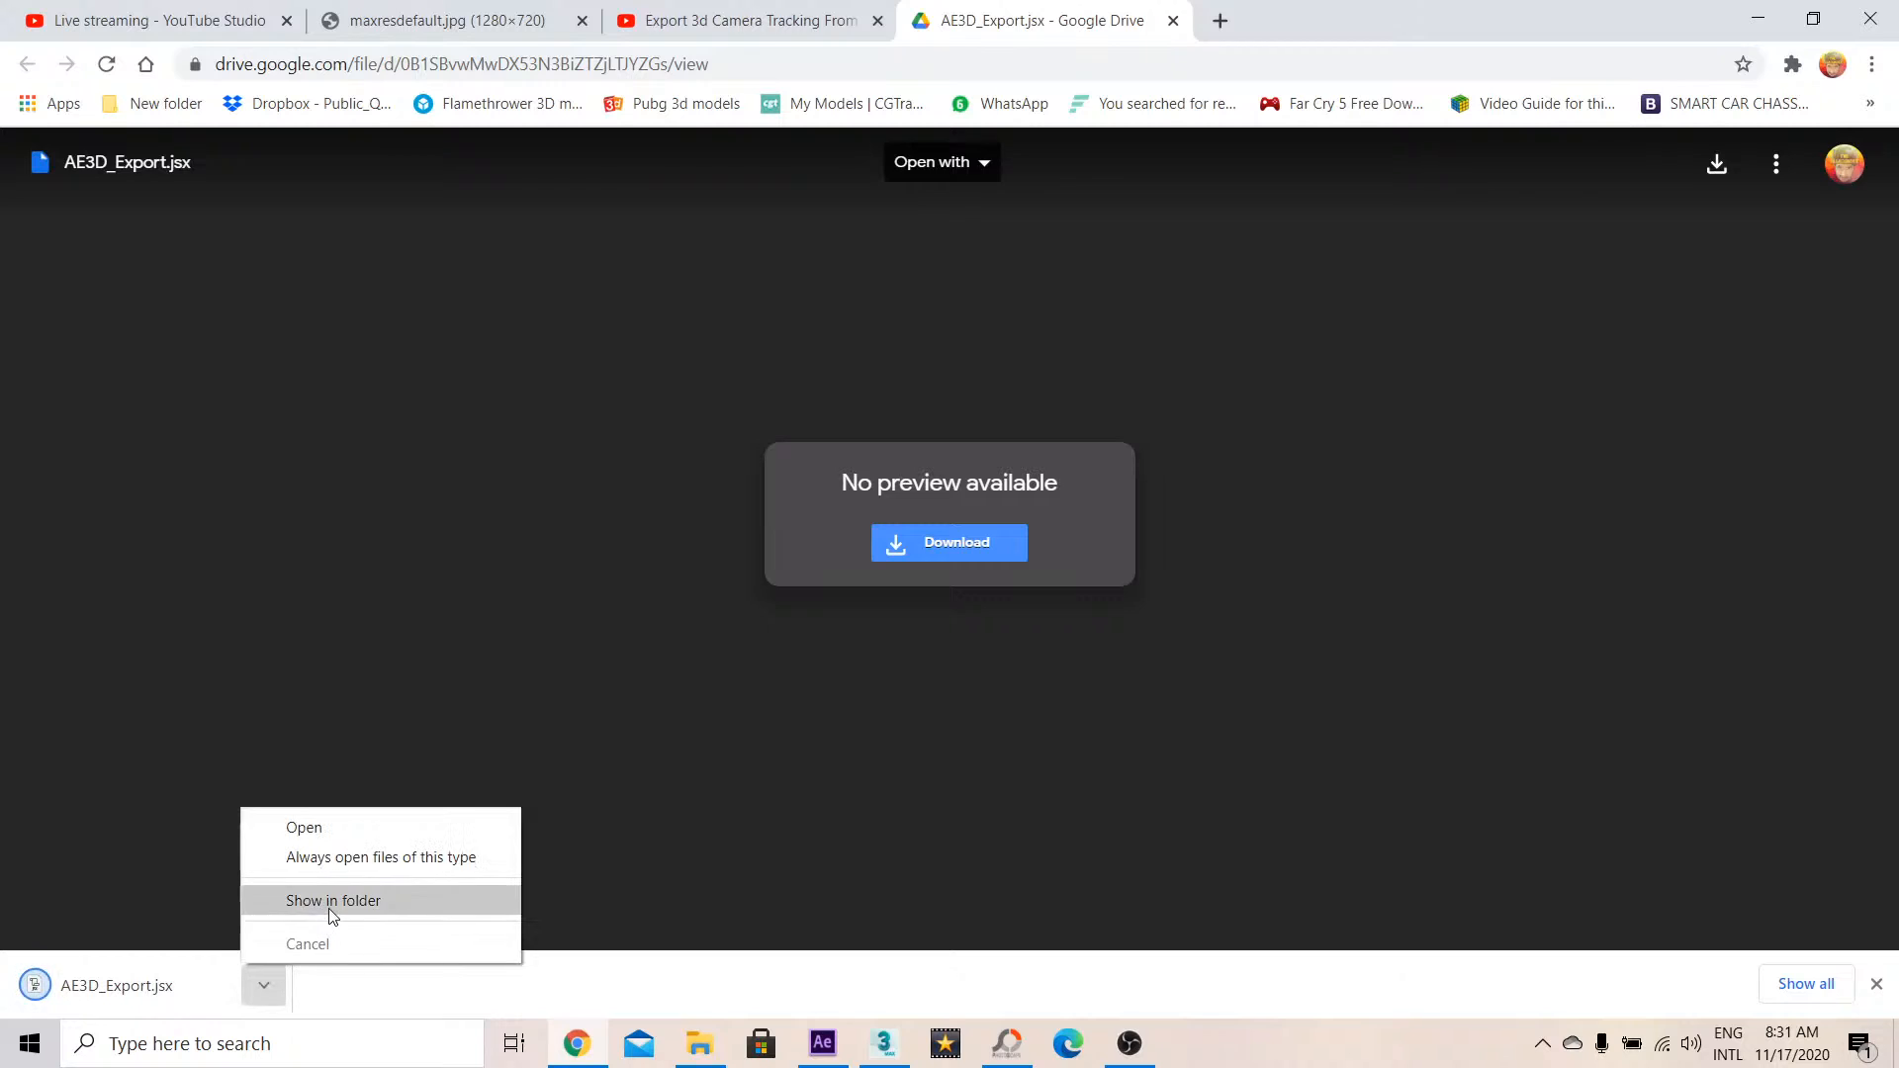
Paste AE3D_Export.jsx into Adobe After Effects CC 2019 > Support Files > Scripts
left_click(333, 900)
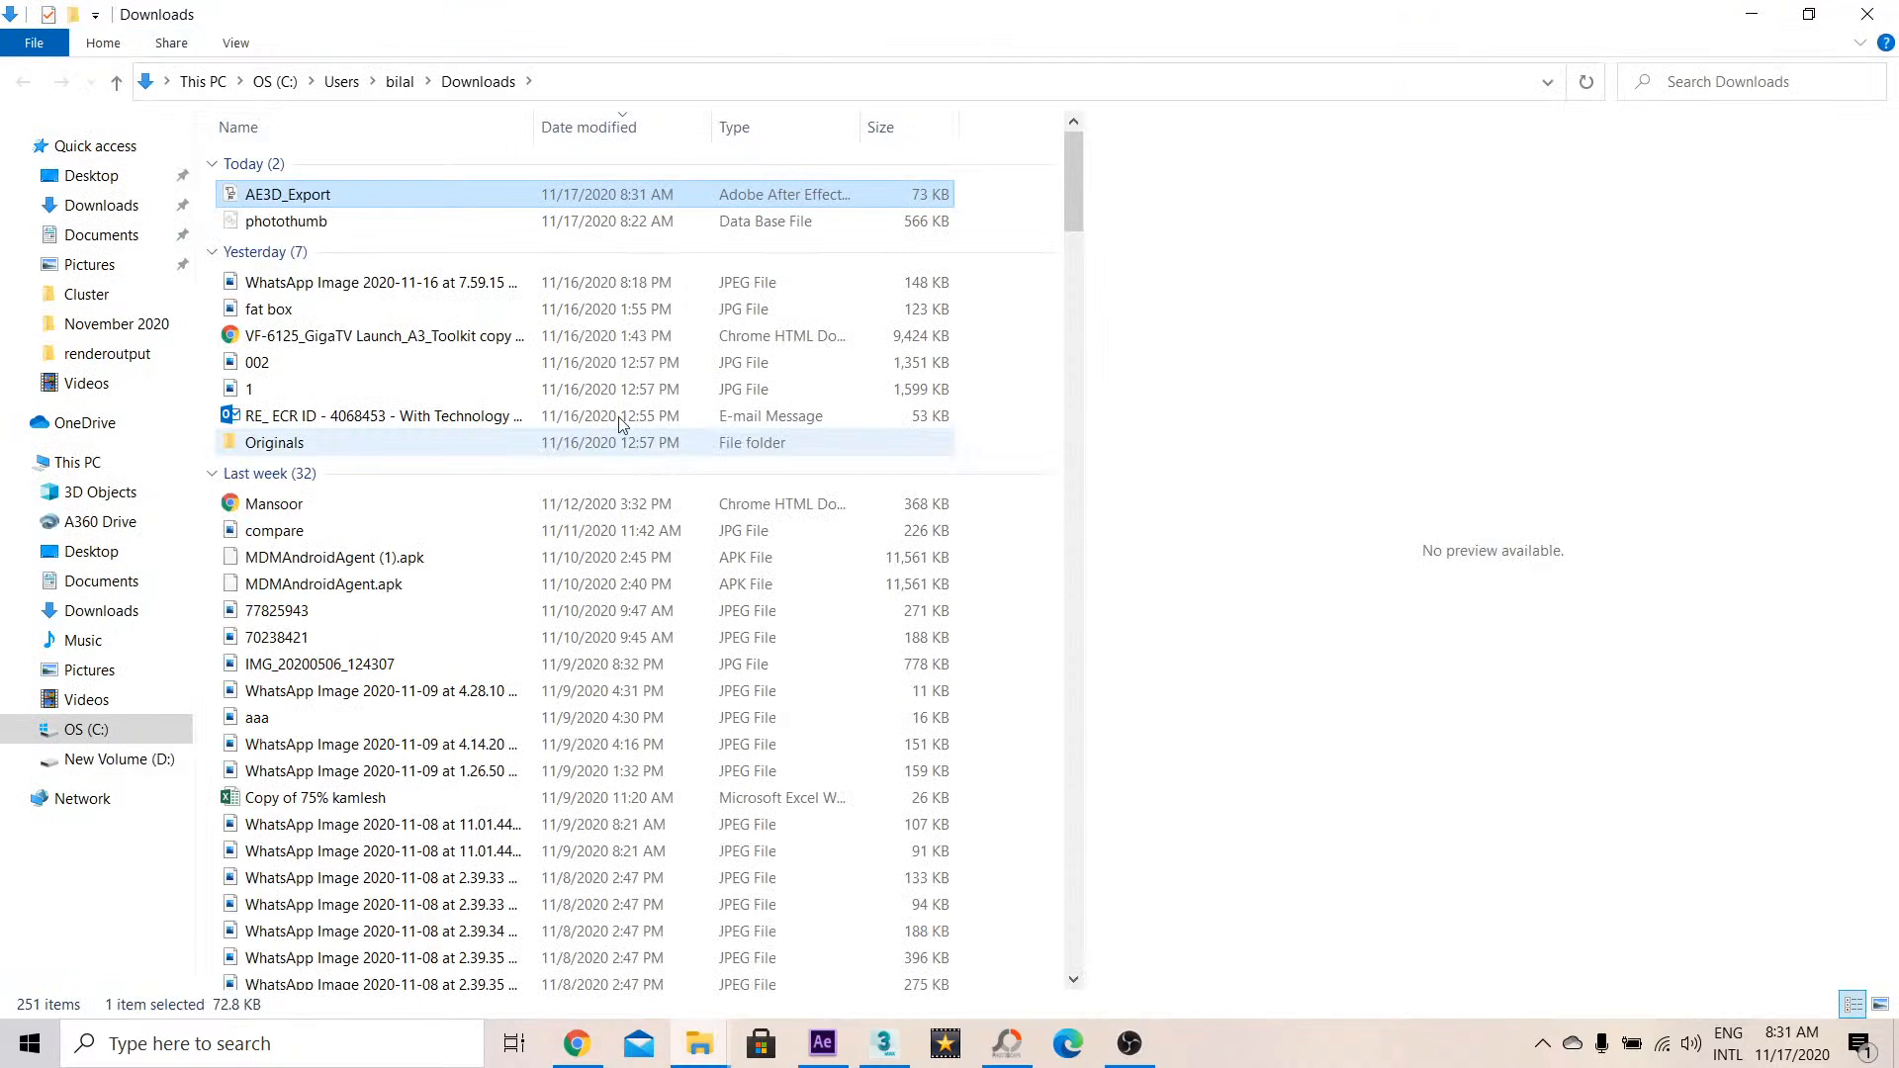
mouse_move(399, 347)
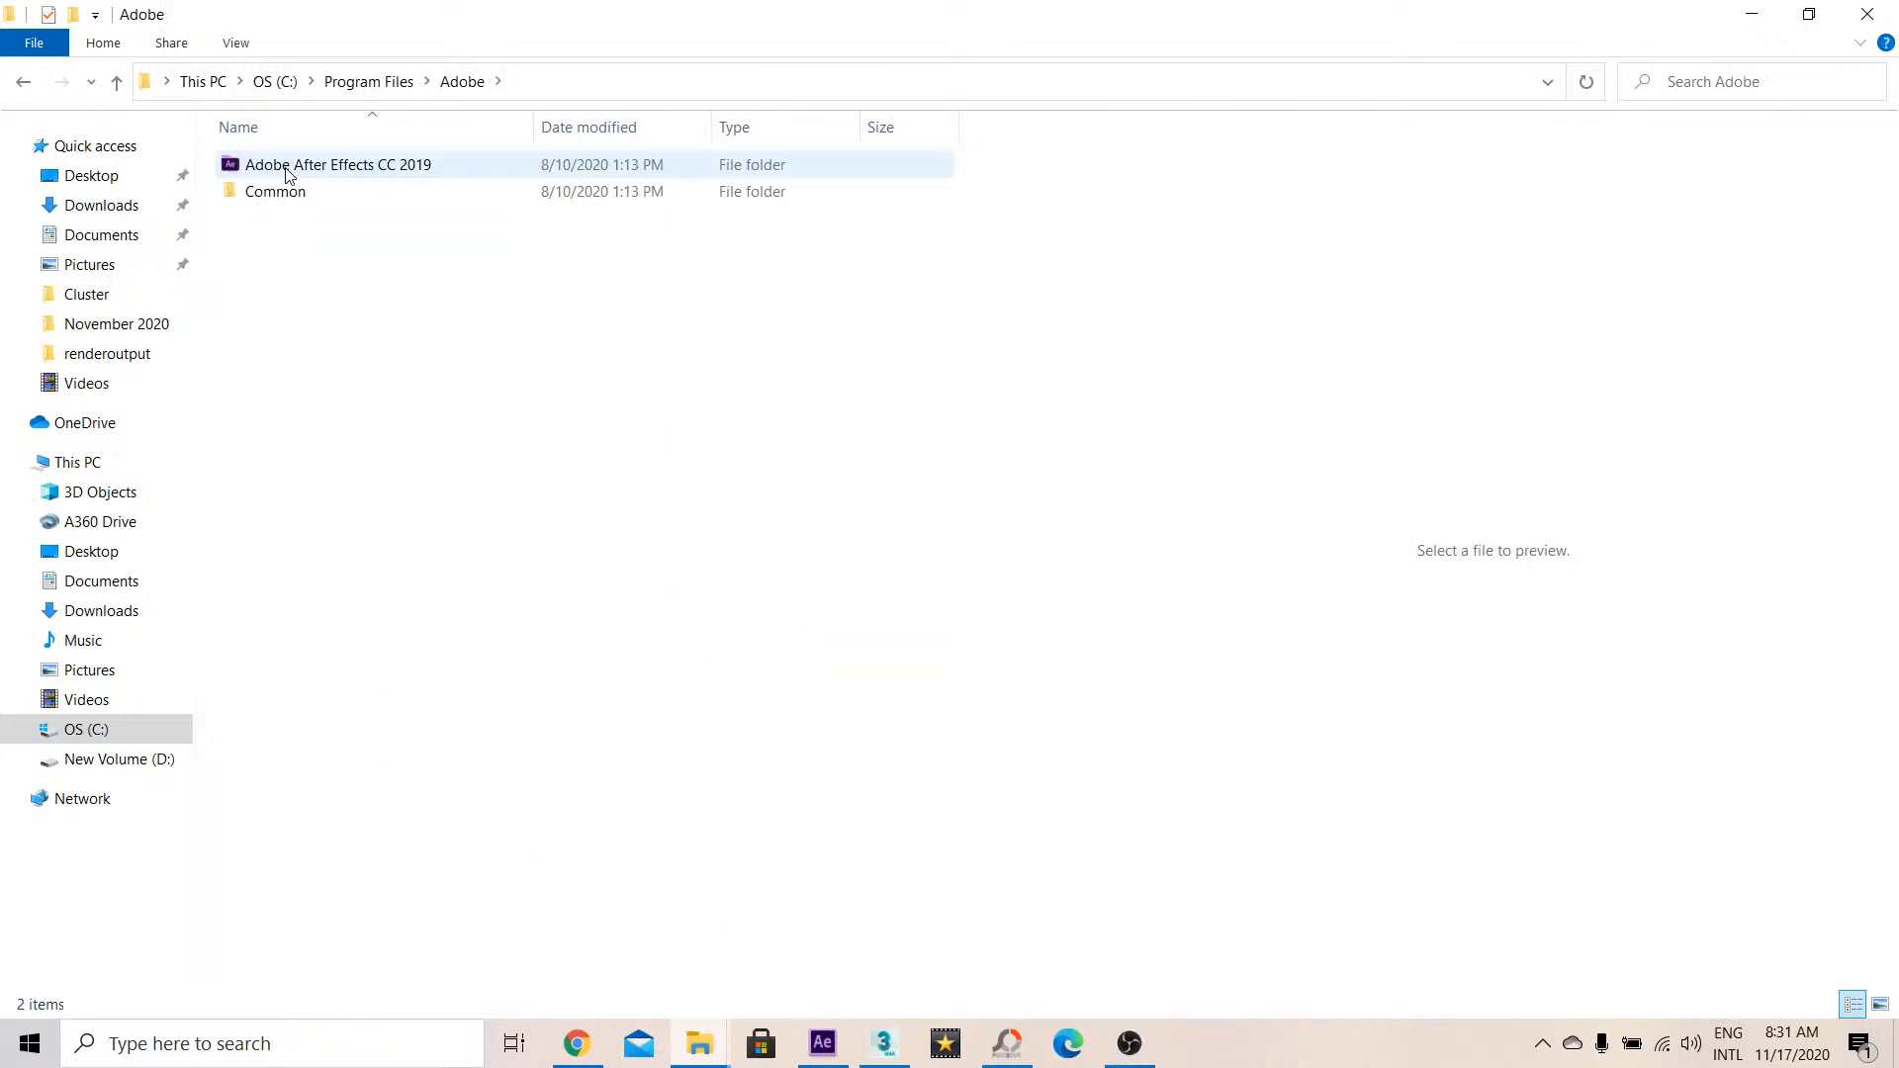
mouse_move(339, 169)
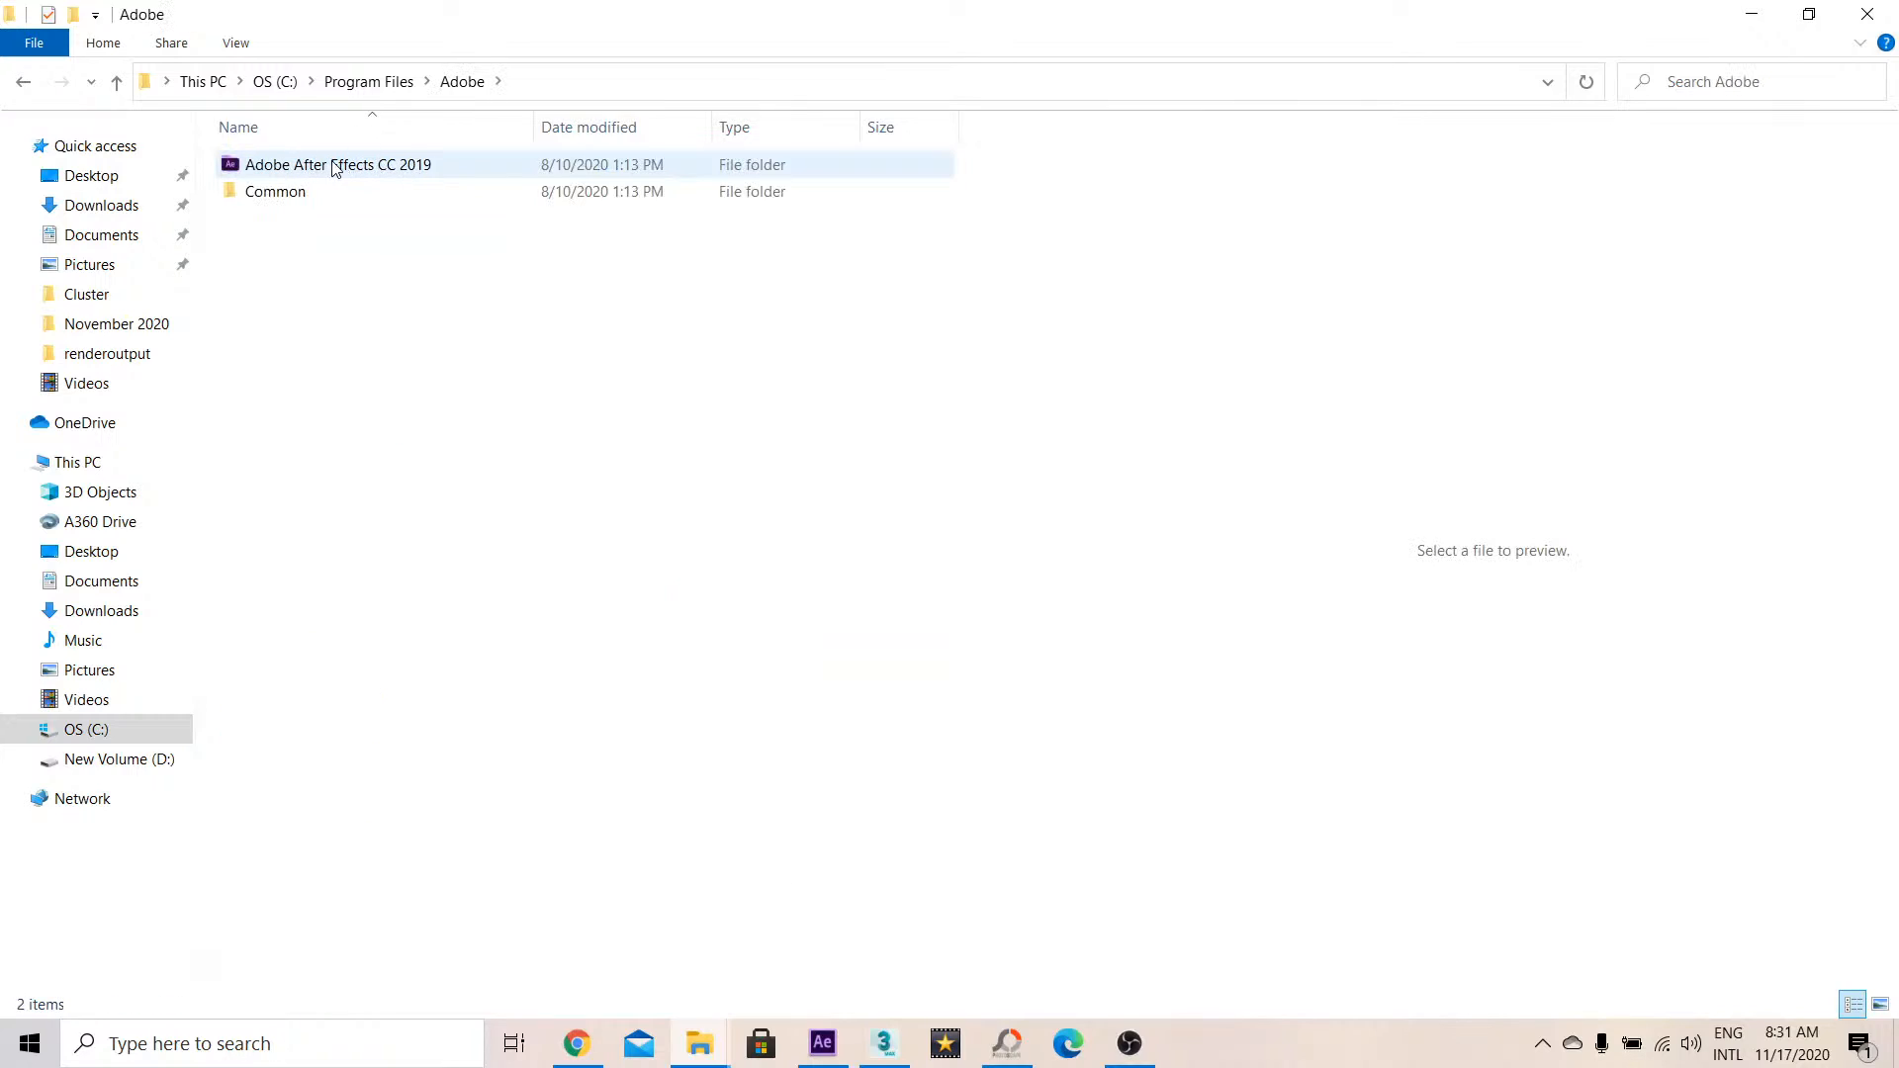
double_click(336, 164)
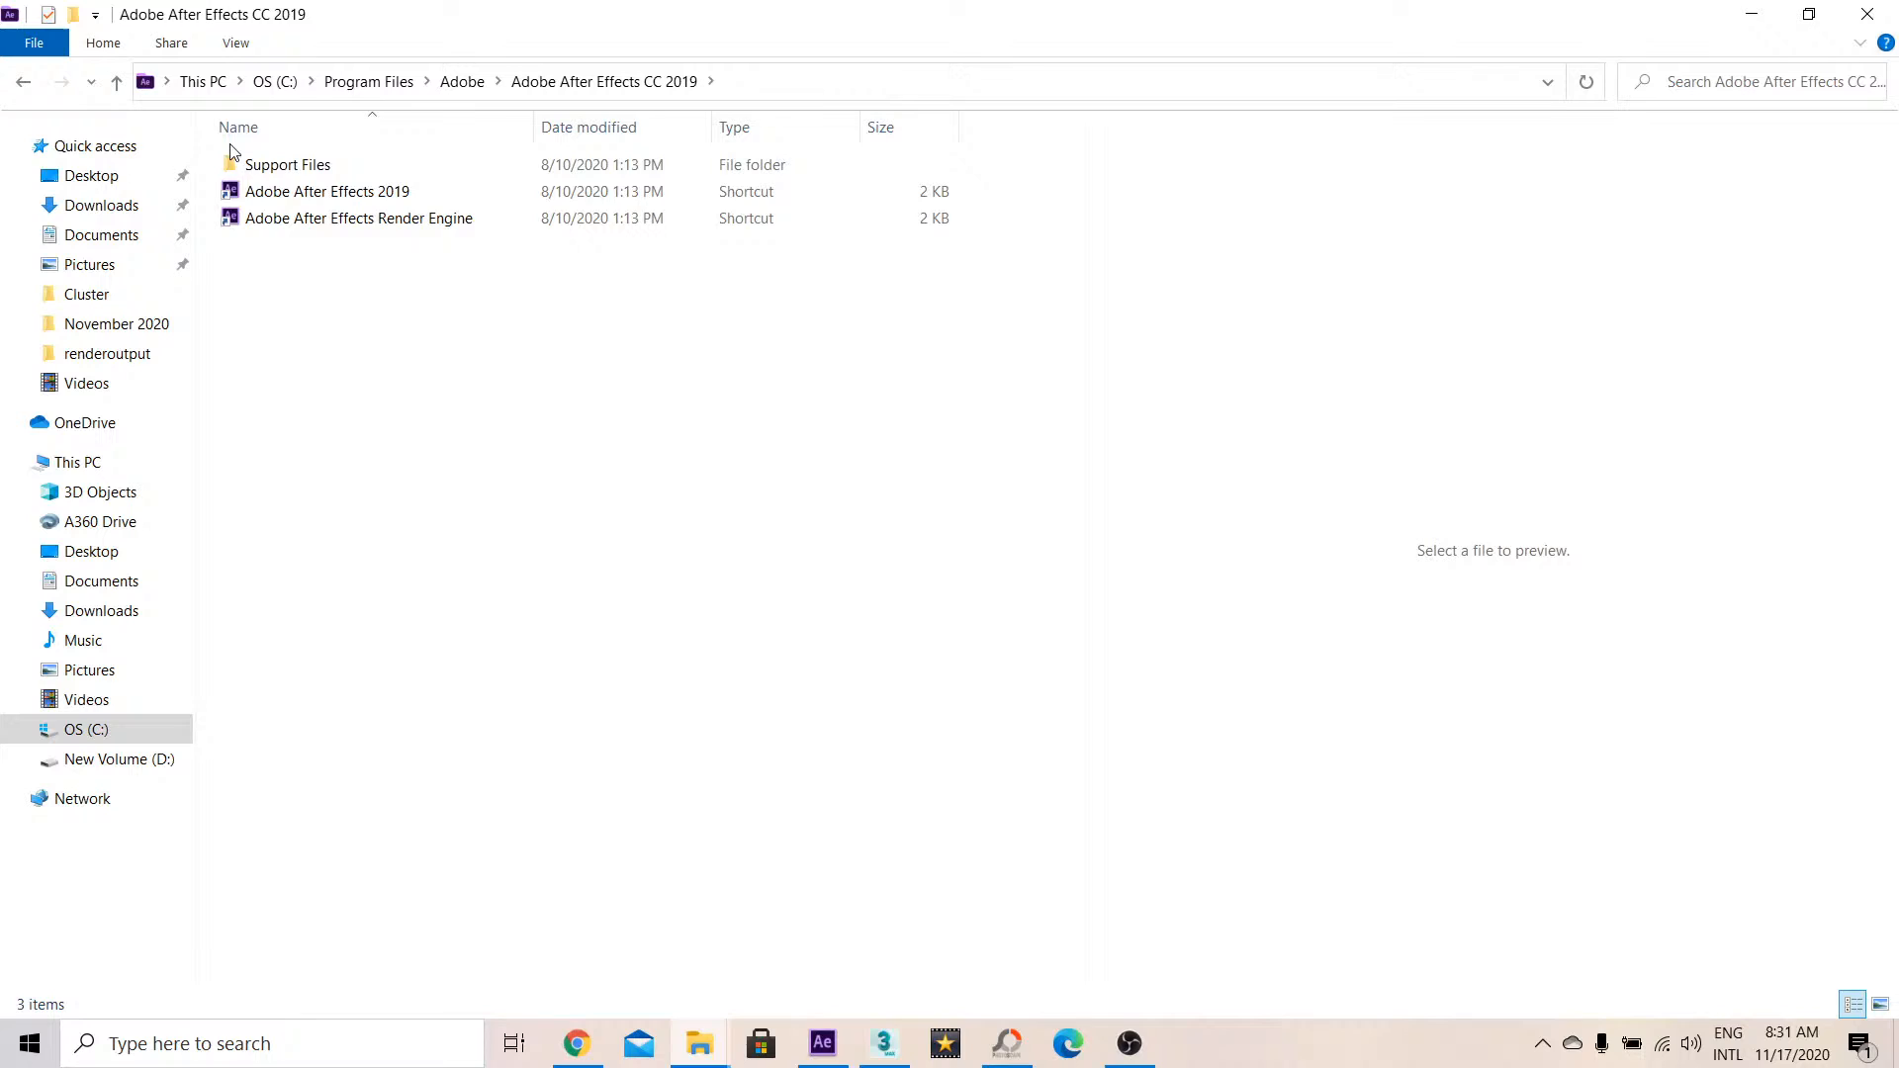
double_click(290, 164)
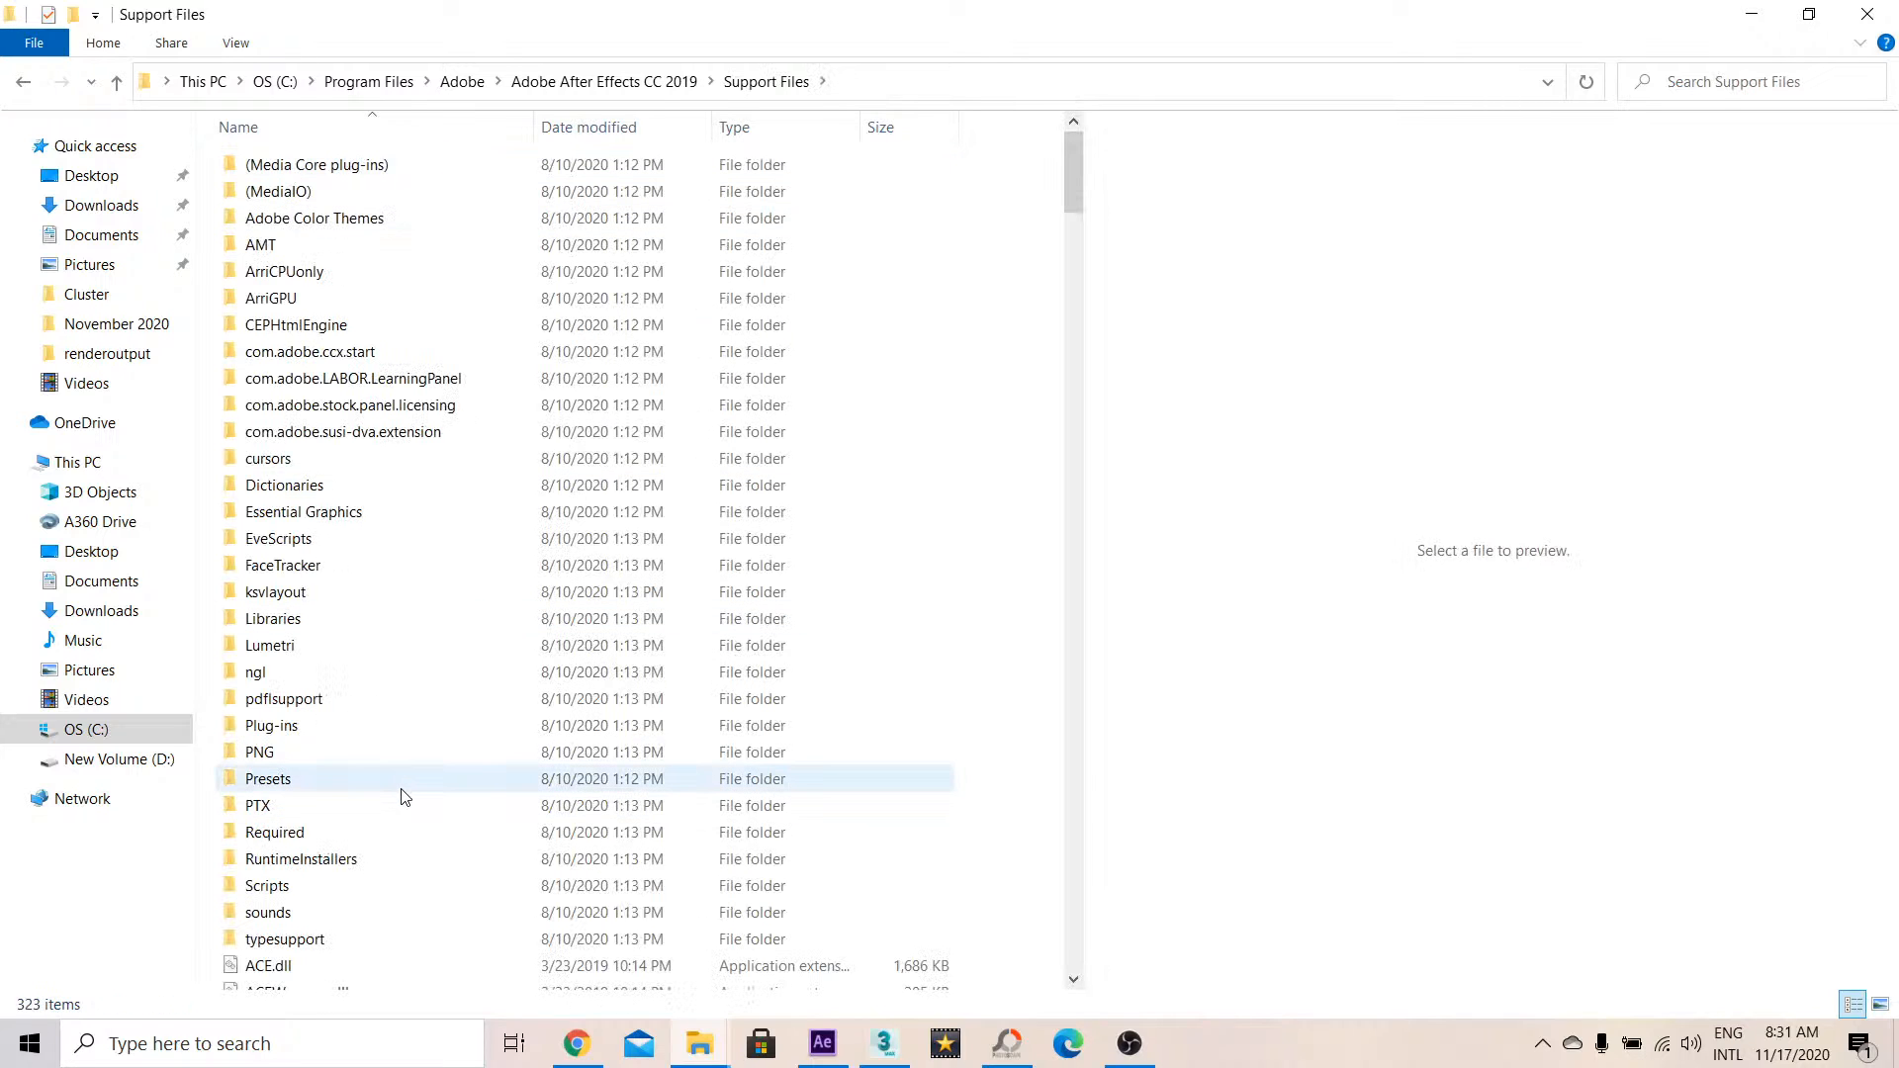
double_click(267, 885)
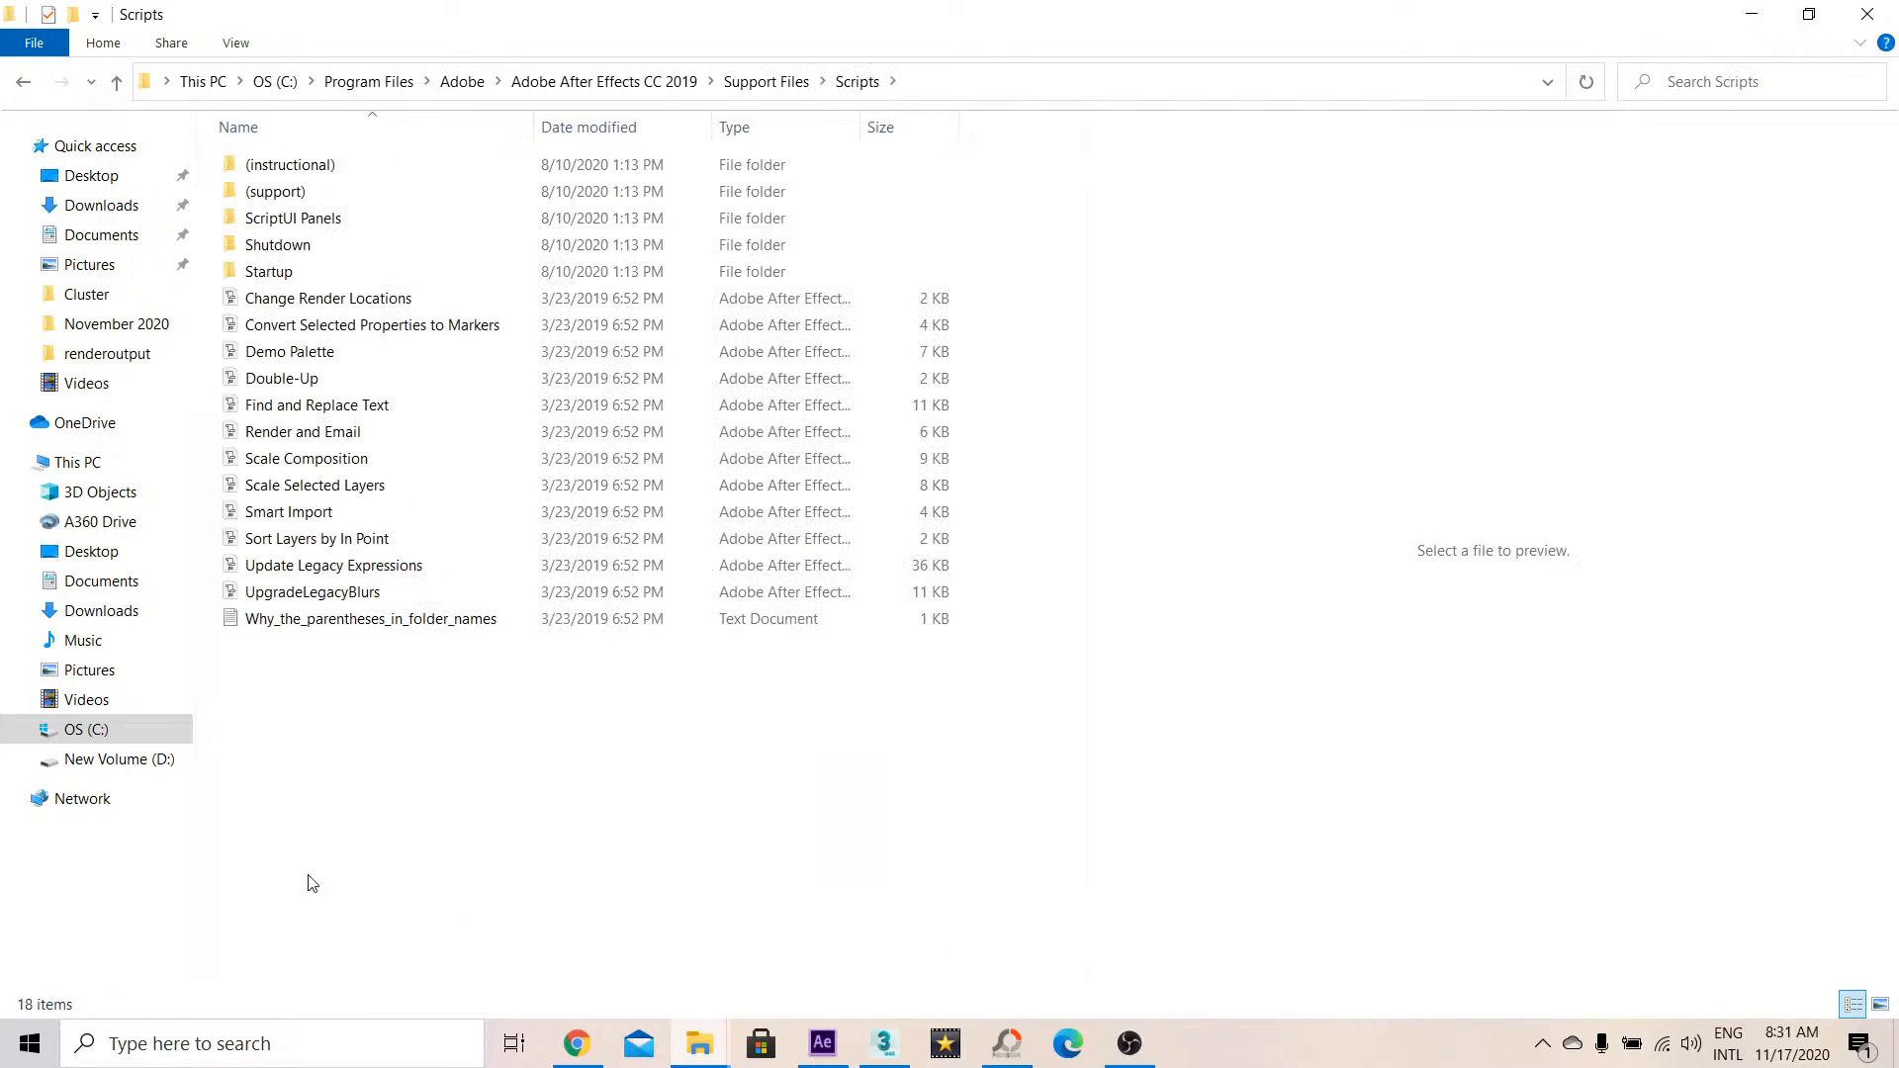
mouse_move(362, 742)
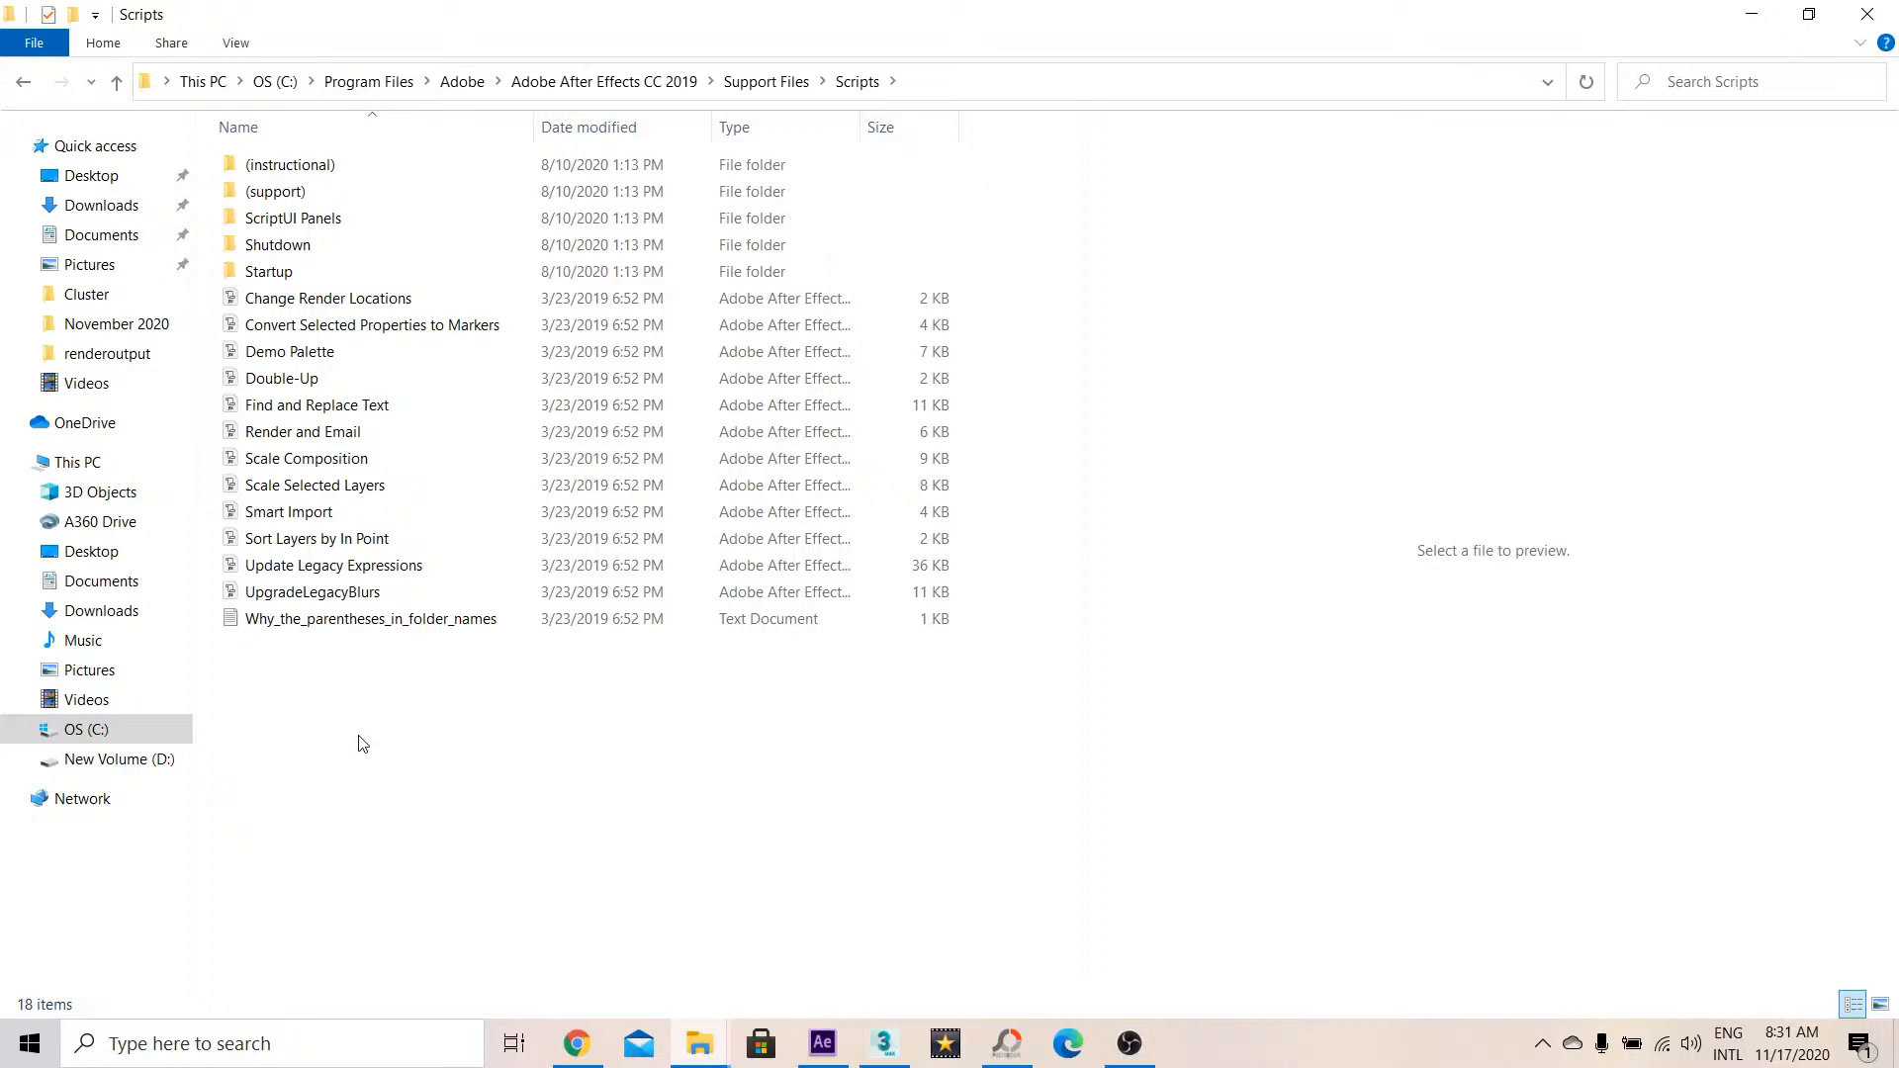
mouse_move(364, 722)
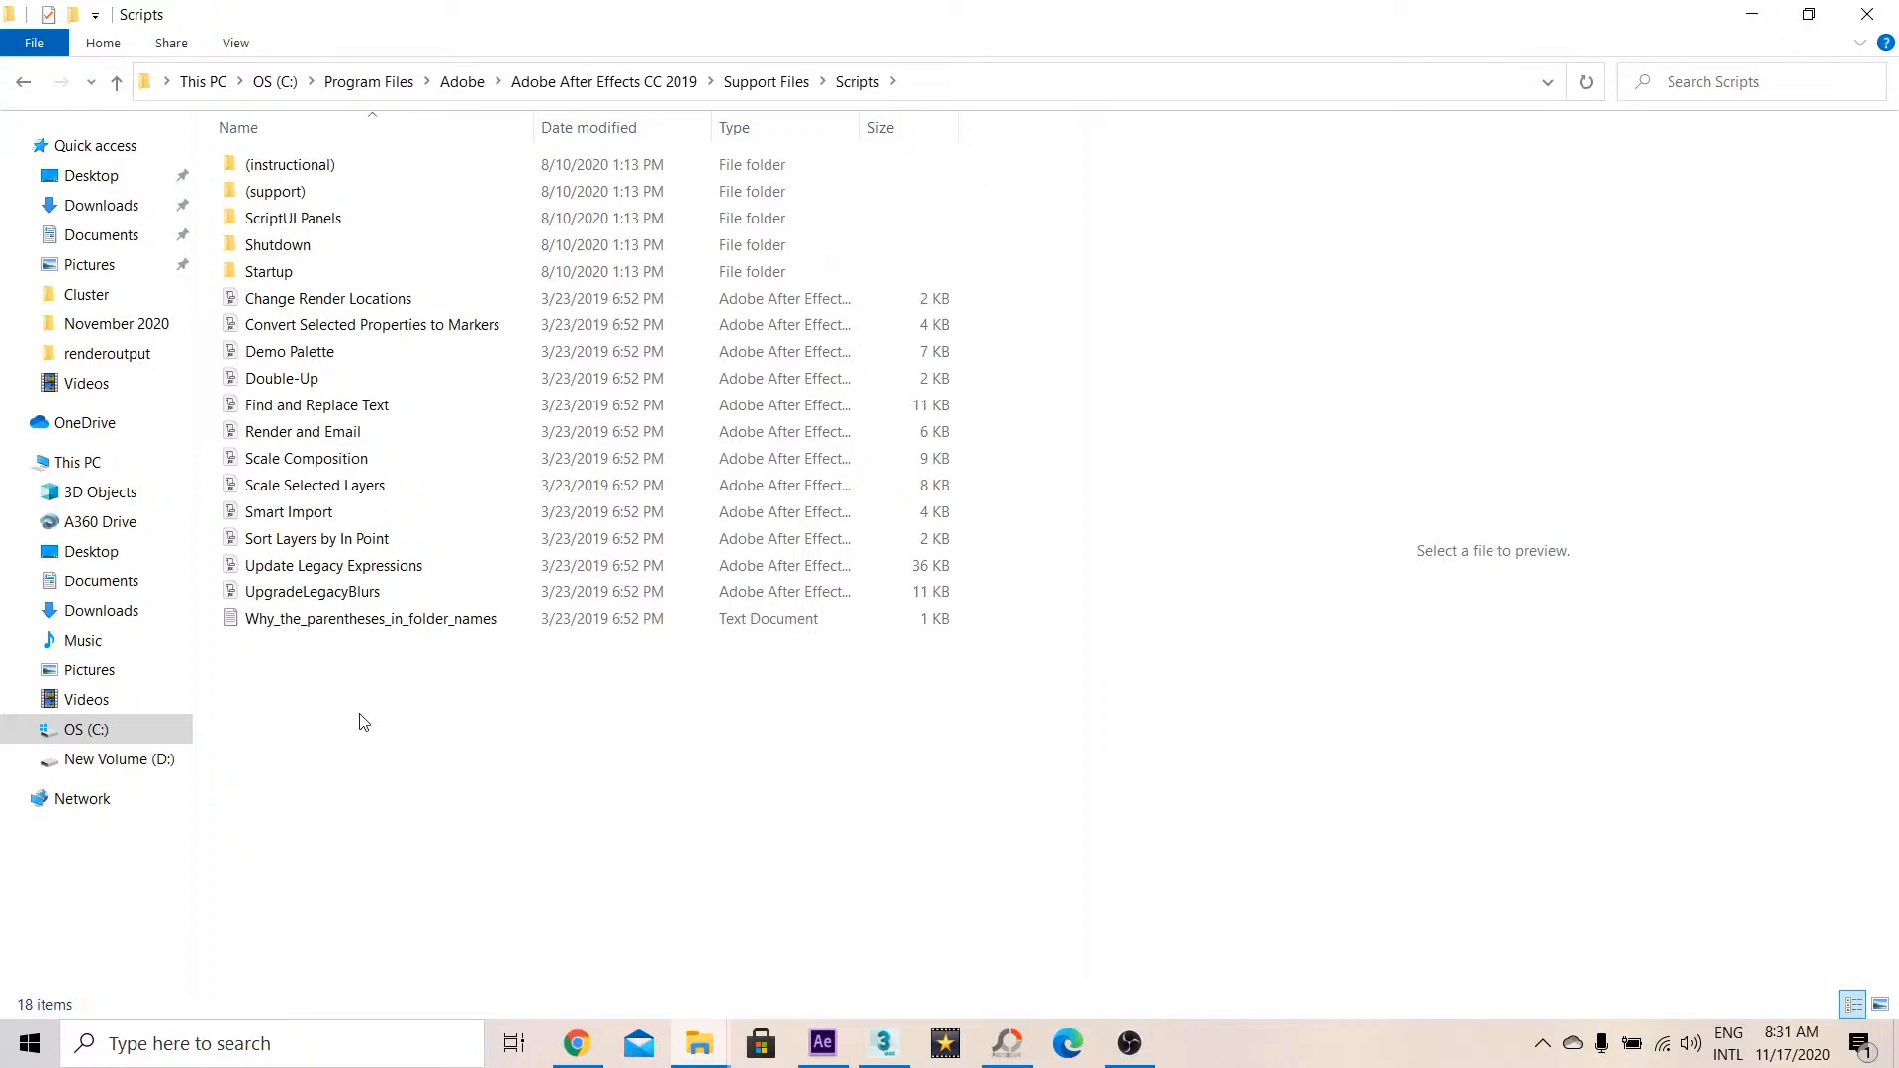
mouse_move(358, 690)
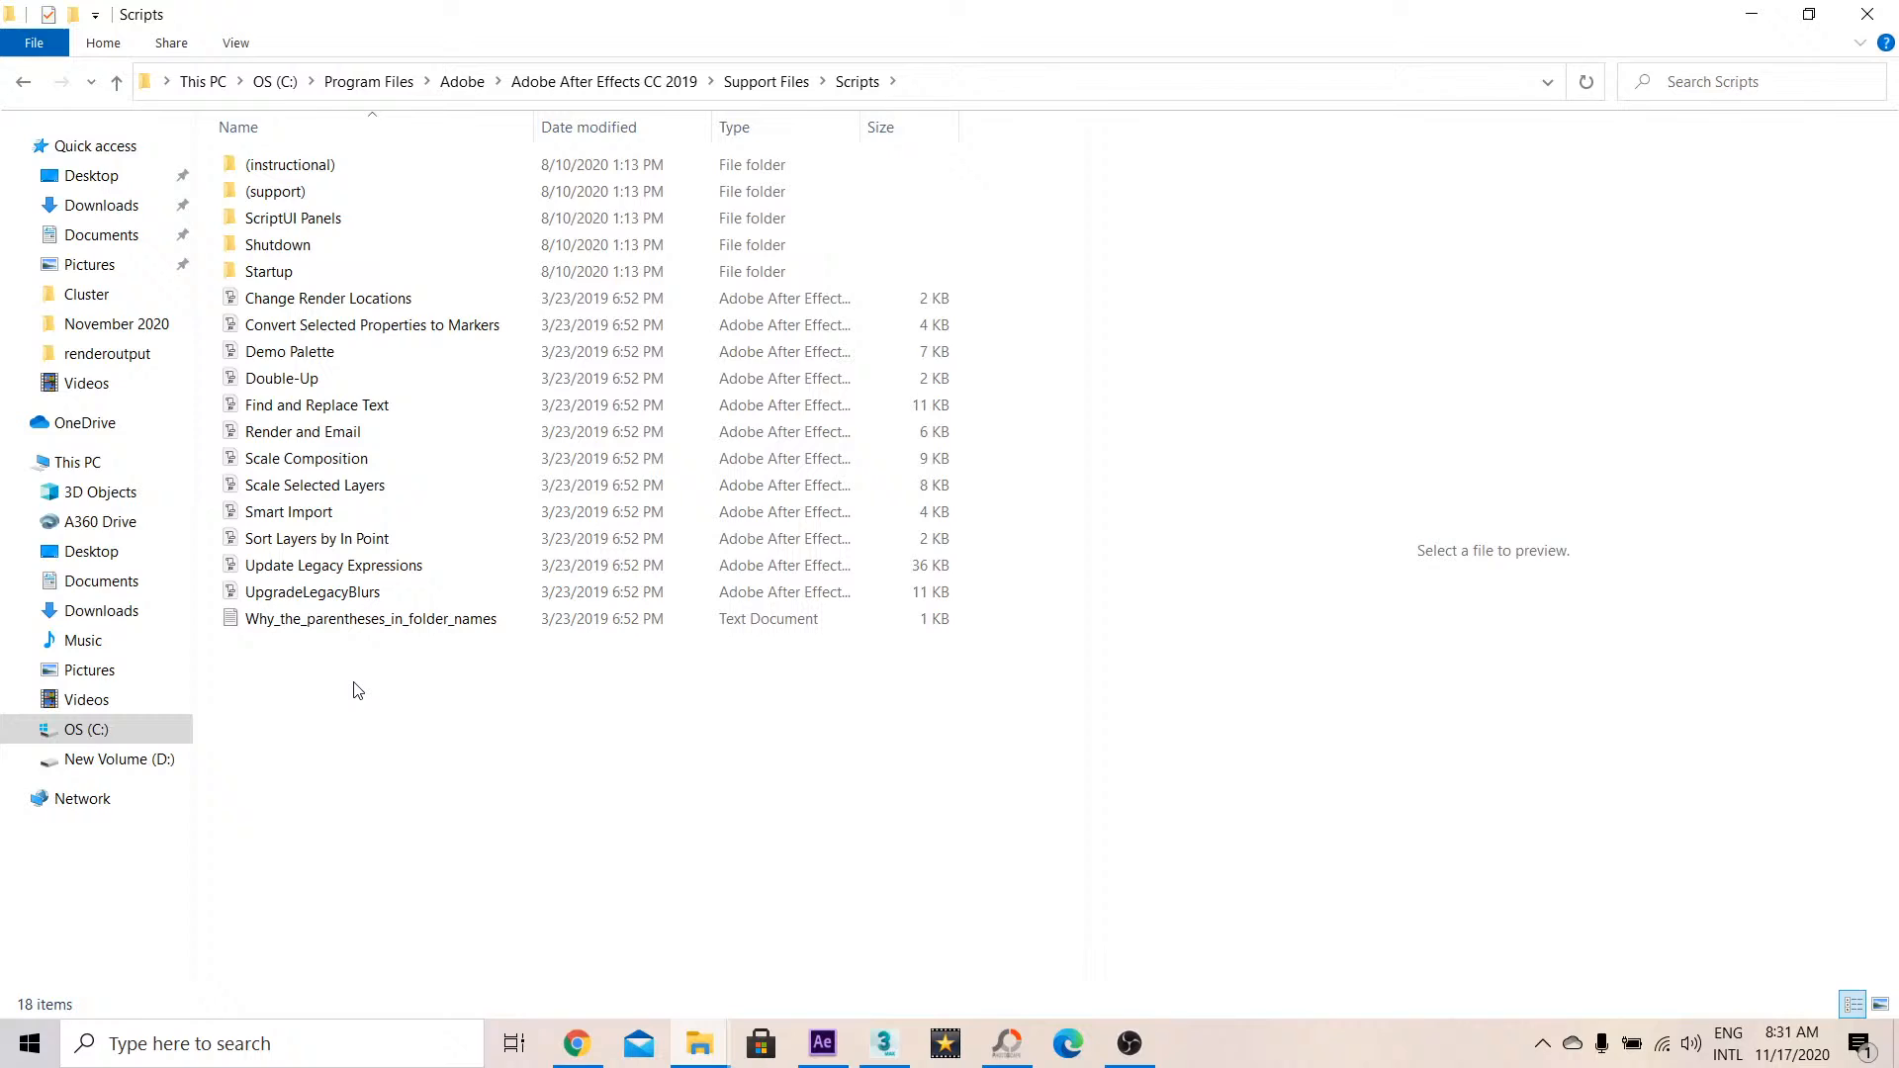
right_click(357, 689)
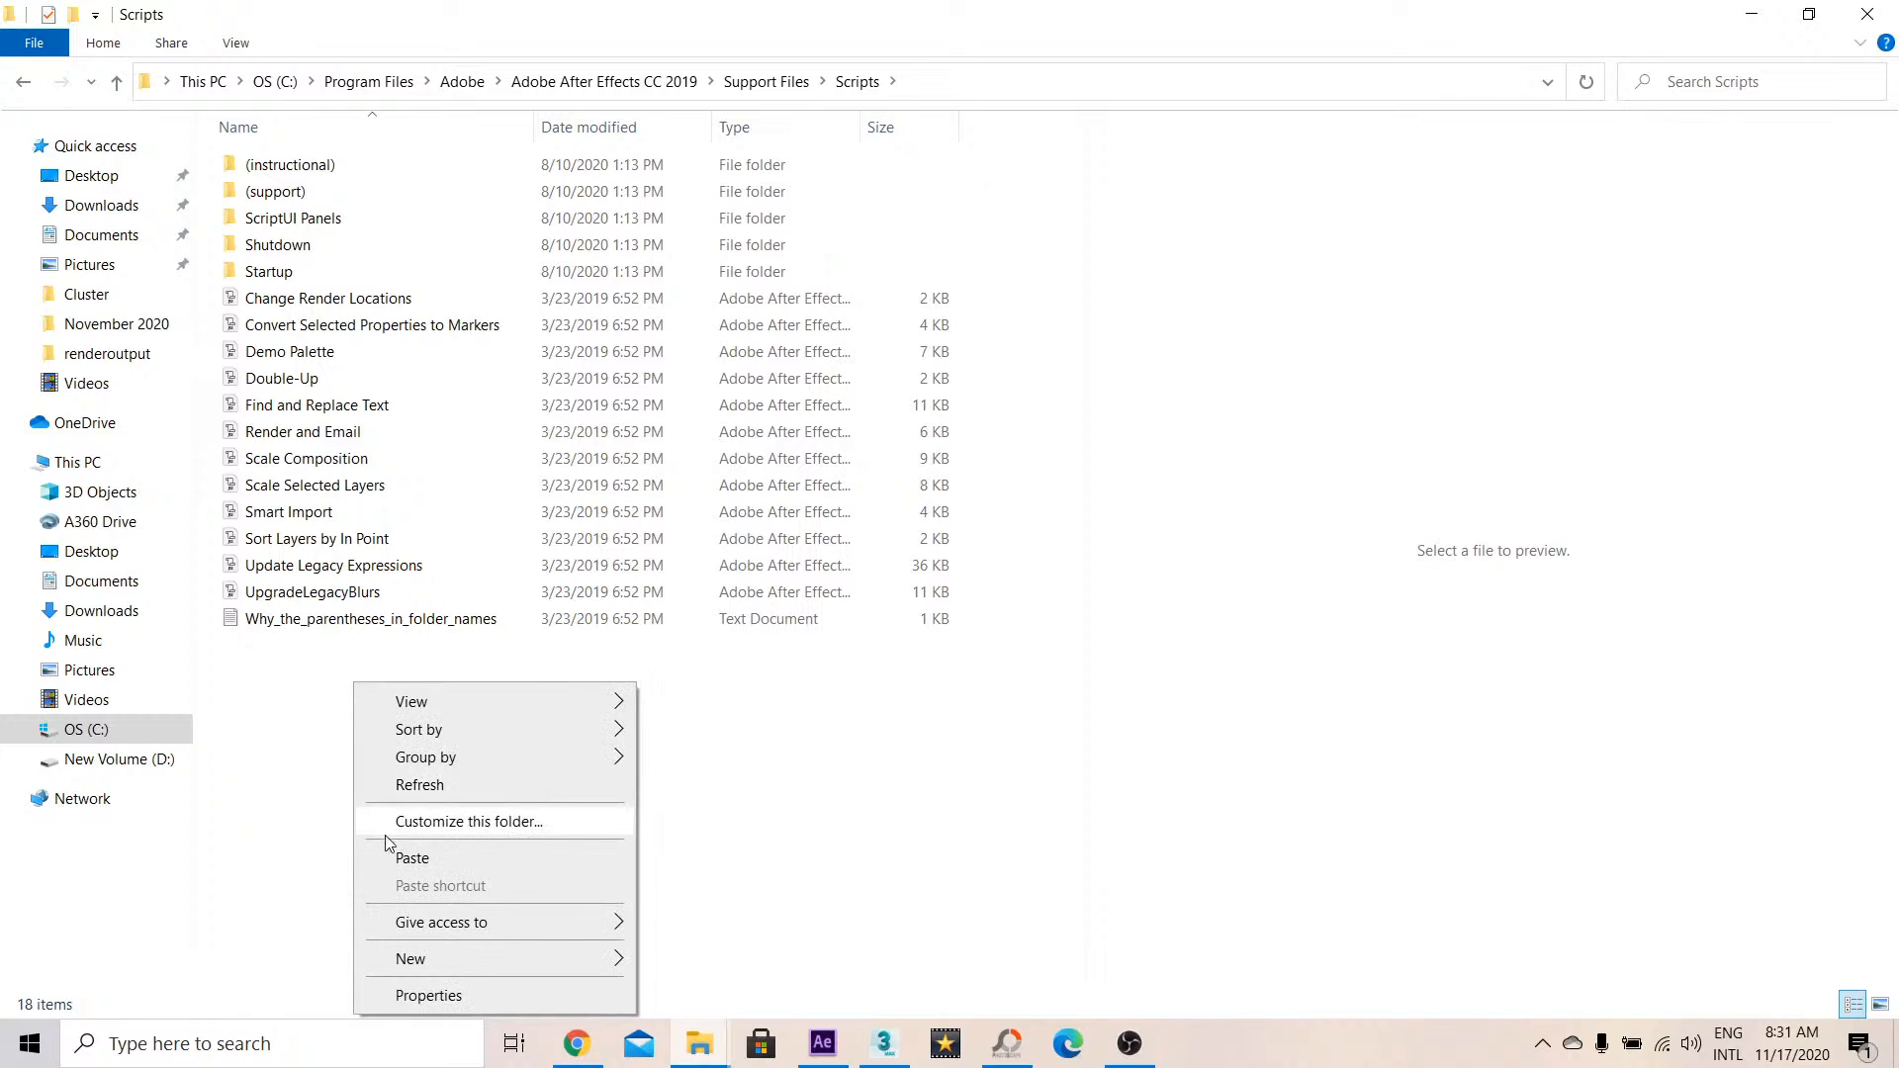
left_click(412, 859)
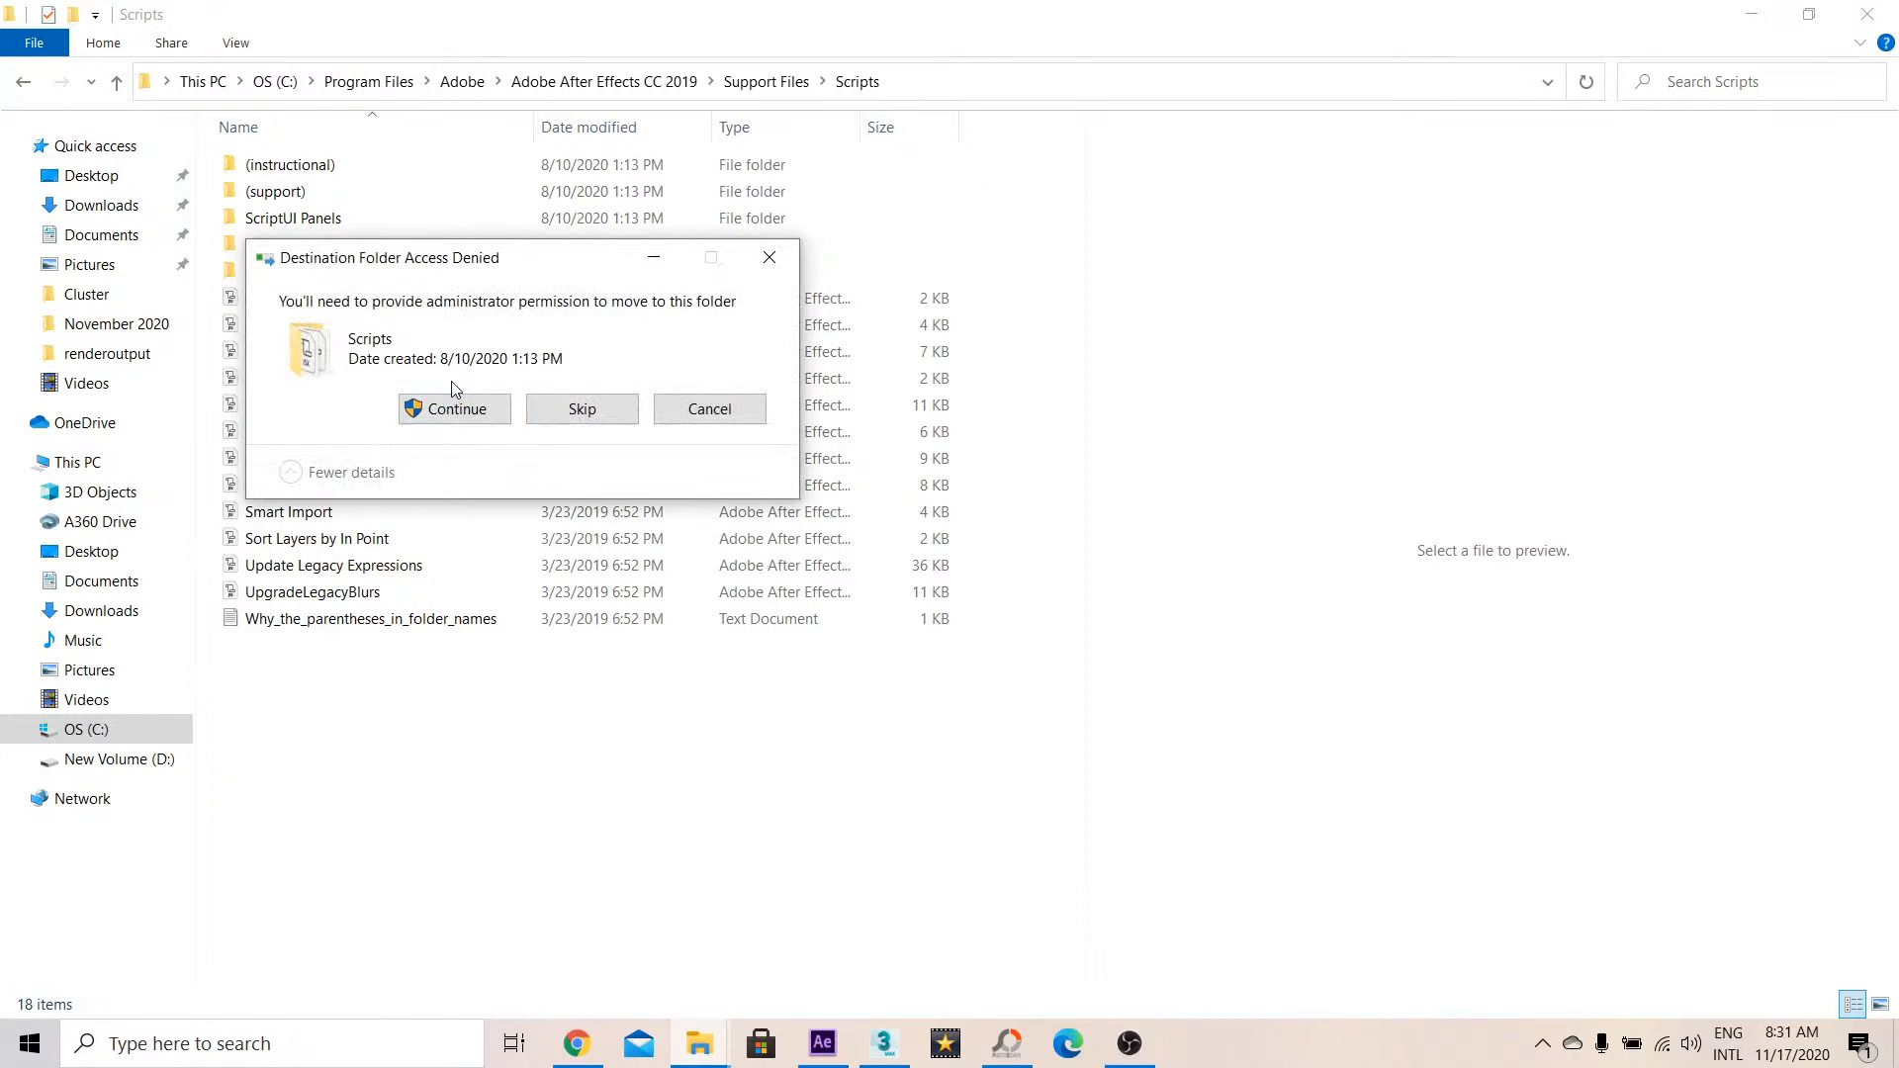
Grant administrator permission to finish copying AE3D_Export, then browse the Scripts folder
left_click(454, 409)
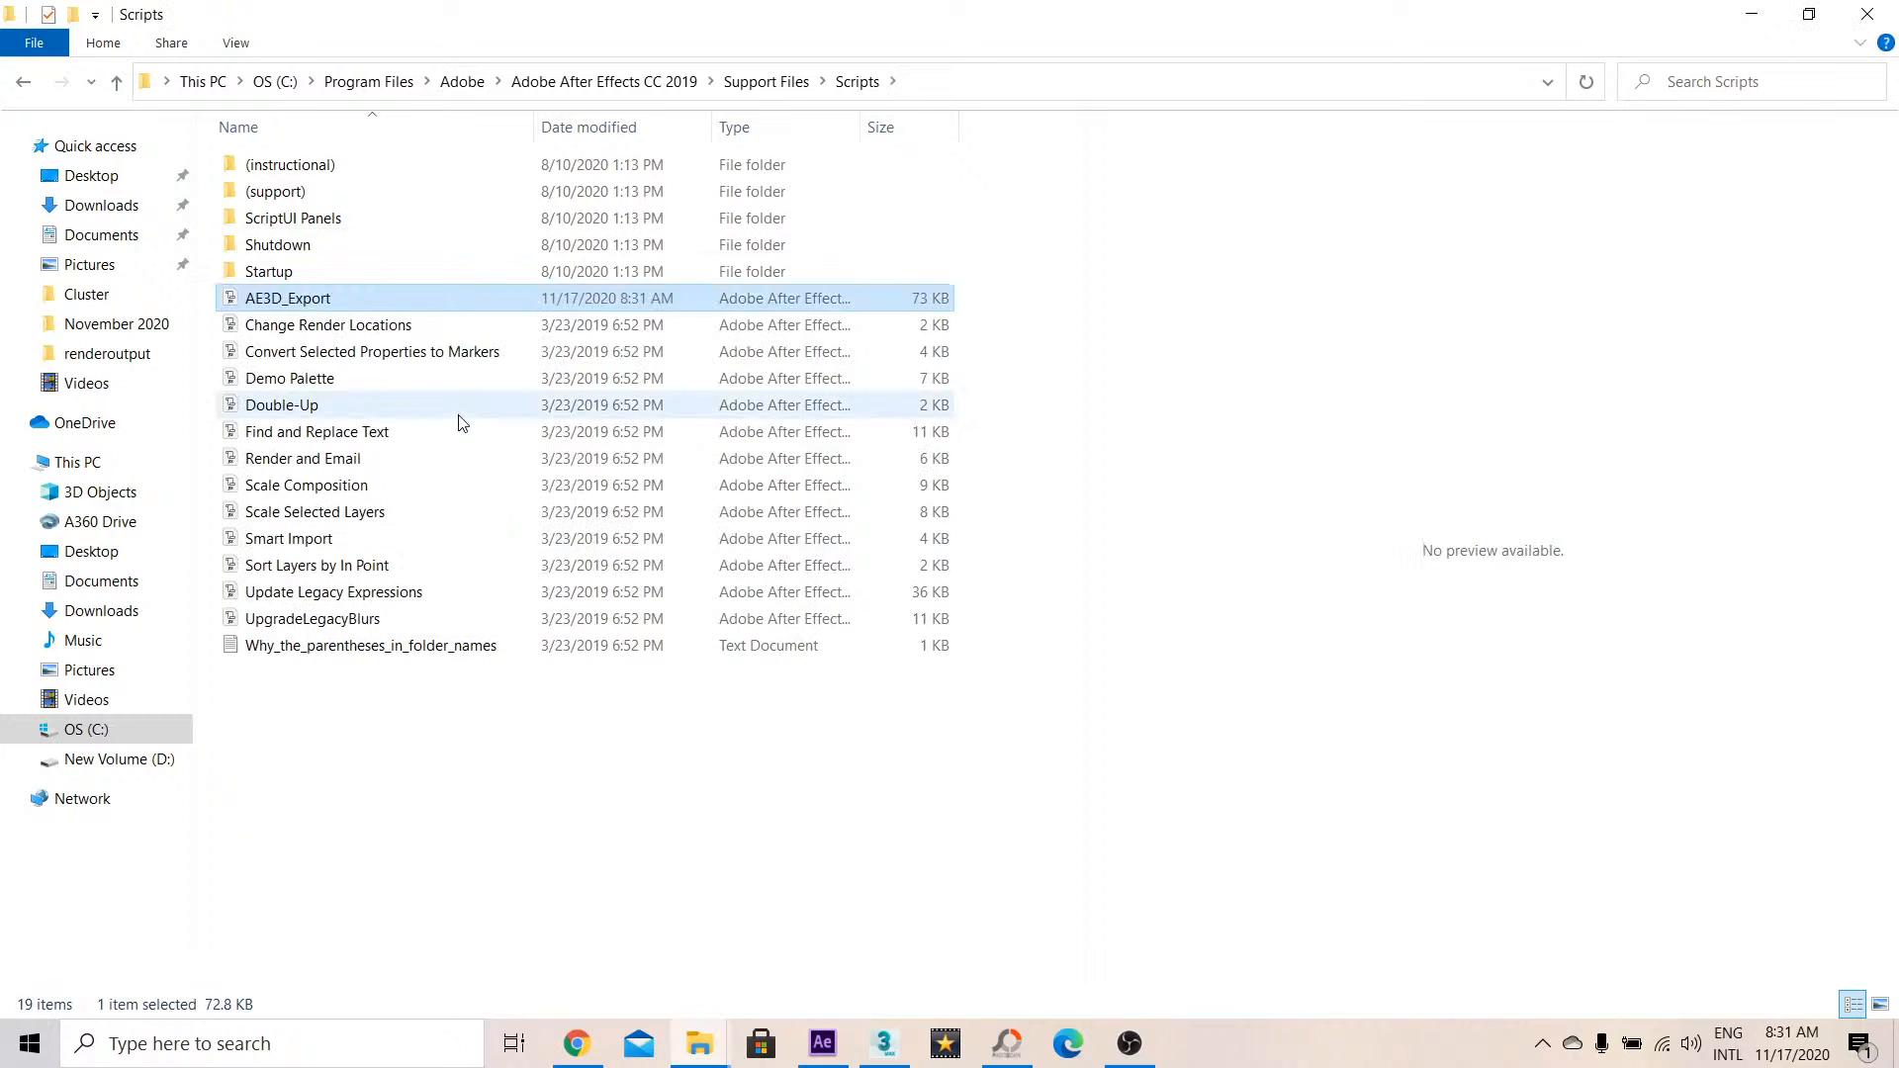
mouse_move(332, 245)
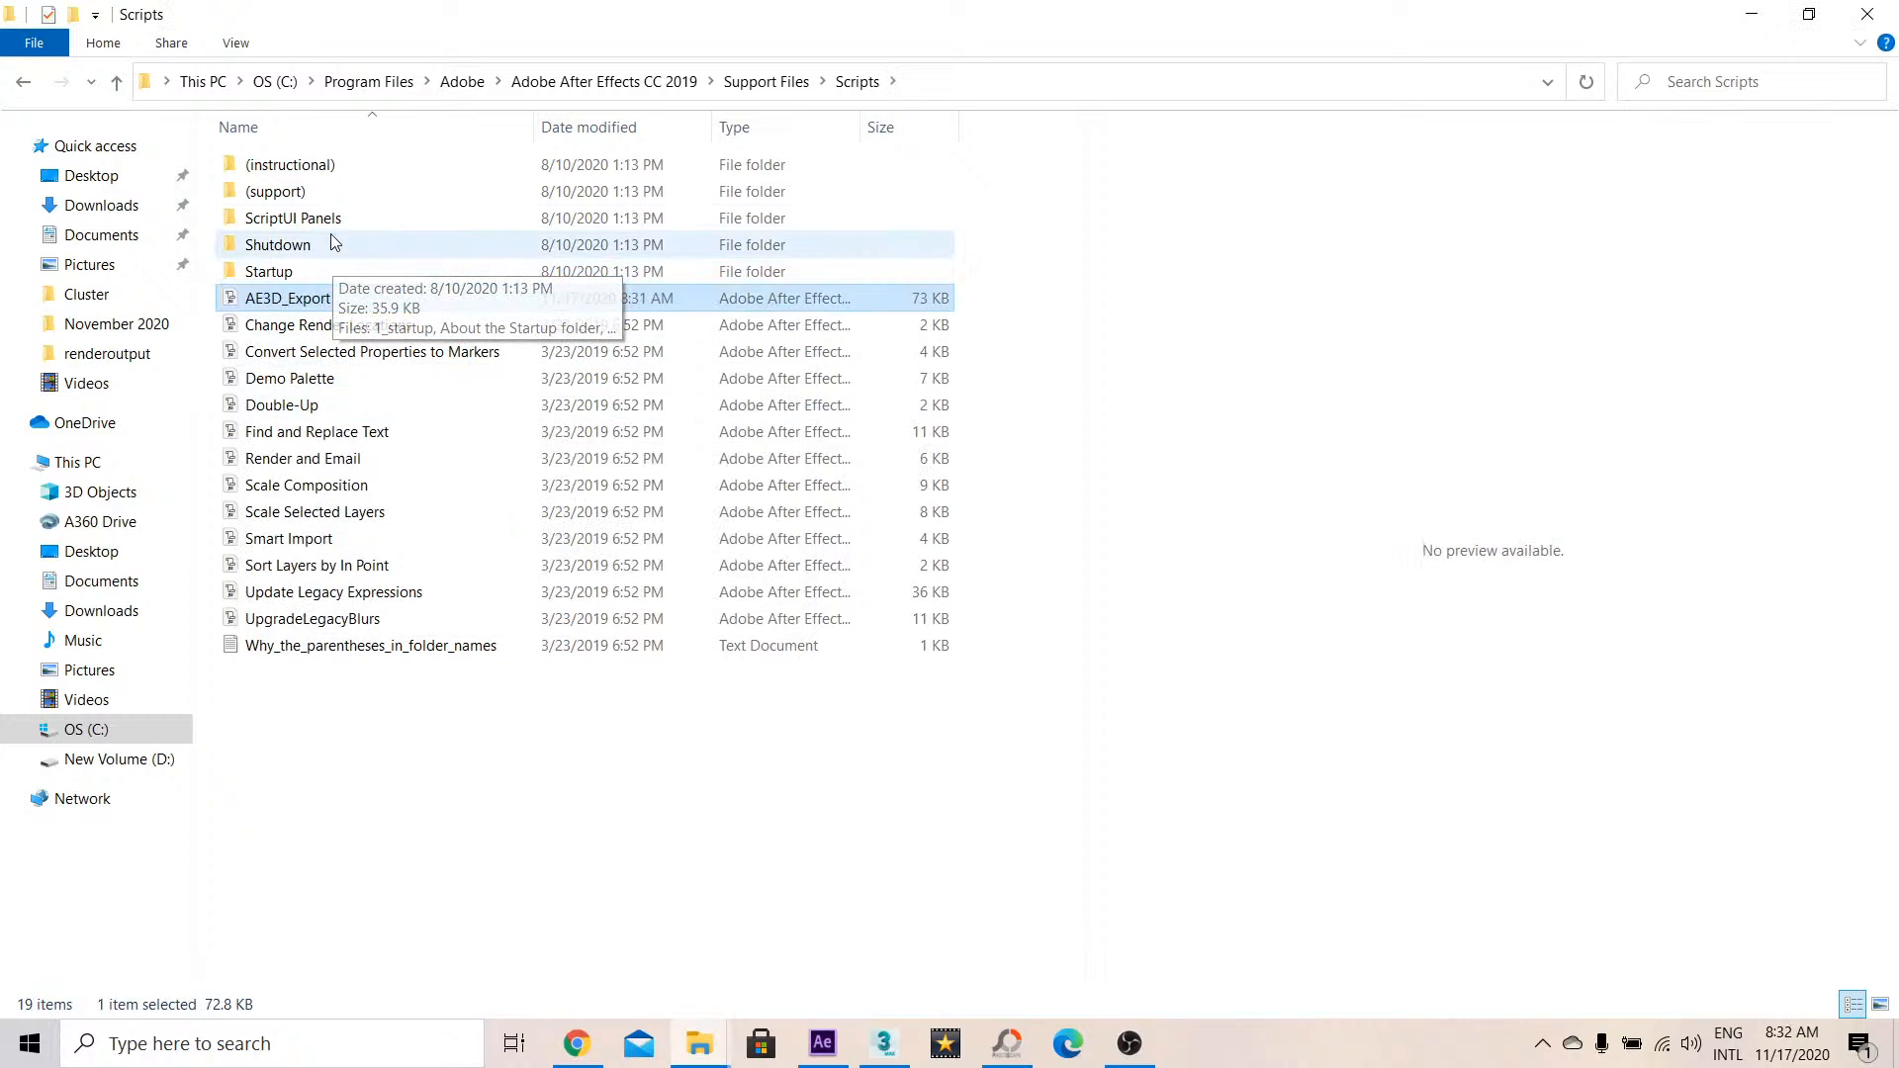
double_click(291, 218)
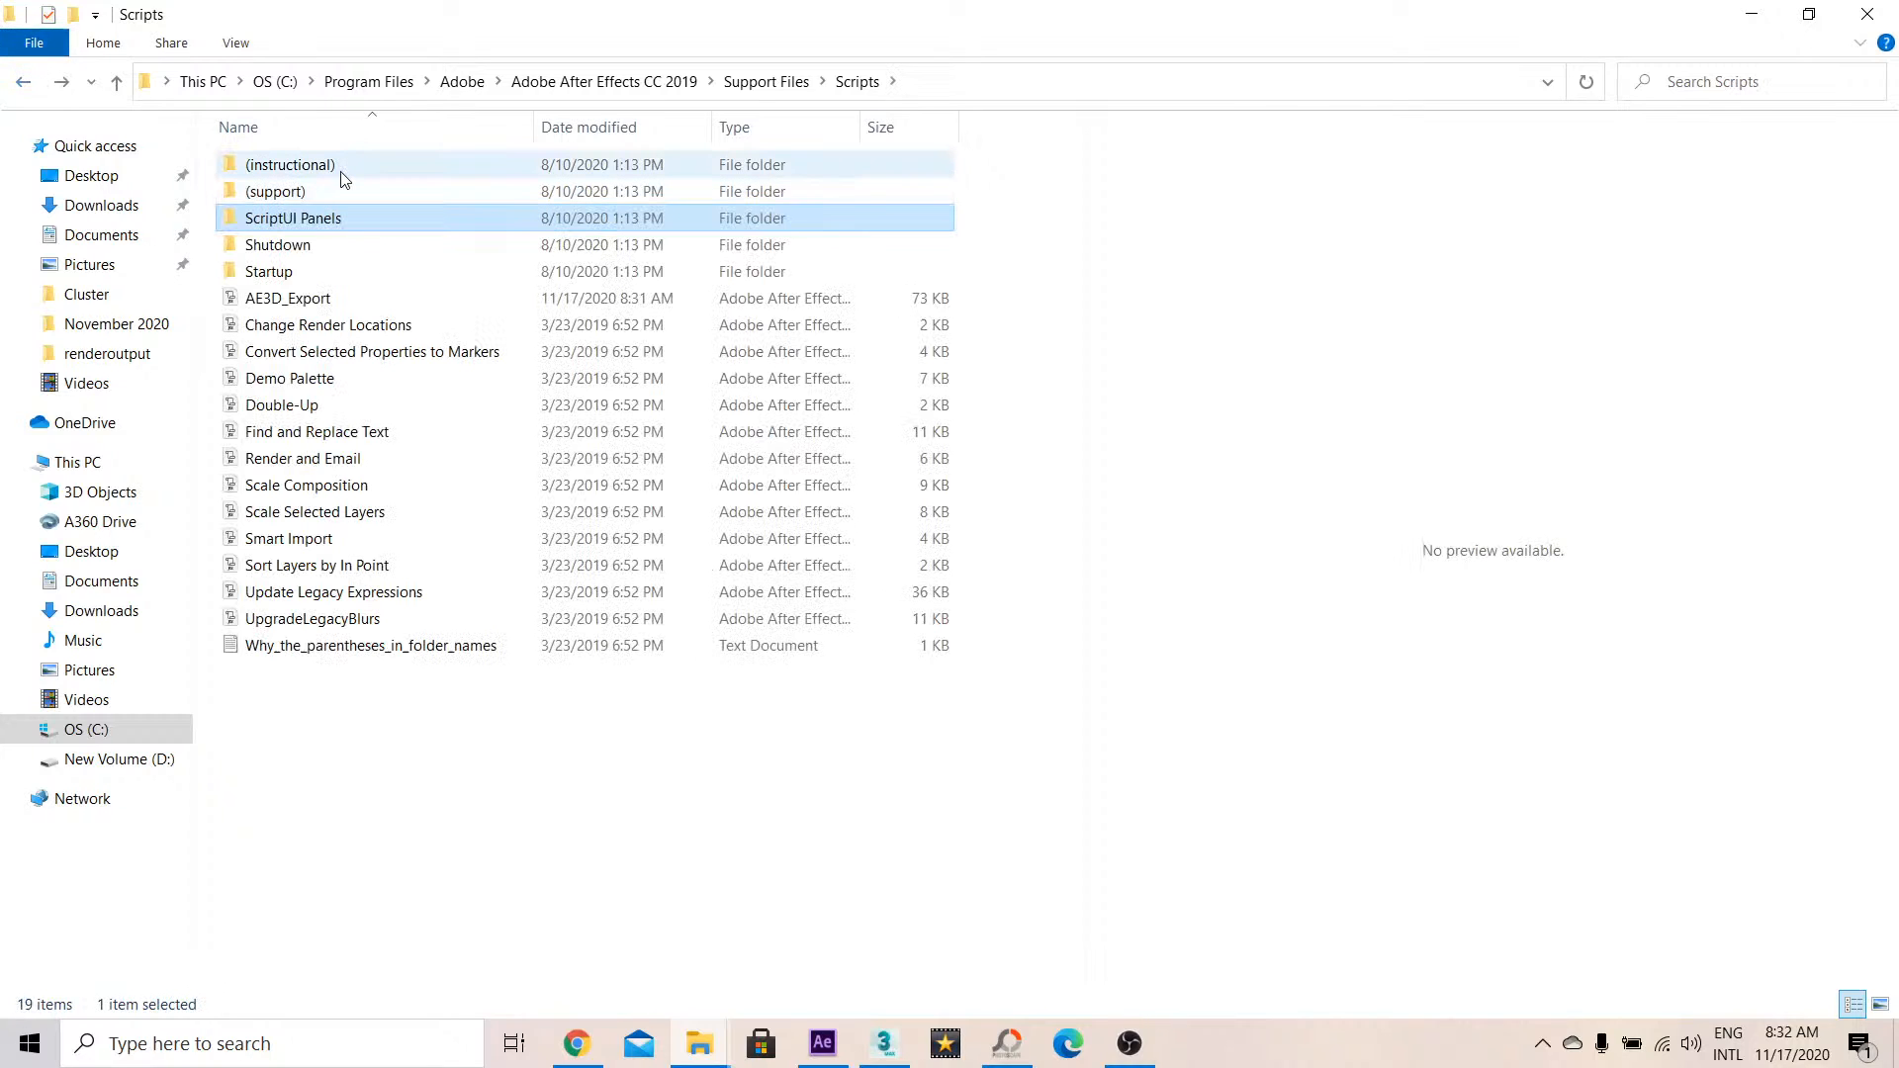
double_click(275, 191)
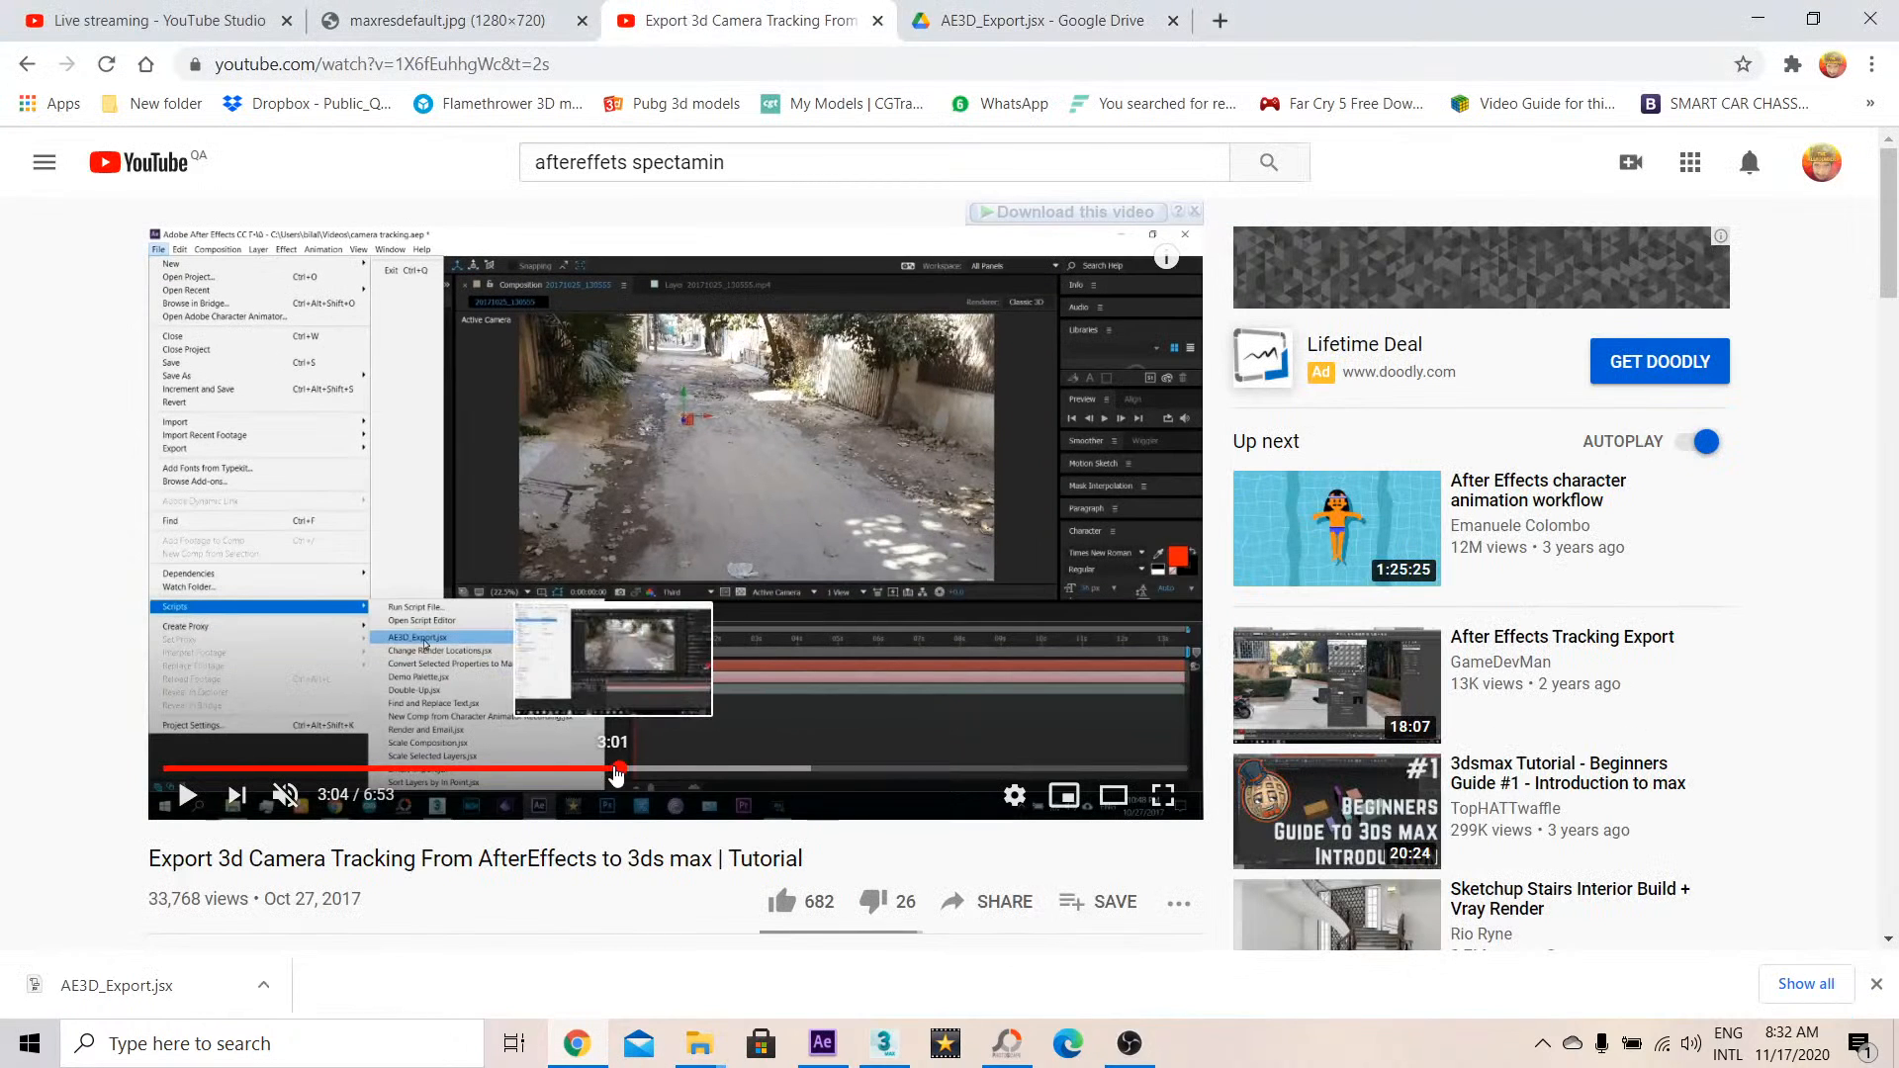
Scrub the tutorial near 3:00 to File > Scripts > AE3D_Export.jsx, then switch to the maxresdefault tab
scroll("down", 3)
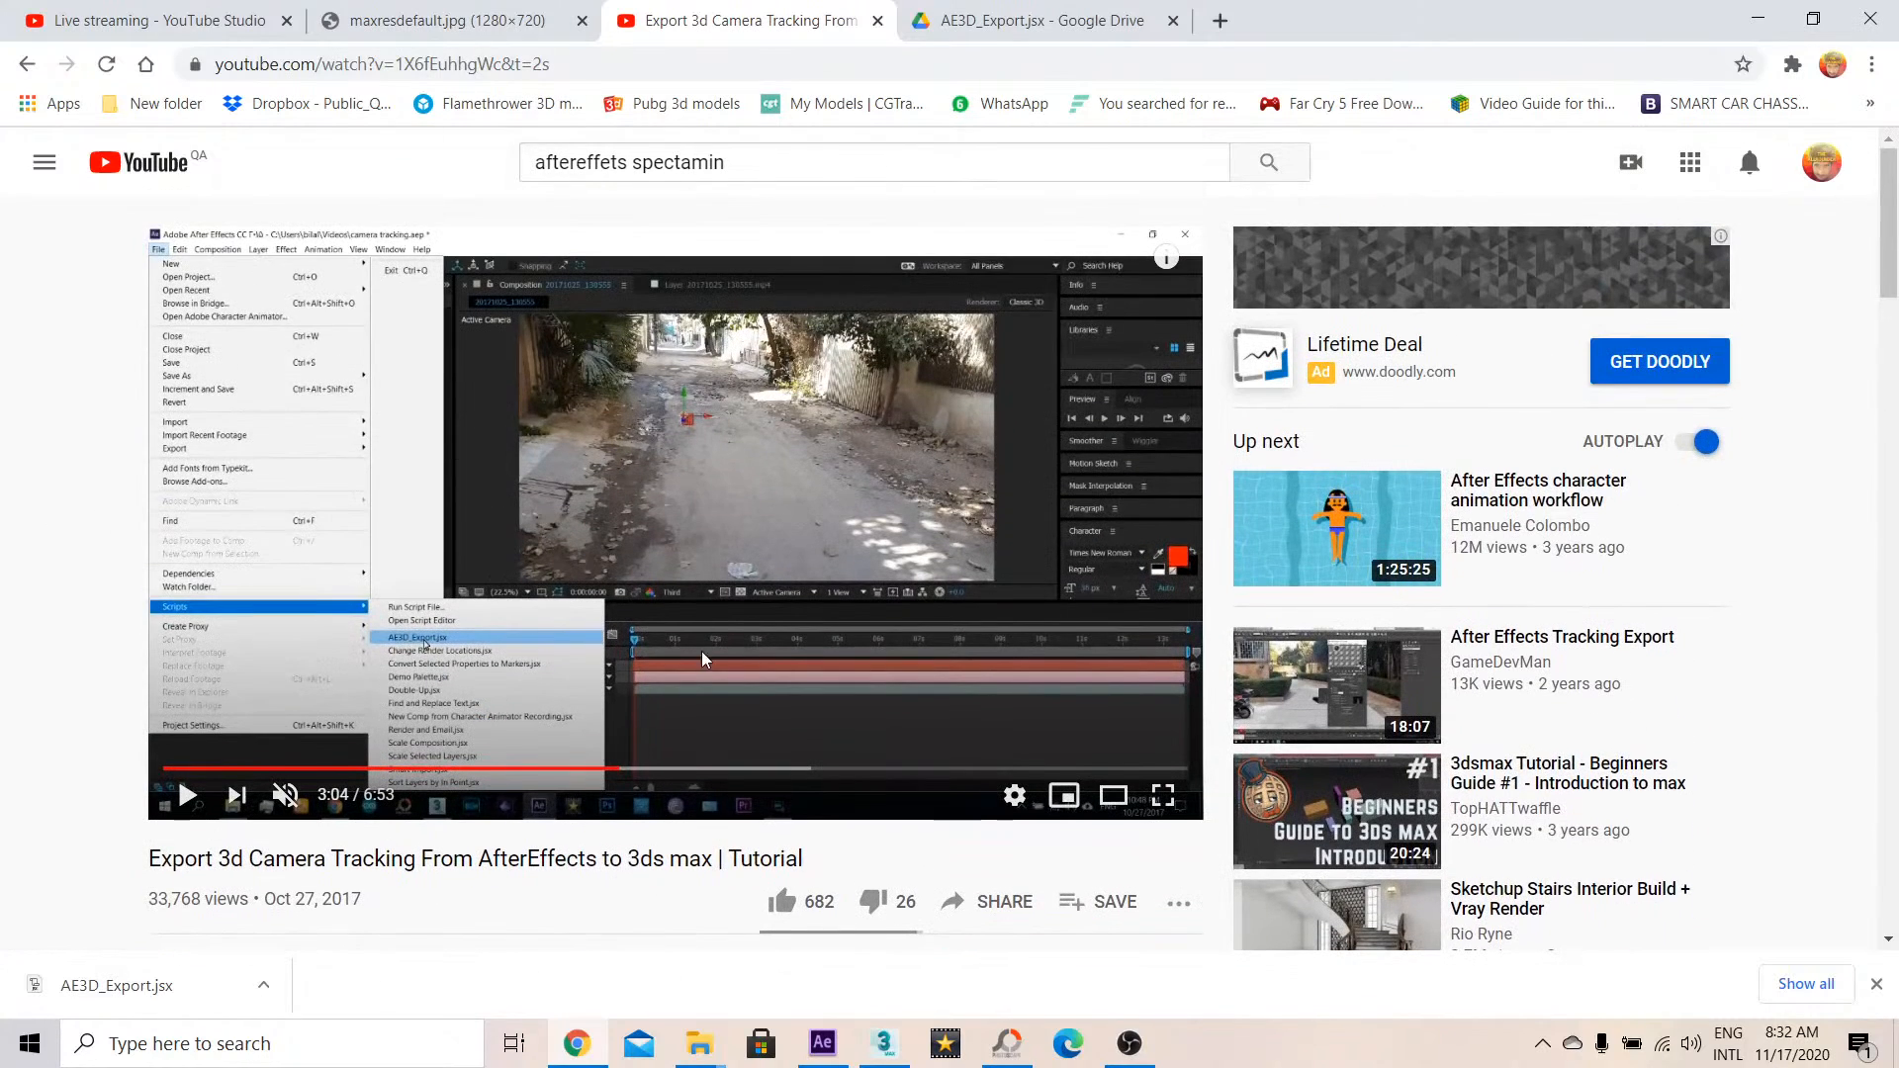
mouse_move(604, 768)
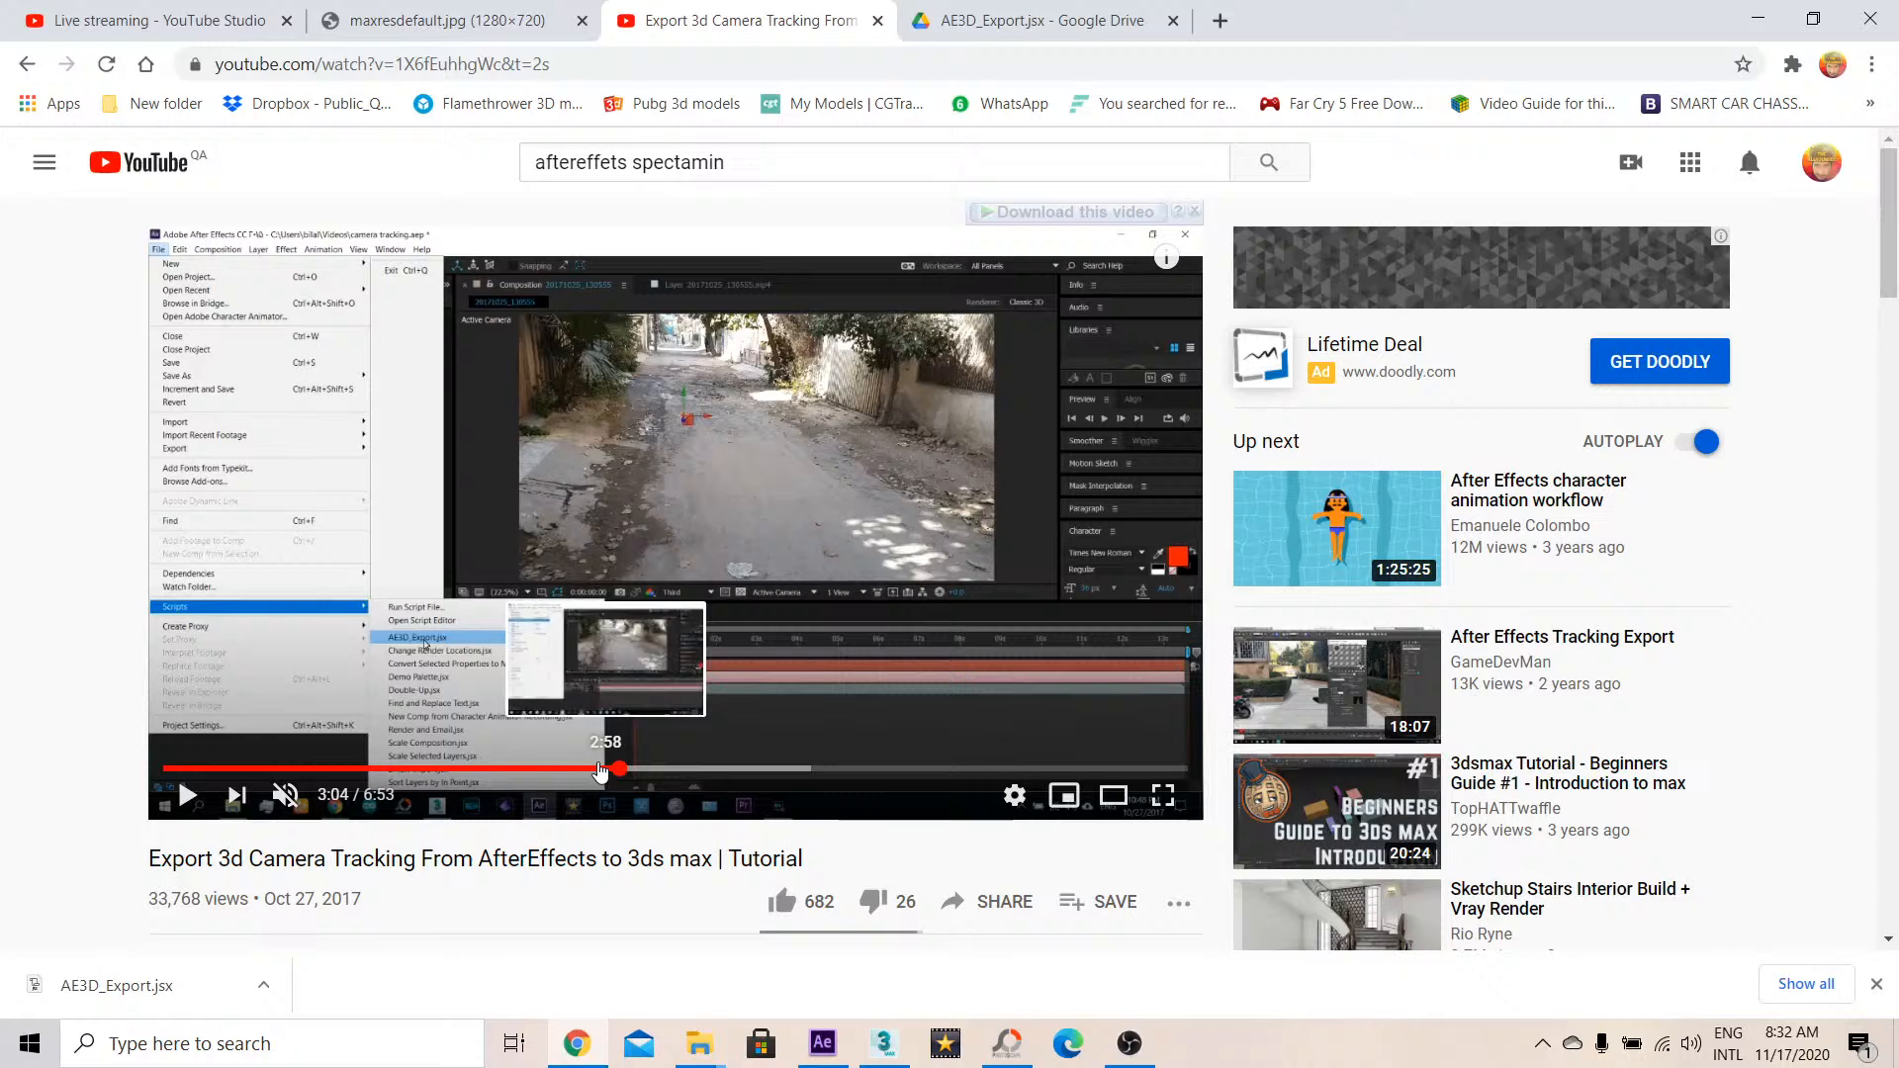
left_click(453, 20)
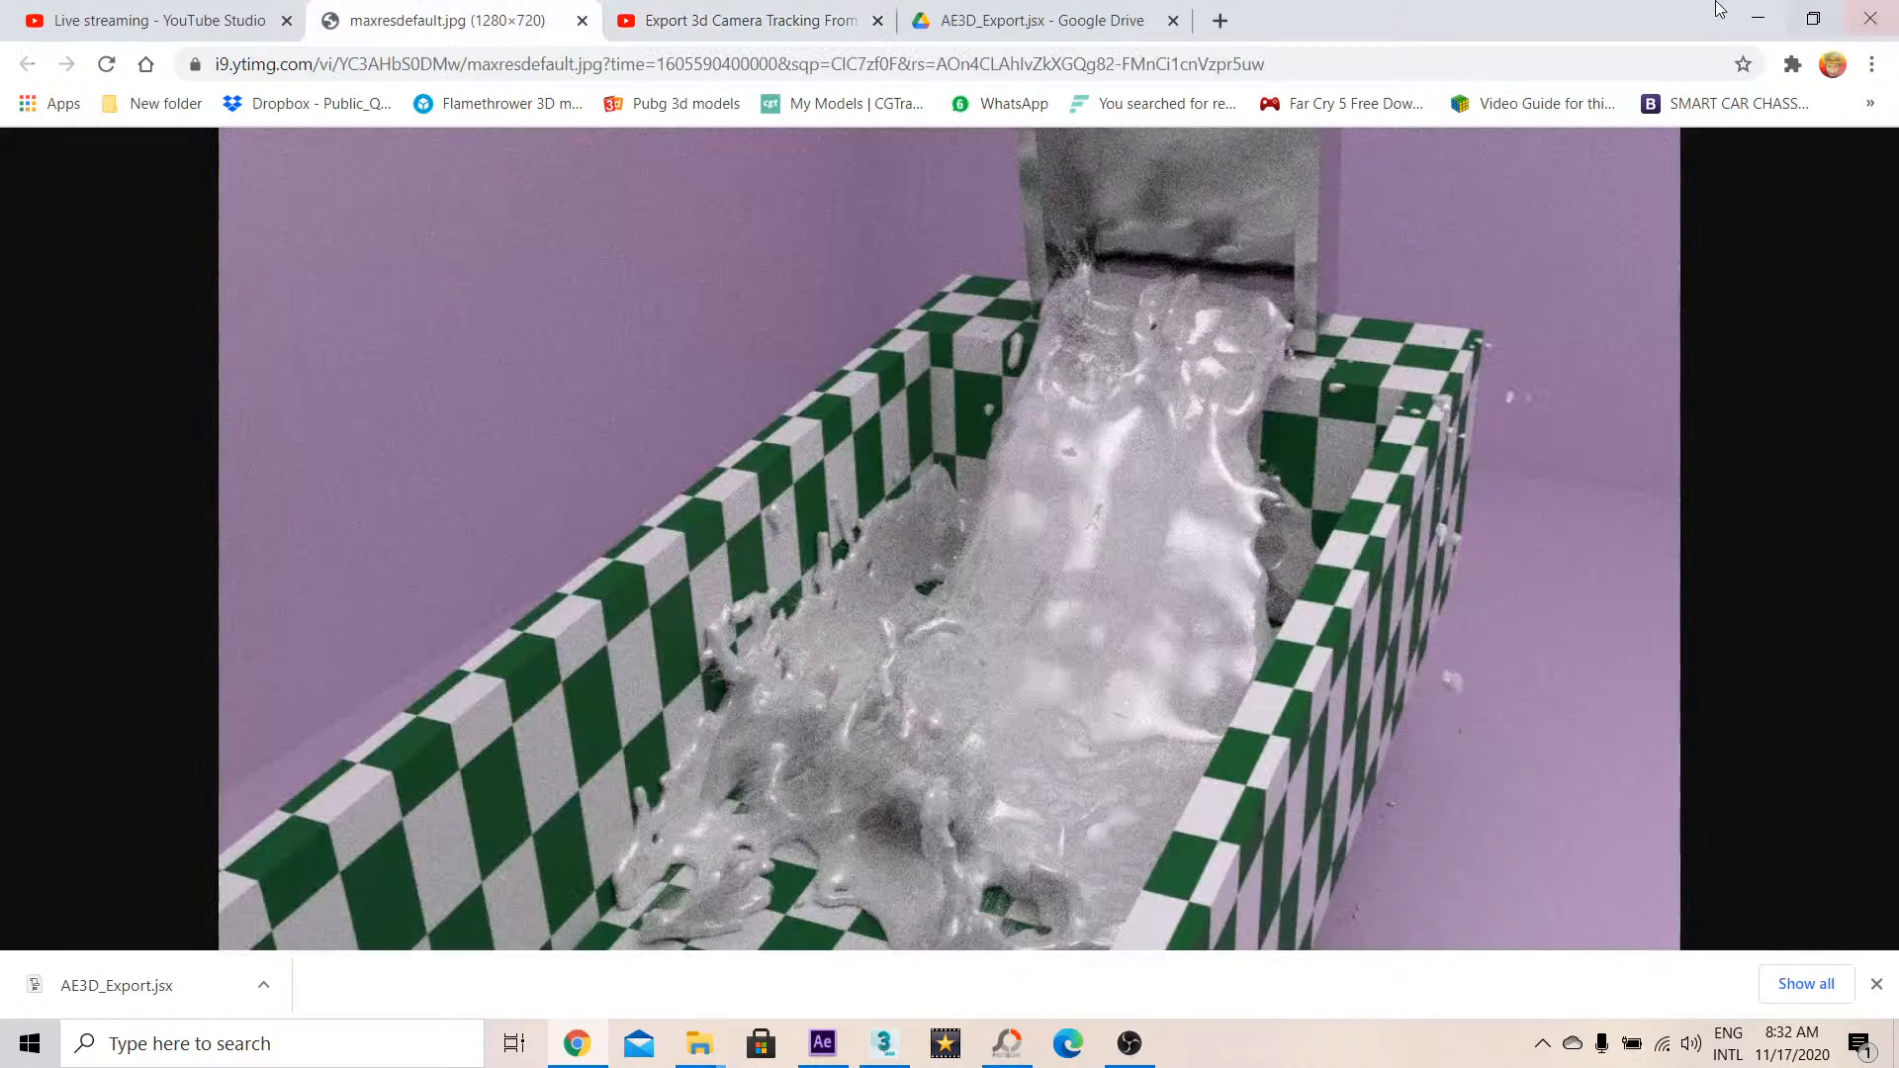
Confirm AE3D_Export in Scripts, then go up to Support Files and scroll to the AfterFX files
left_click(699, 1044)
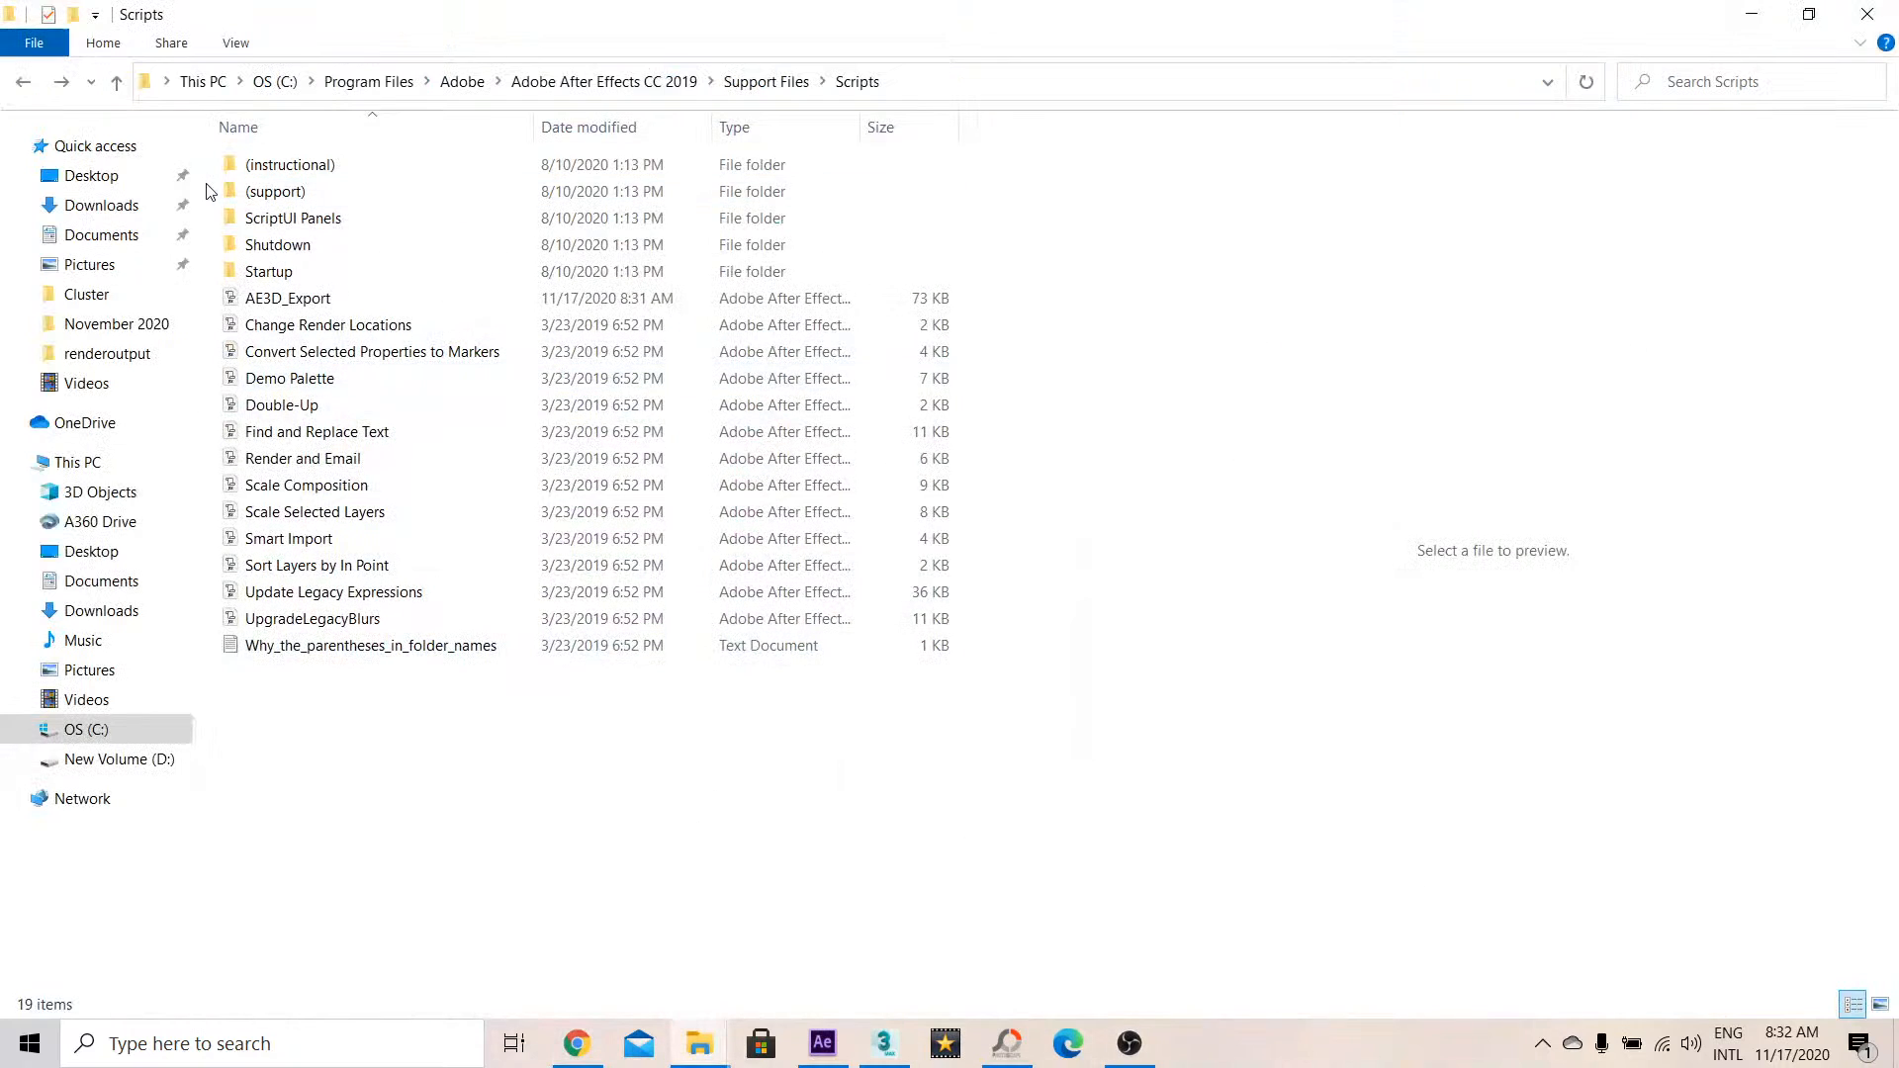
left_click(288, 297)
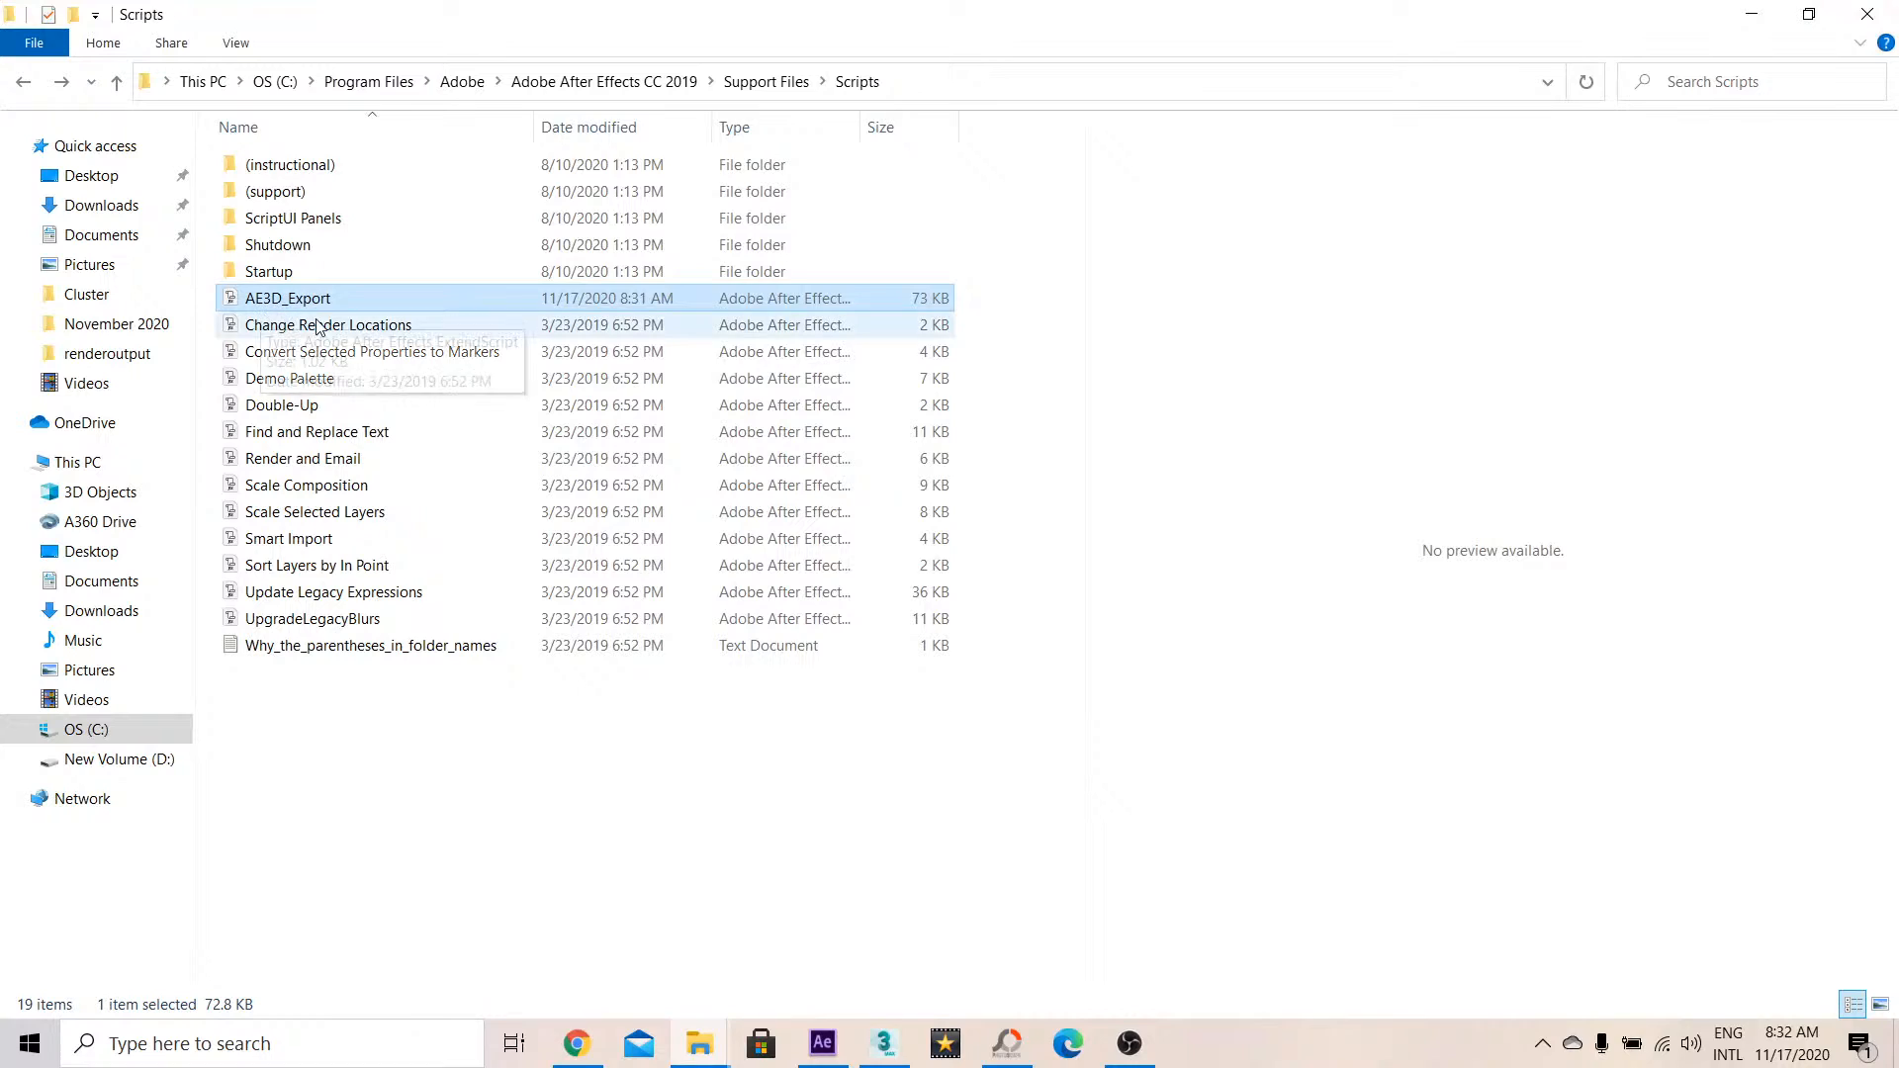
mouse_move(299, 280)
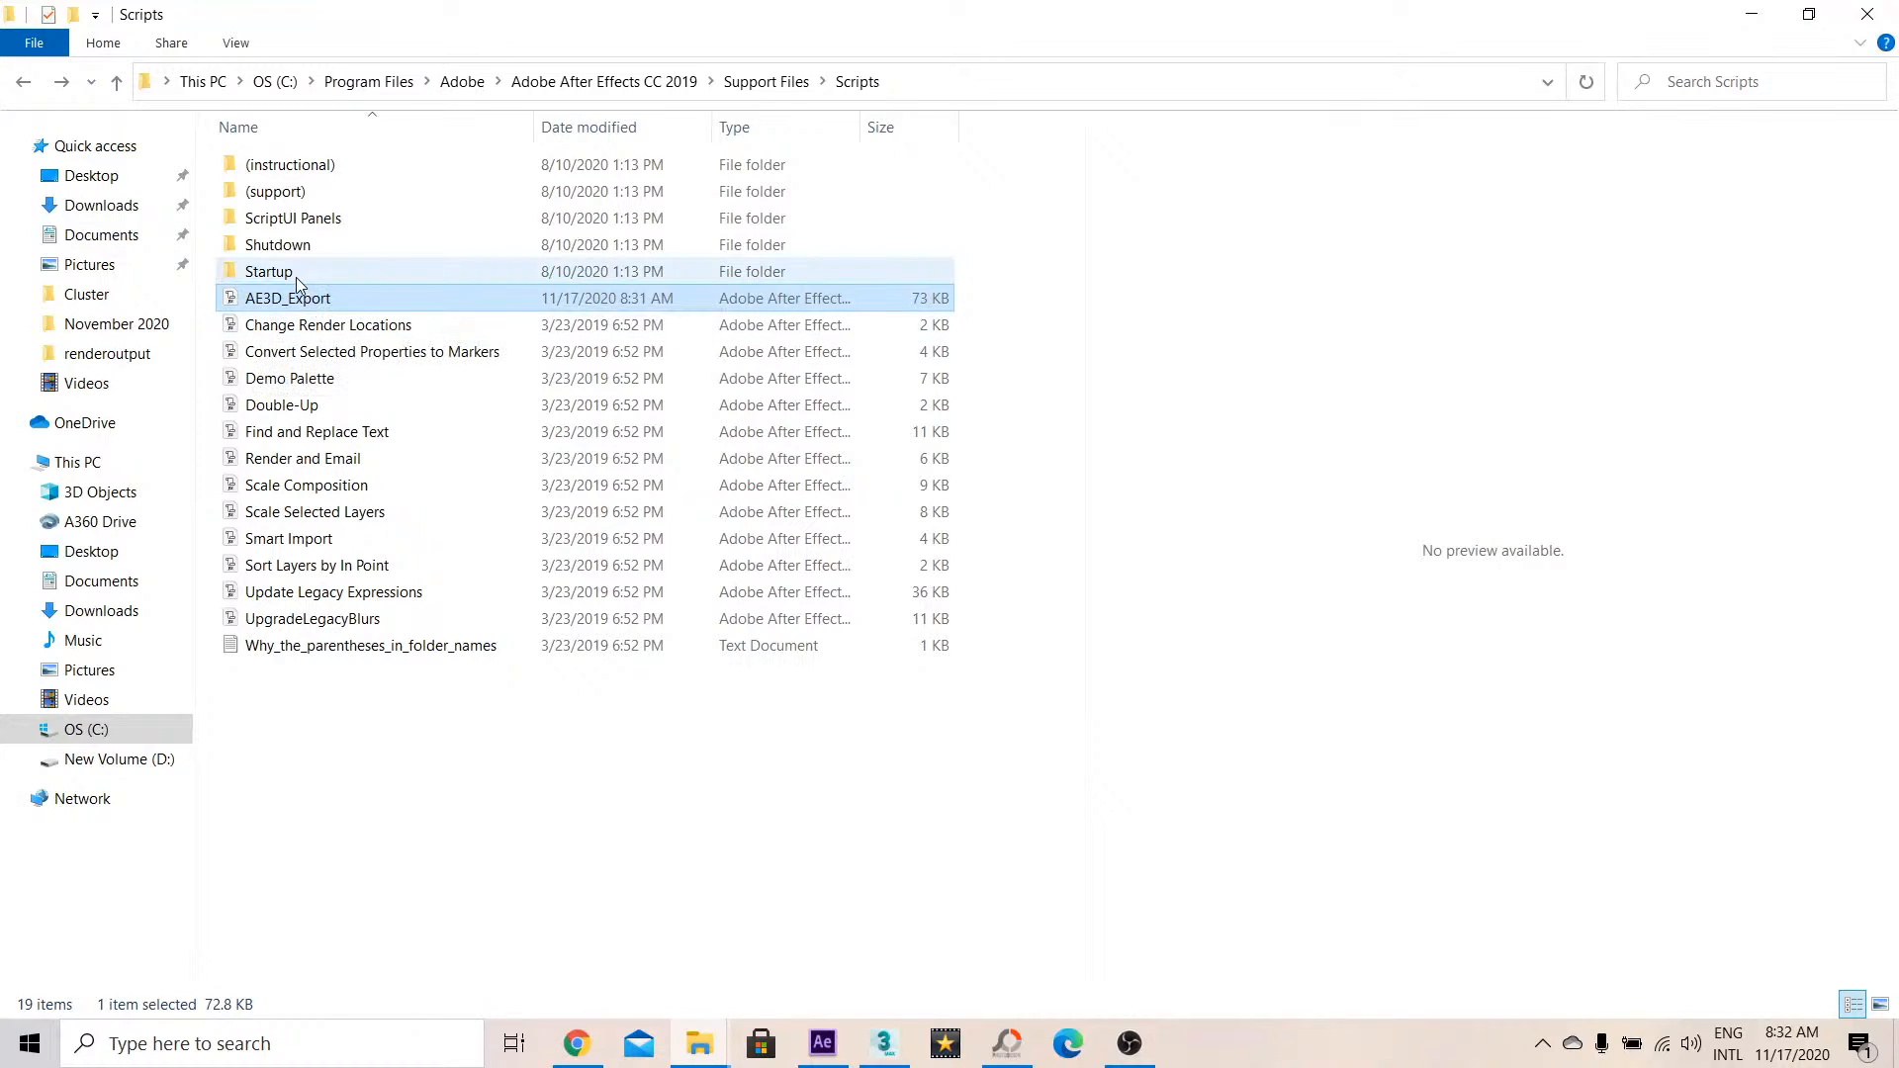
double_click(268, 271)
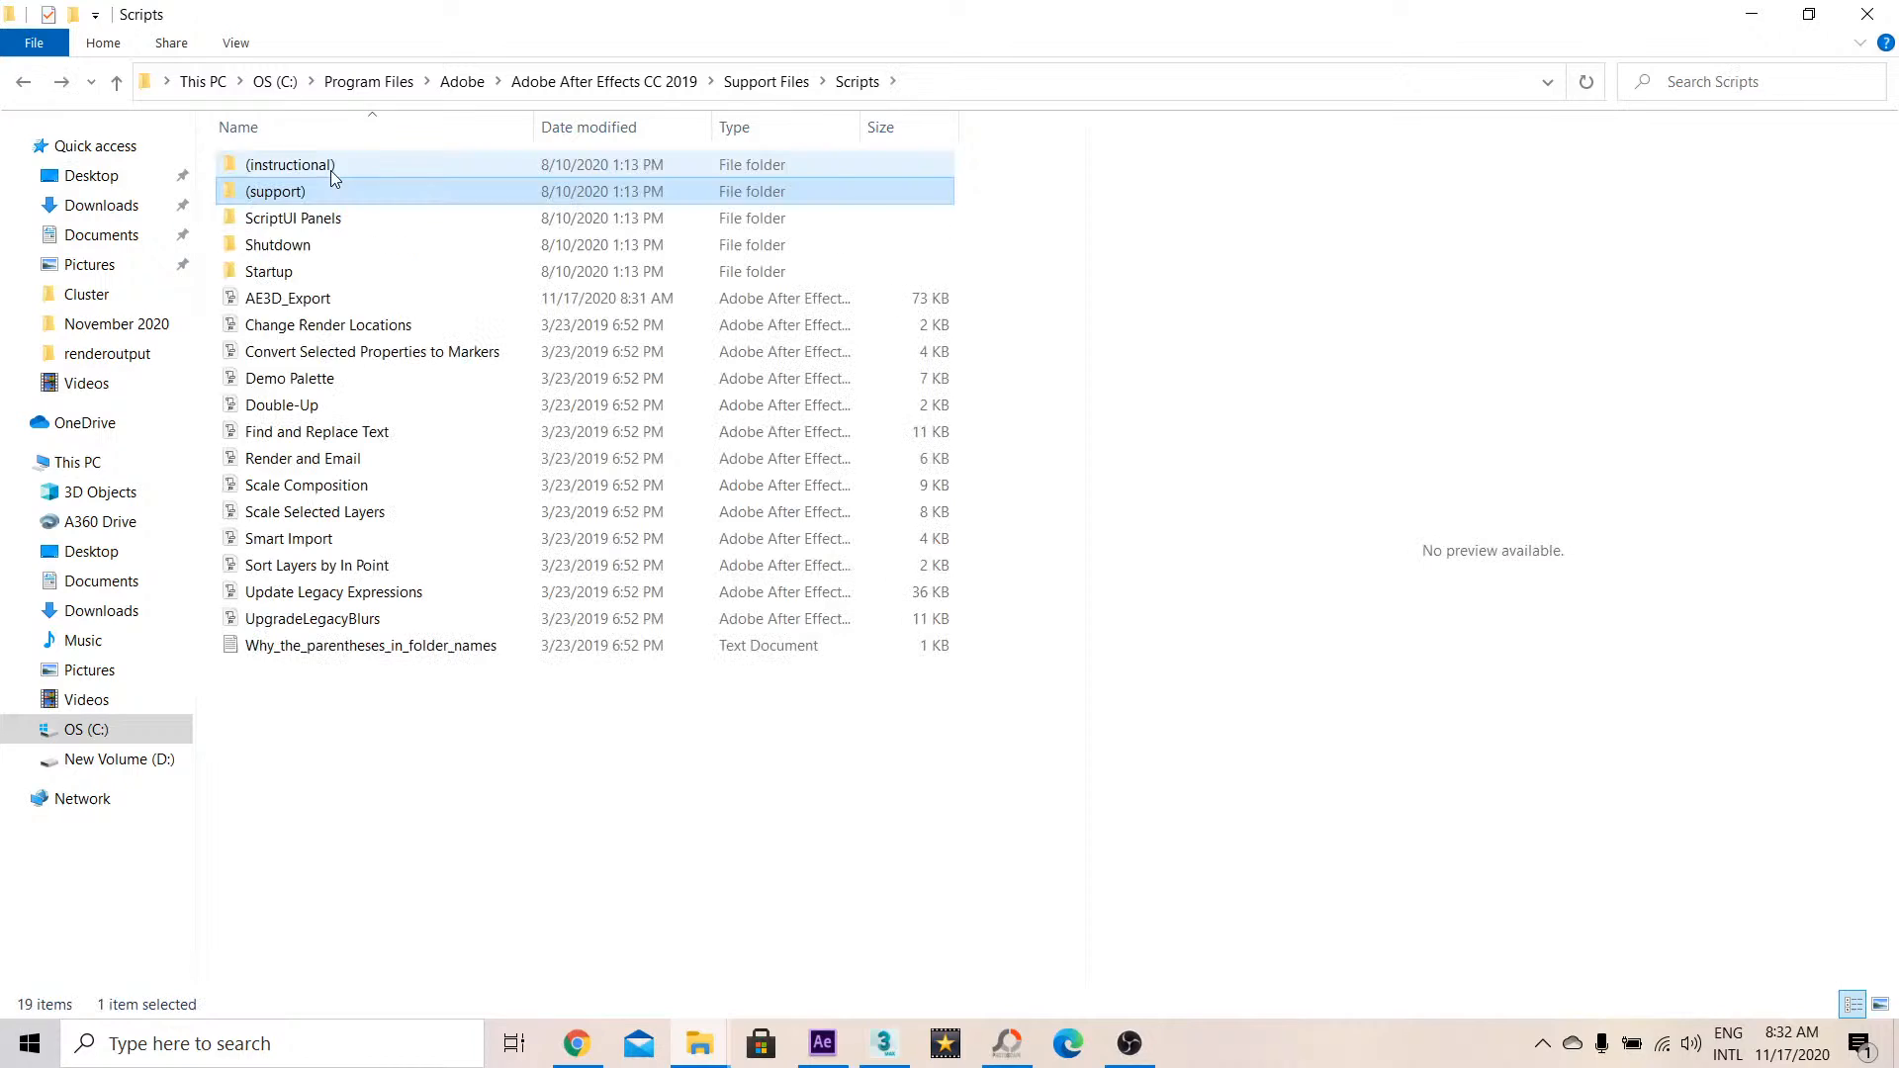
left_click(765, 81)
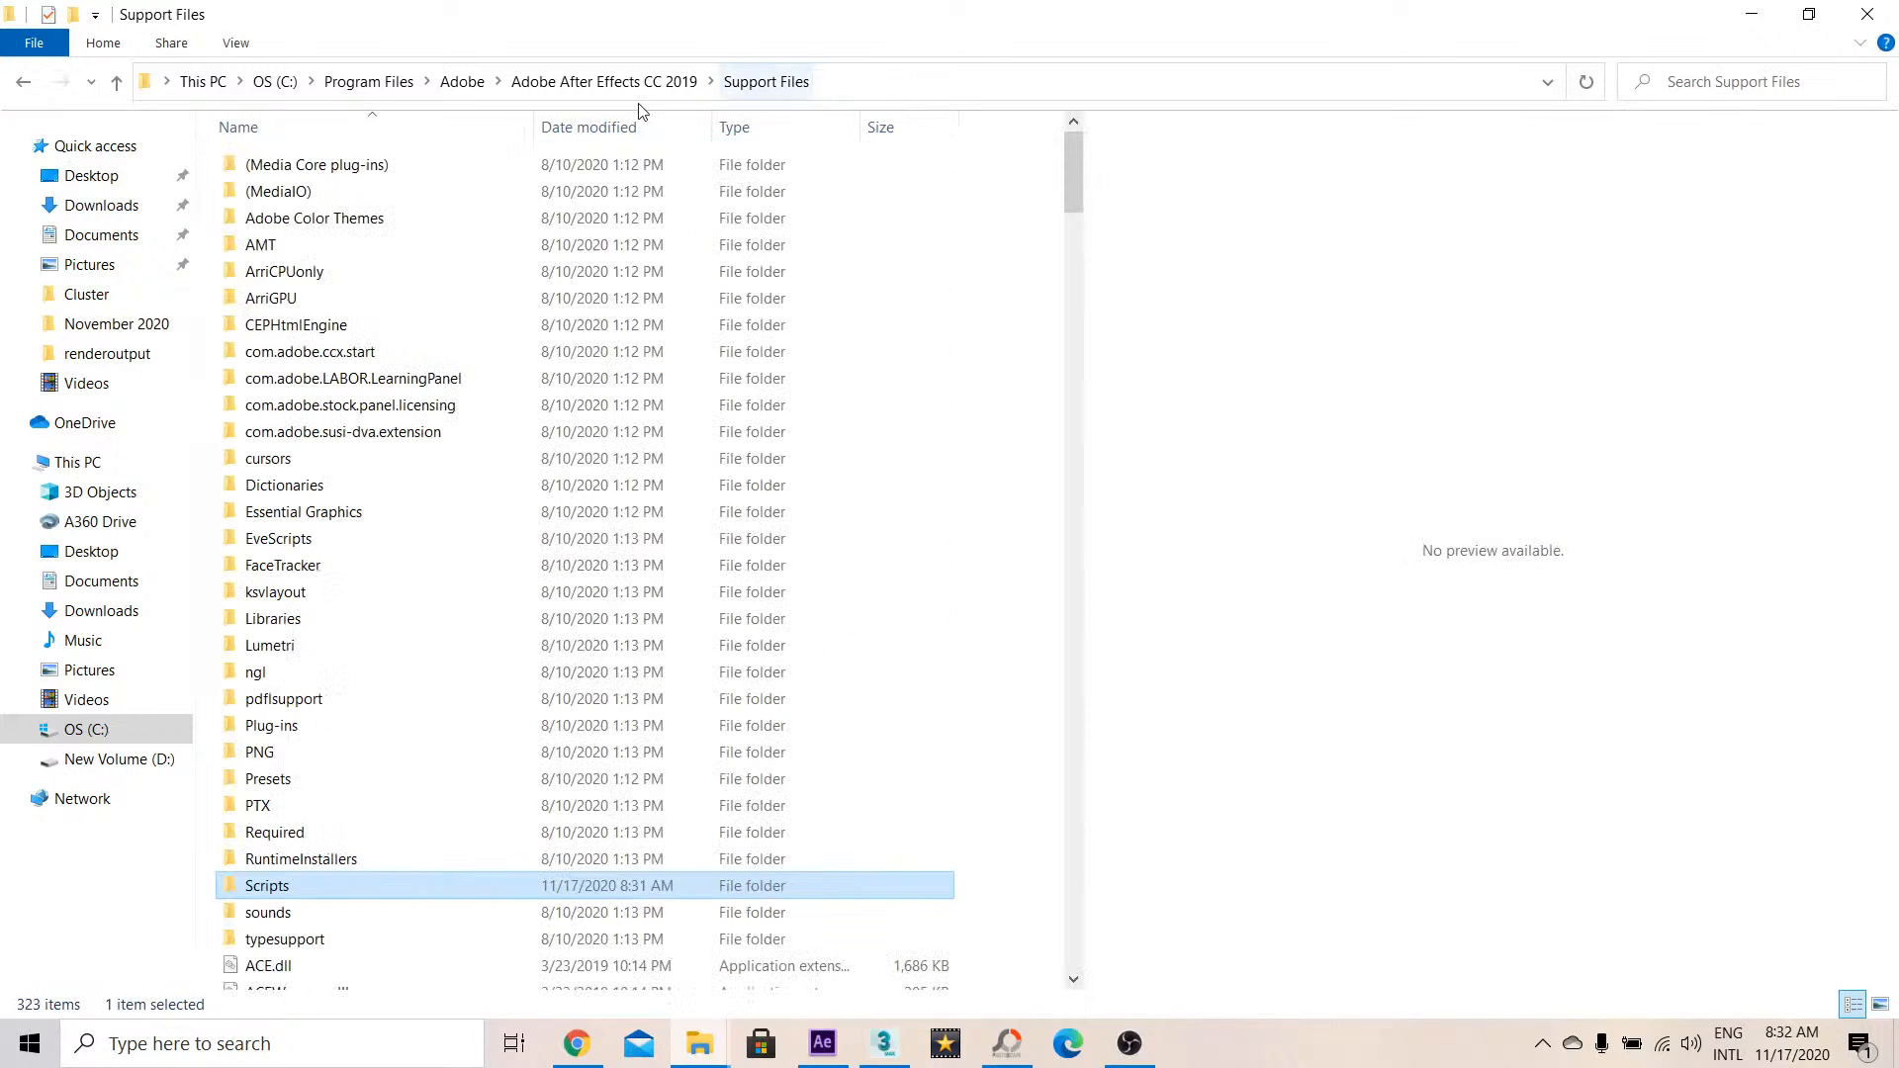
scroll("down", 3)
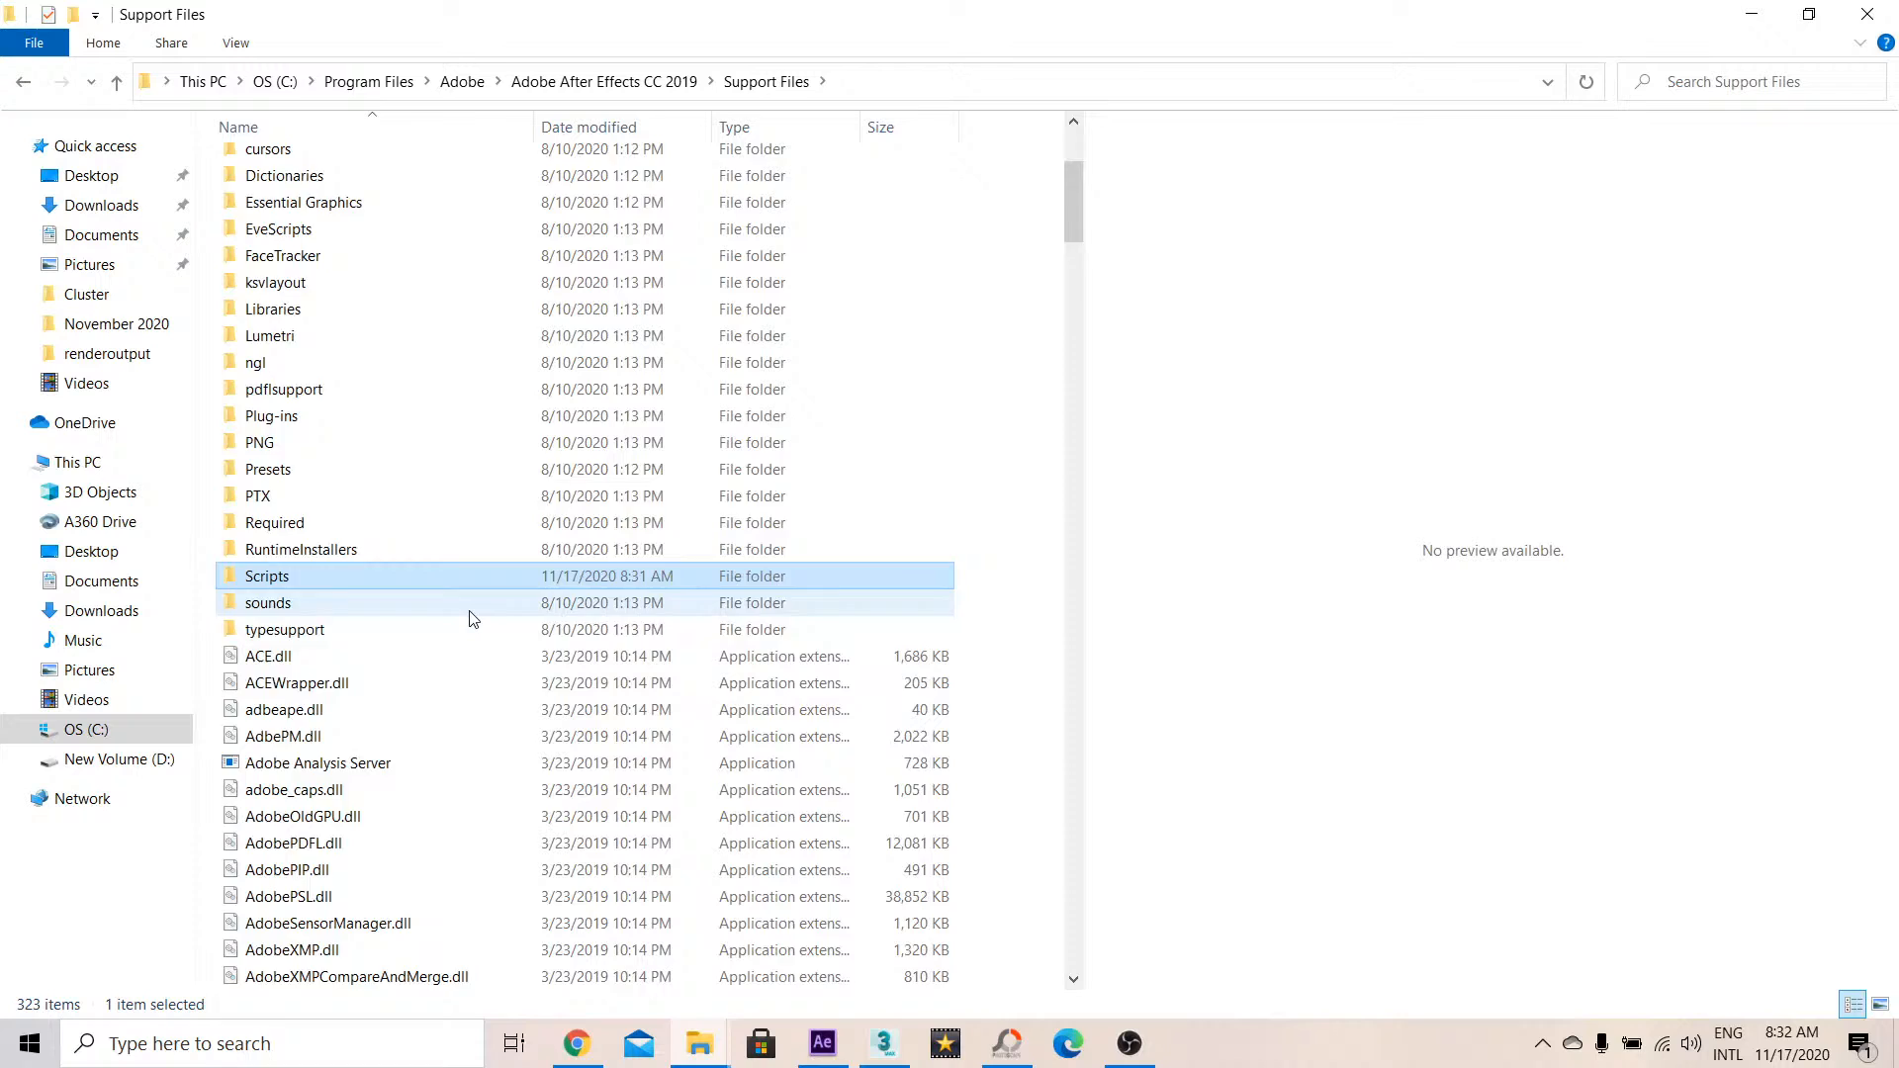
scroll("down", 3)
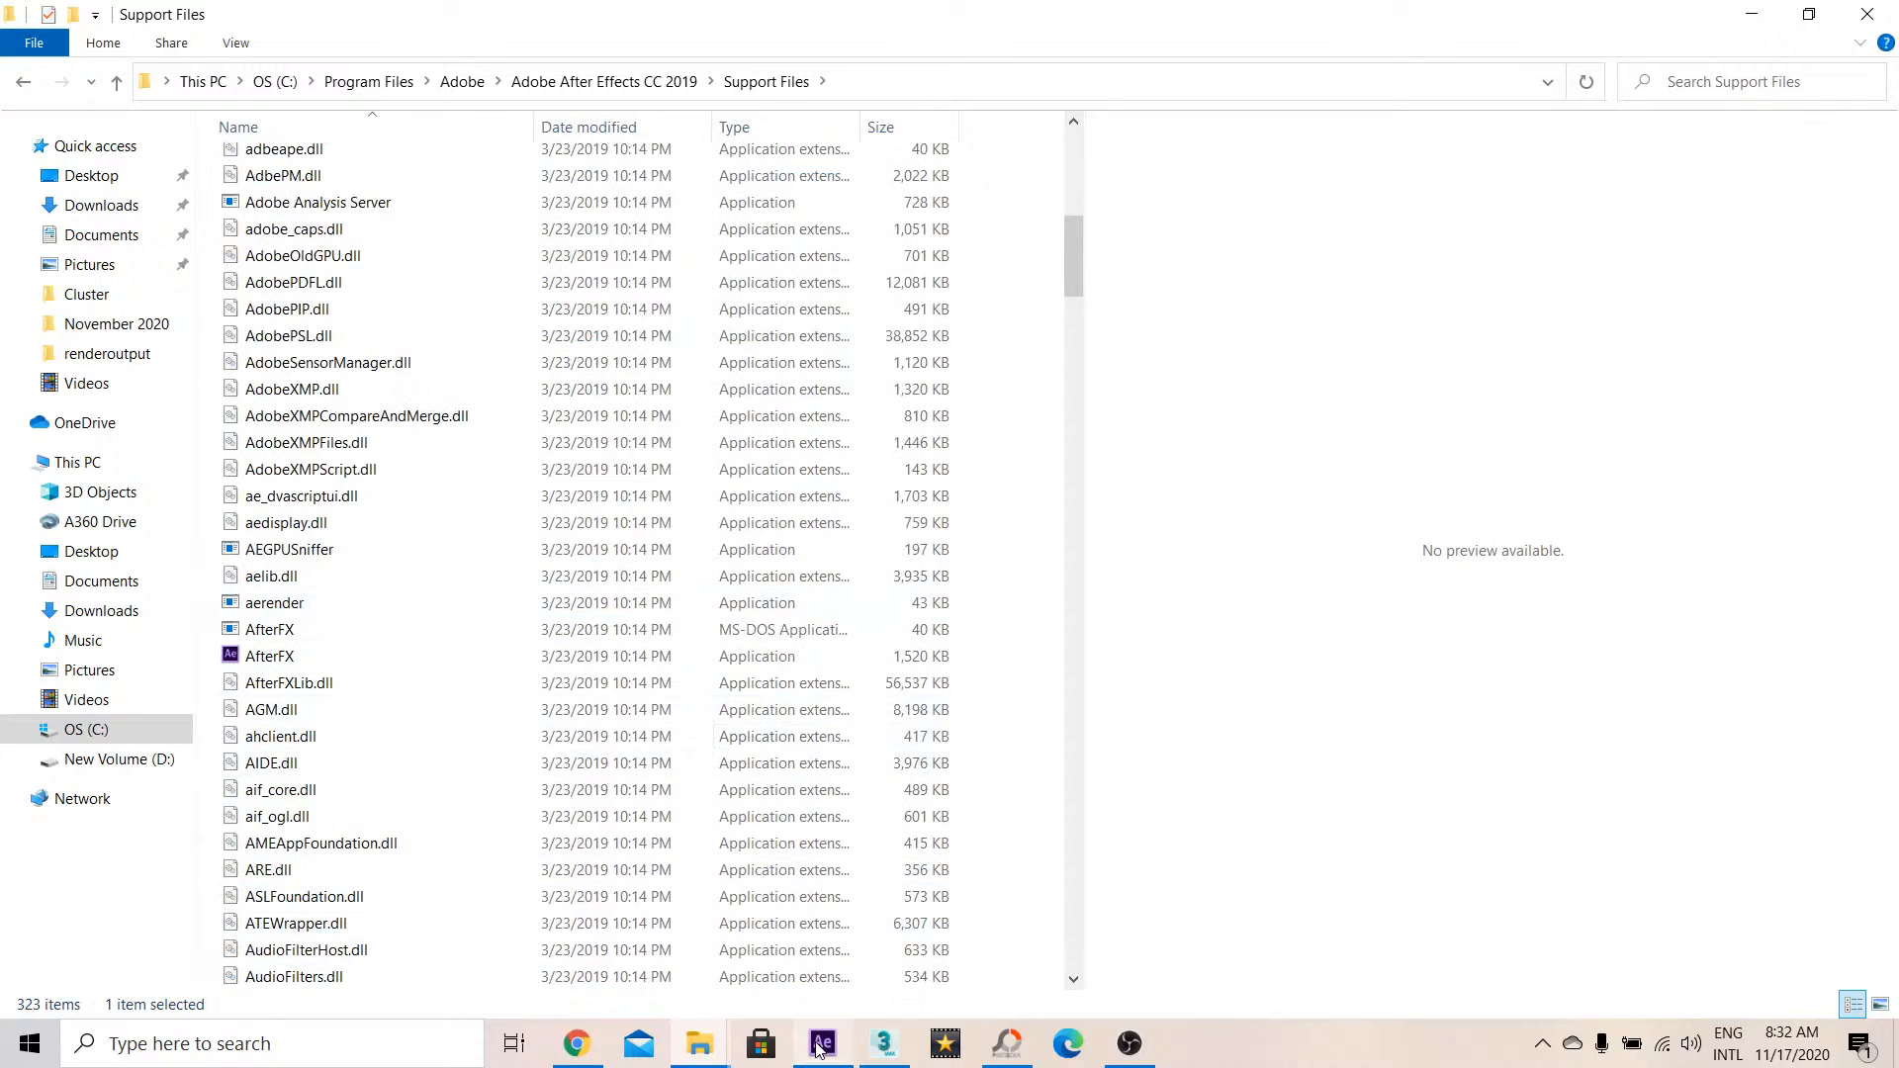
Enable 'Allow Scripts to Write Files and Access Network' in After Effects Scripting & Expressions preferences
left_click(822, 1043)
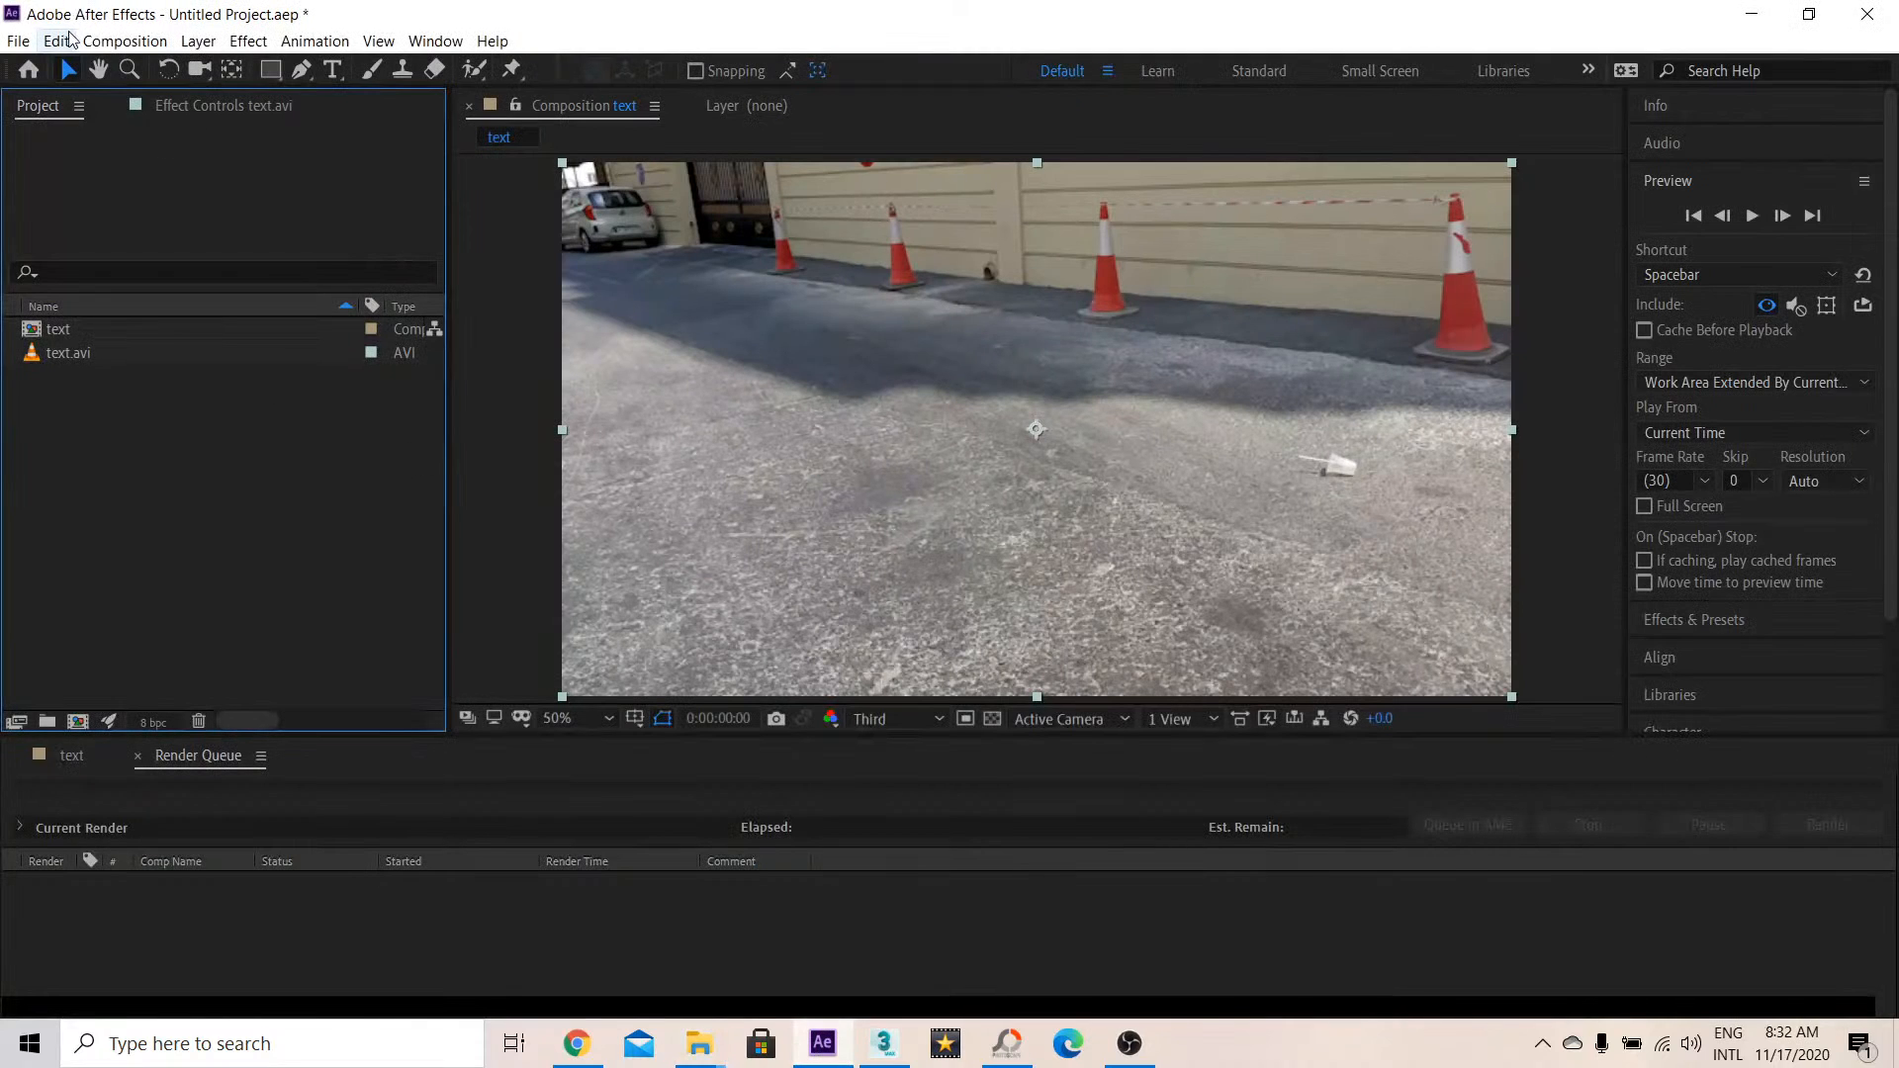
left_click(56, 40)
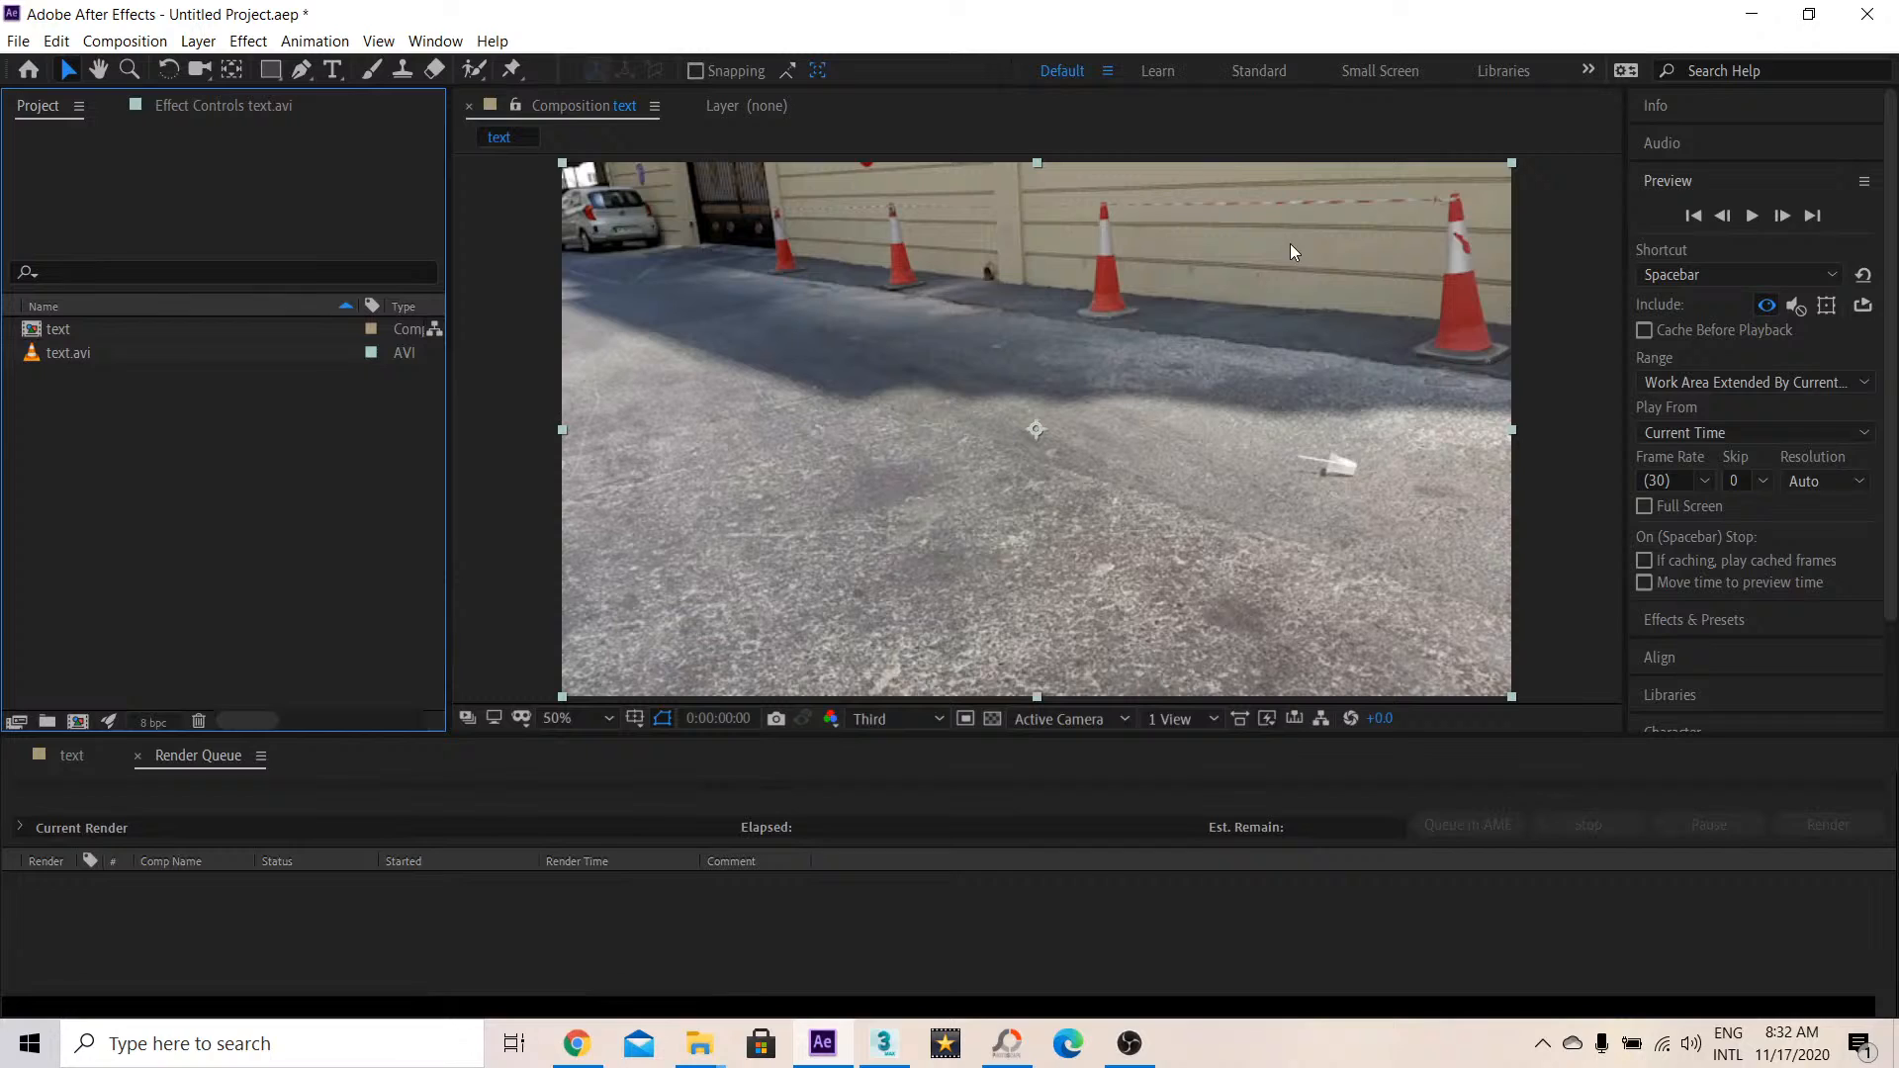
mouse_move(464, 158)
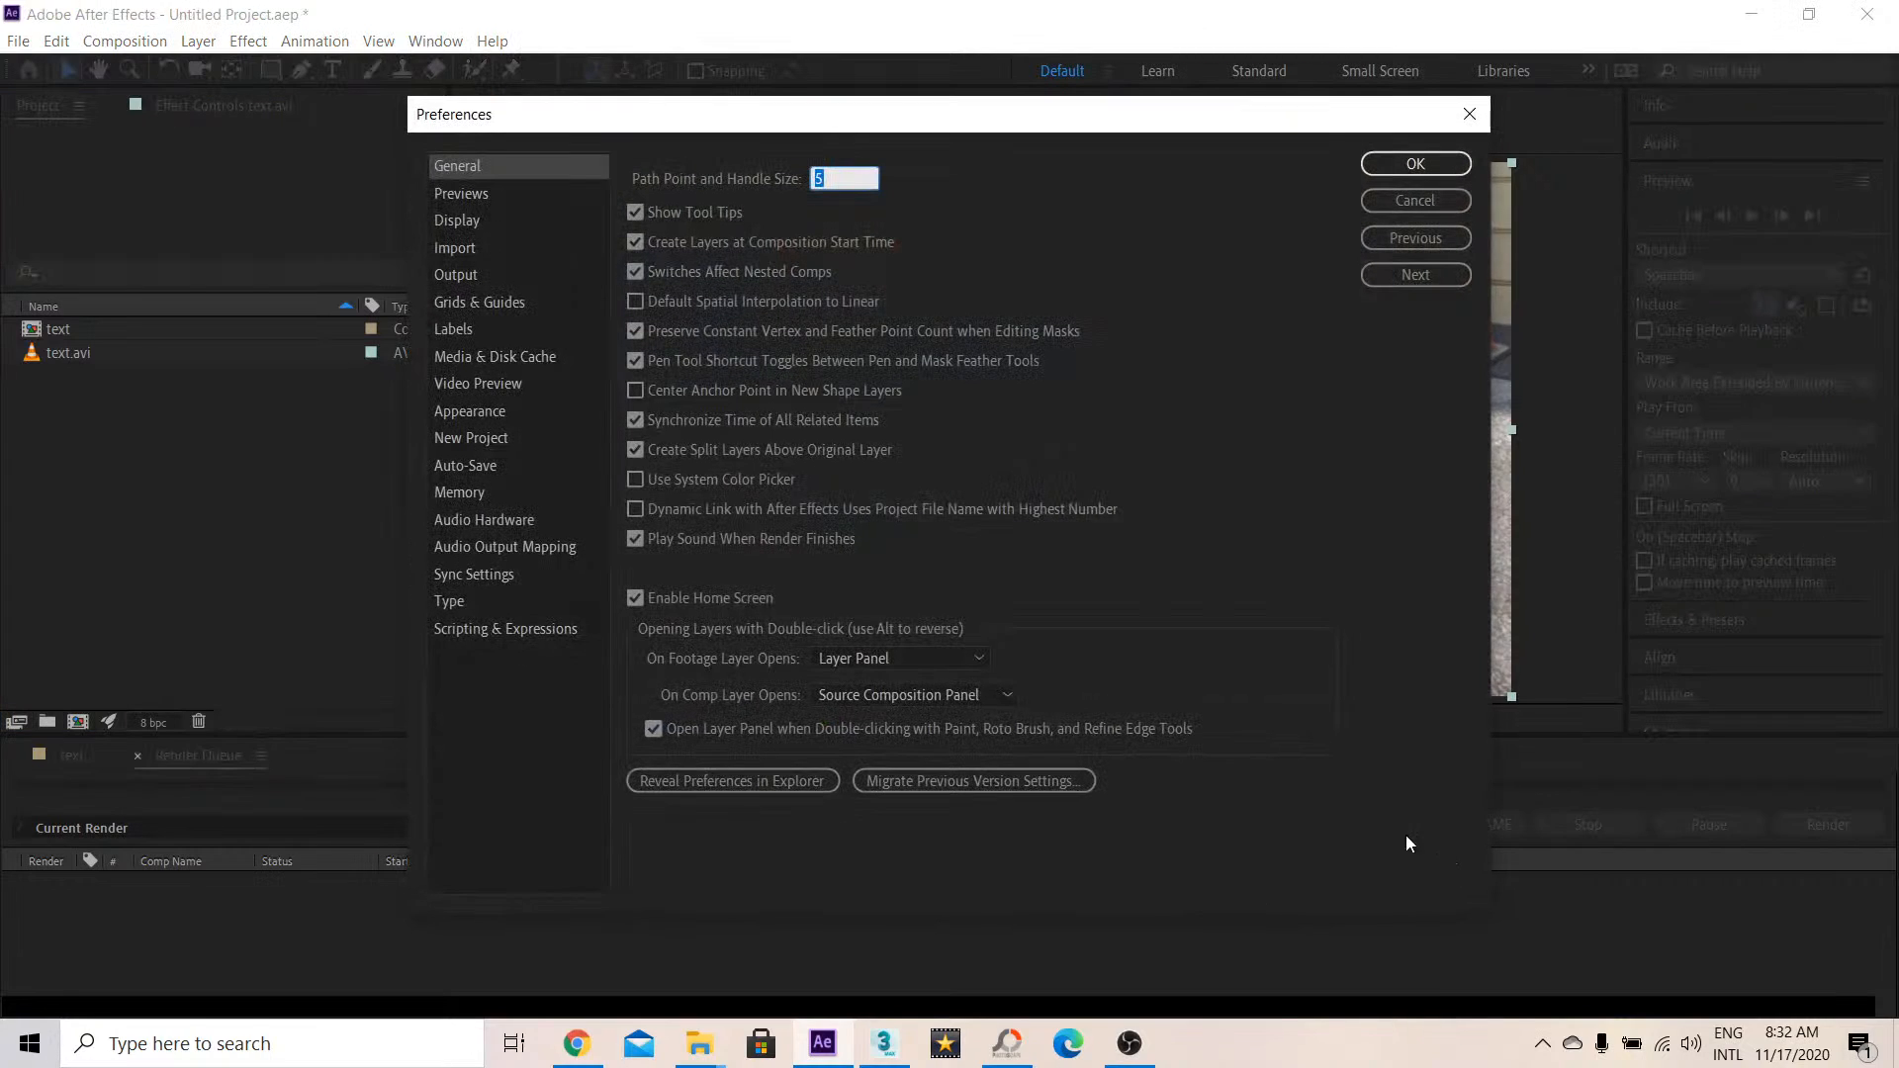
left_click(505, 628)
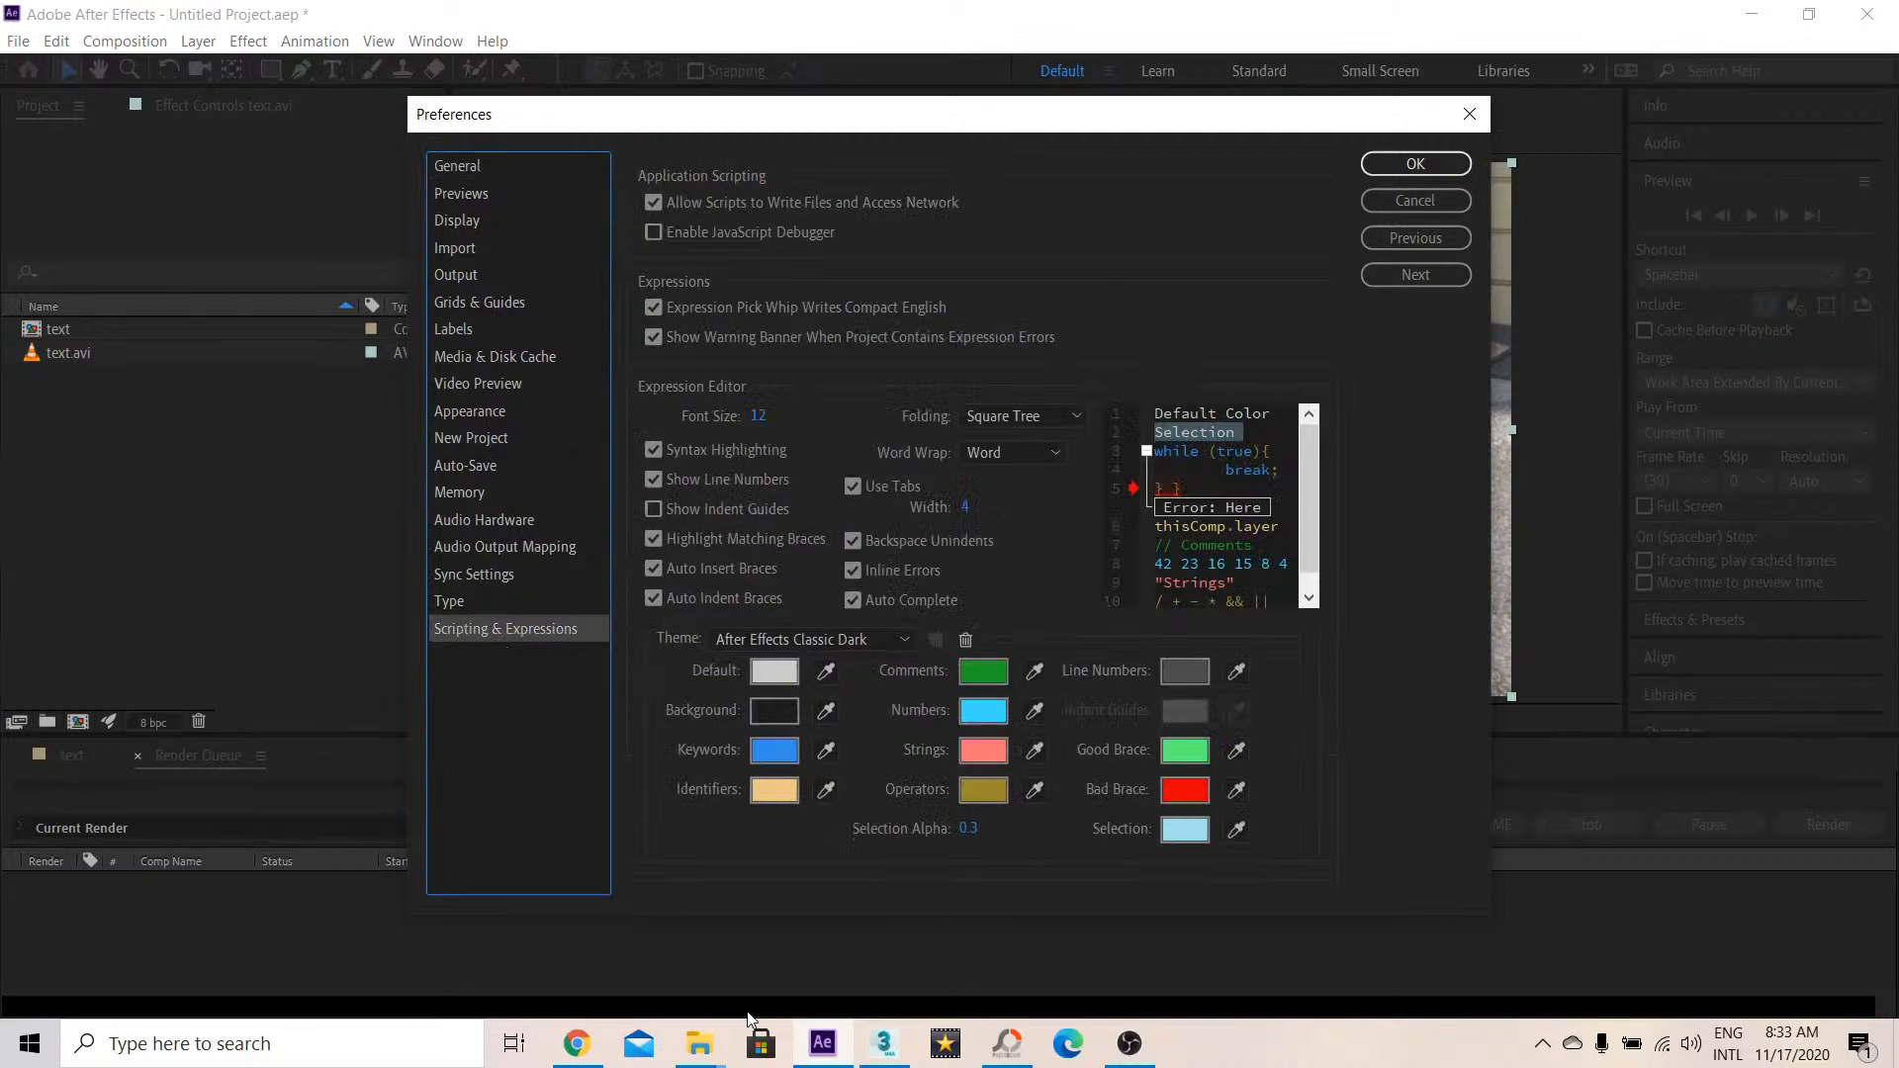
mouse_move(822, 1042)
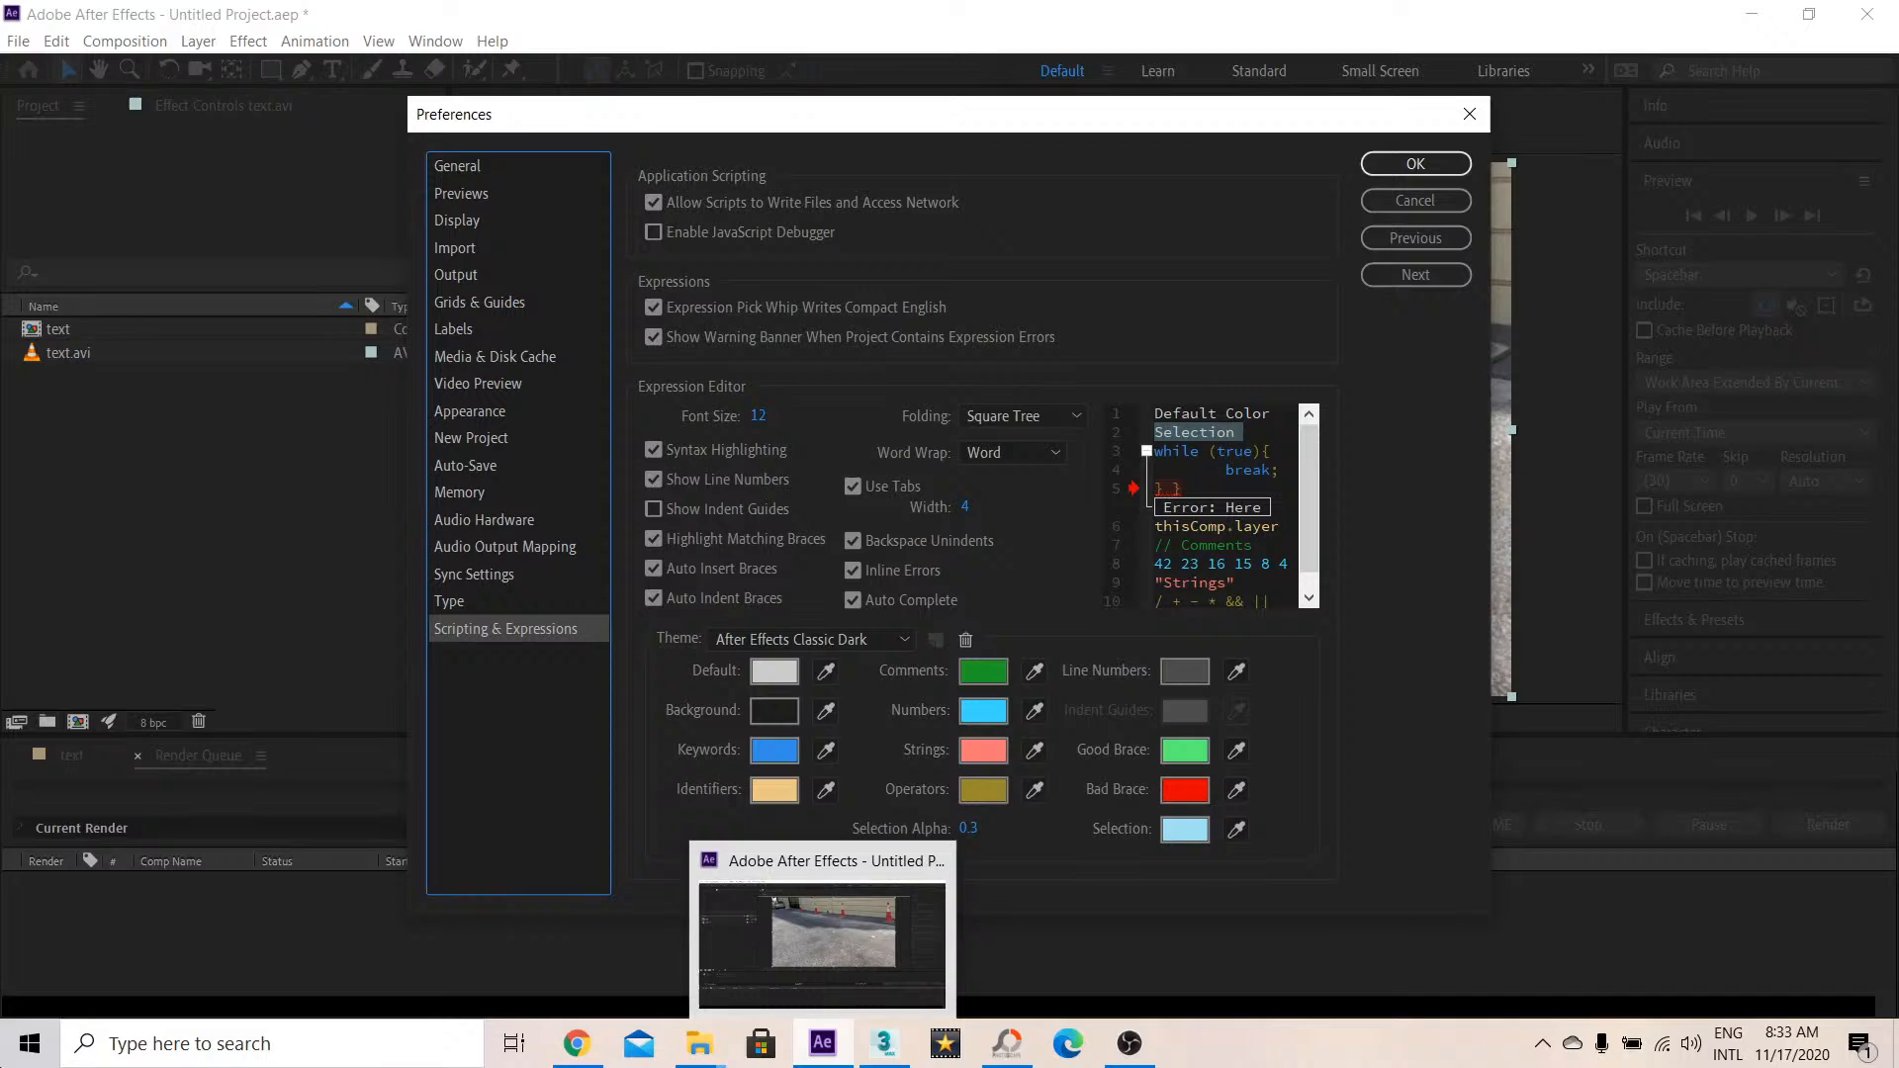
left_click(36, 1042)
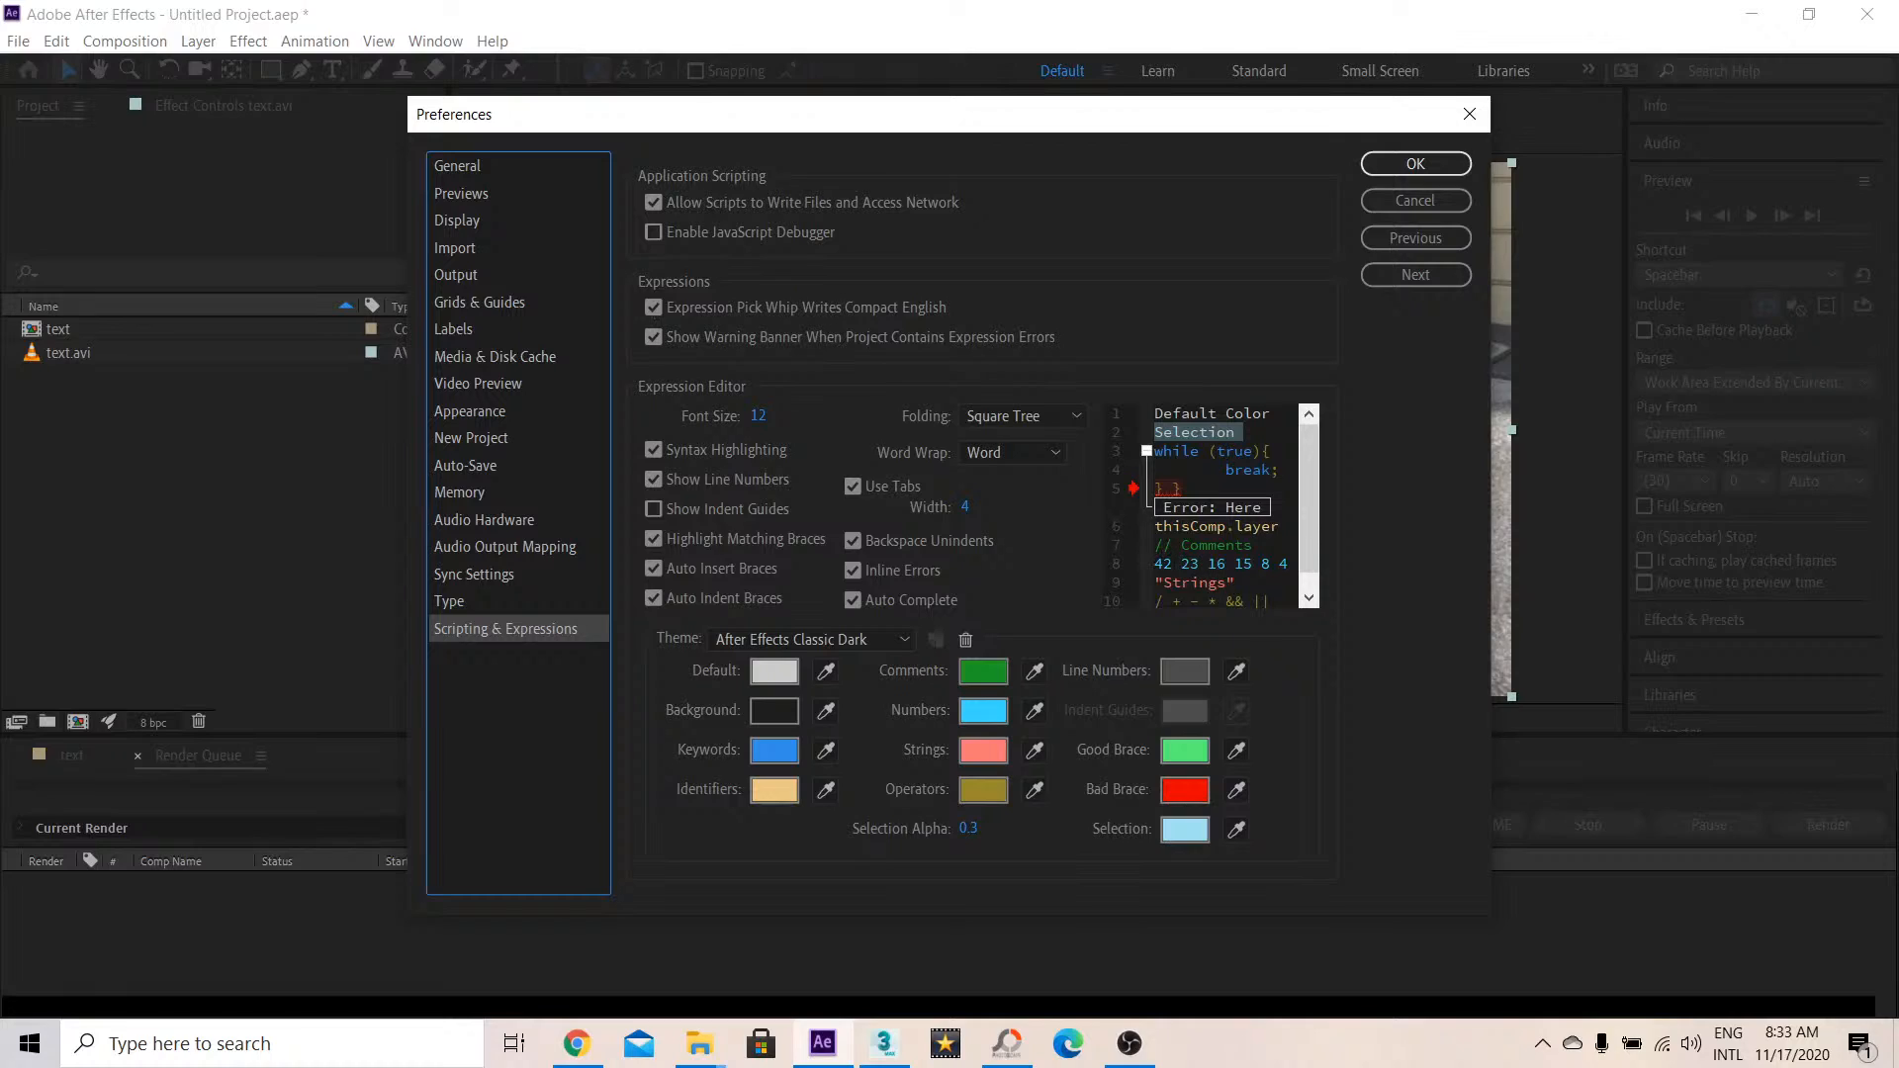
left_click(652, 201)
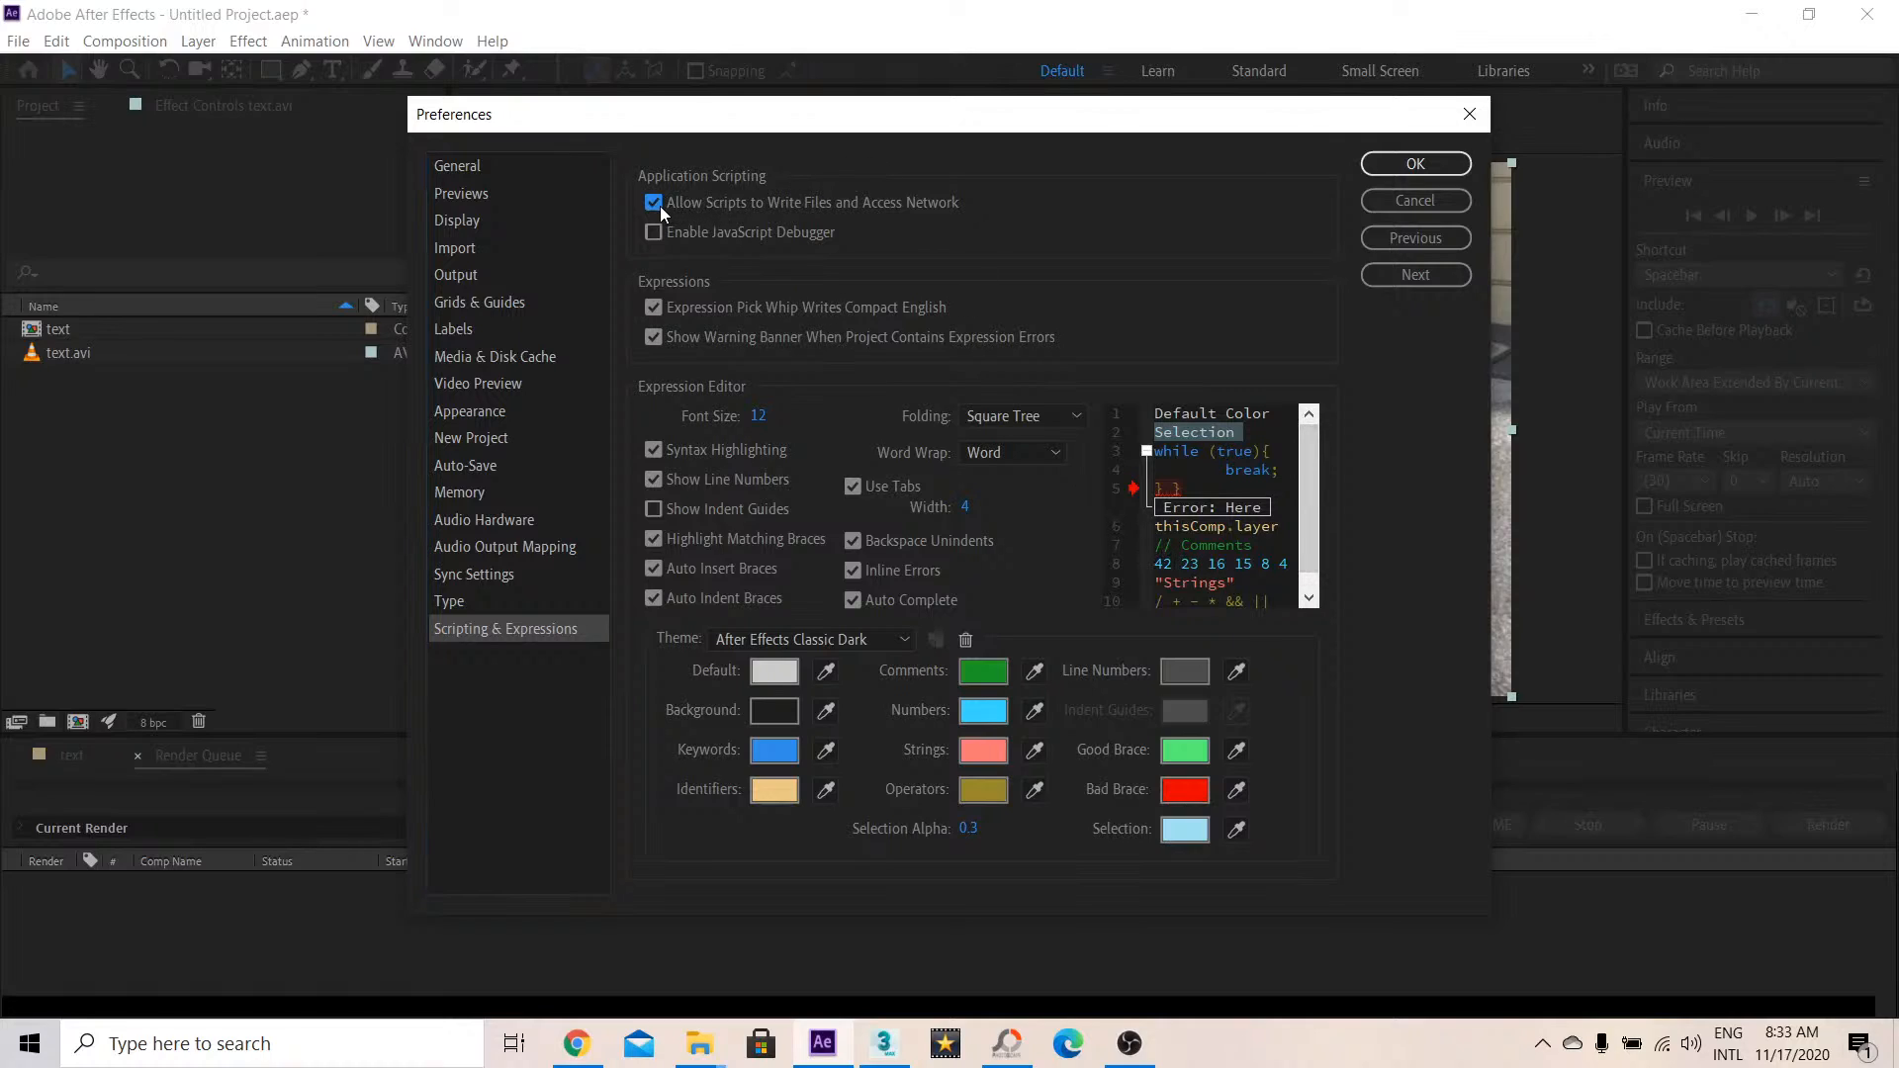
left_click(654, 201)
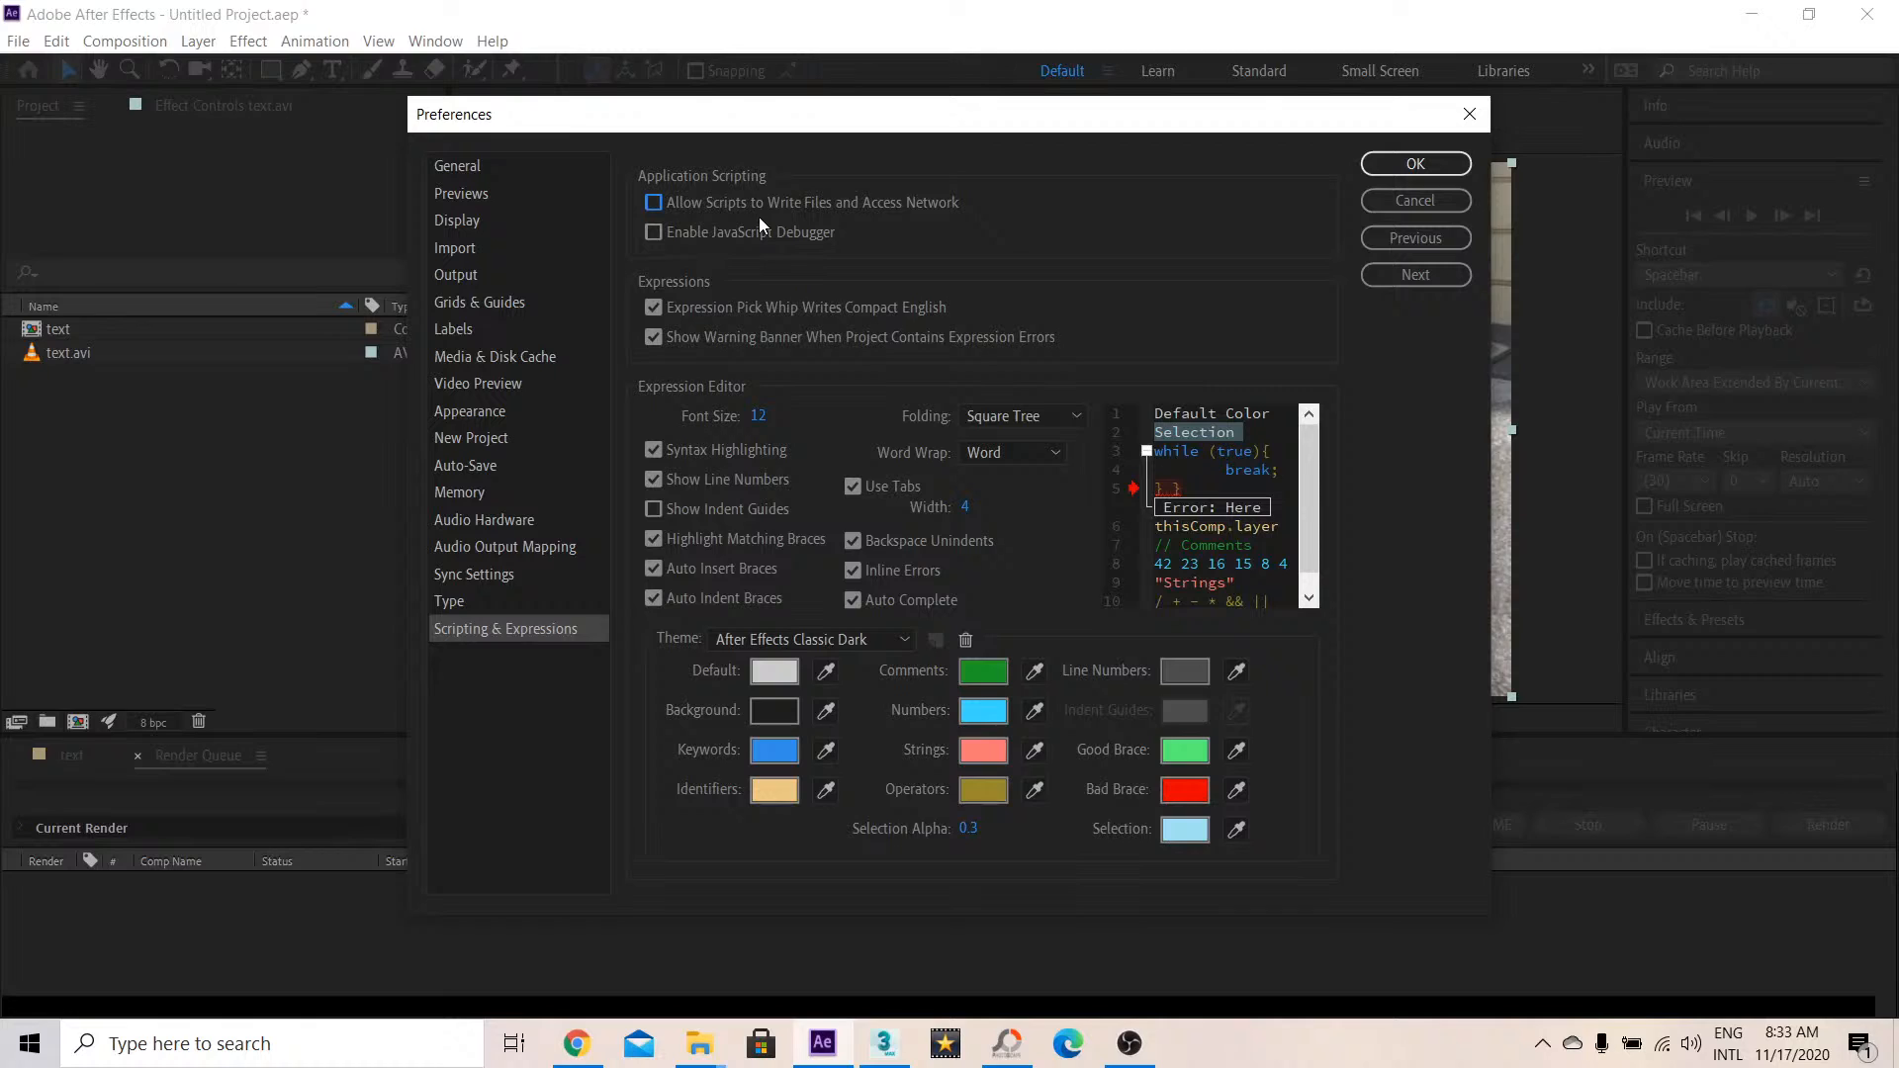
left_click(653, 201)
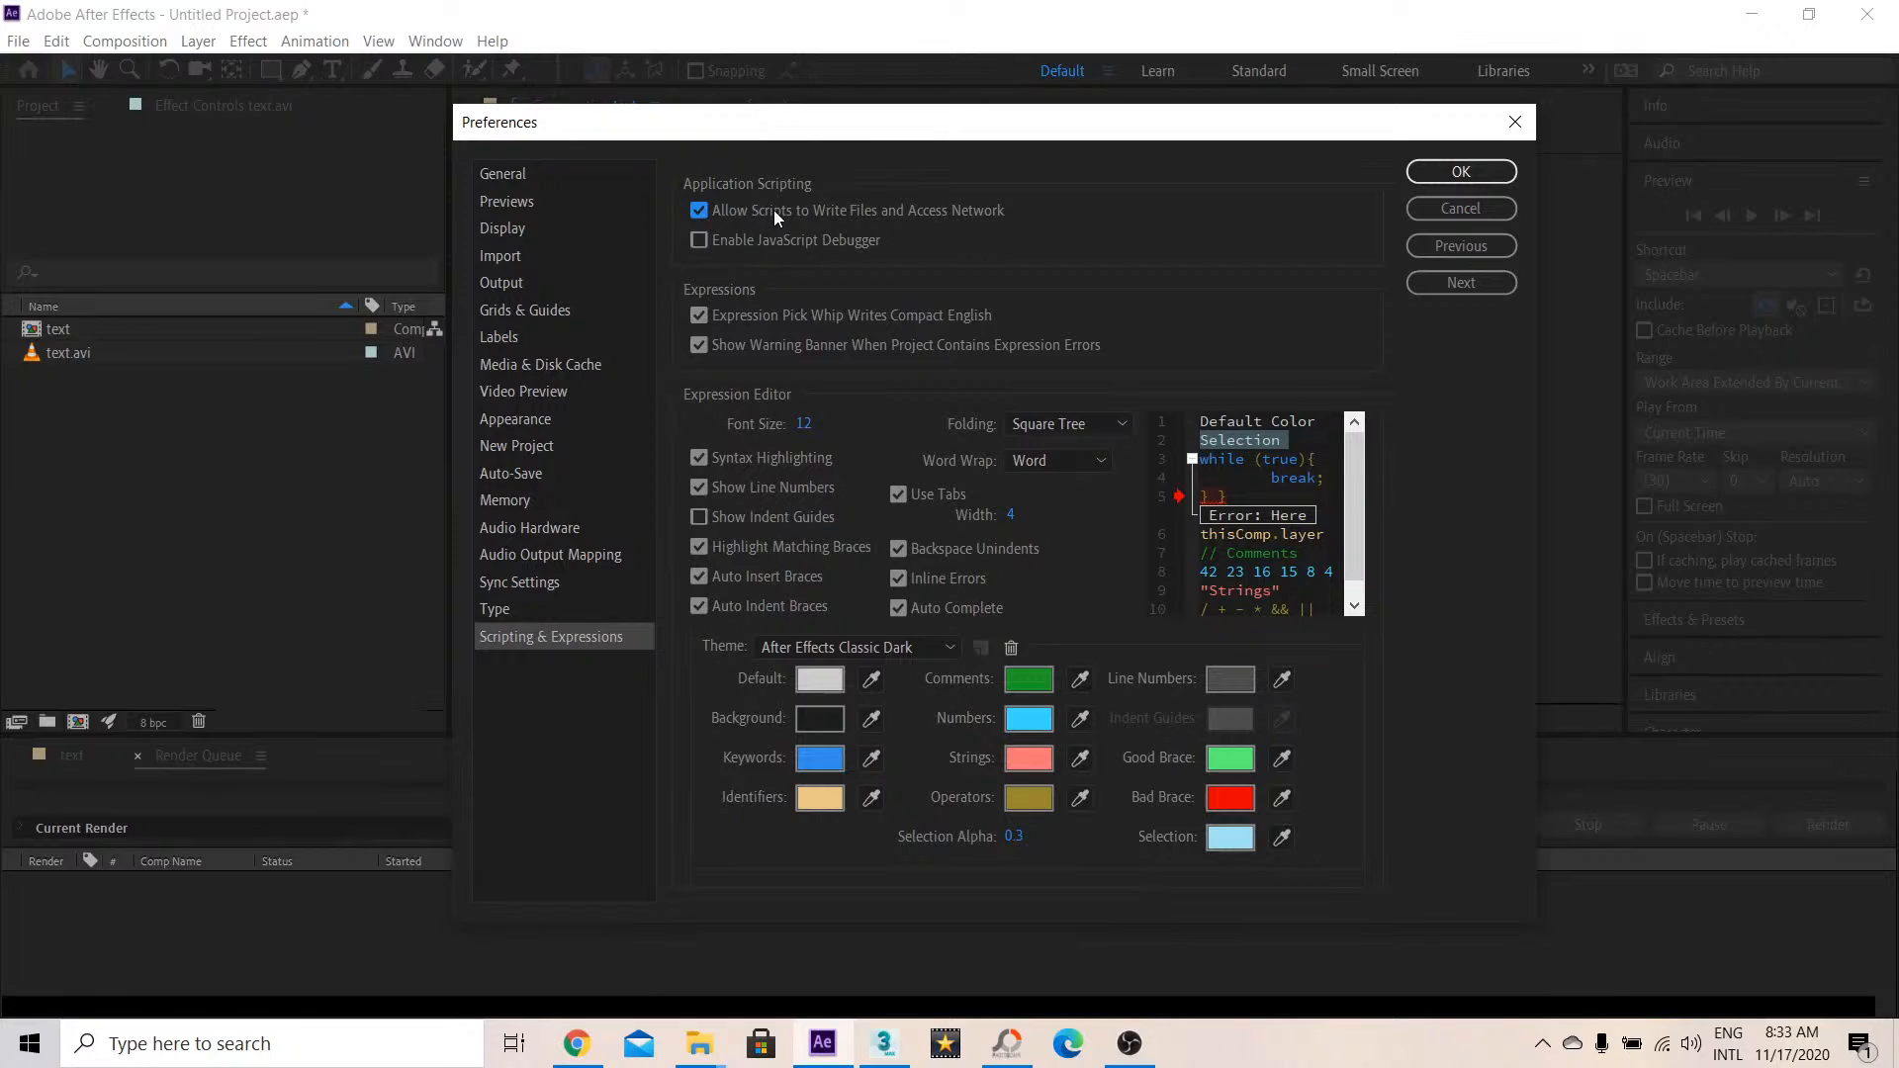
mouse_move(561, 794)
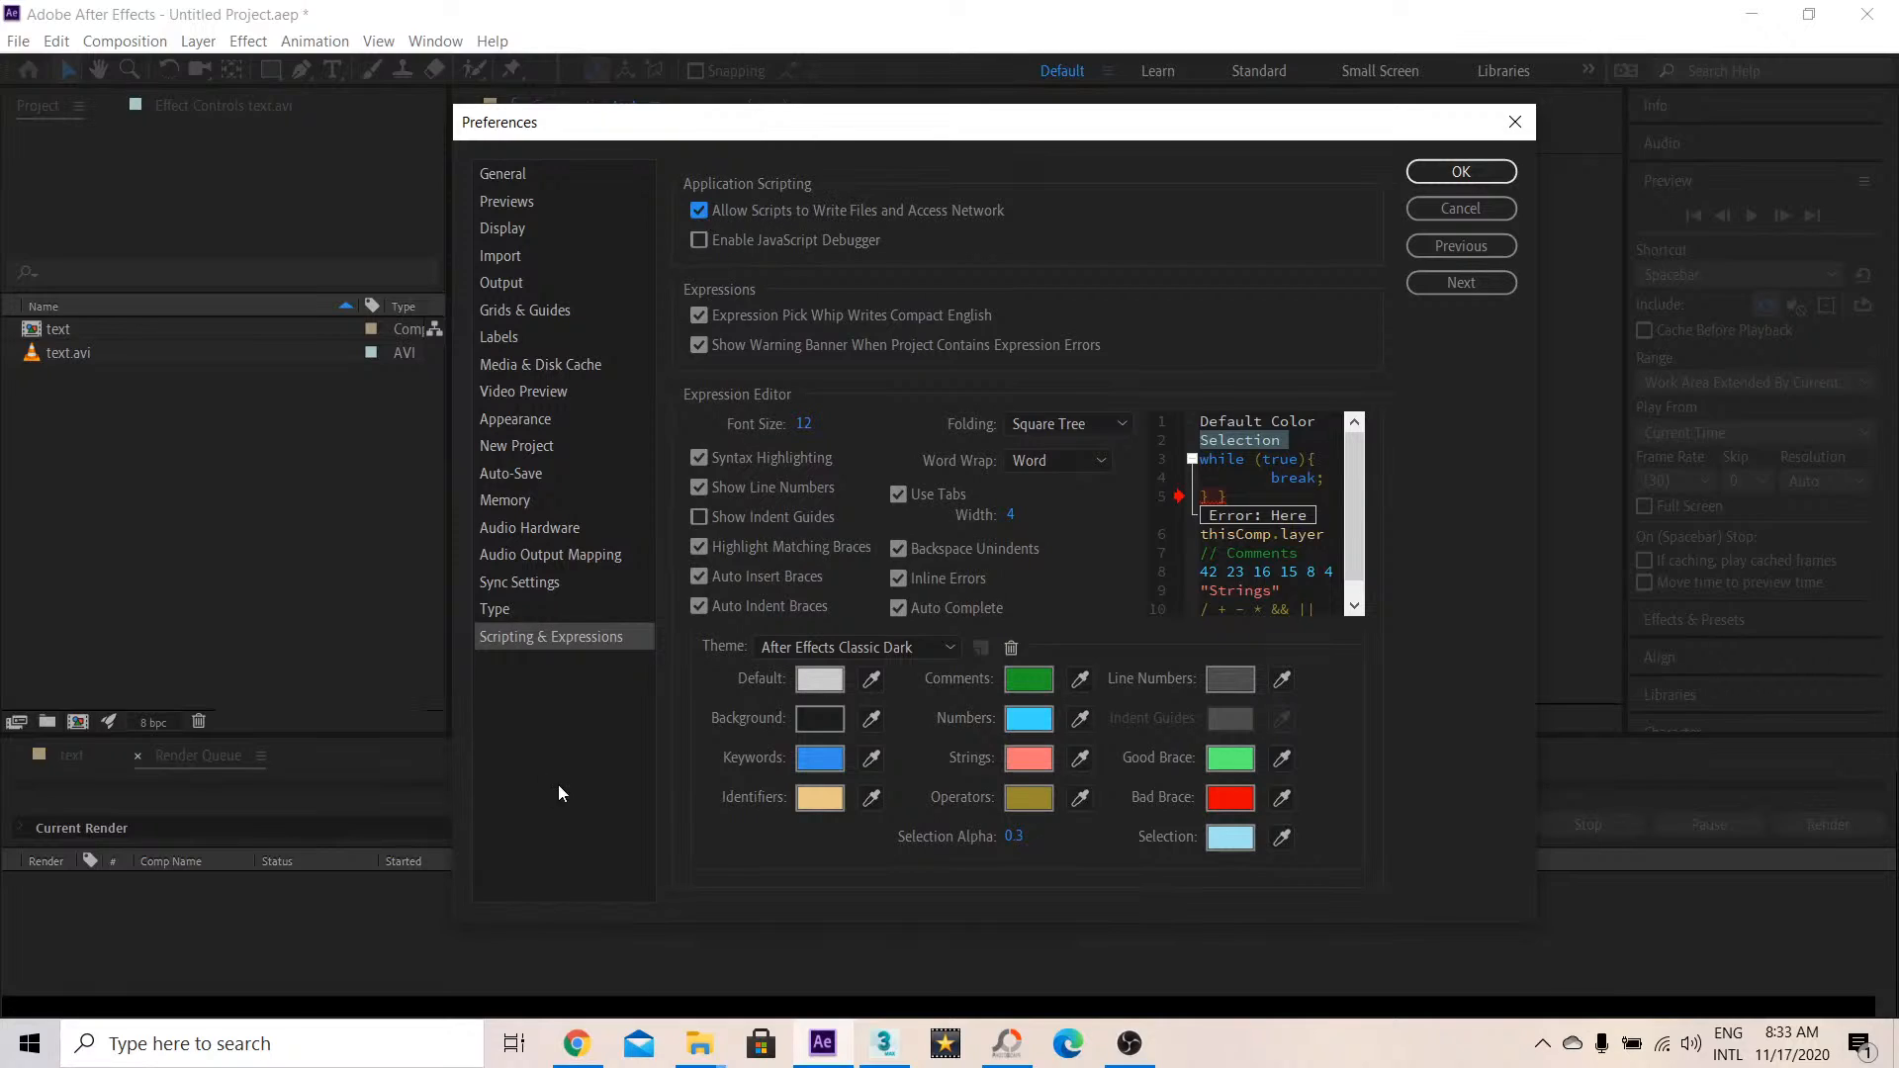
mouse_move(778, 169)
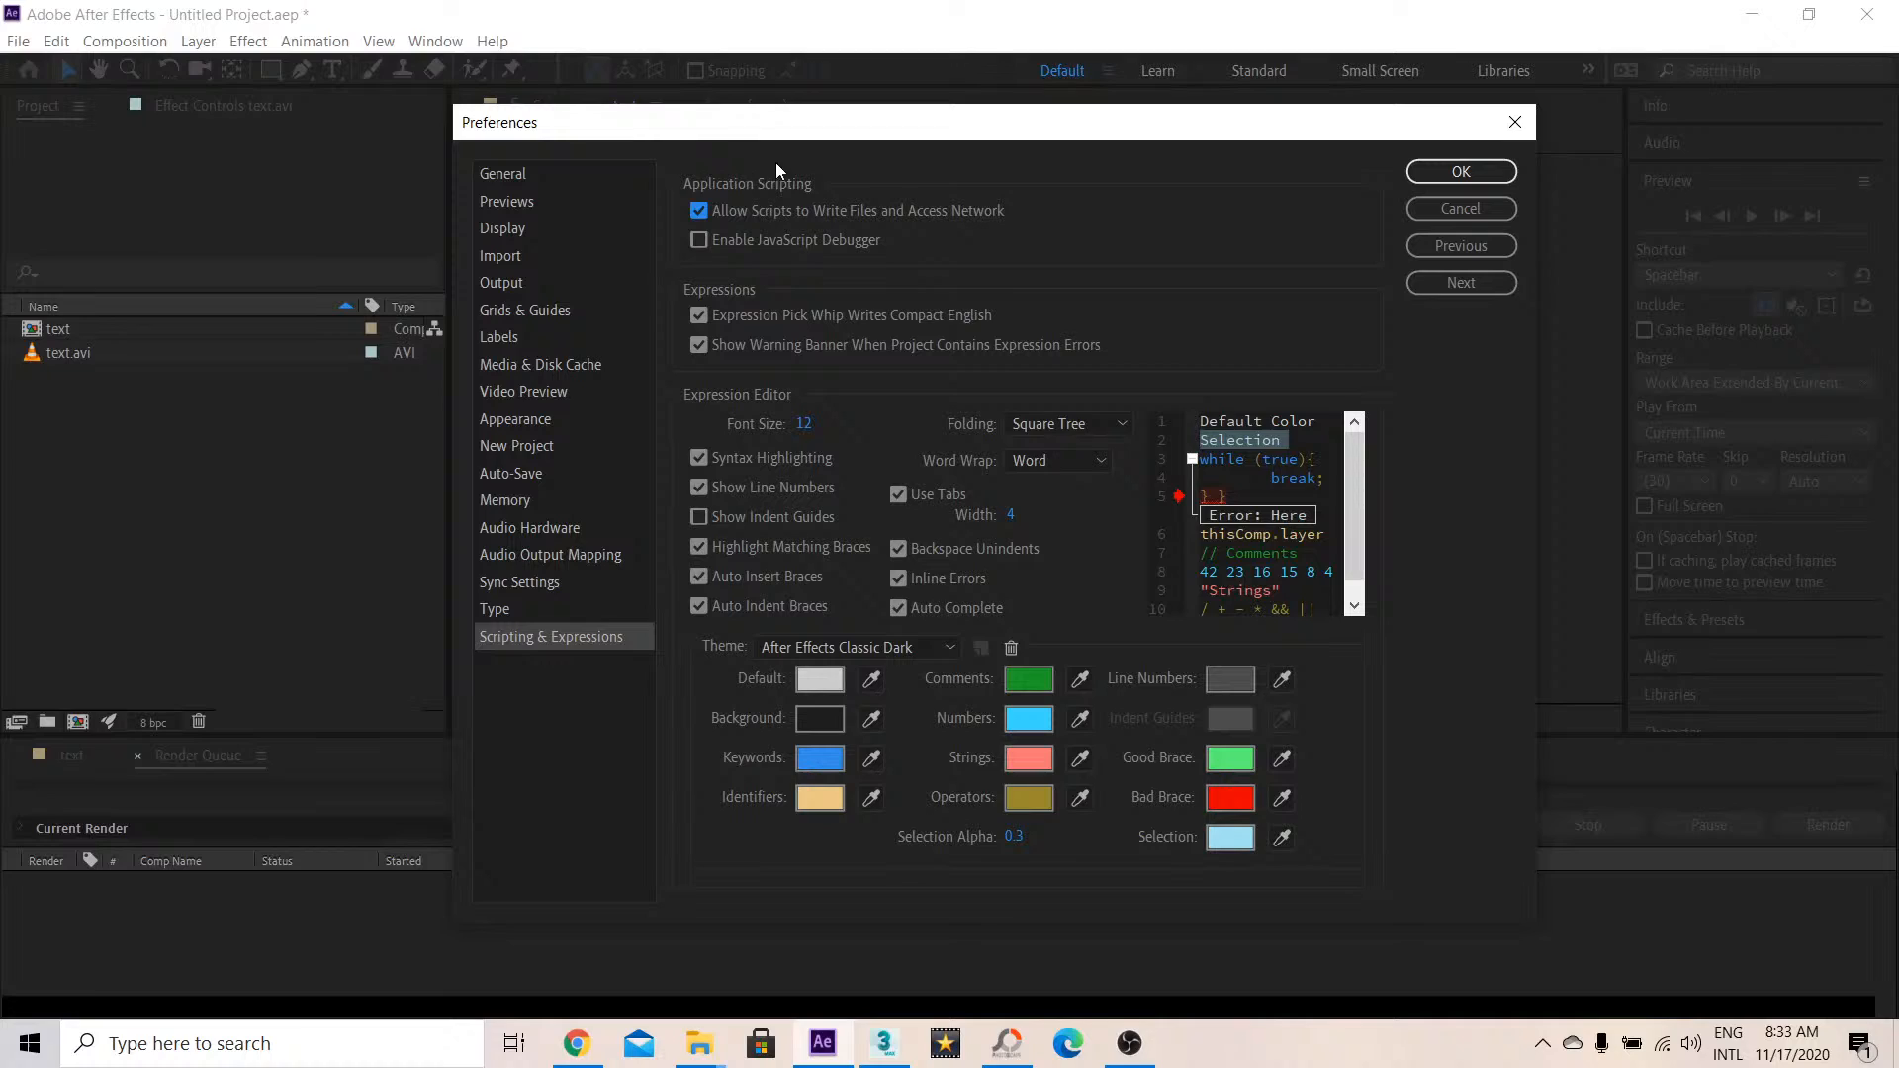
mouse_move(533, 651)
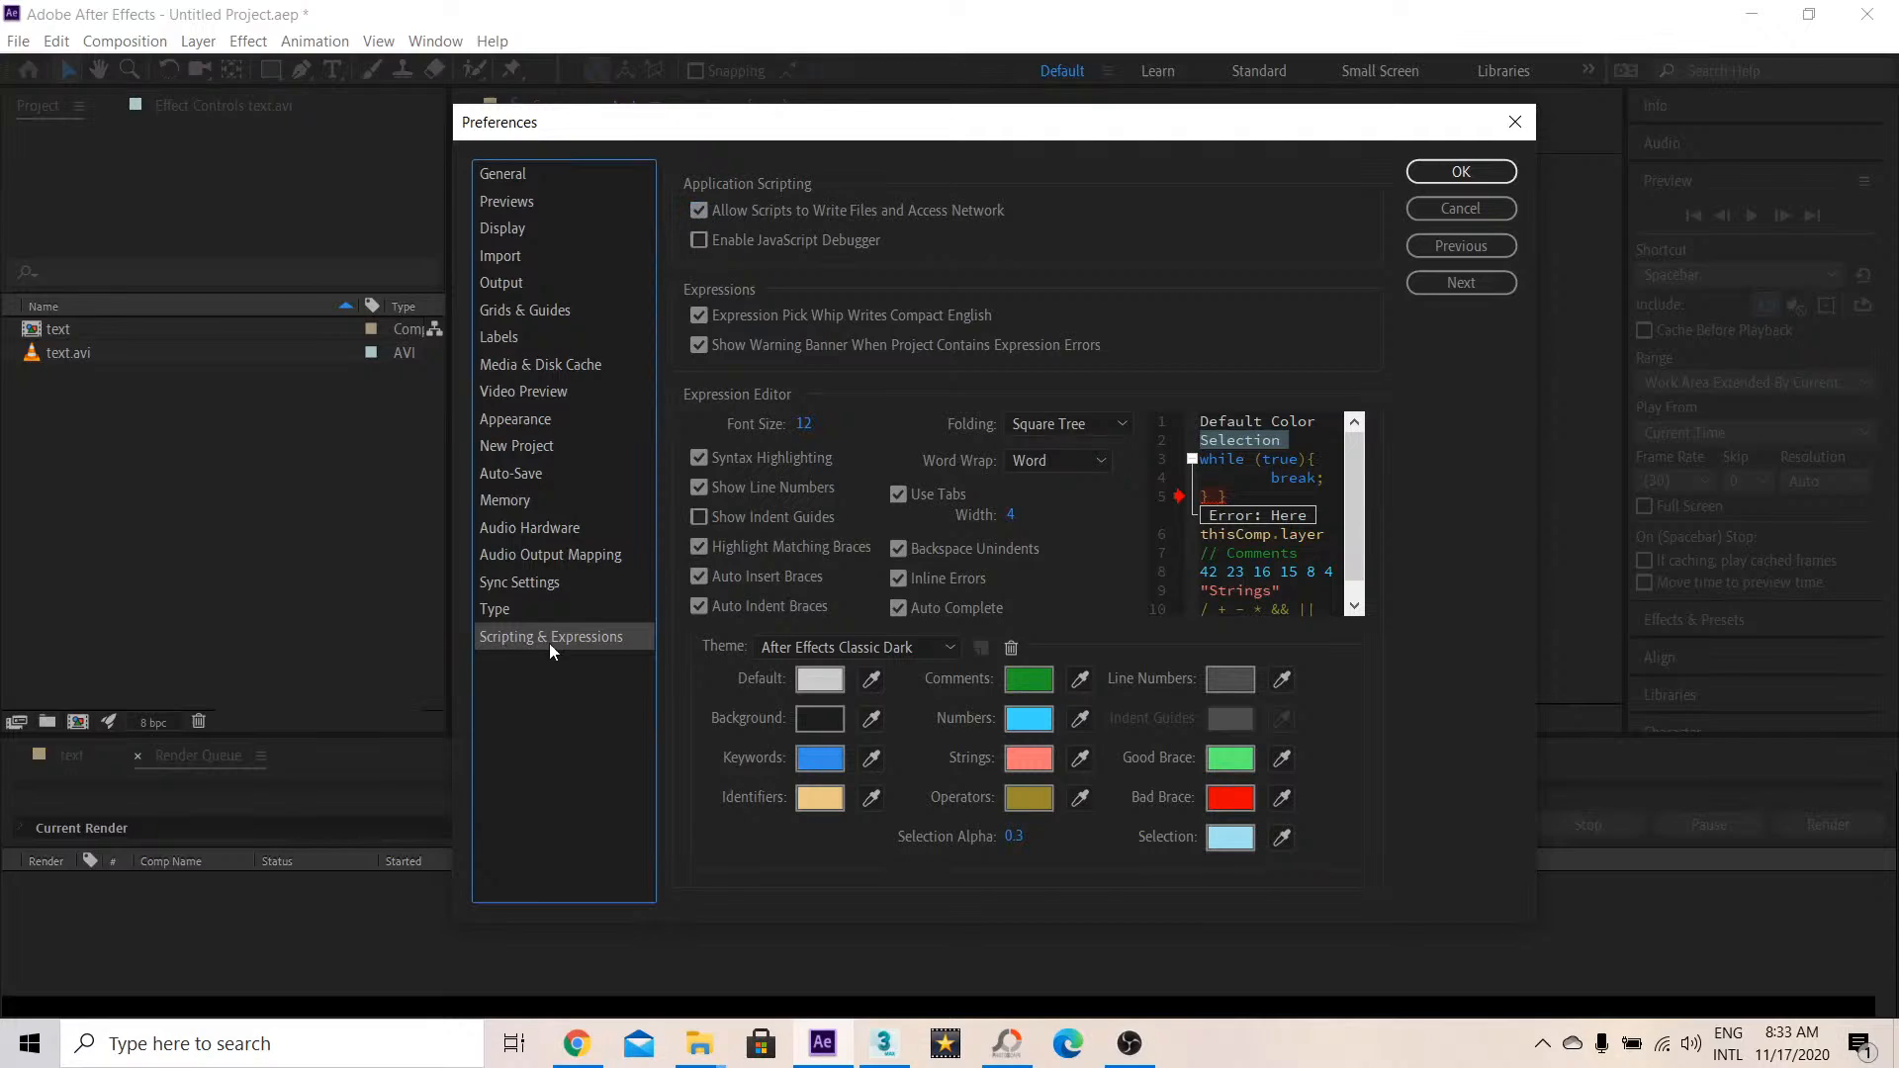
left_click(699, 210)
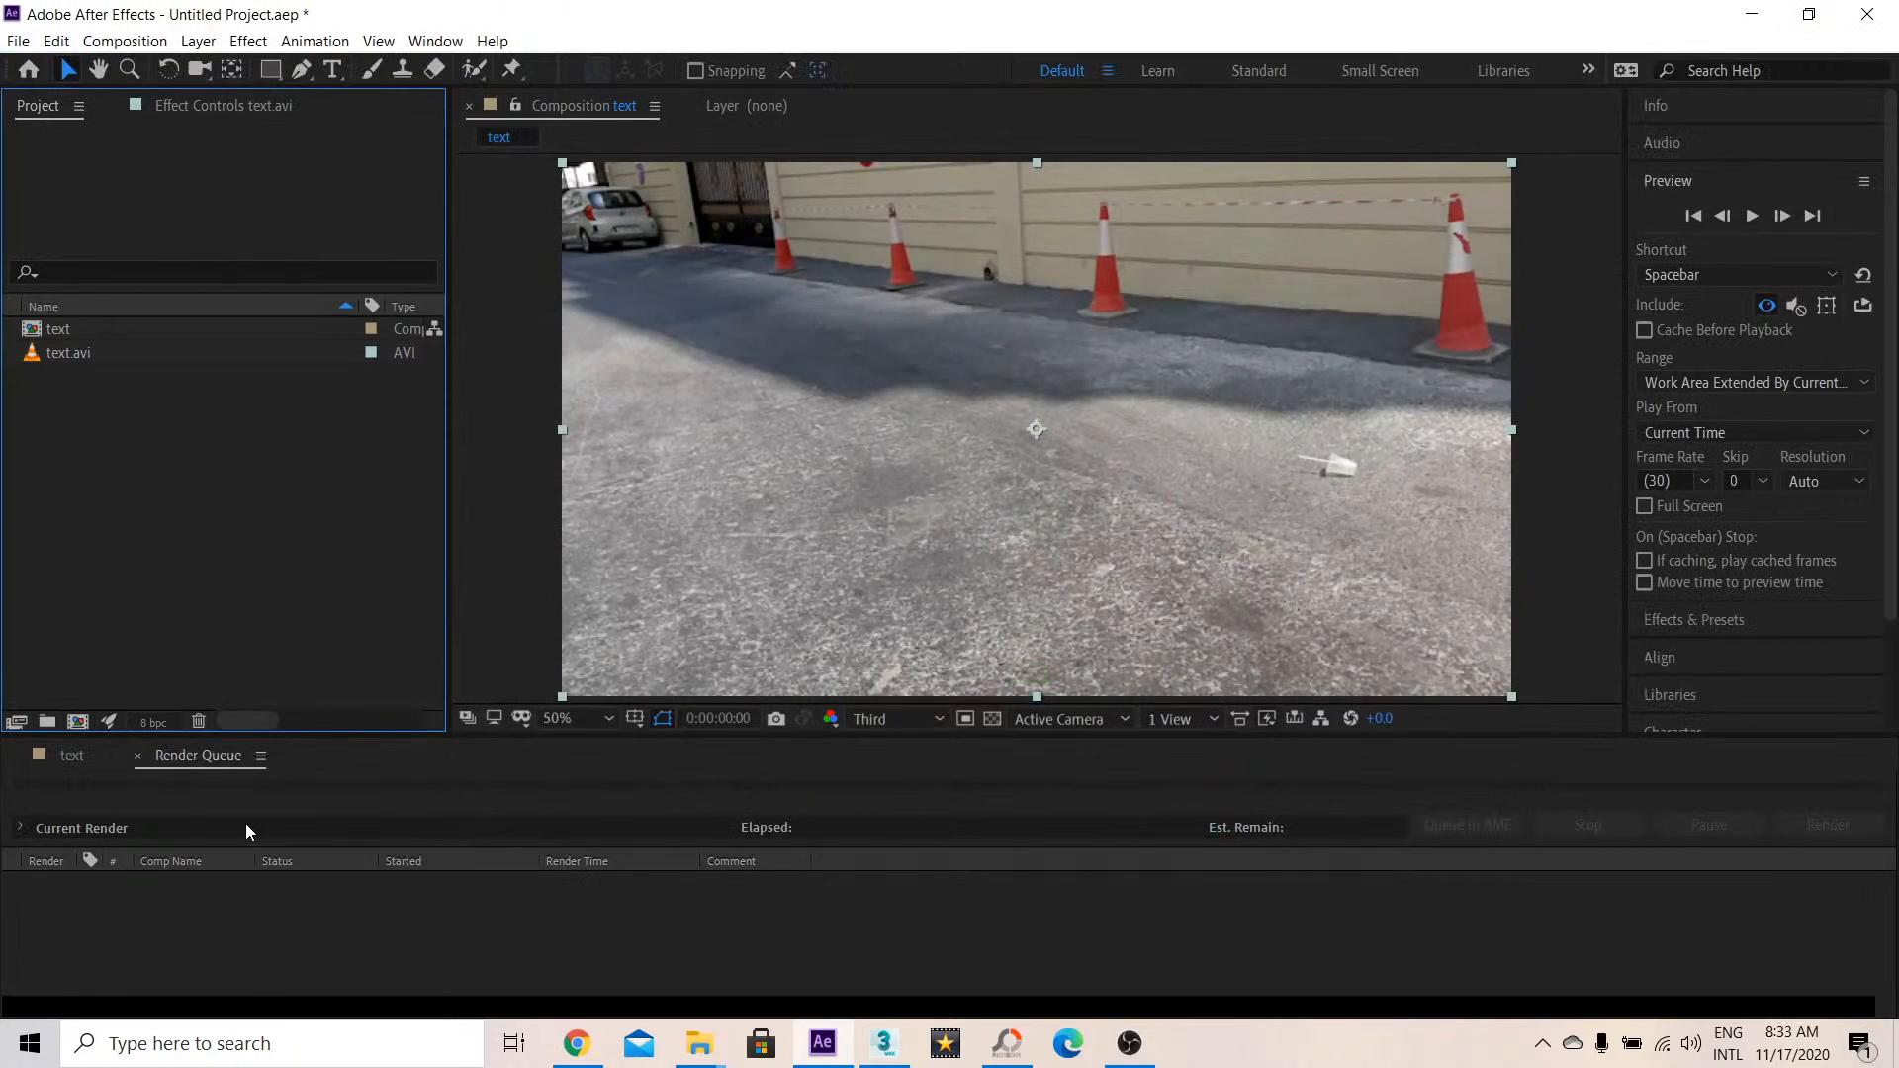
left_click(58, 42)
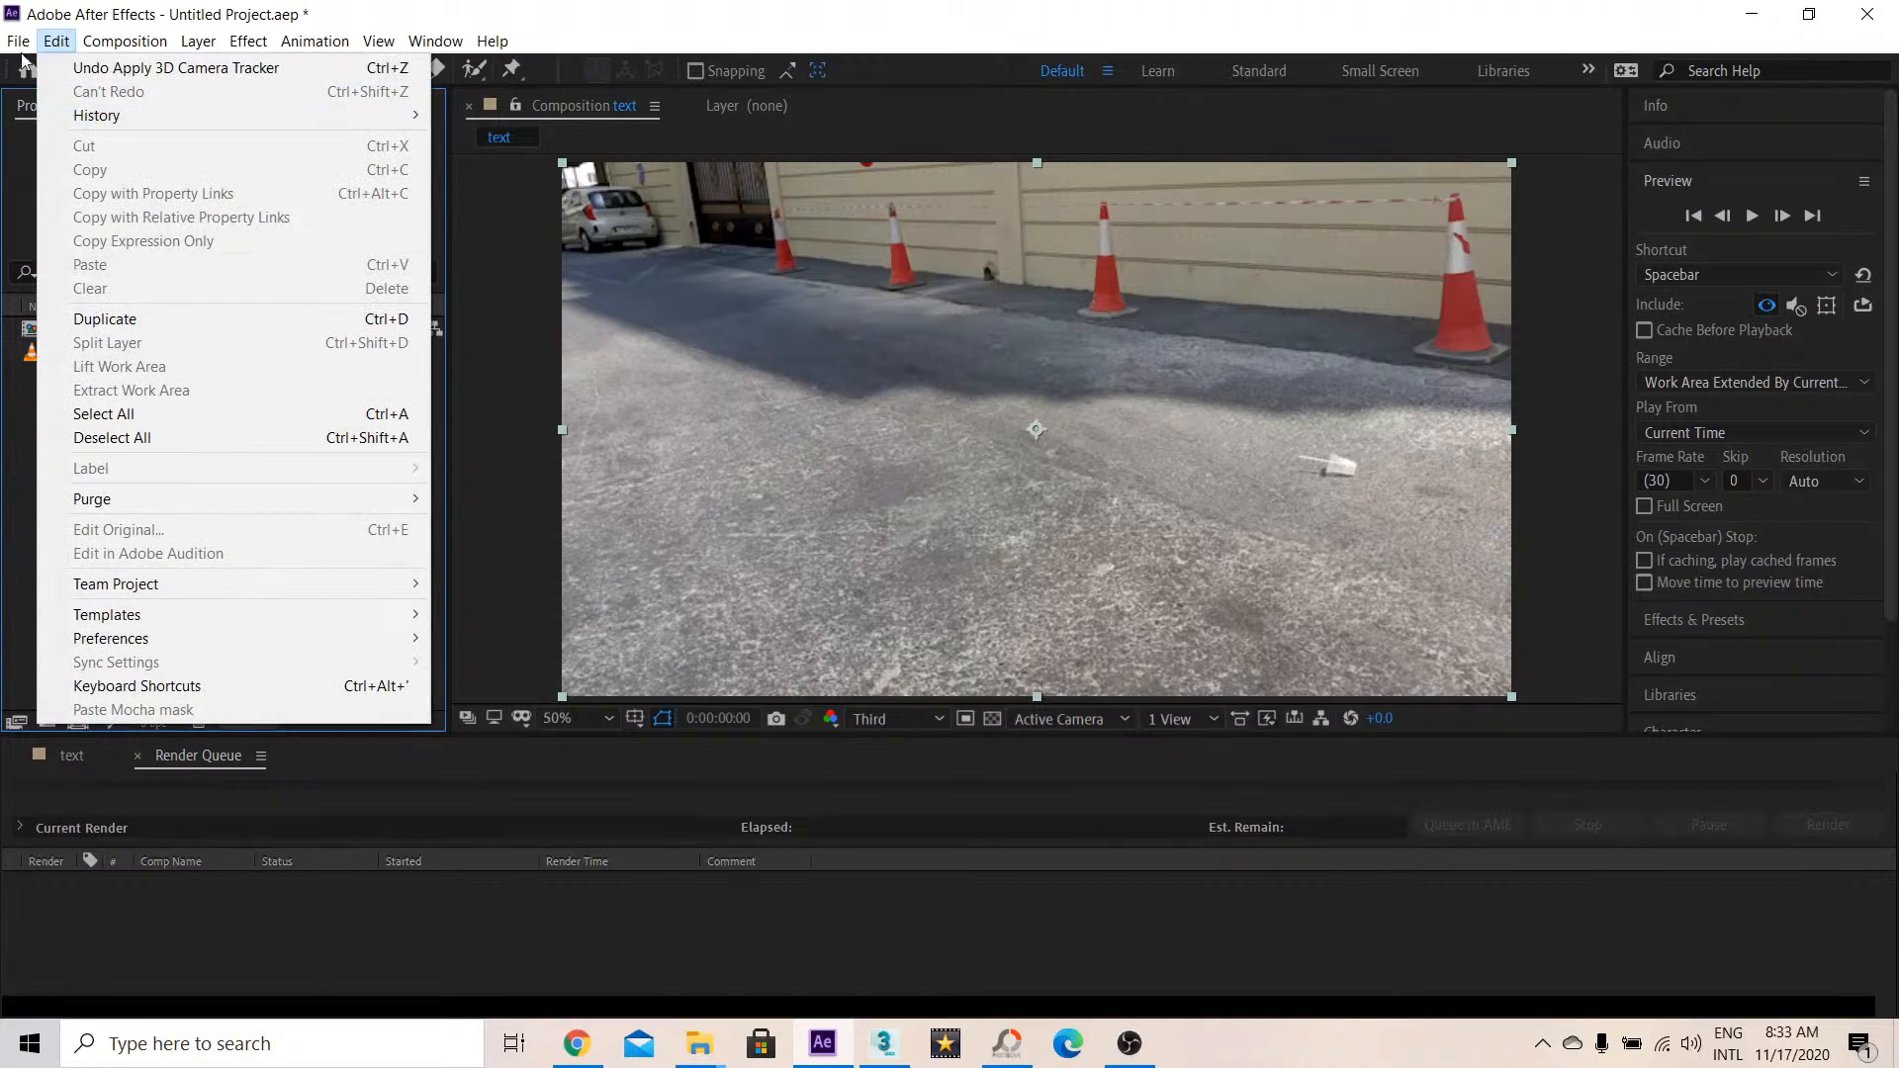
left_click(22, 41)
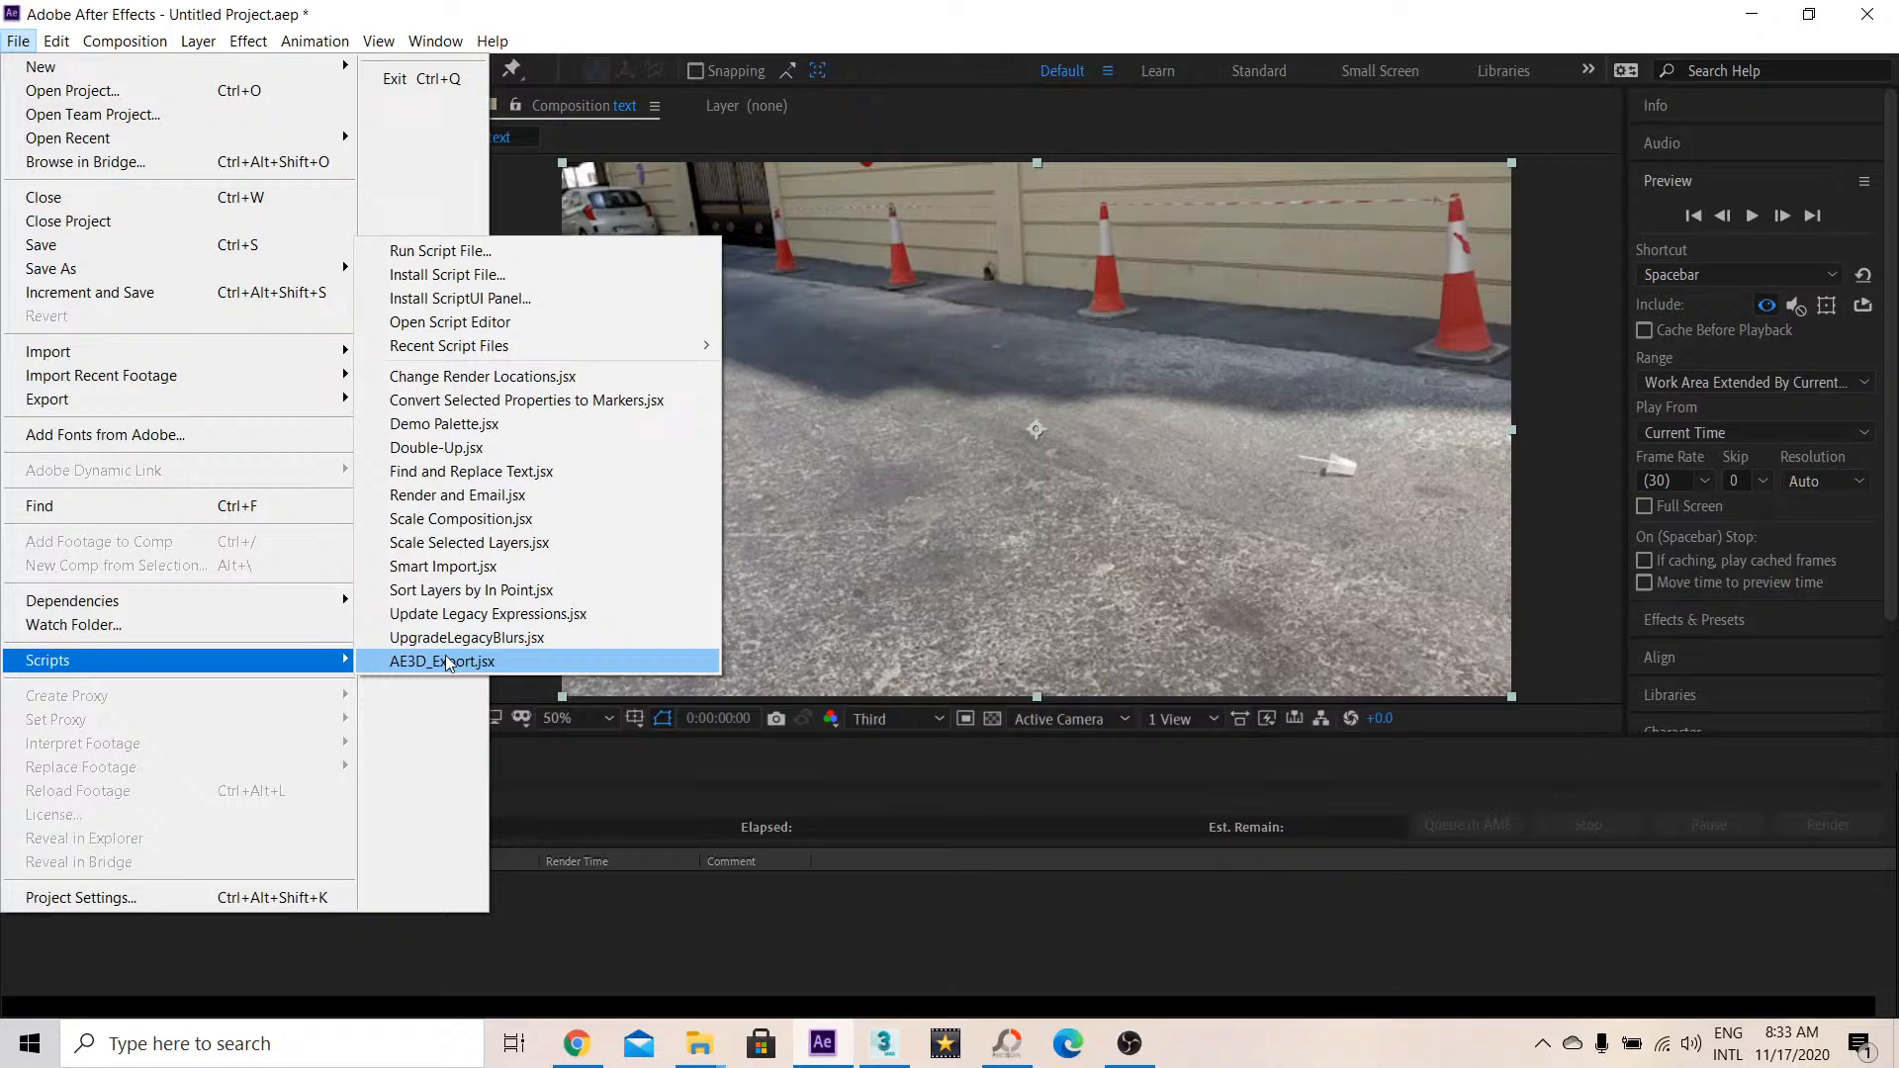
mouse_move(419, 674)
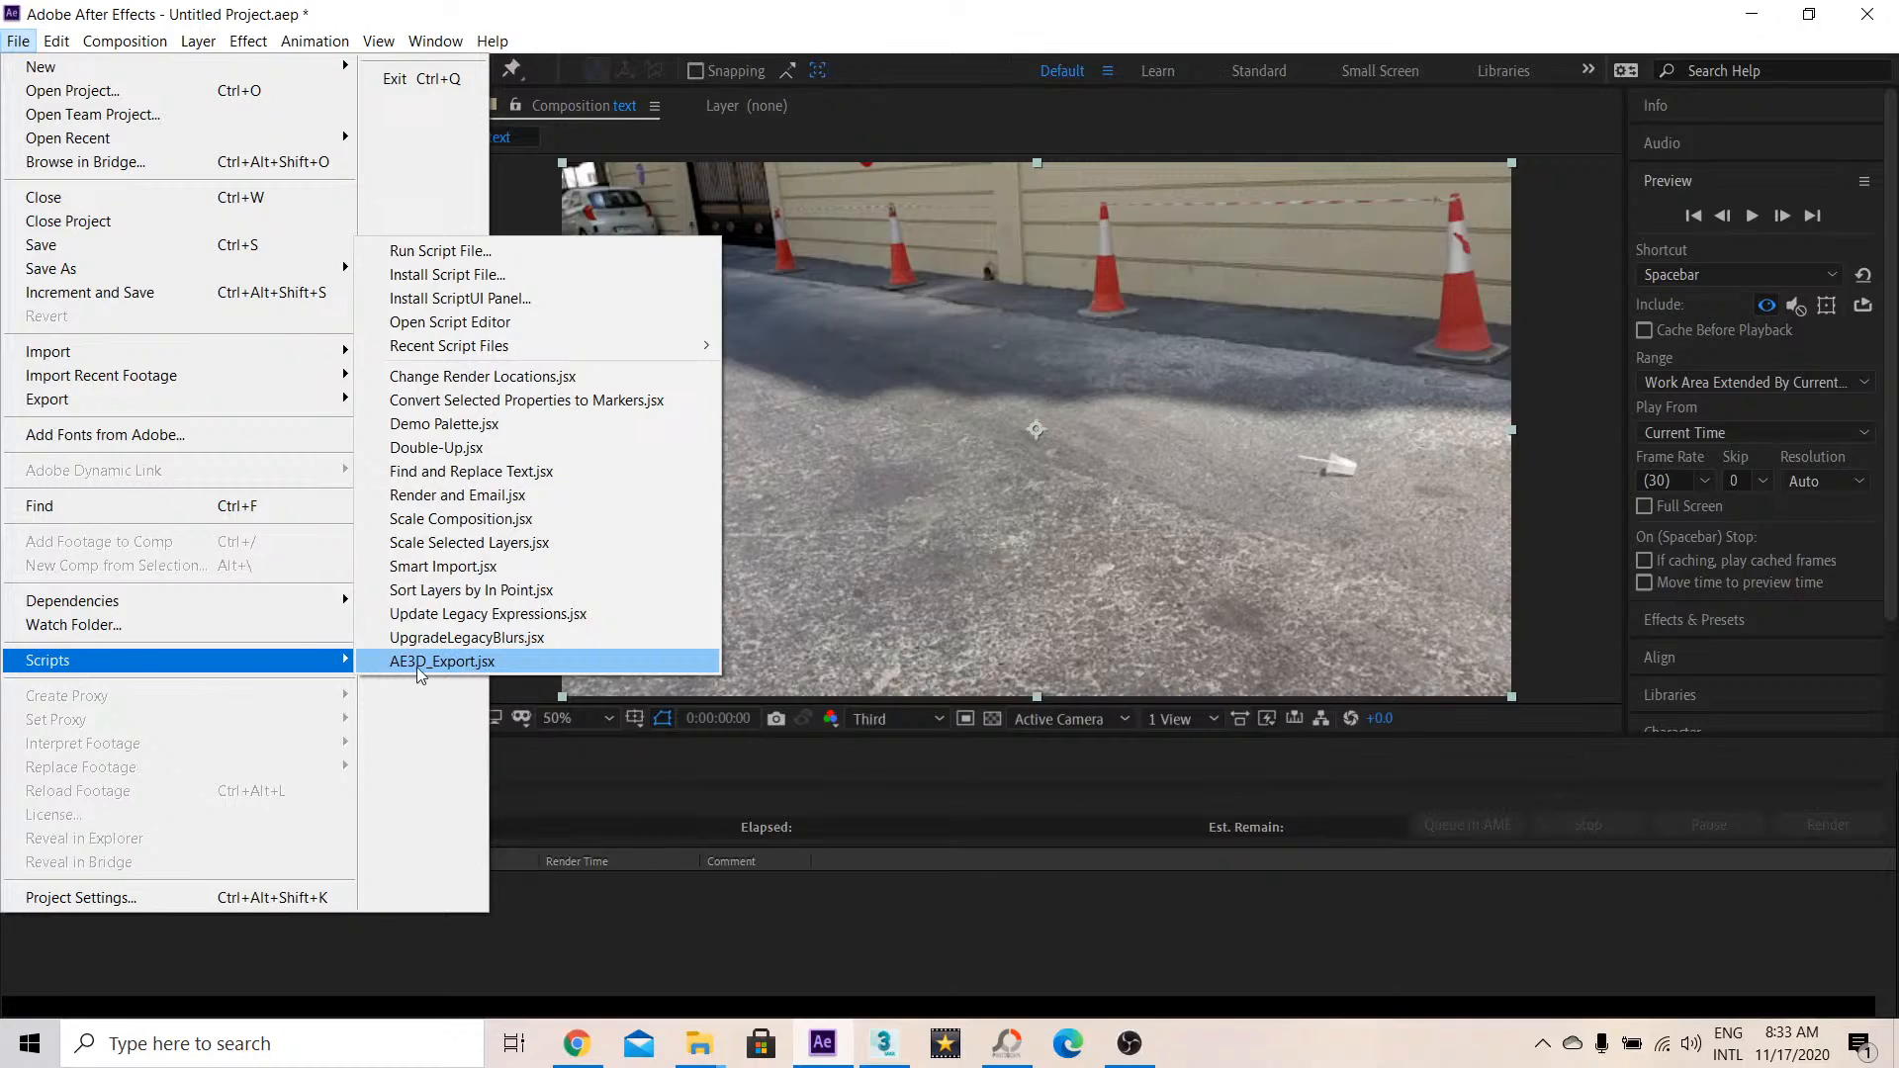
mouse_move(543, 671)
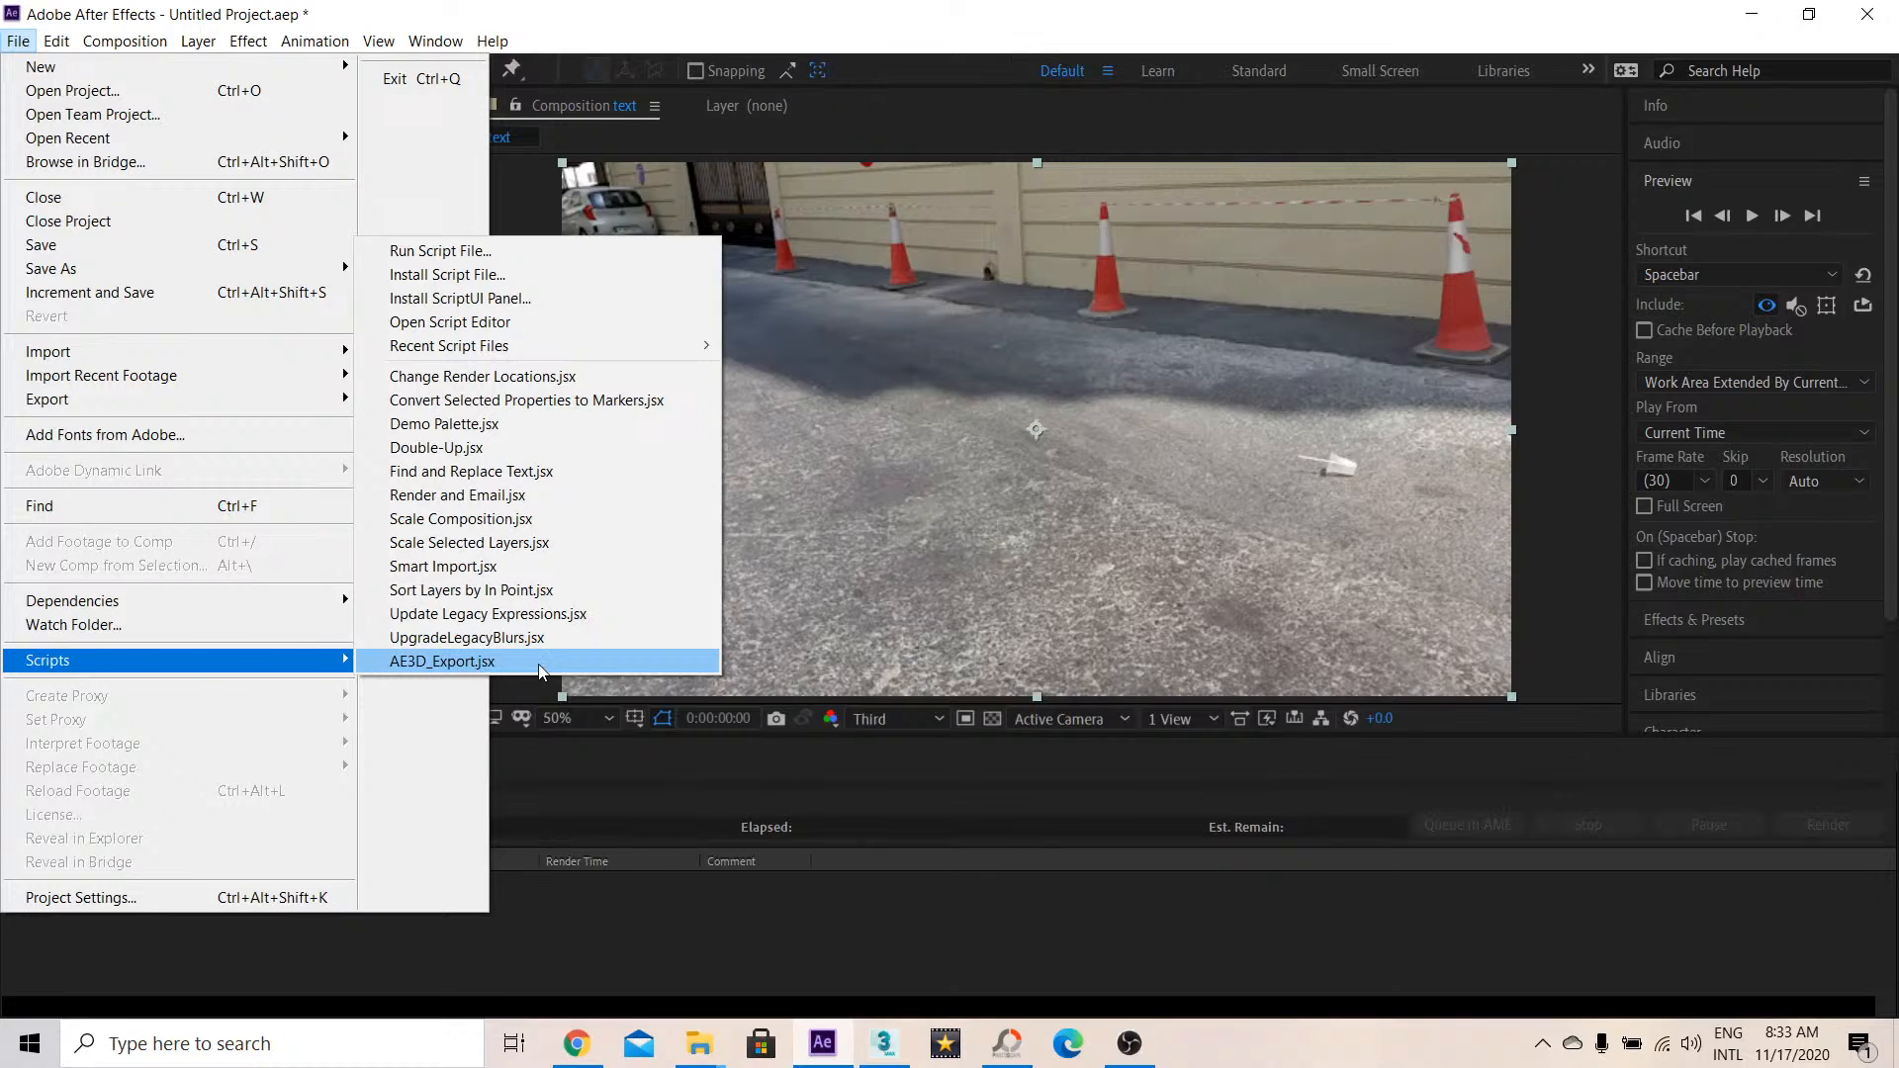
left_click(442, 662)
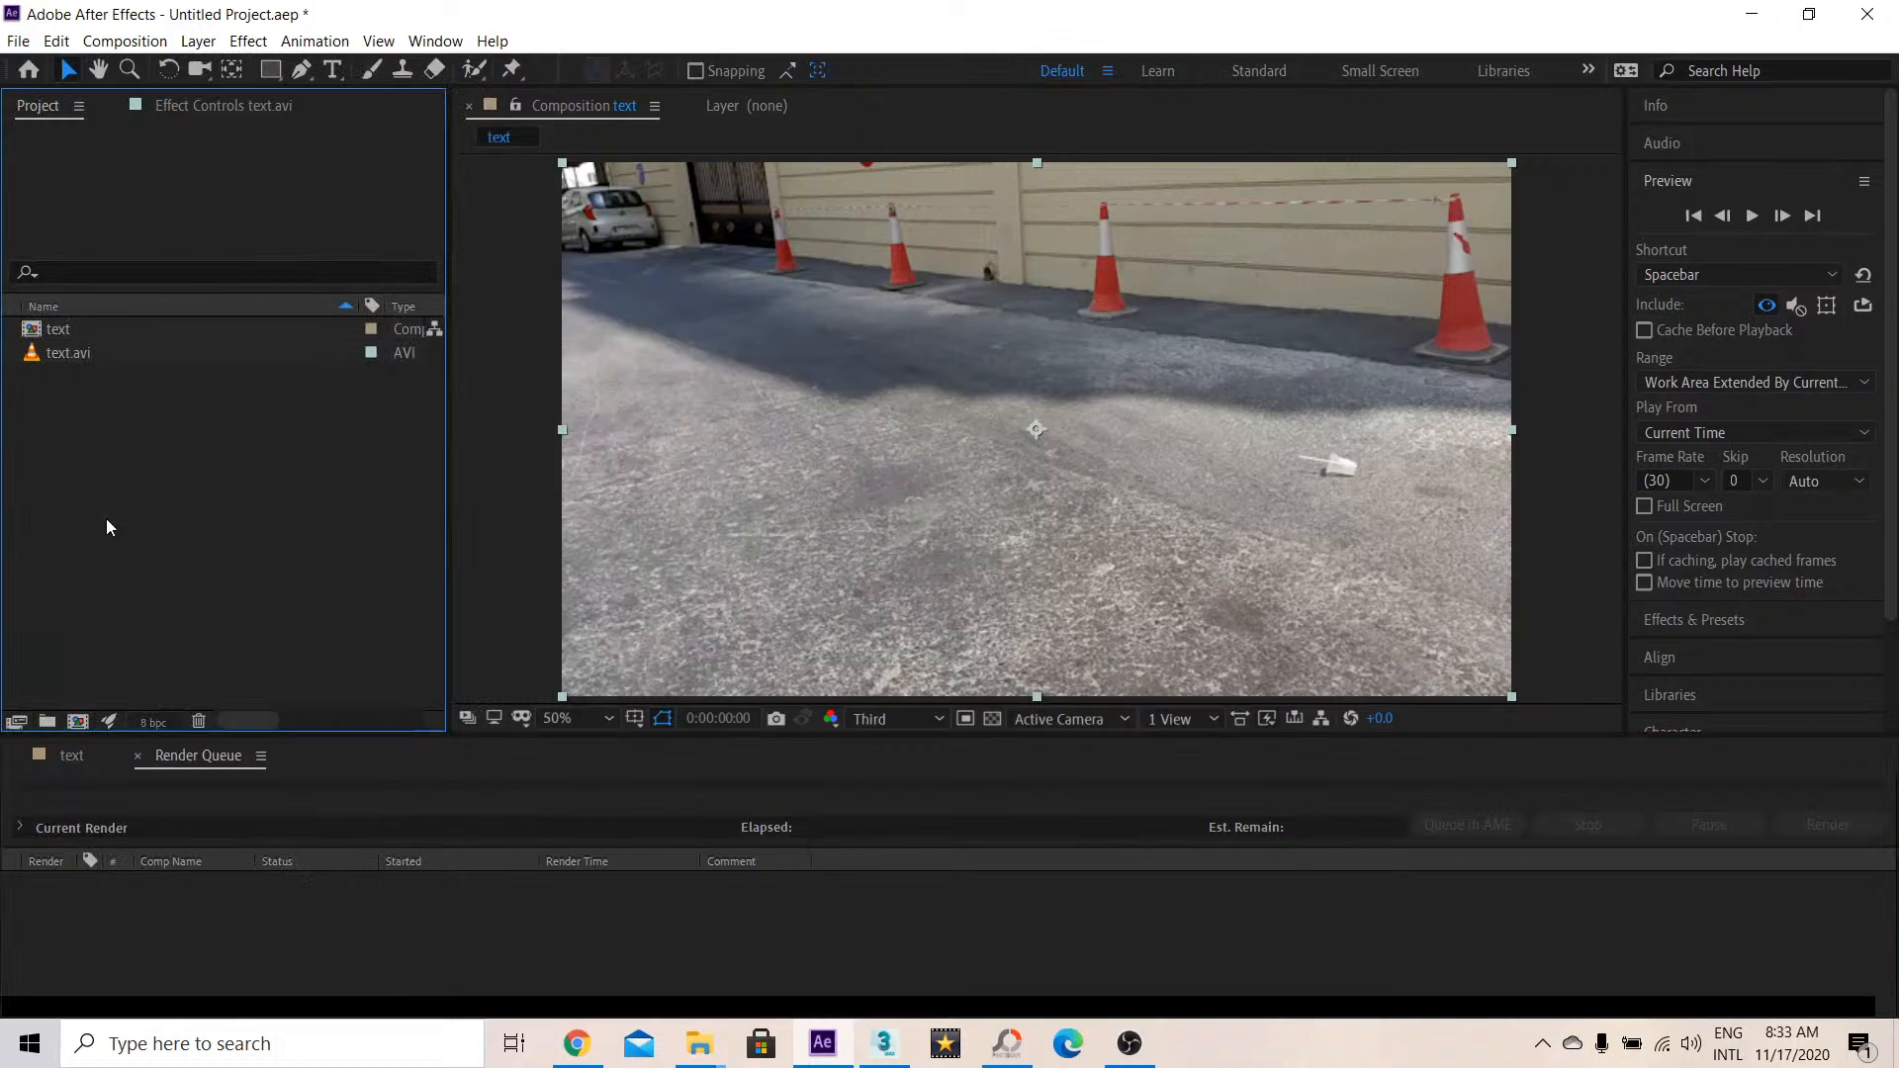
Open the text composition, inspect the text.avi layer's tracking options, and return to frame 0
left_click(68, 352)
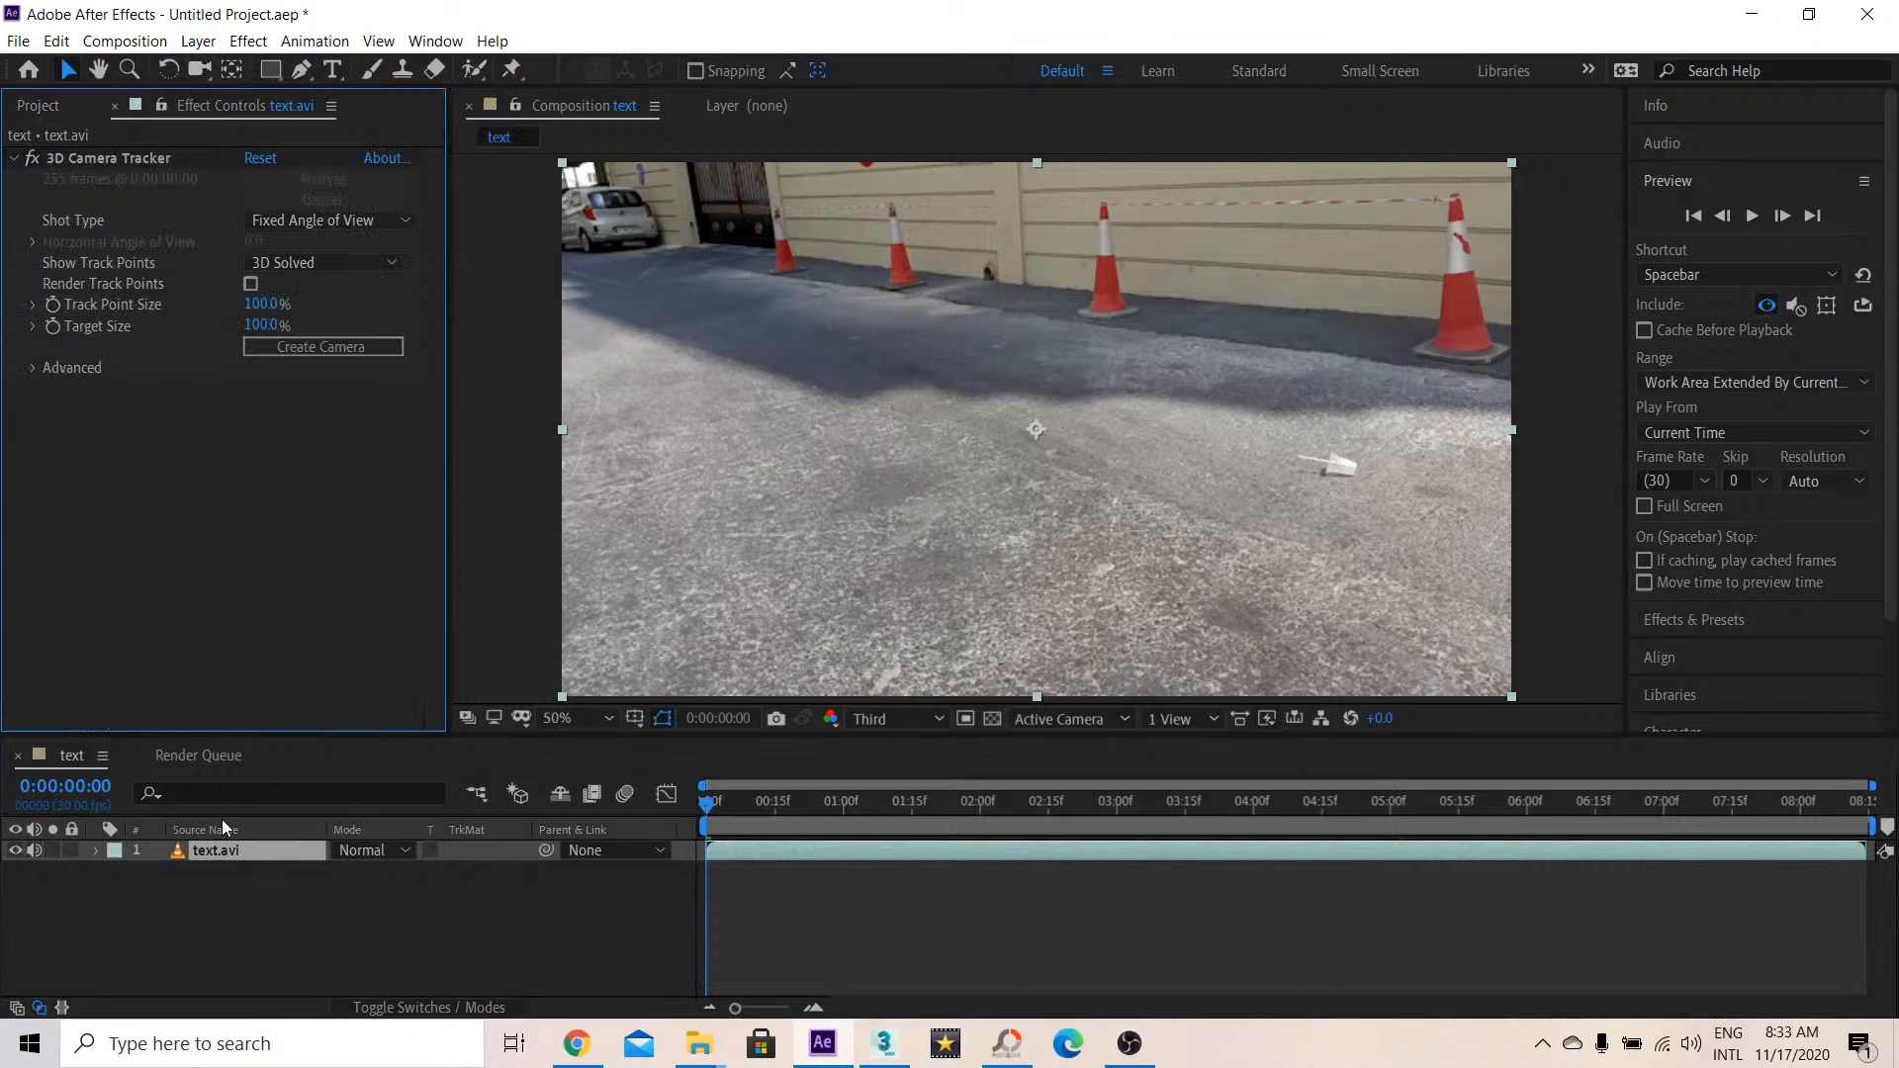
right_click(215, 849)
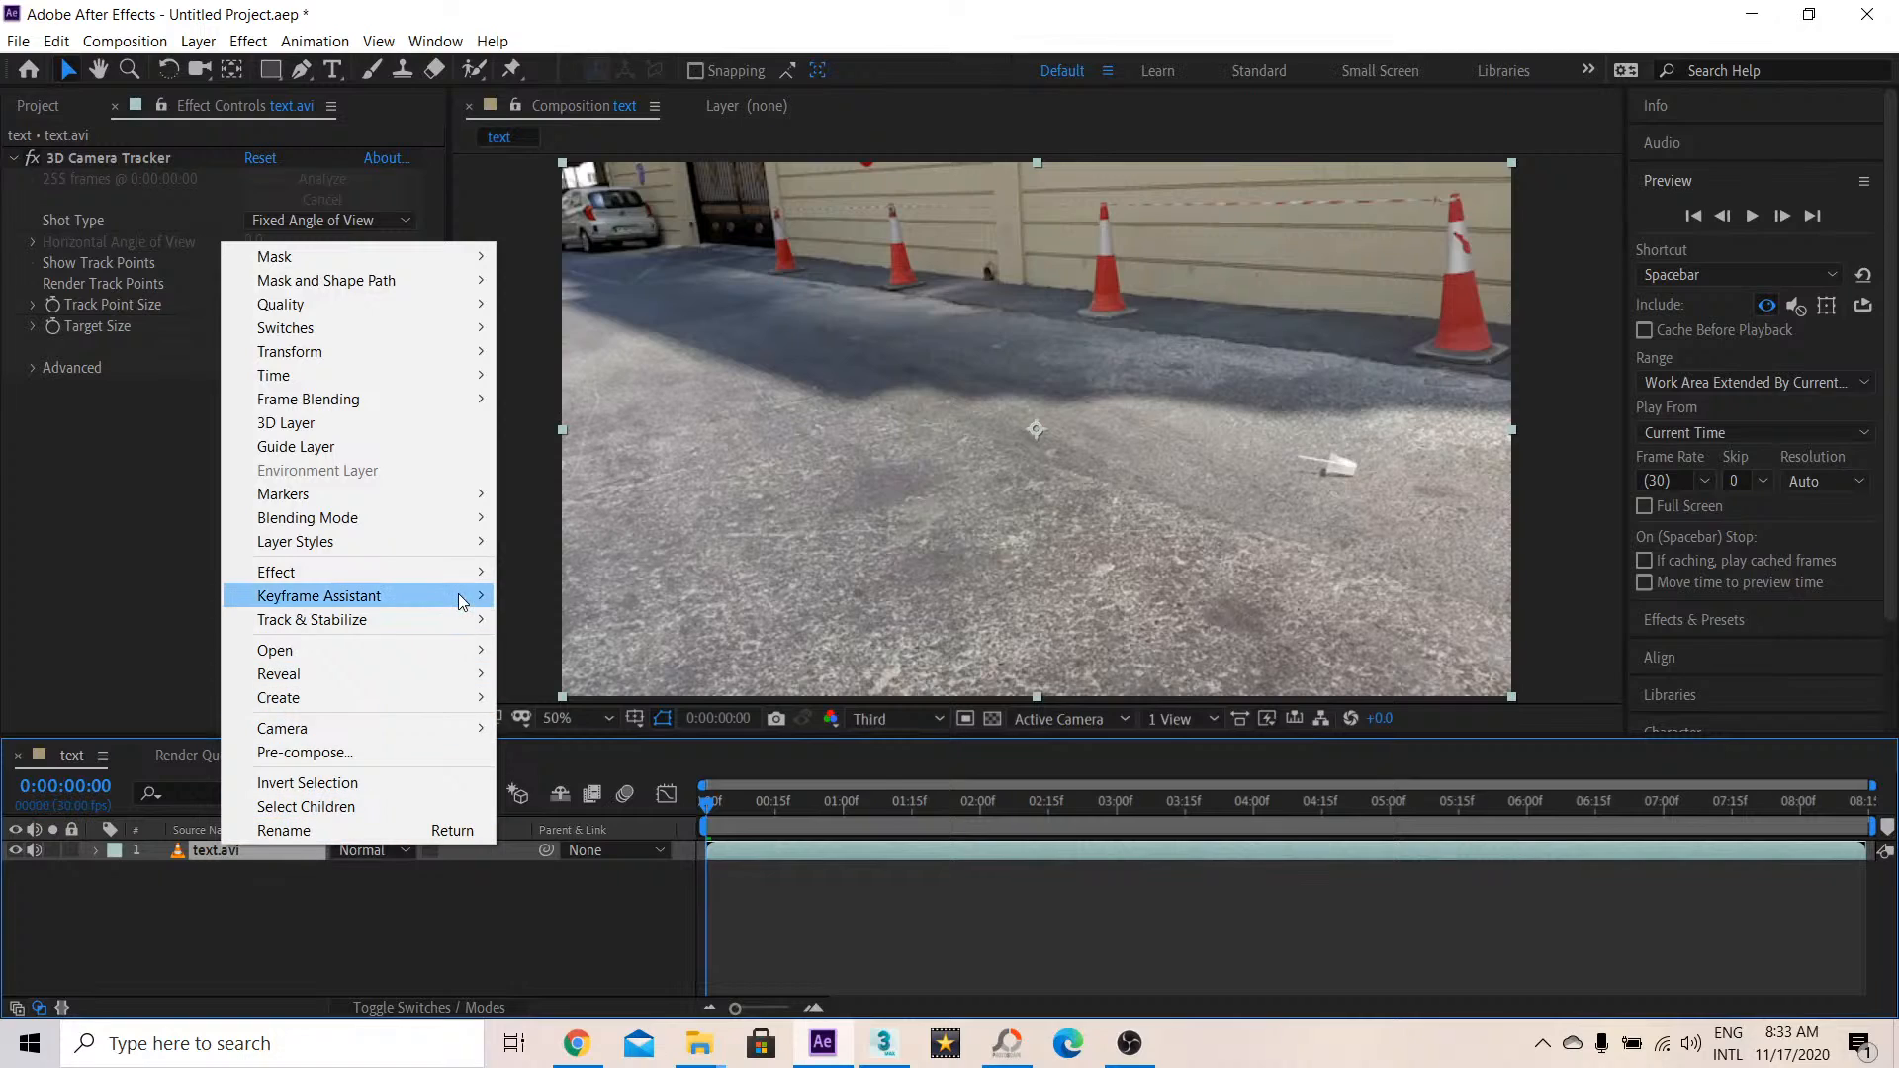
mouse_move(312, 619)
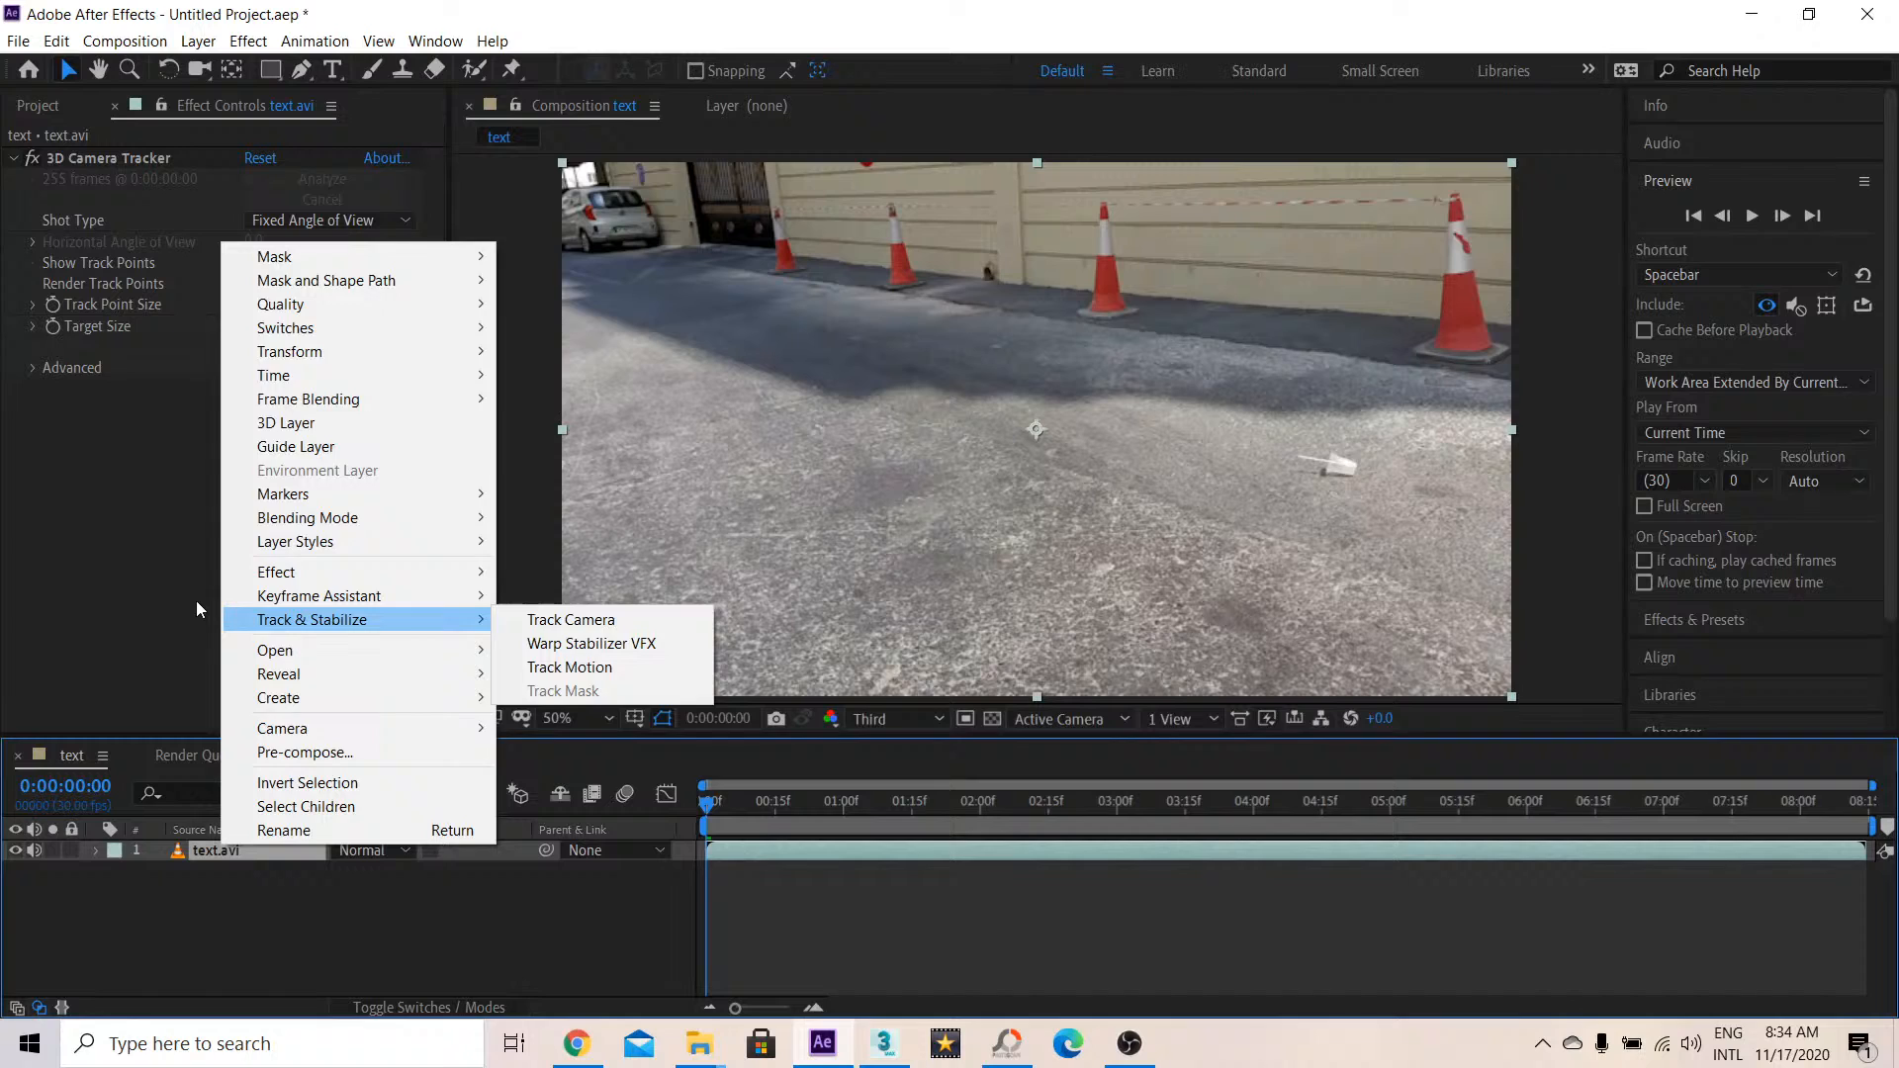
left_click(570, 619)
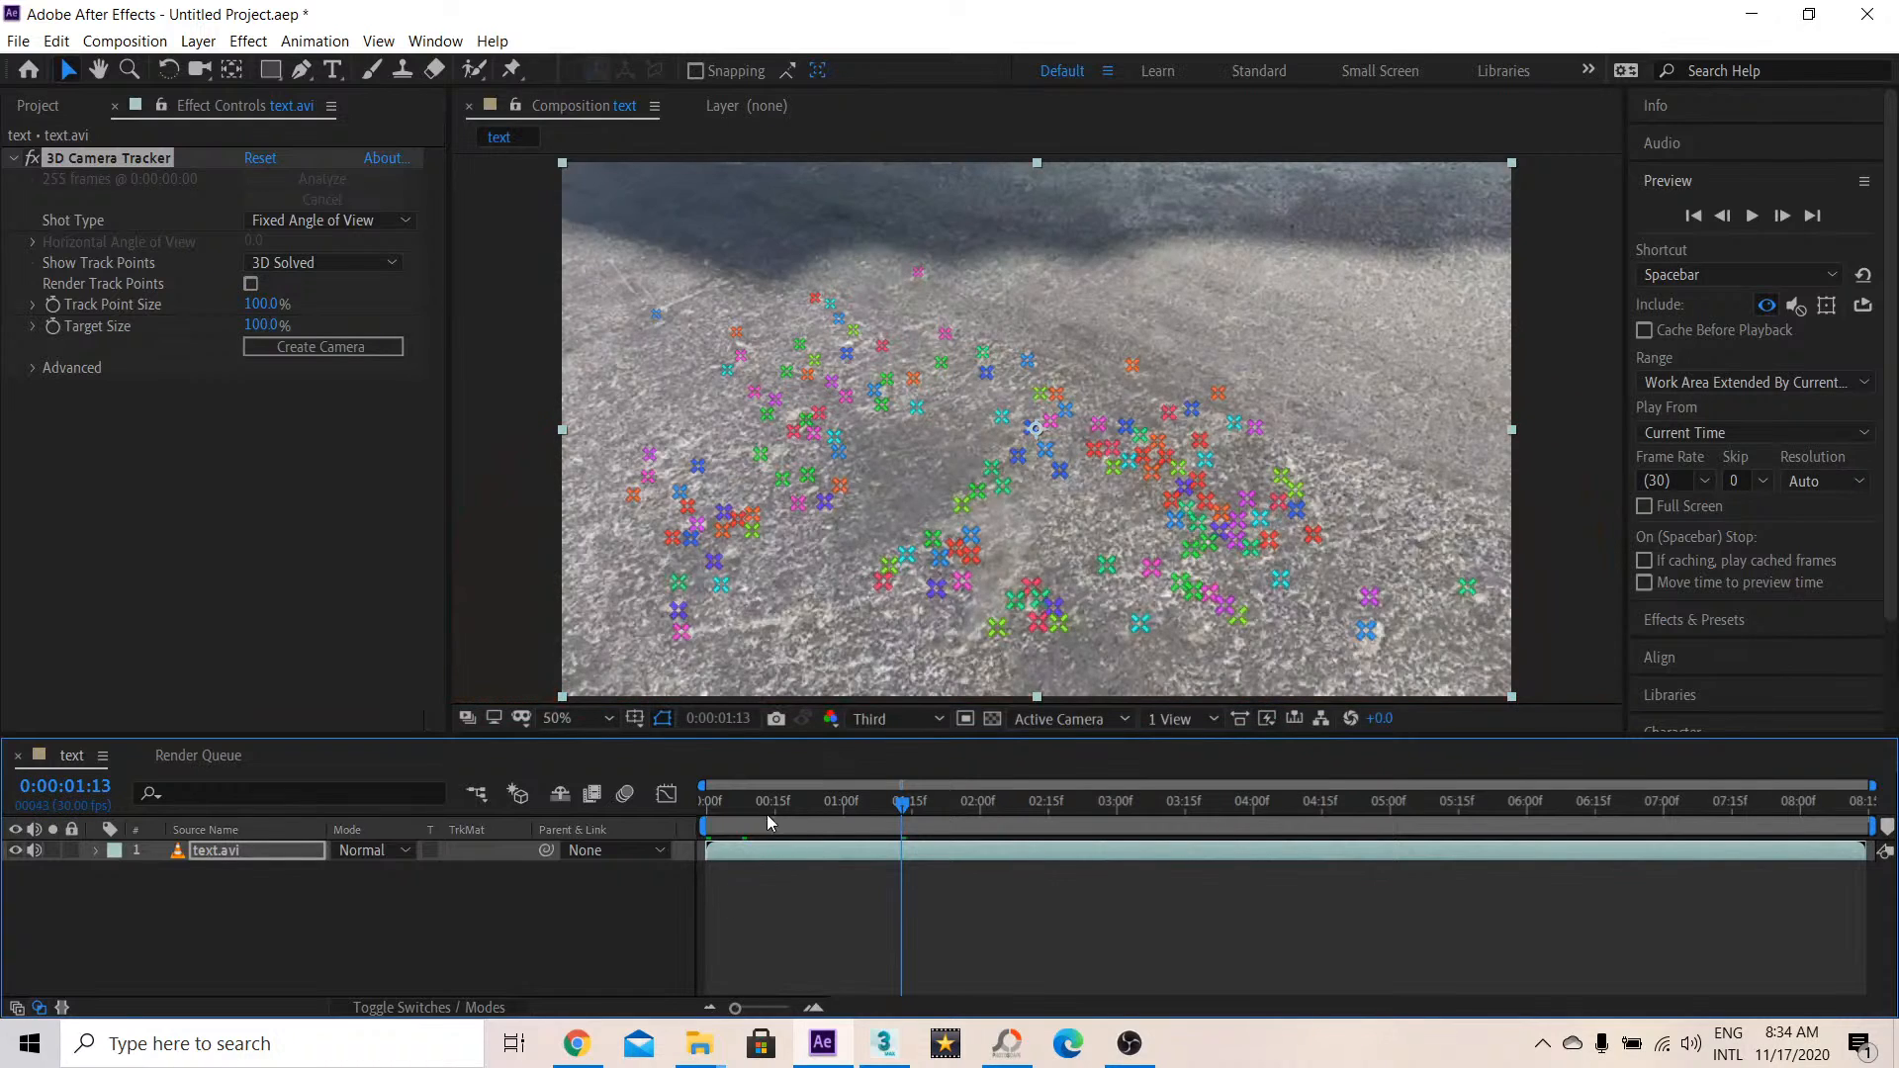
left_click(703, 801)
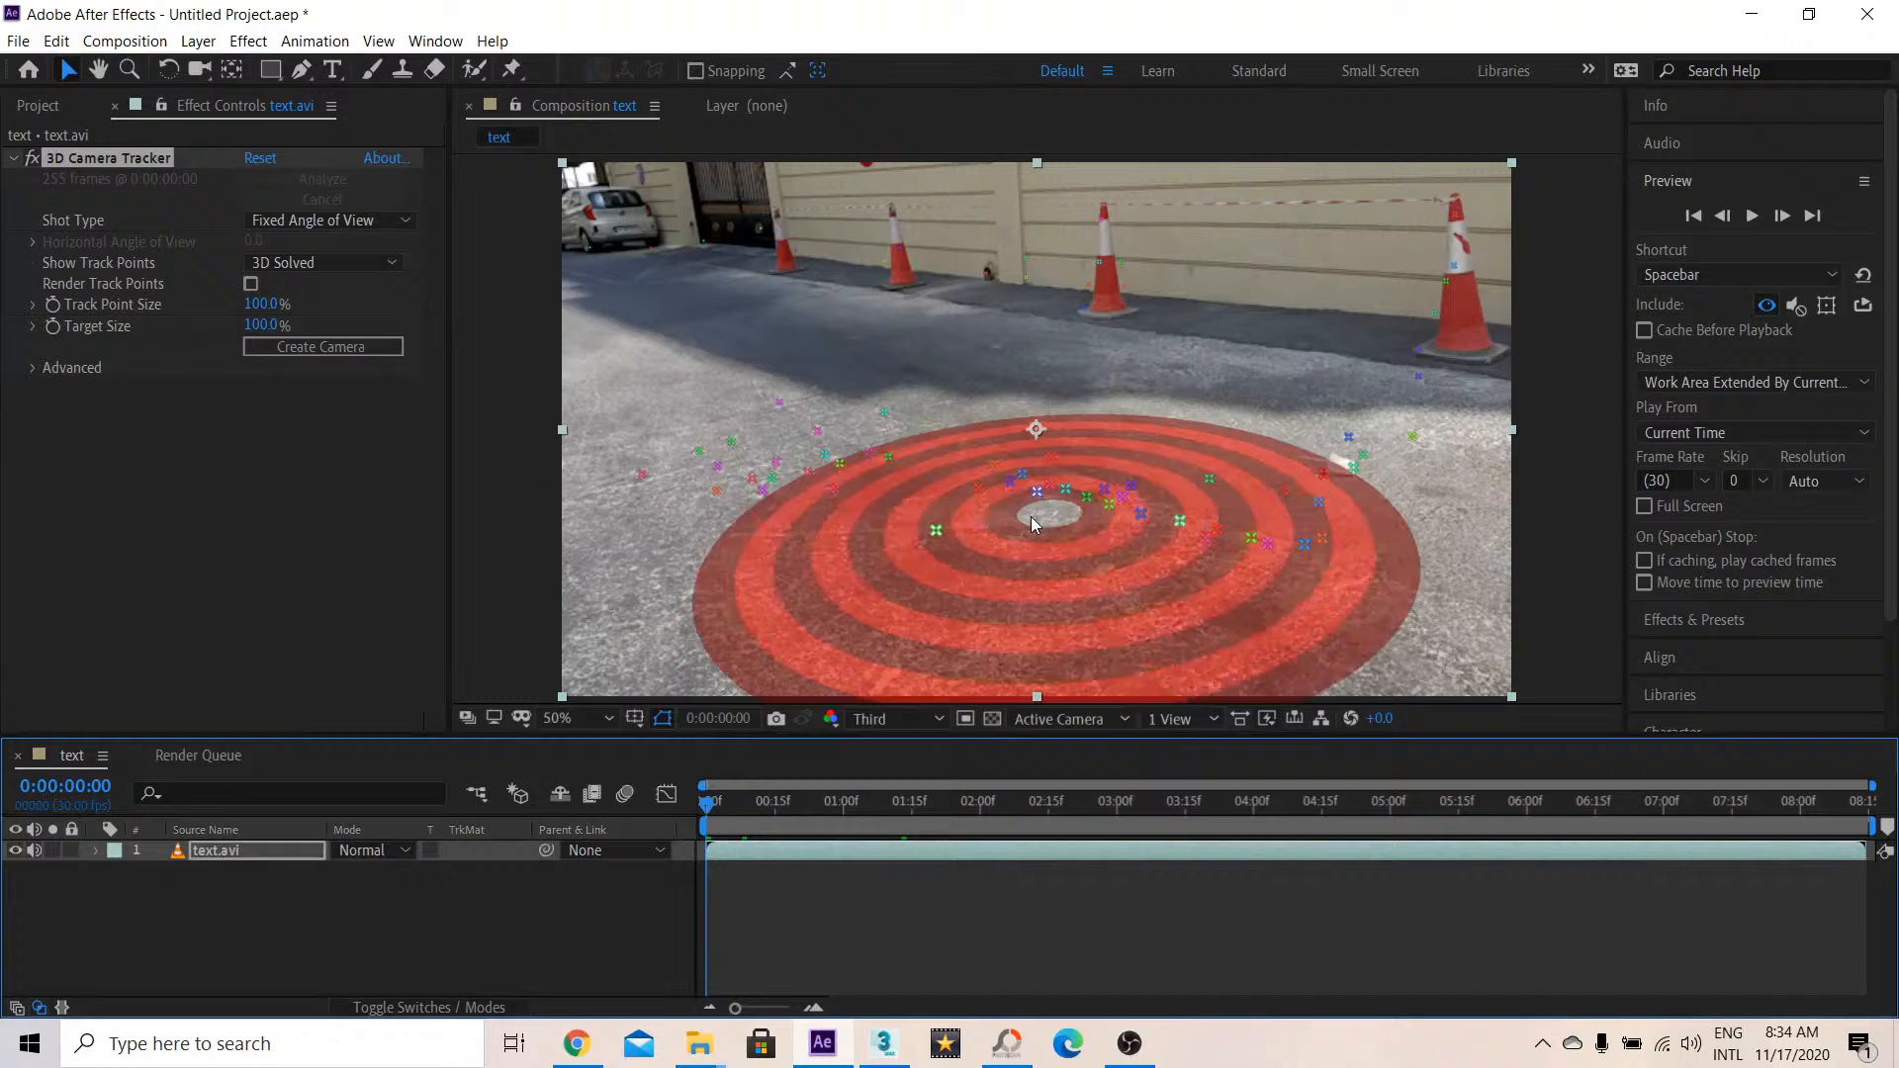
Create a solid and camera at the ground target, then play and stop the preview
right_click(887, 456)
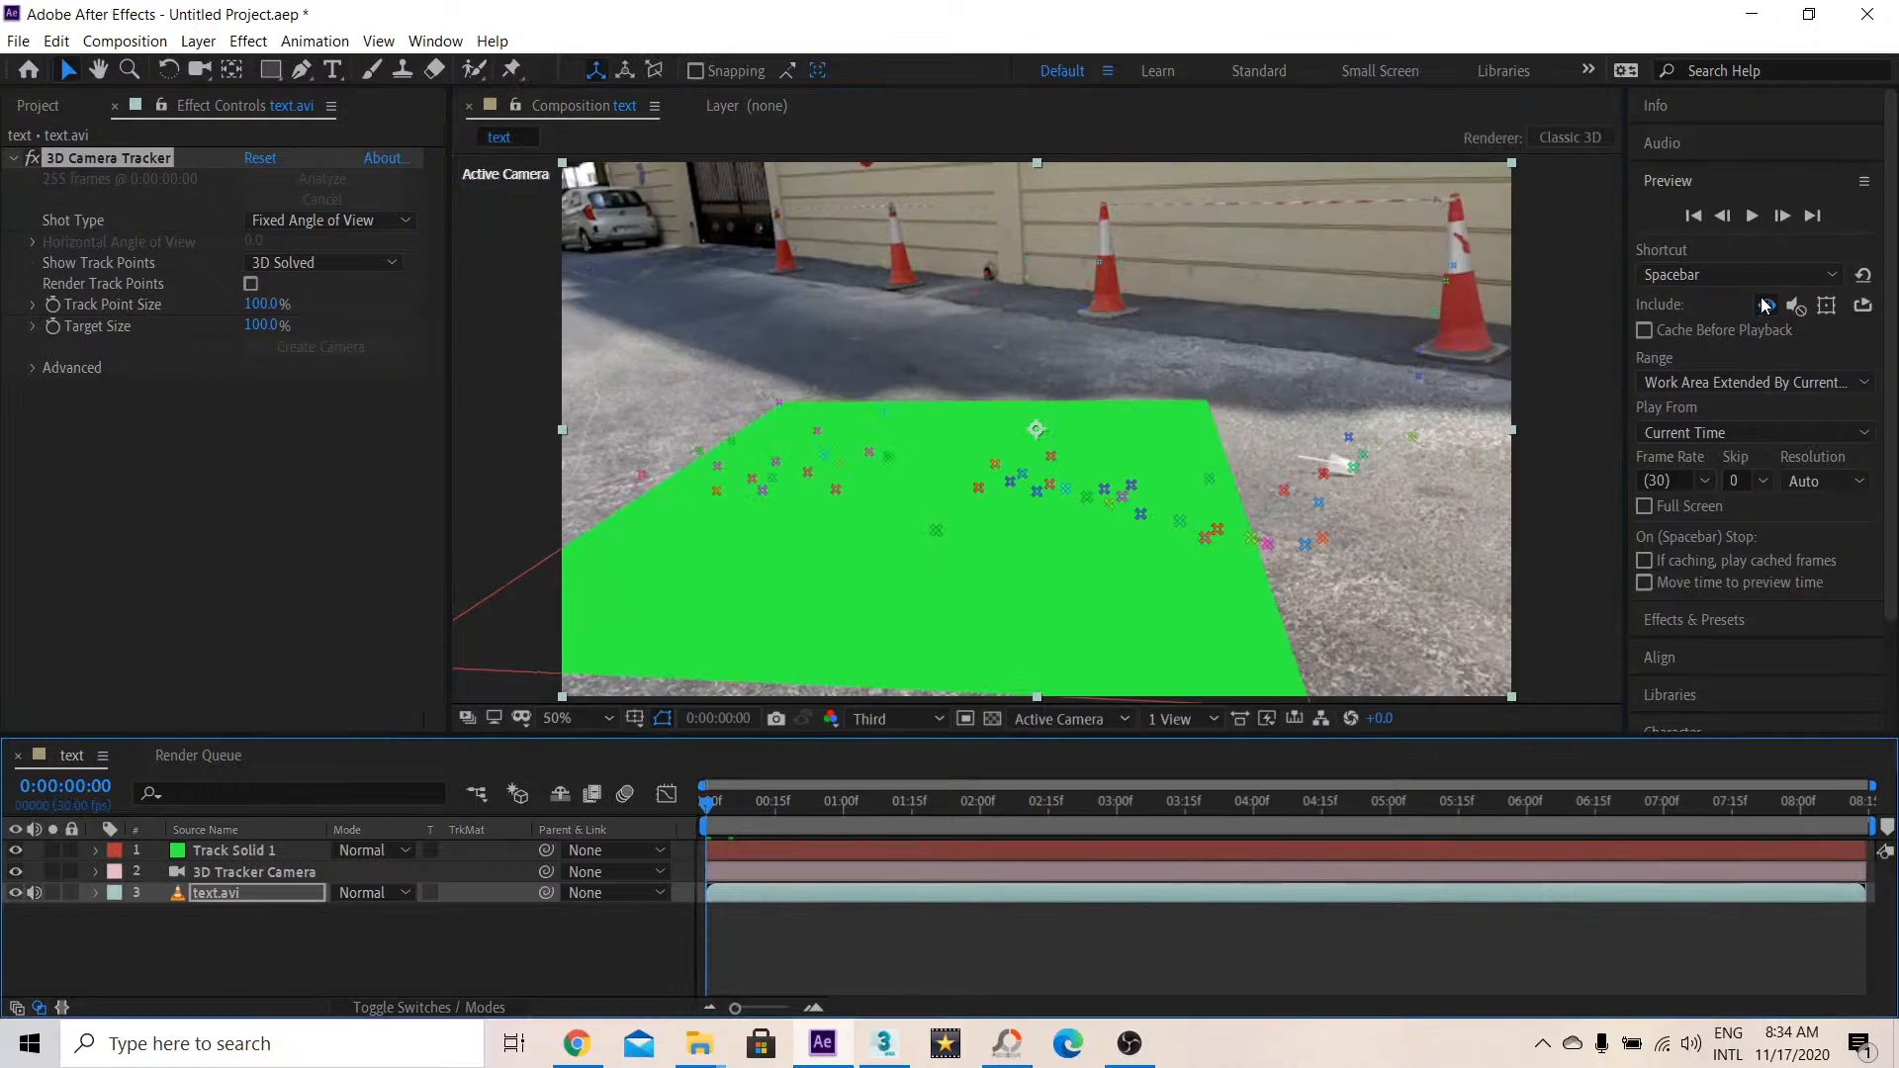
left_click(1751, 215)
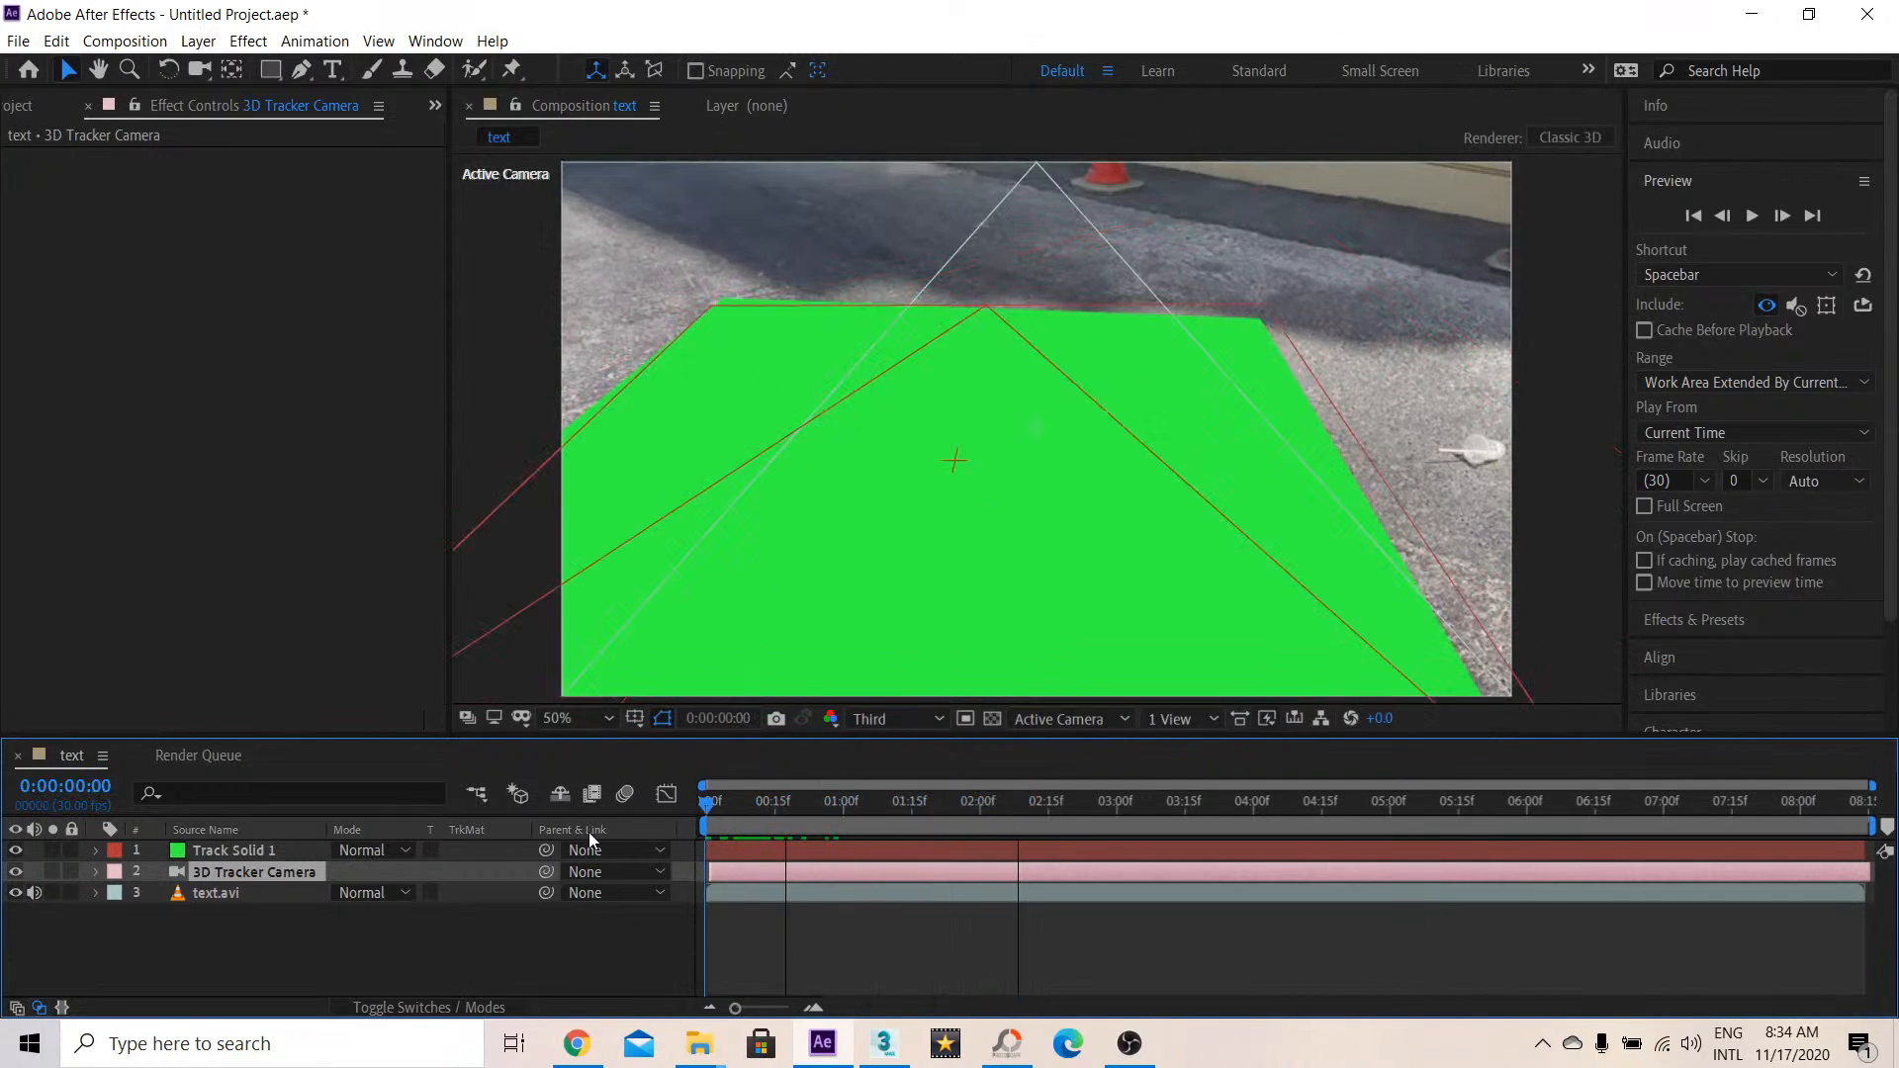
left_click(1752, 215)
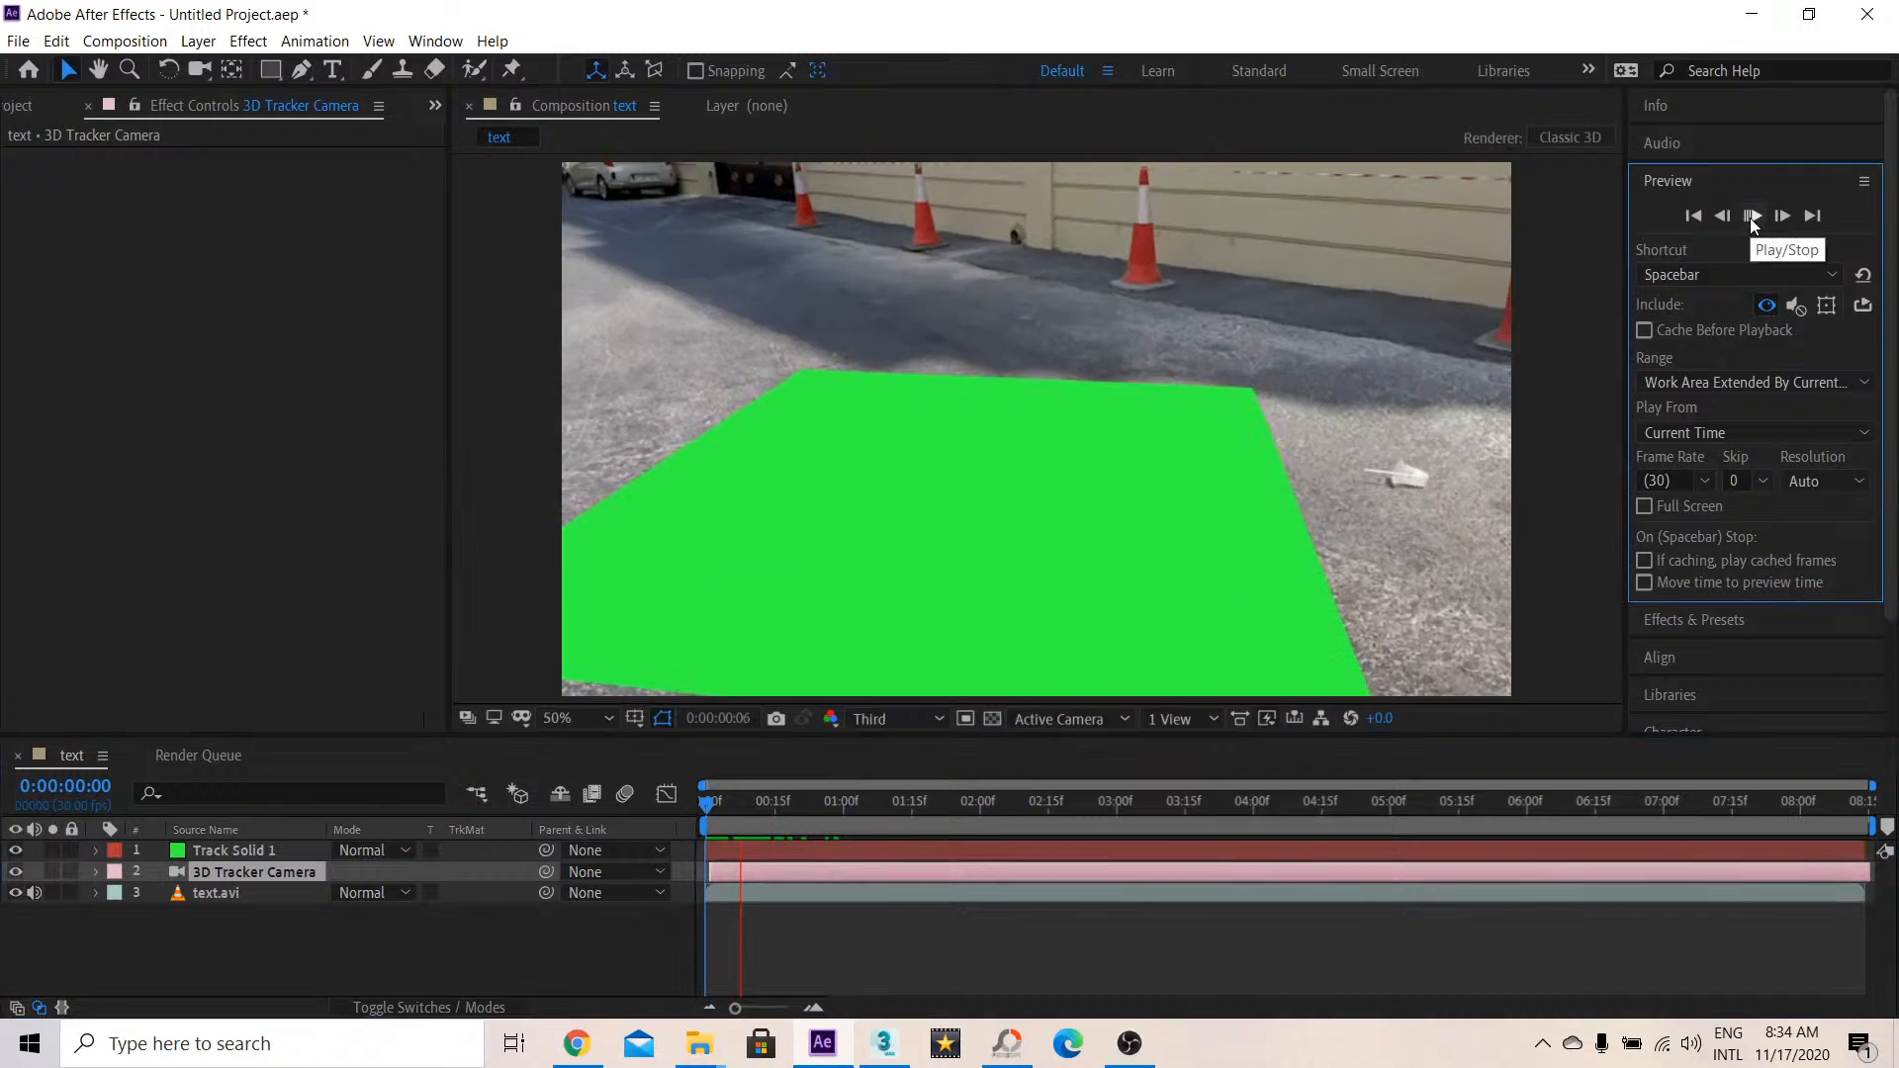
left_click(1751, 216)
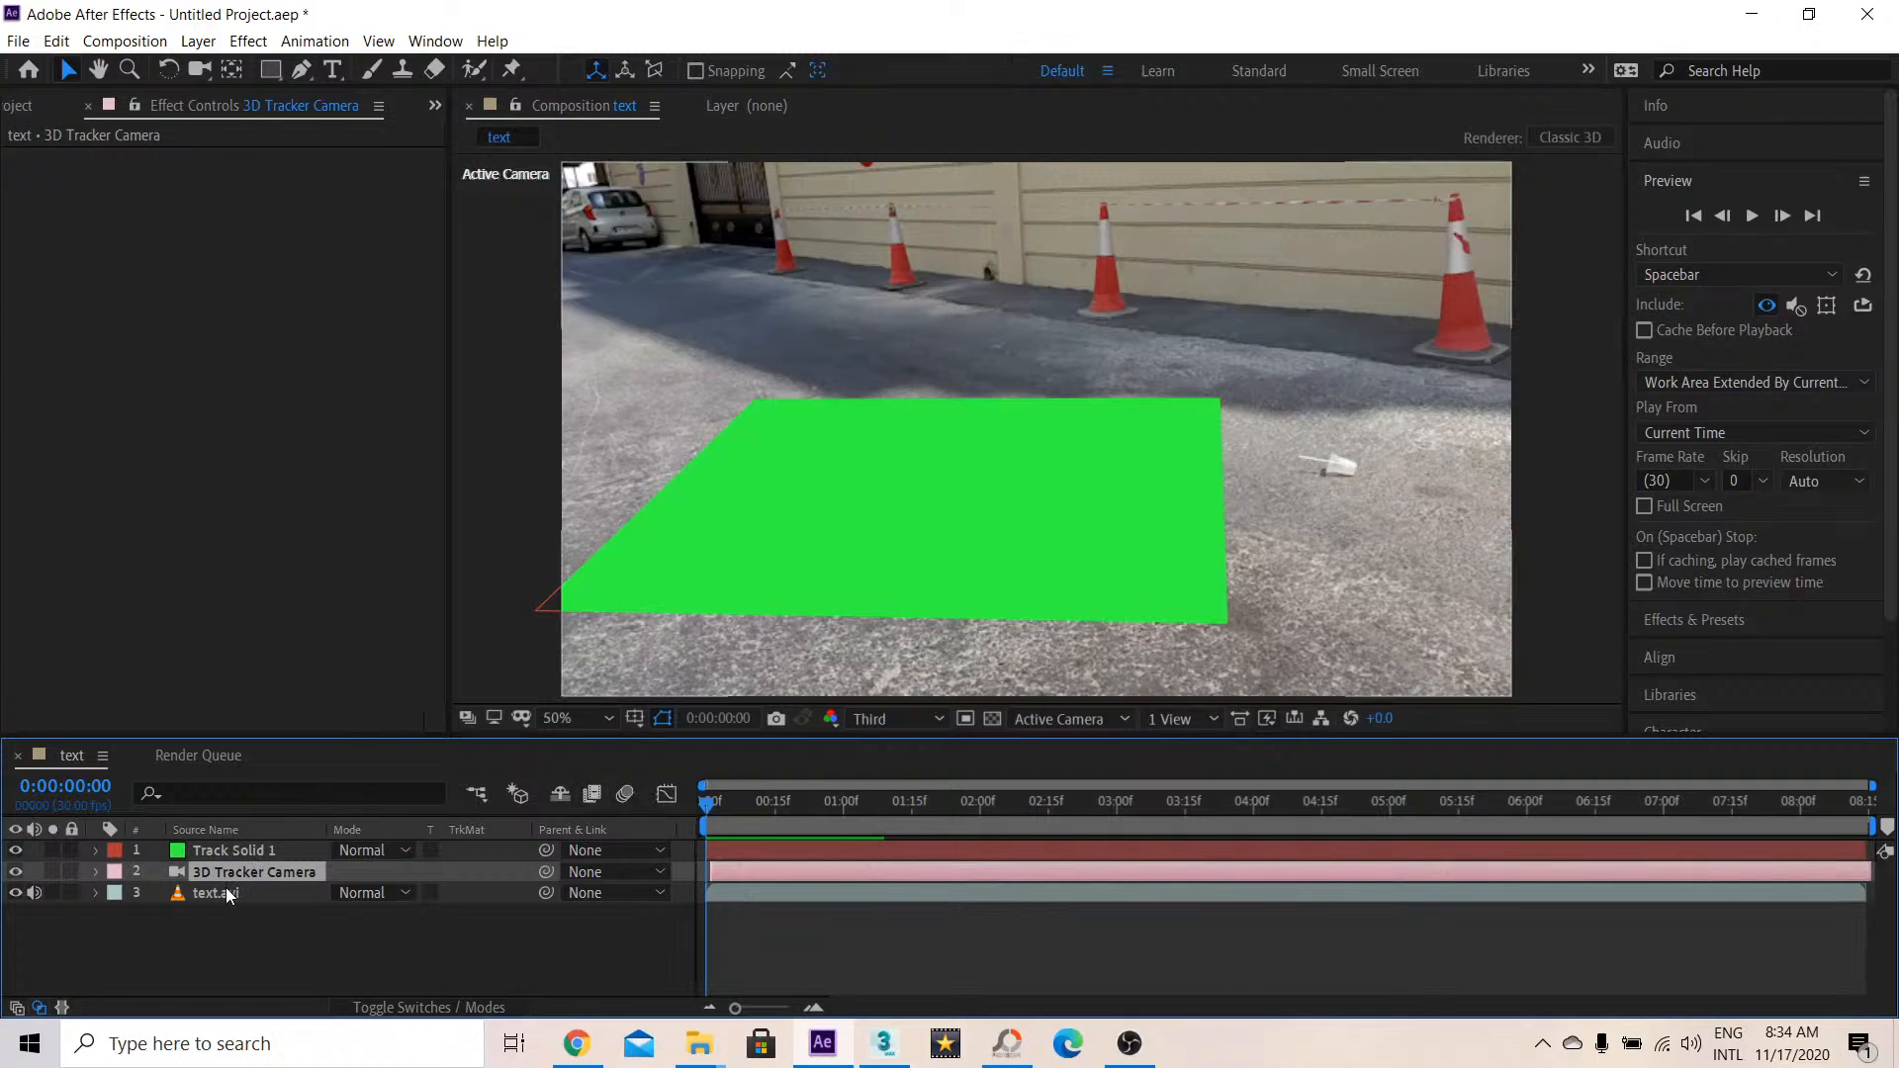
Delete Track Solid 1 and create eight nulls from the selected ground and cone track points
left_click(231, 850)
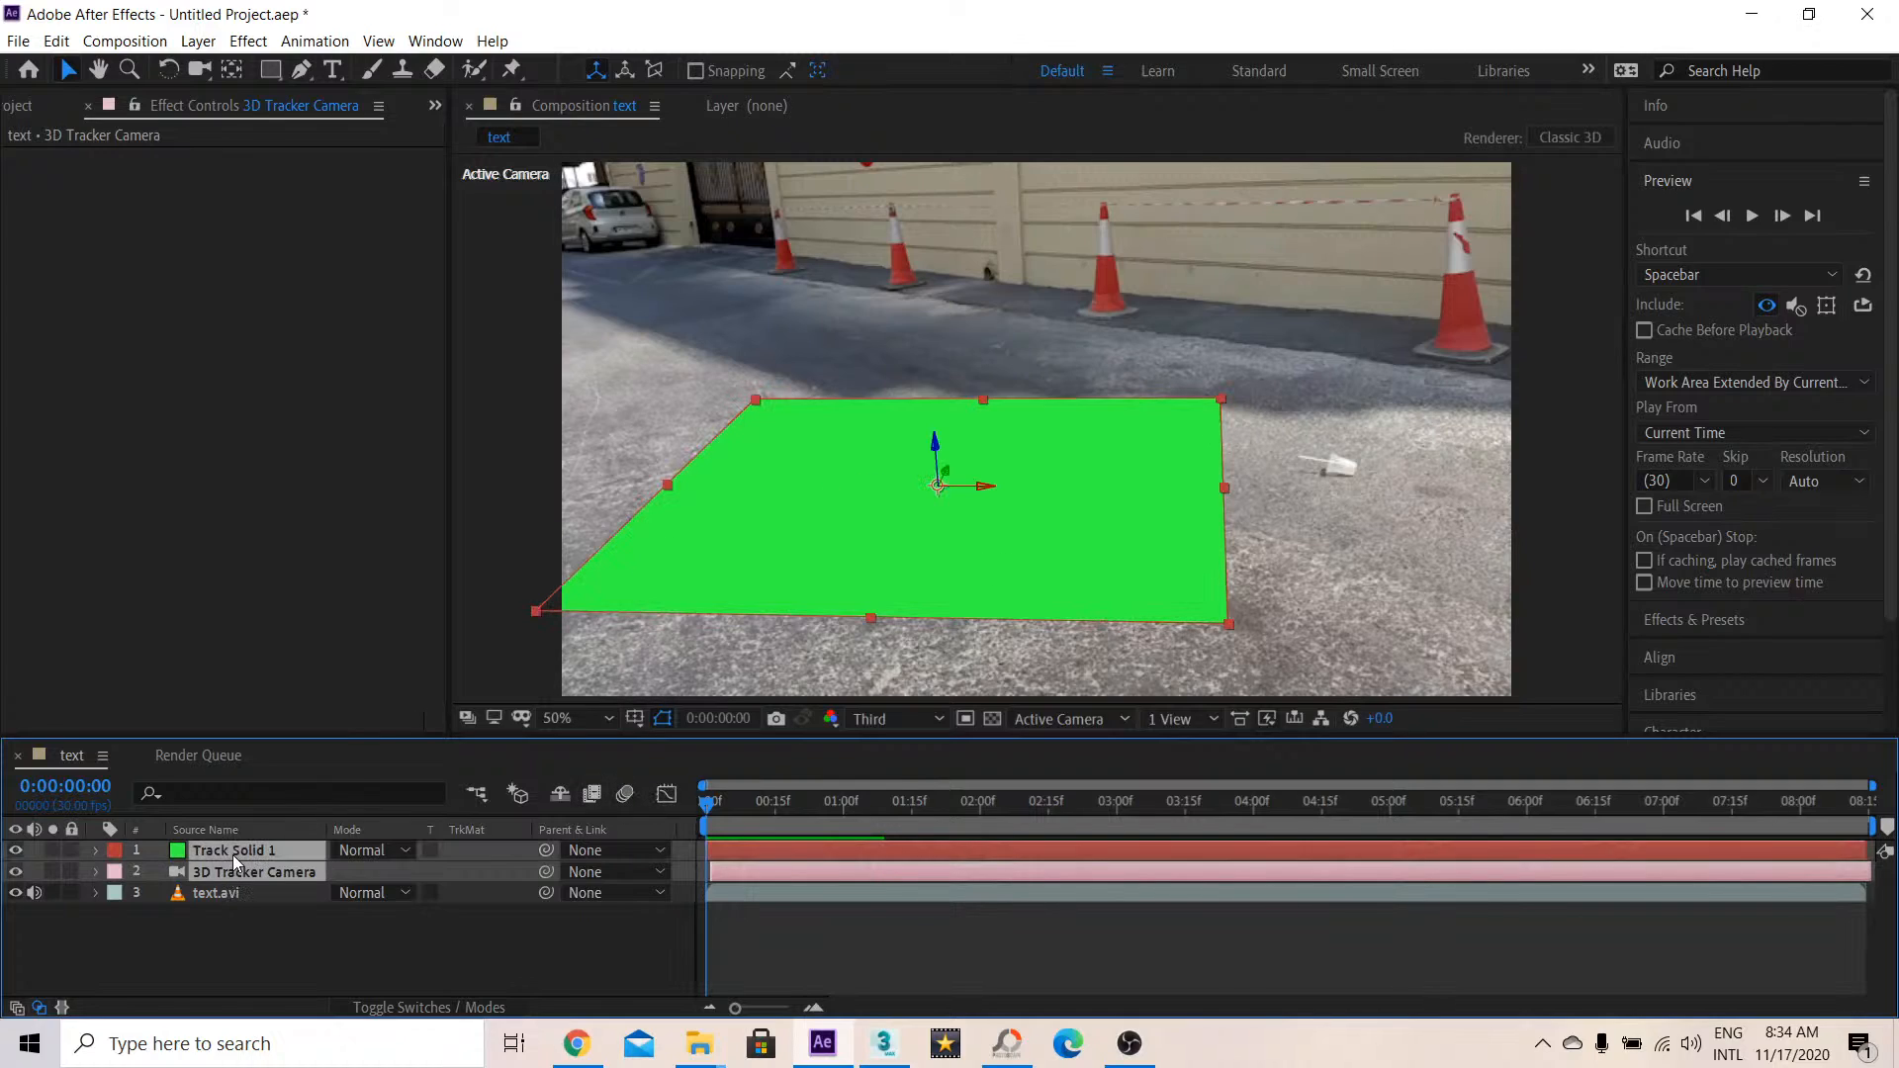
left_click(228, 851)
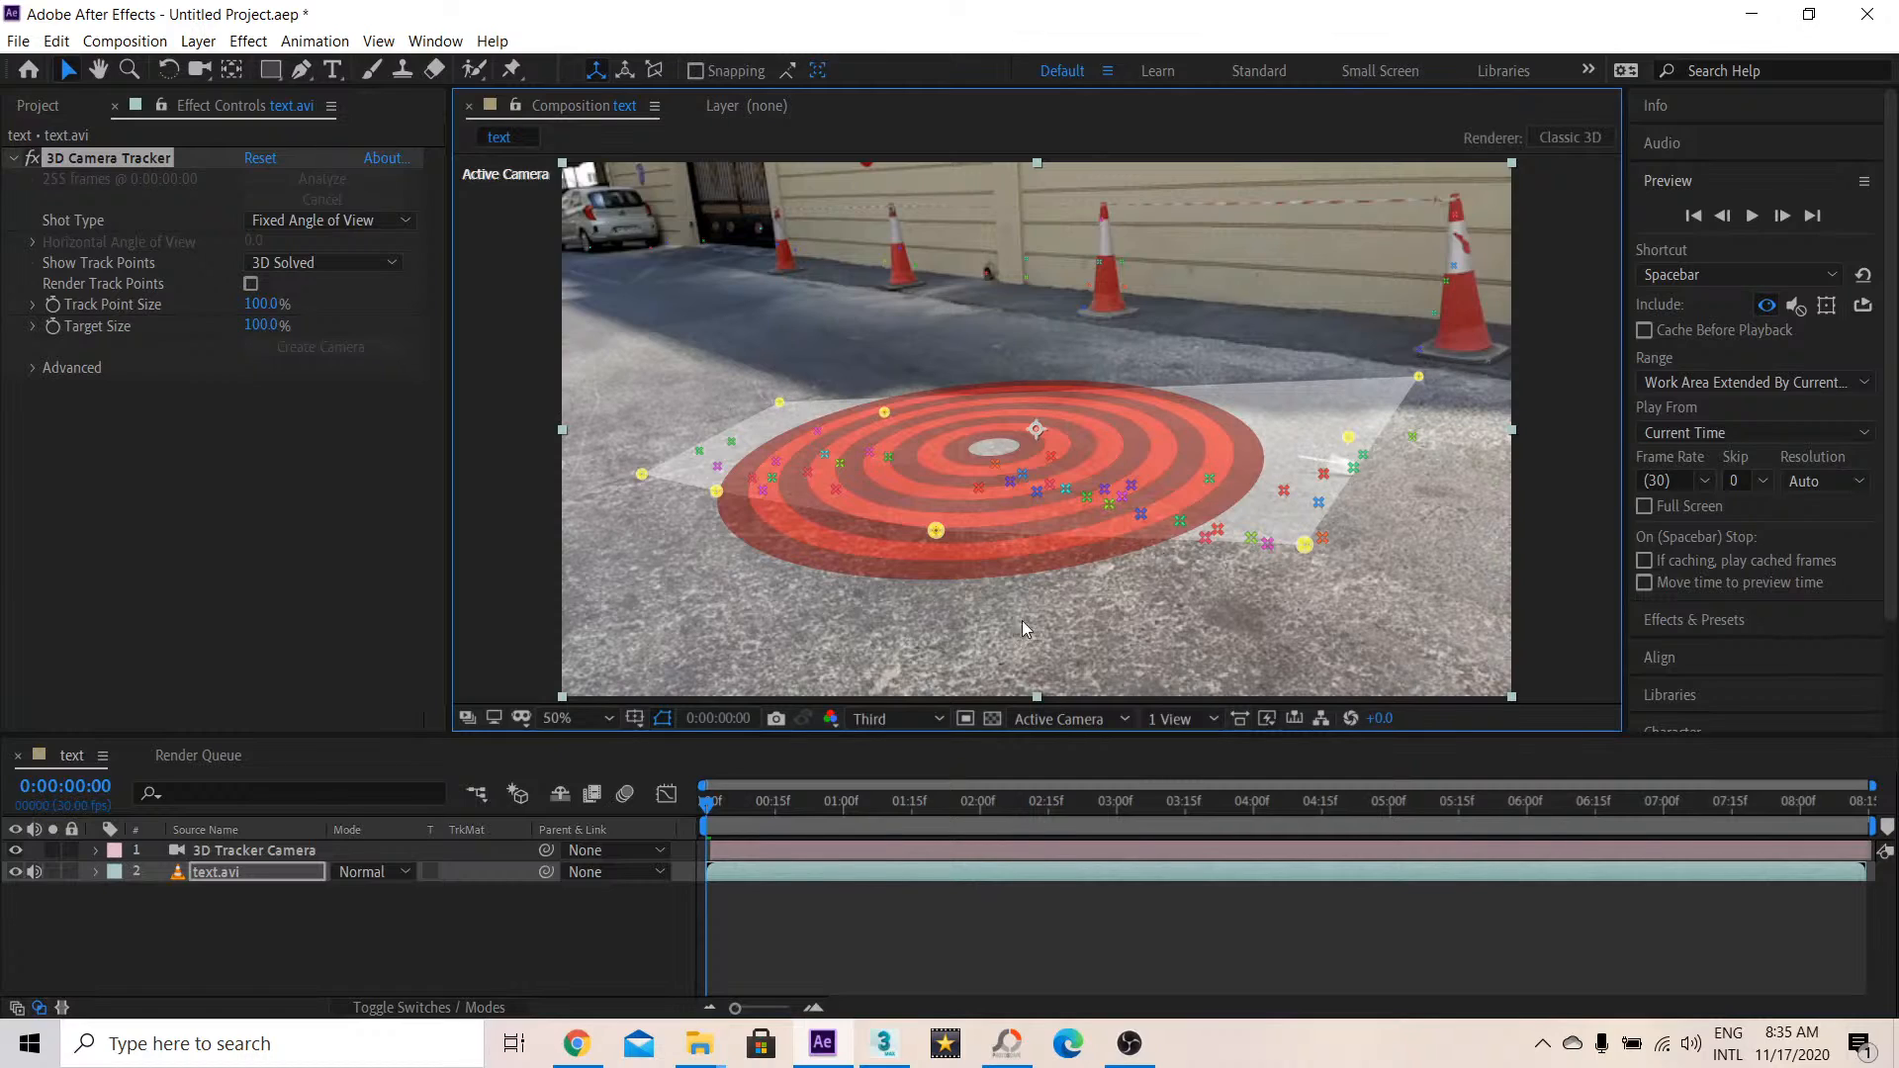
right_click(932, 520)
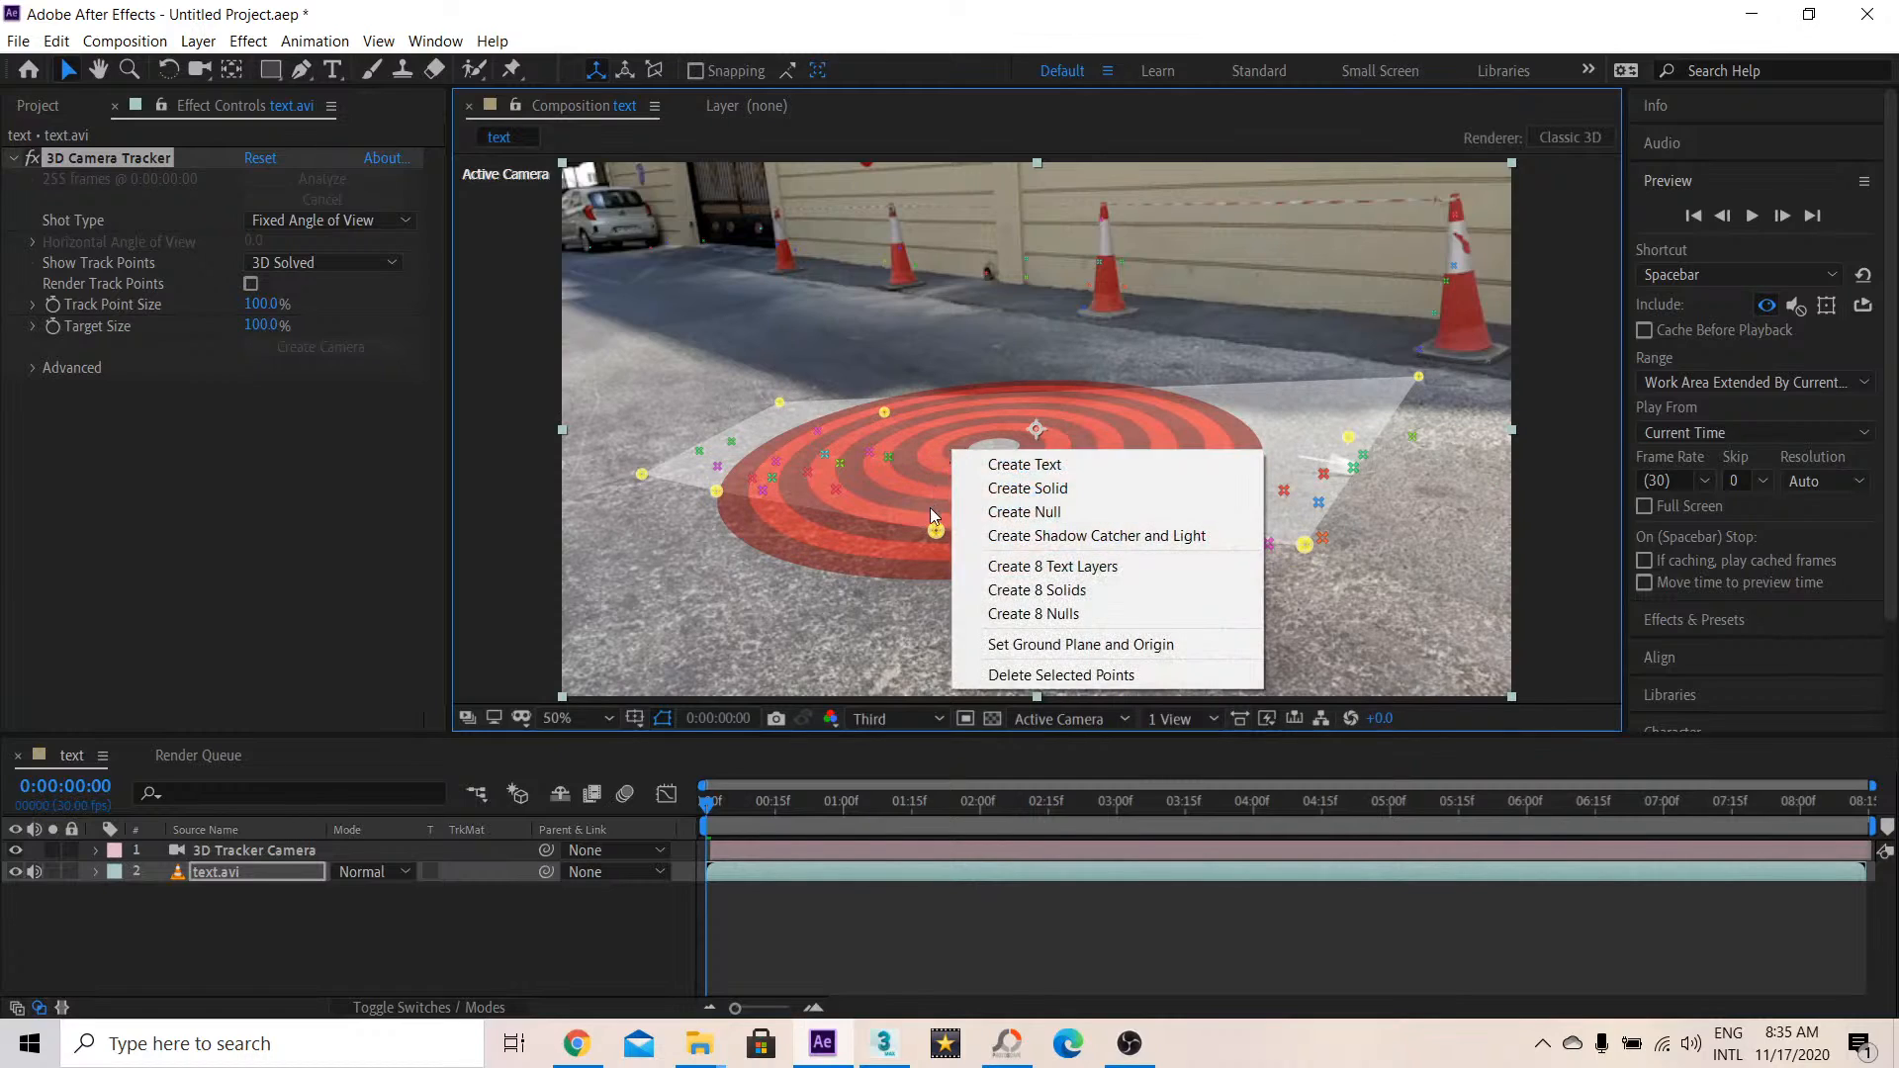
left_click(1198, 586)
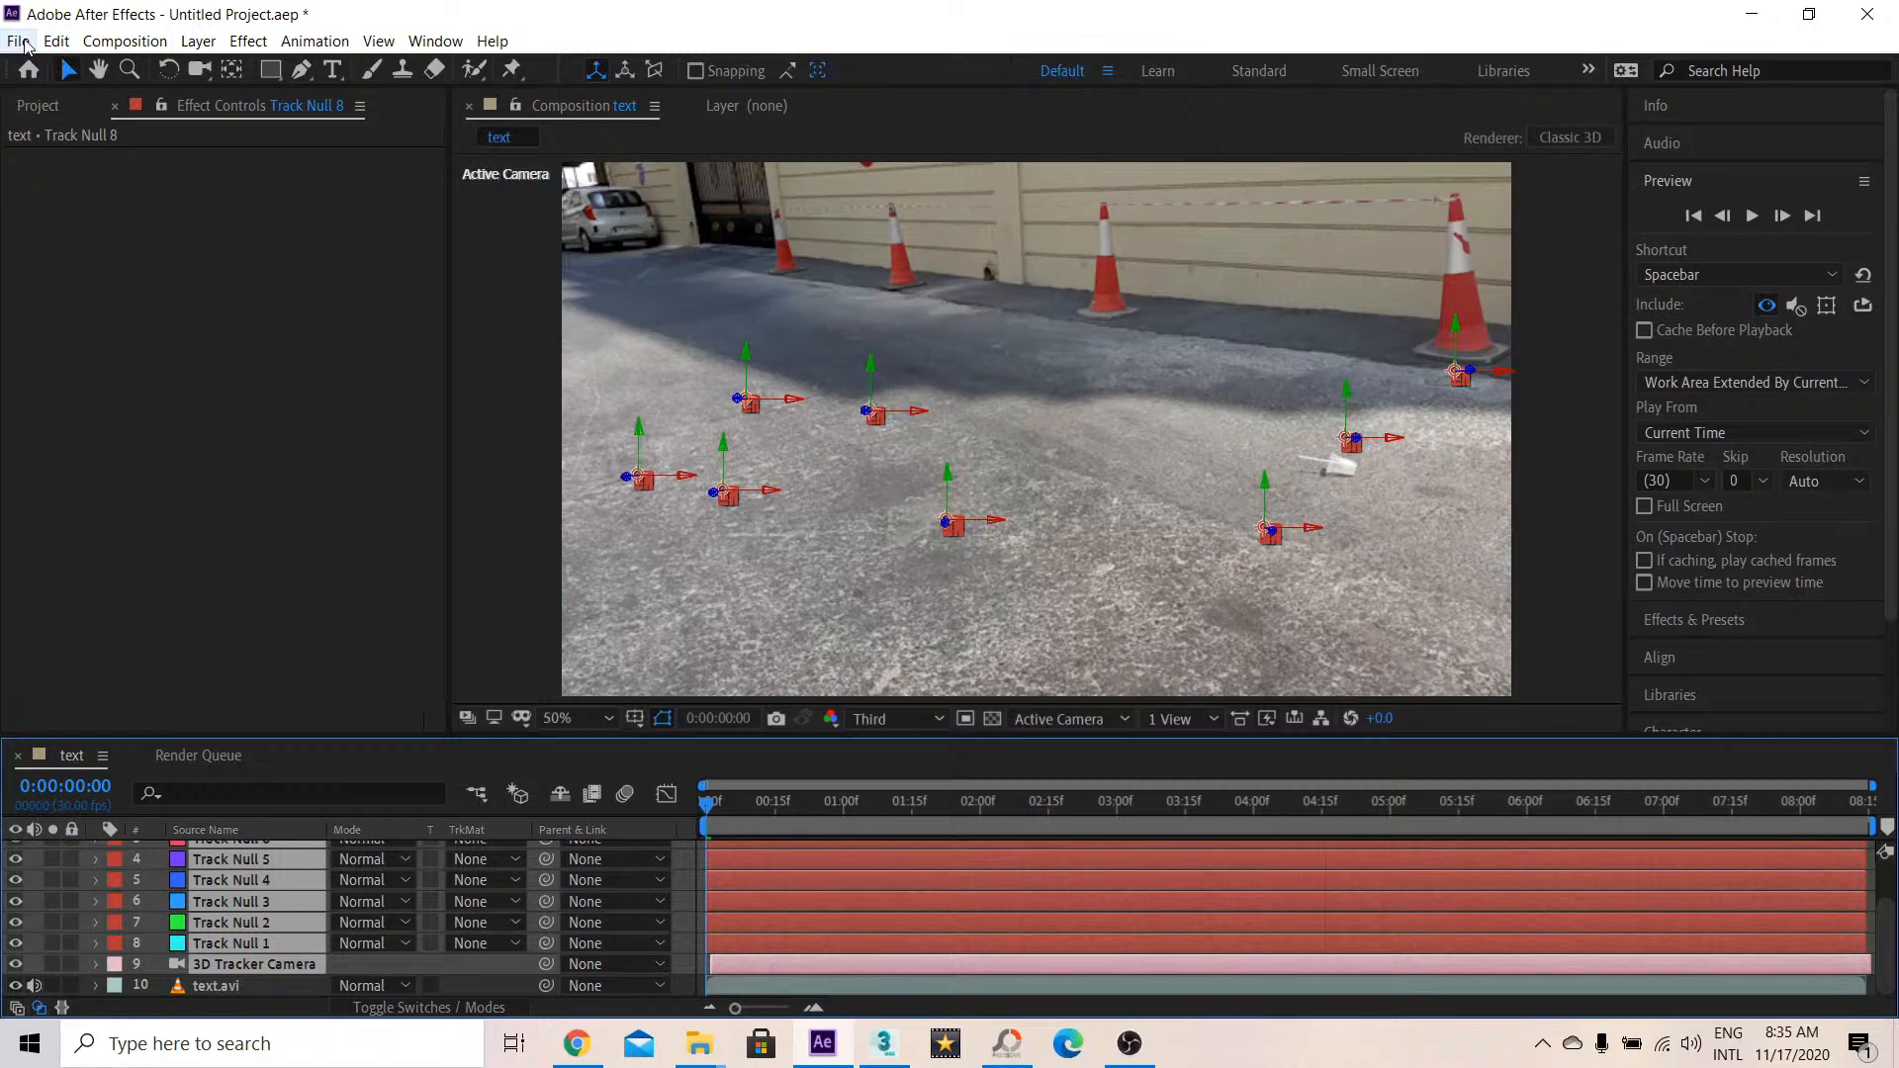
Run AE3D_Export for 3ds Max, adjust world scale, and name the export tut
left_click(17, 42)
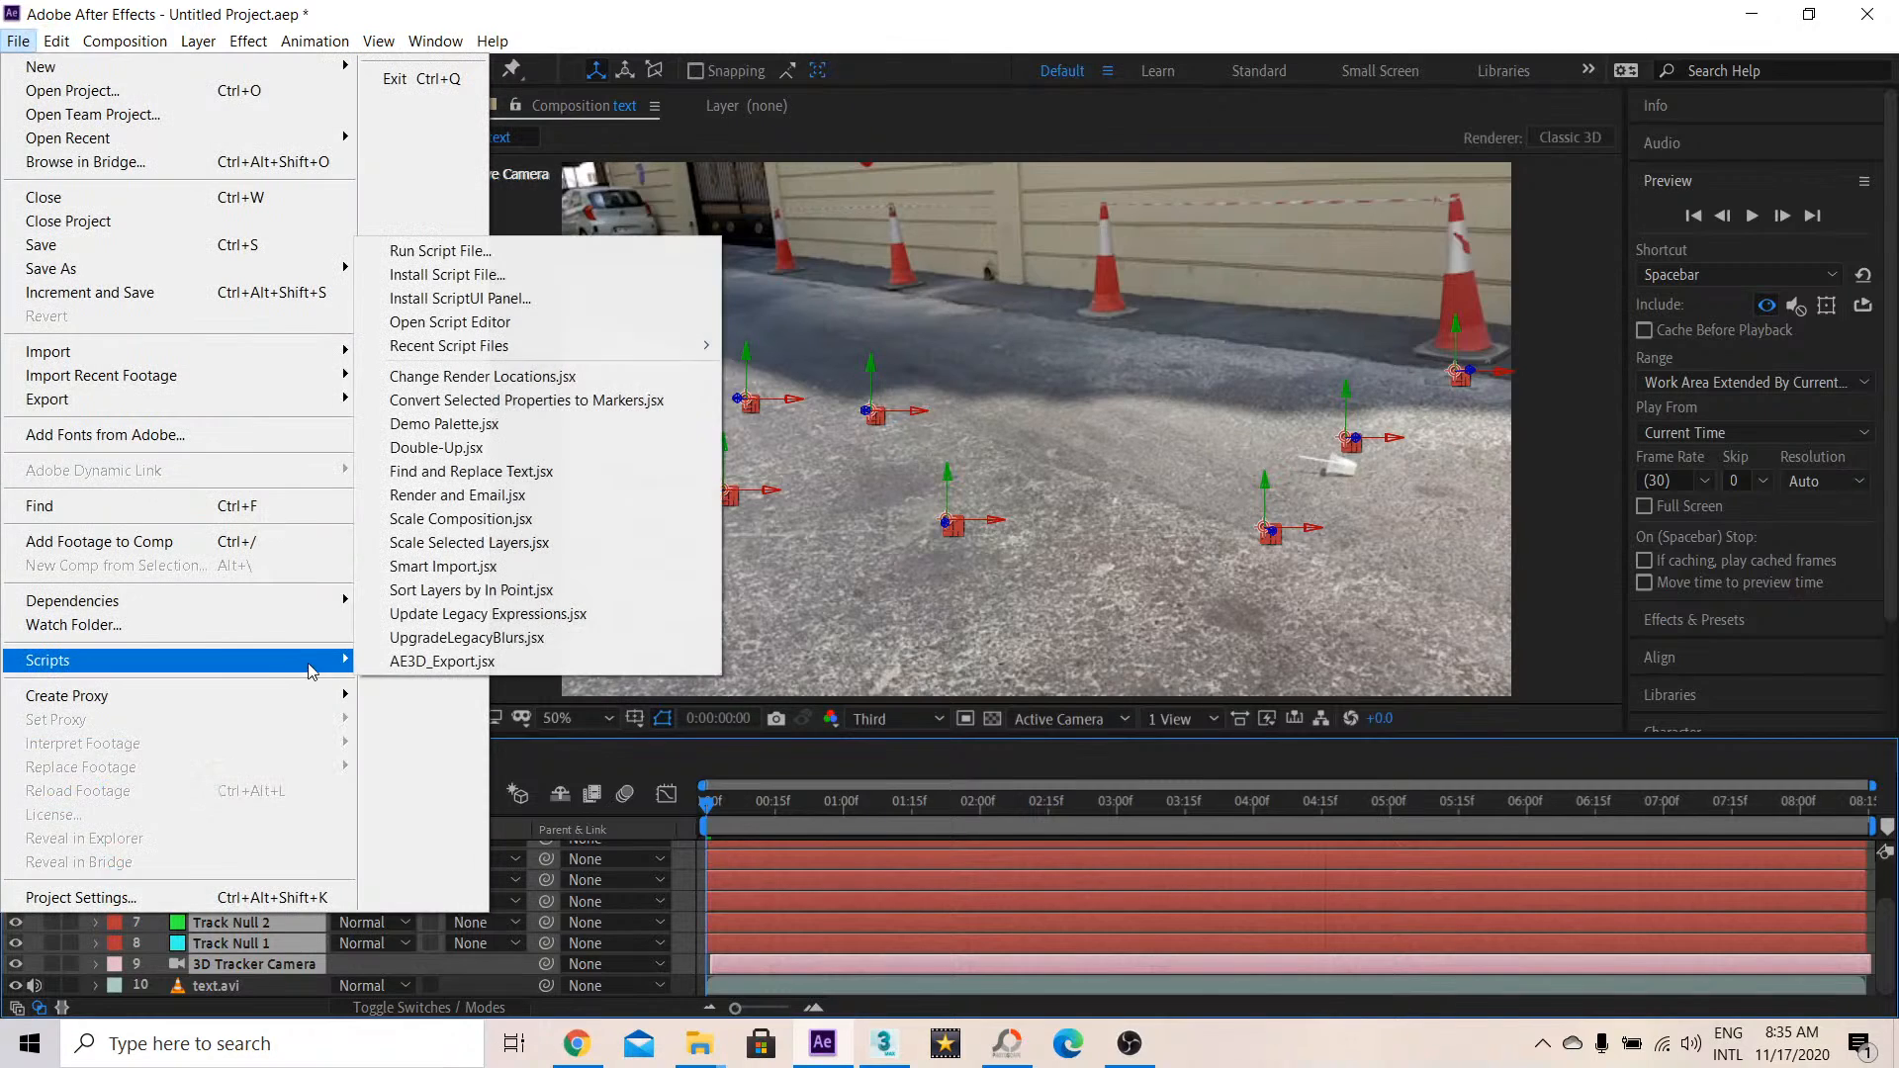
left_click(442, 661)
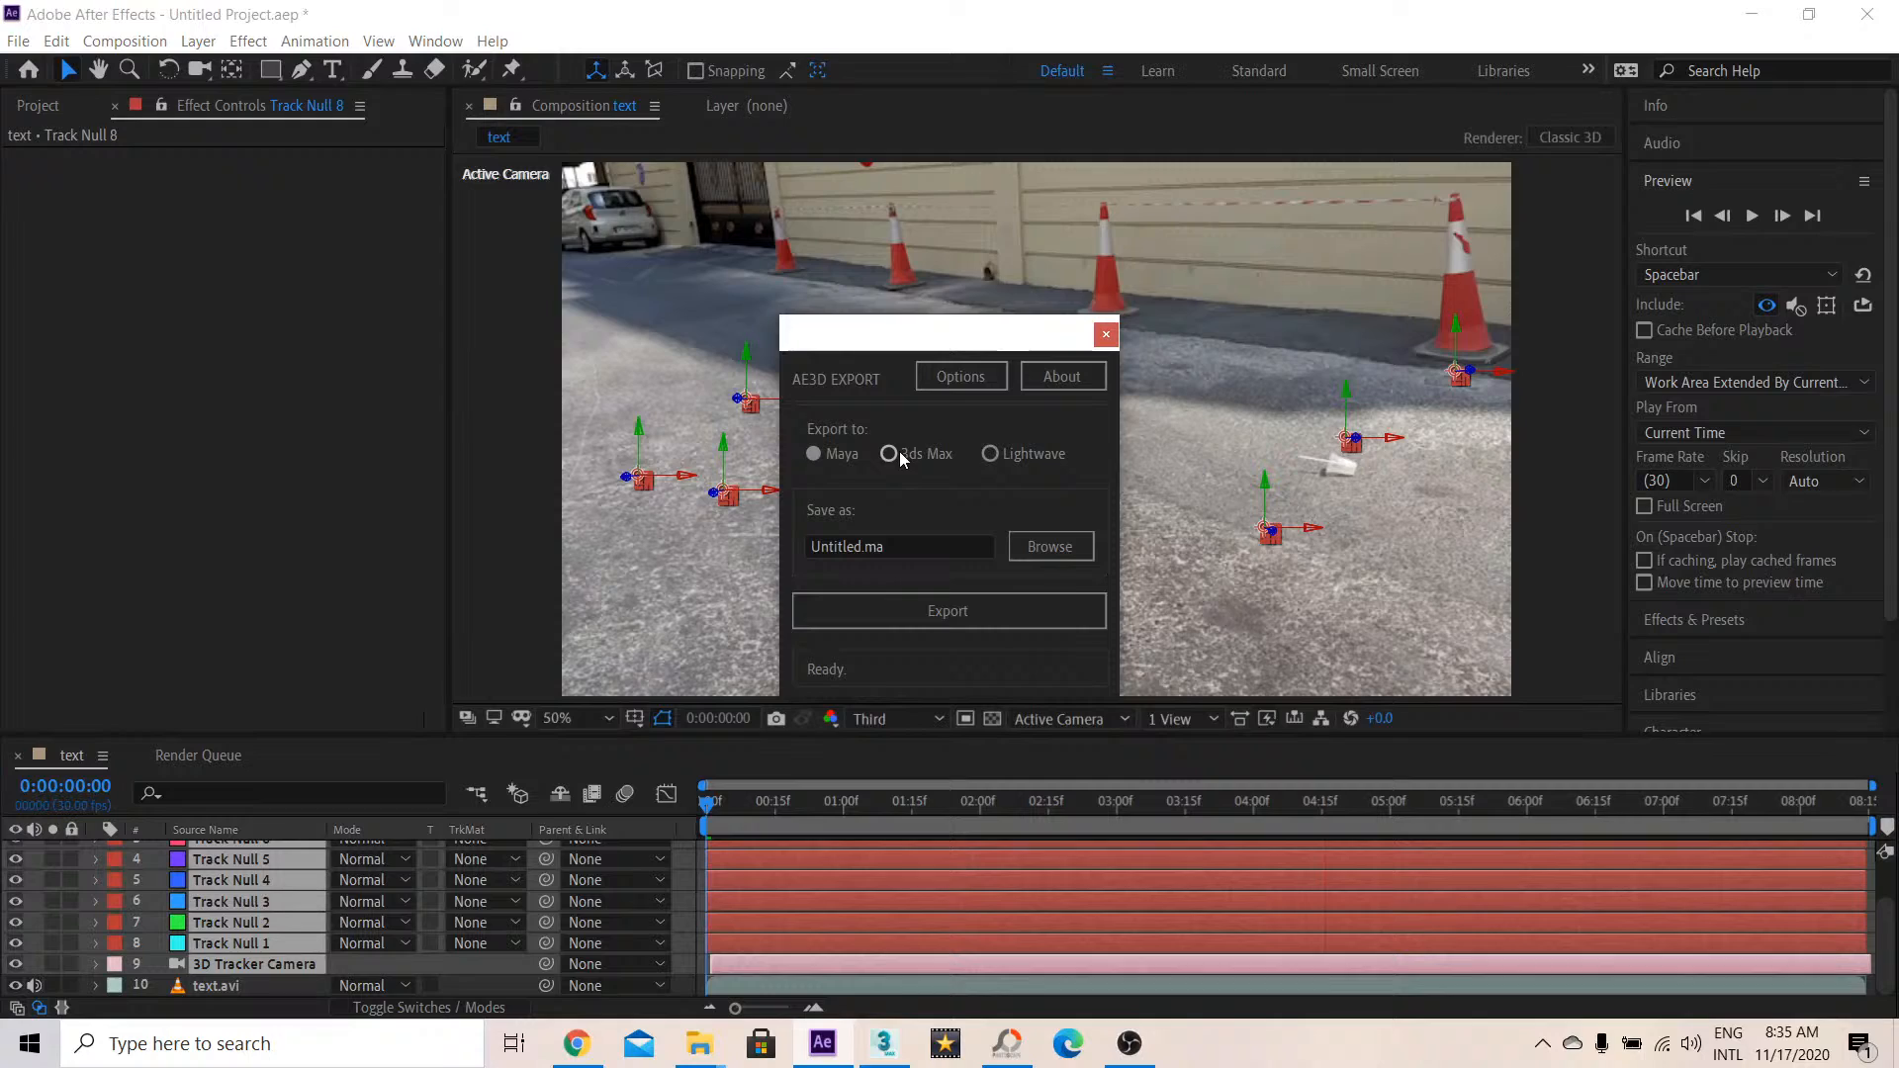
left_click(888, 453)
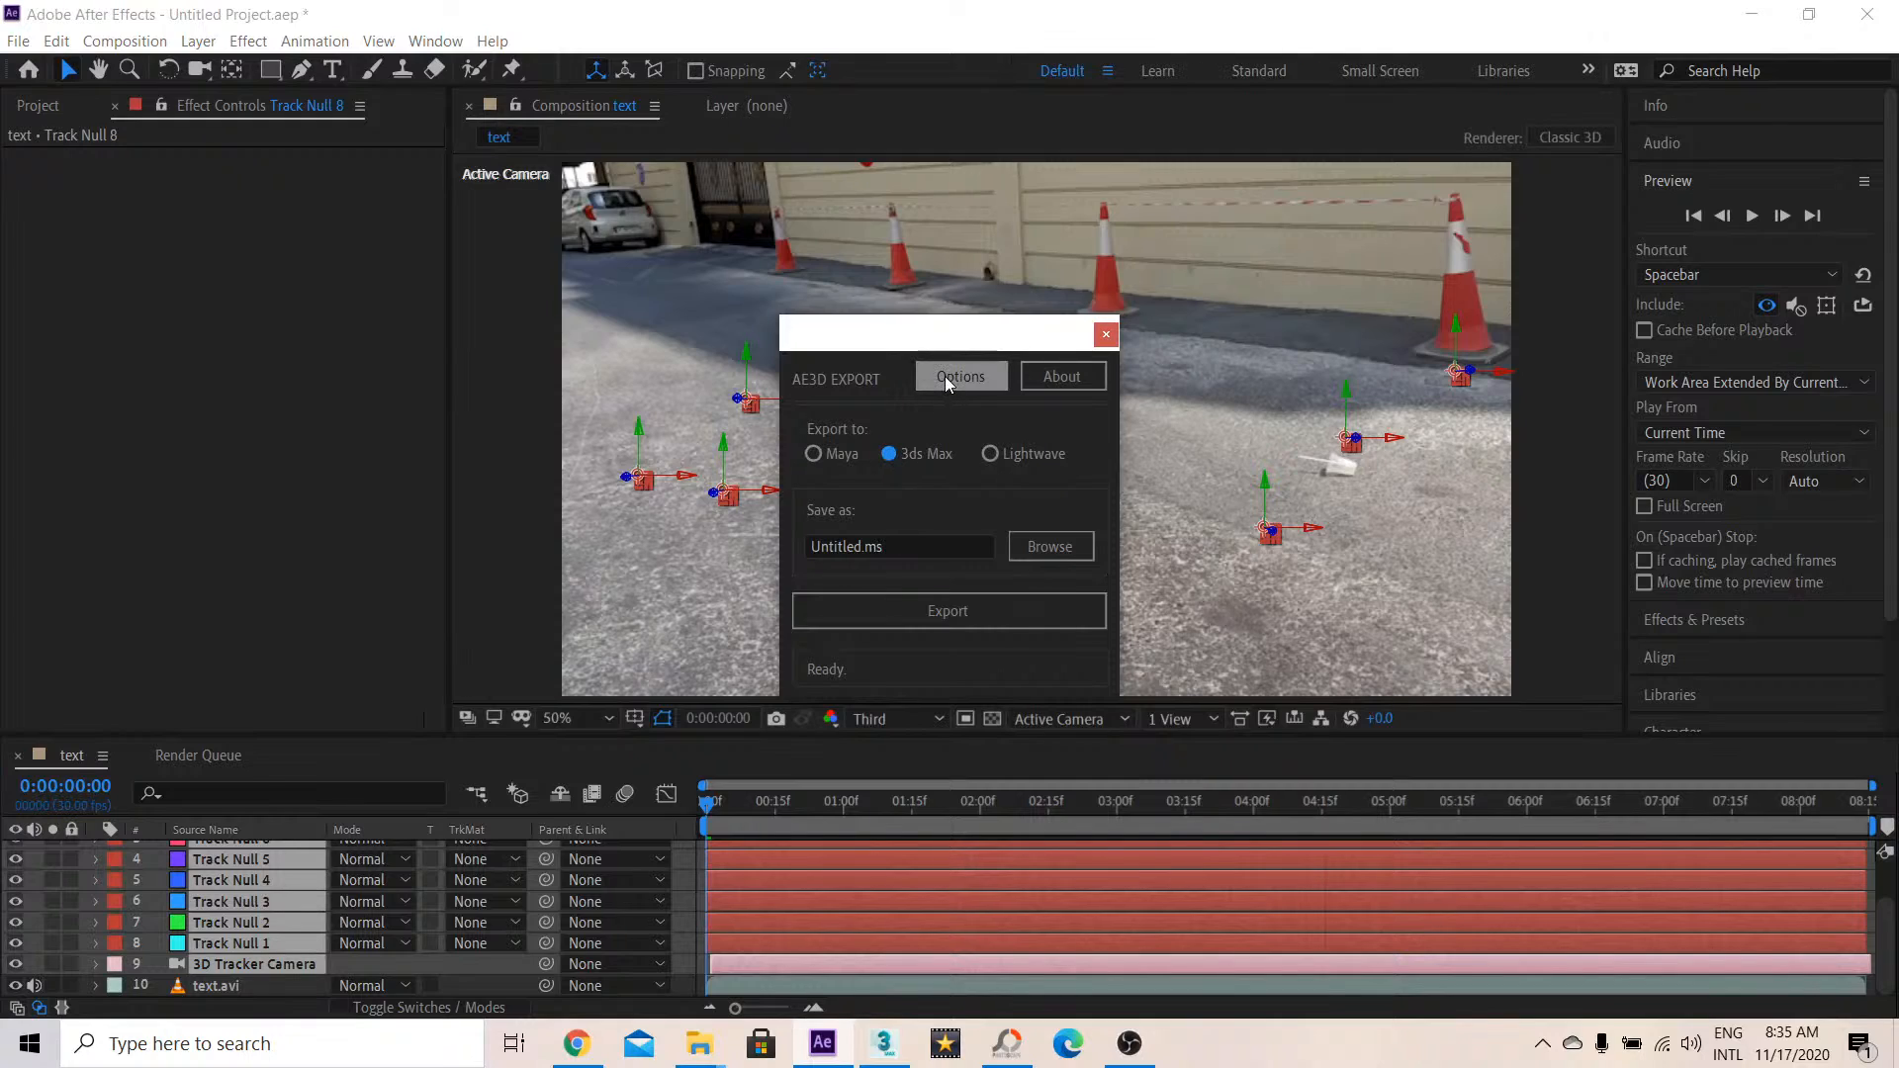
left_click(960, 377)
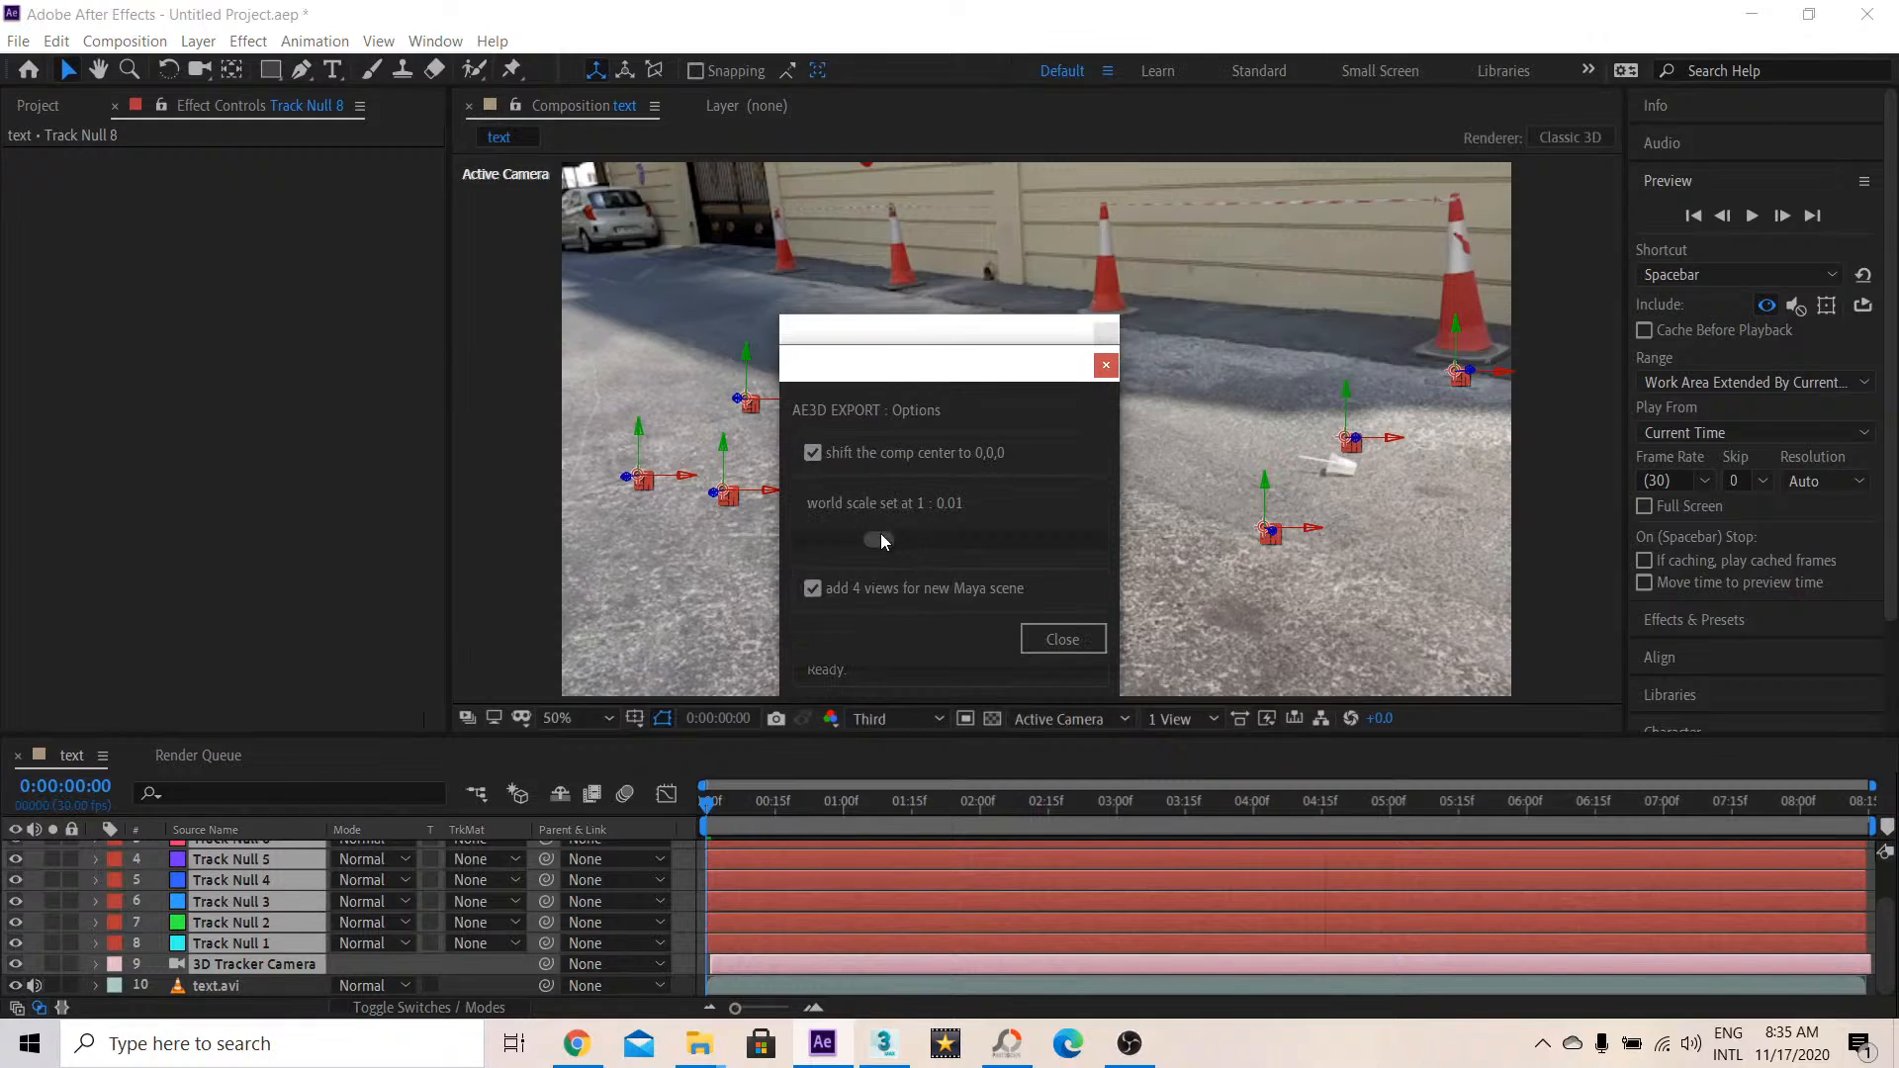
left_click_drag(881, 540, 949, 540)
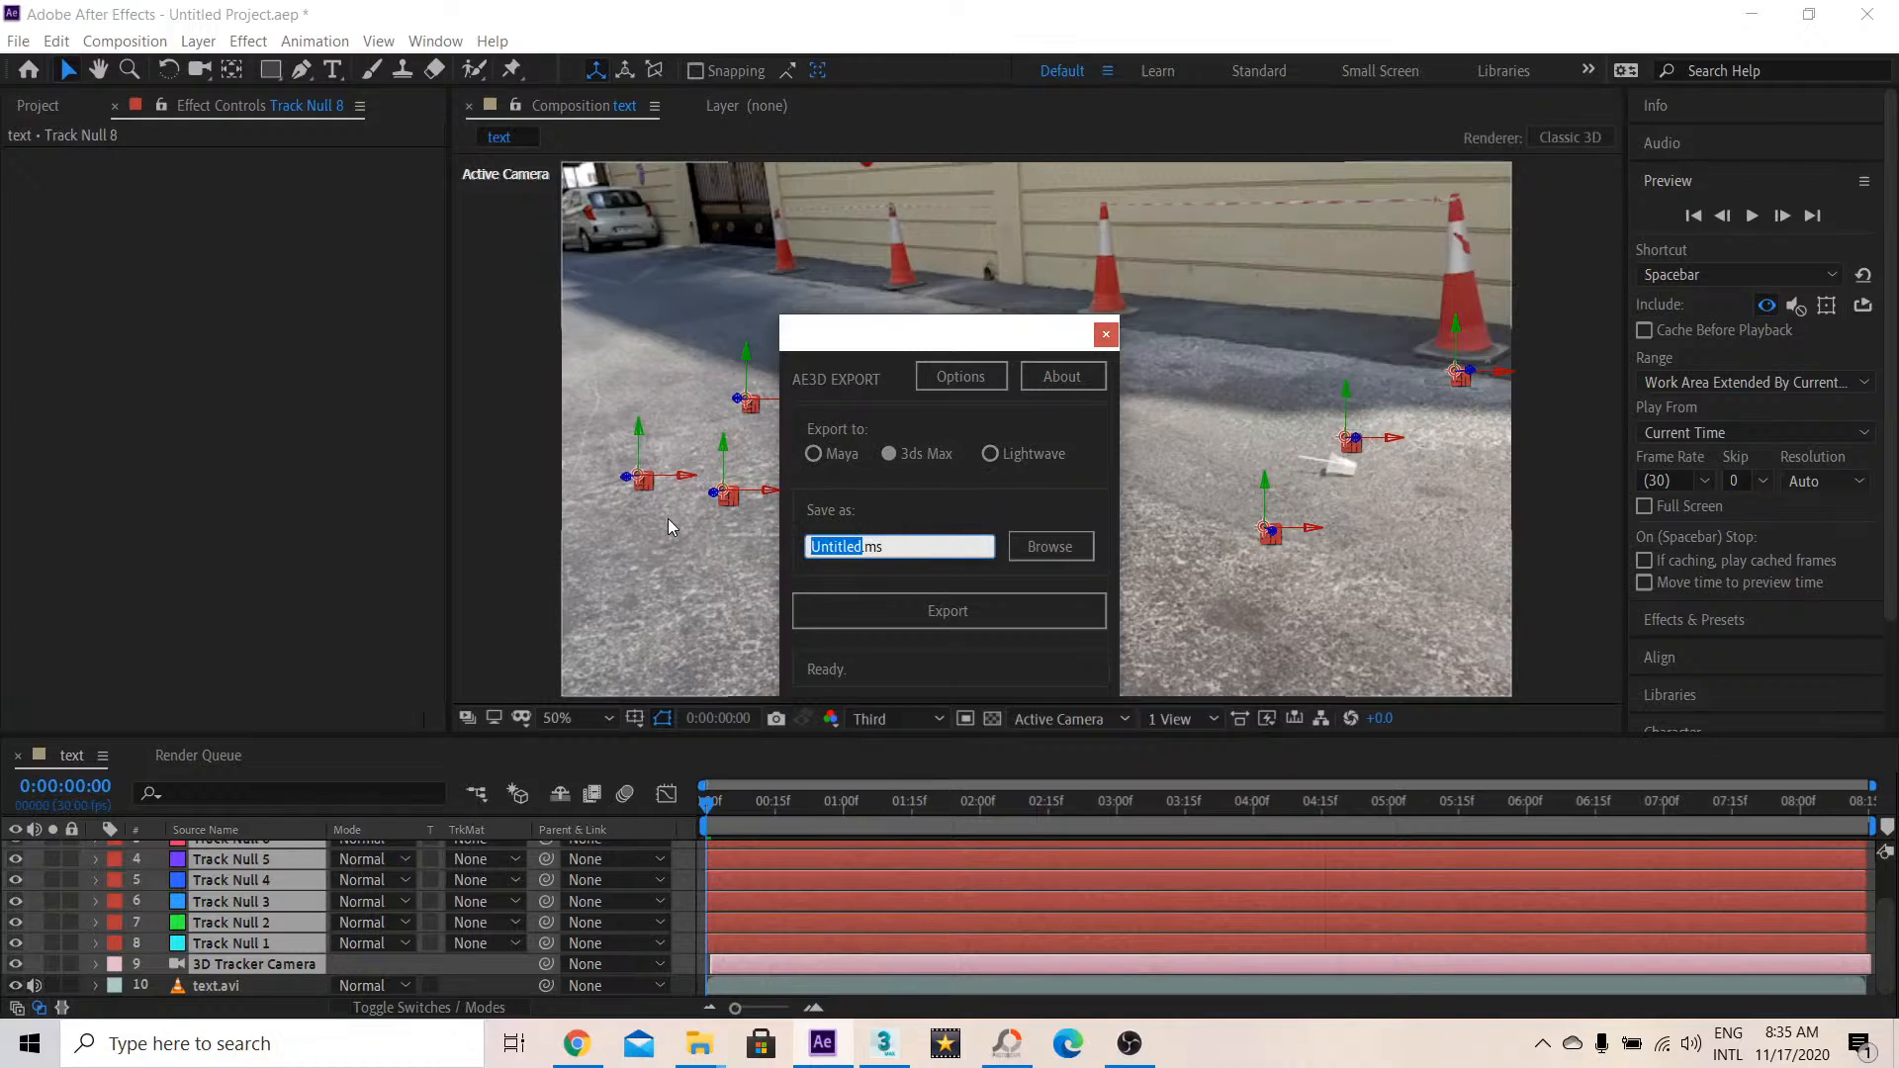
type("tut")
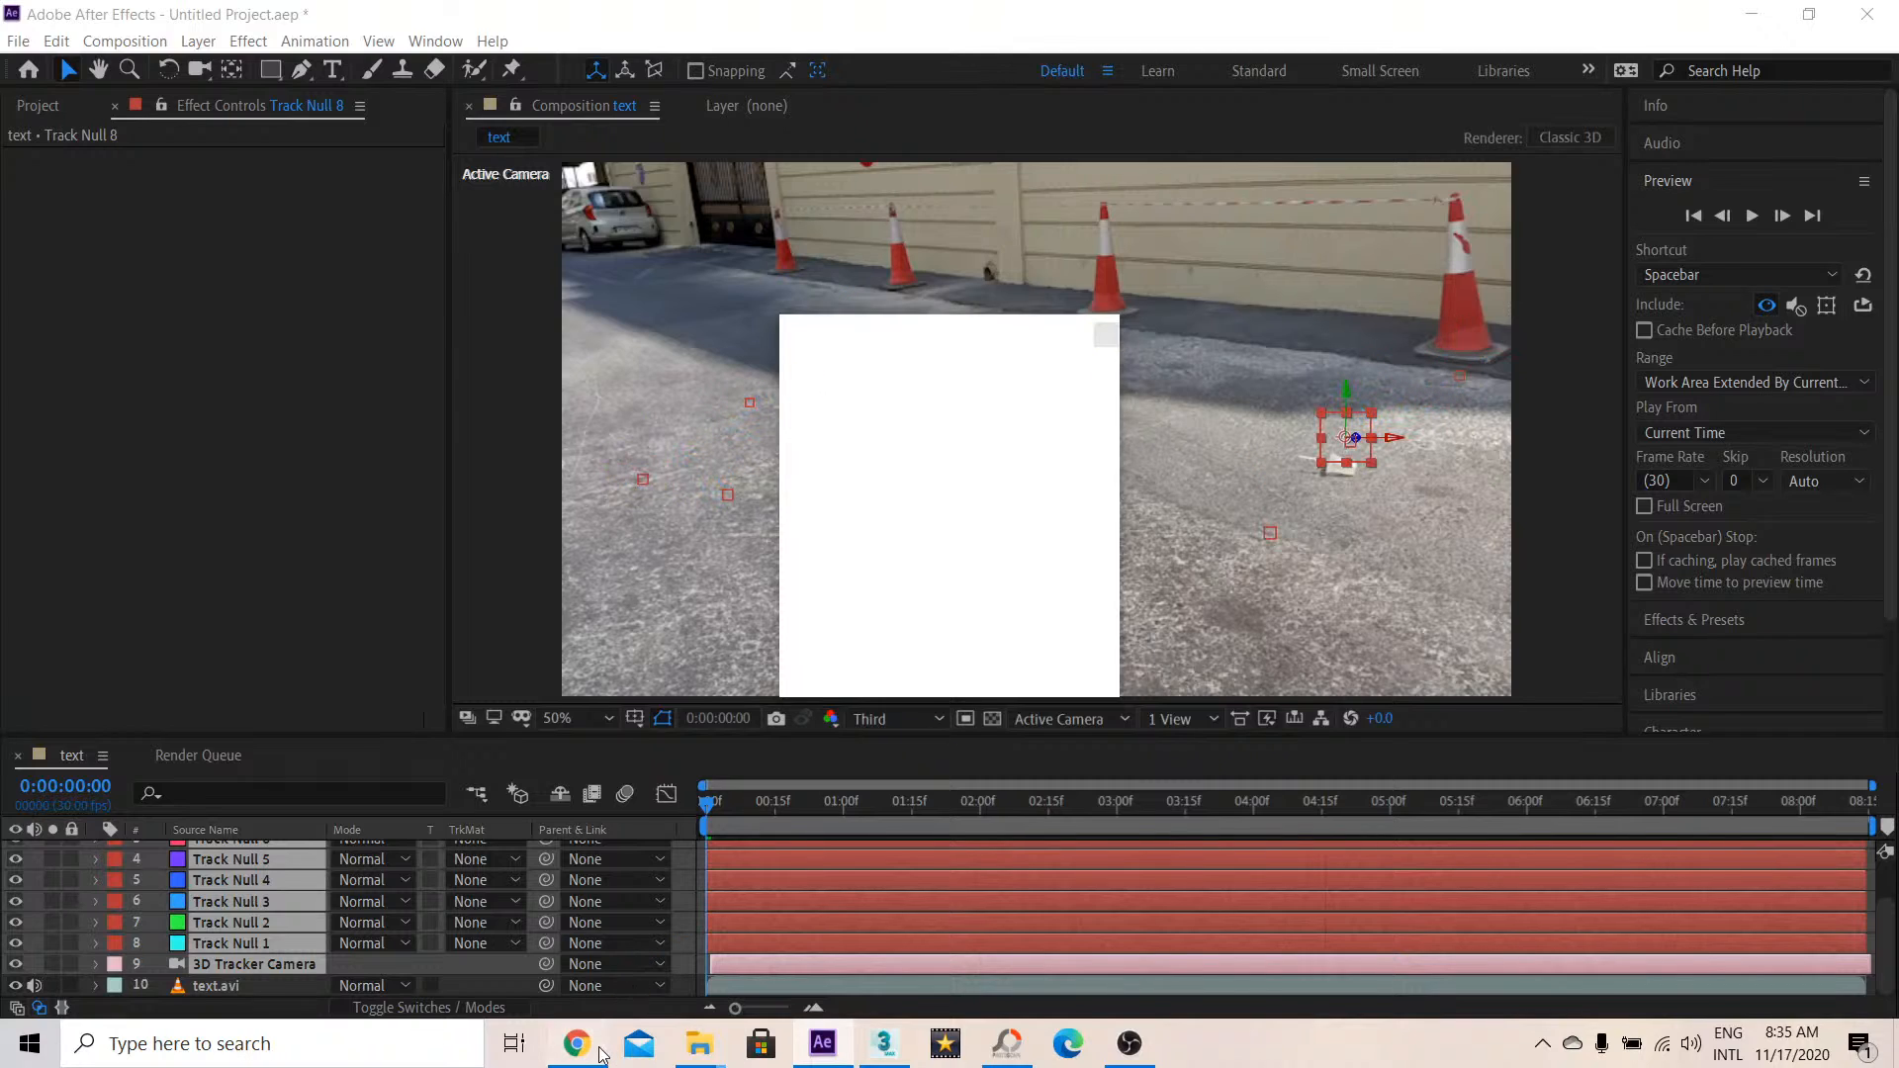
Switch from After Effects to the empty untitled 3ds Max scene via the taskbar
left_click(575, 1042)
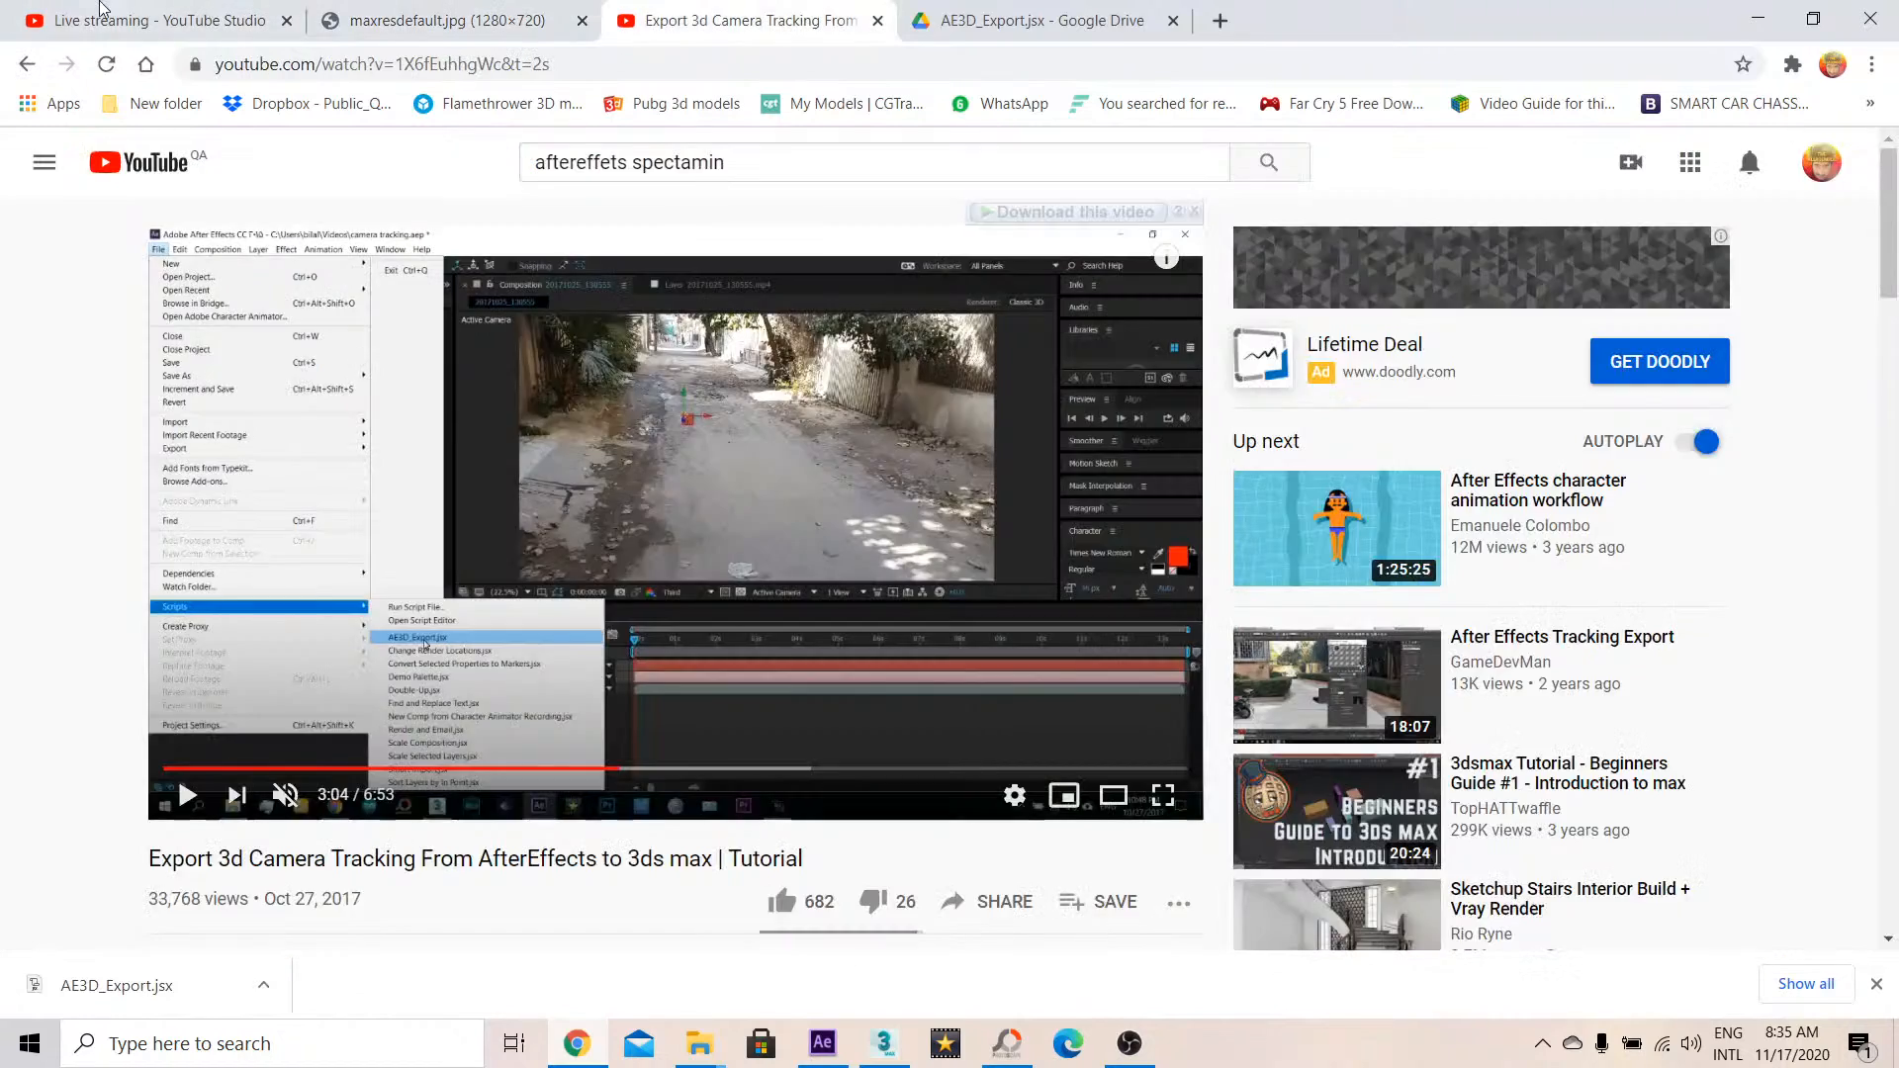
left_click(149, 20)
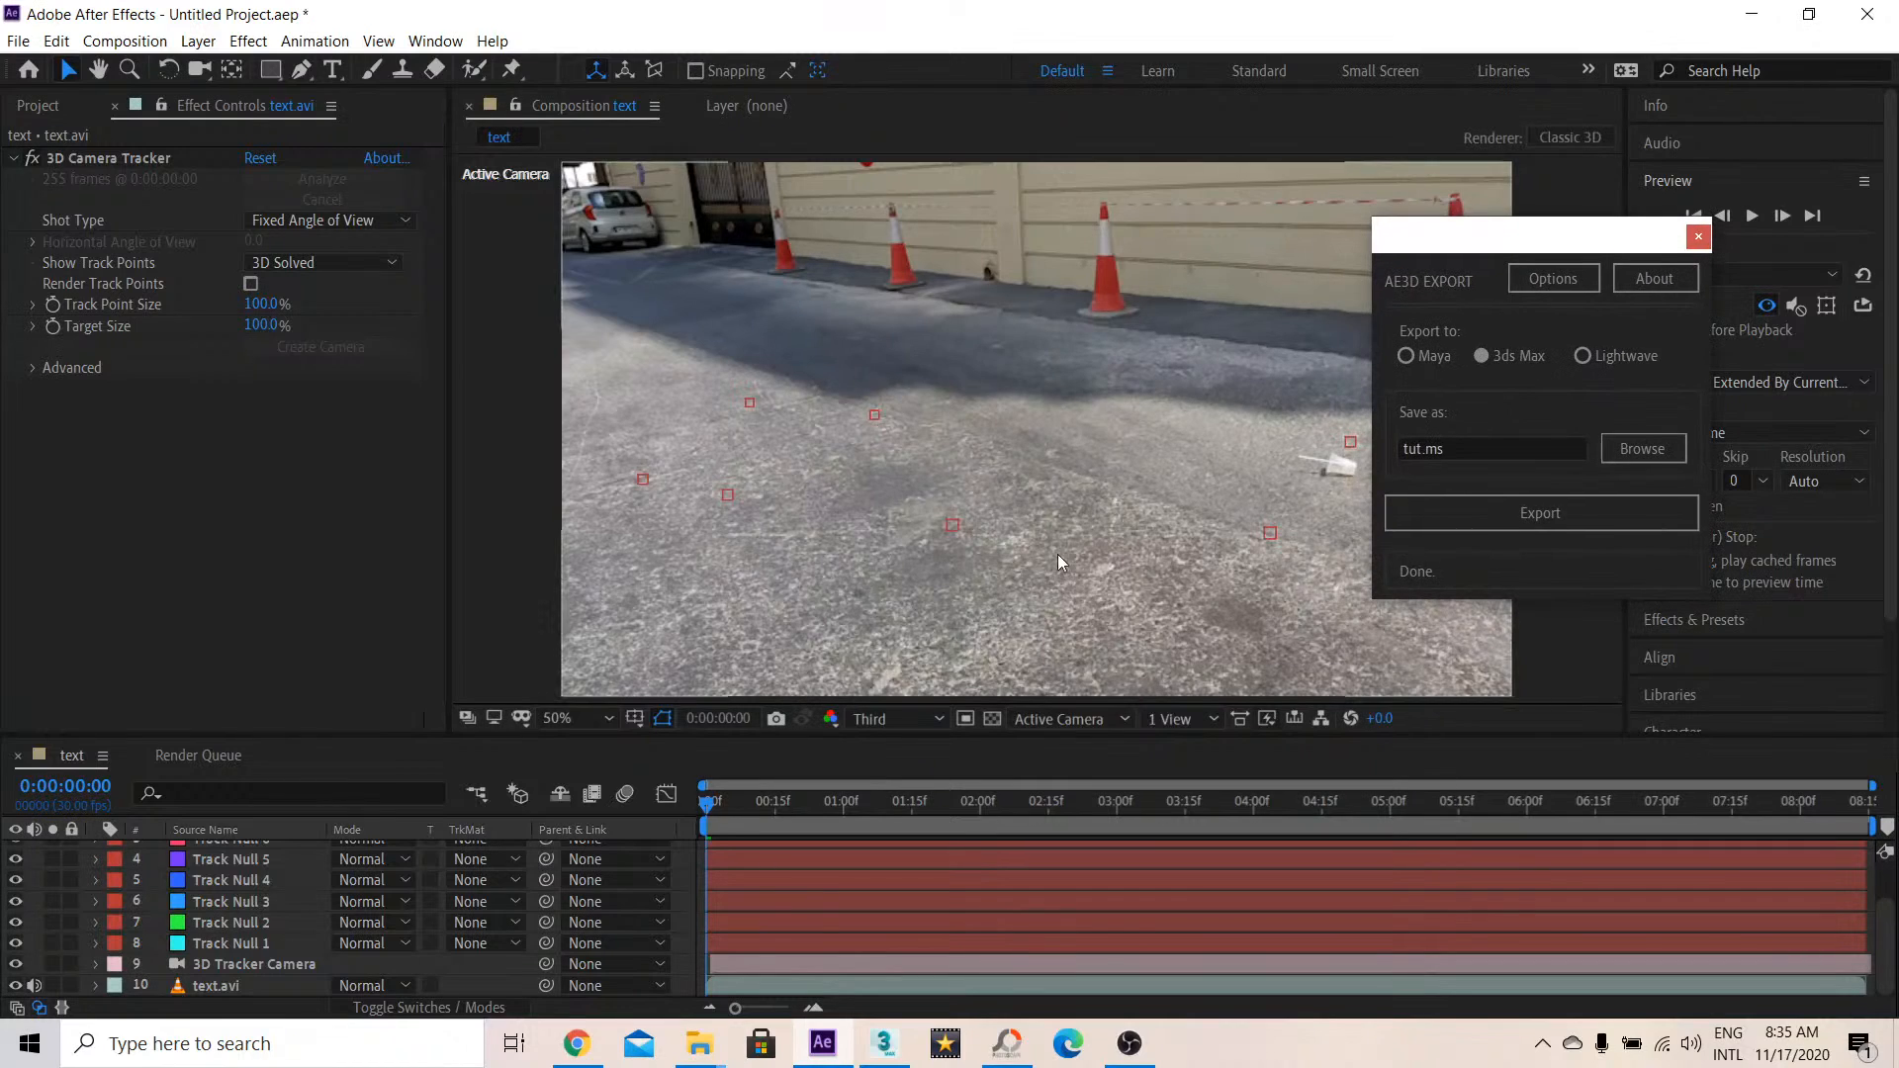
mouse_move(882, 1043)
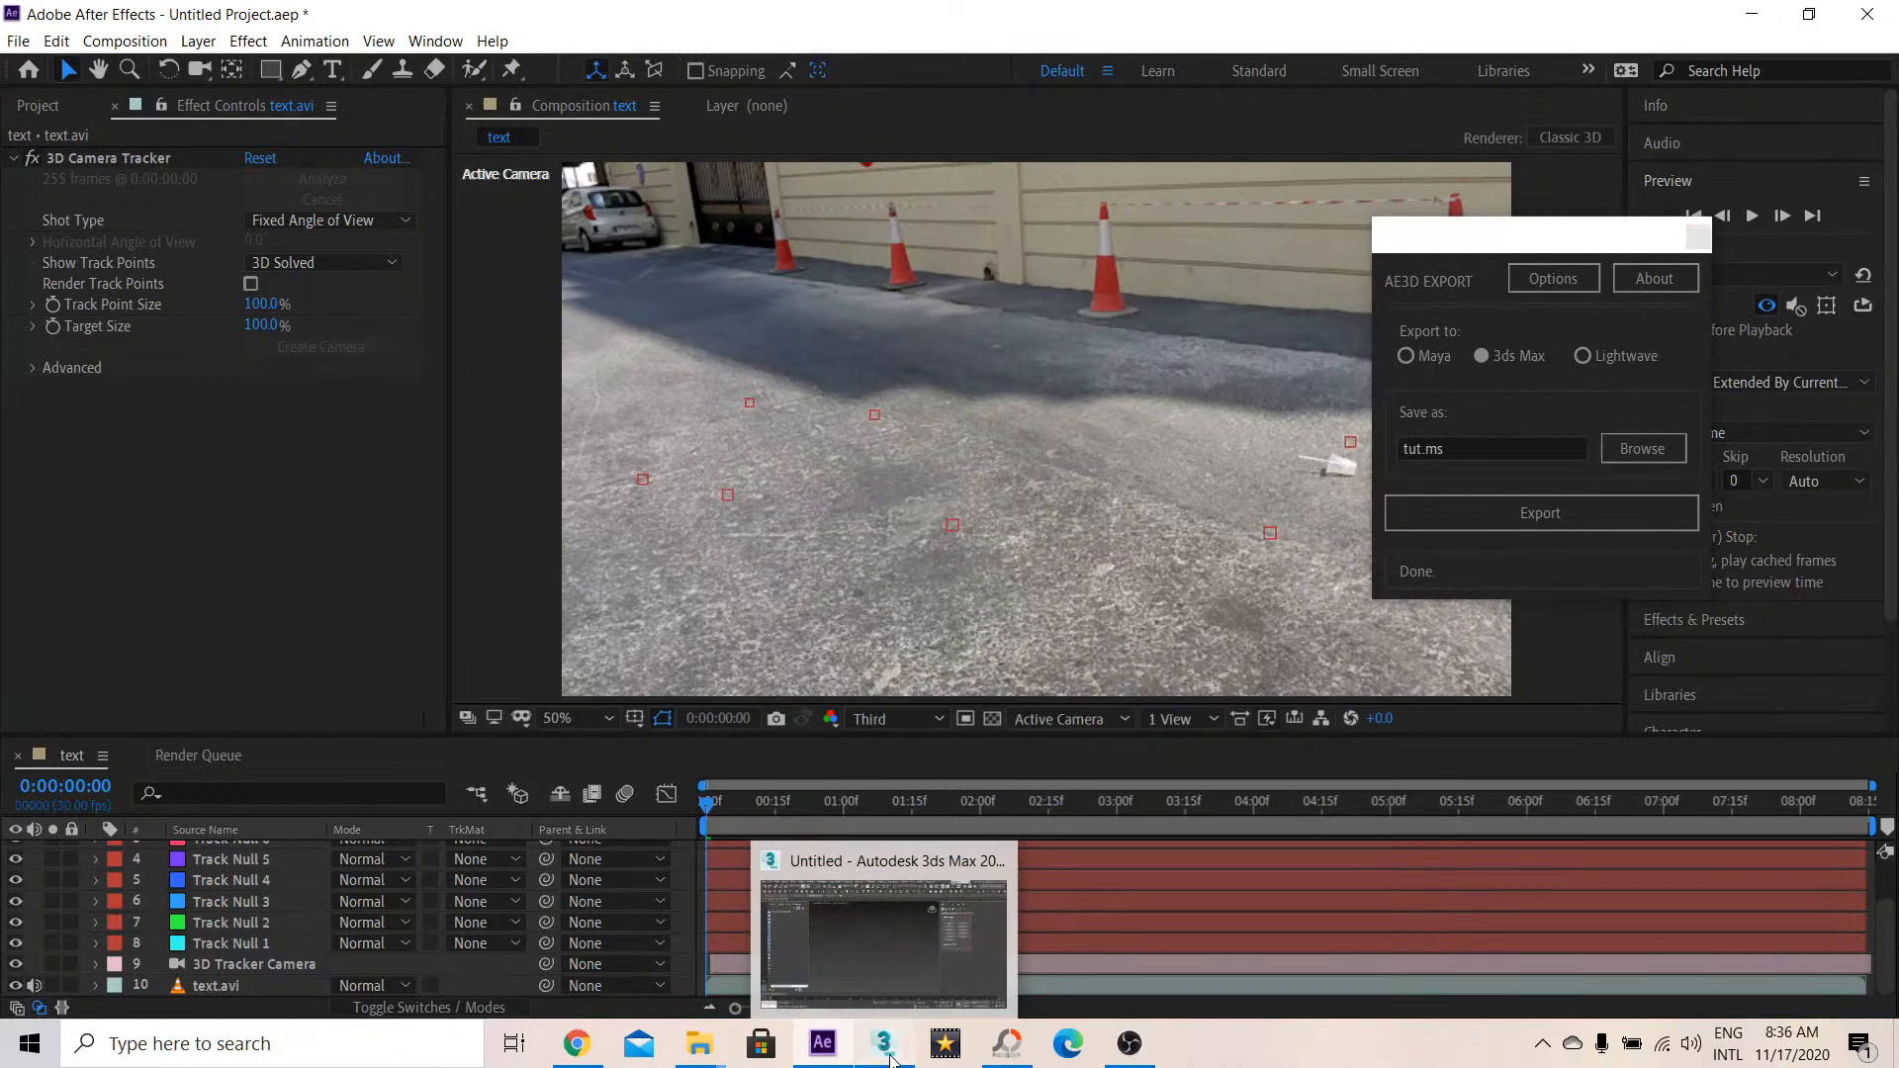
left_click(882, 1041)
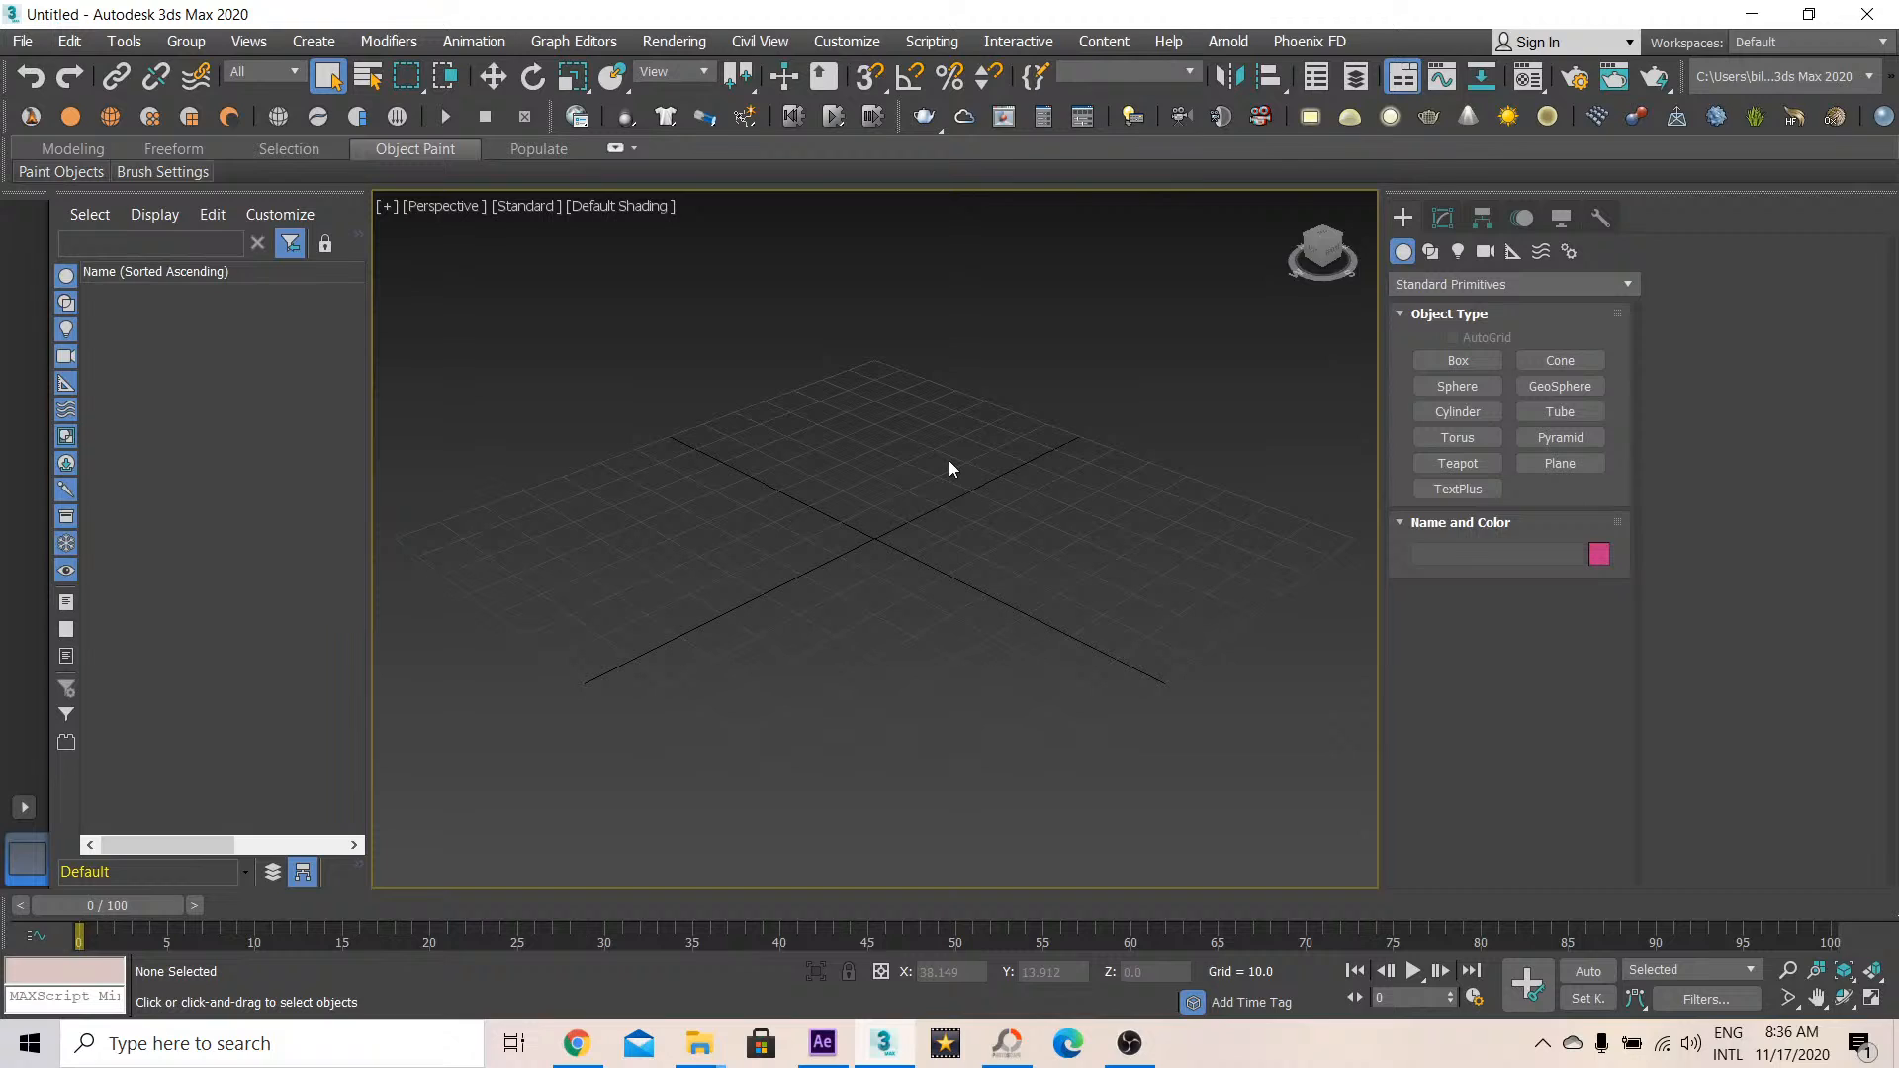
mouse_move(1635, 830)
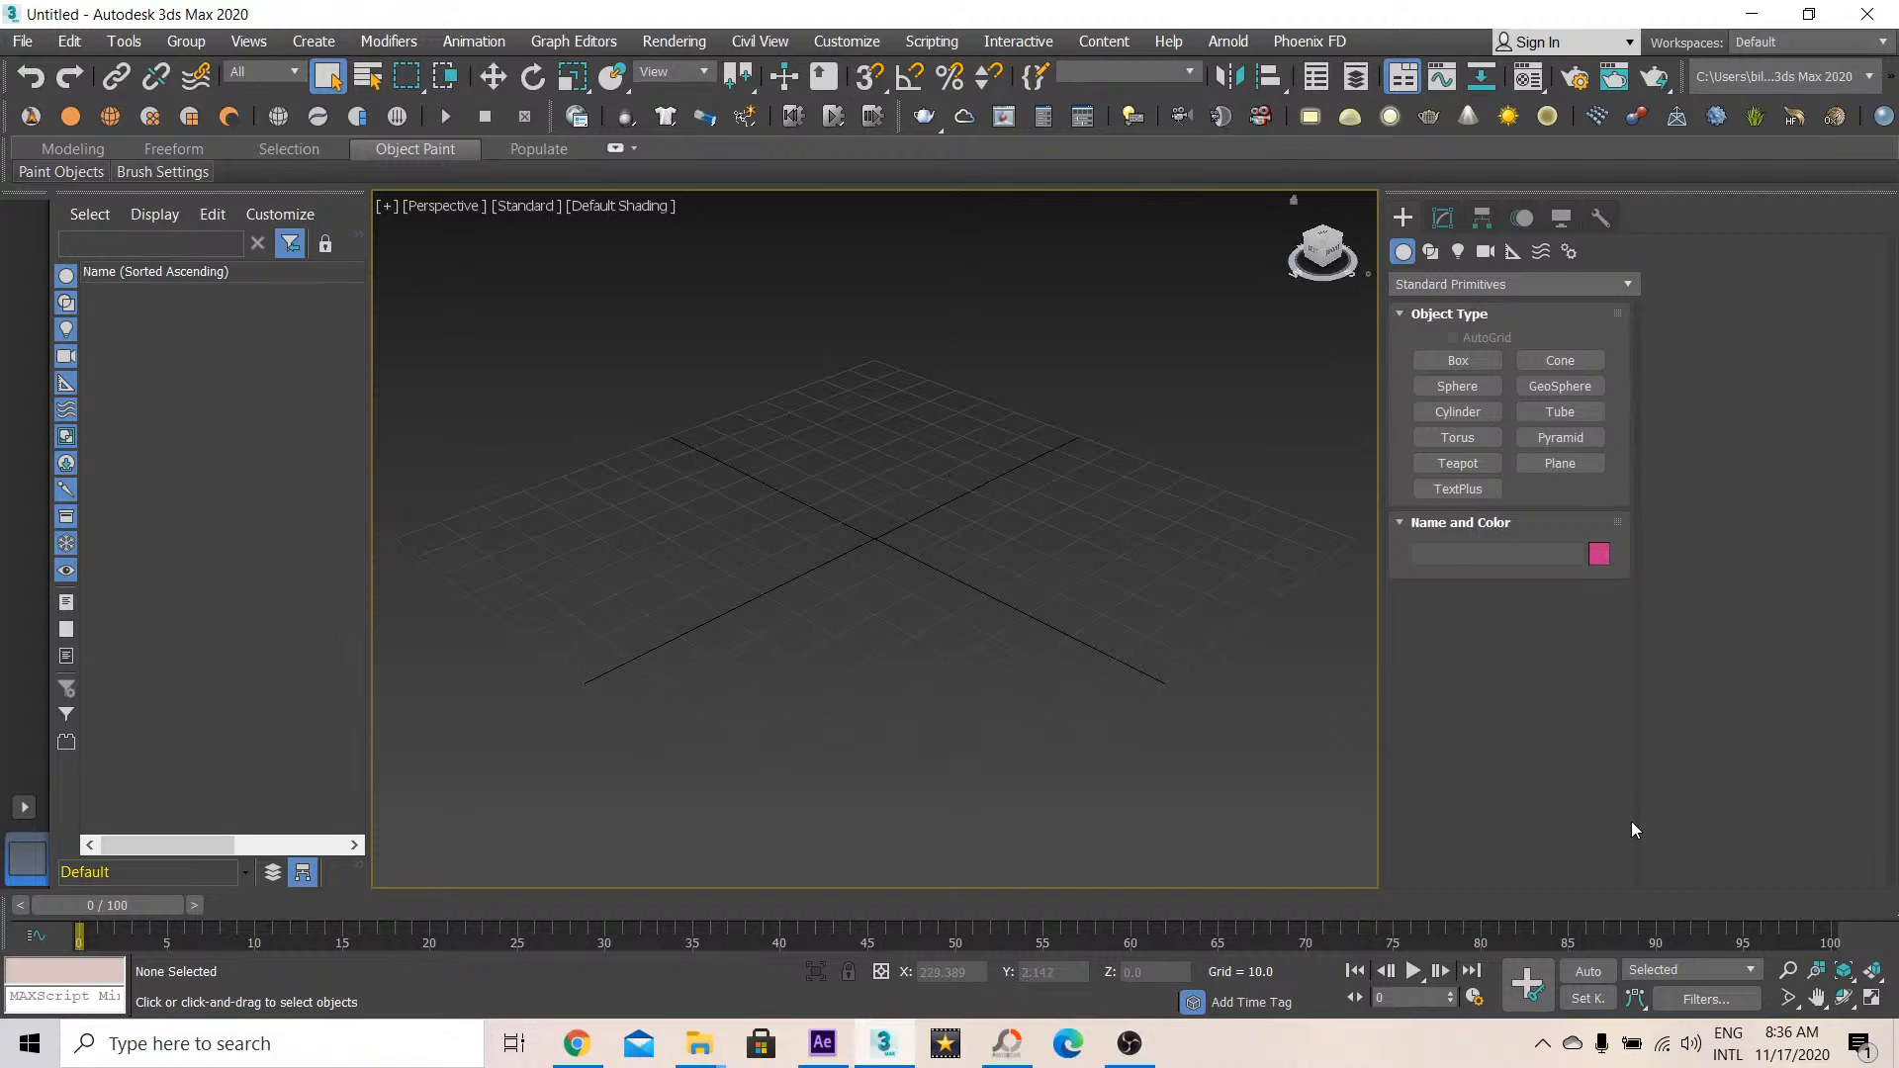
mouse_move(1457, 204)
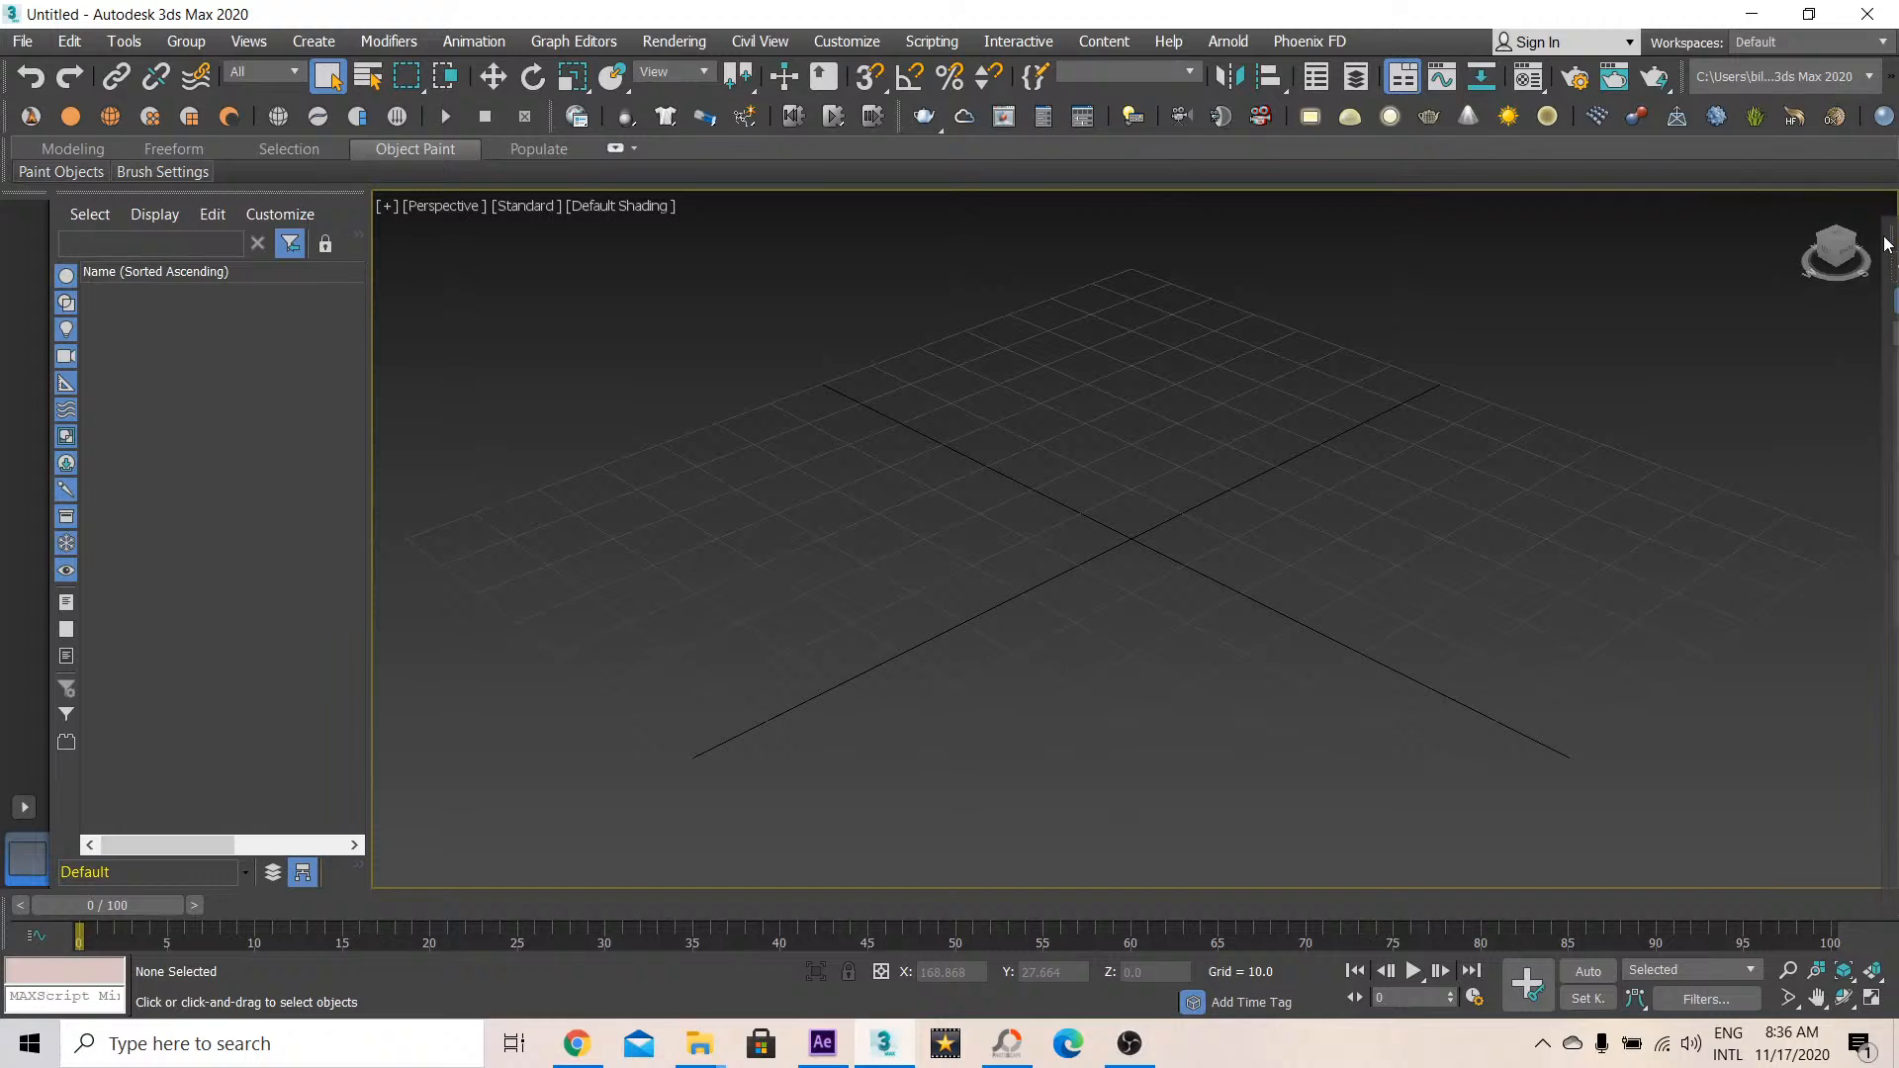
Dock the Command Panel to the right edge so the perspective viewport expands
left_click(1402, 217)
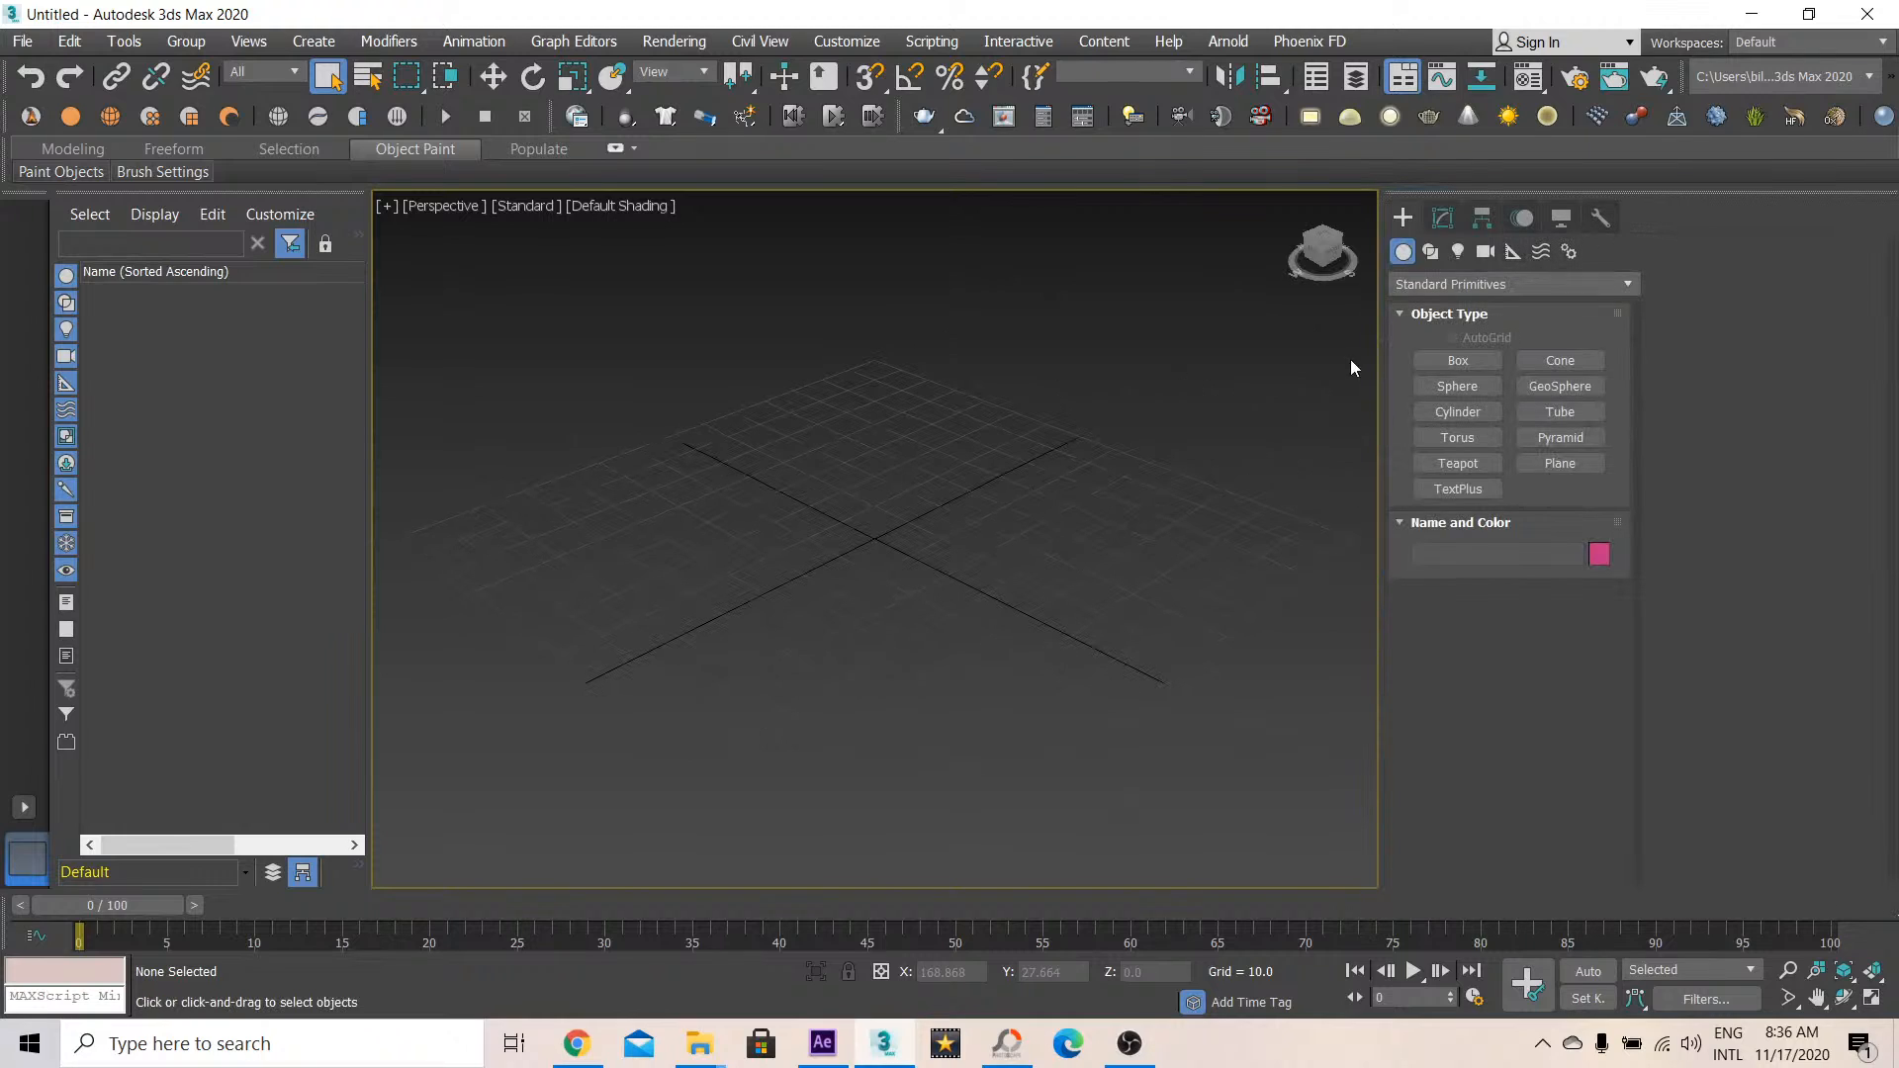
mouse_move(1386, 390)
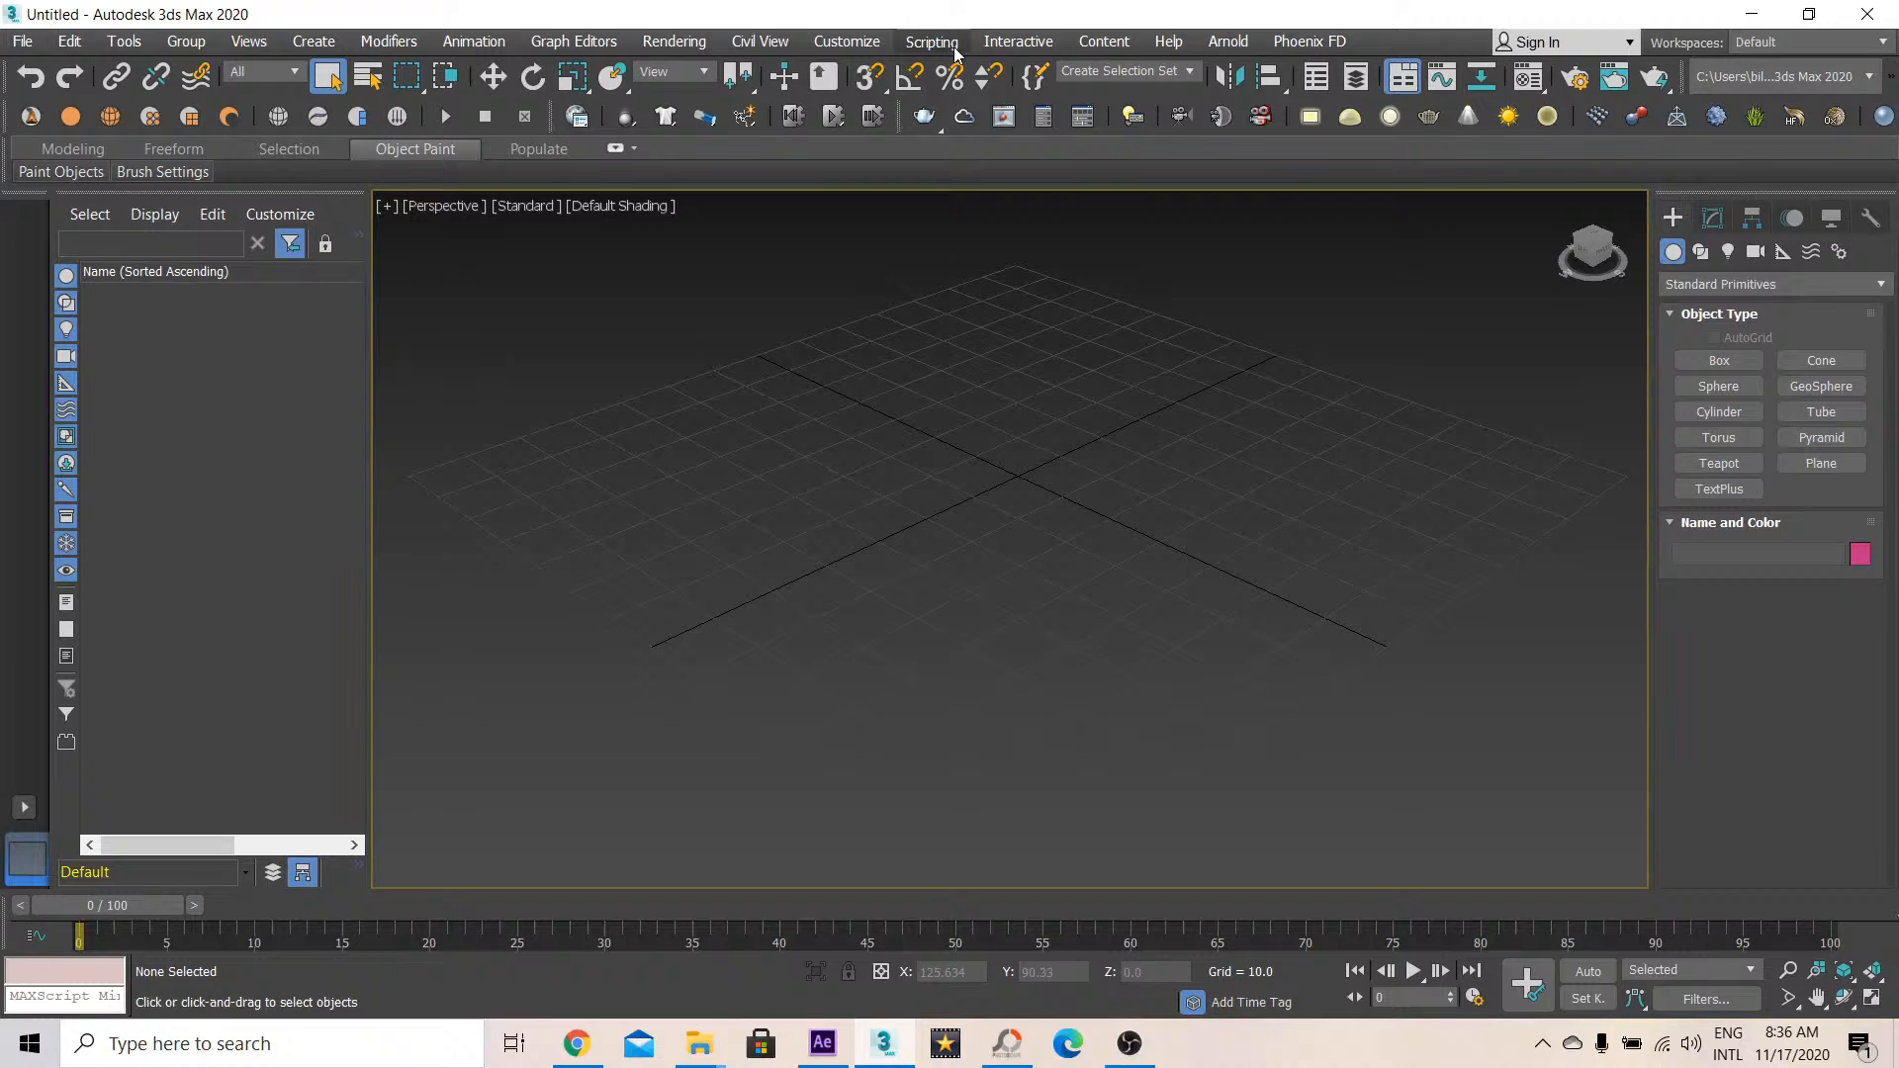
Choose Scripting > Run Script and browse to the Desktop to locate tut.ms
left_click(931, 42)
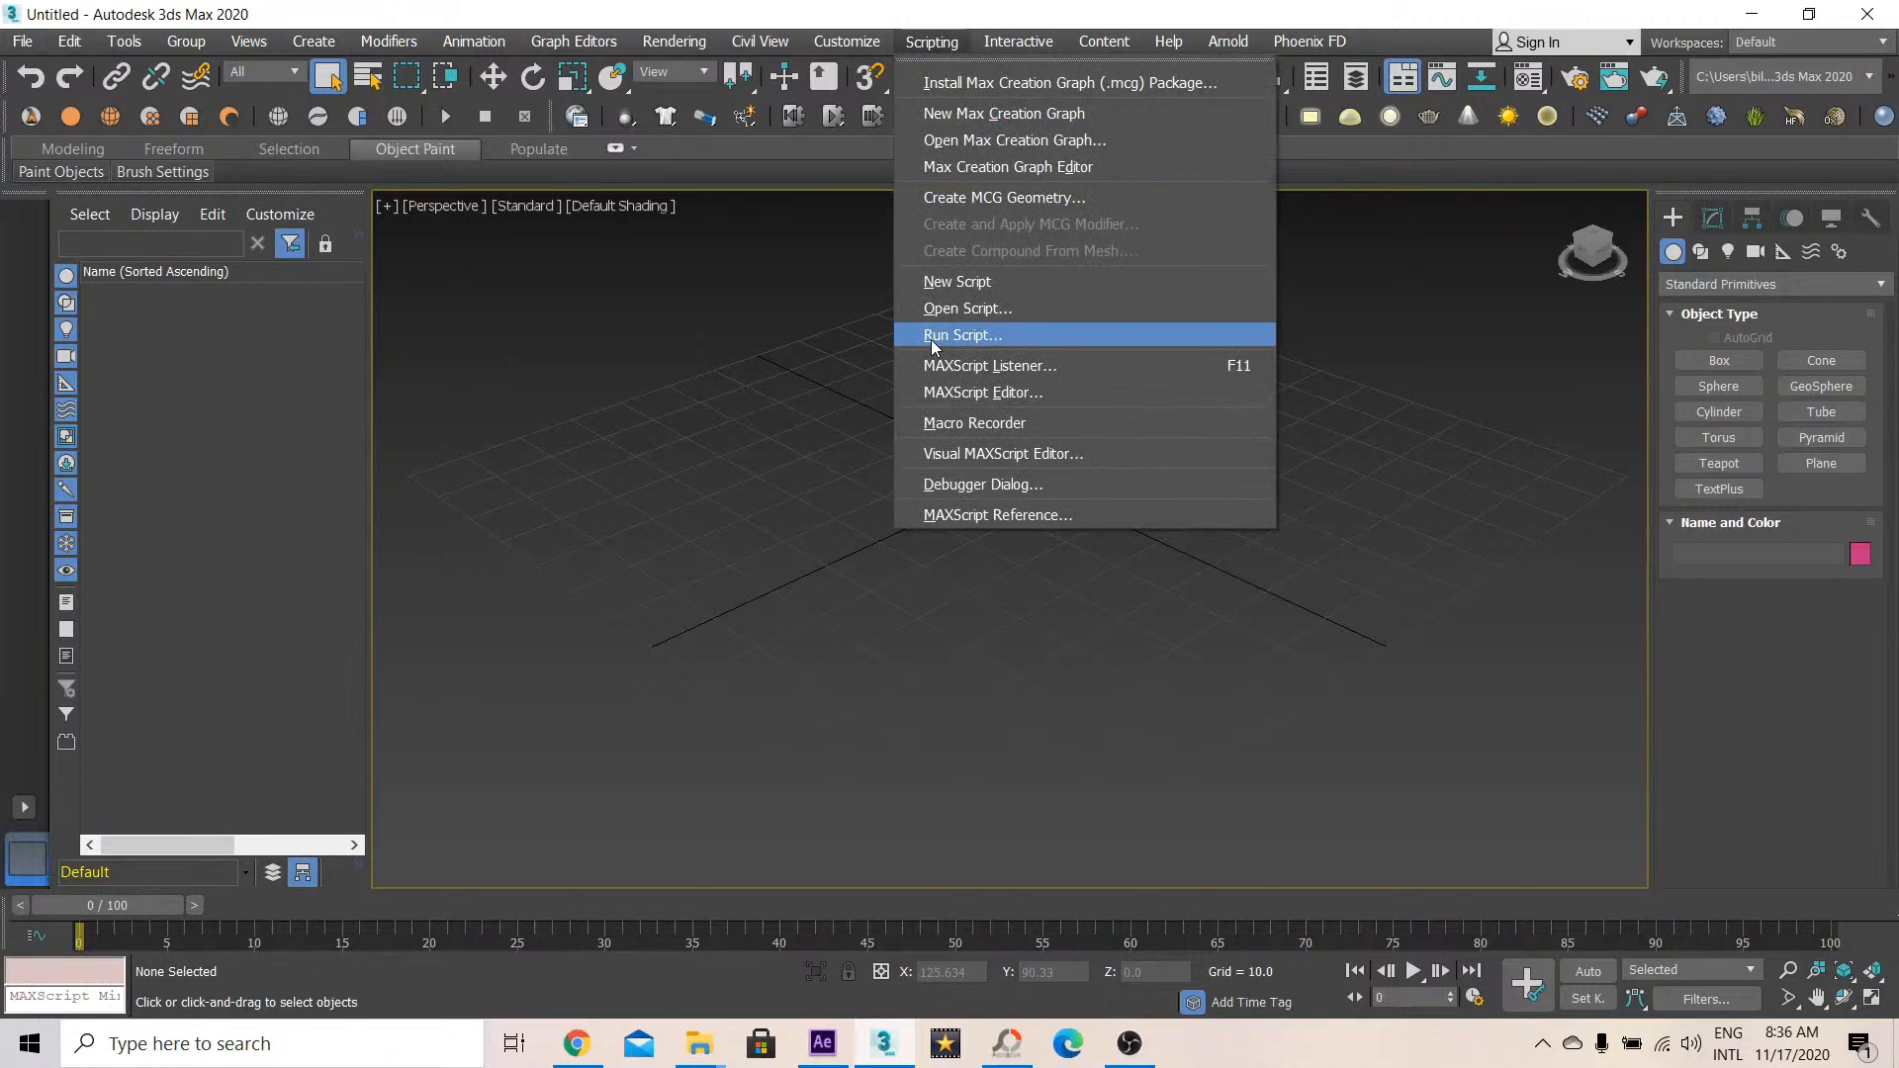
left_click(962, 334)
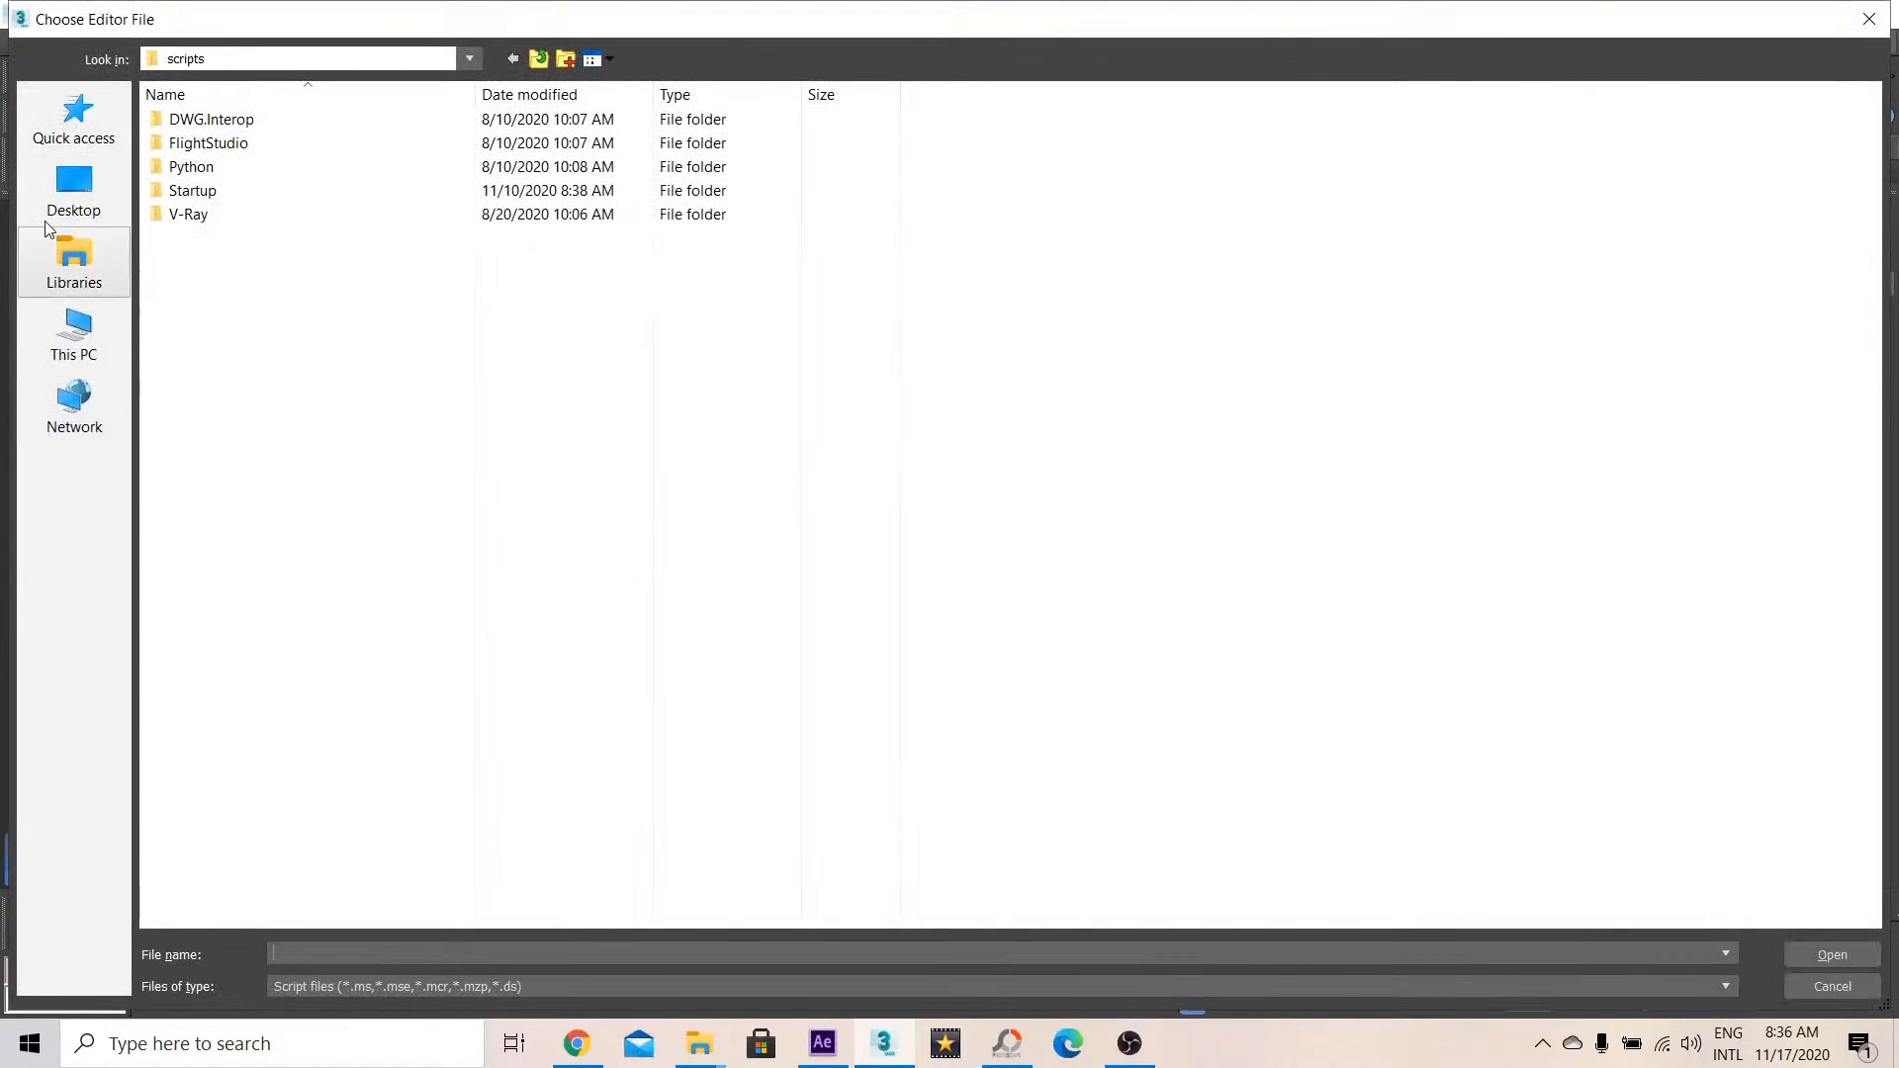
left_click(73, 188)
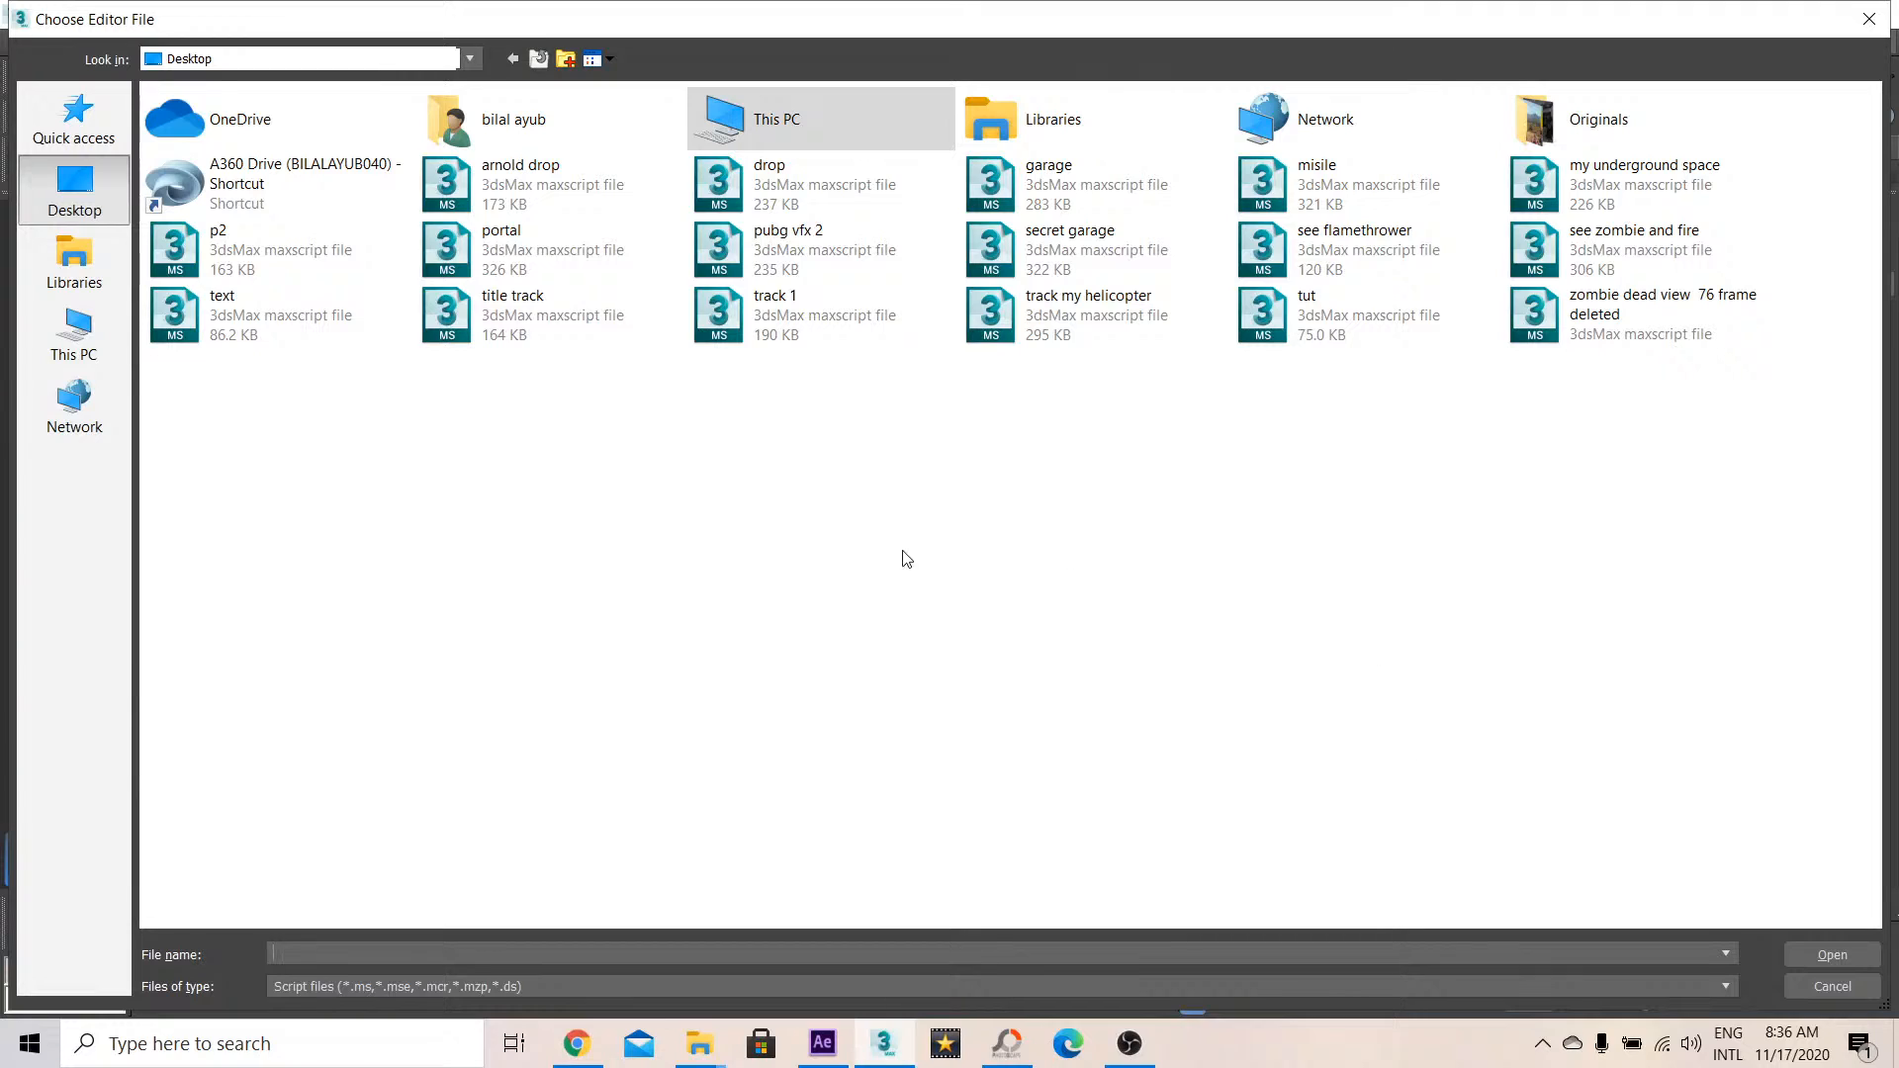
mouse_move(252, 375)
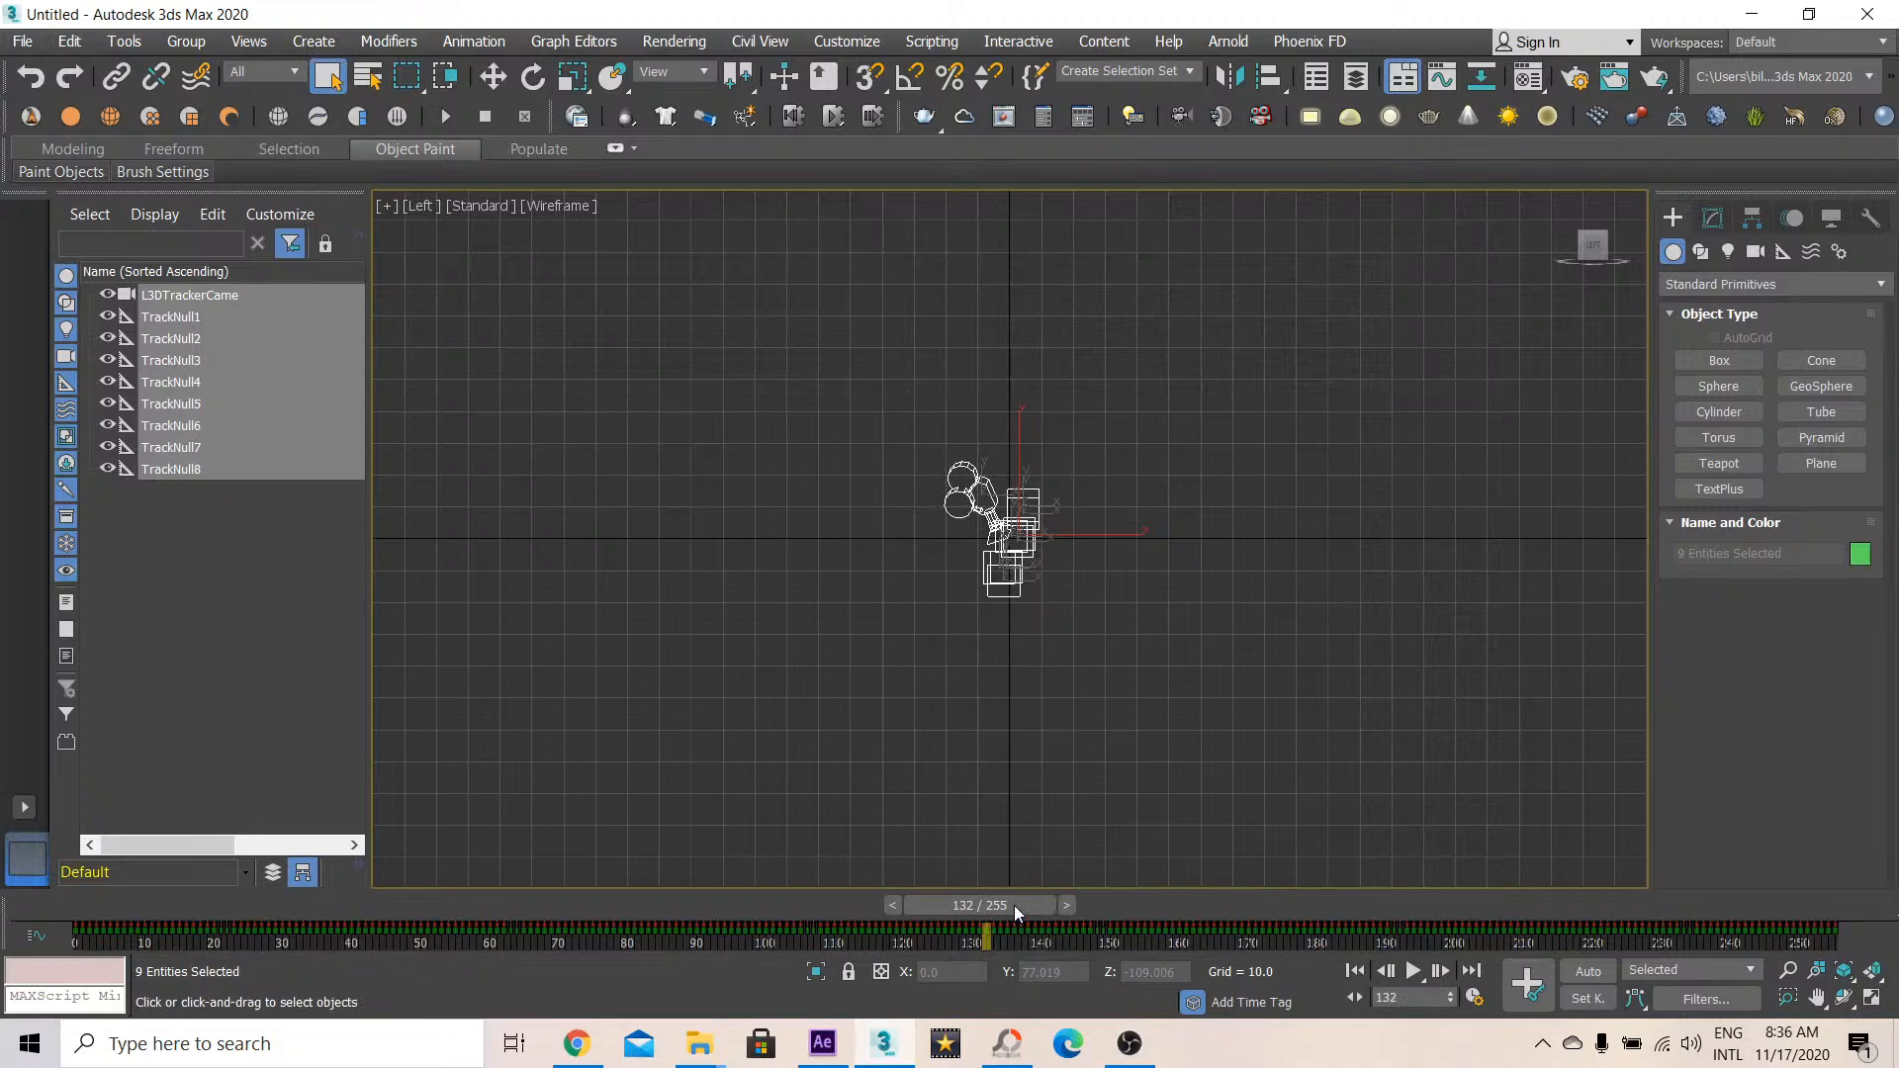
Scrub through the 255-frame tracked camera animation, then start grouping the tracker objects
left_click_drag(987, 932, 1267, 933)
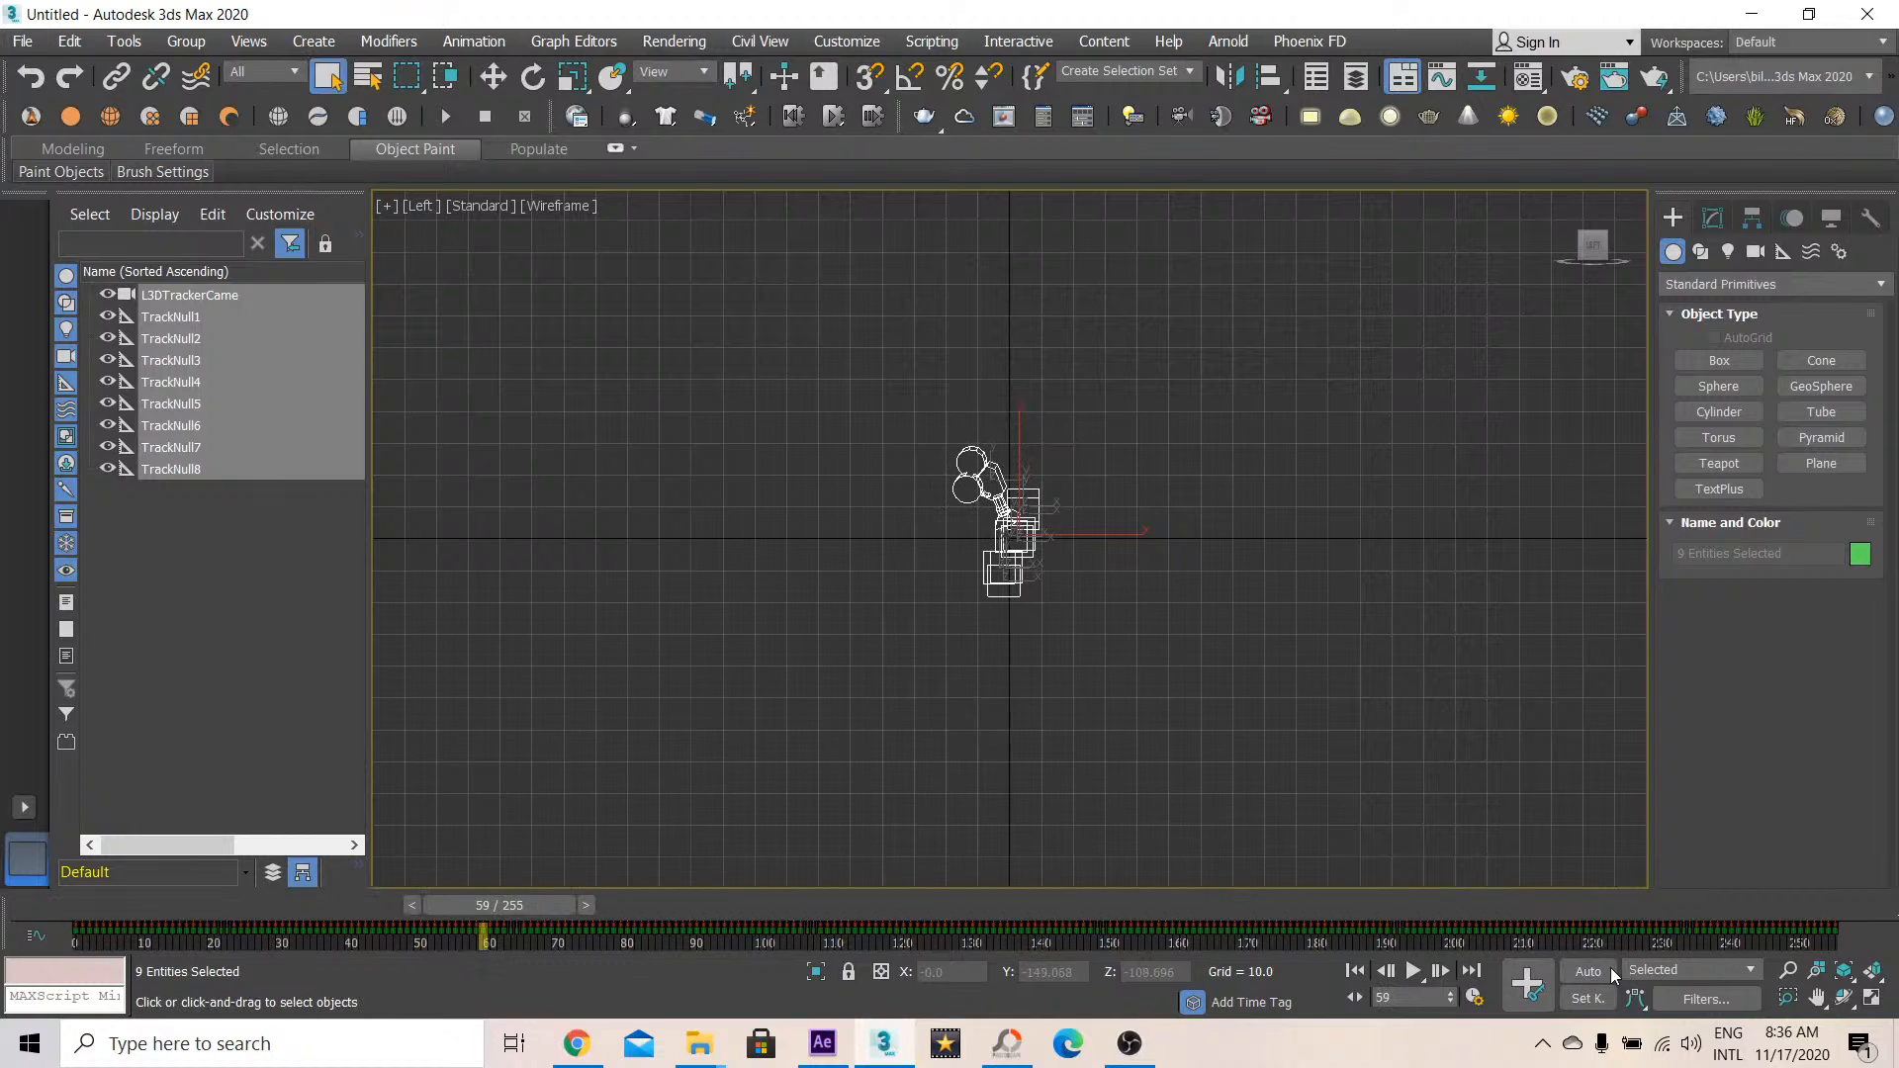
left_click_drag(491, 941, 1569, 940)
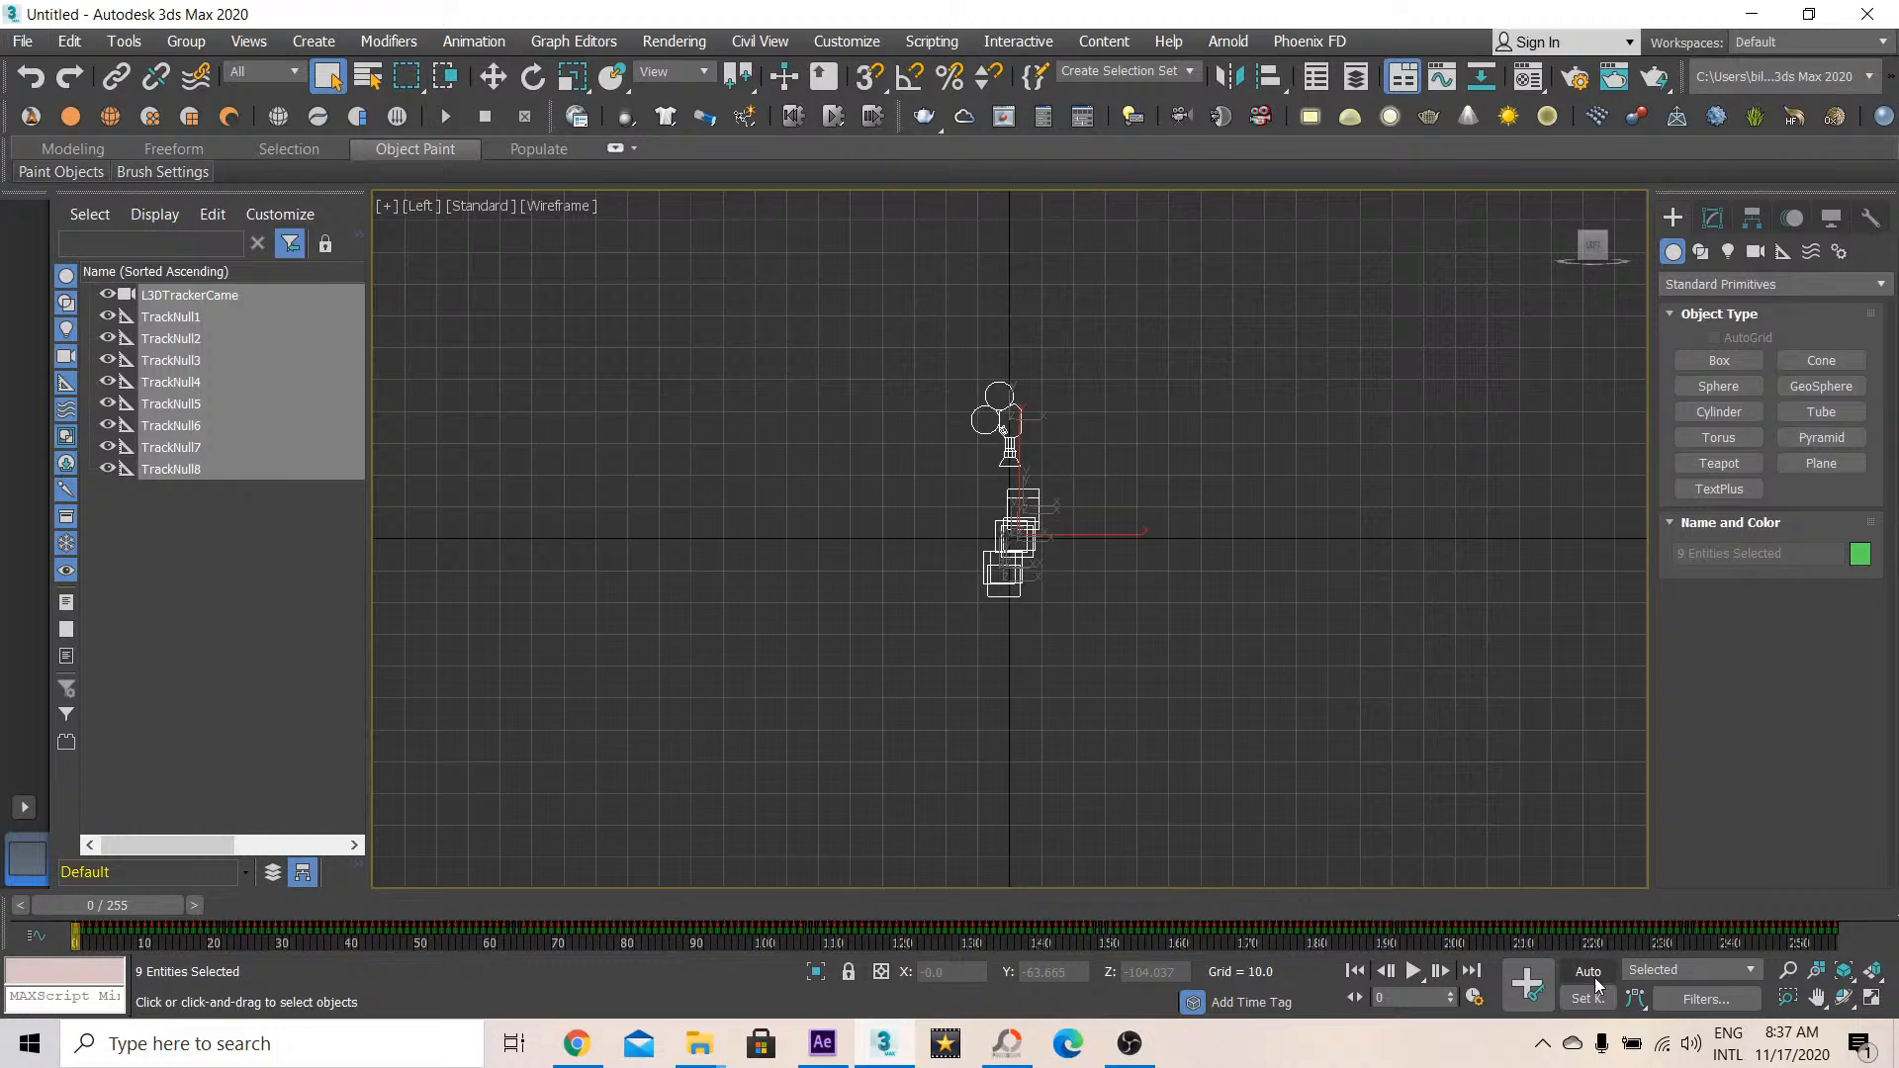
left_click_drag(72, 933, 1683, 932)
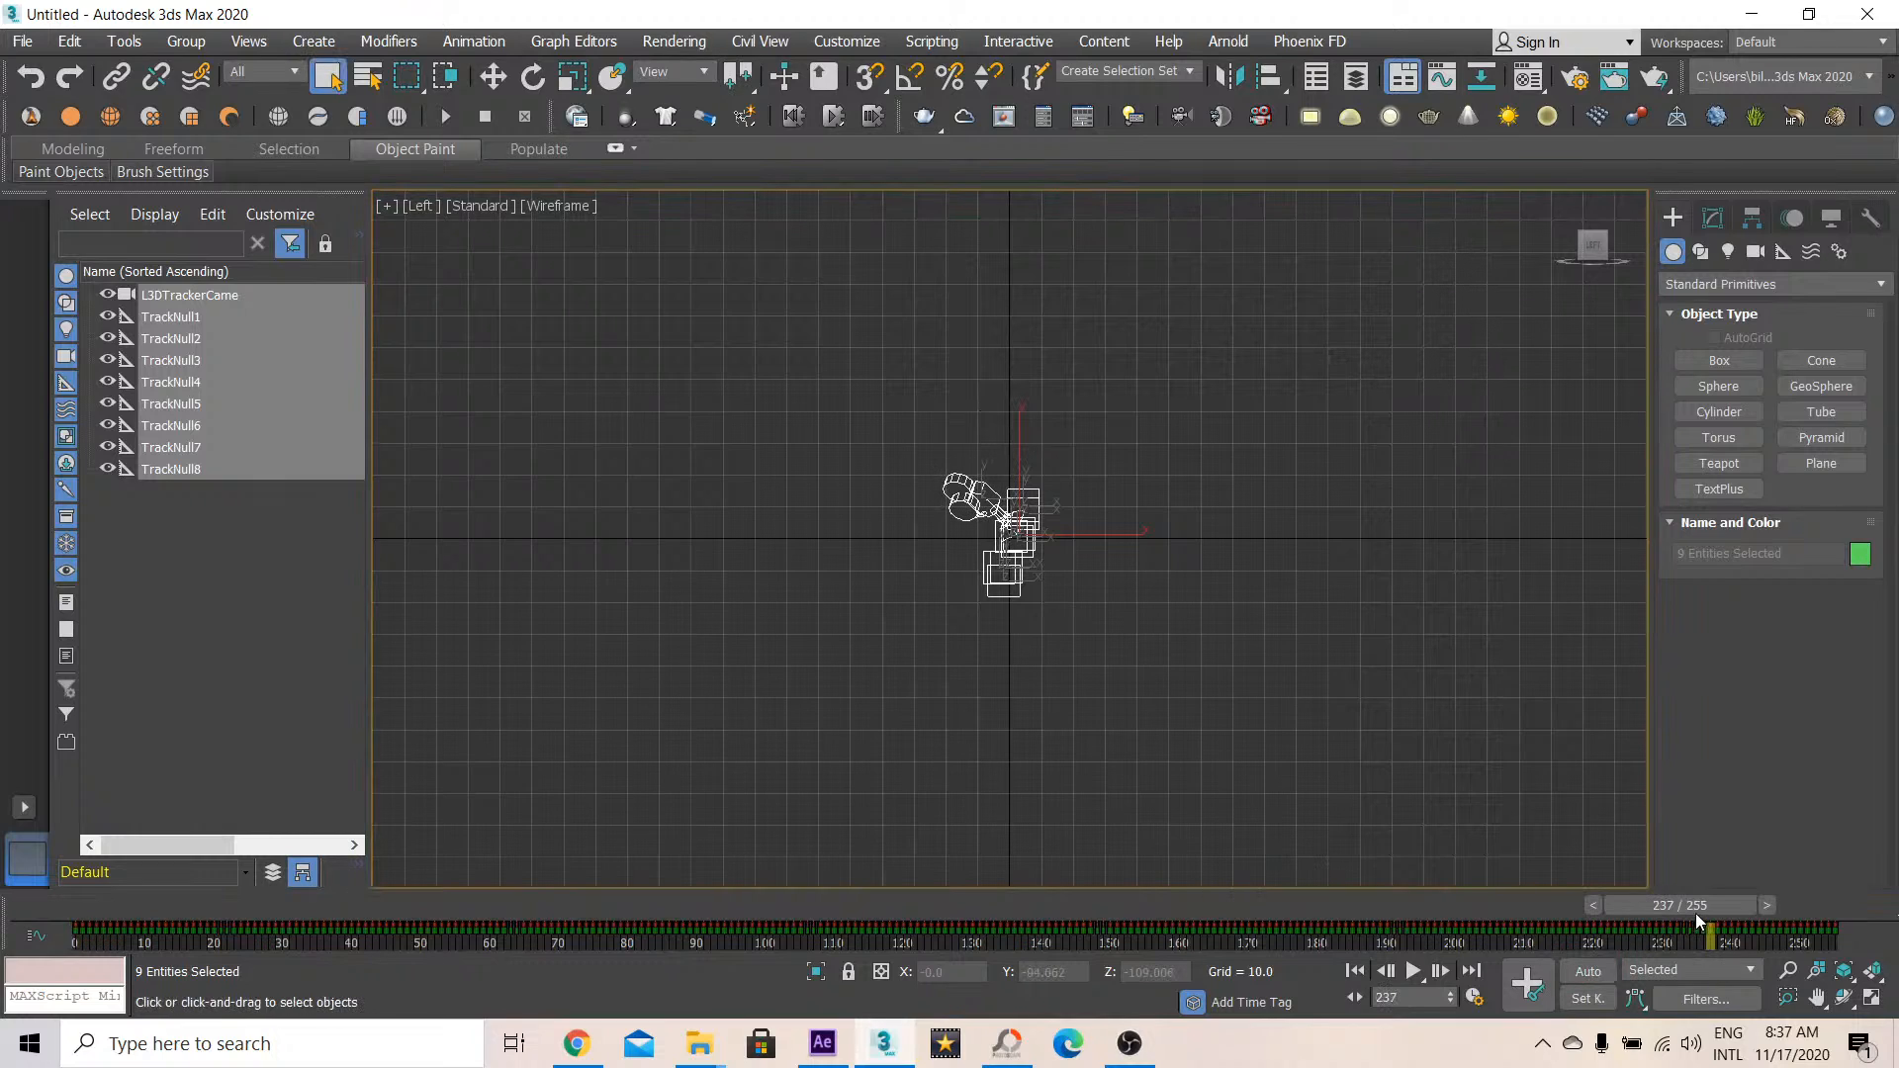
left_click(1354, 971)
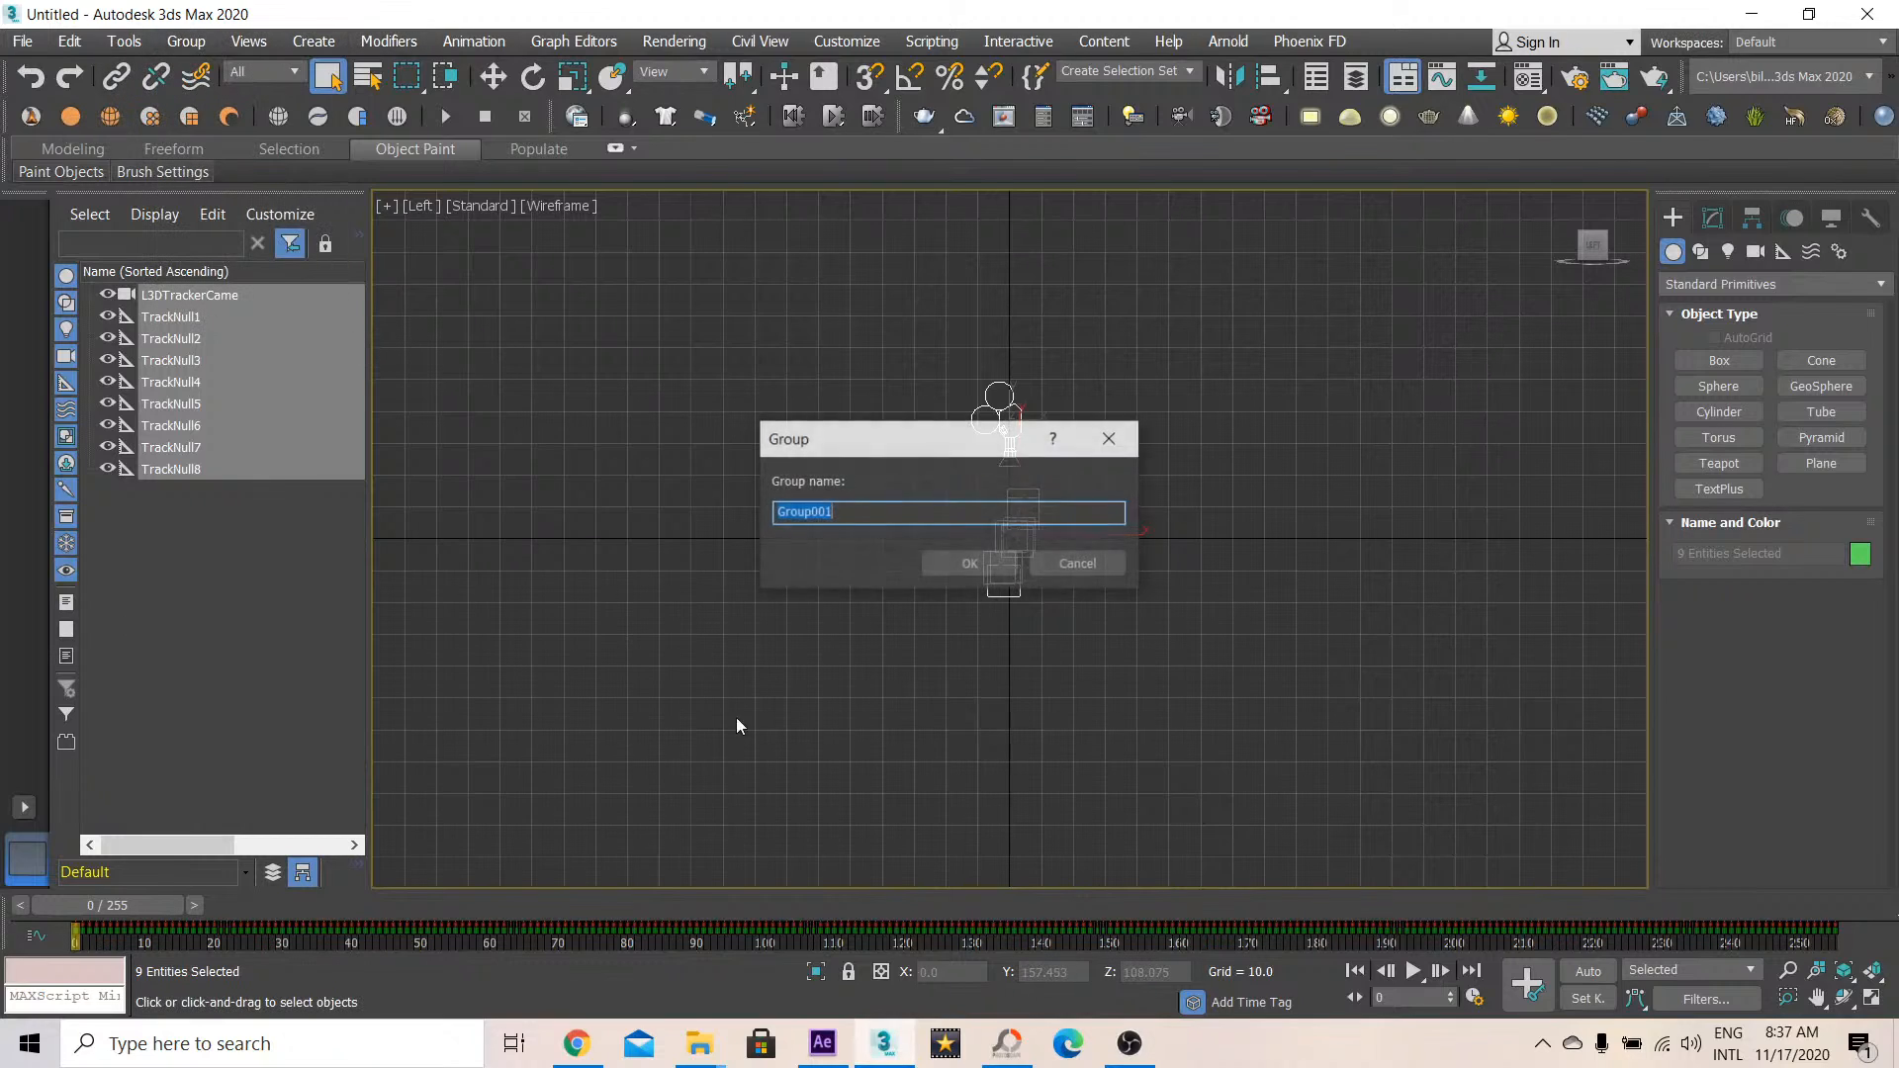
Confirm the group as Group001, then select Rotate with Angle Snap enabled
left_click(958, 513)
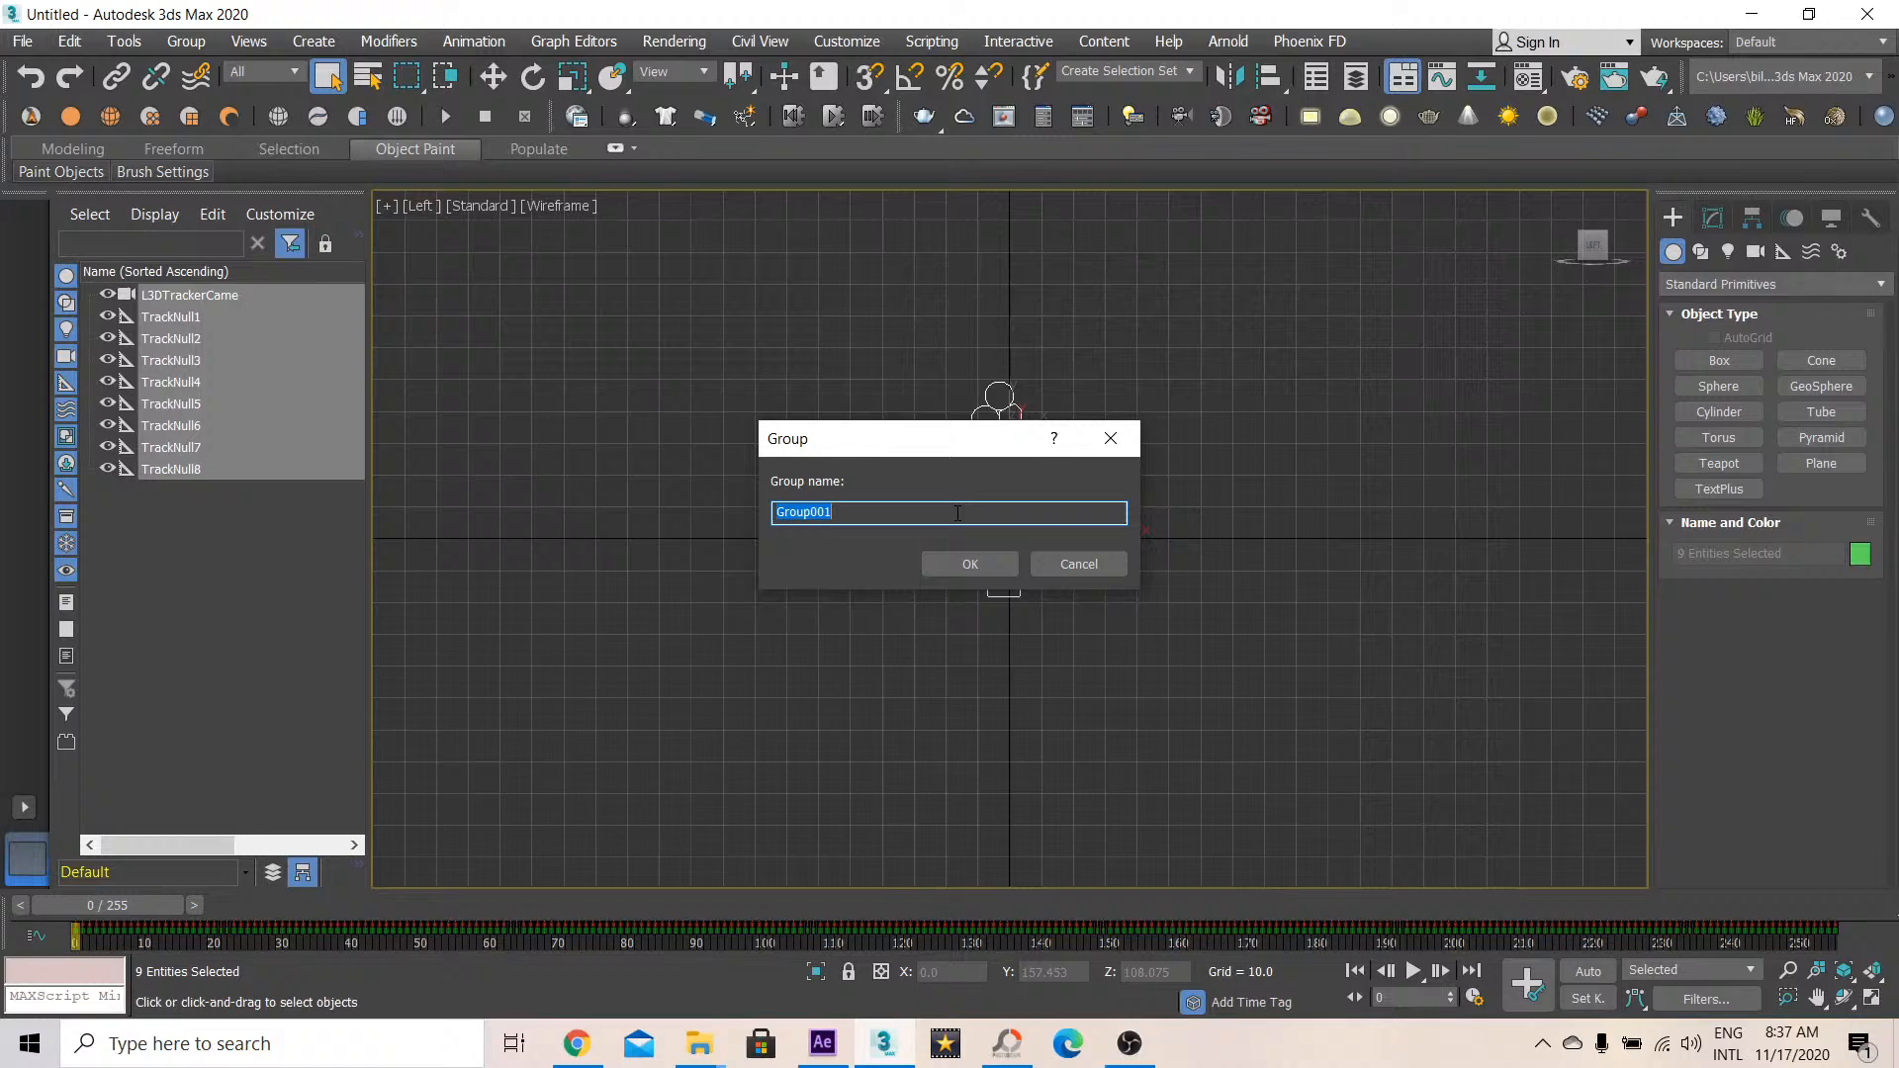
left_click(969, 564)
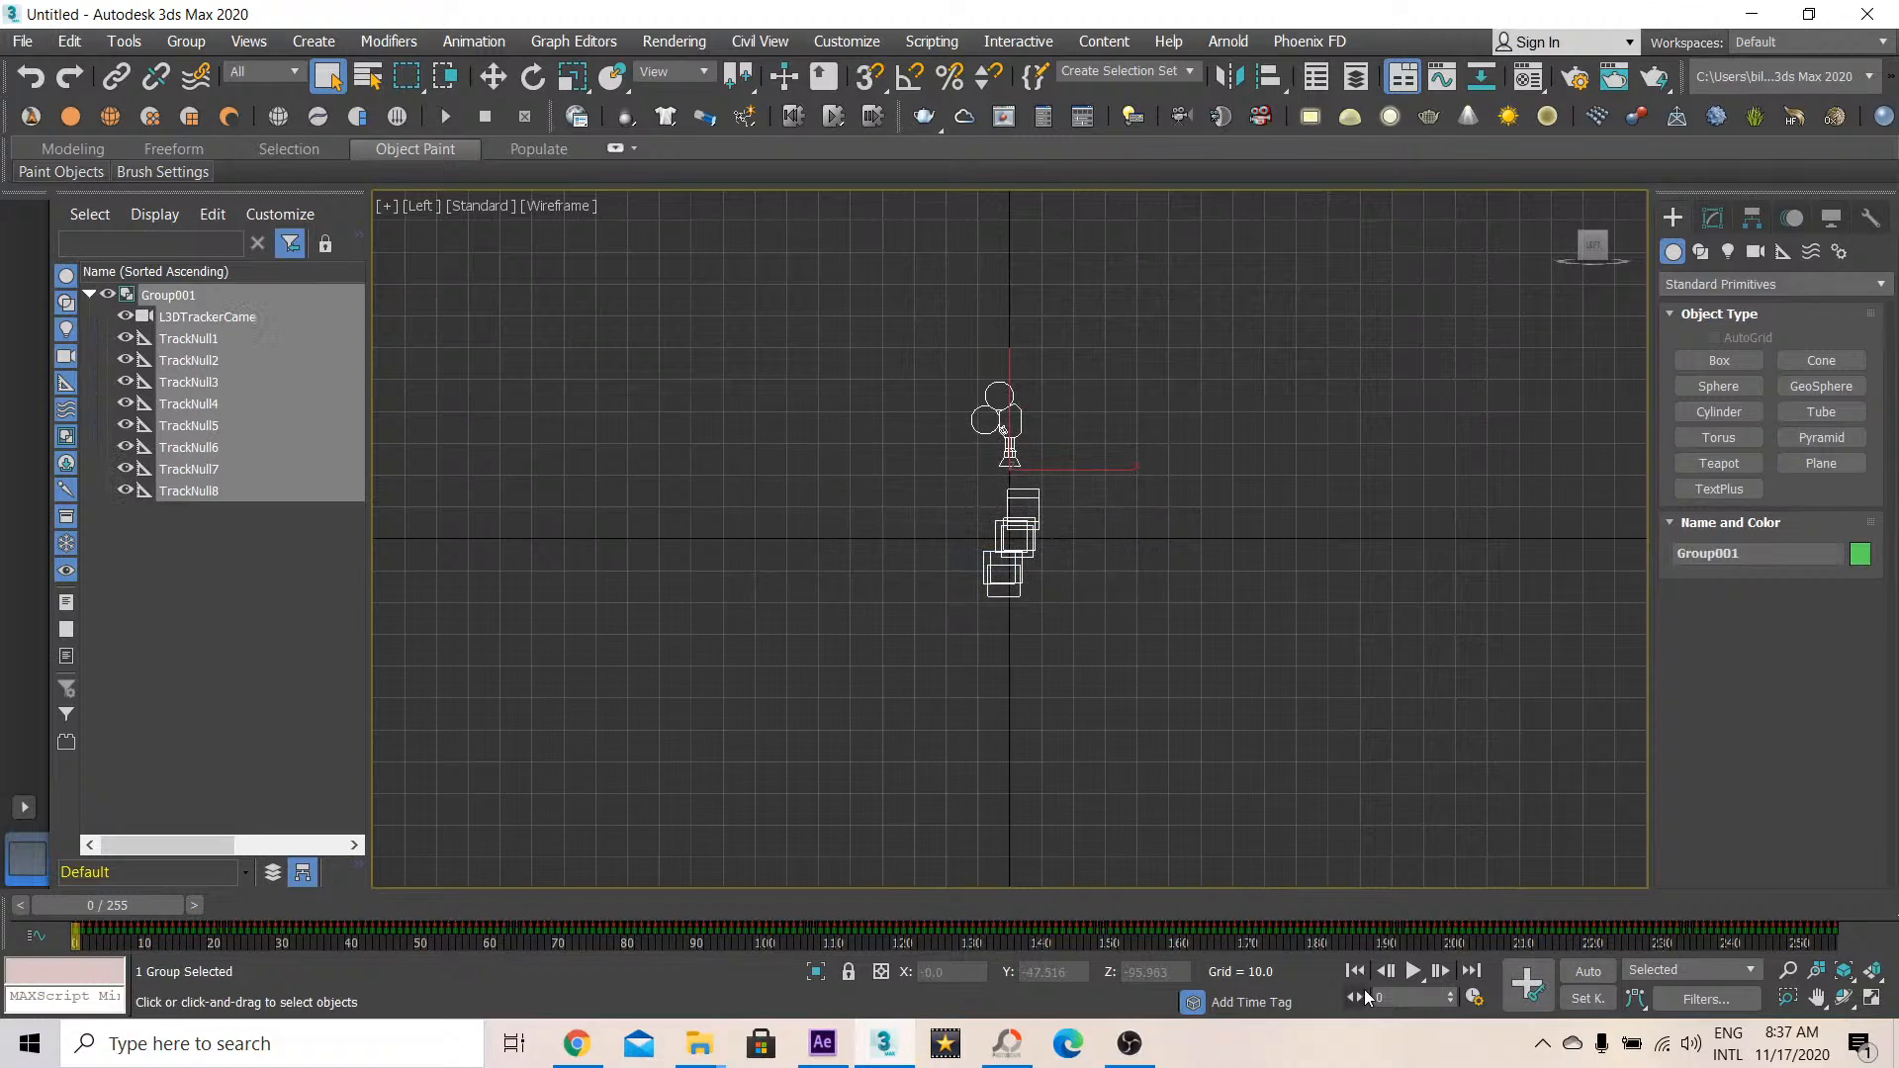
left_click(532, 76)
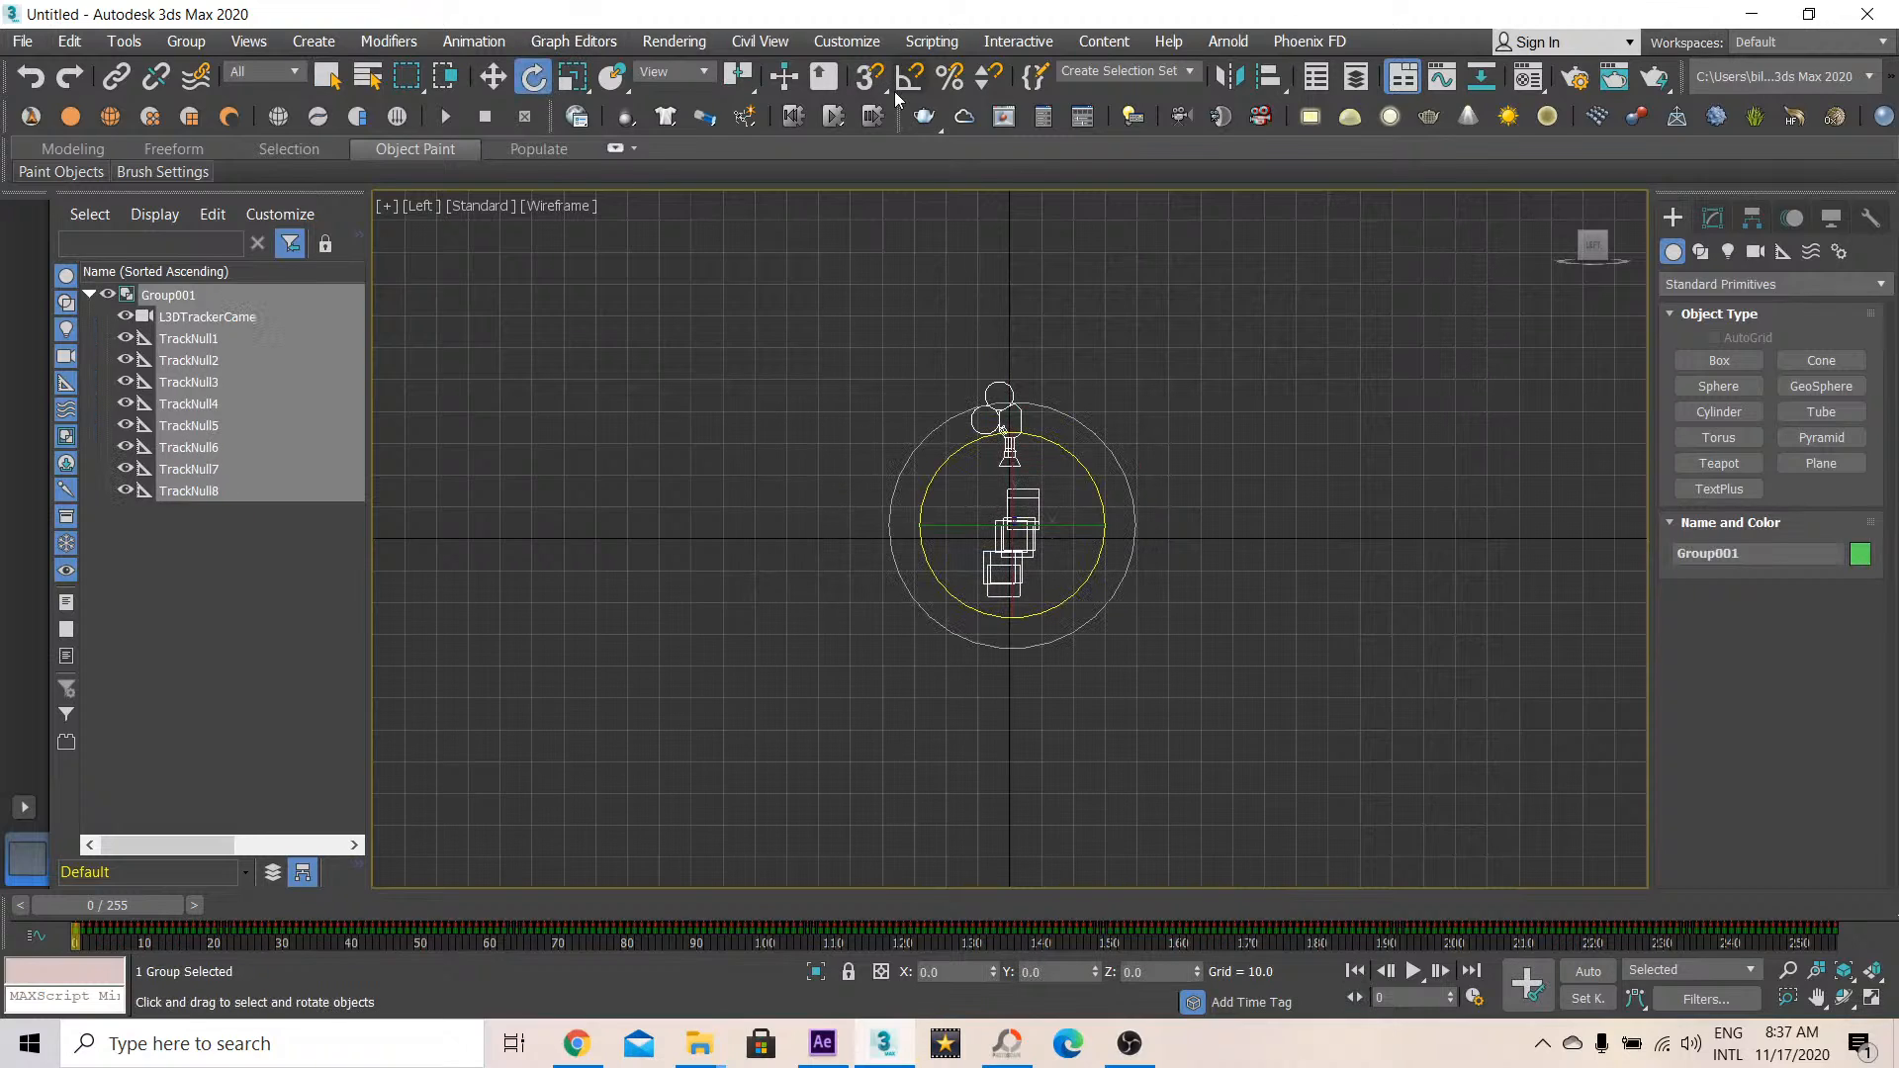
left_click(909, 77)
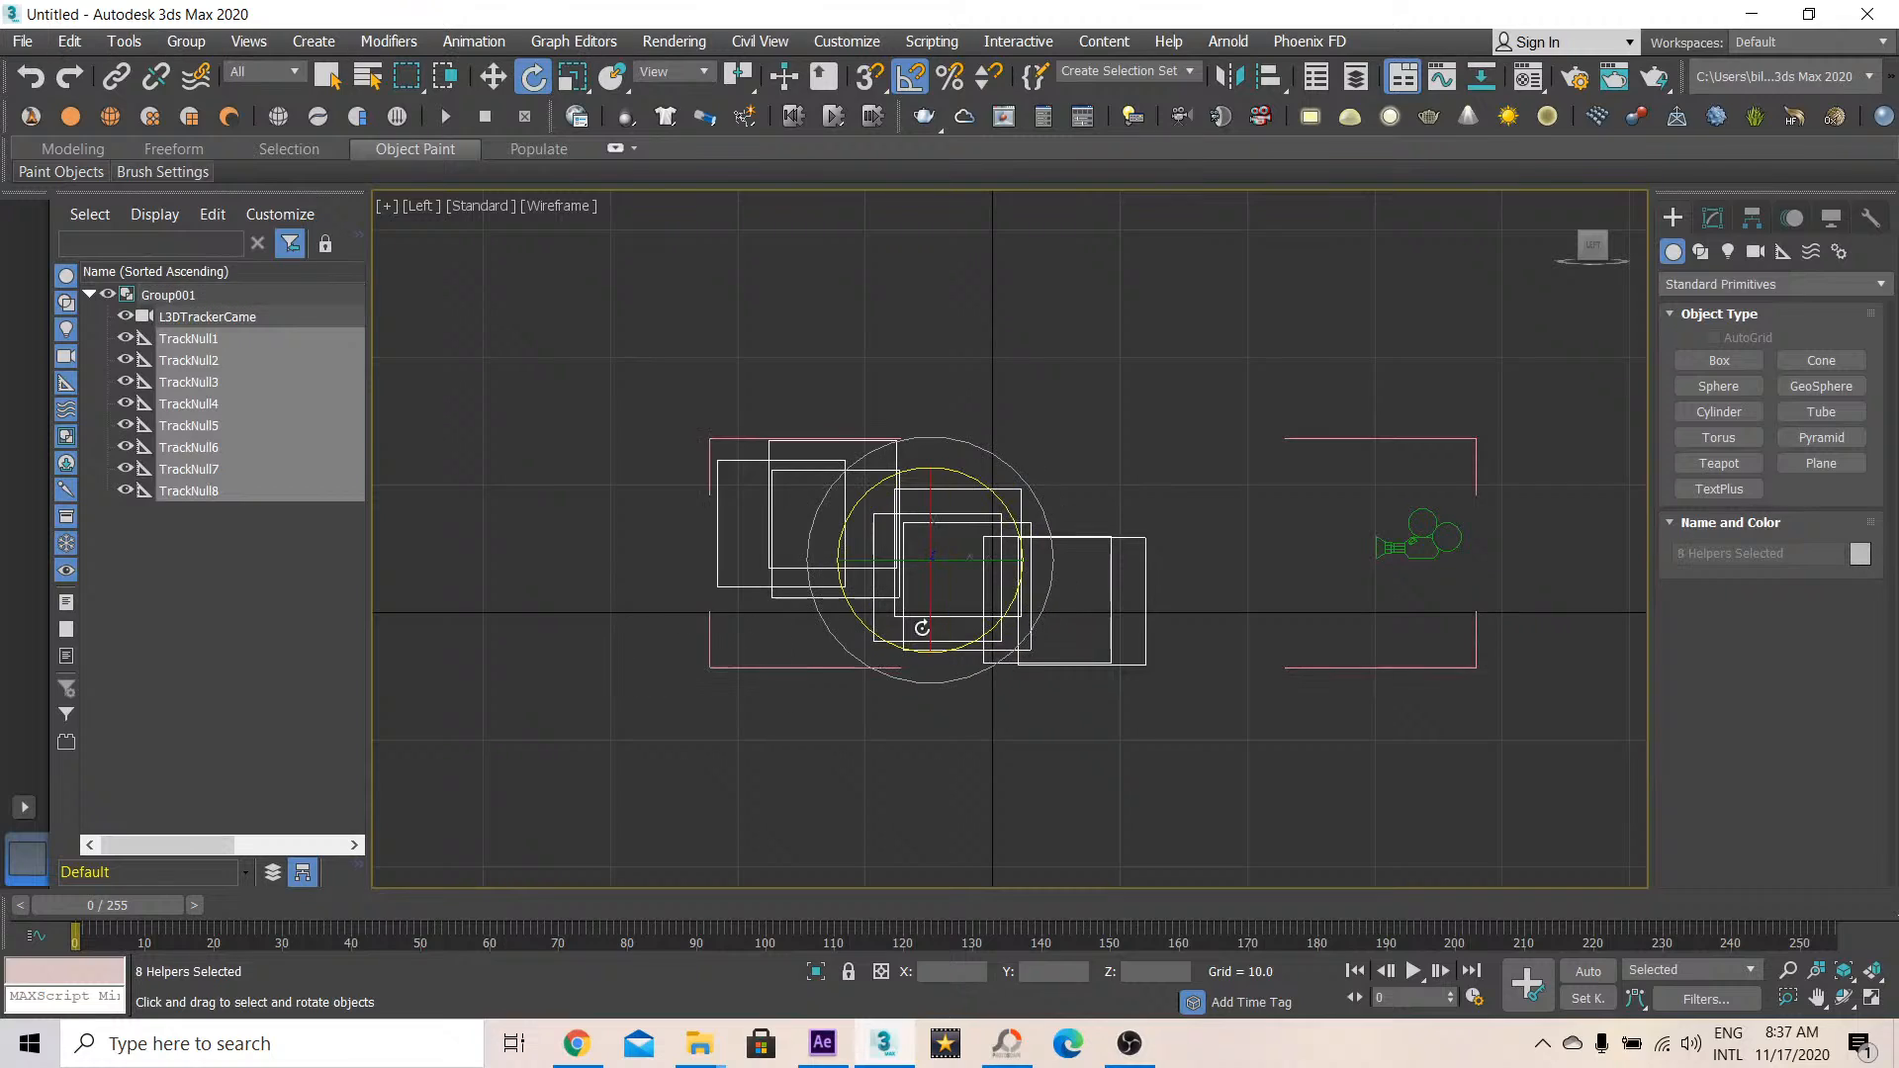
Rotate Group001 level using the Local coordinate system, then switch to Select and Move
left_click(700, 72)
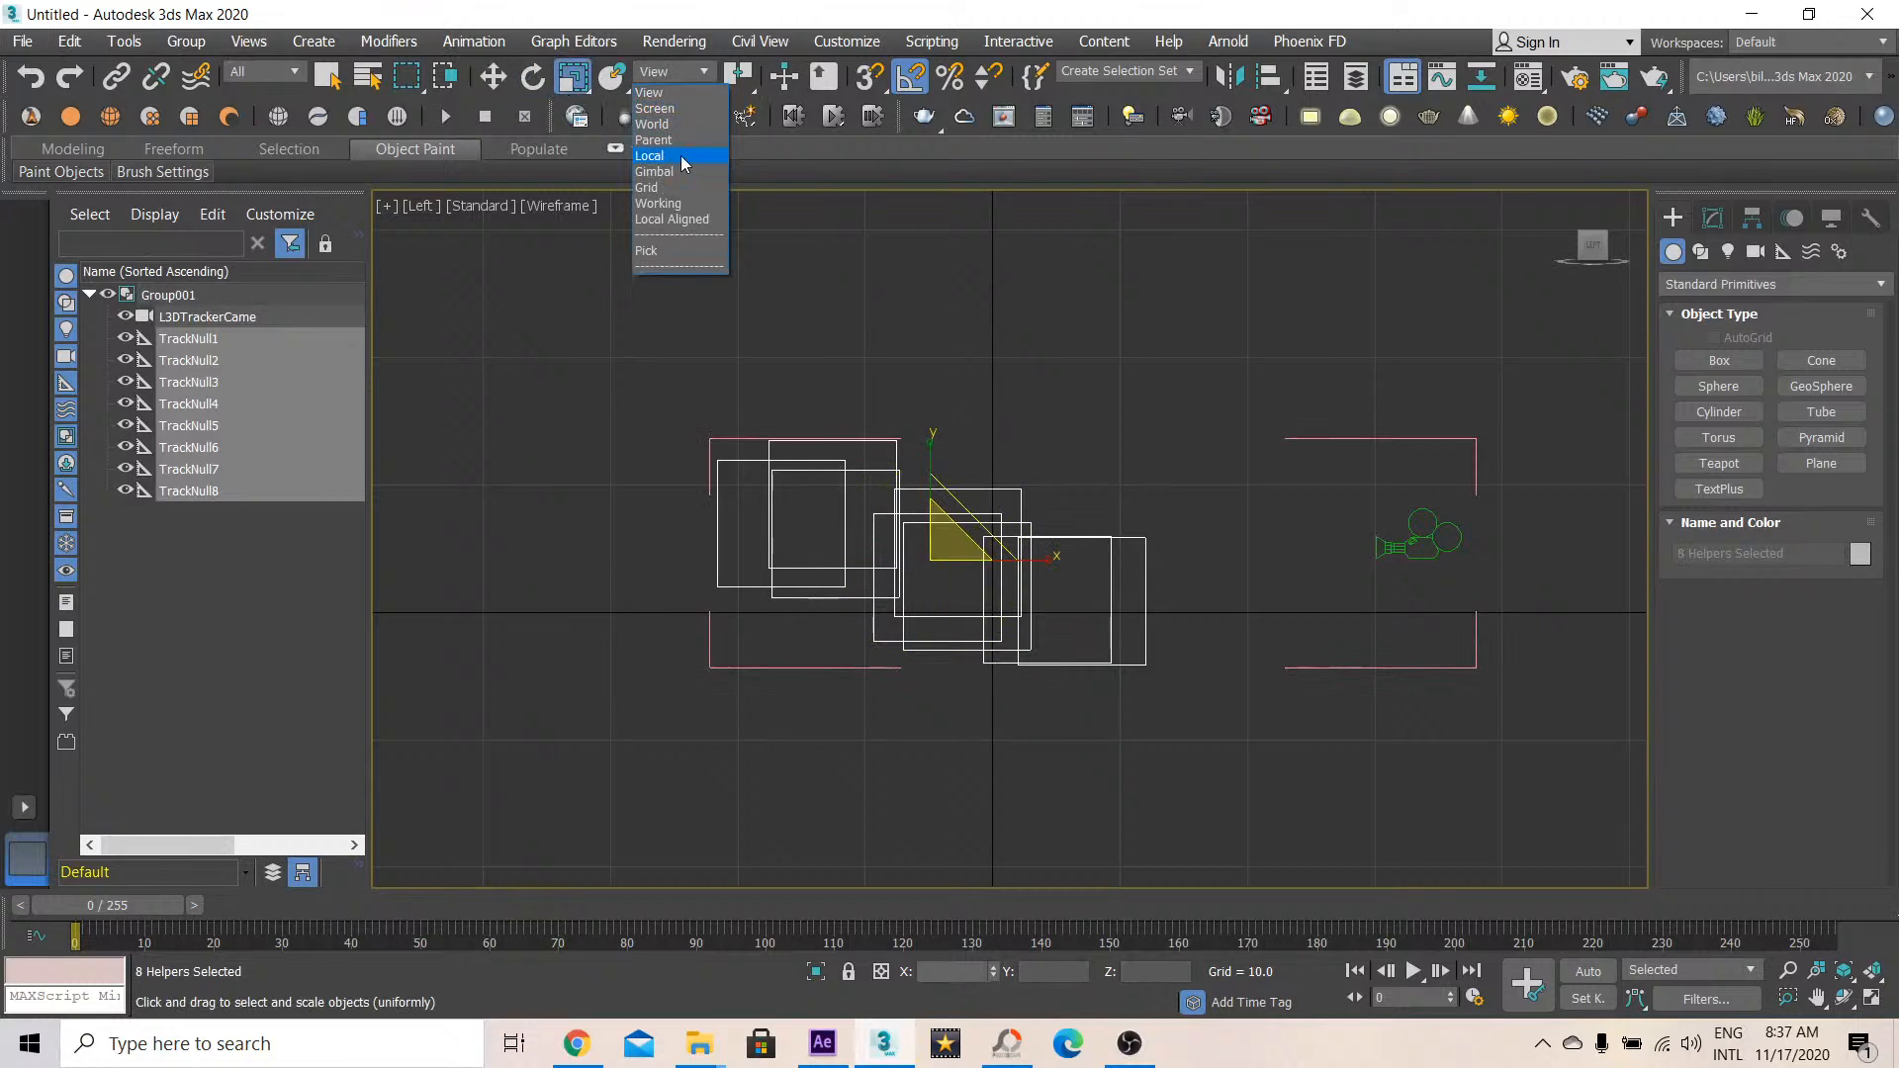
left_click(650, 155)
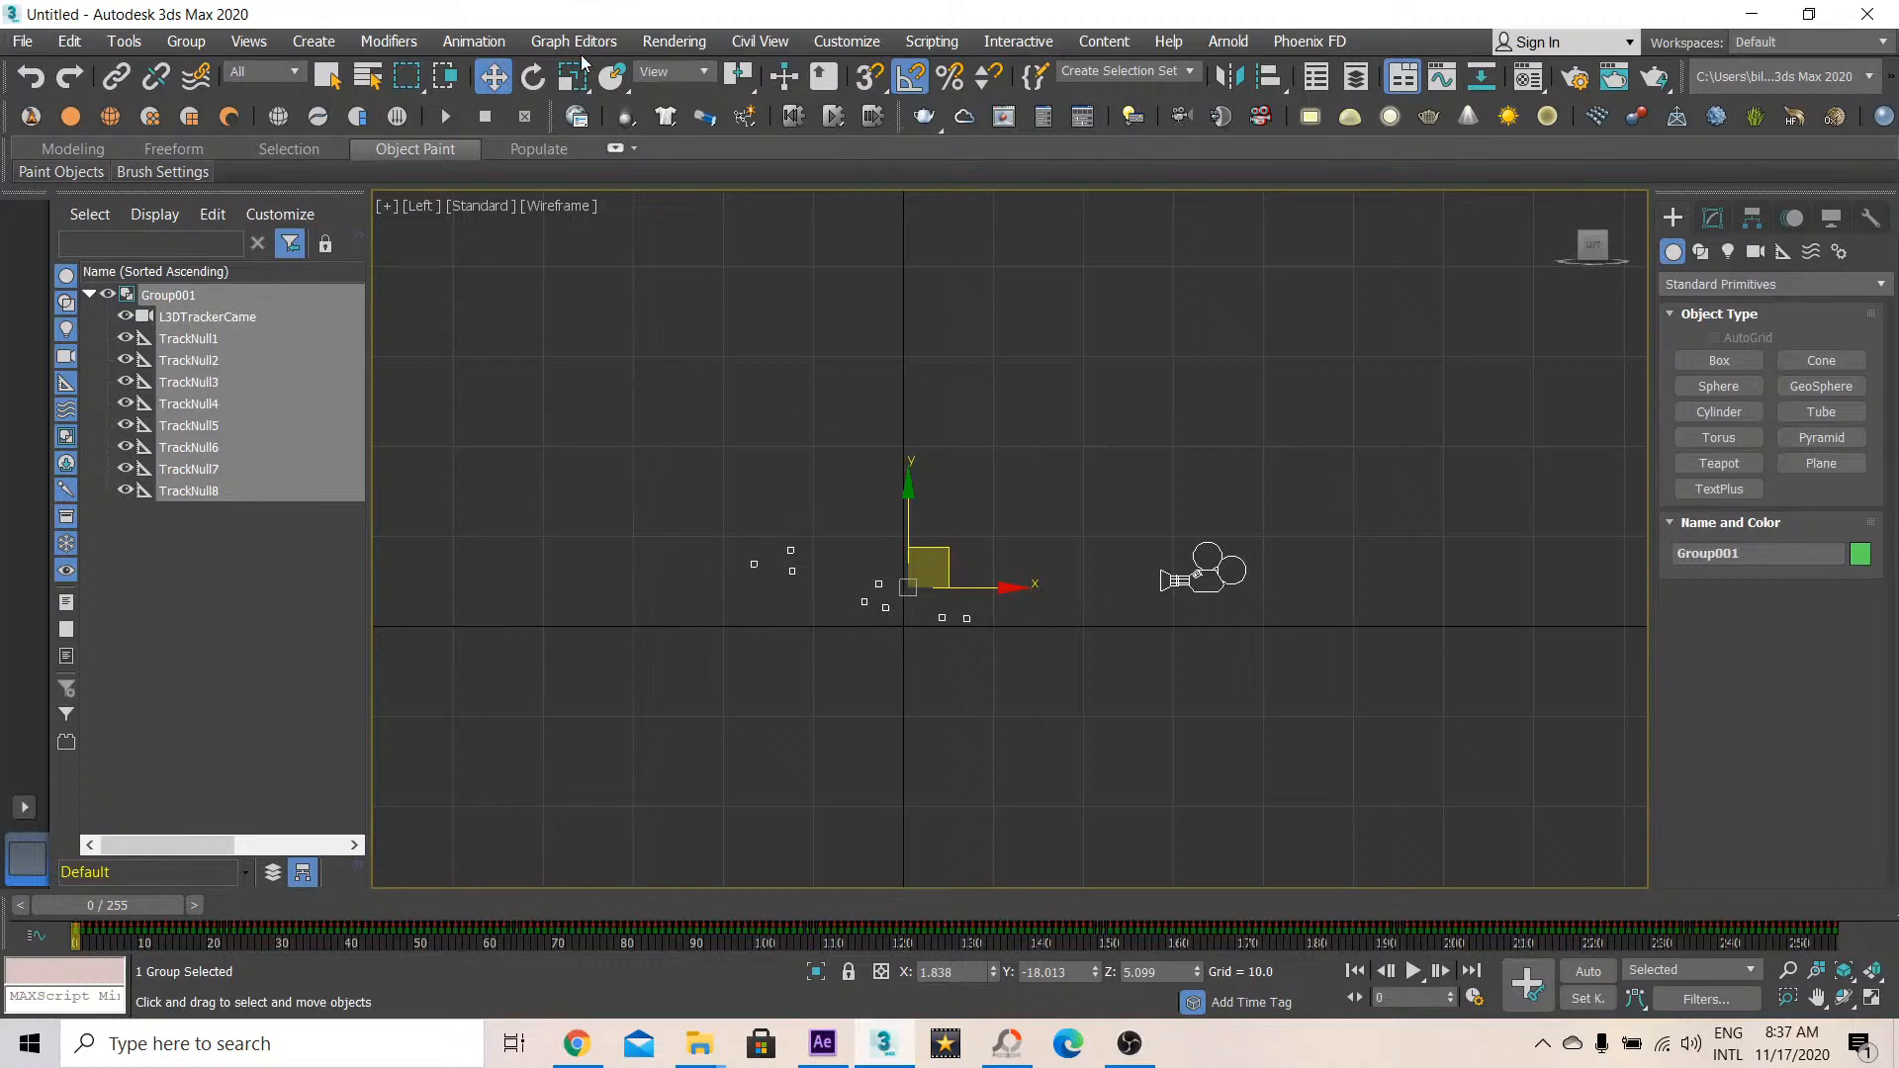
left_click(572, 76)
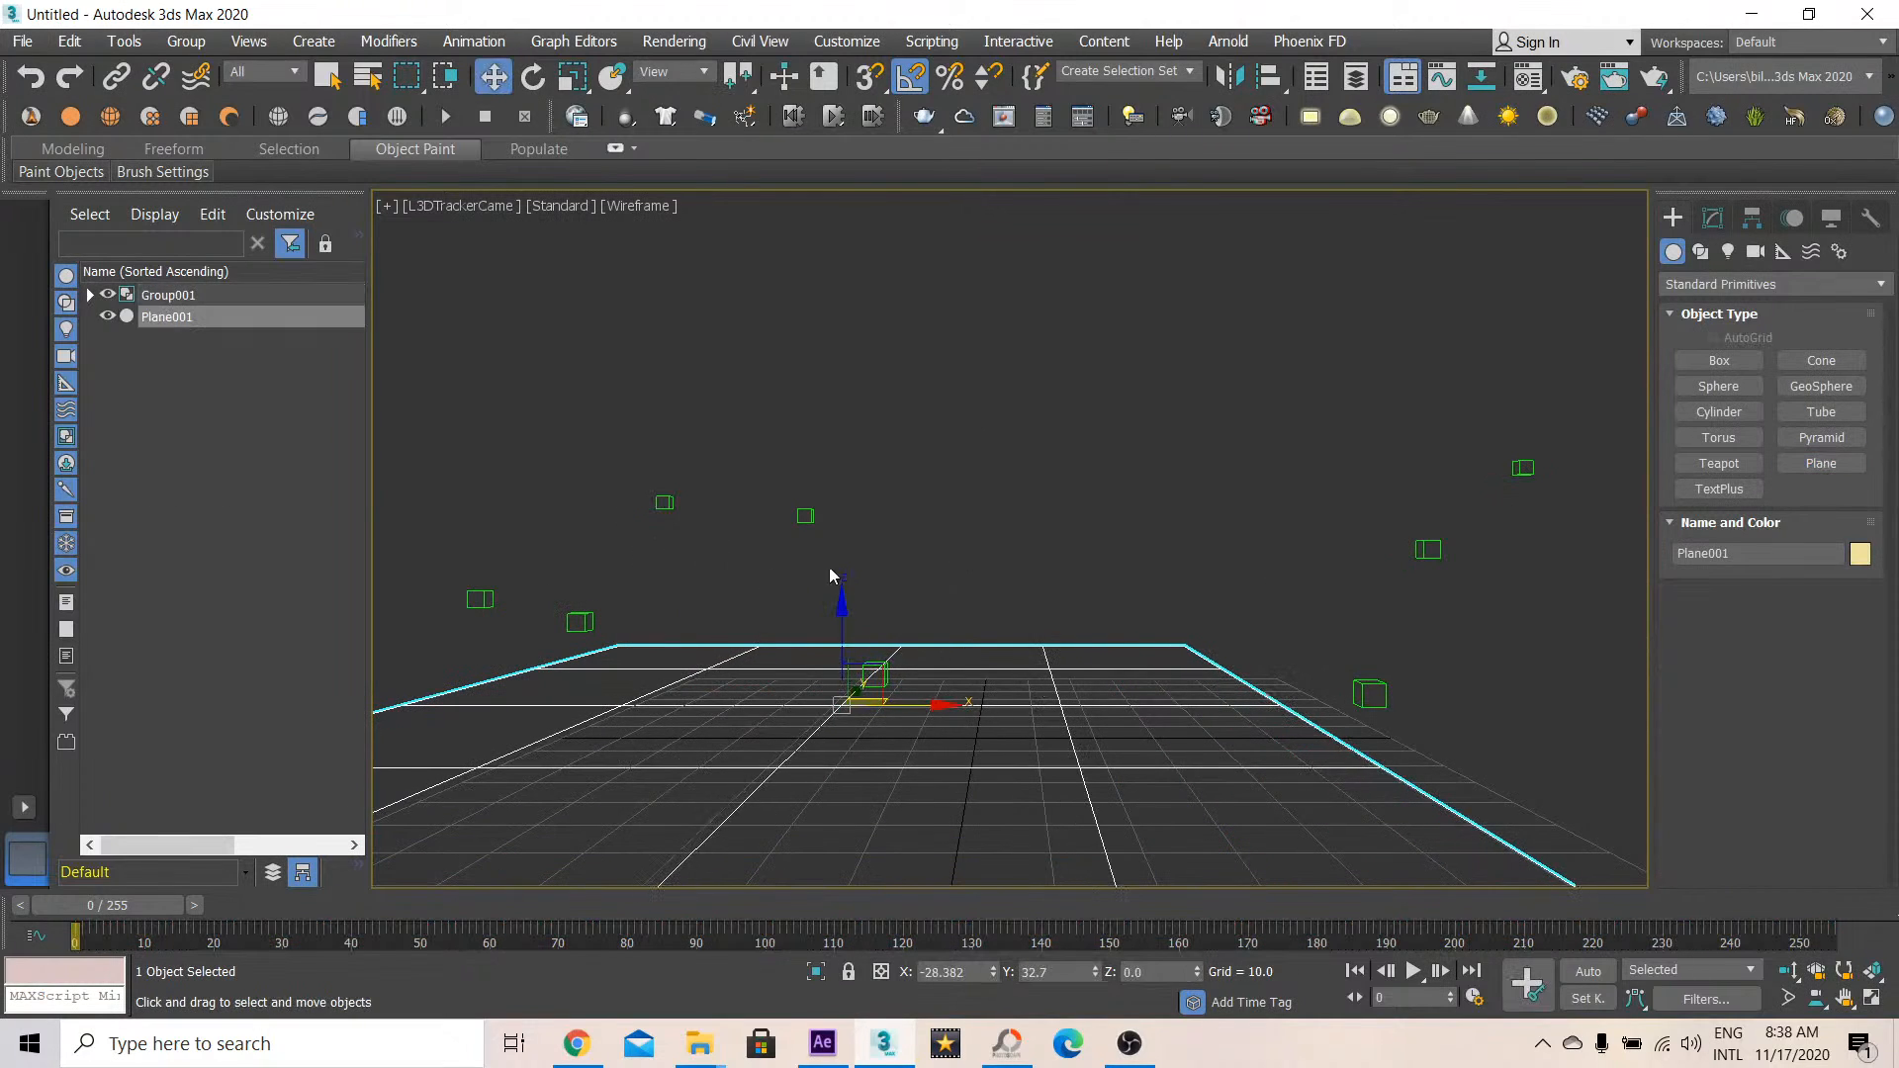
Compare with the After Effects footage, then move Group001 down onto Plane001's ground level
left_click(821, 1043)
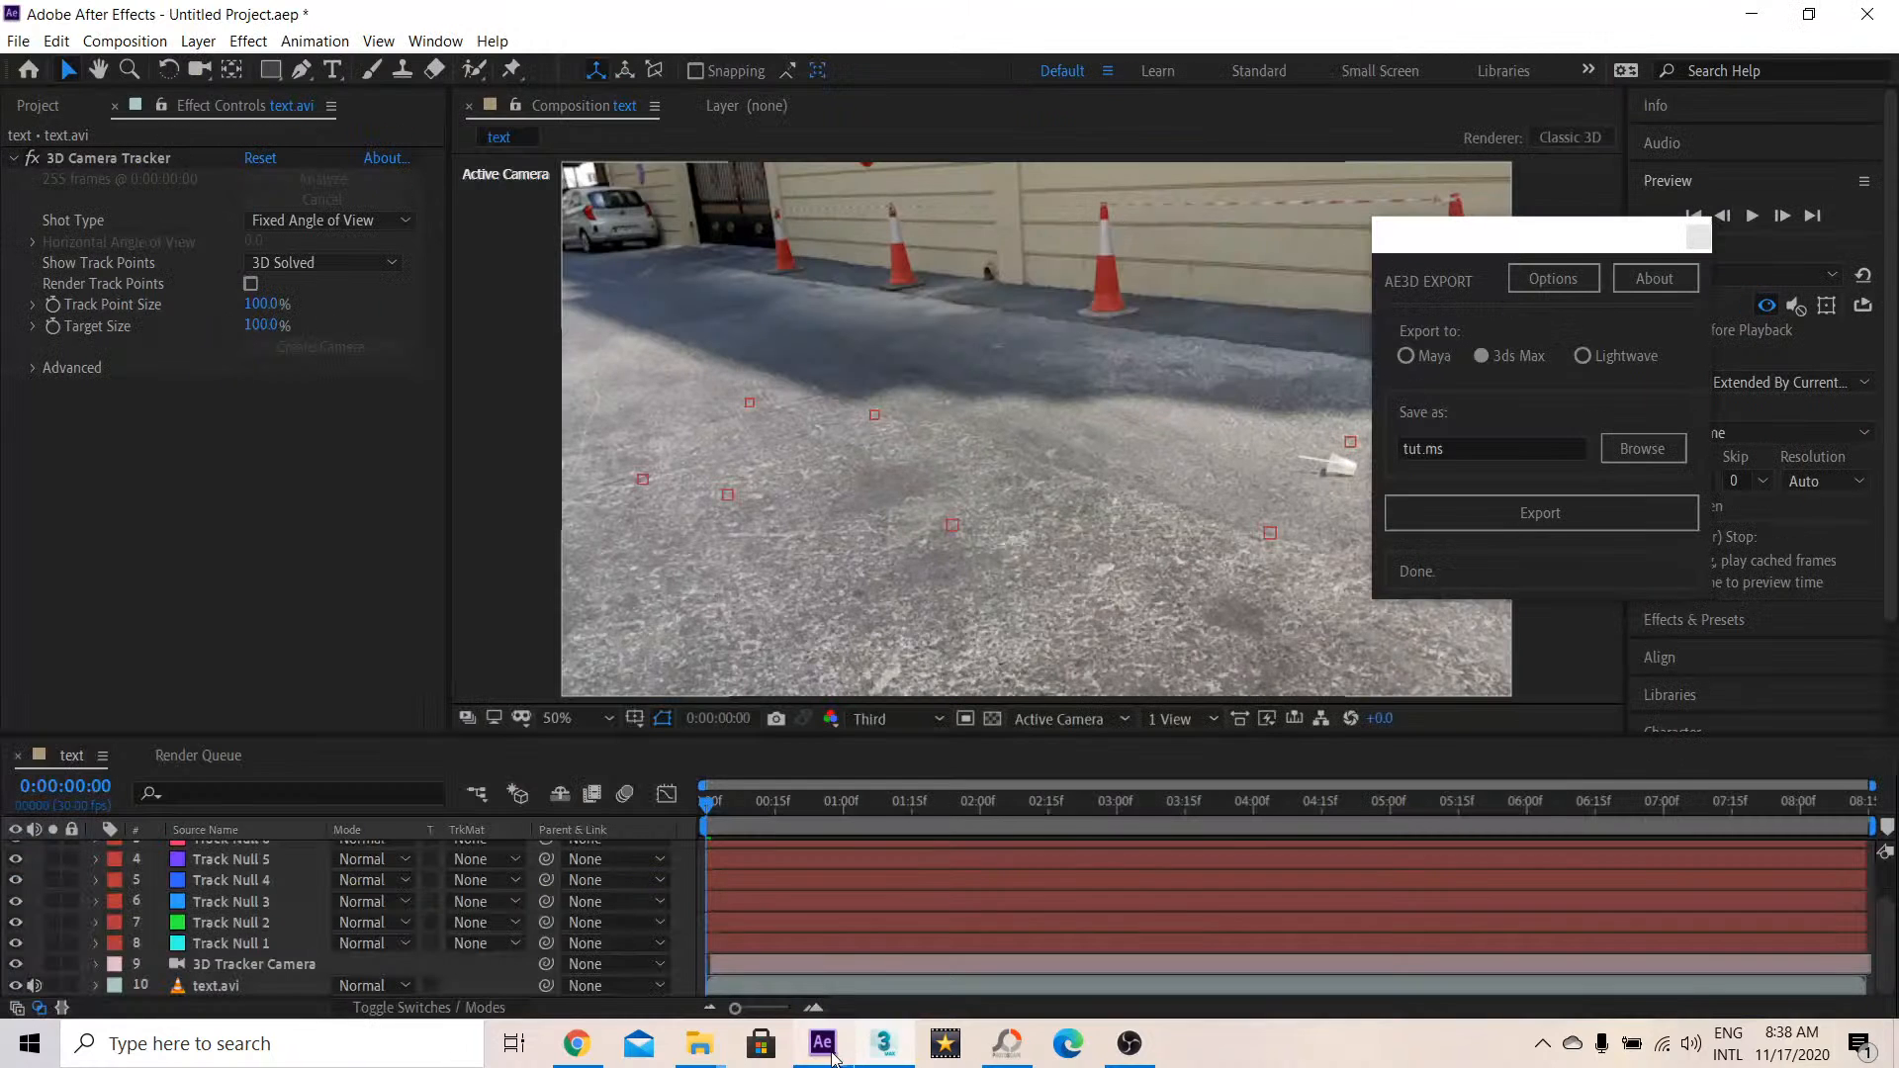
left_click(882, 1044)
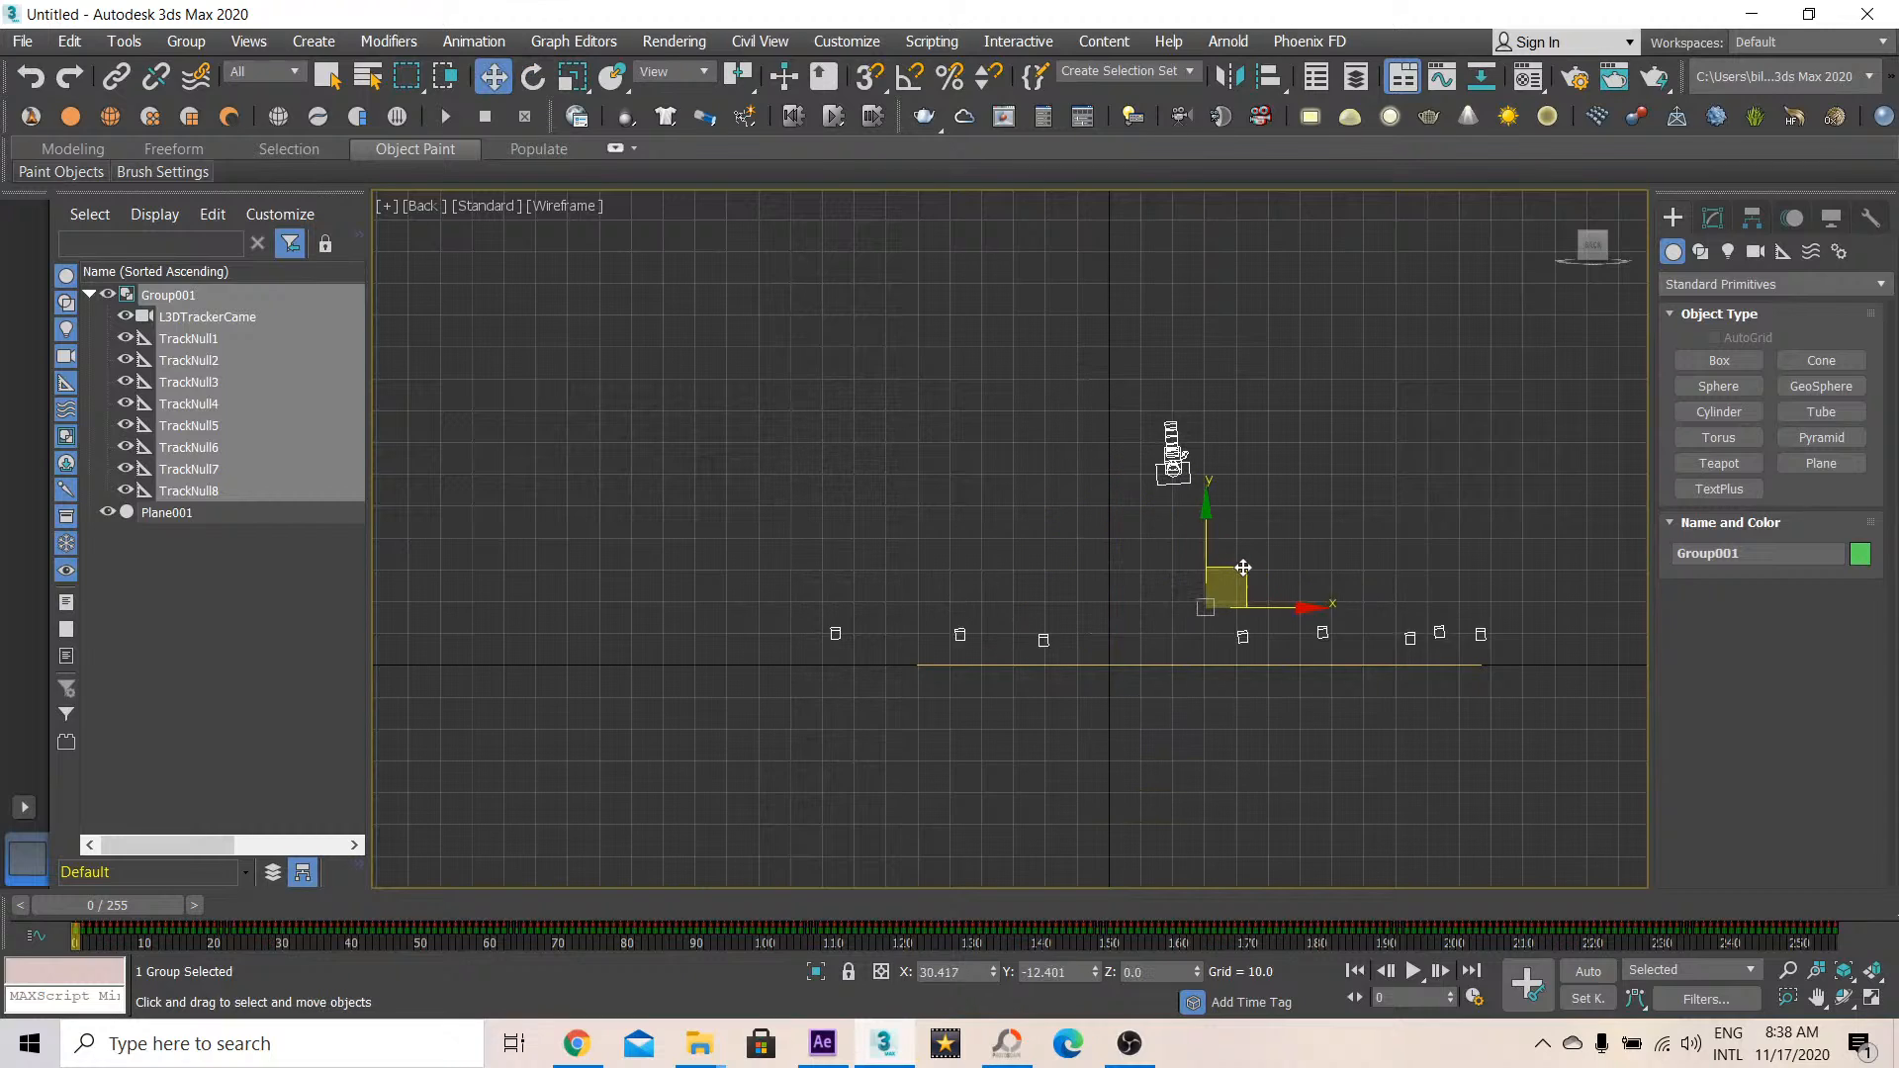
left_click_drag(1242, 567, 1253, 594)
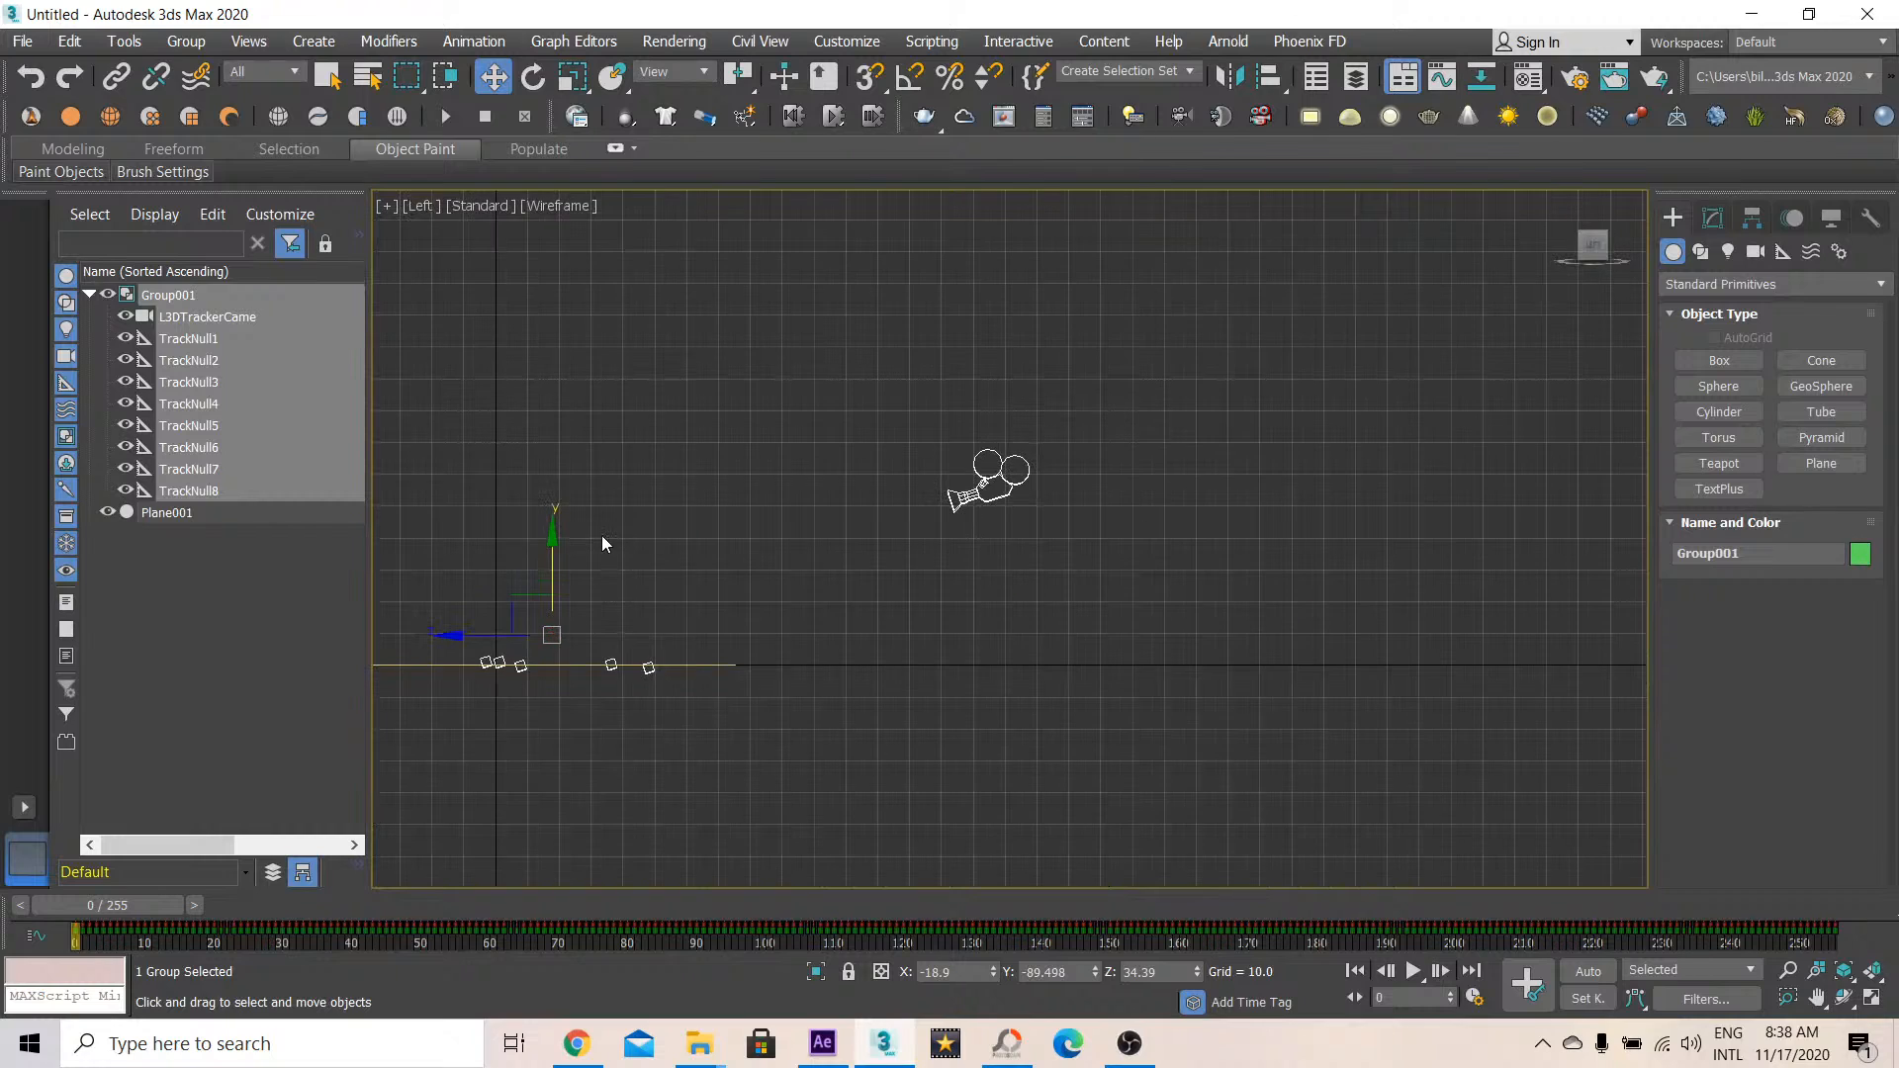
left_click(533, 76)
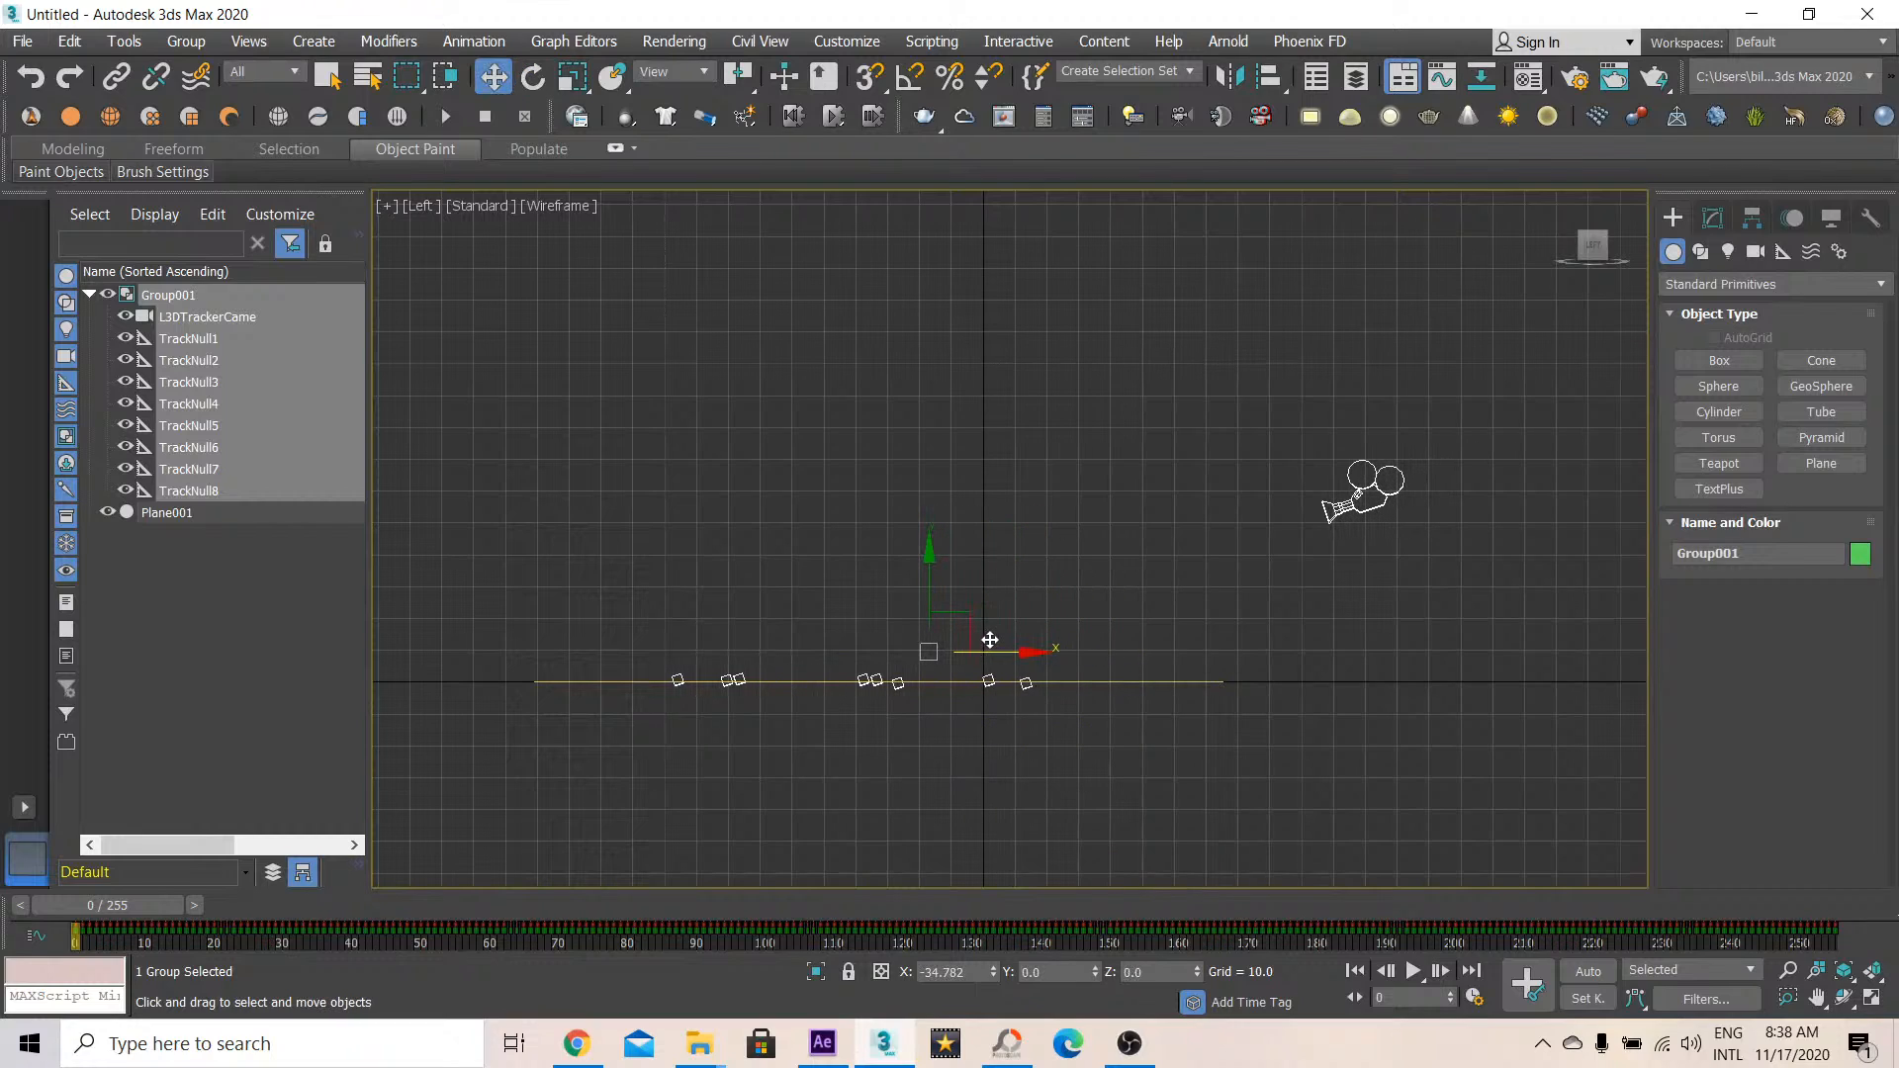
Scrub the animation to check Plane001's alignment beneath Group001's track points
left_click_drag(75, 937, 626, 937)
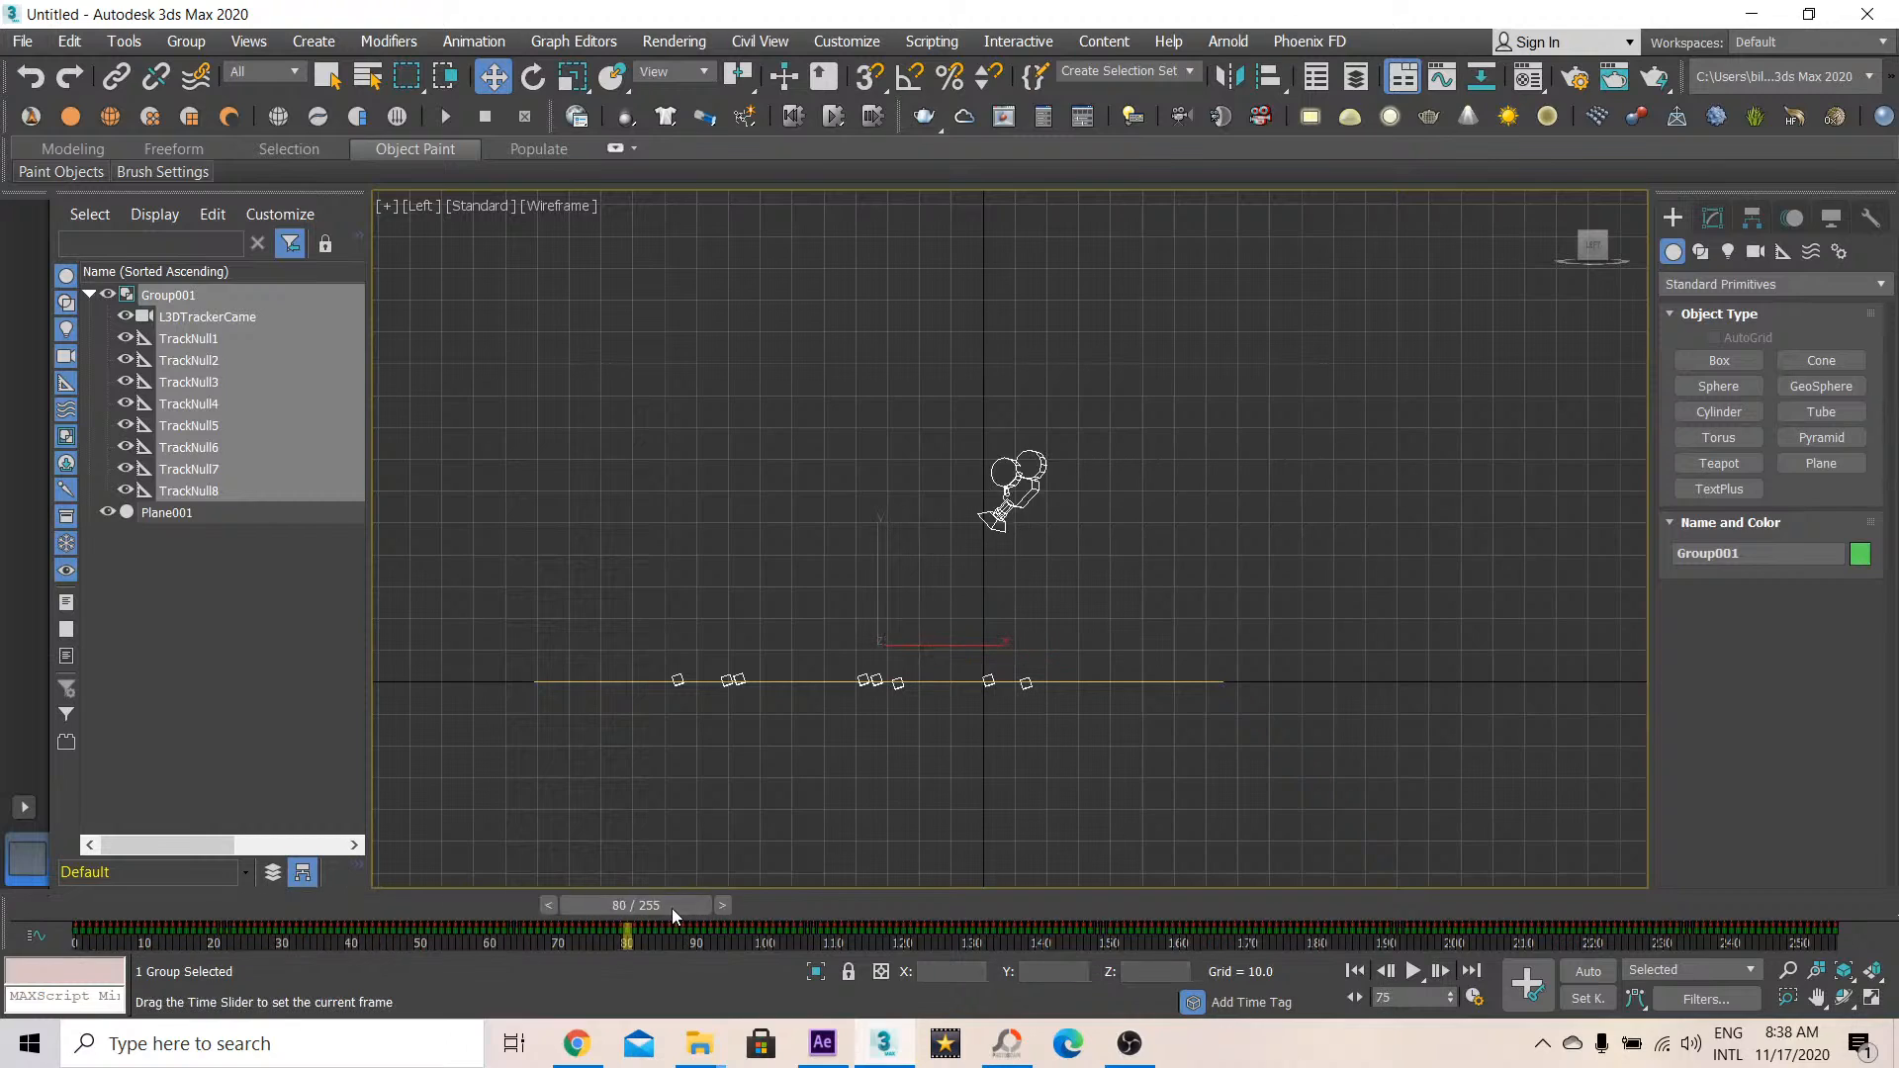
left_click(1356, 970)
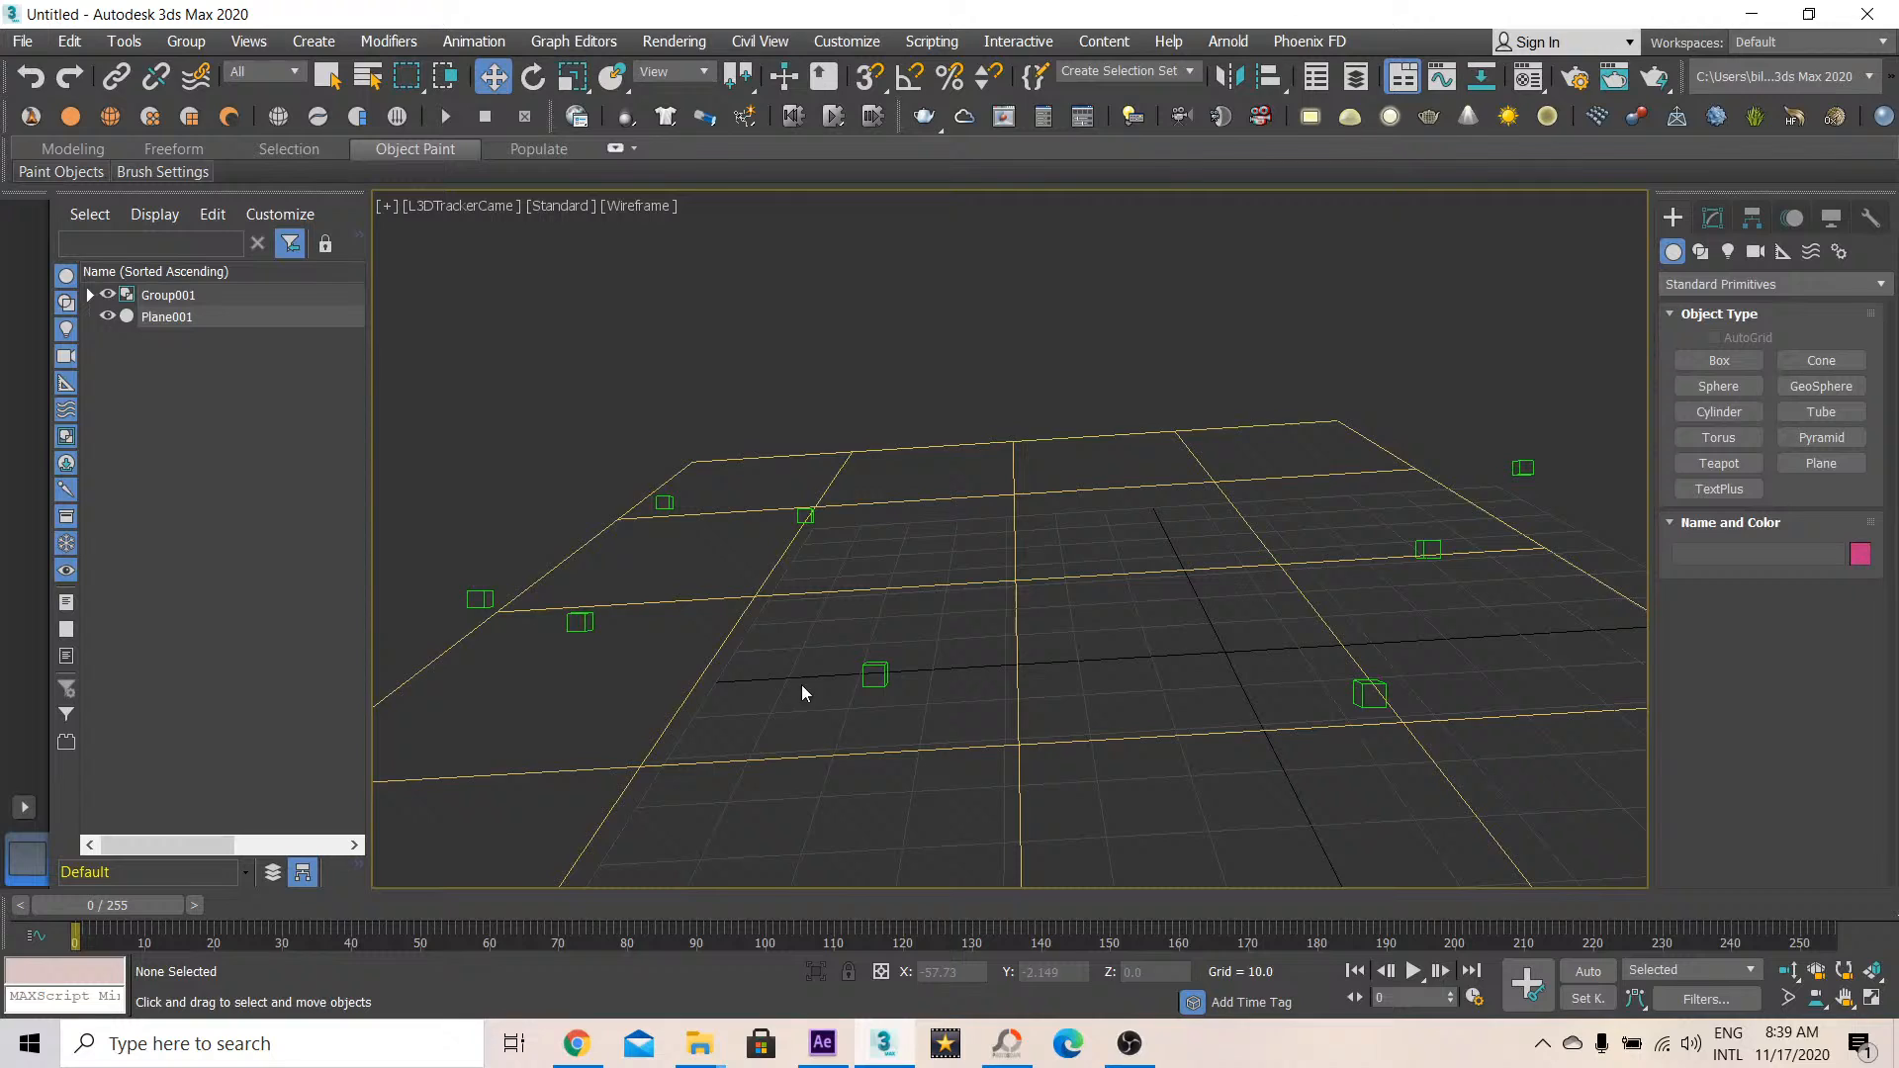
mouse_move(1331, 658)
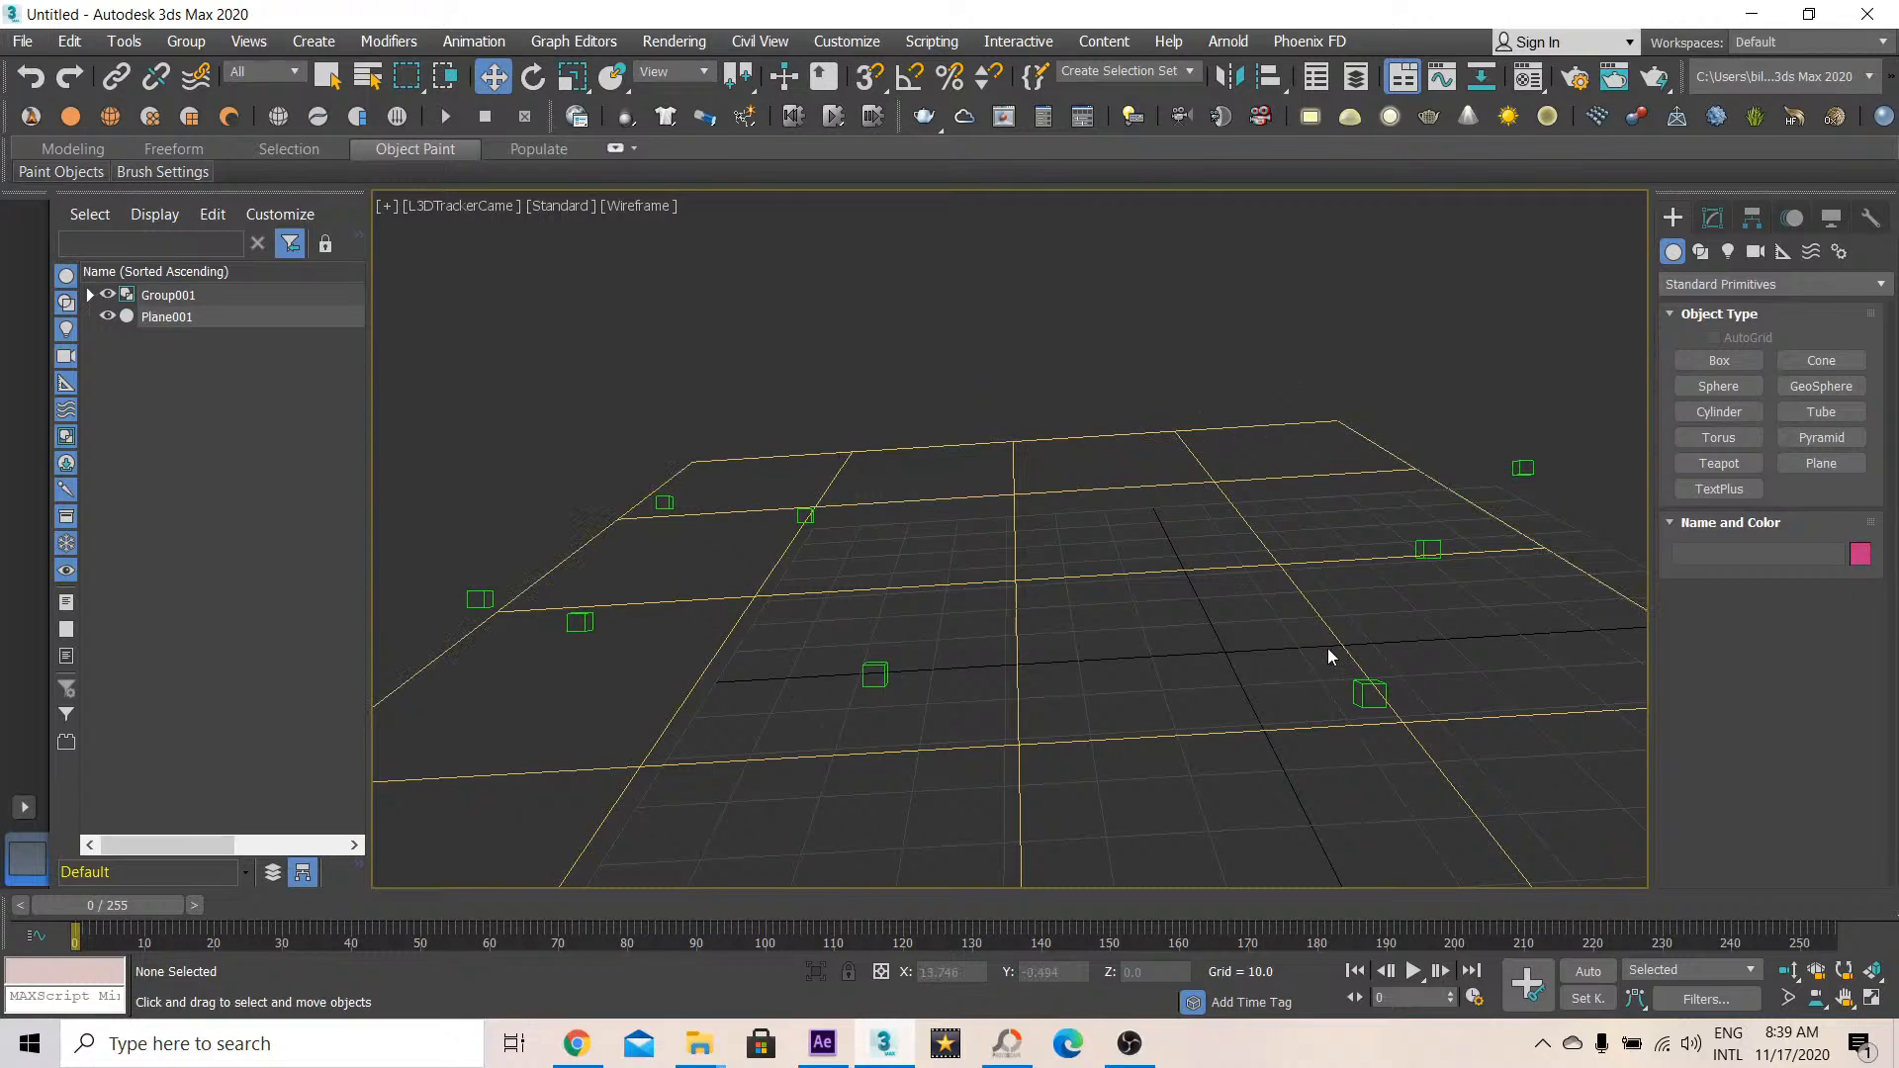
mouse_move(1097, 387)
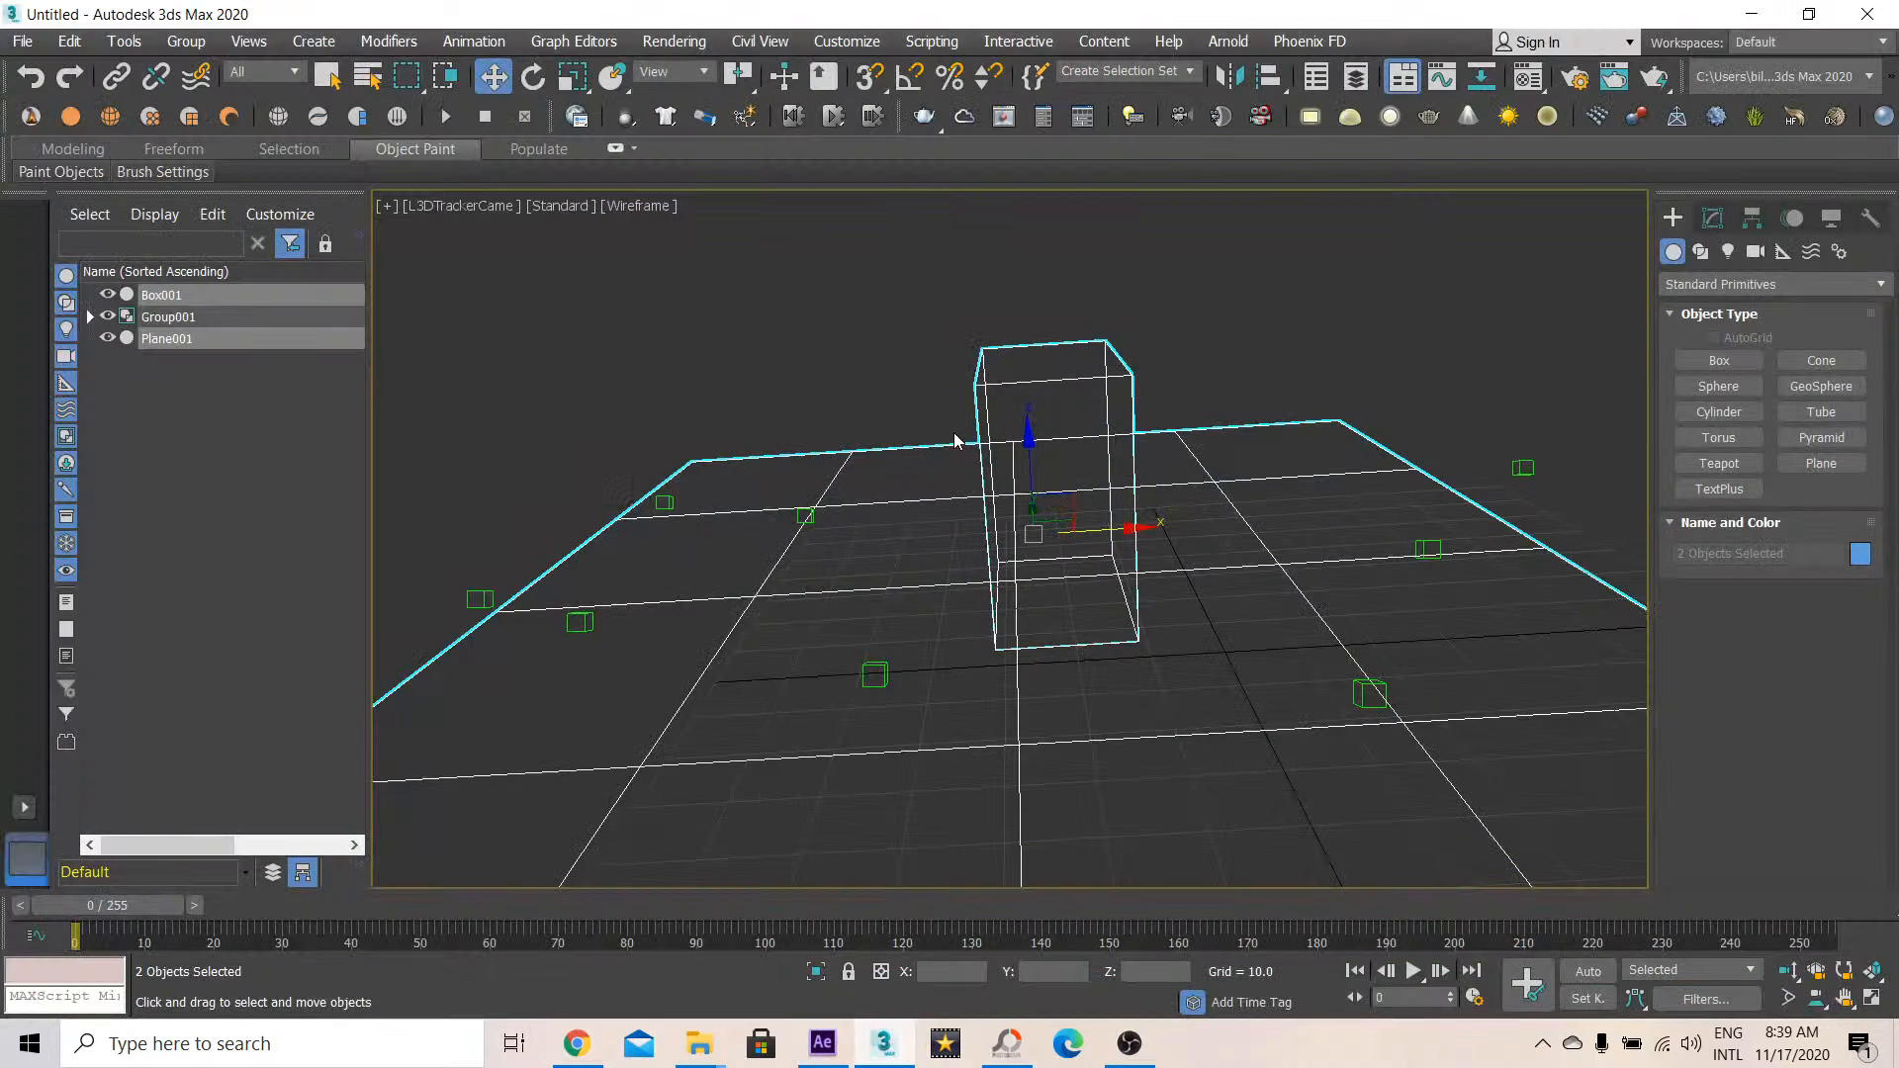
mouse_move(1049, 367)
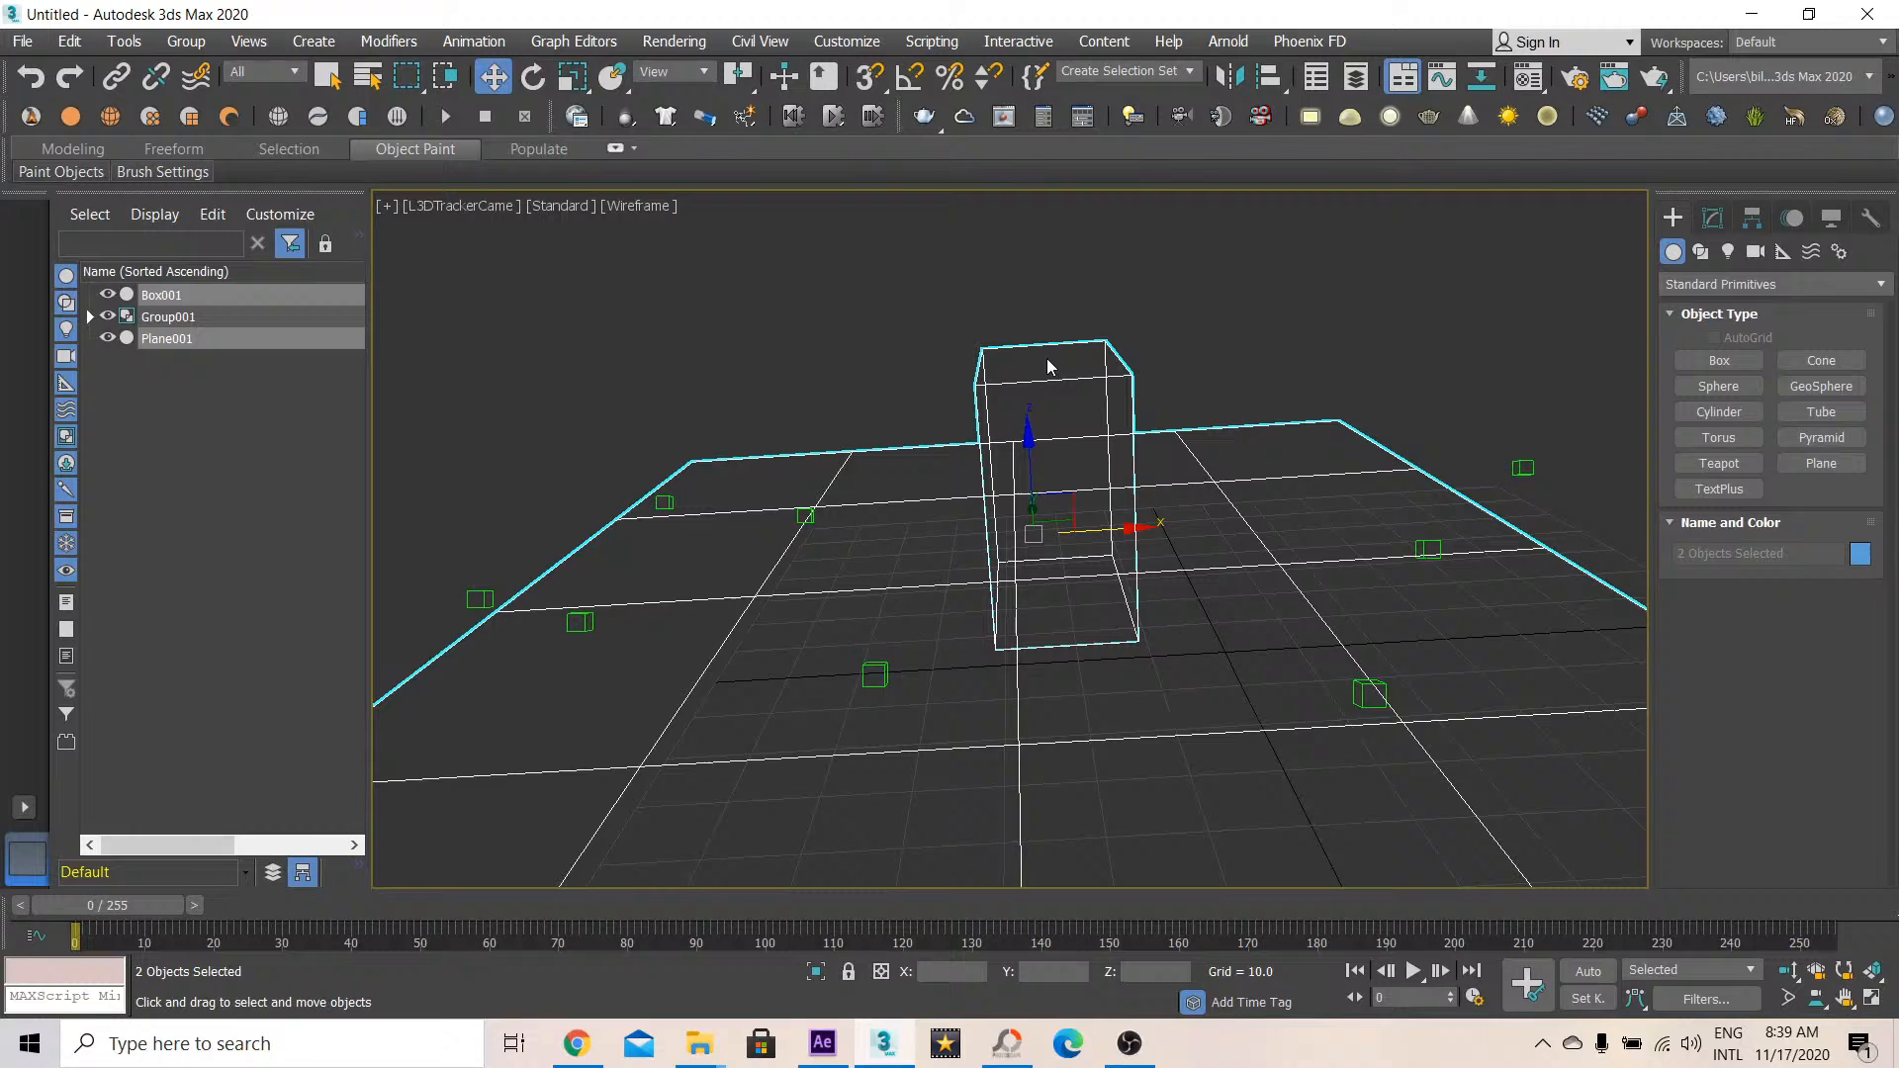
Clear the current selection before browsing for a background image
left_click(642, 346)
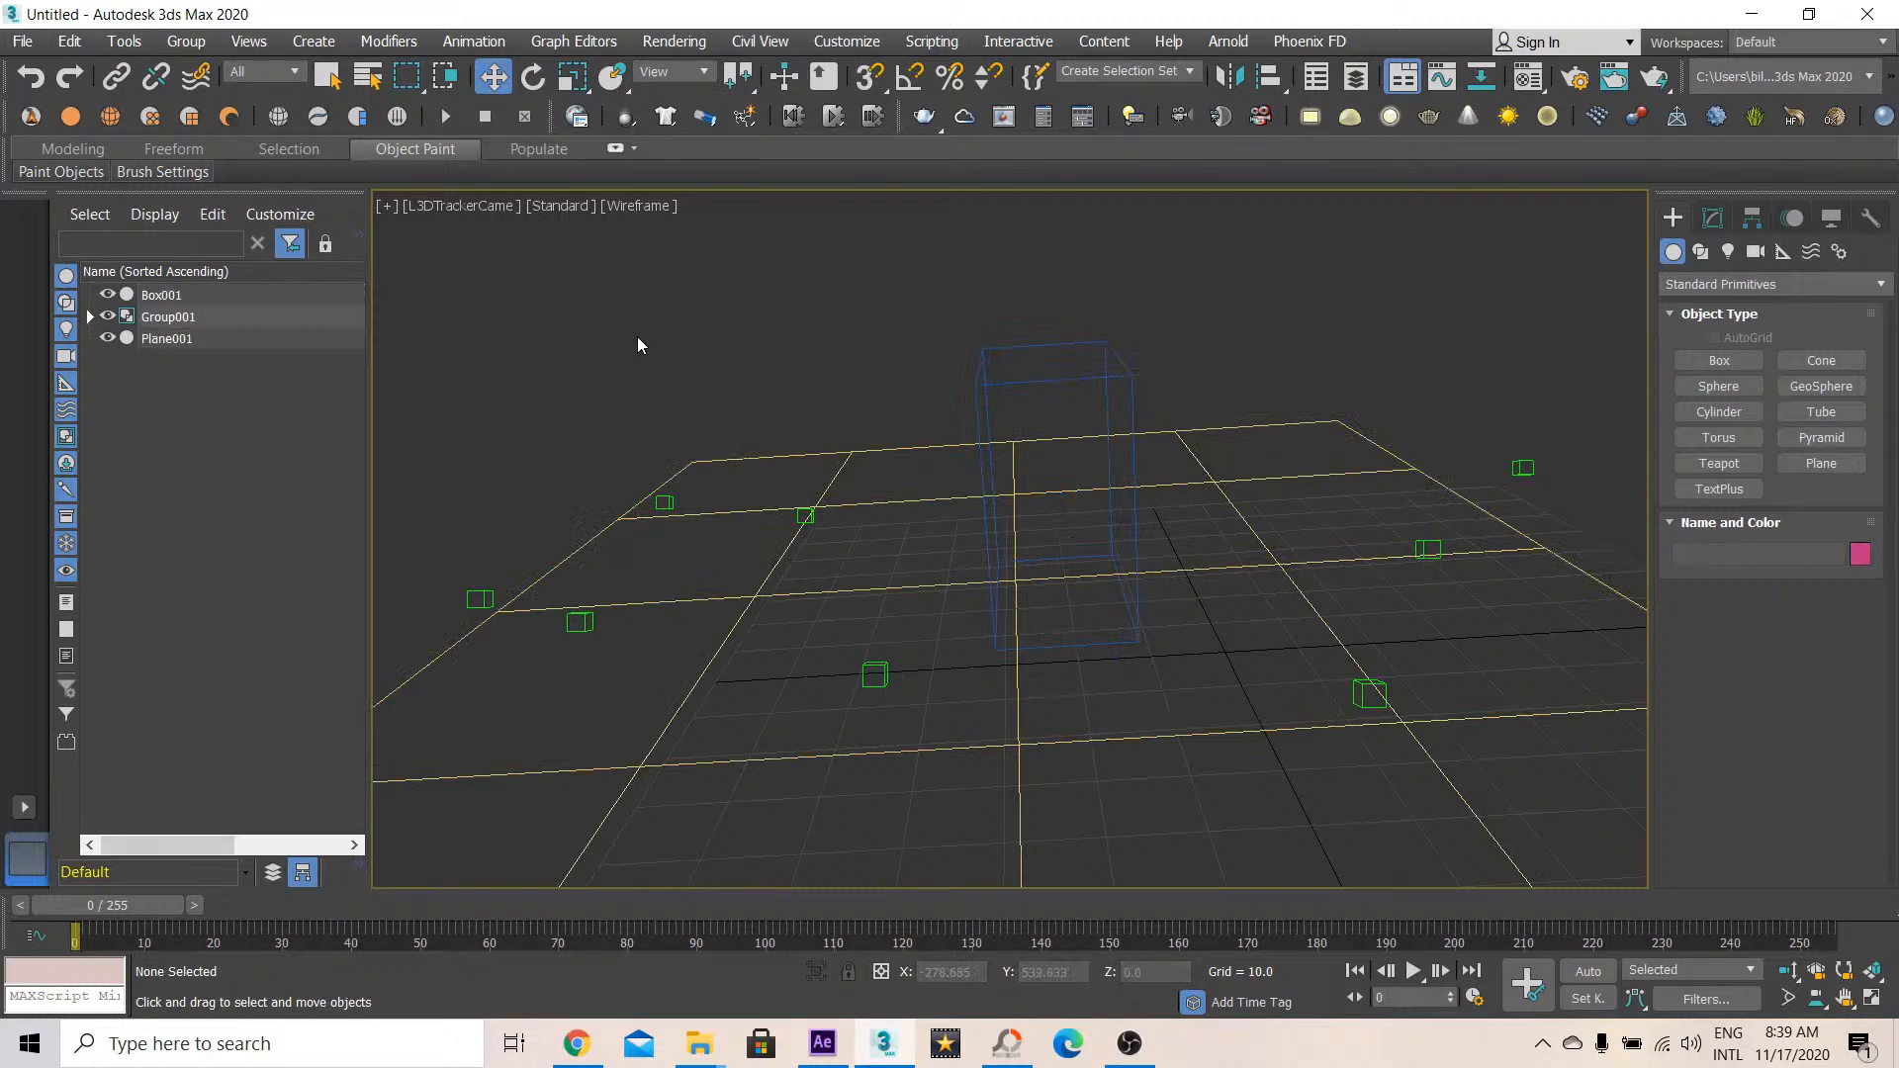
mouse_move(773, 358)
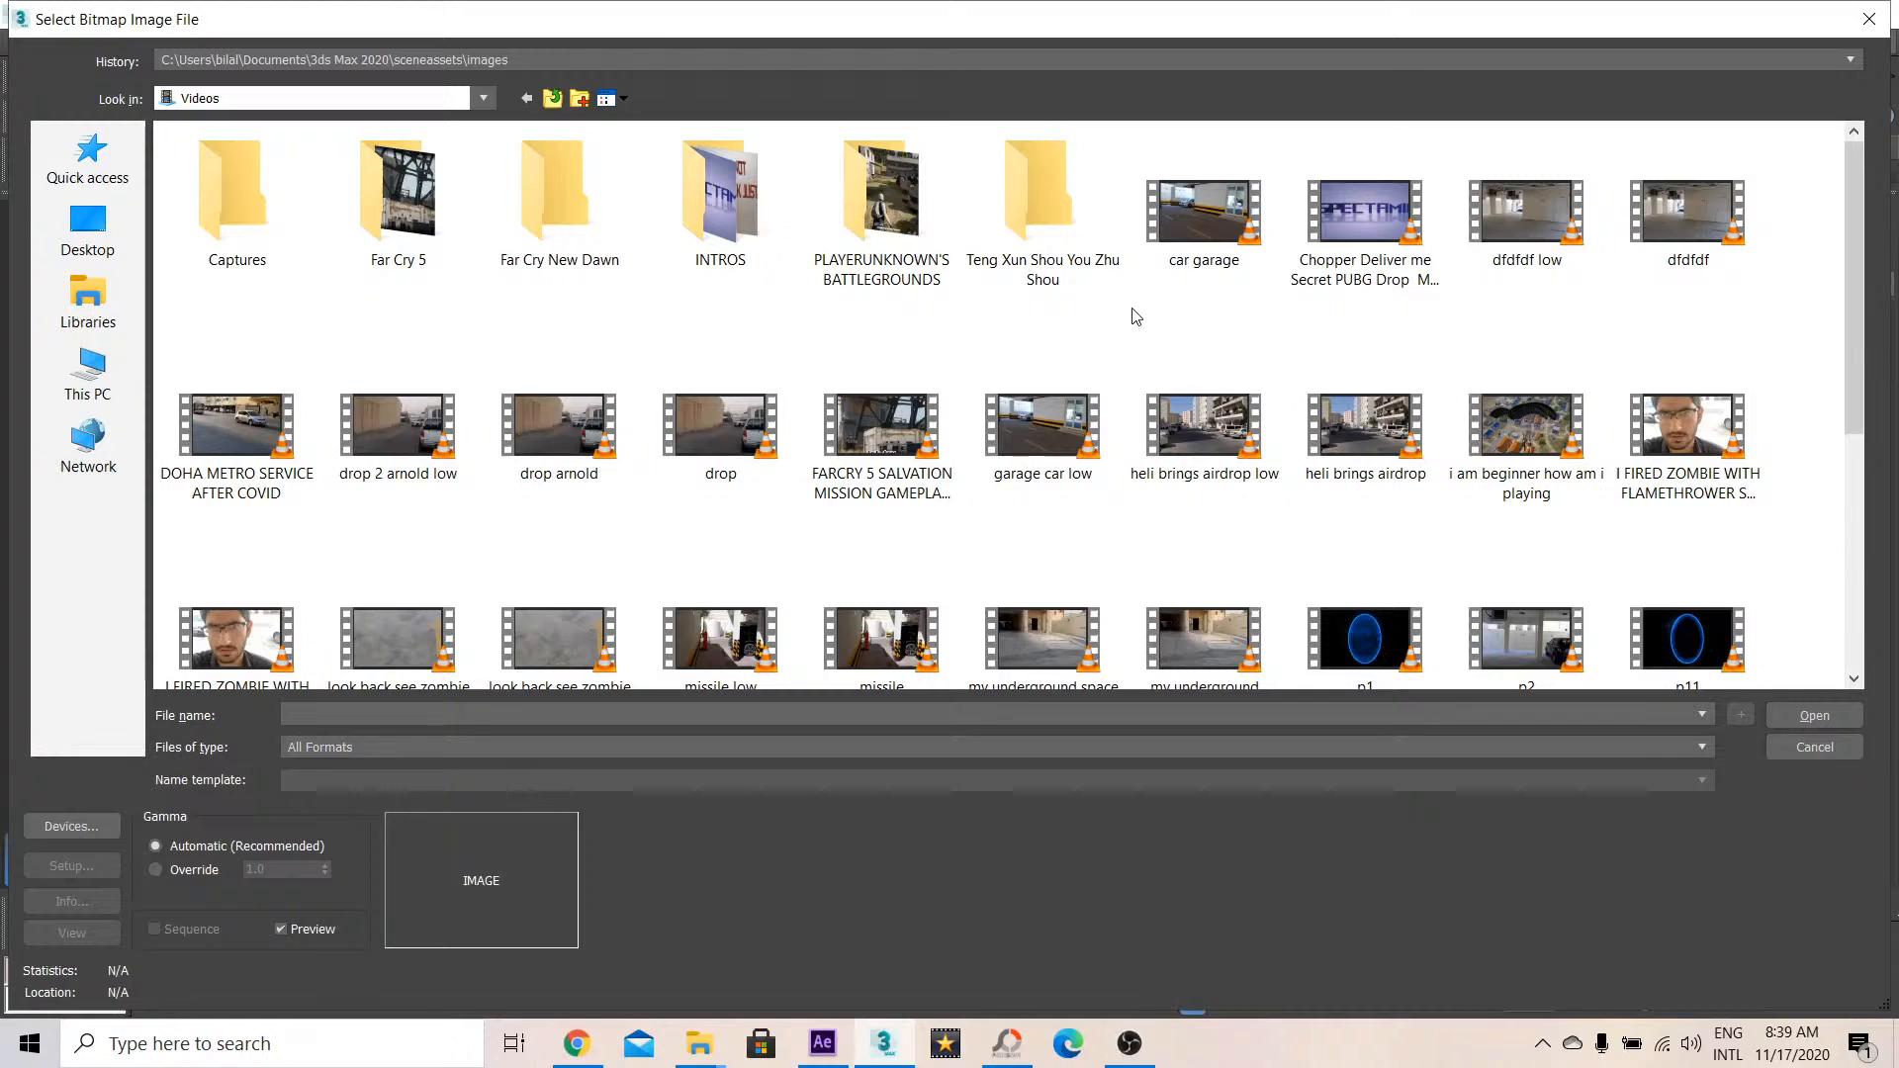
Scroll down through the Videos folder file list
scroll("down", 3)
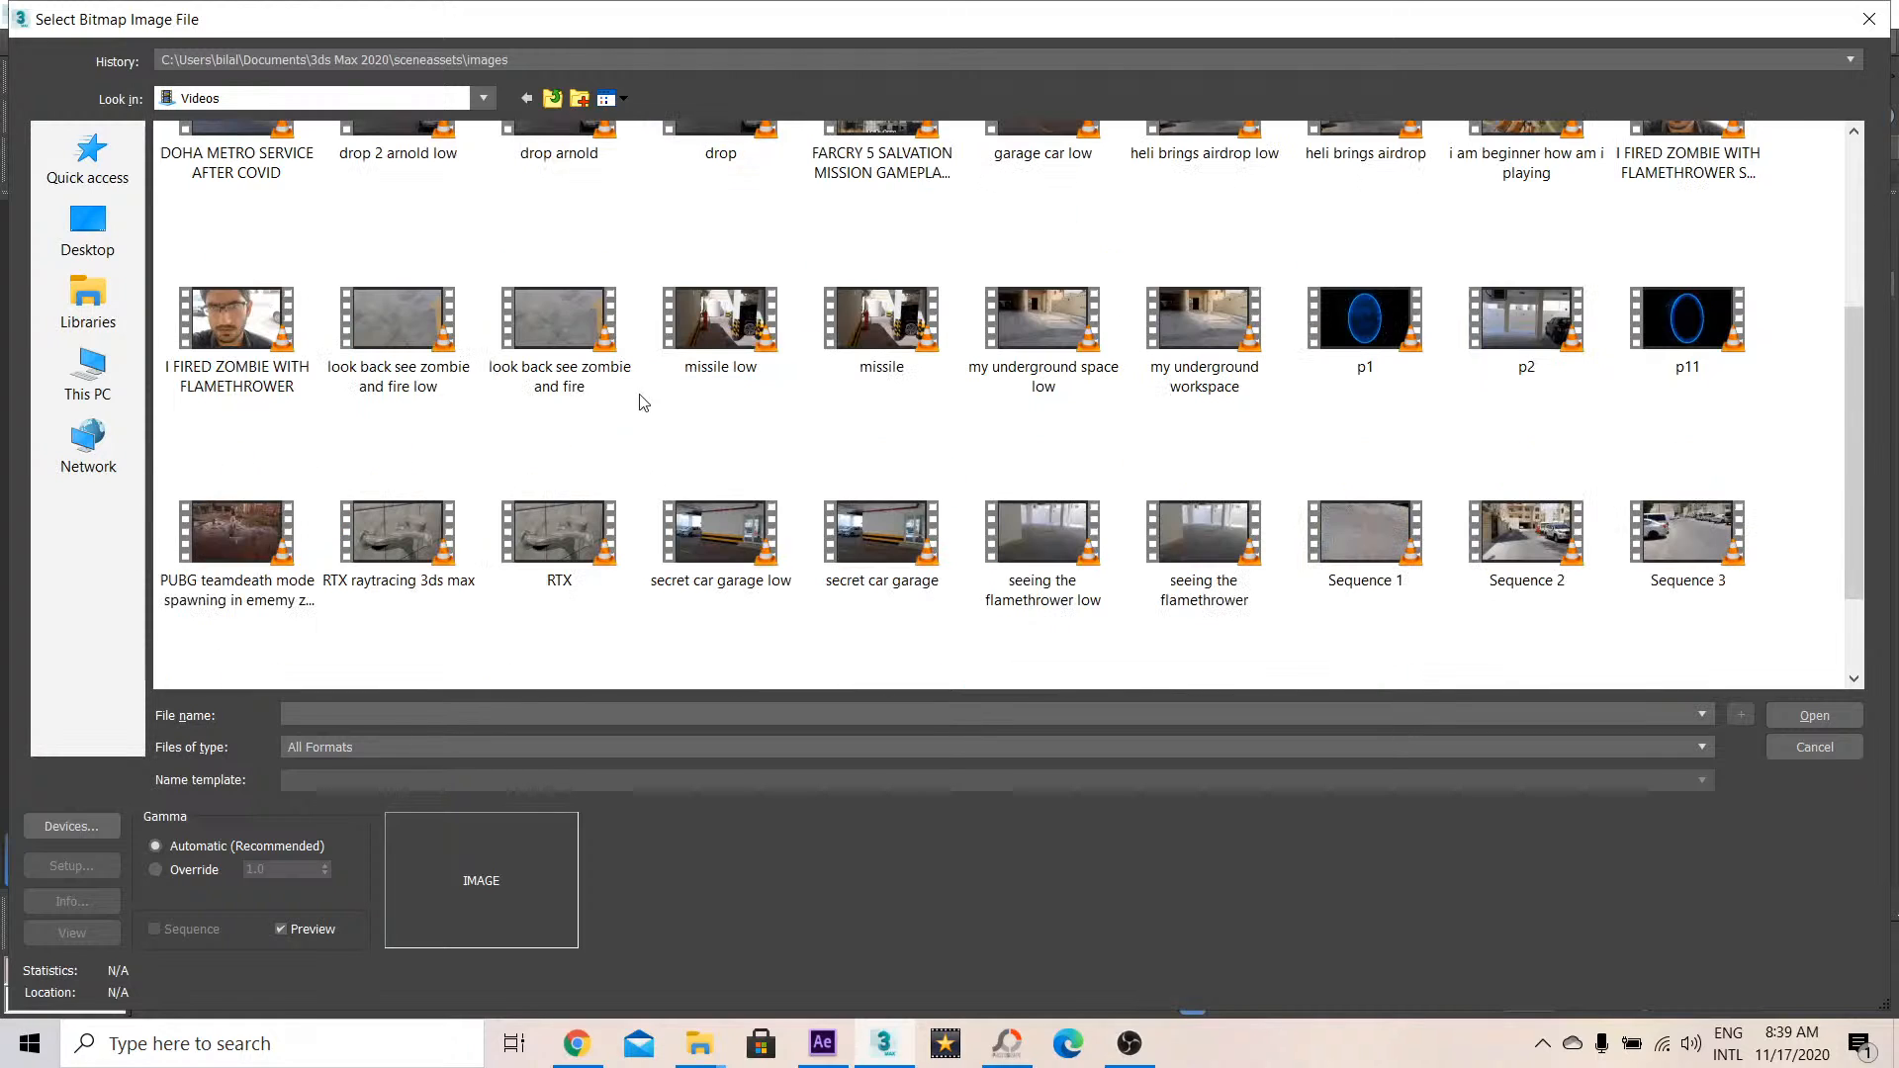
scroll("down", 3)
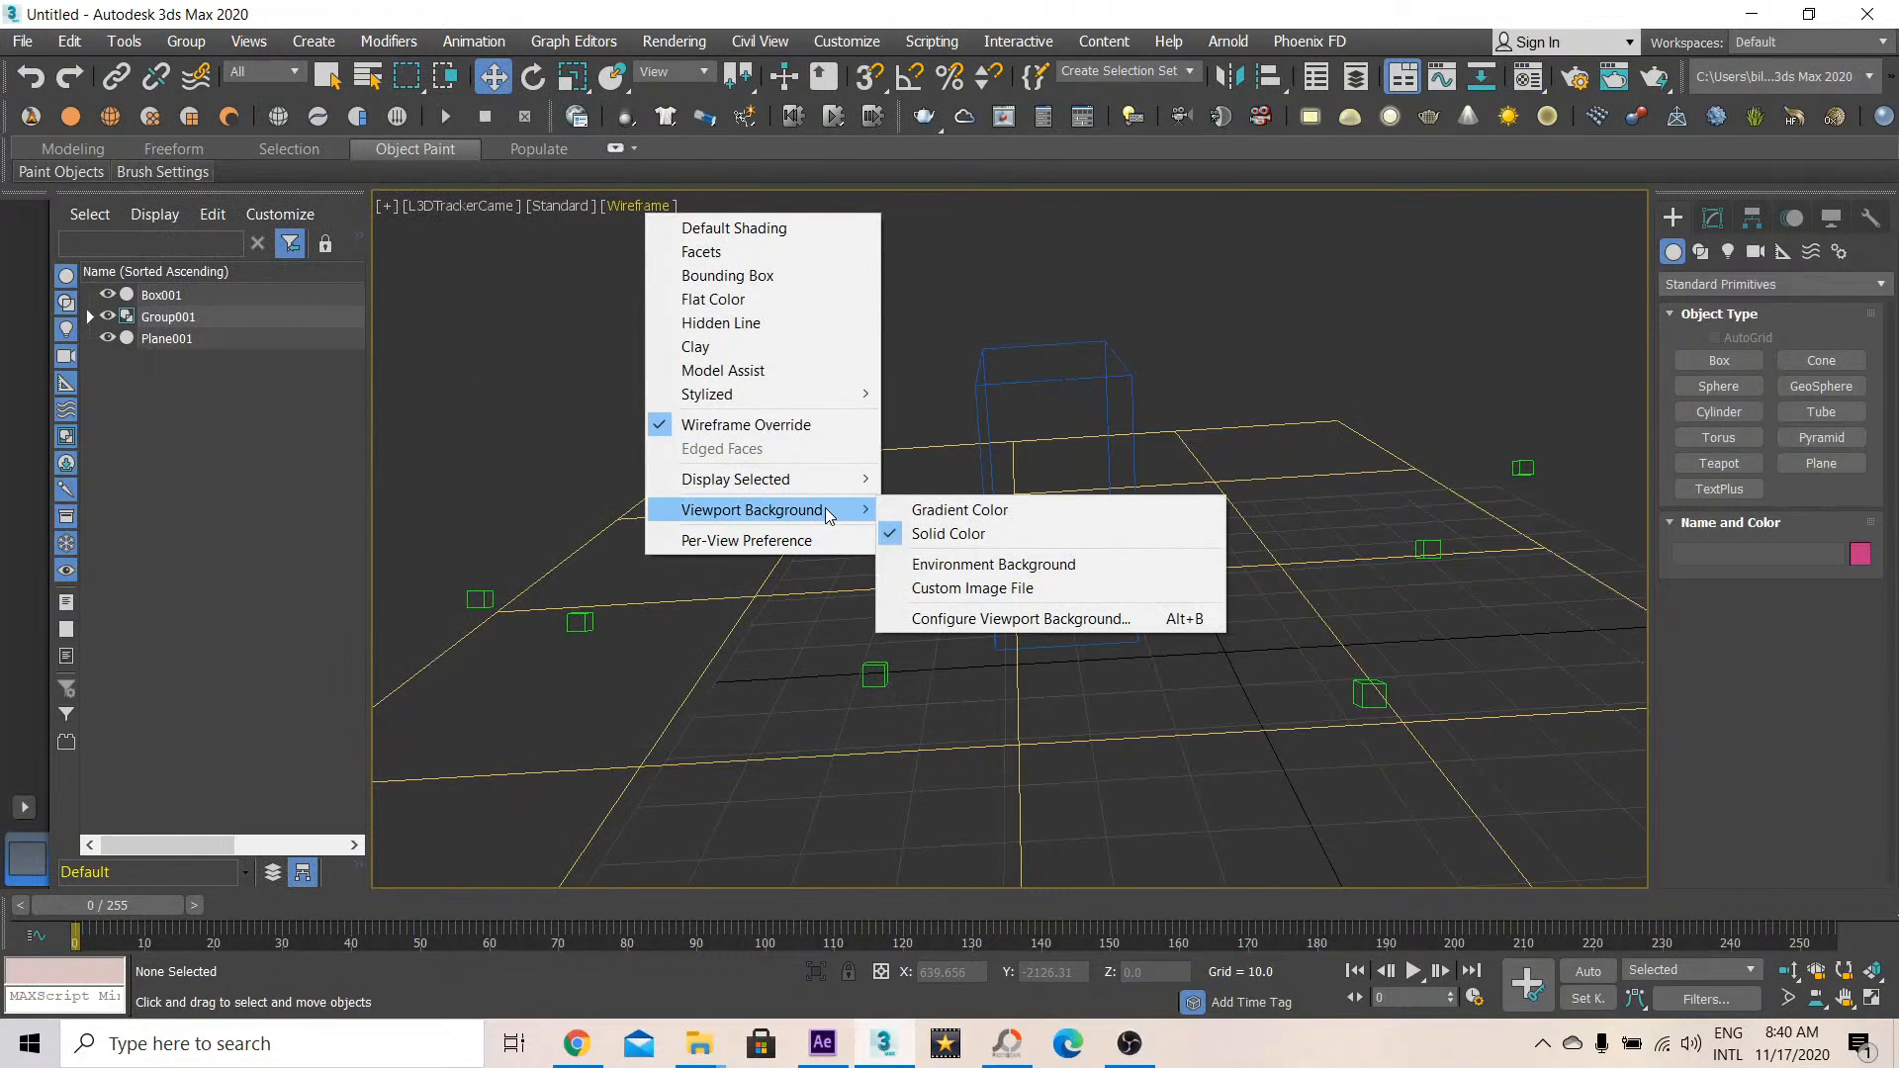
Show the street footage as environment background and select Plane001
left_click(993, 563)
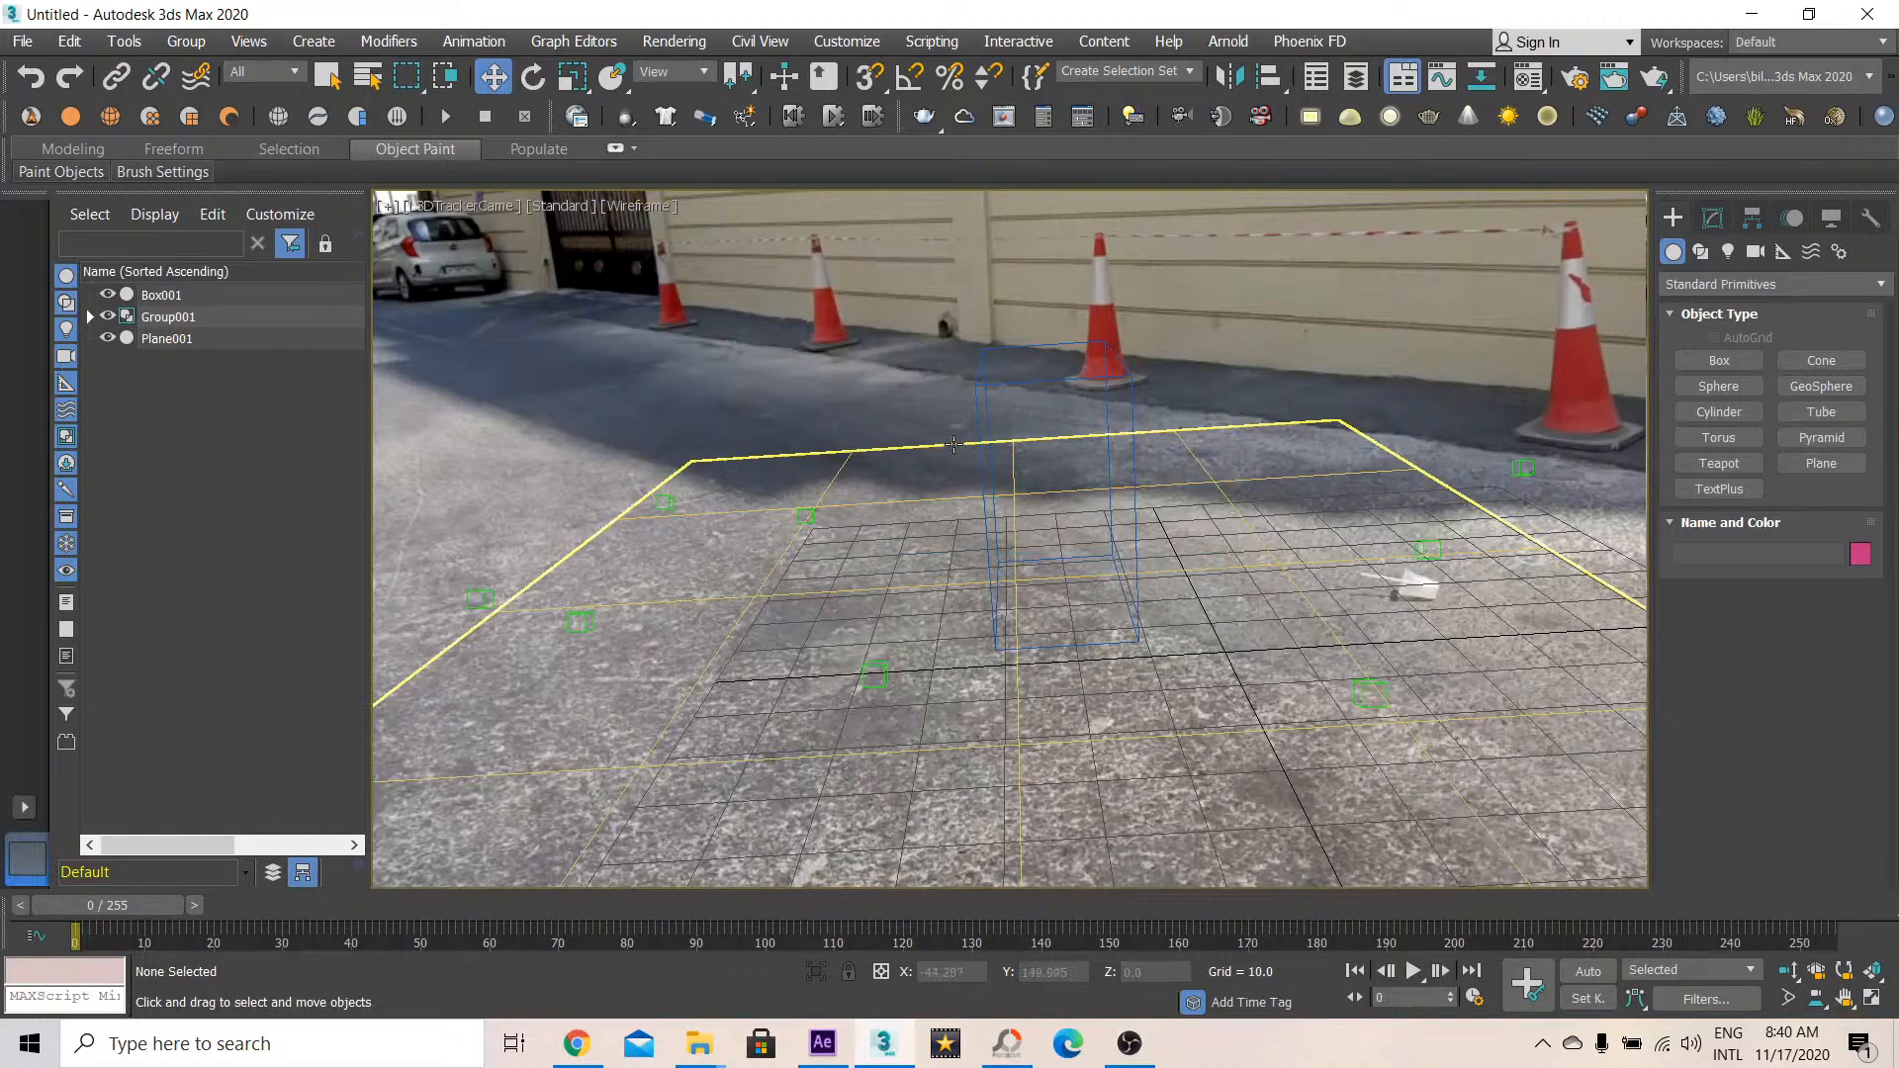
left_click(167, 339)
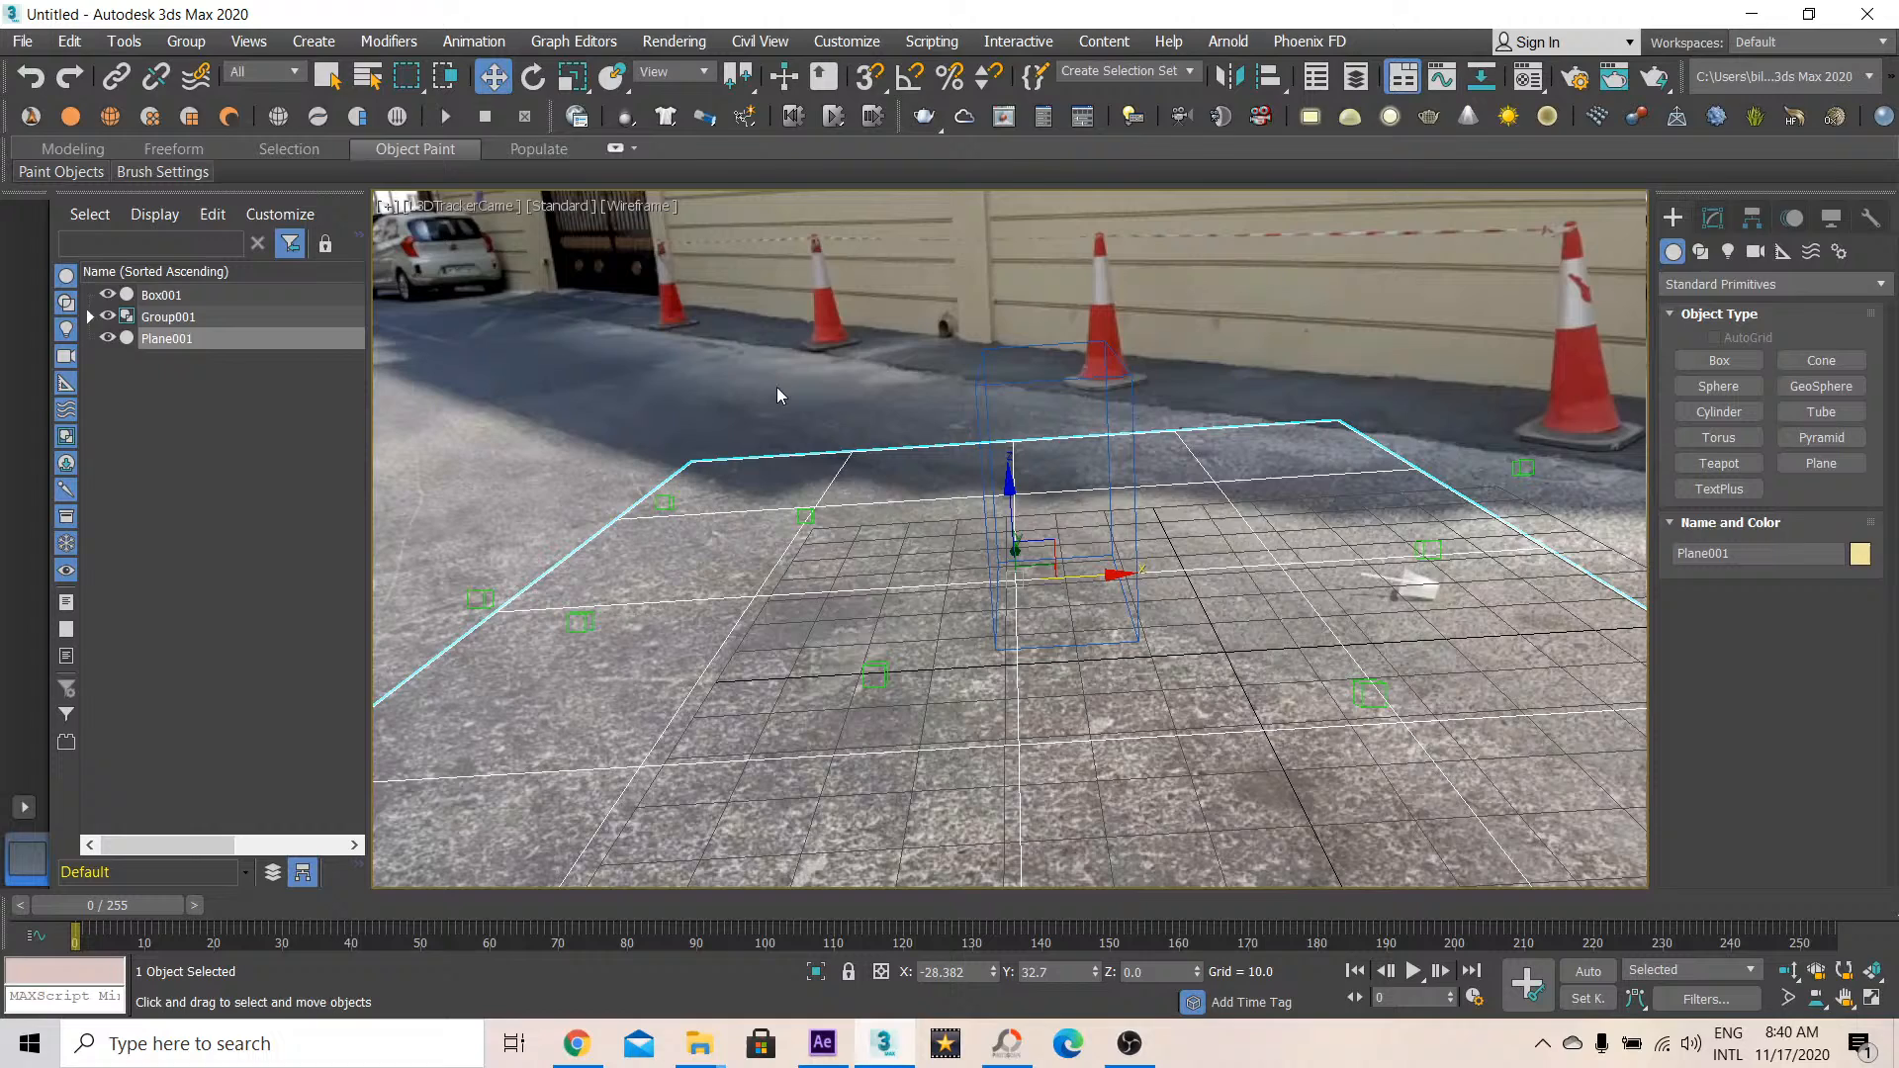
mouse_move(840, 433)
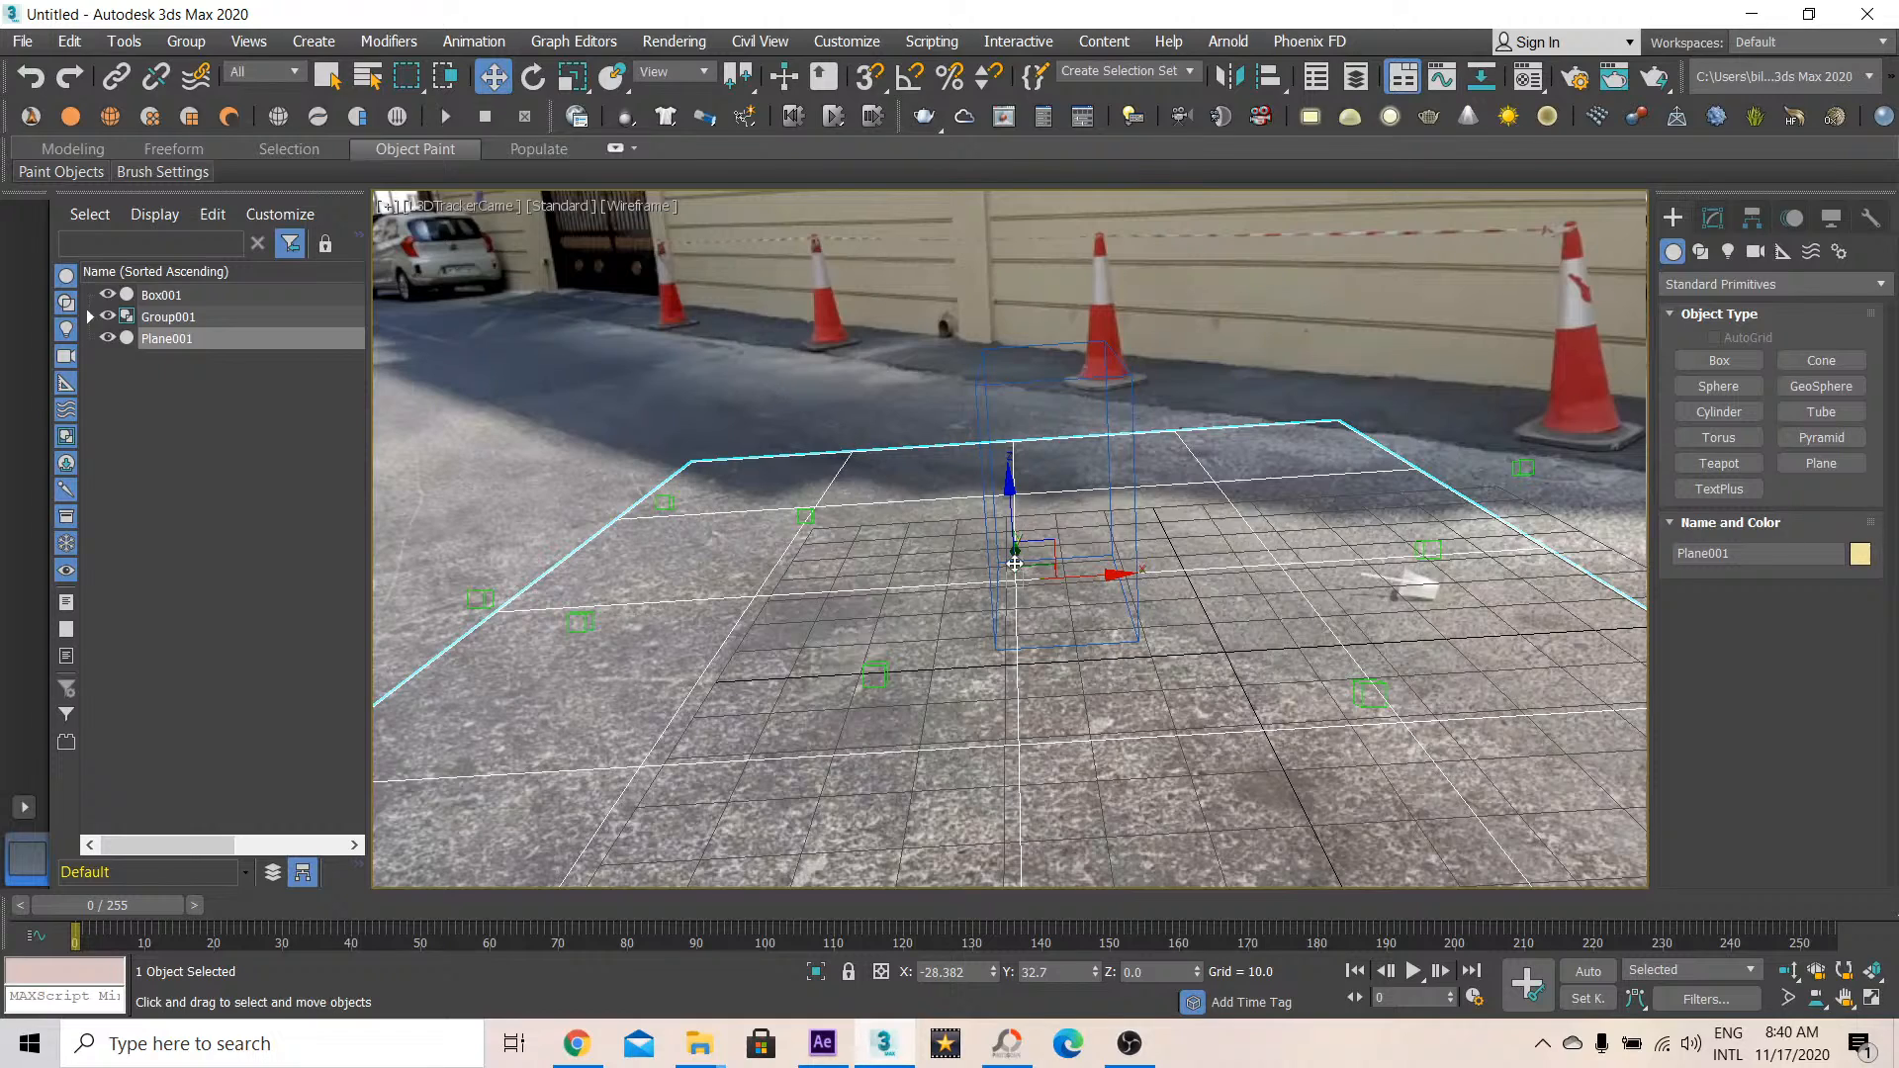
Rotate the plane, then move it back along the road and left
left_click(90, 316)
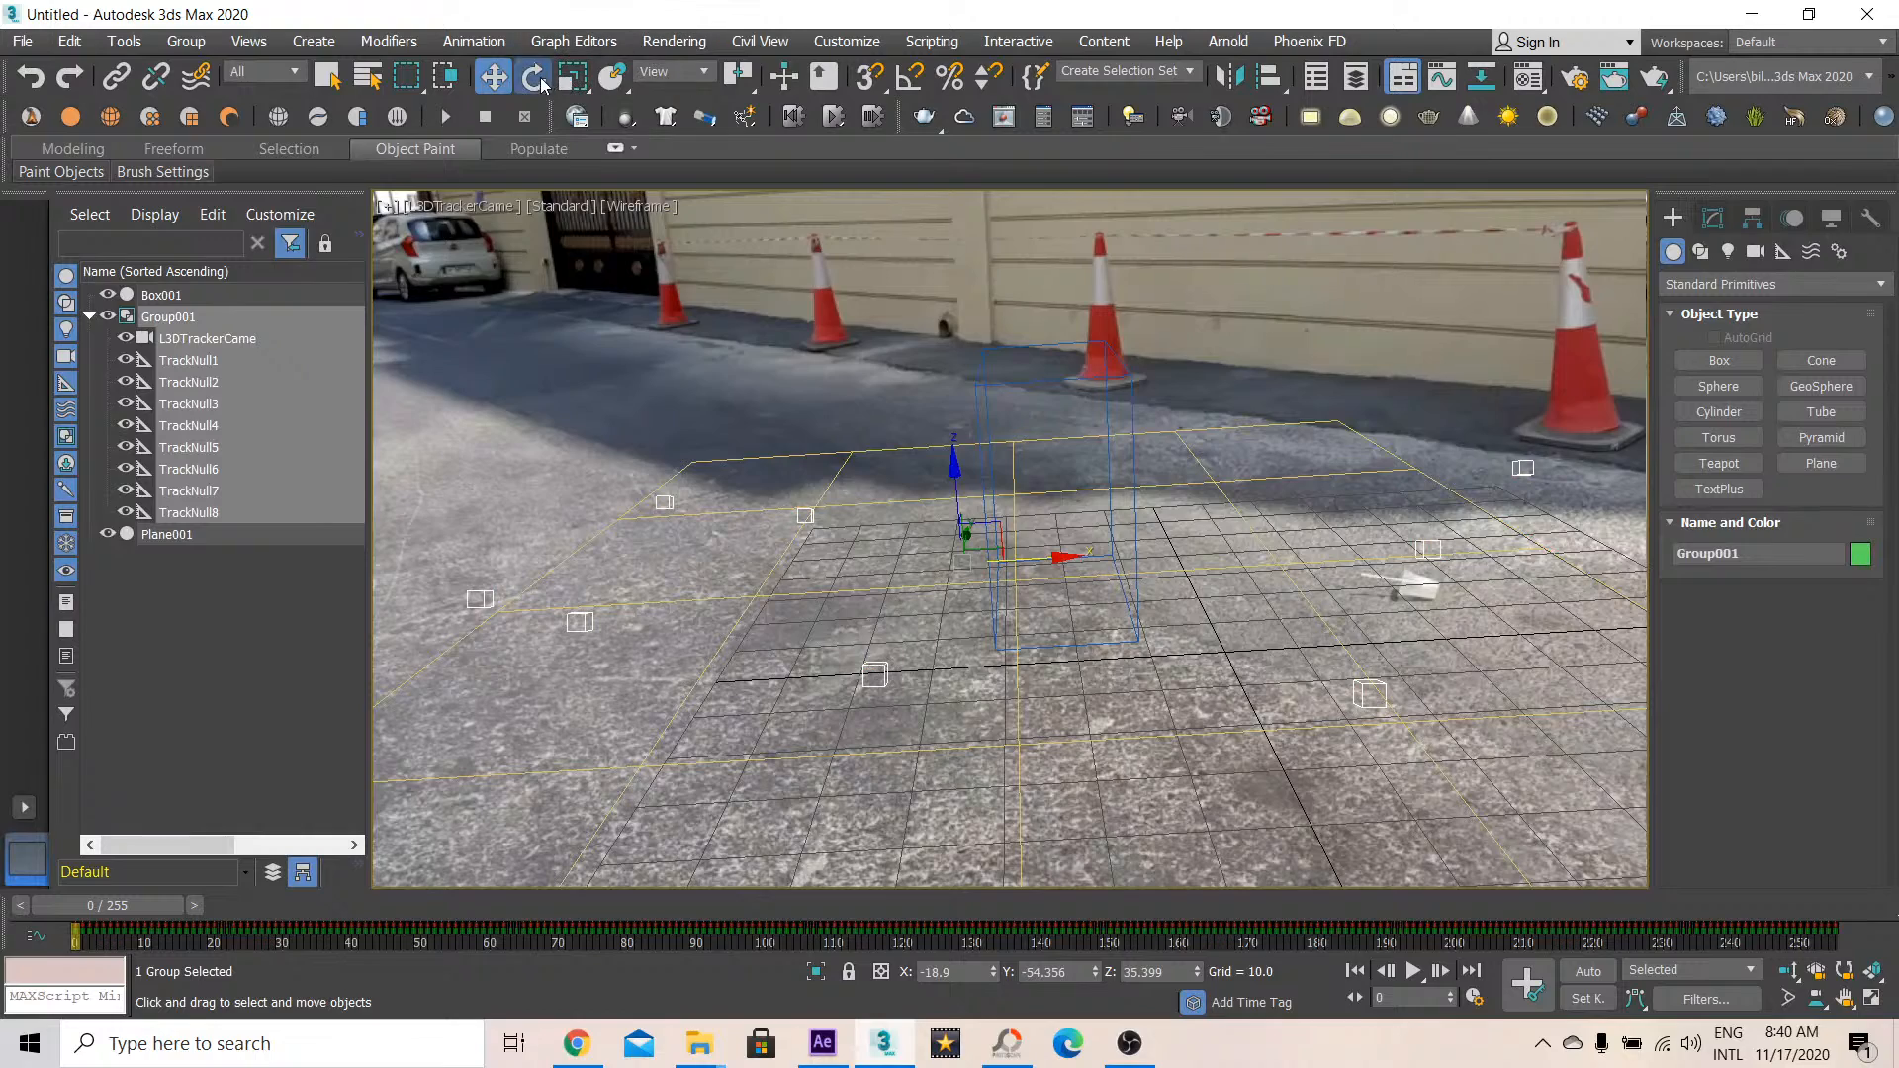
left_click(532, 76)
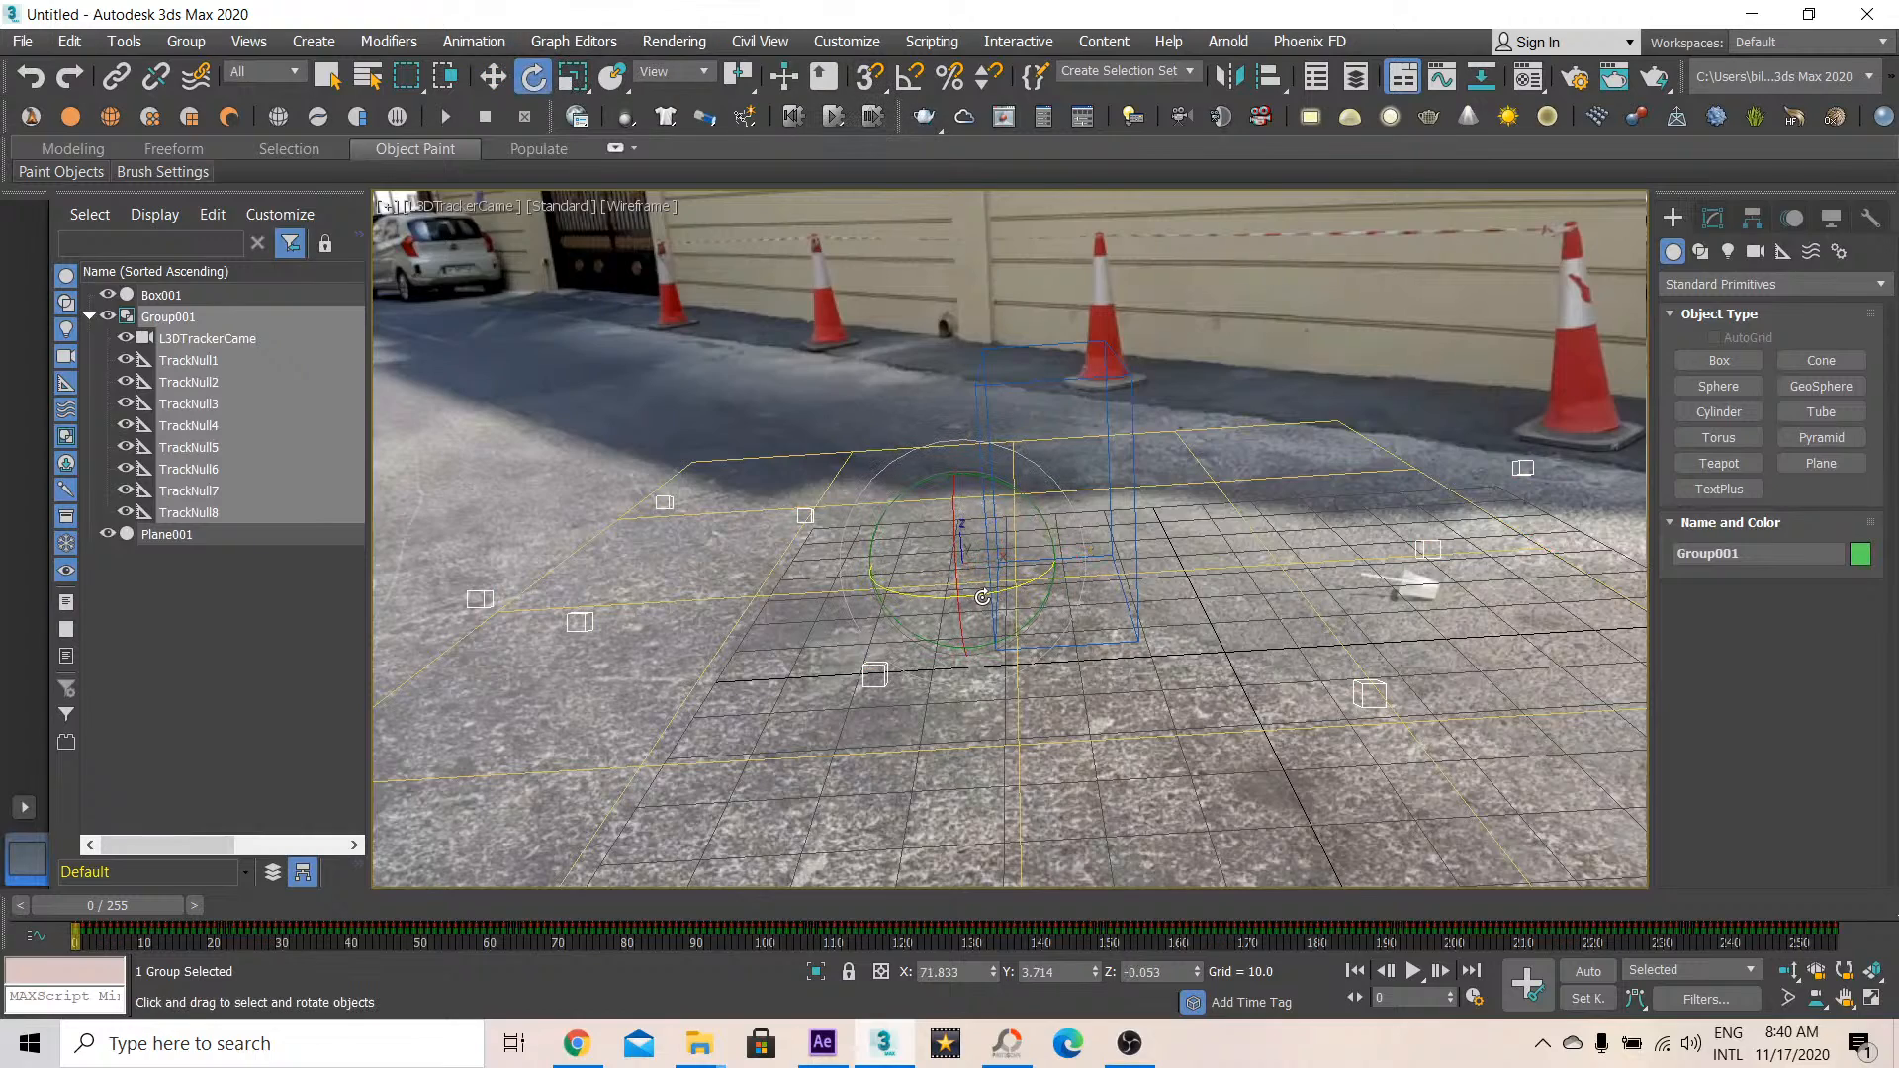
left_click_drag(981, 595, 902, 596)
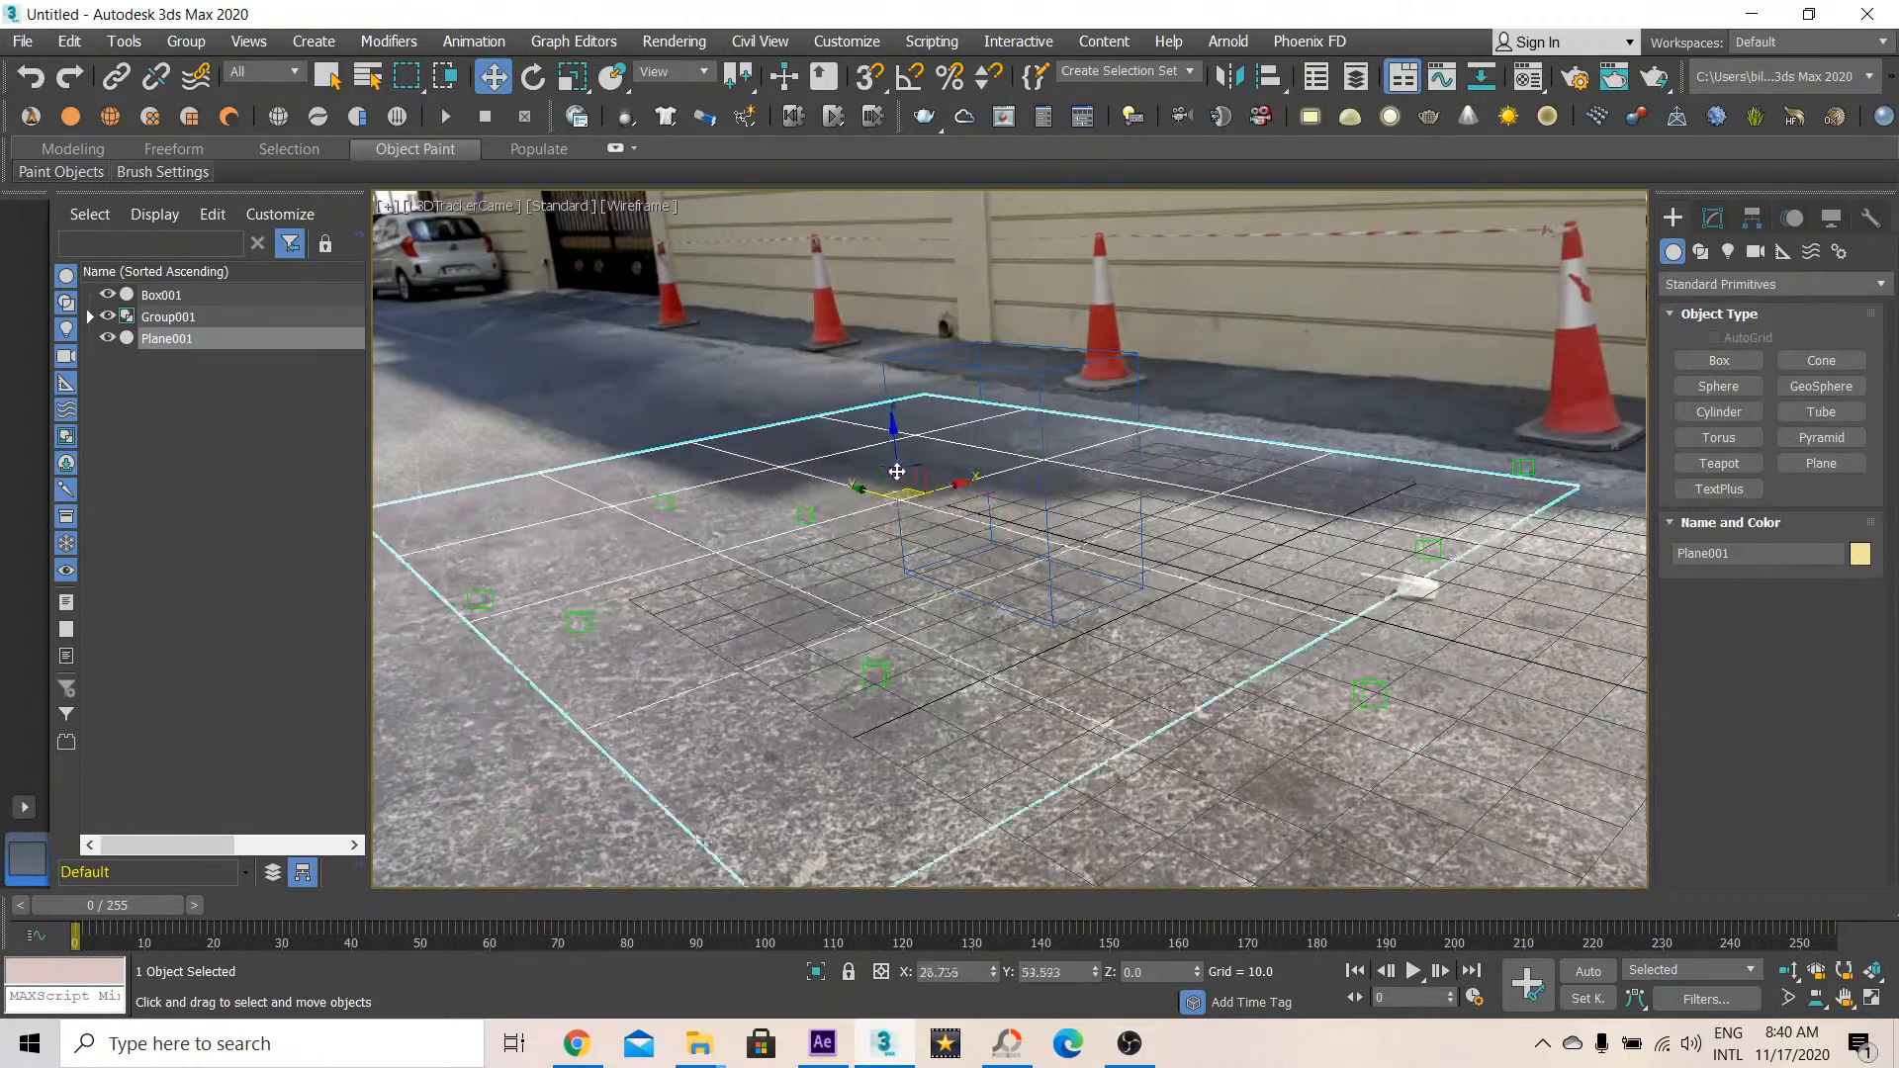
left_click_drag(896, 473, 1102, 399)
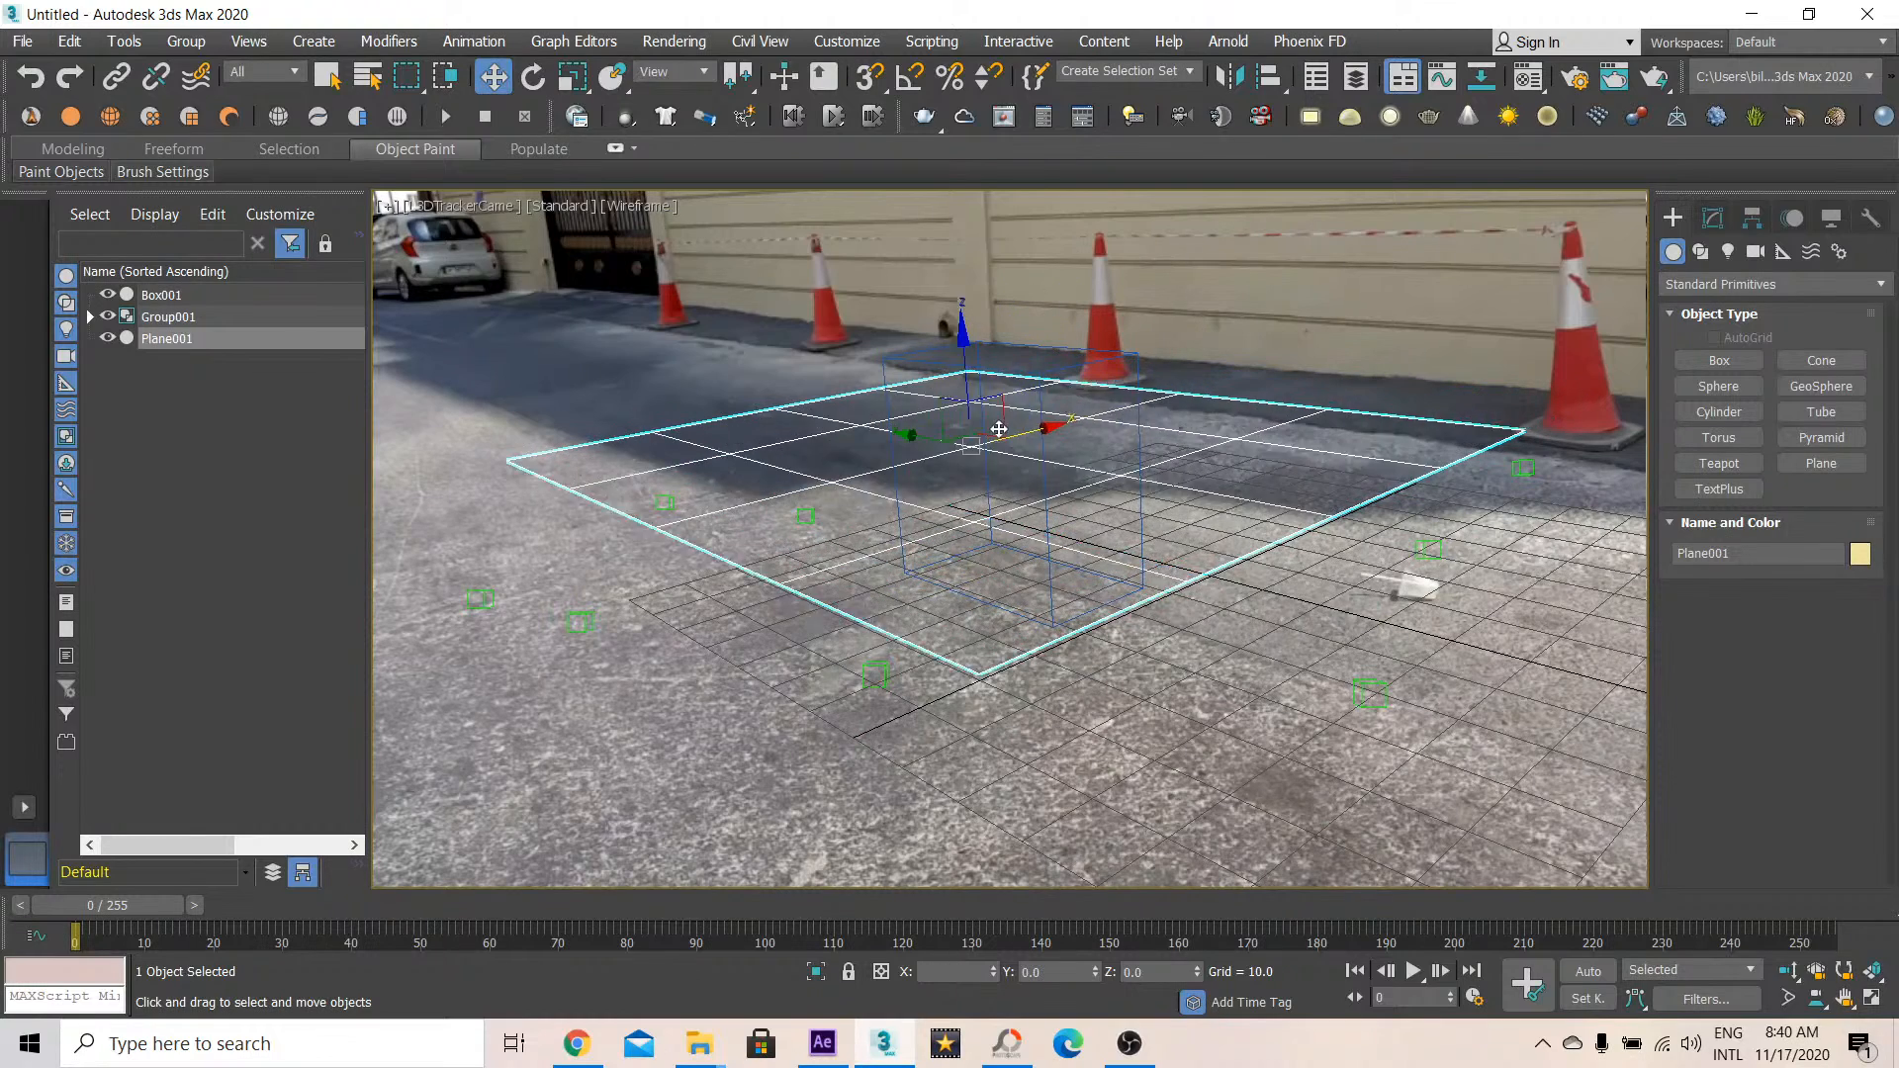
left_click_drag(999, 430, 859, 473)
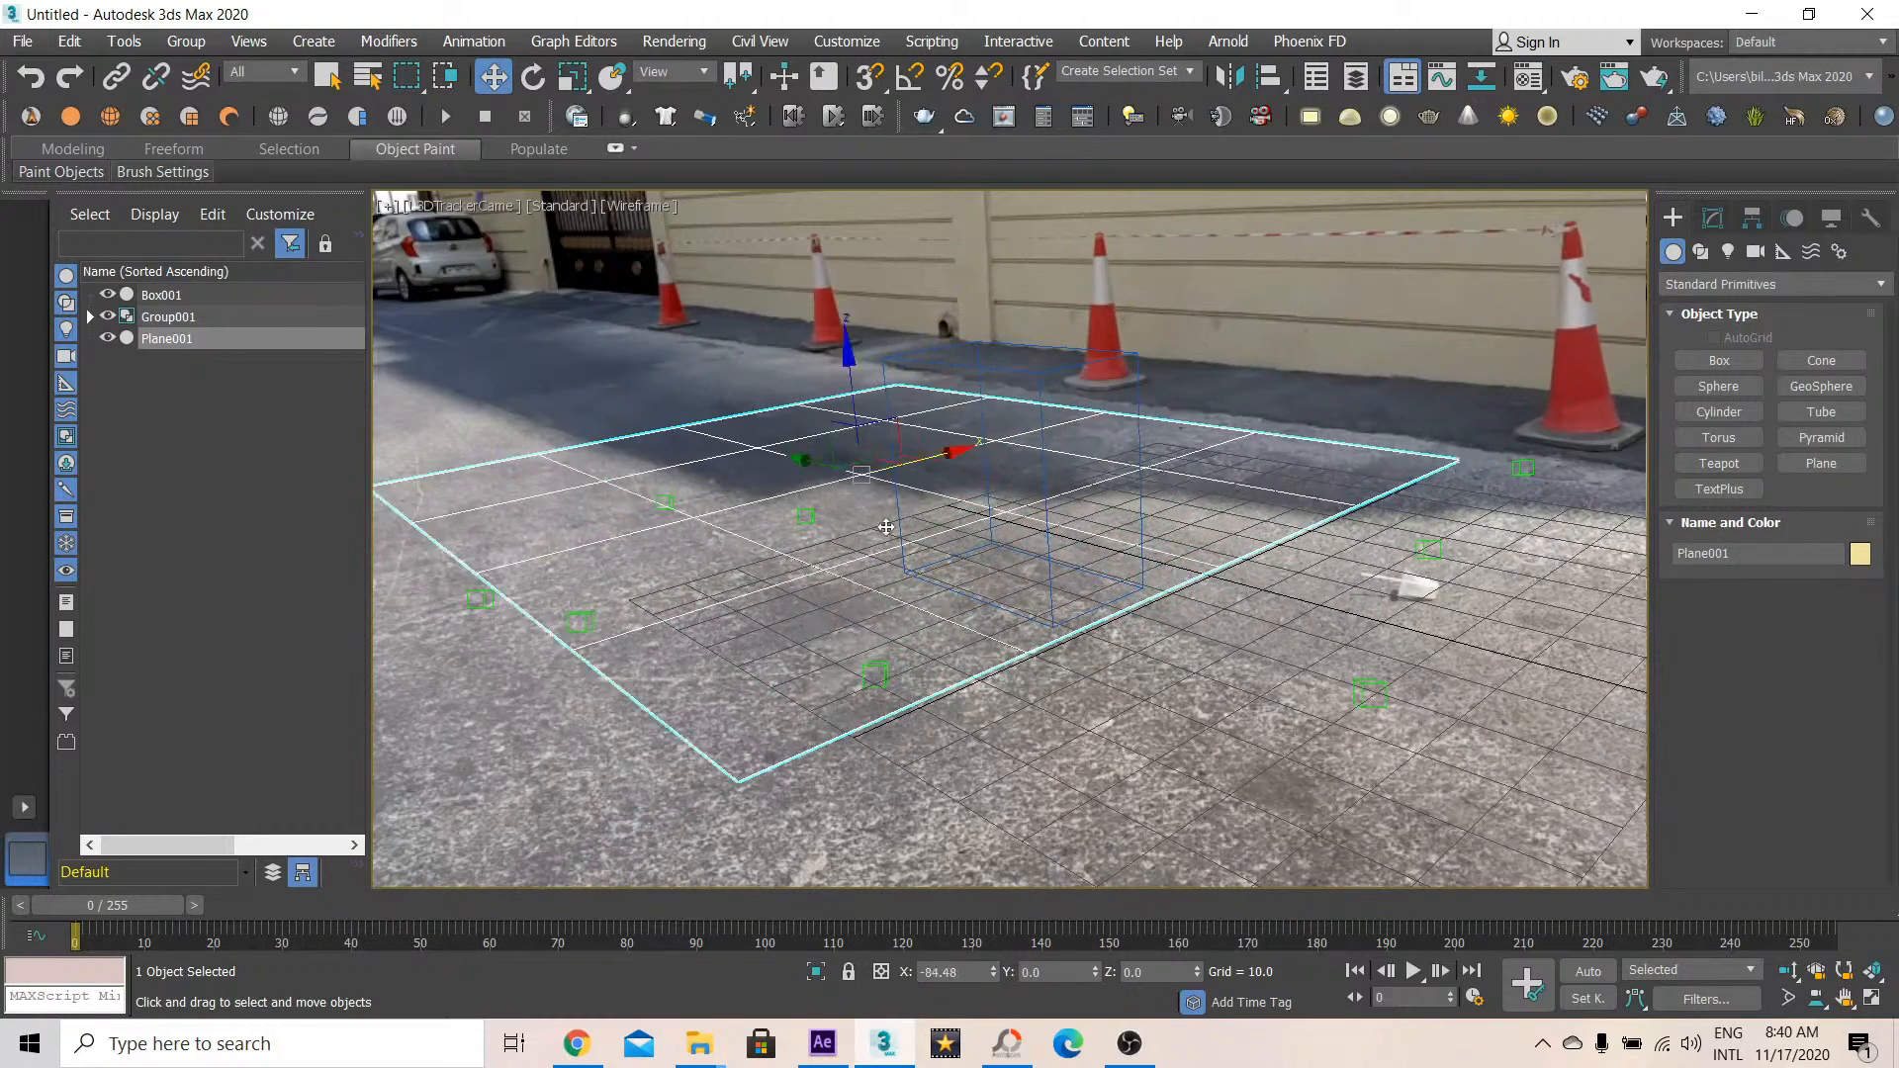
Scale and reposition Plane001 over the road, then switch to Default Shading
left_click(573, 78)
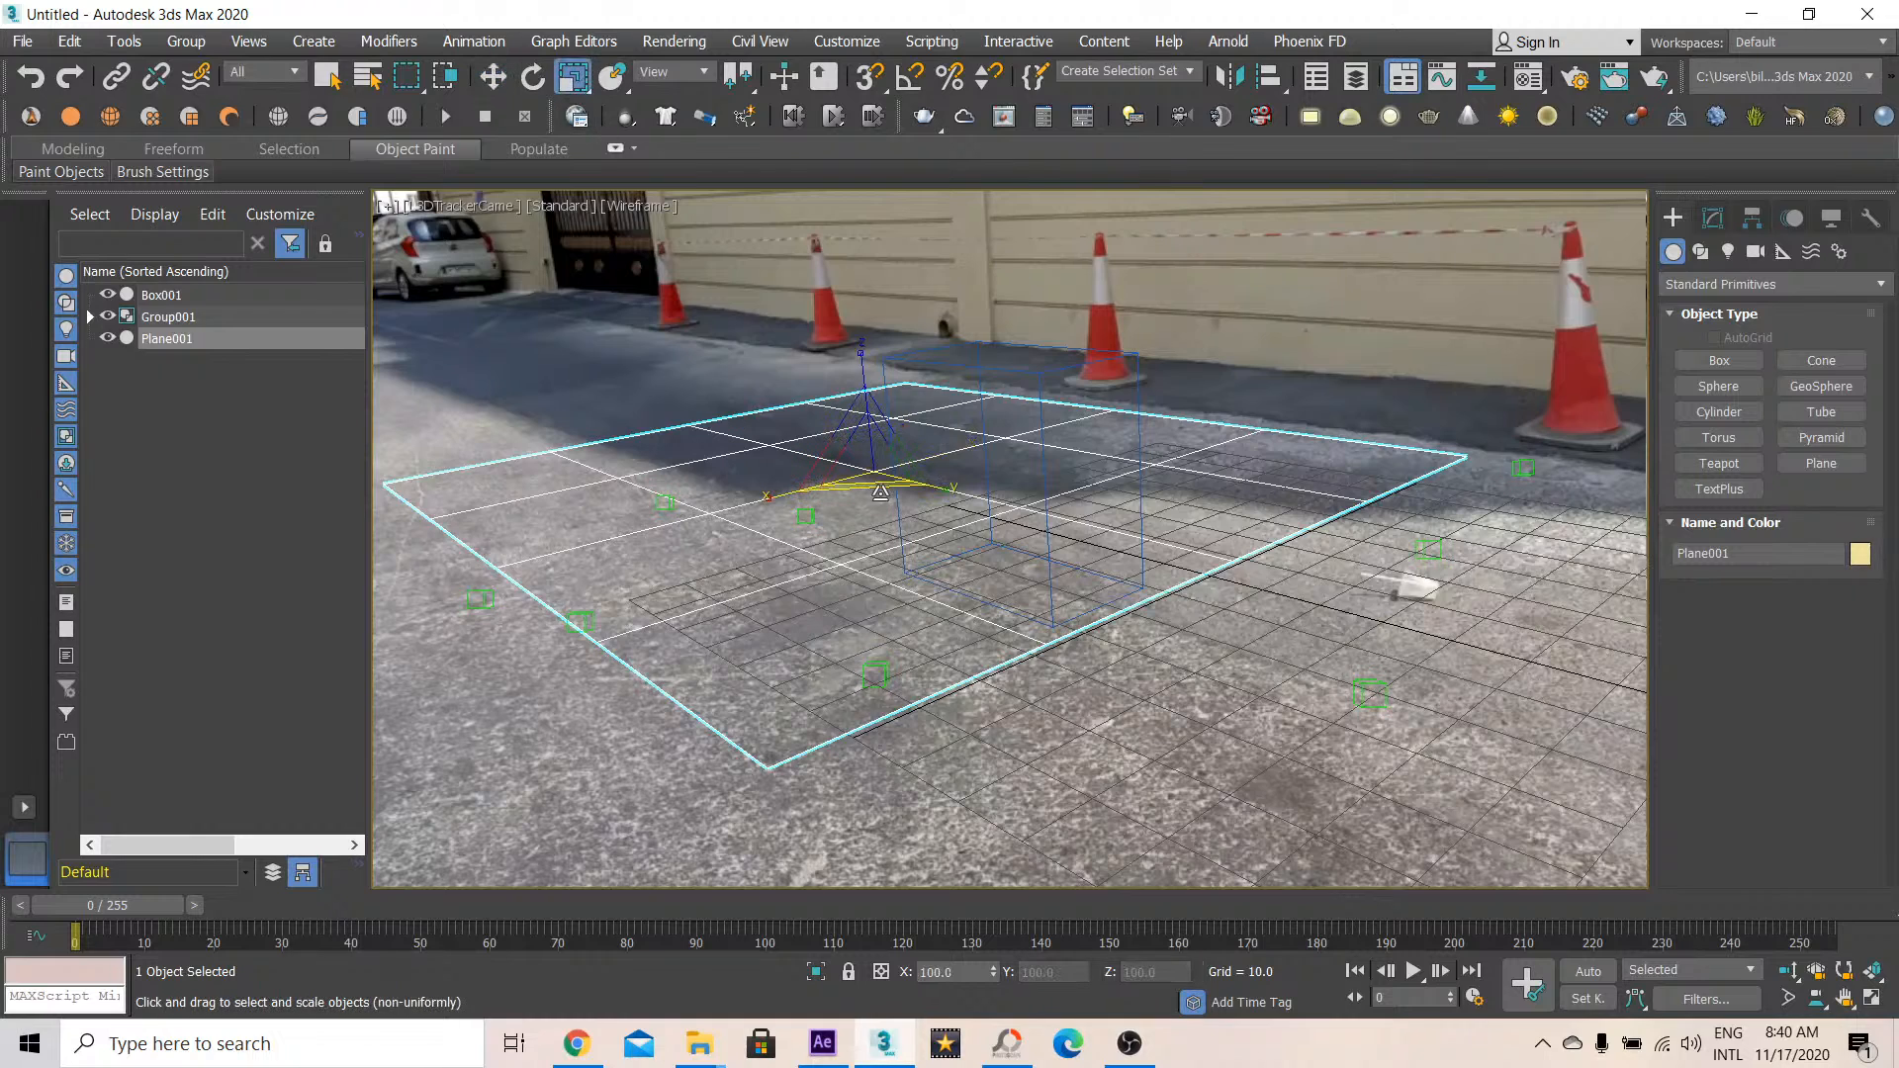
right_click(877, 494)
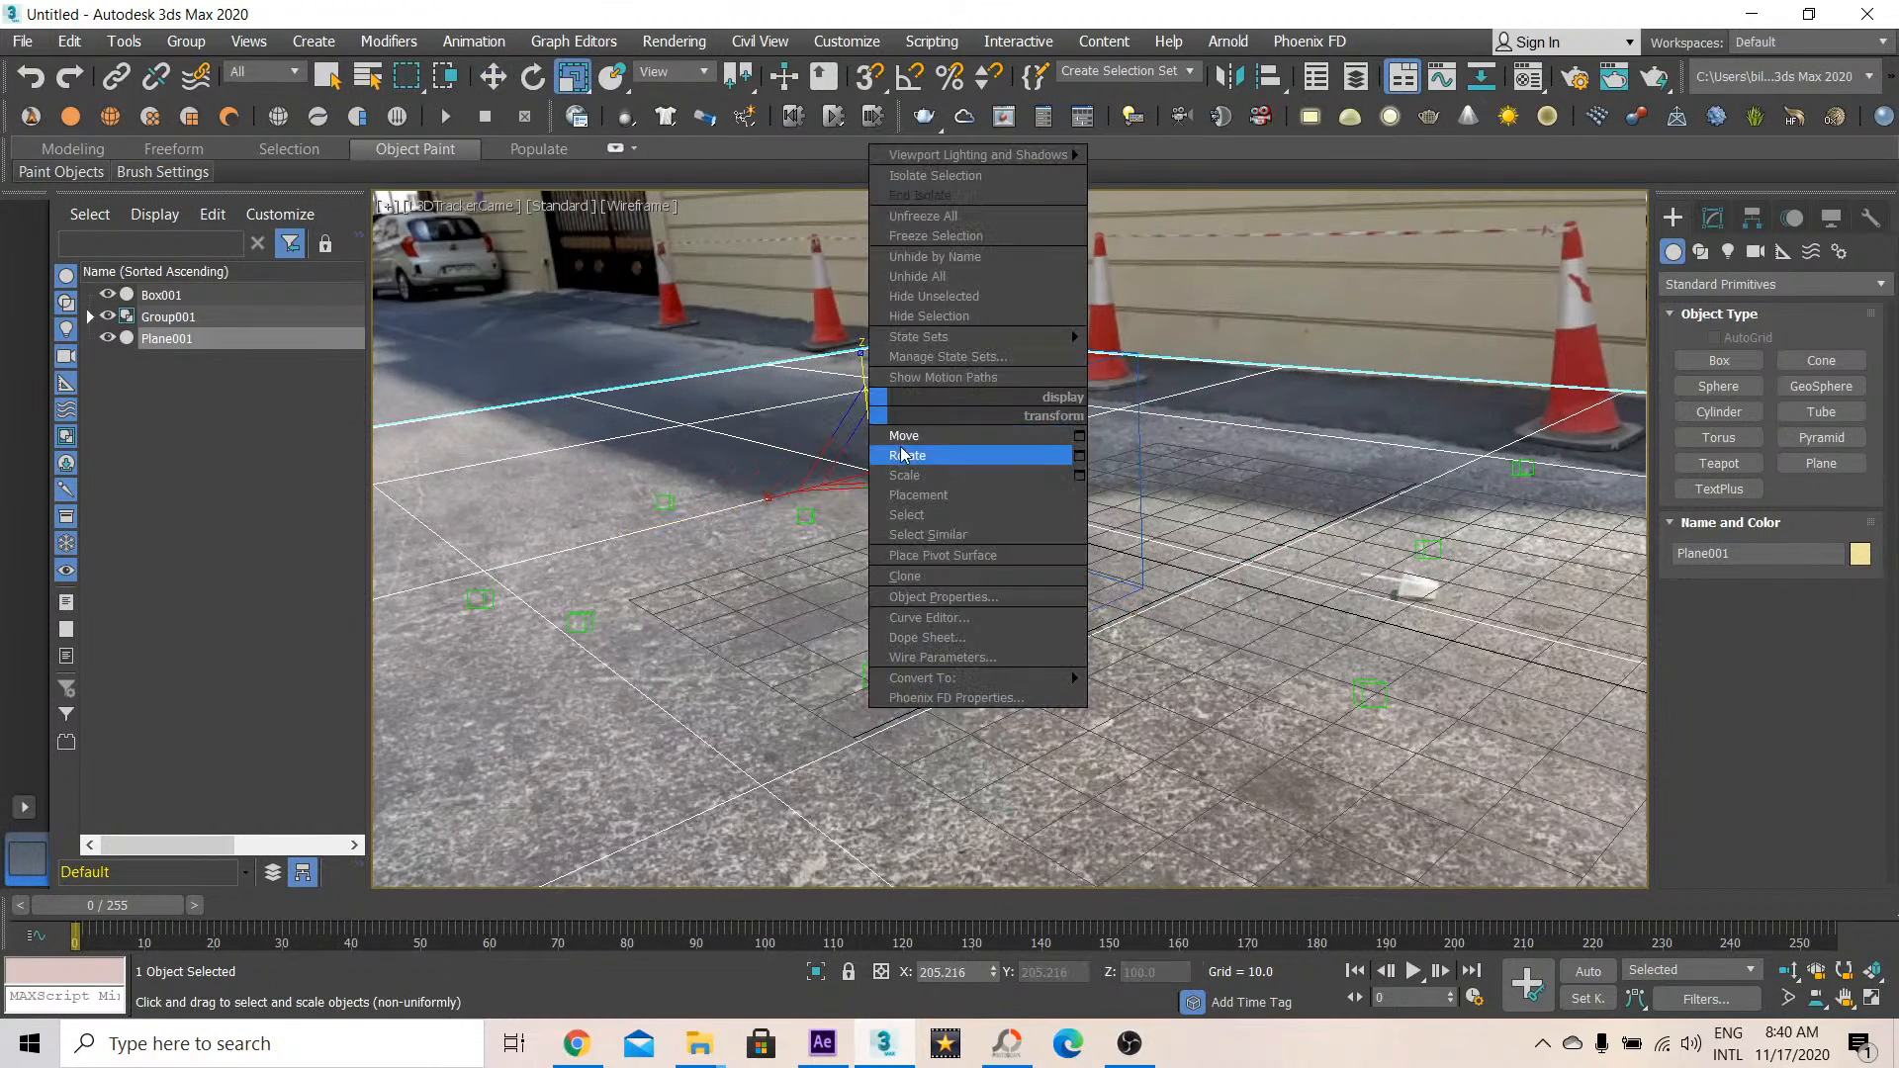
left_click(904, 435)
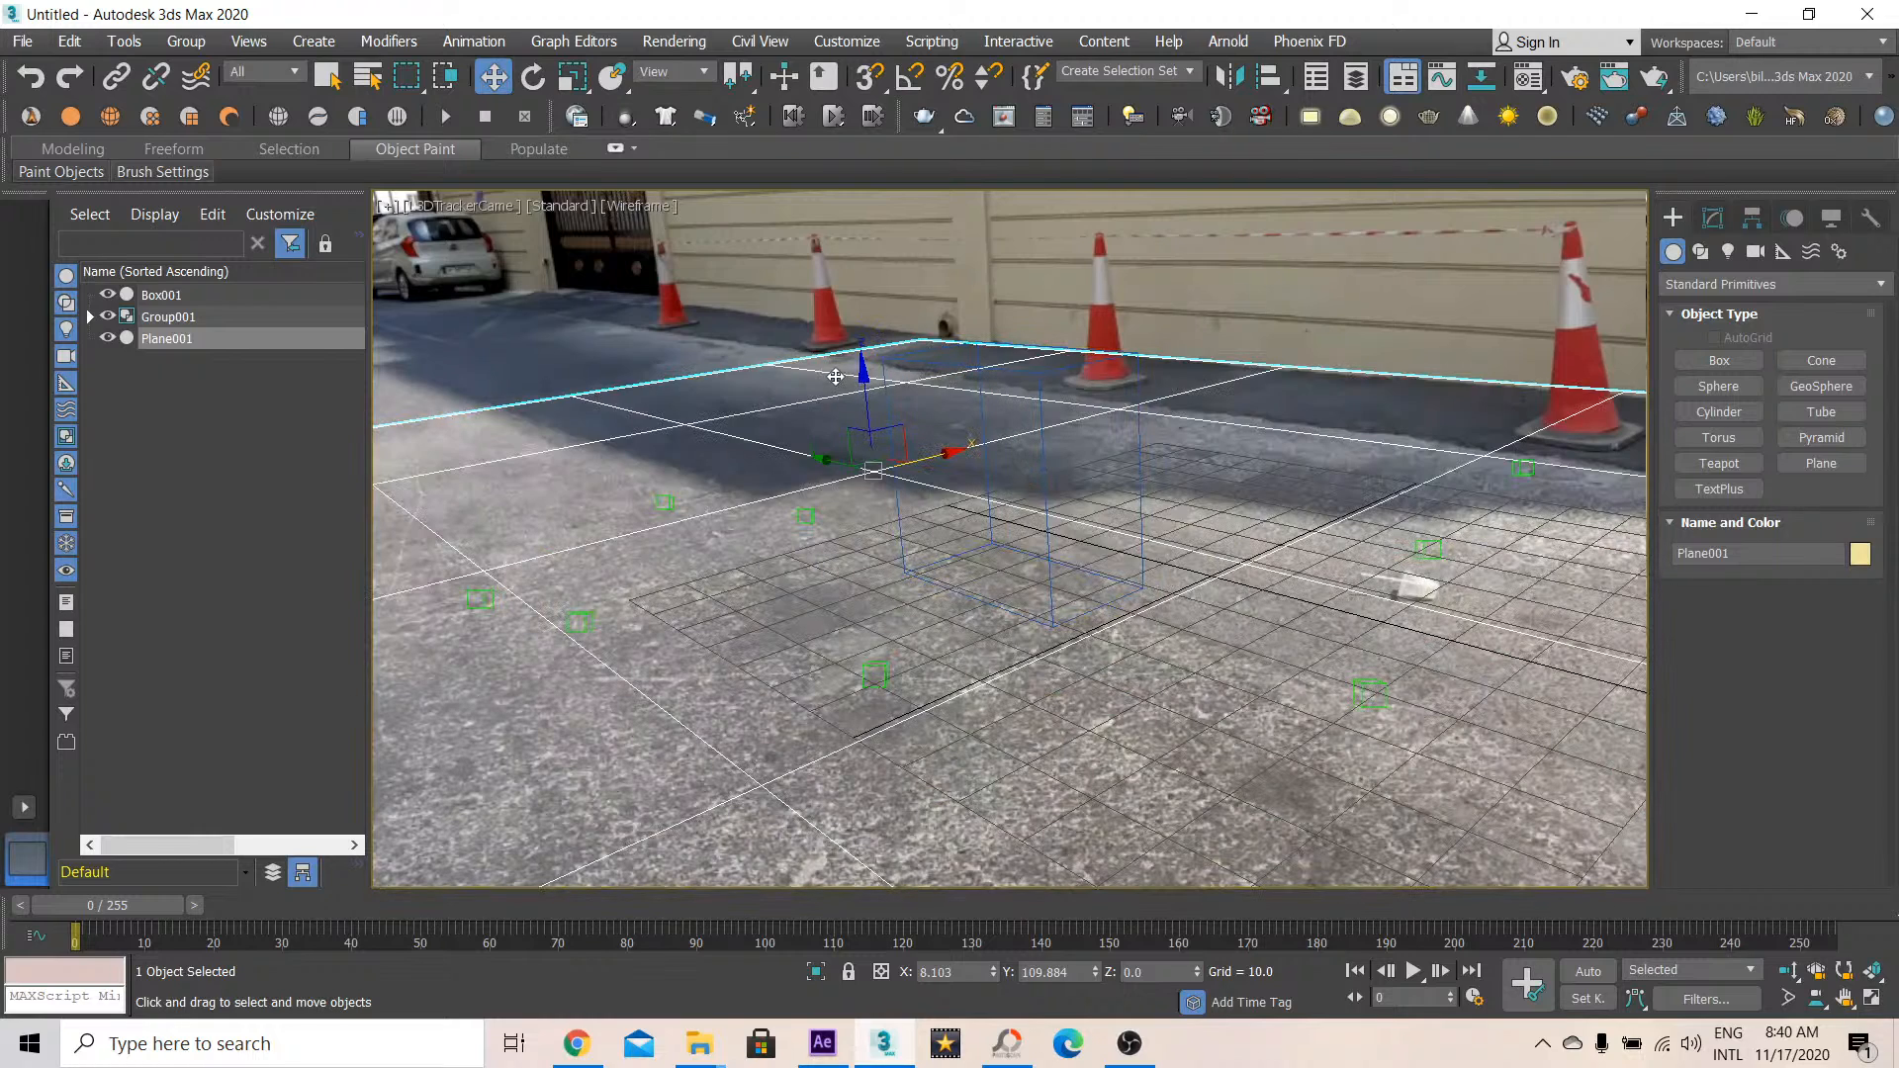
left_click(575, 77)
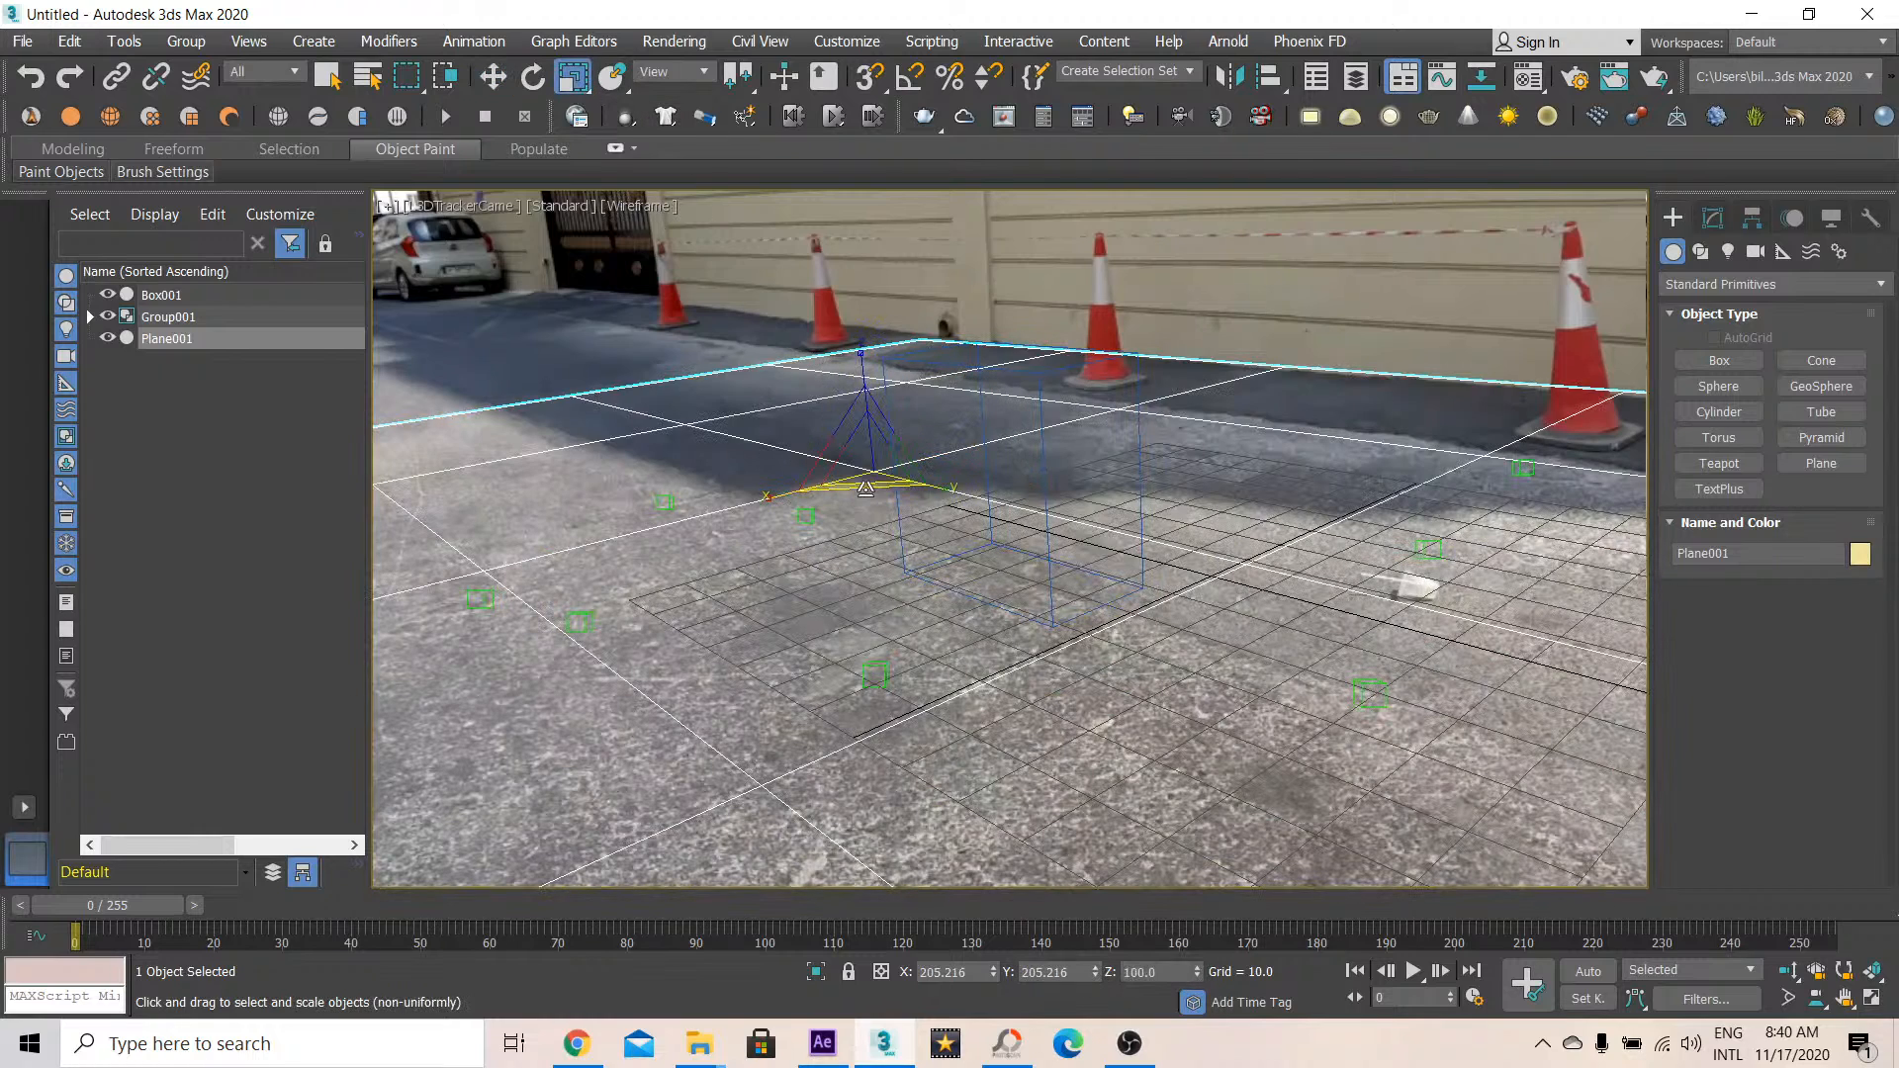
left_click(493, 76)
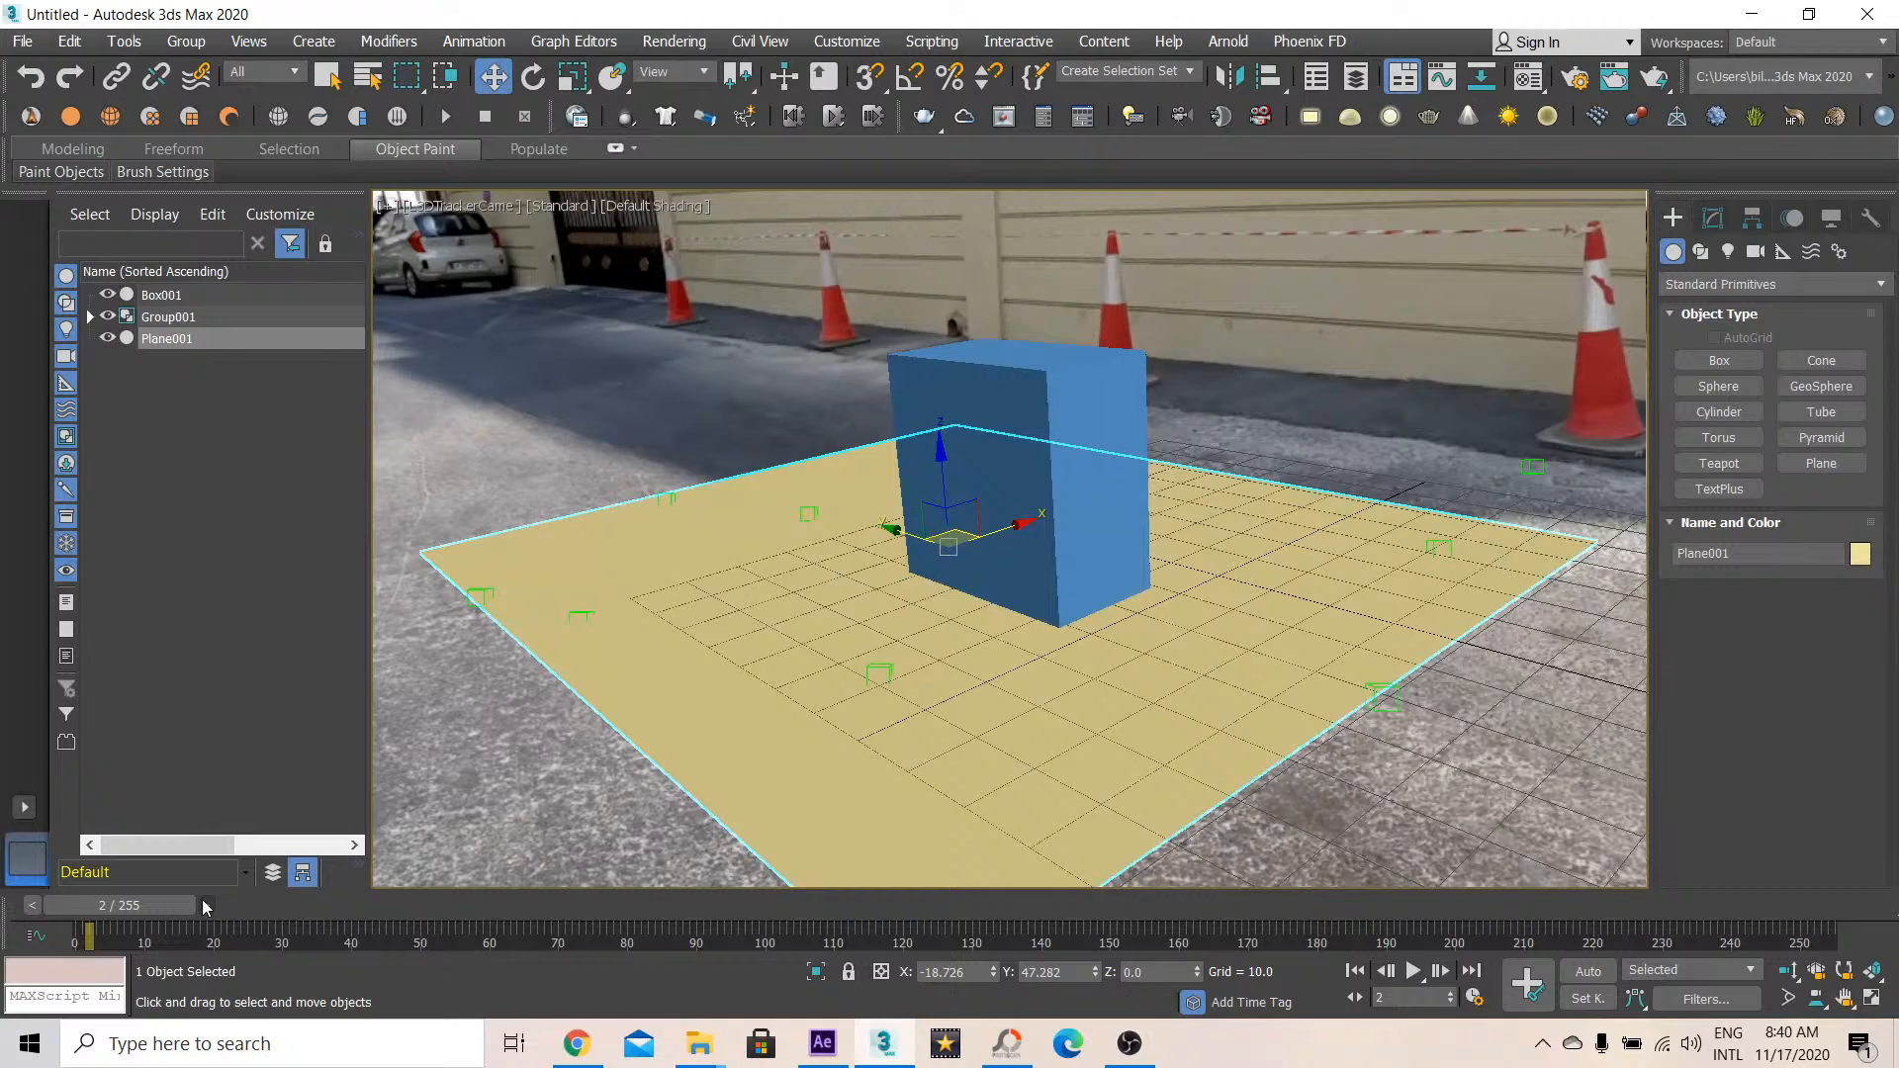
left_click(254, 905)
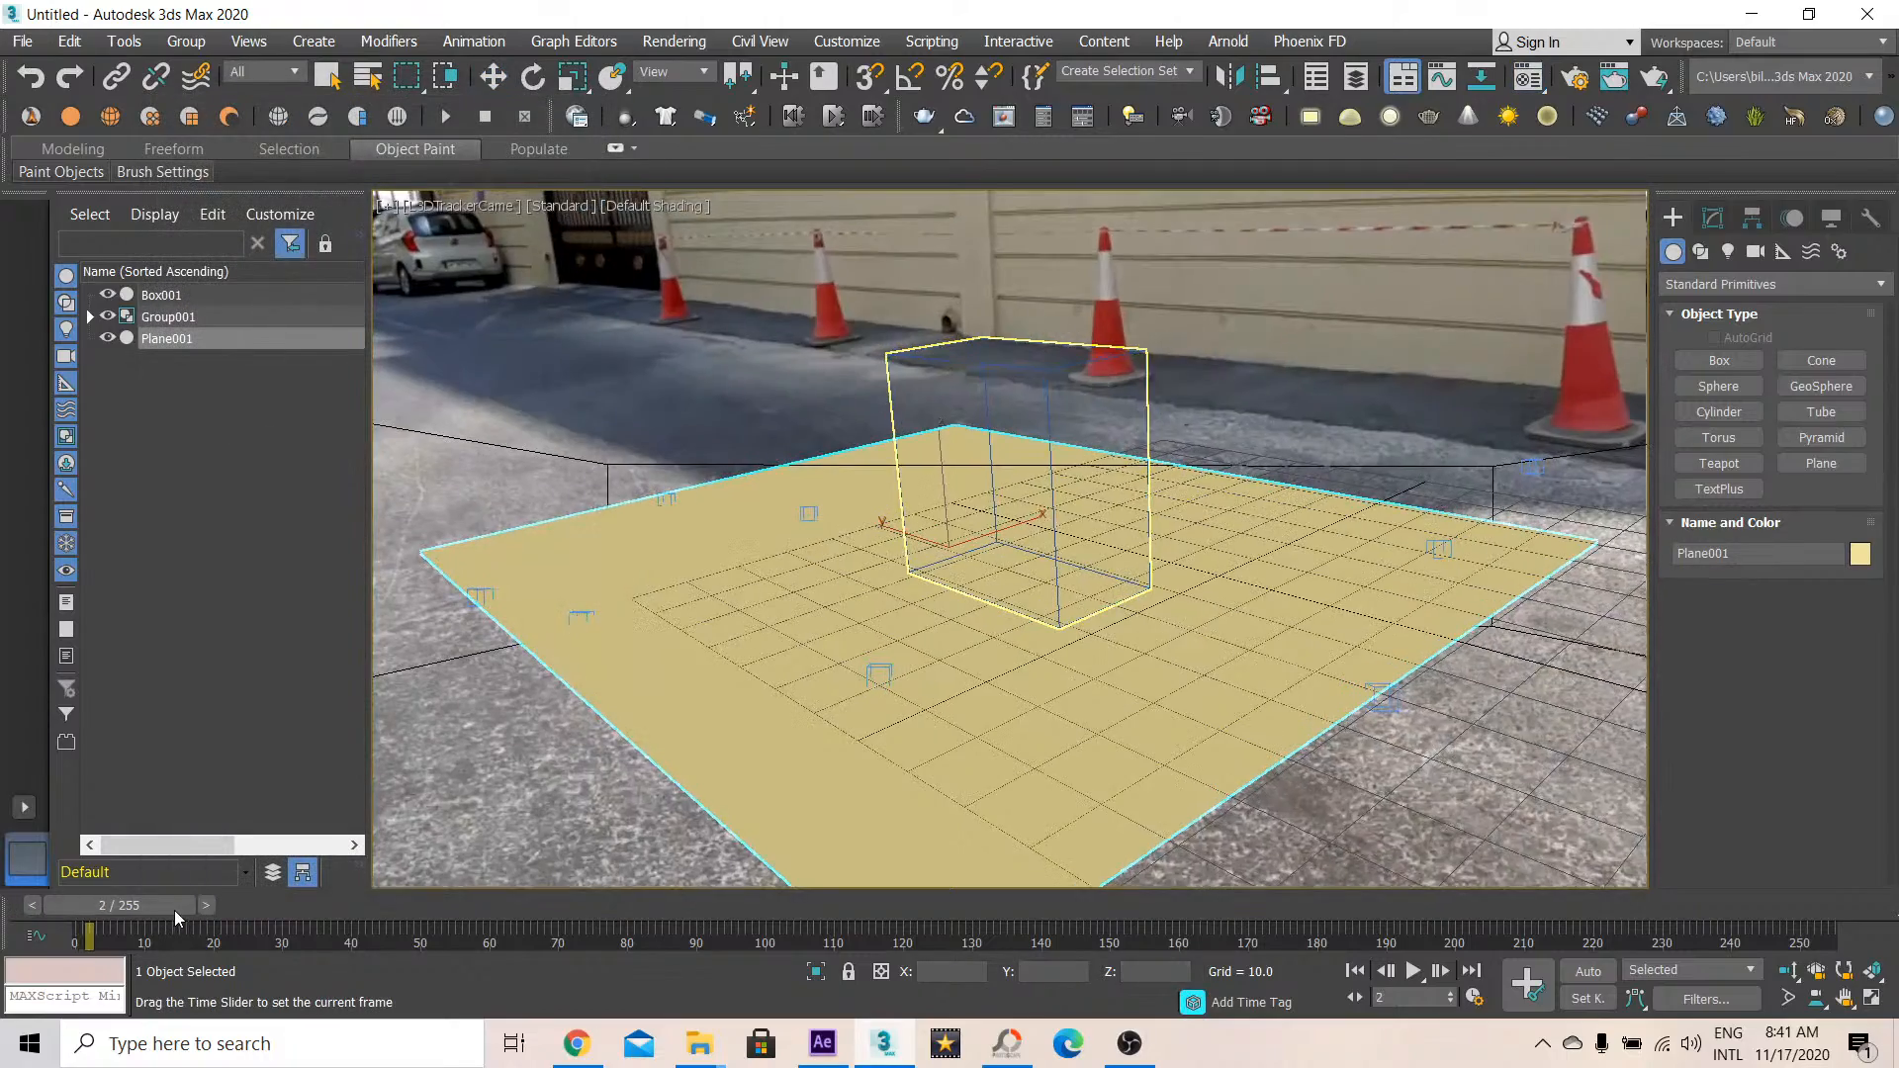
Scrub through the tracked footage to check tracking, settling on frame 38
left_click_drag(91, 938, 227, 937)
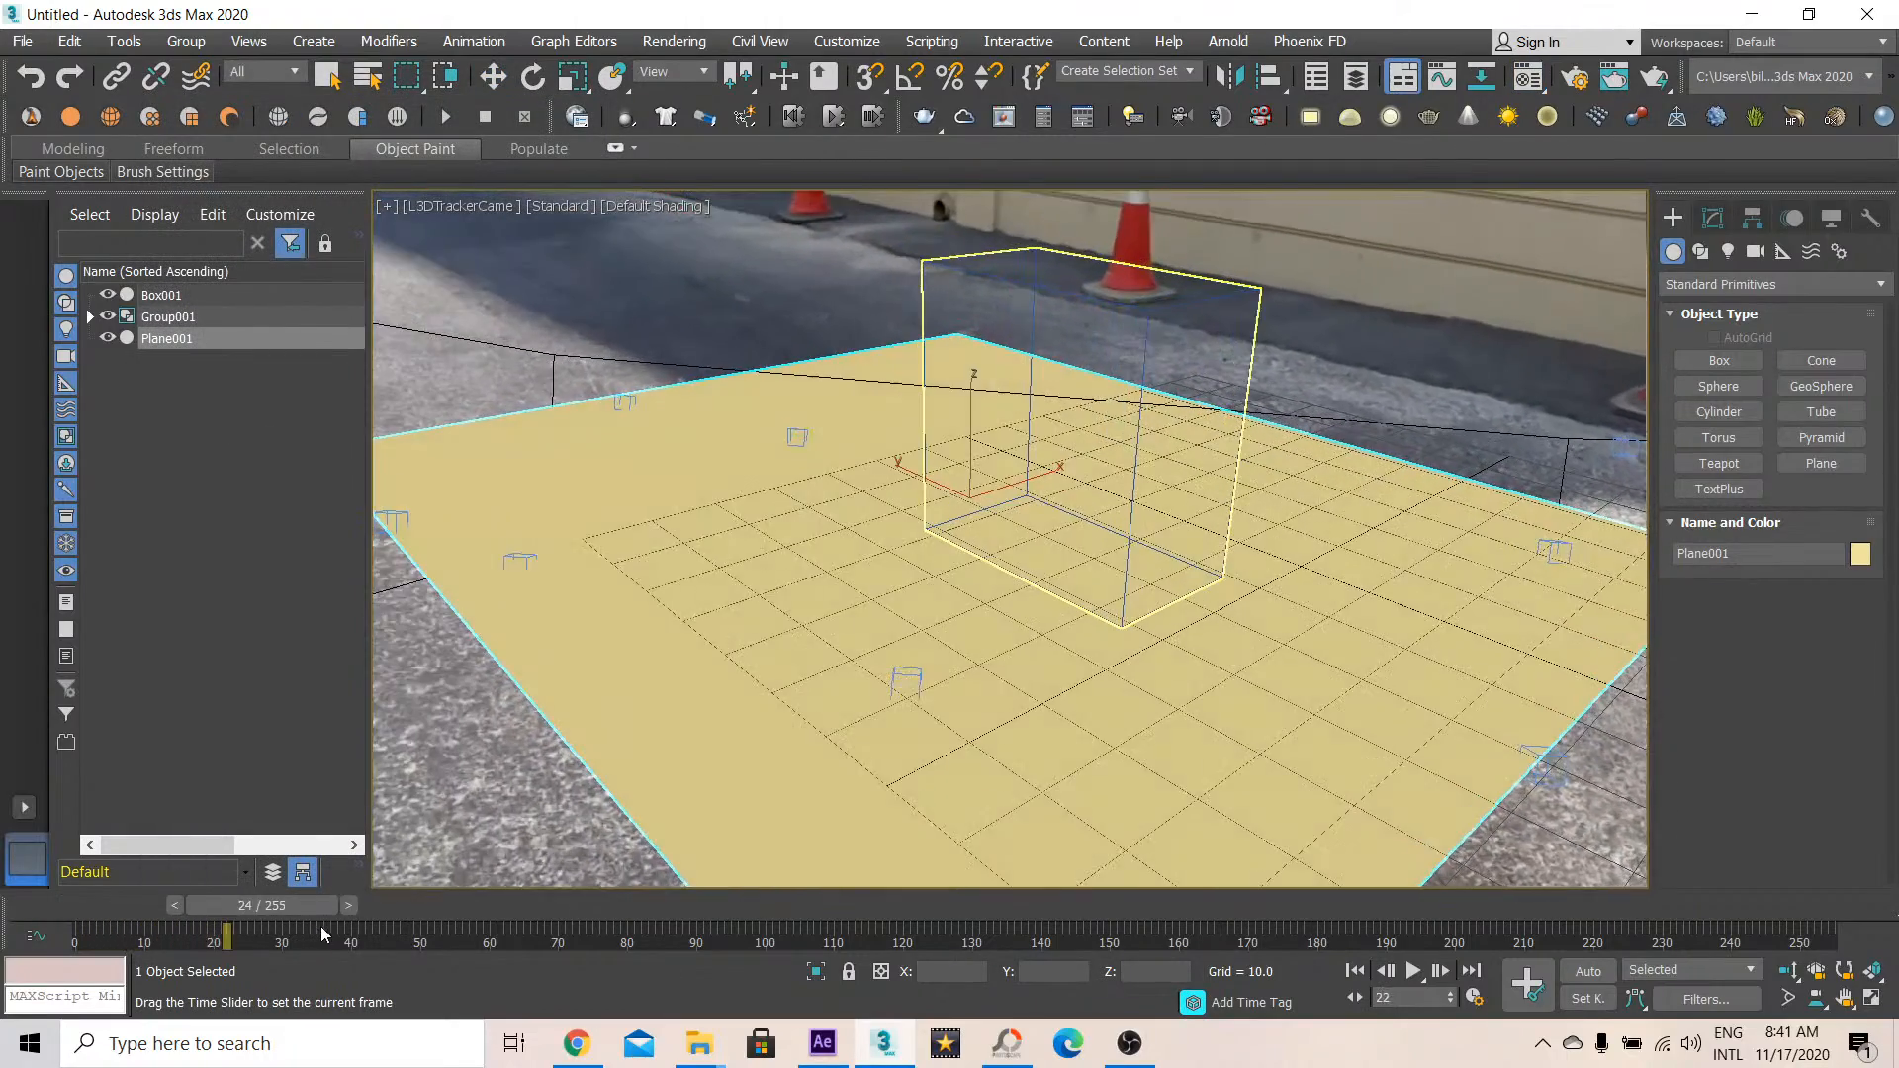
left_click_drag(227, 934, 282, 934)
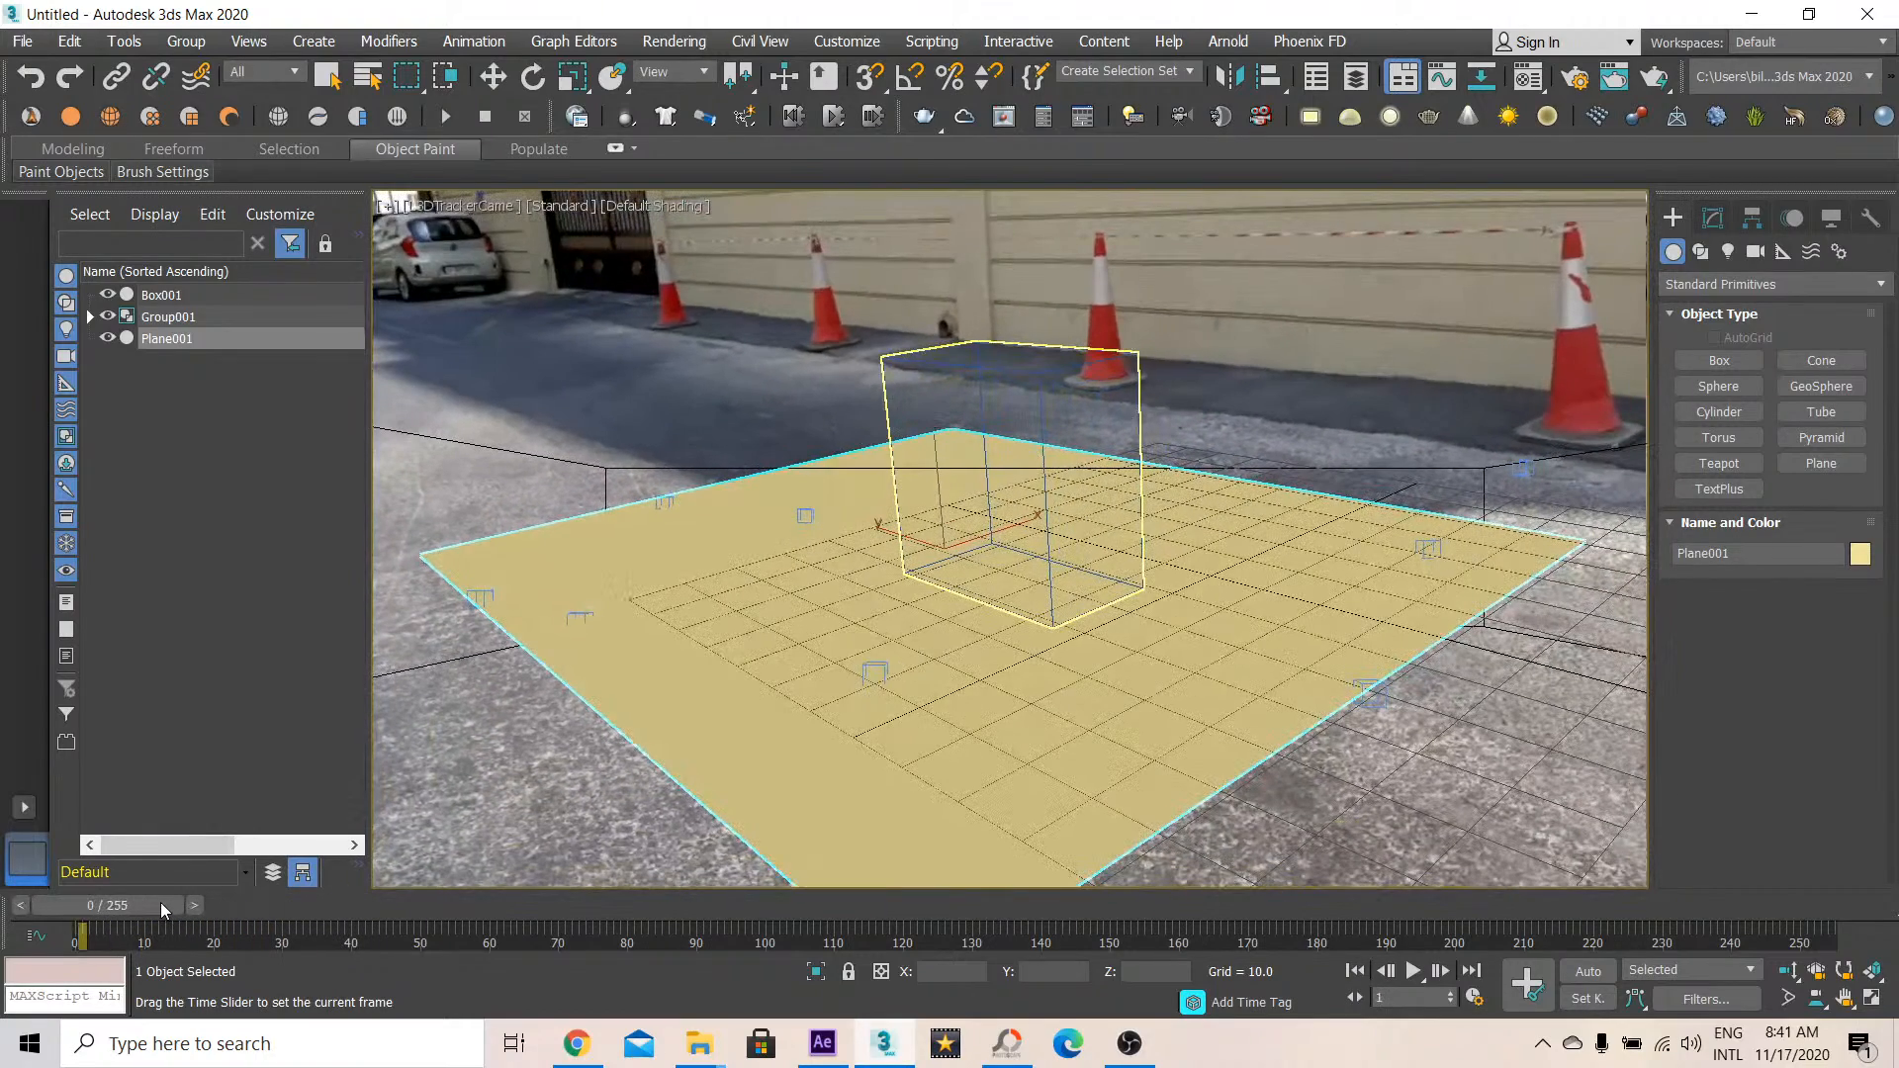
left_click(201, 905)
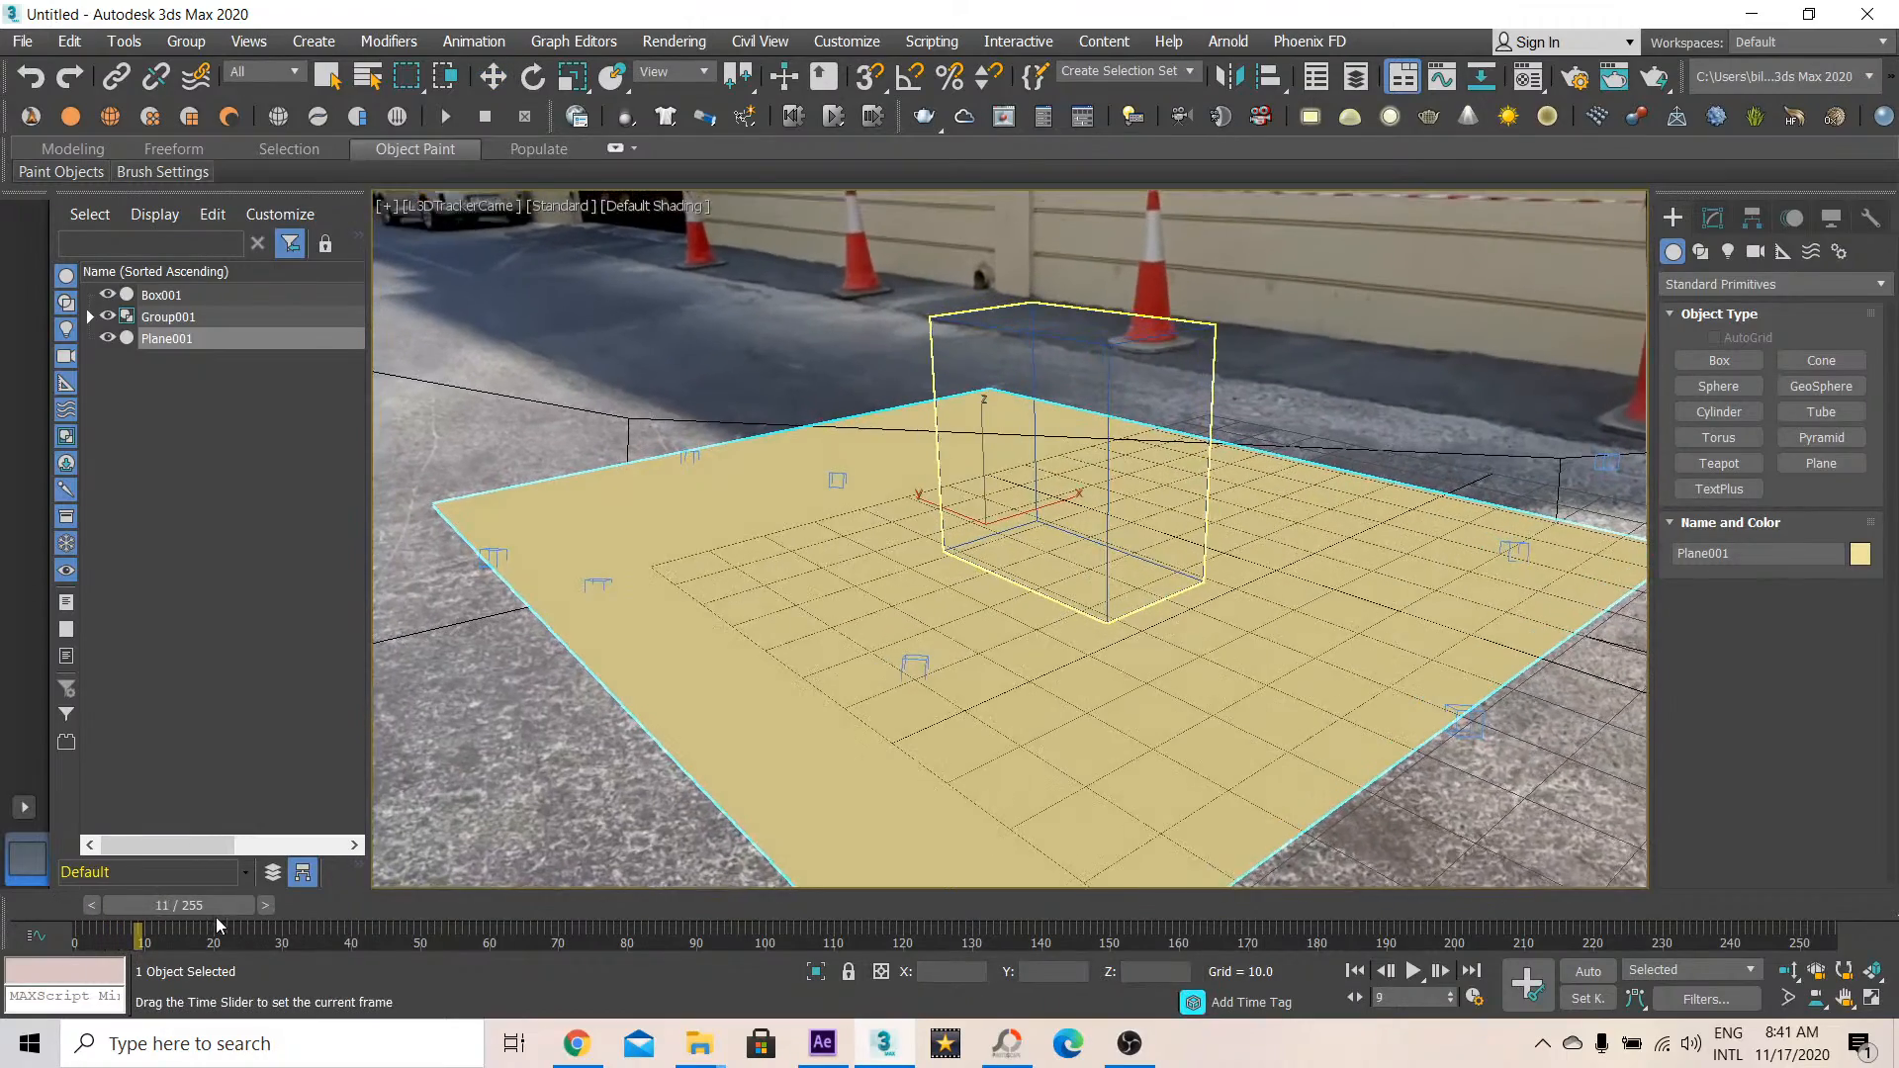
left_click_drag(142, 933, 288, 933)
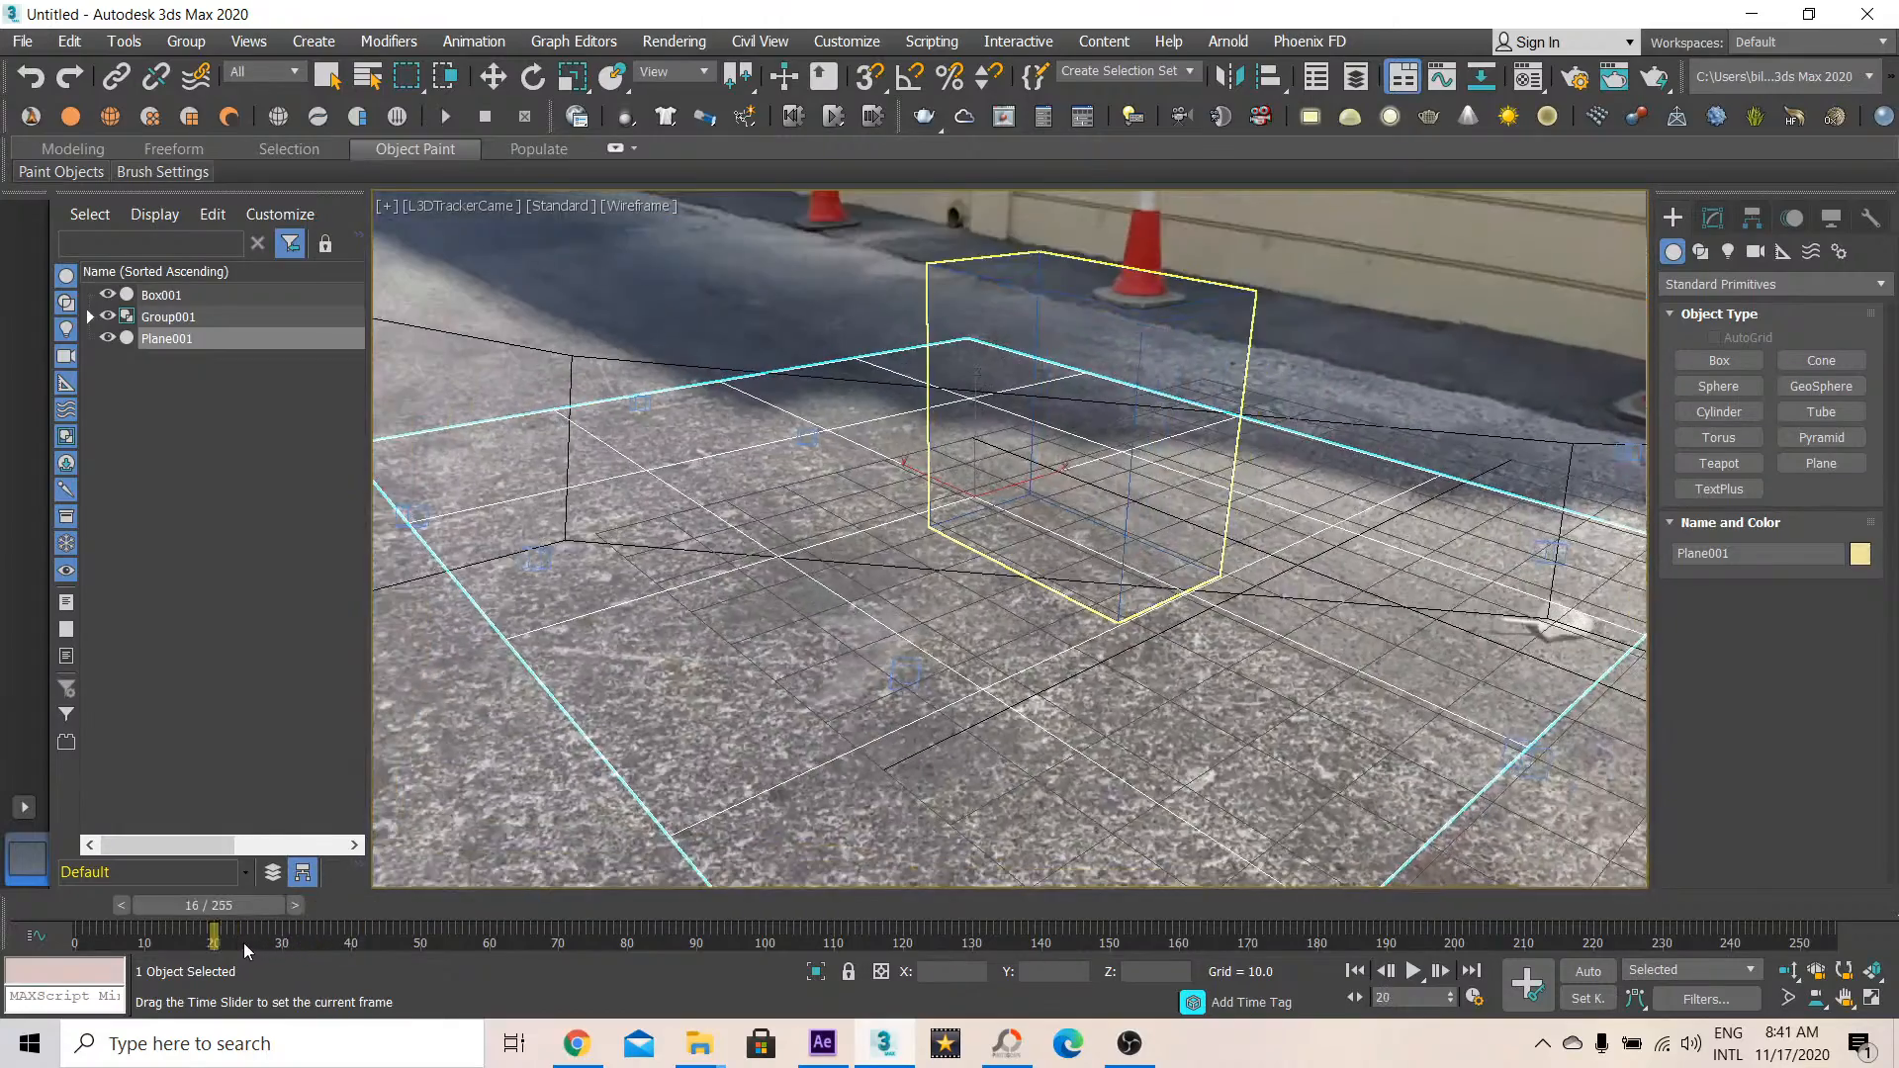
left_click_drag(215, 935, 302, 935)
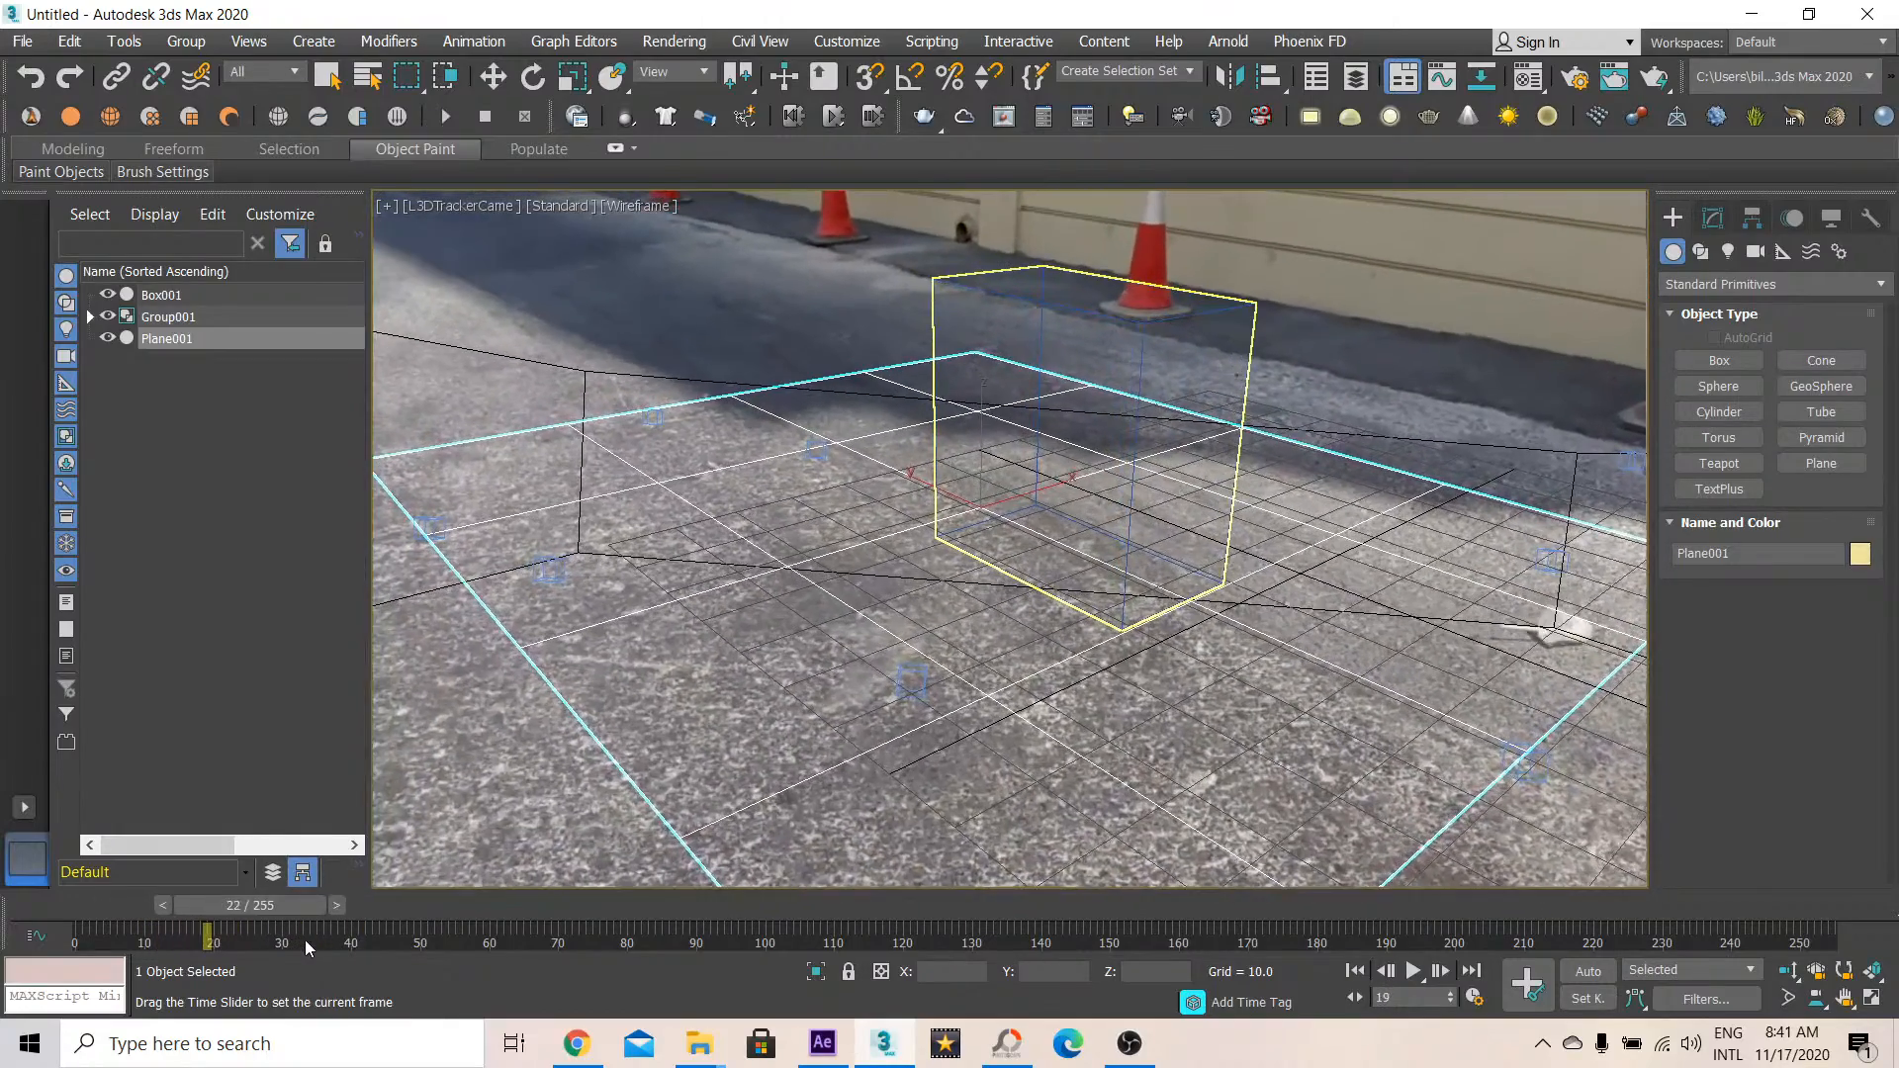
left_click_drag(208, 935, 373, 935)
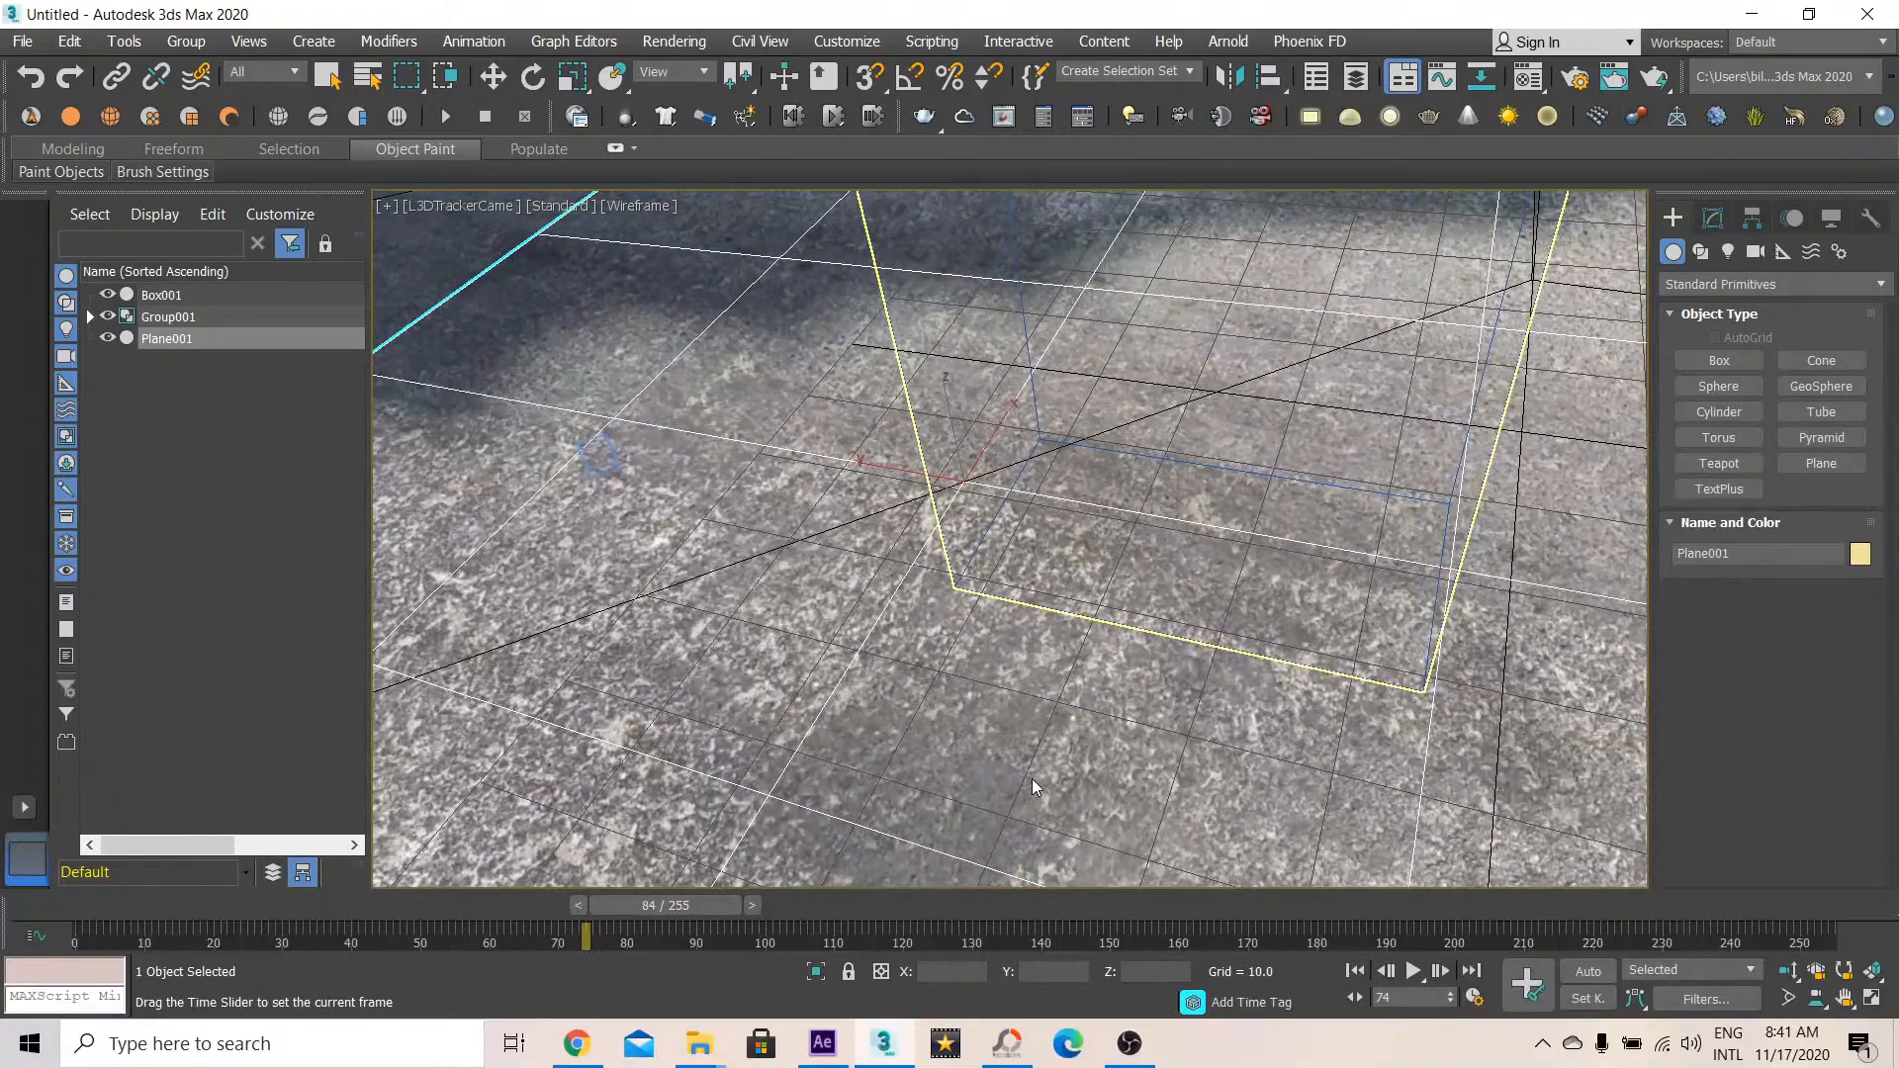
left_click_drag(584, 933, 670, 932)
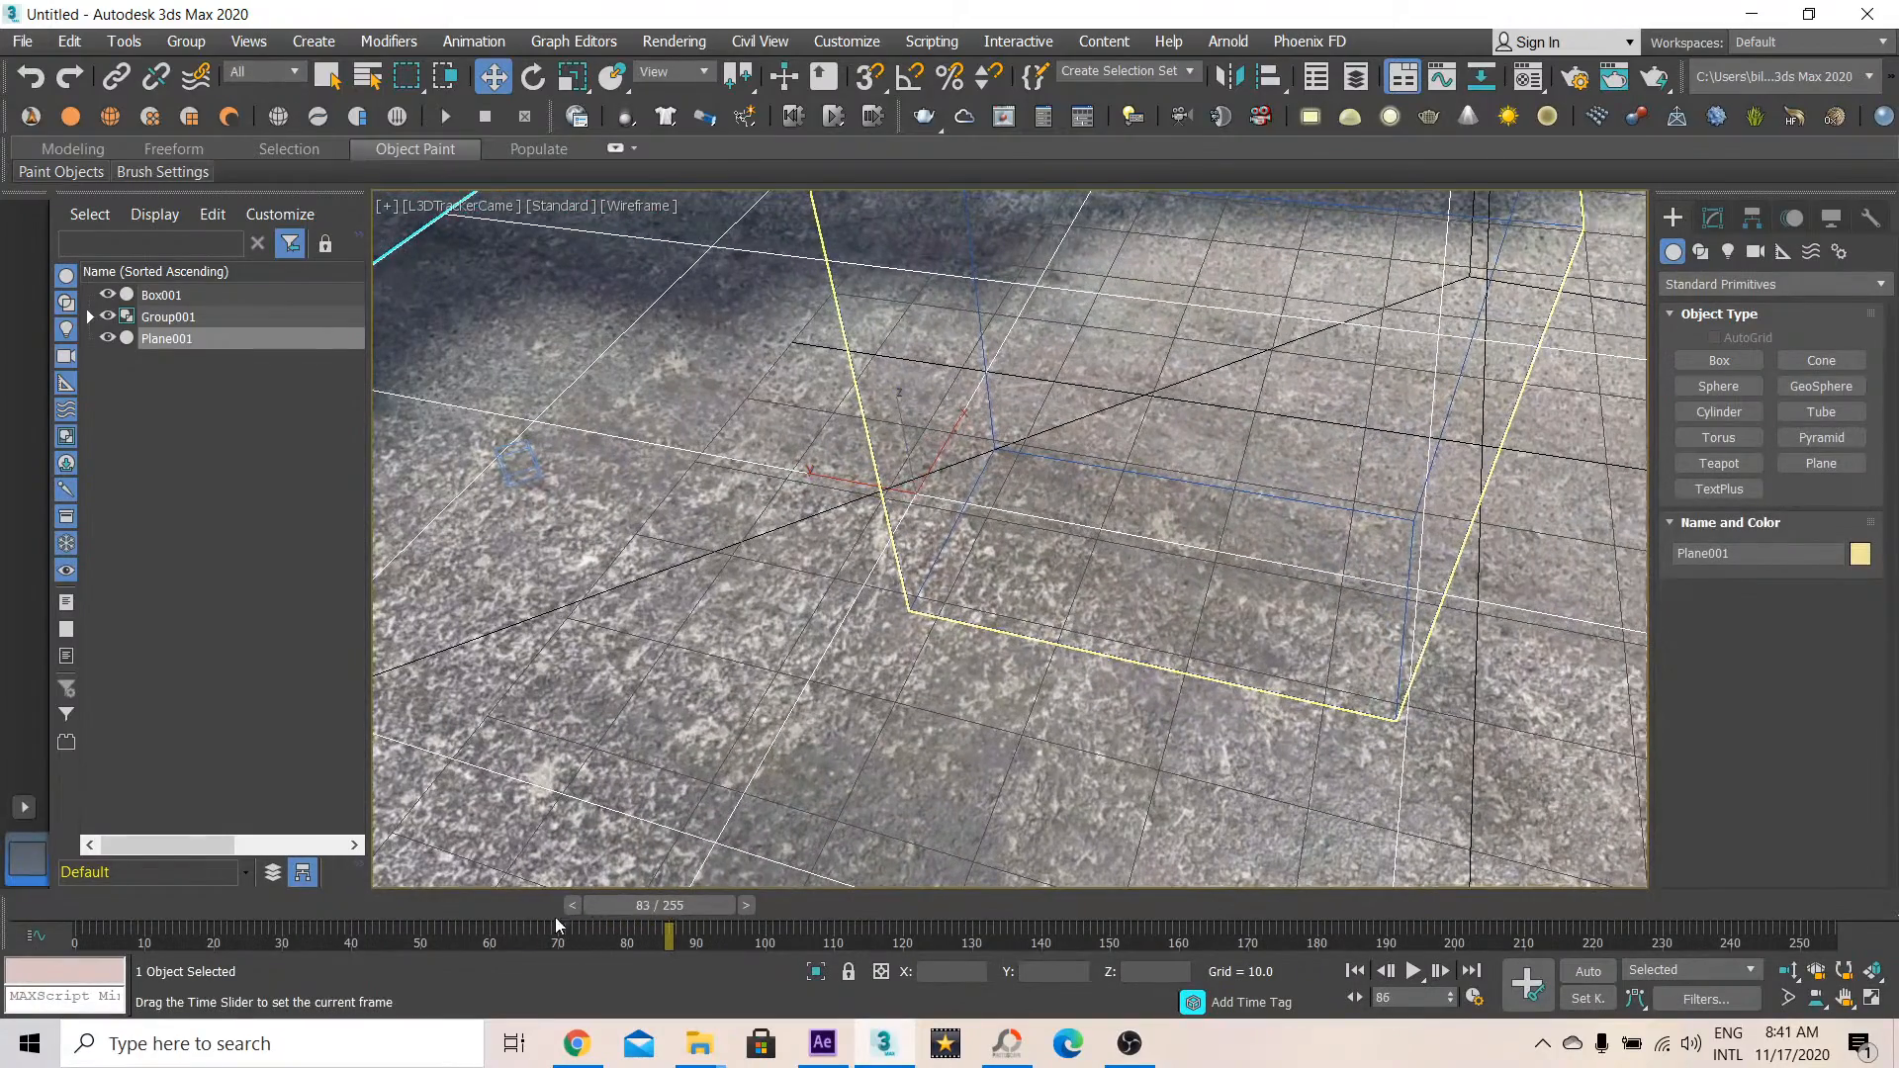
left_click_drag(669, 934, 351, 934)
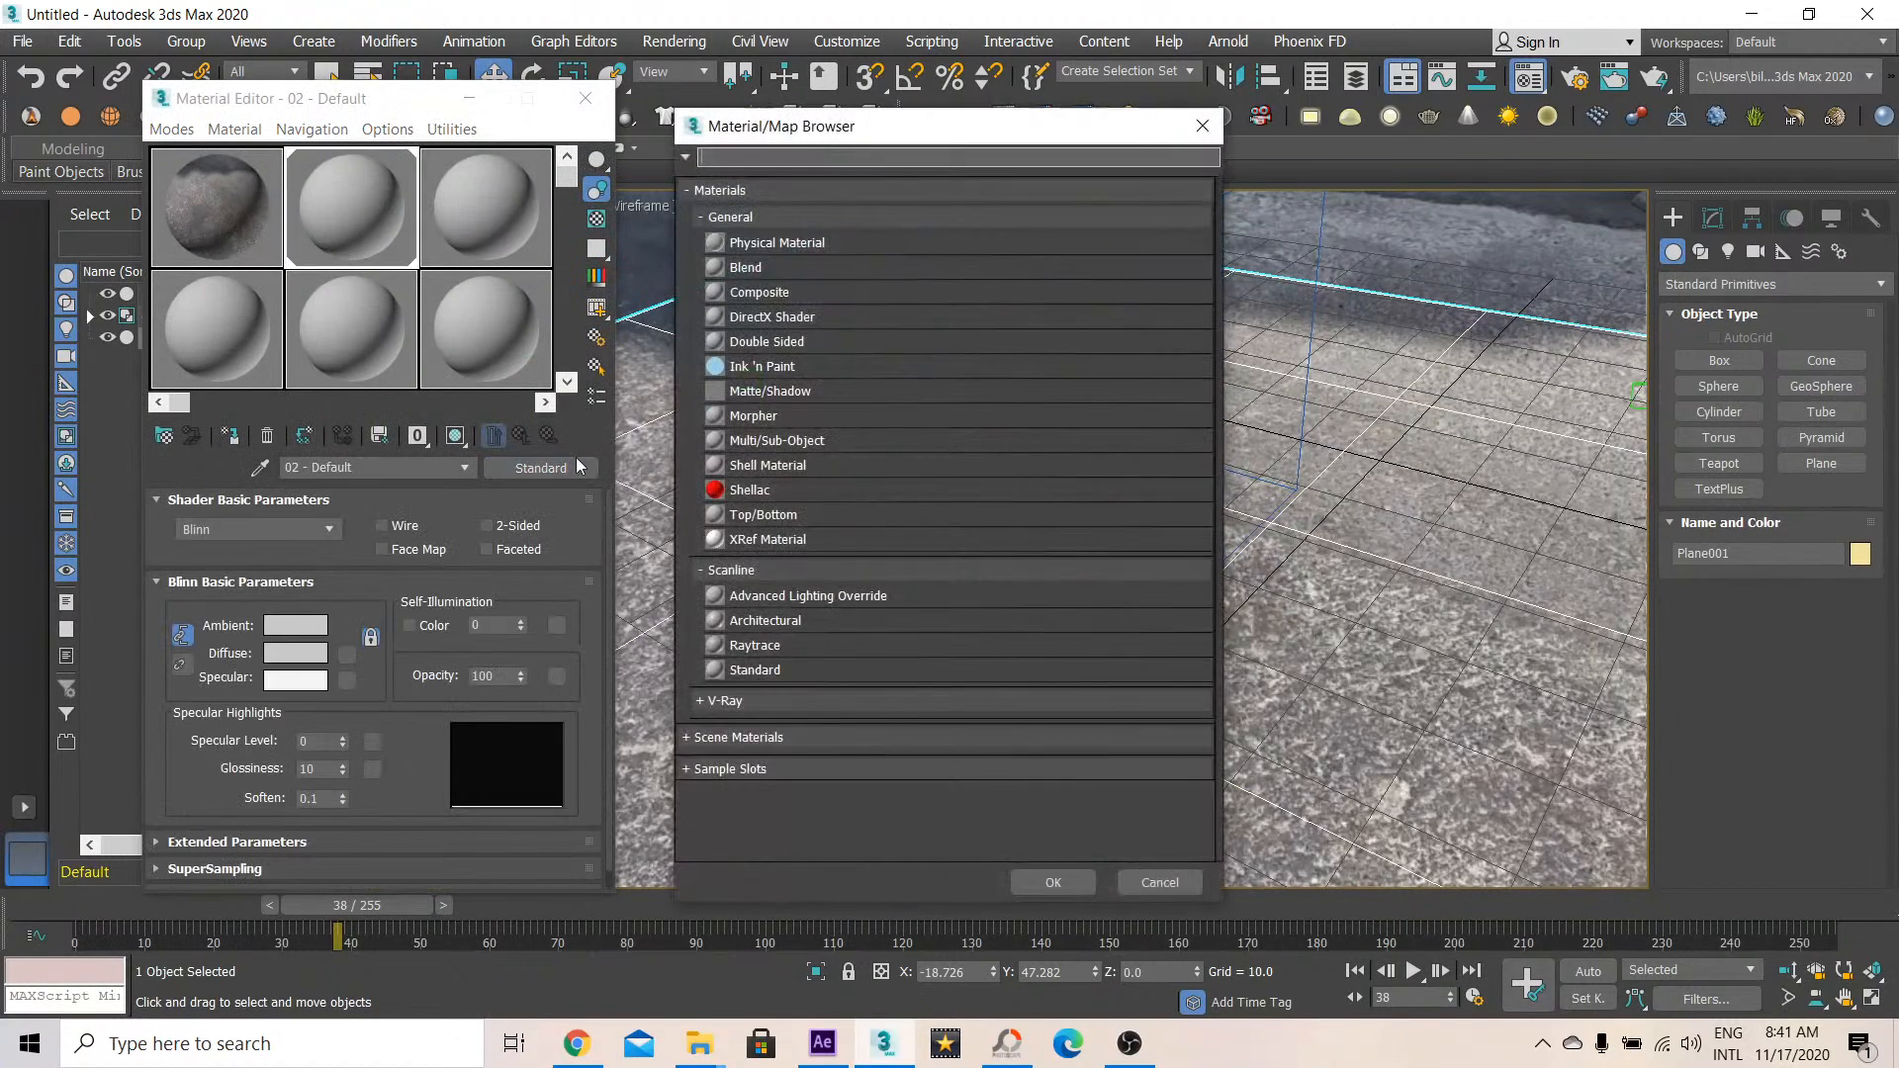
Give the ground plane a Matte/Shadow material, close the editor and test render
left_click(1160, 882)
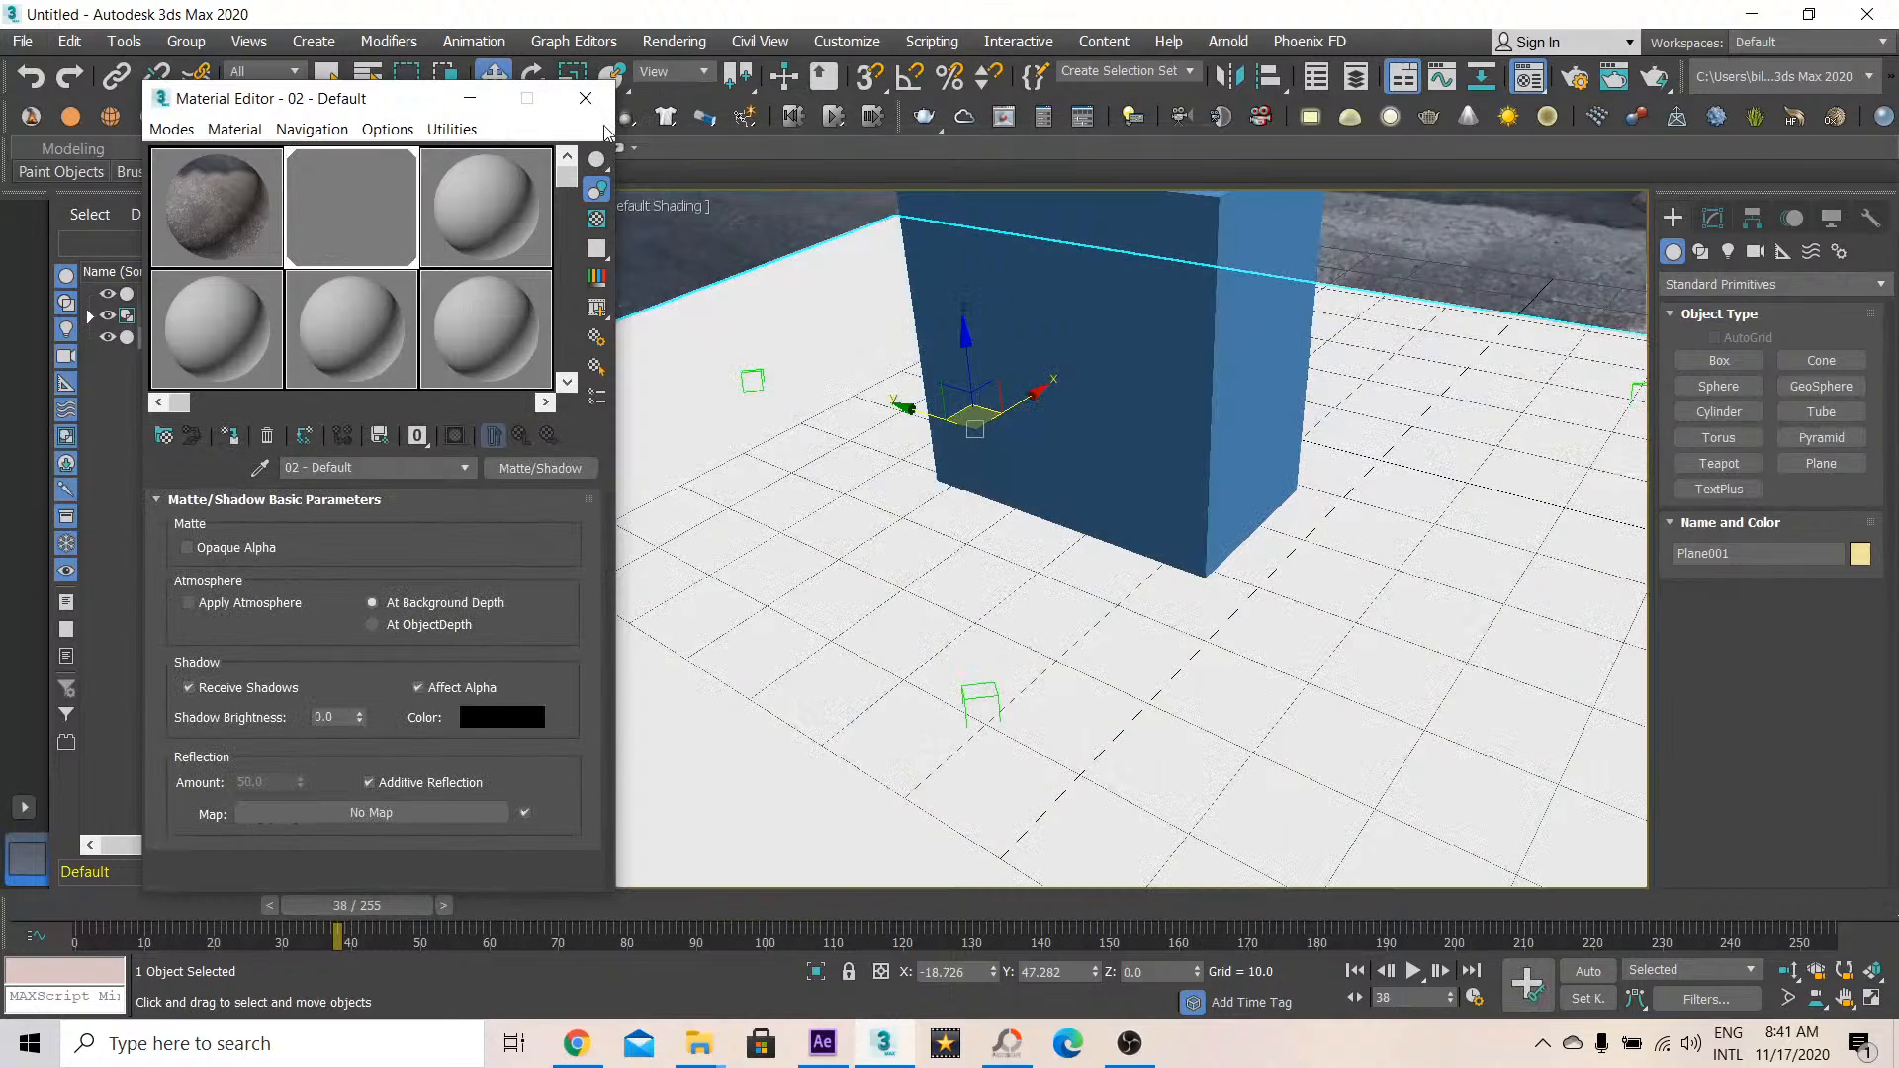
left_click(585, 98)
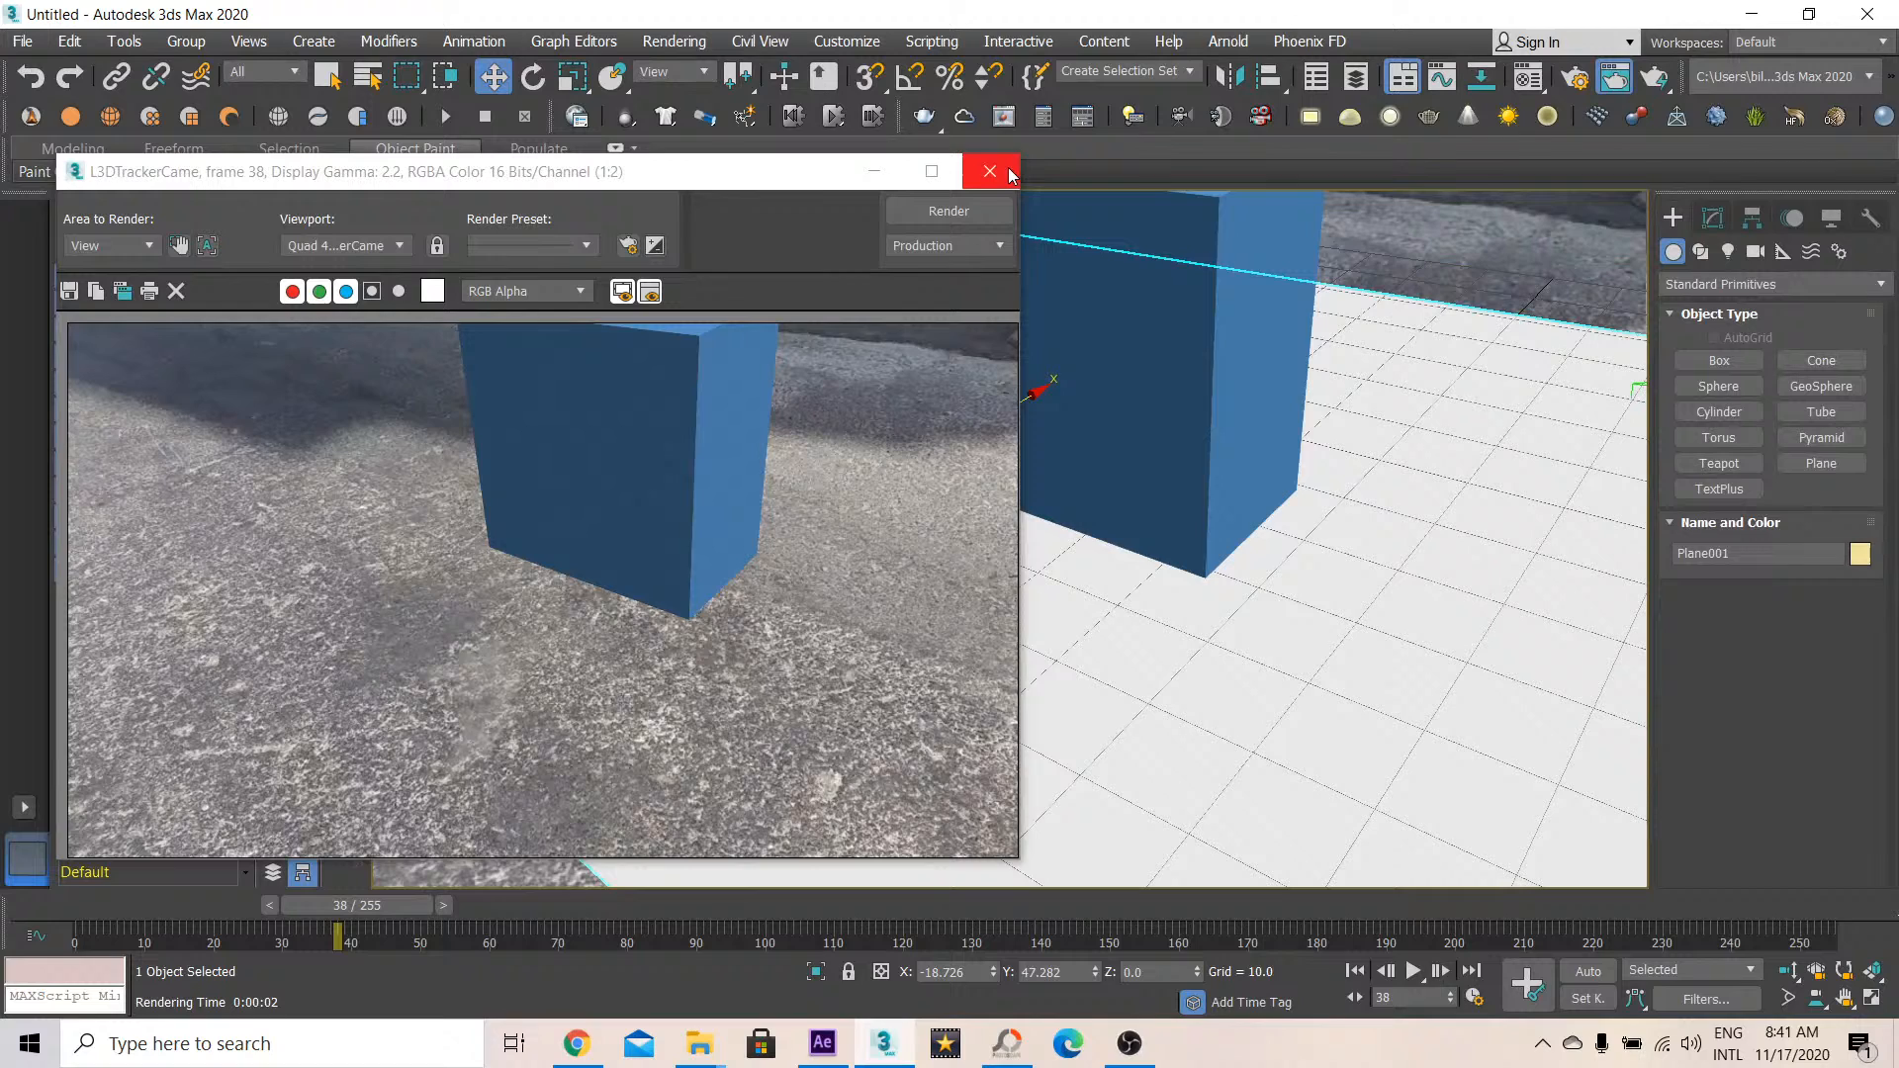
left_click(989, 171)
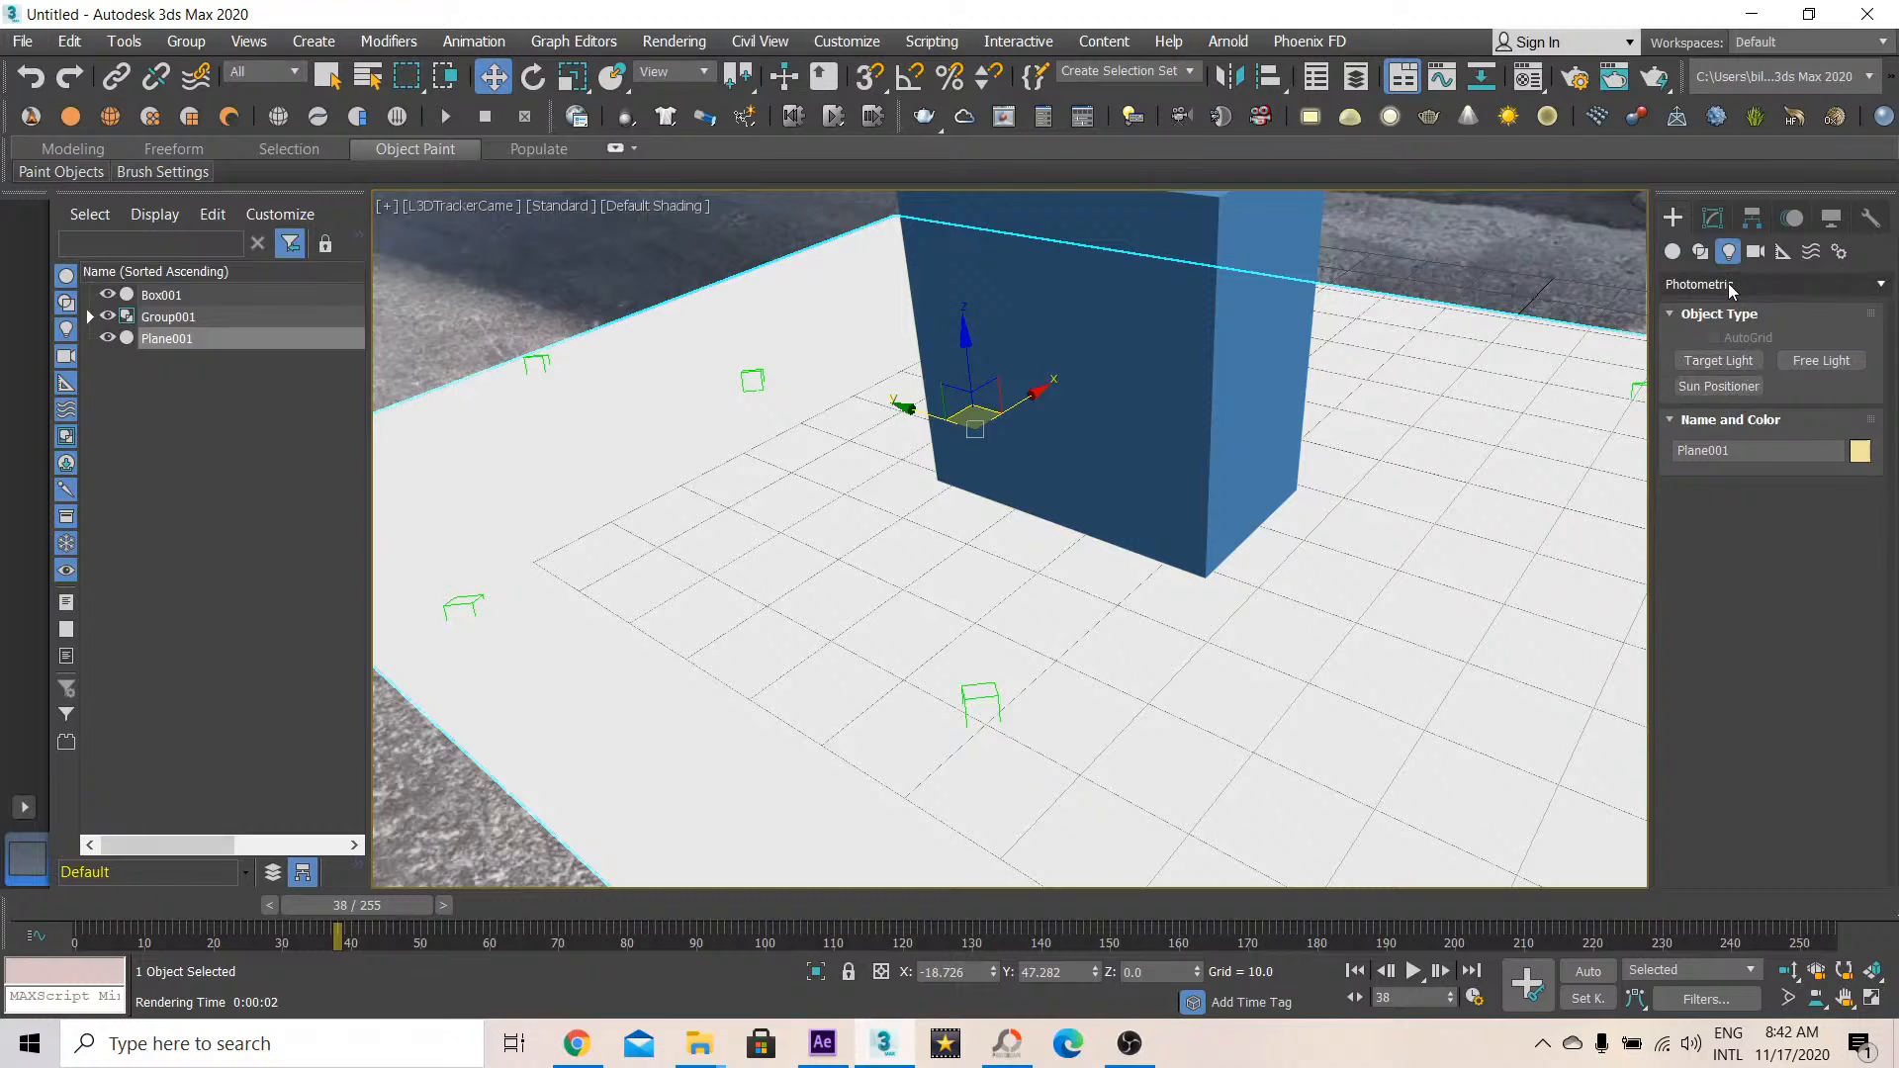
Add a Standard Target Direct light over the scene in the Top view
left_click(1773, 285)
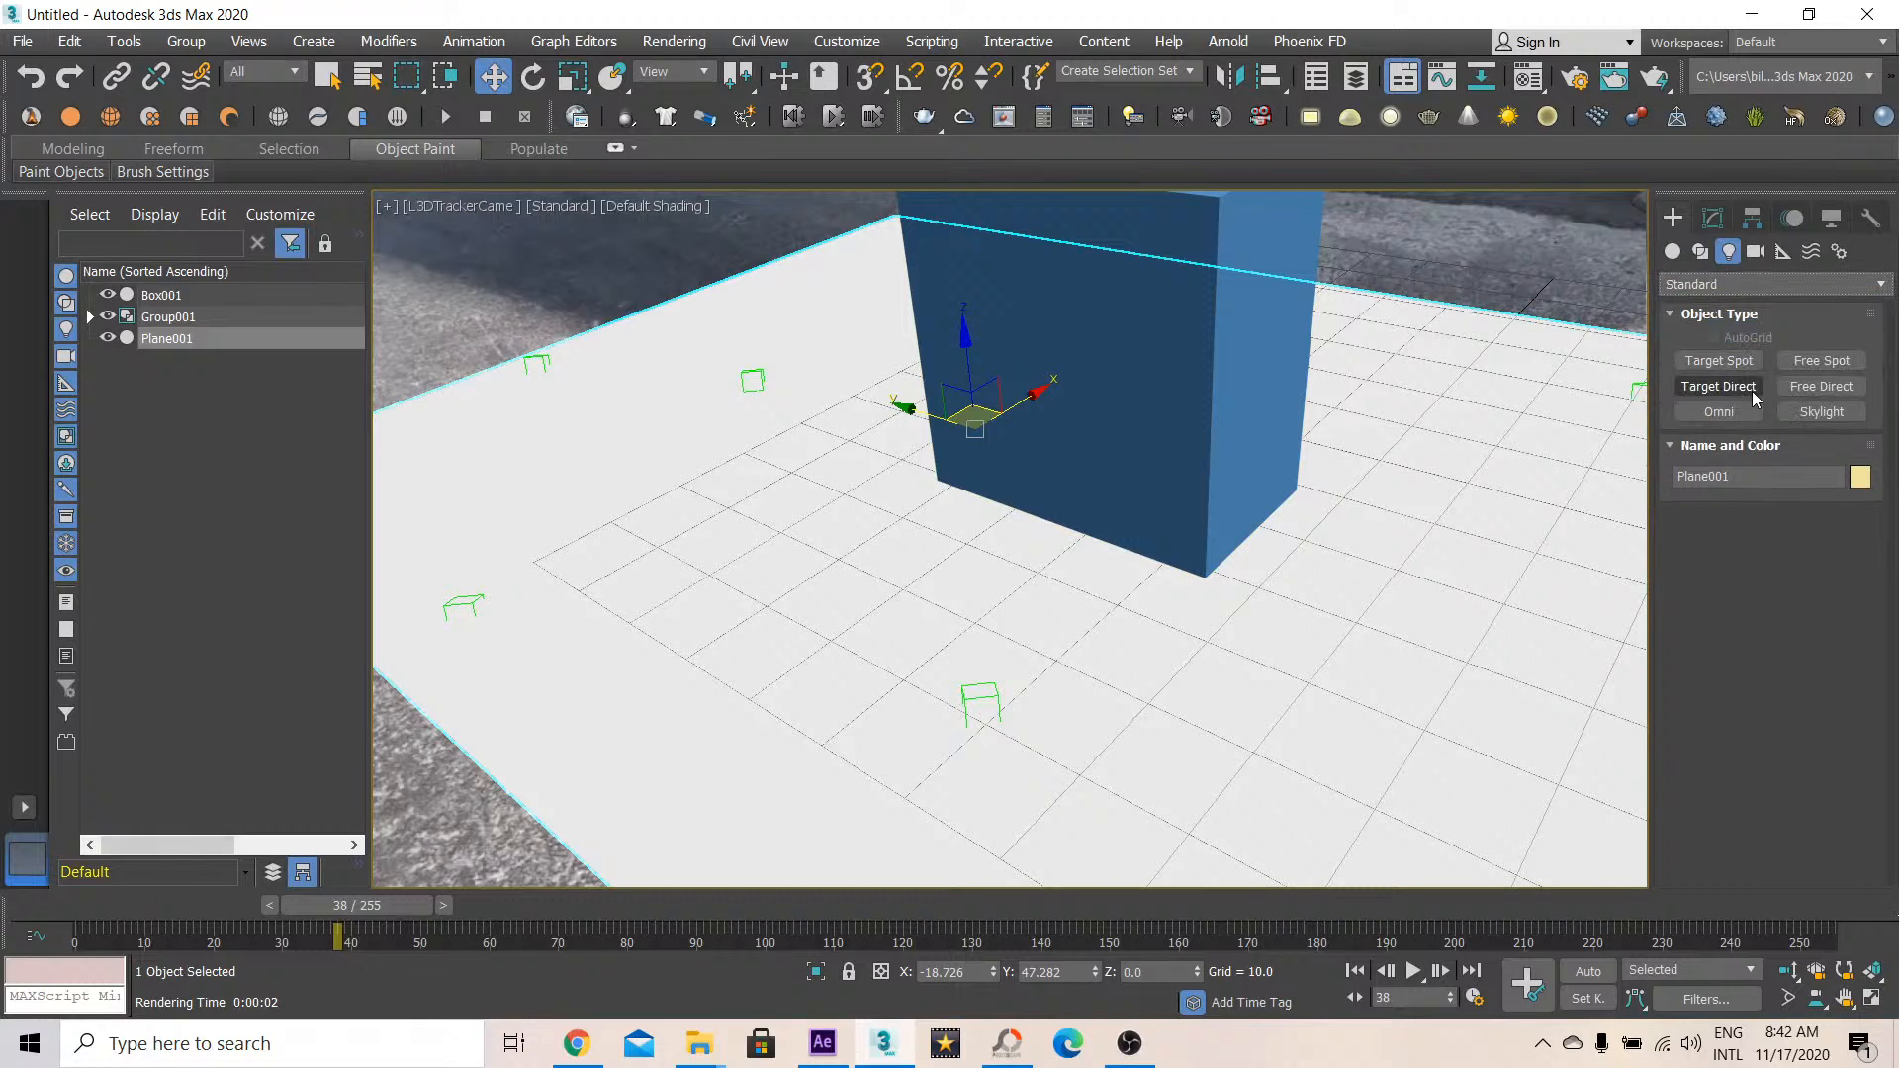
left_click(1718, 386)
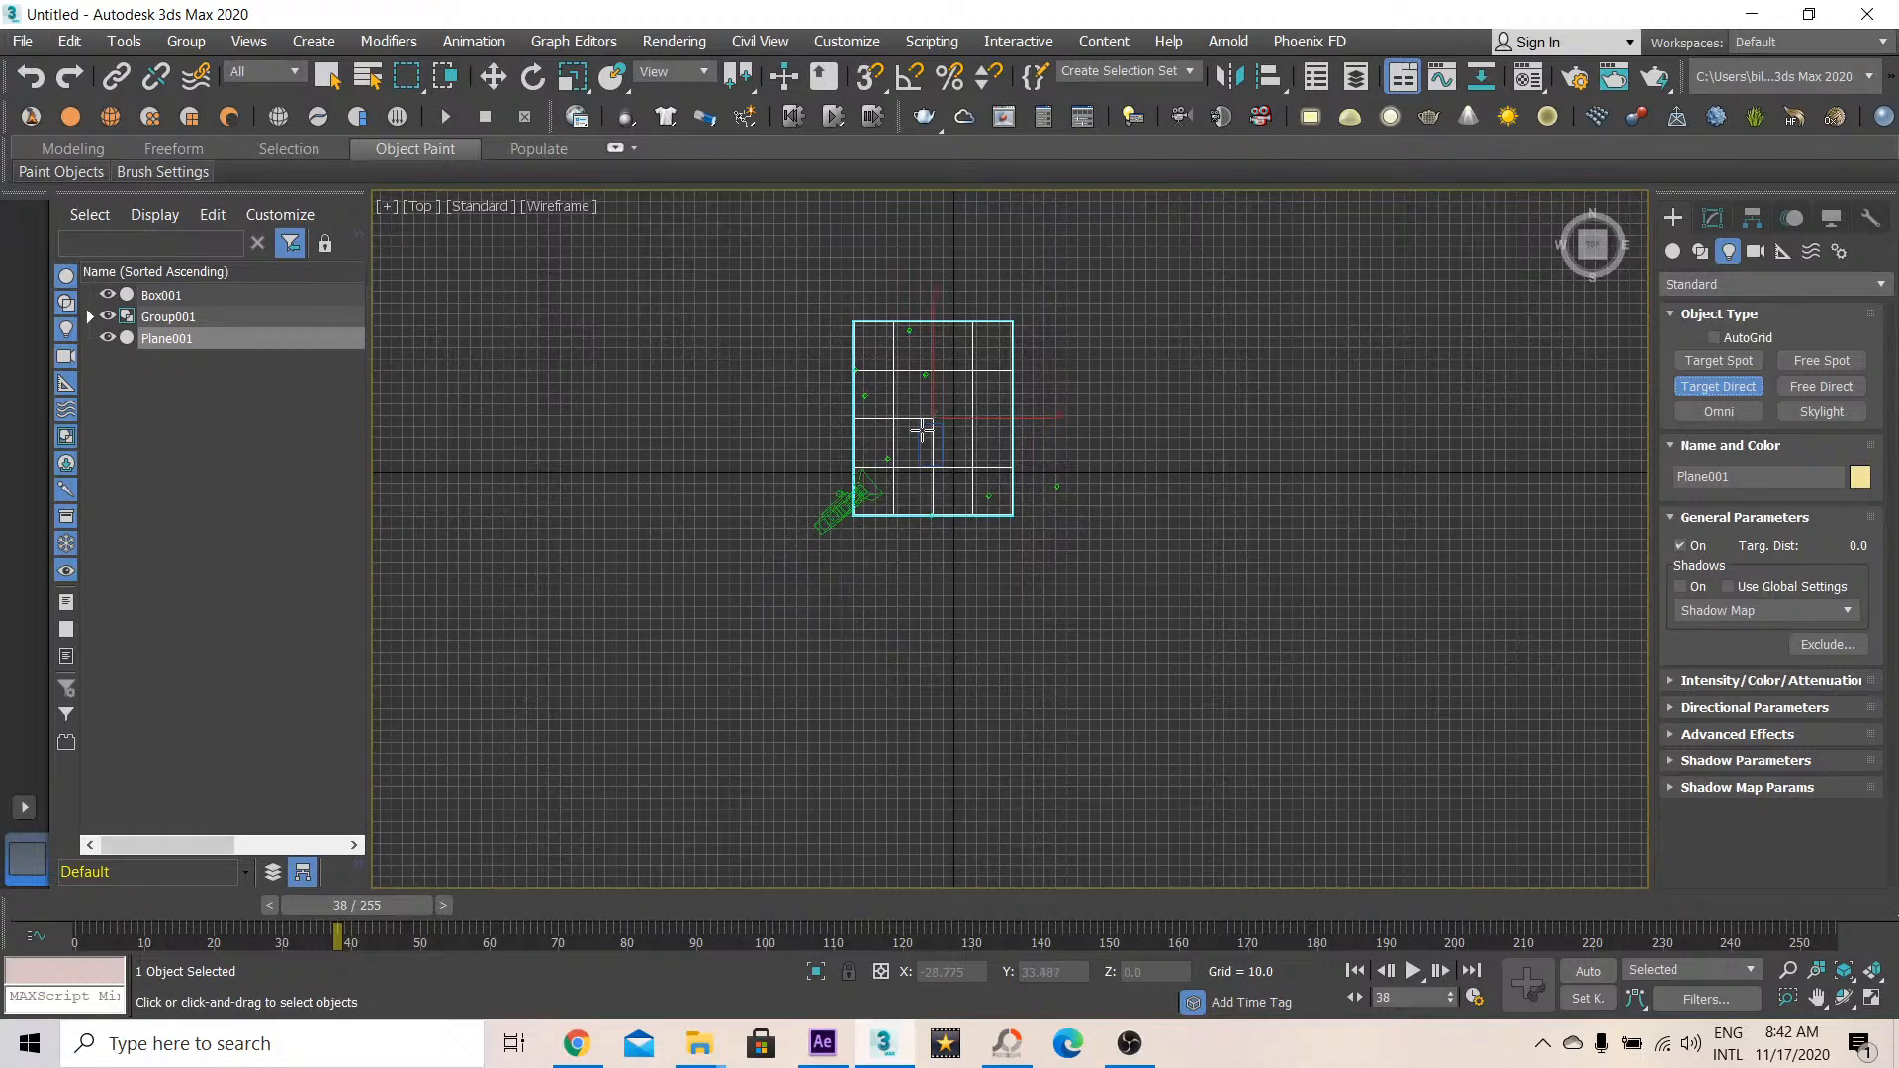
left_click_drag(927, 431, 1096, 781)
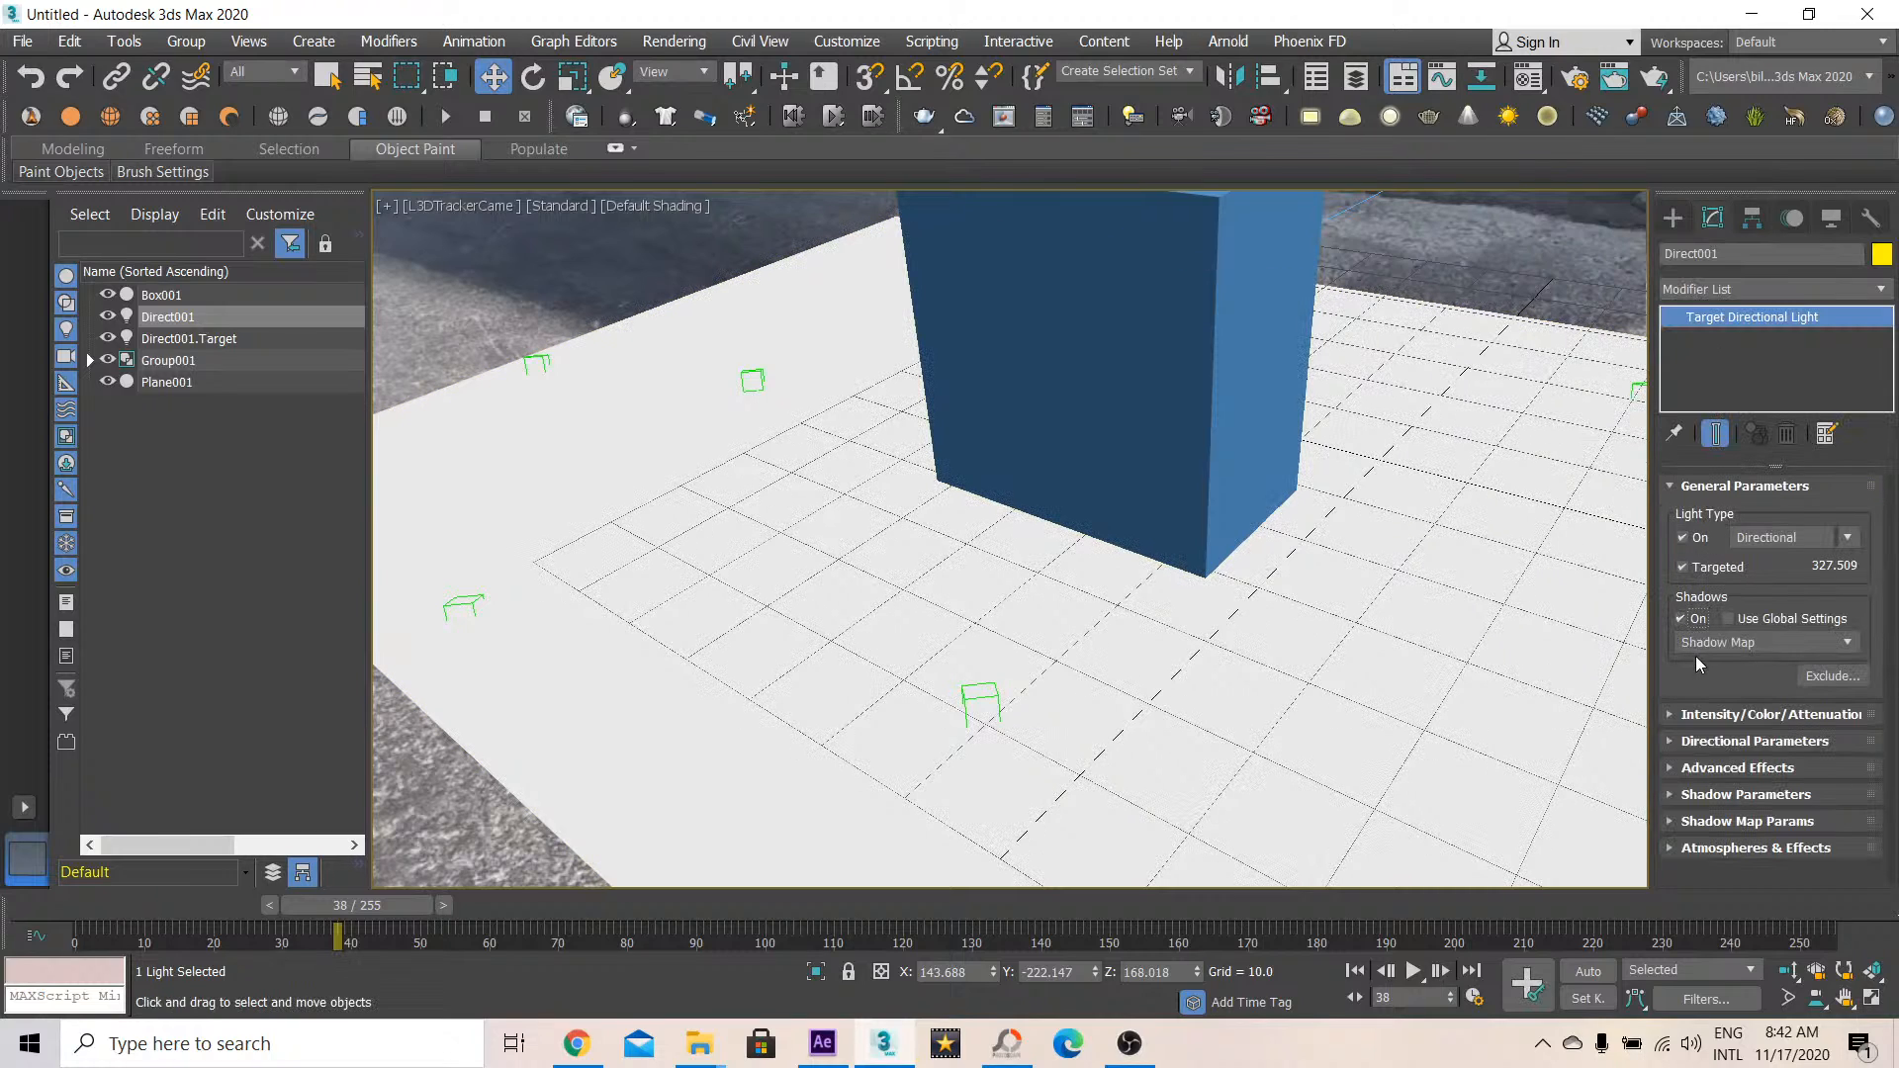
Set the light to Area Shadows and review the test renders
left_click(1764, 642)
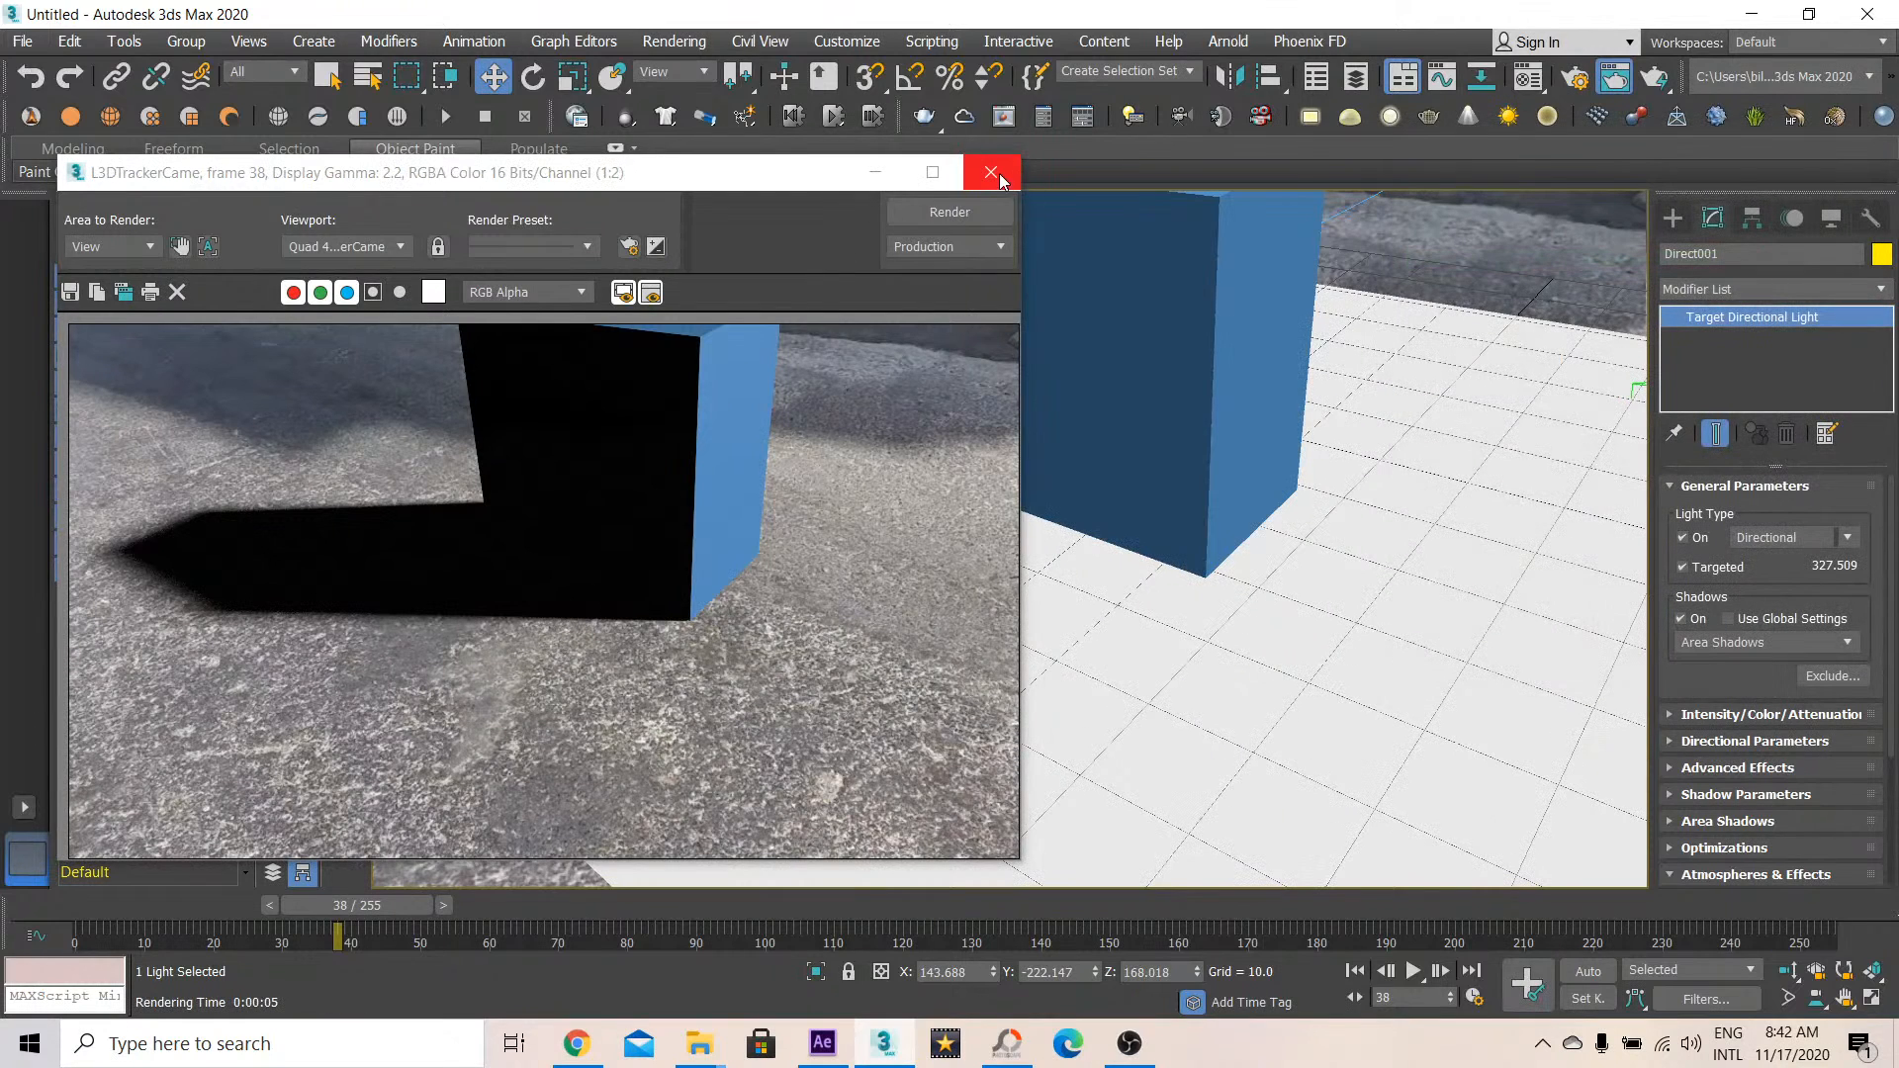
left_click(992, 172)
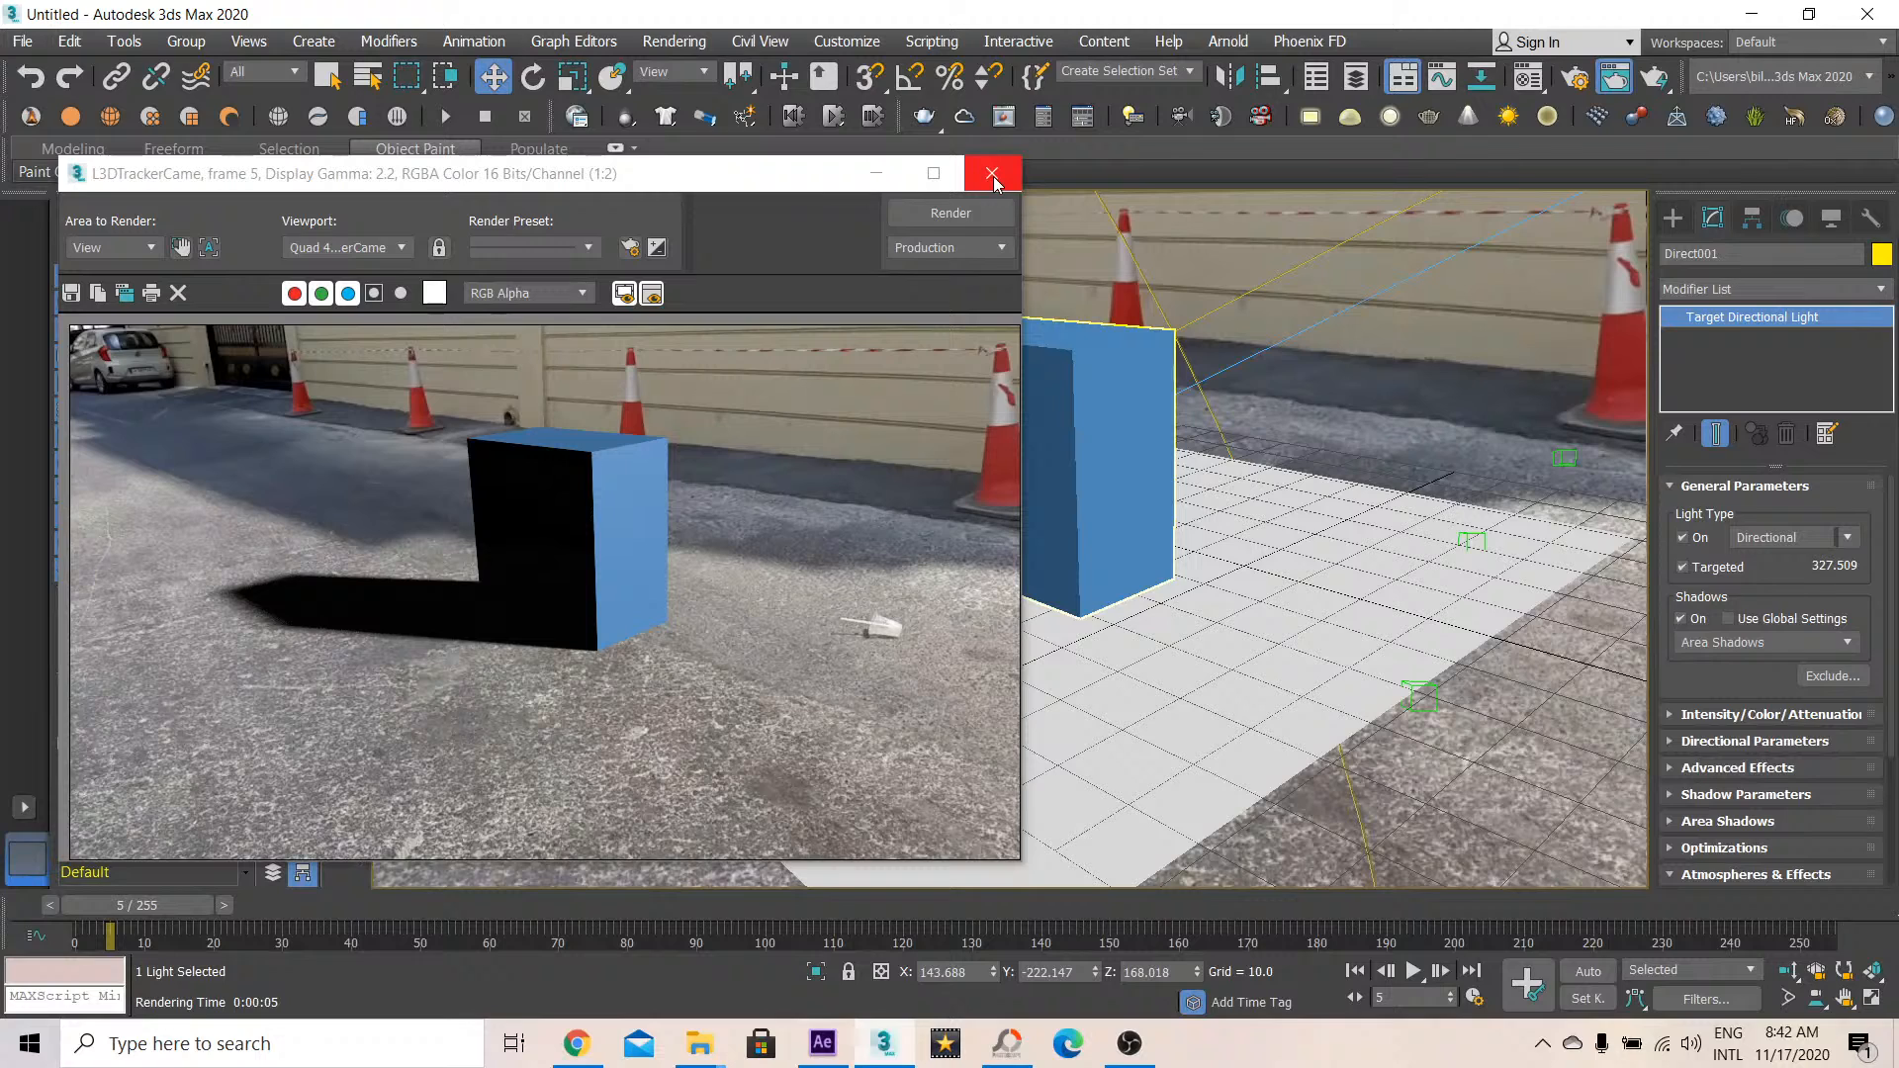
left_click(992, 173)
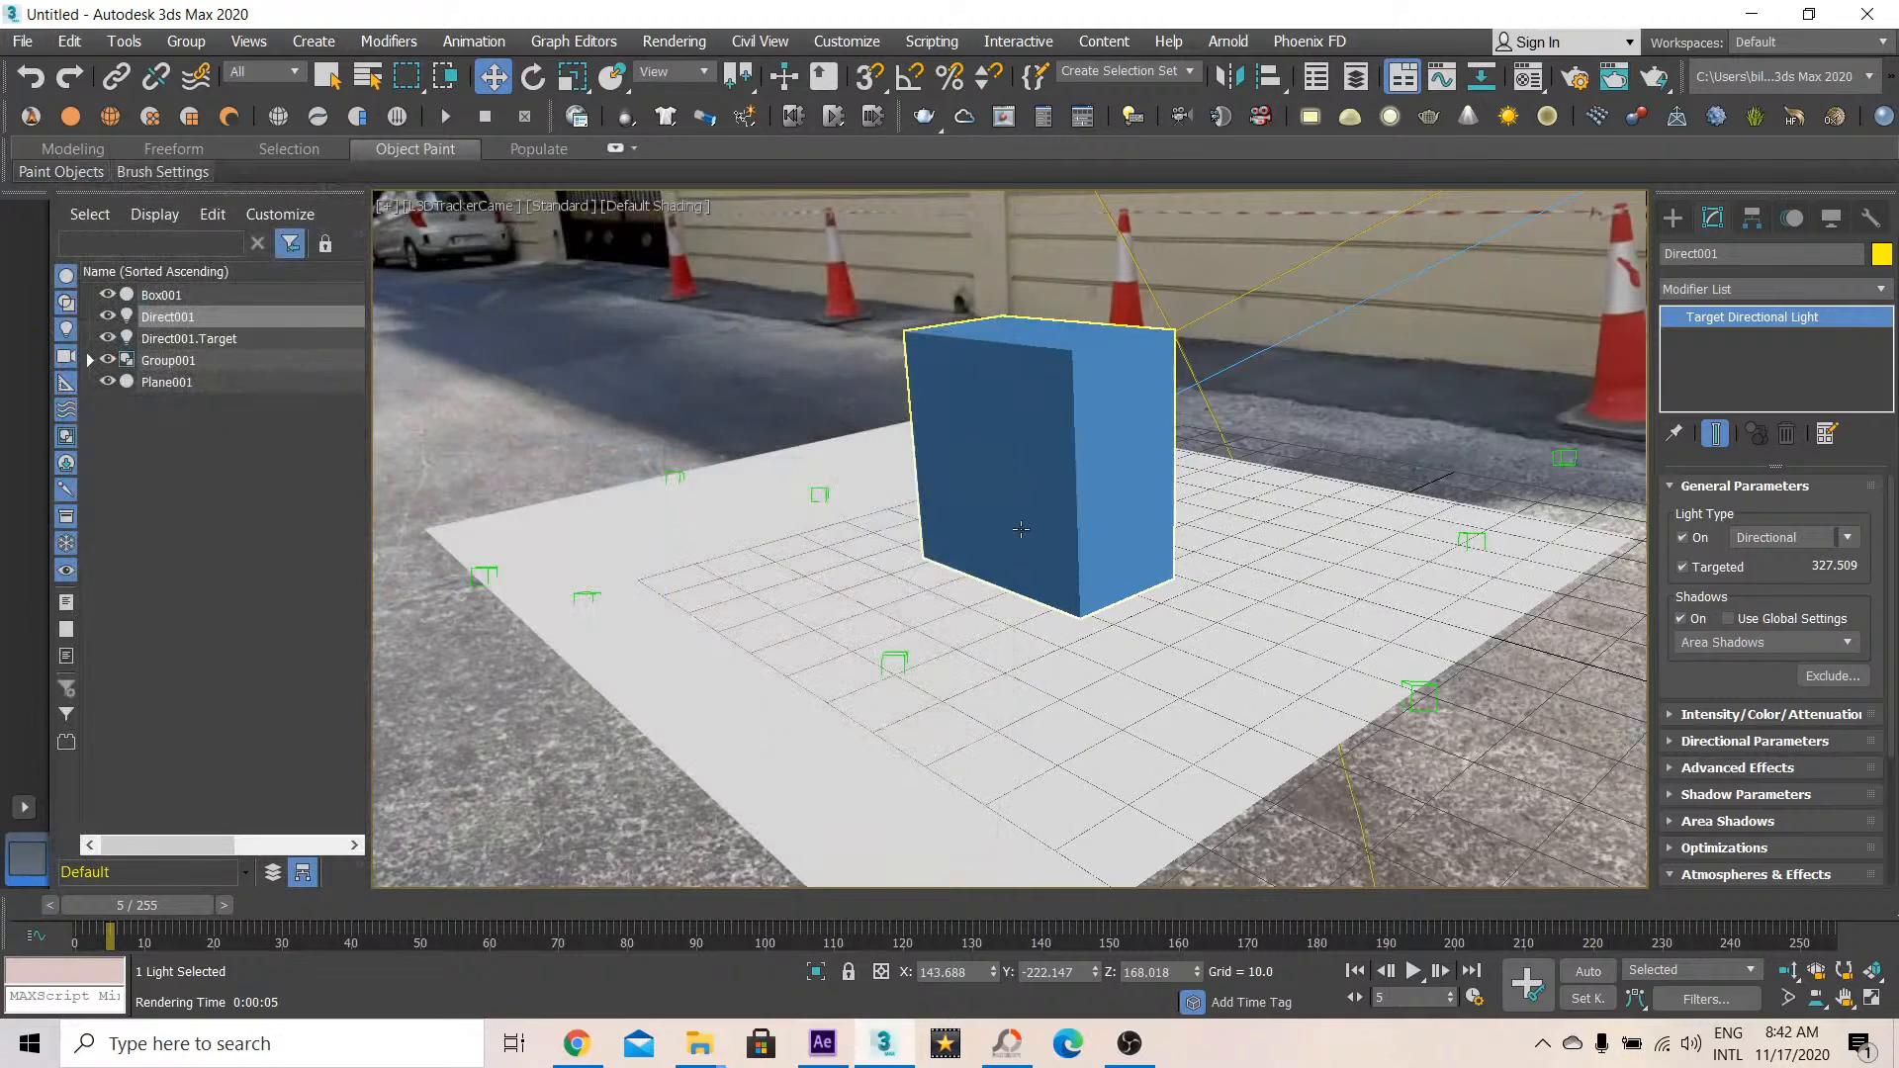
left_click(877, 625)
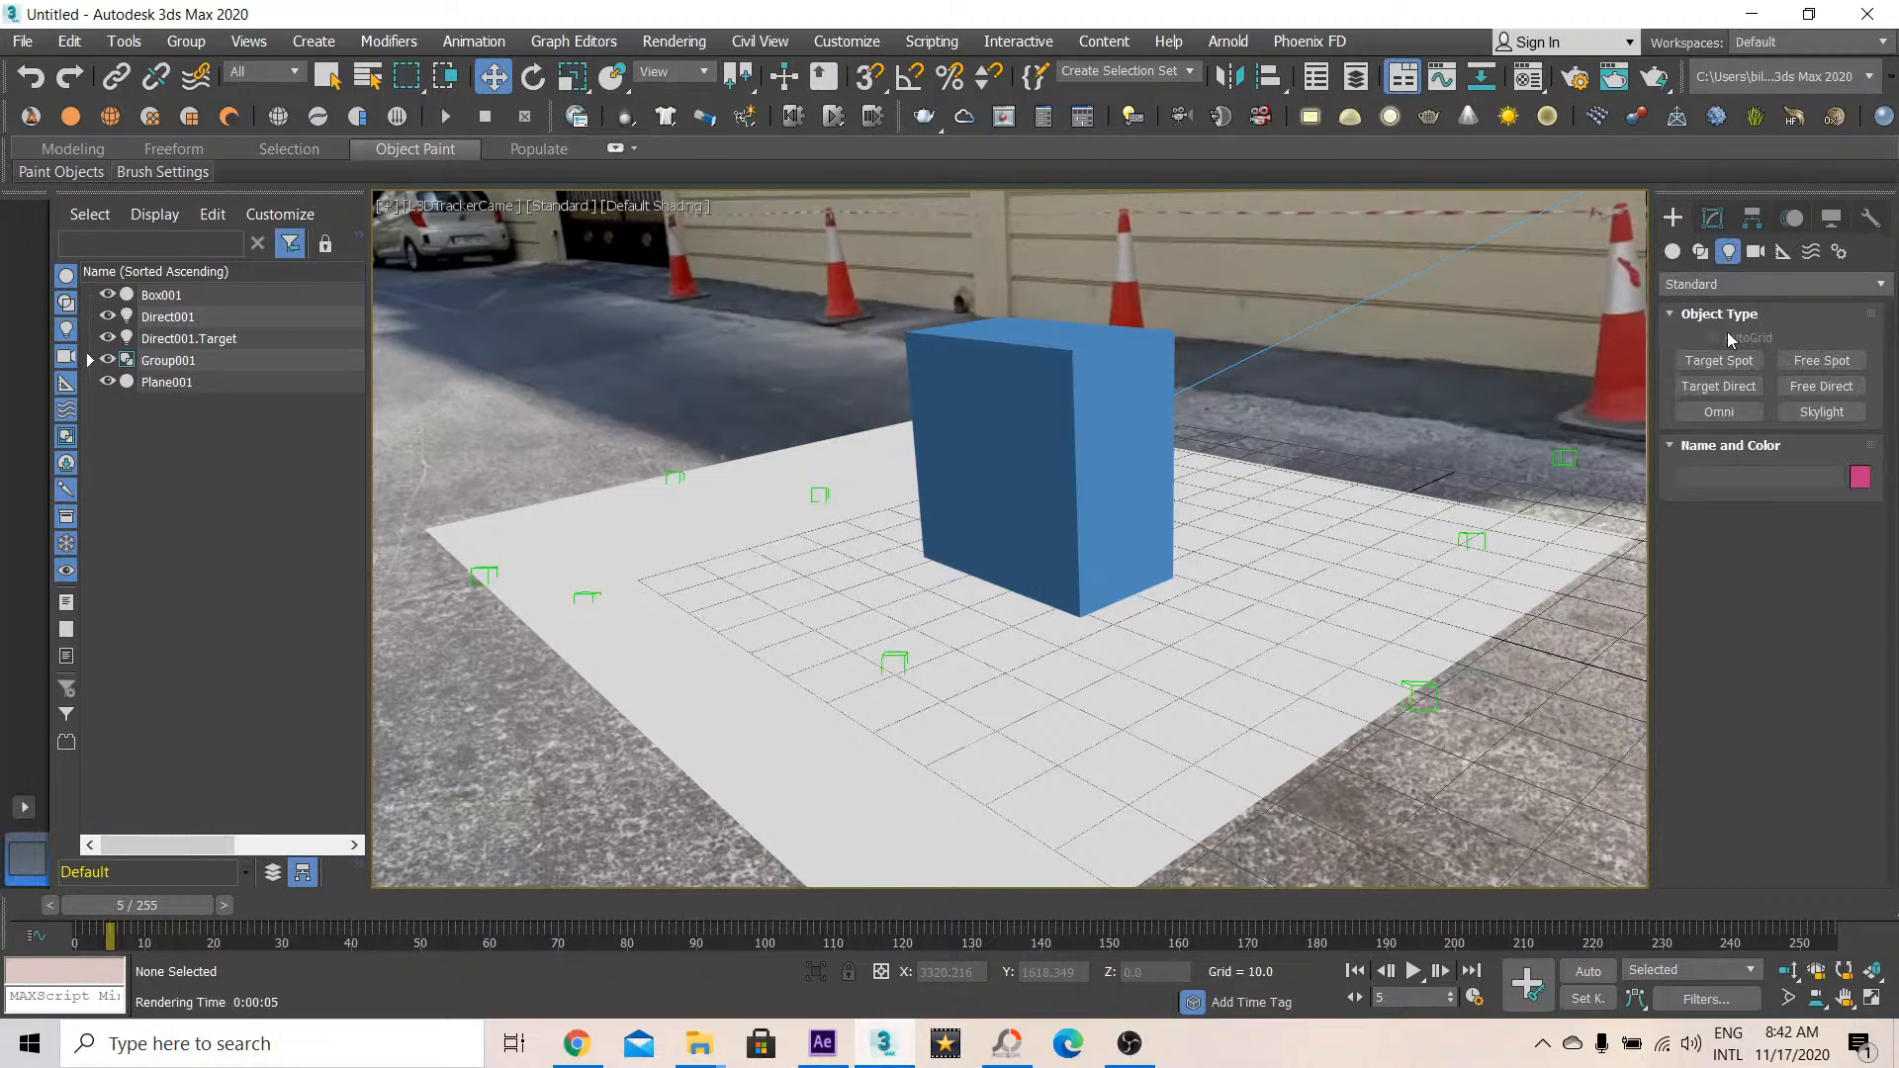
Place a Skylight on the ground plane with Cast Shadows enabled
left_click(1821, 411)
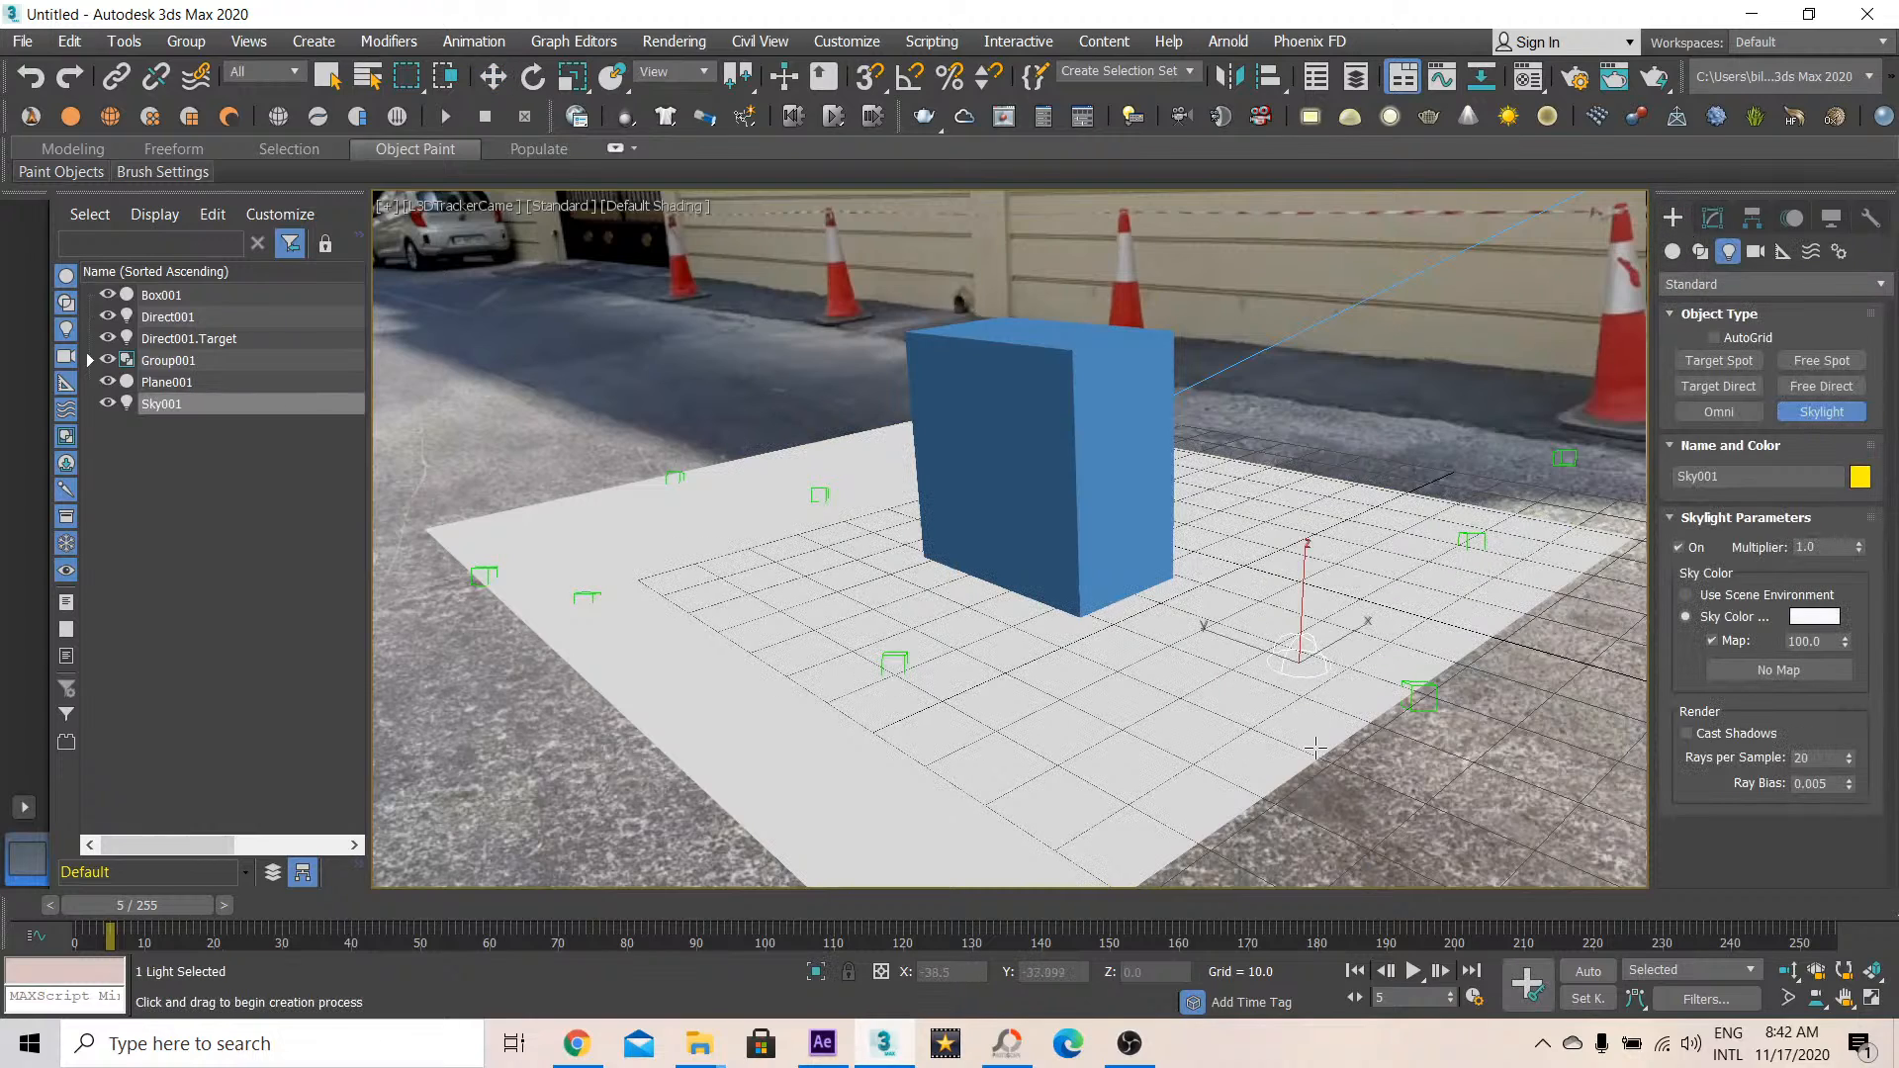
left_click(1688, 733)
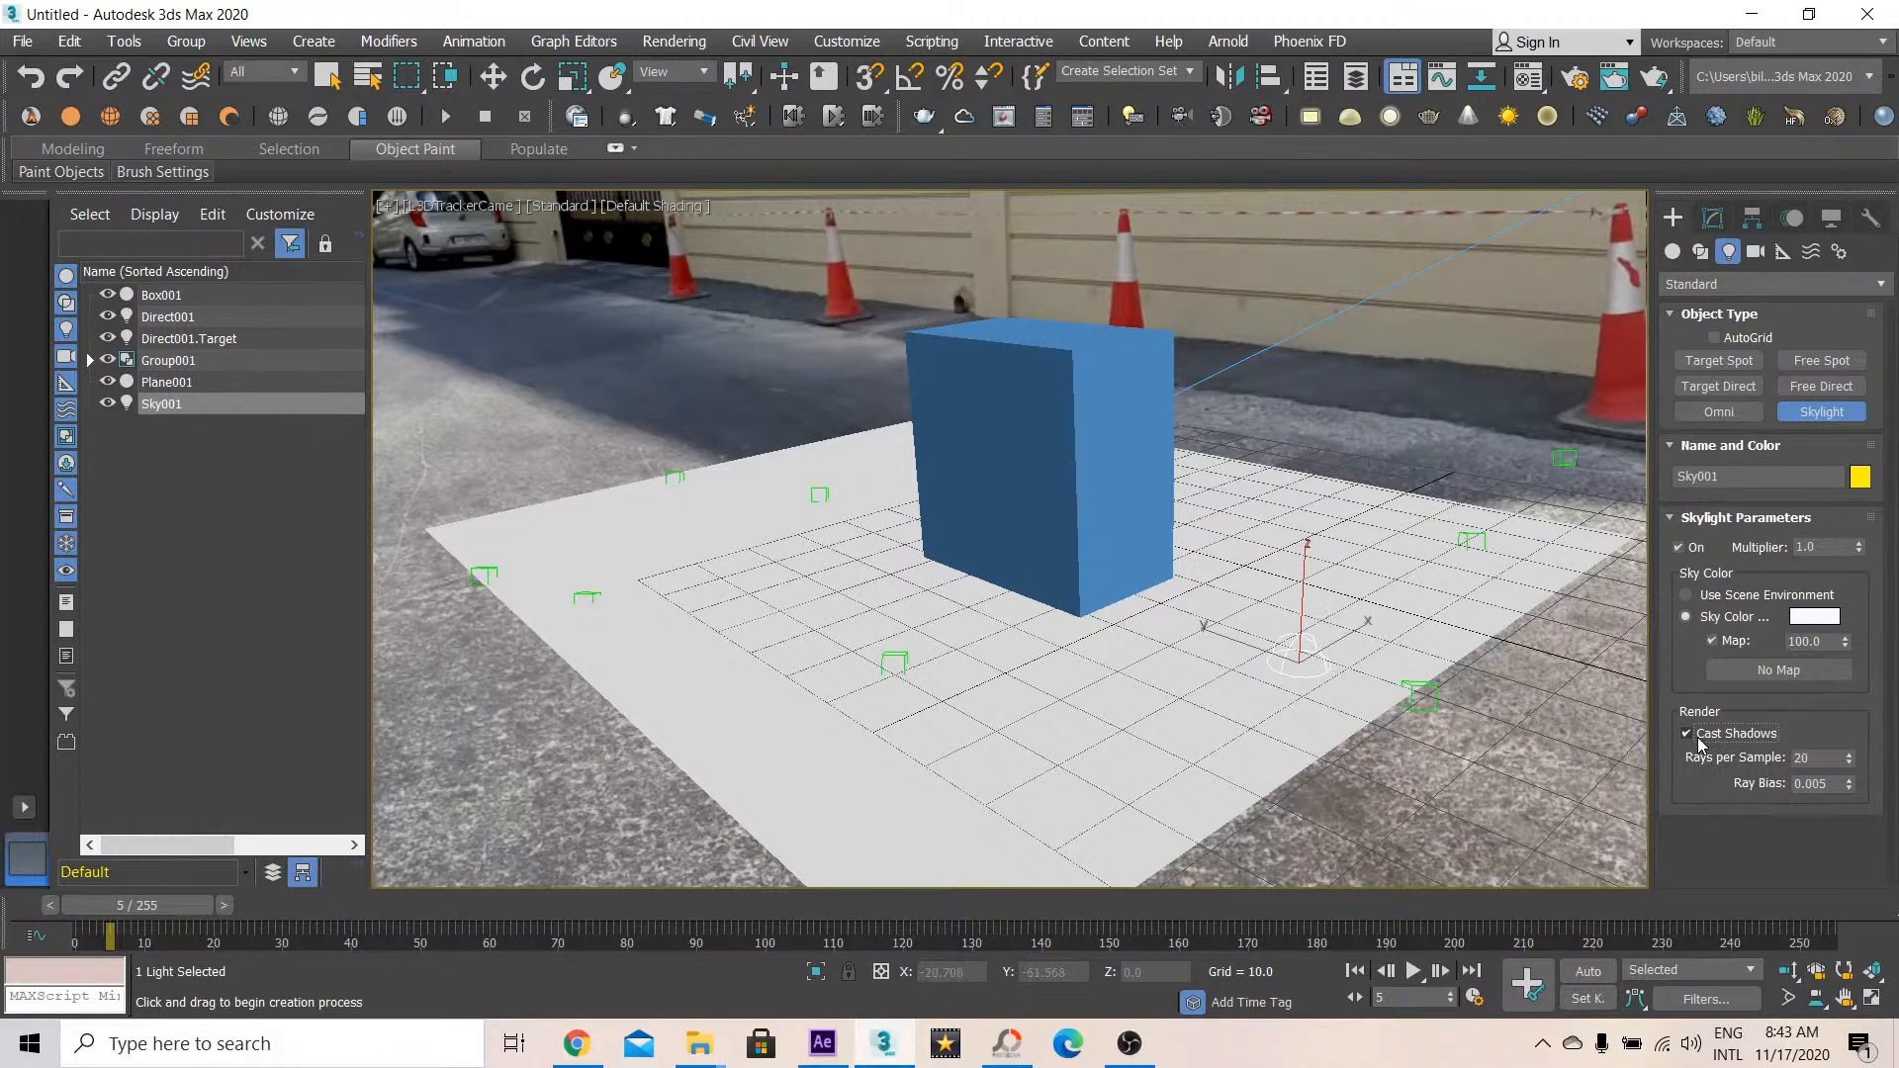
left_click(1815, 758)
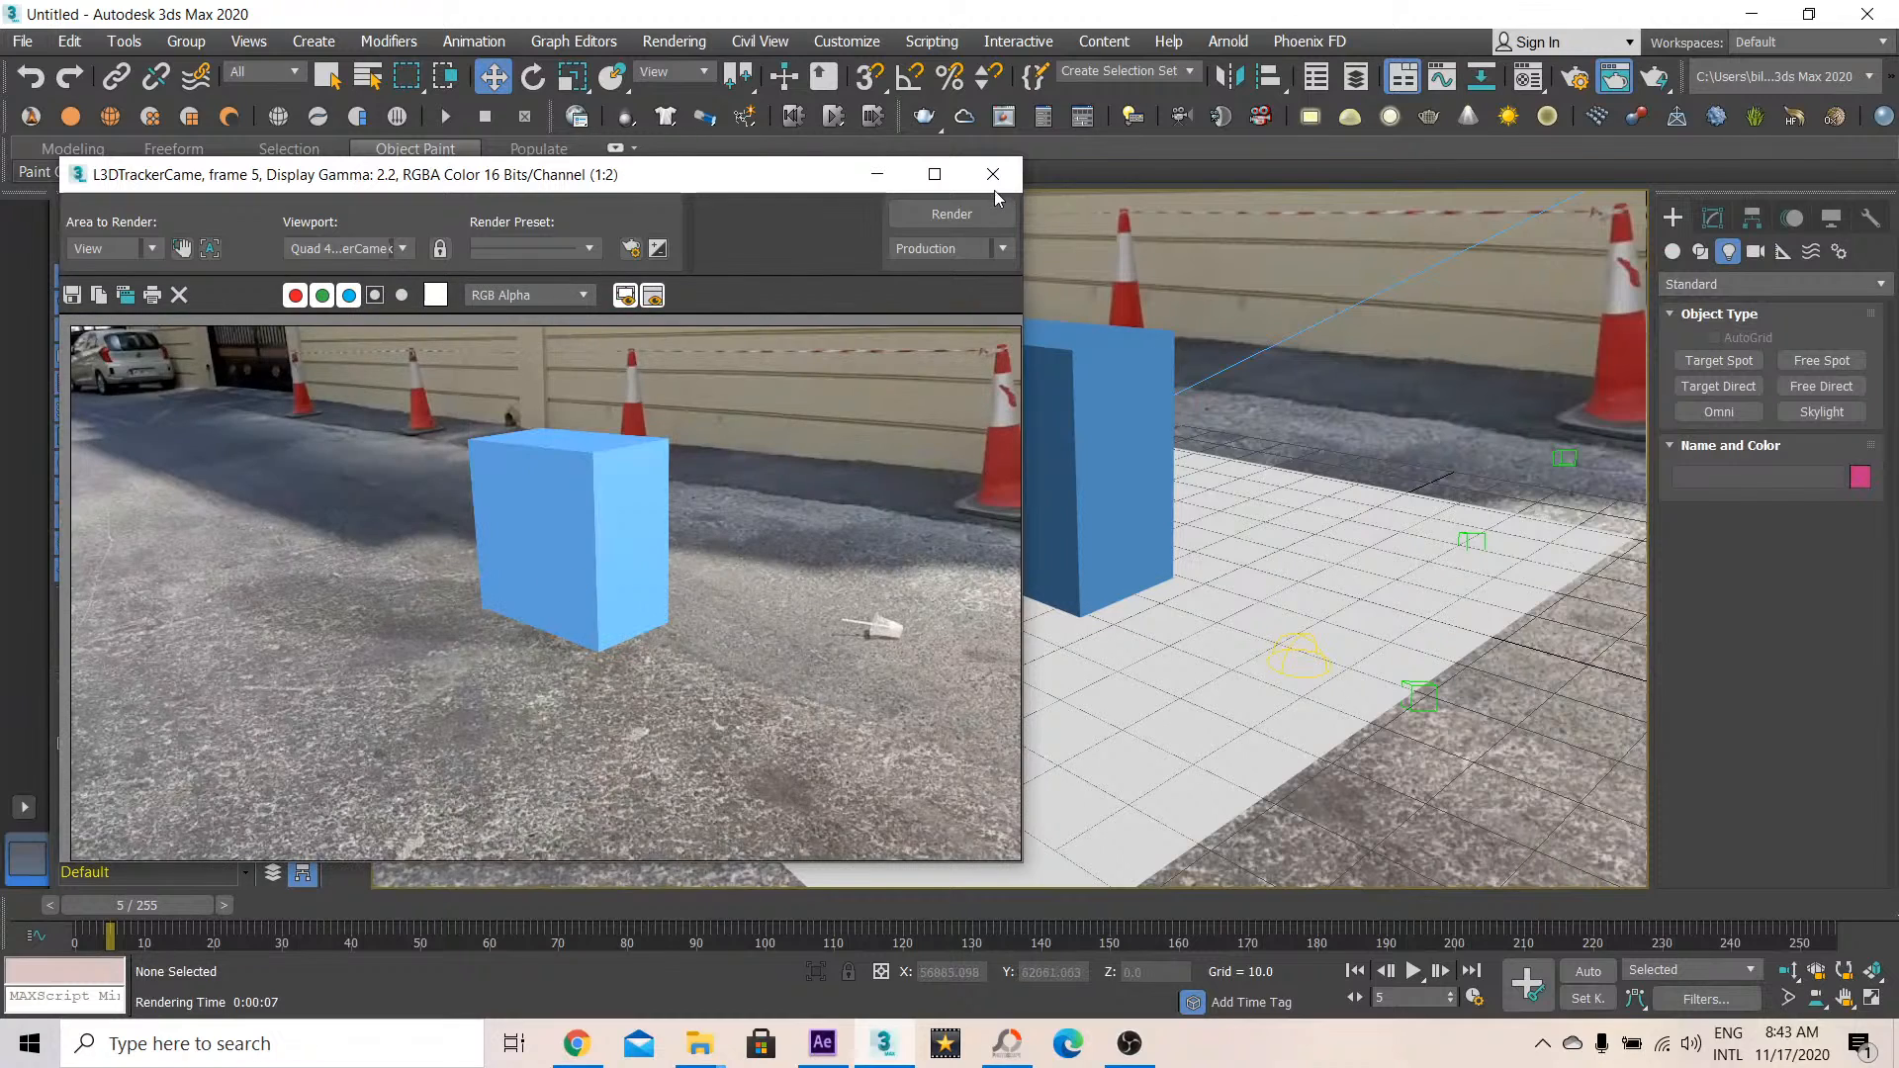
Re-render frame 5 to inspect the skylit box's soft shadow, then close it
left_click(993, 174)
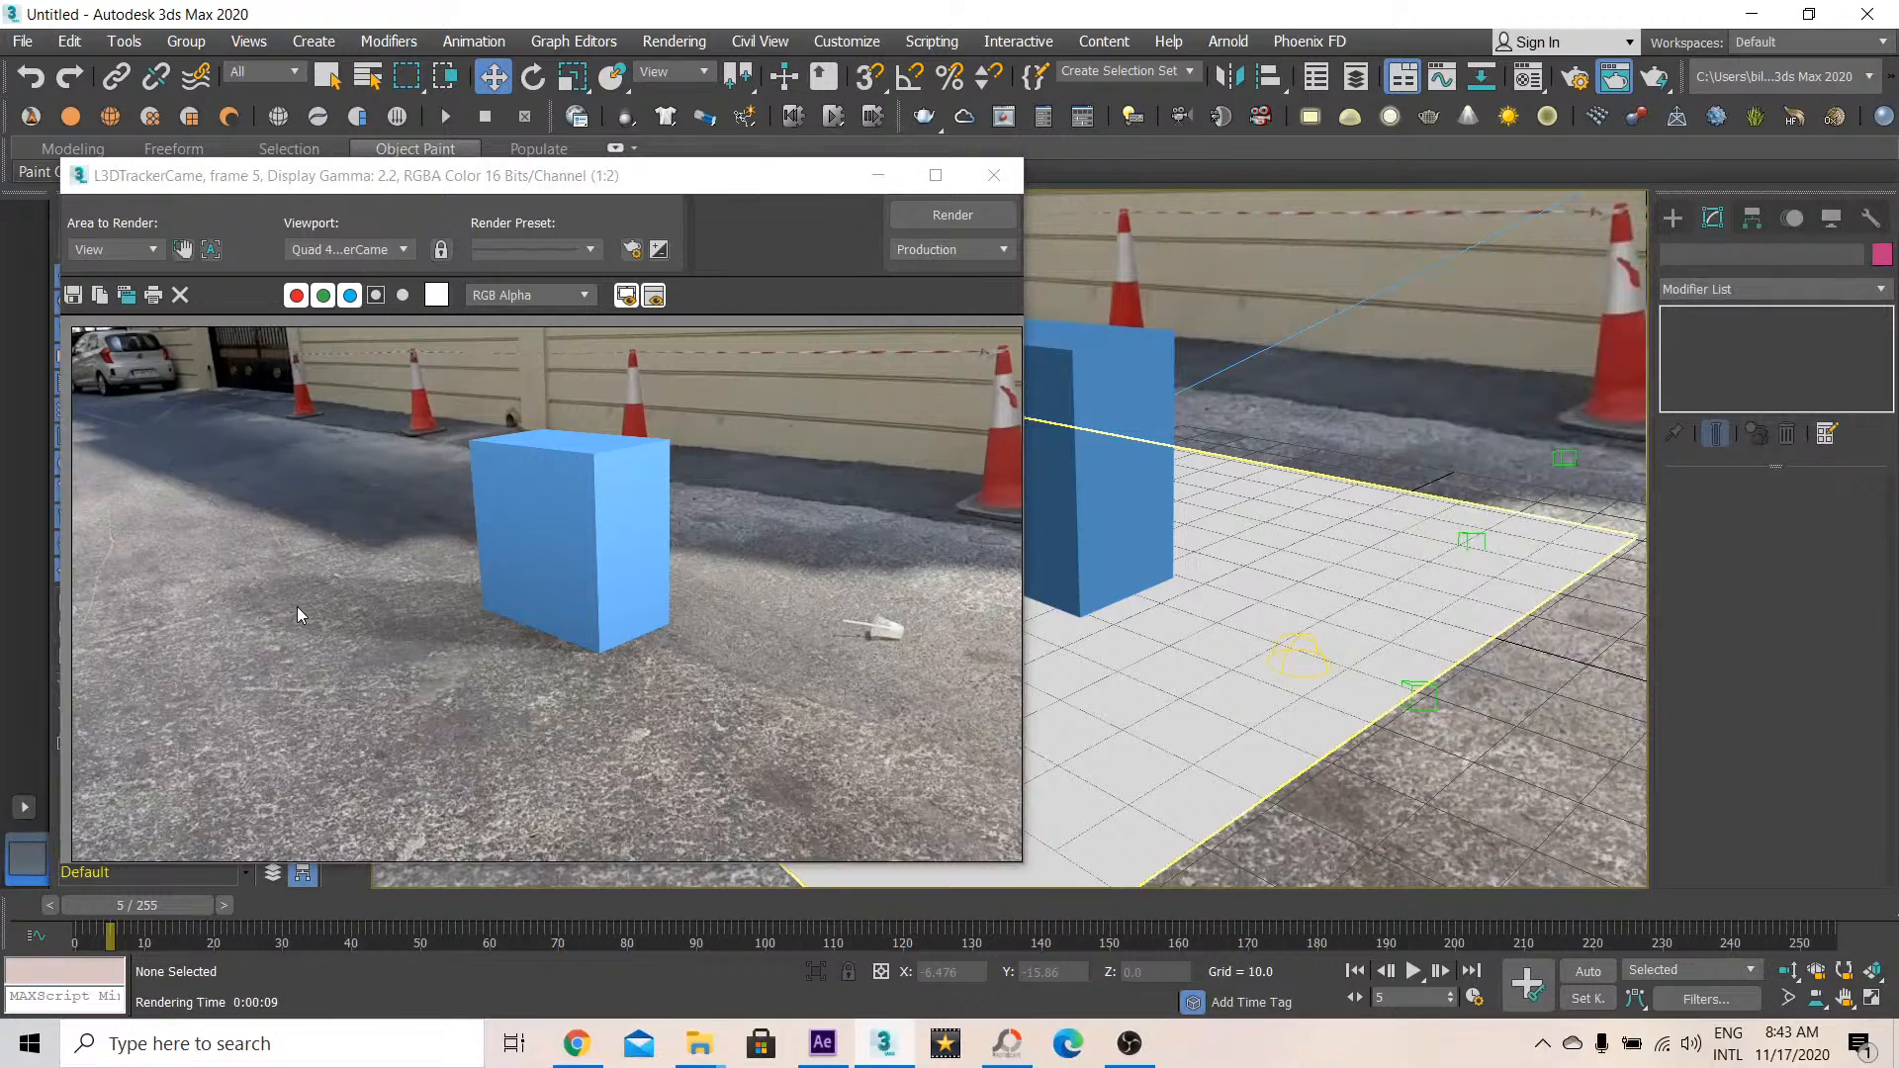
mouse_move(347, 625)
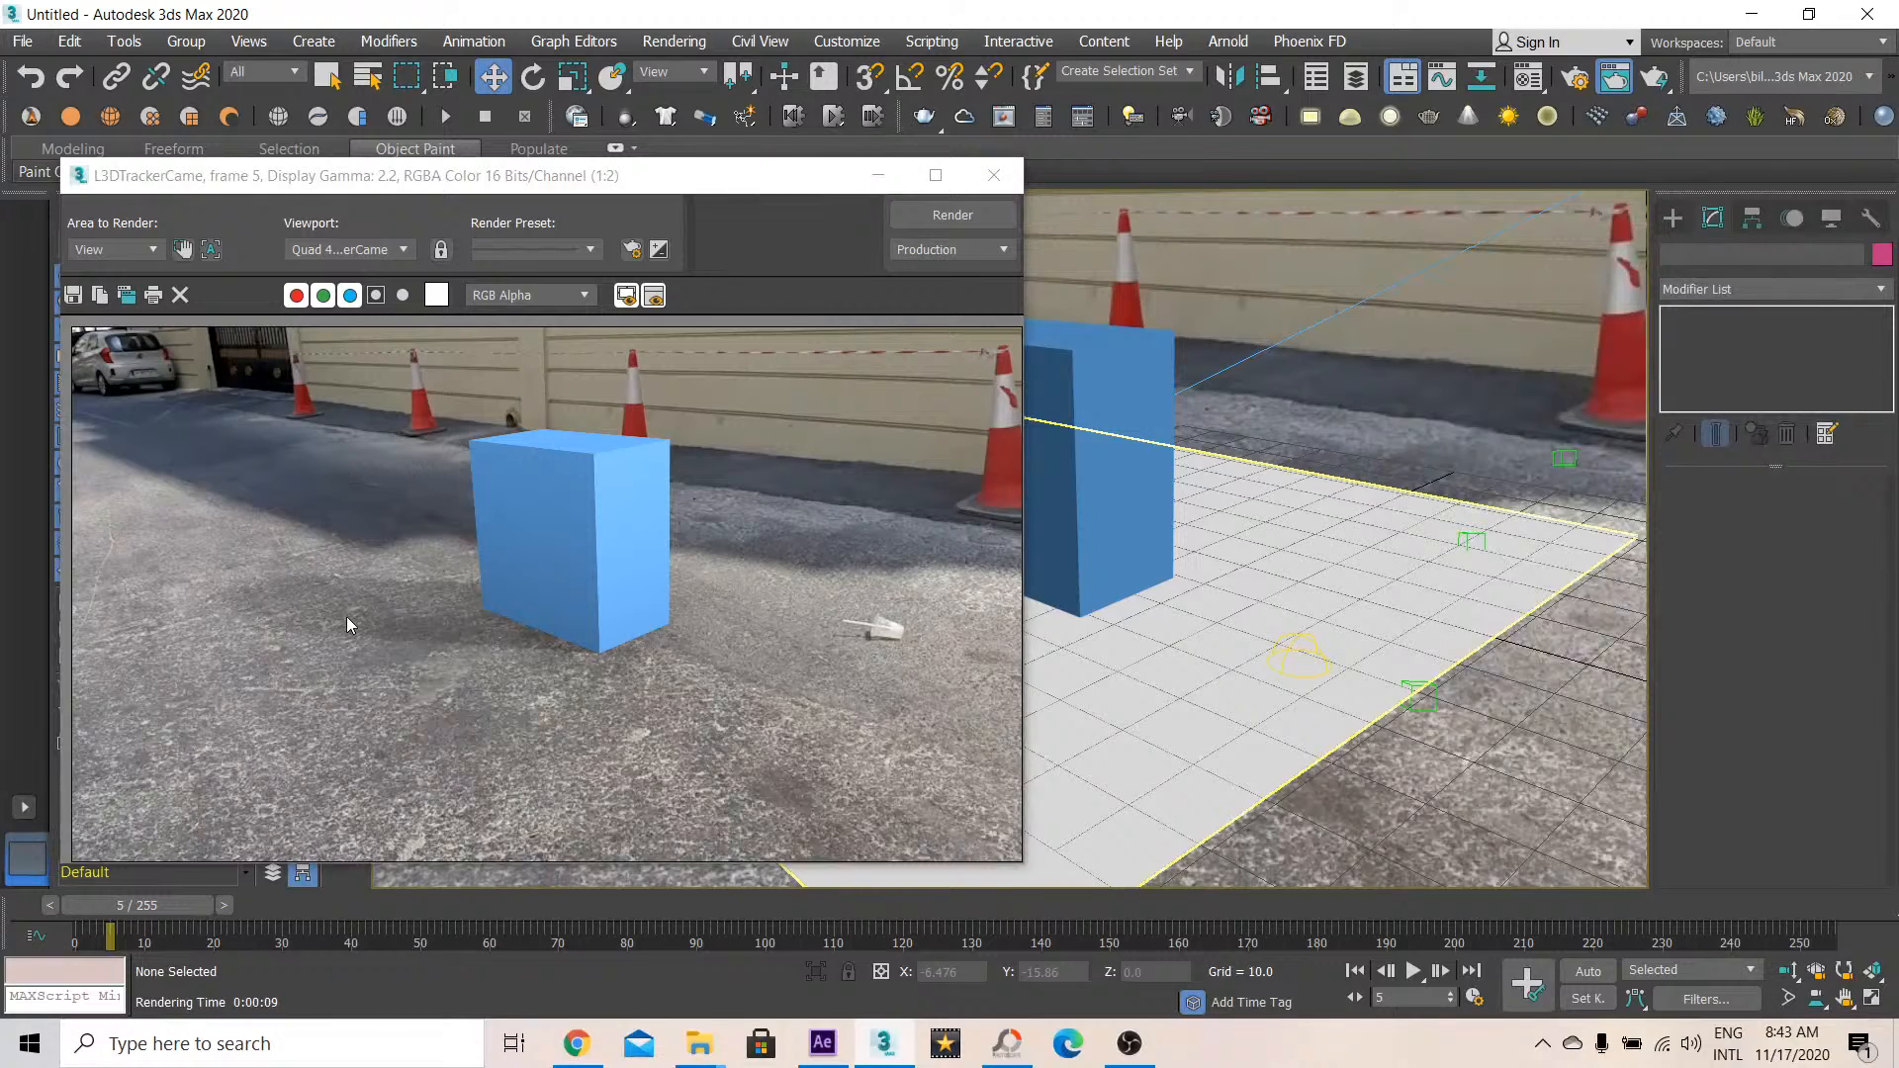
mouse_move(346, 618)
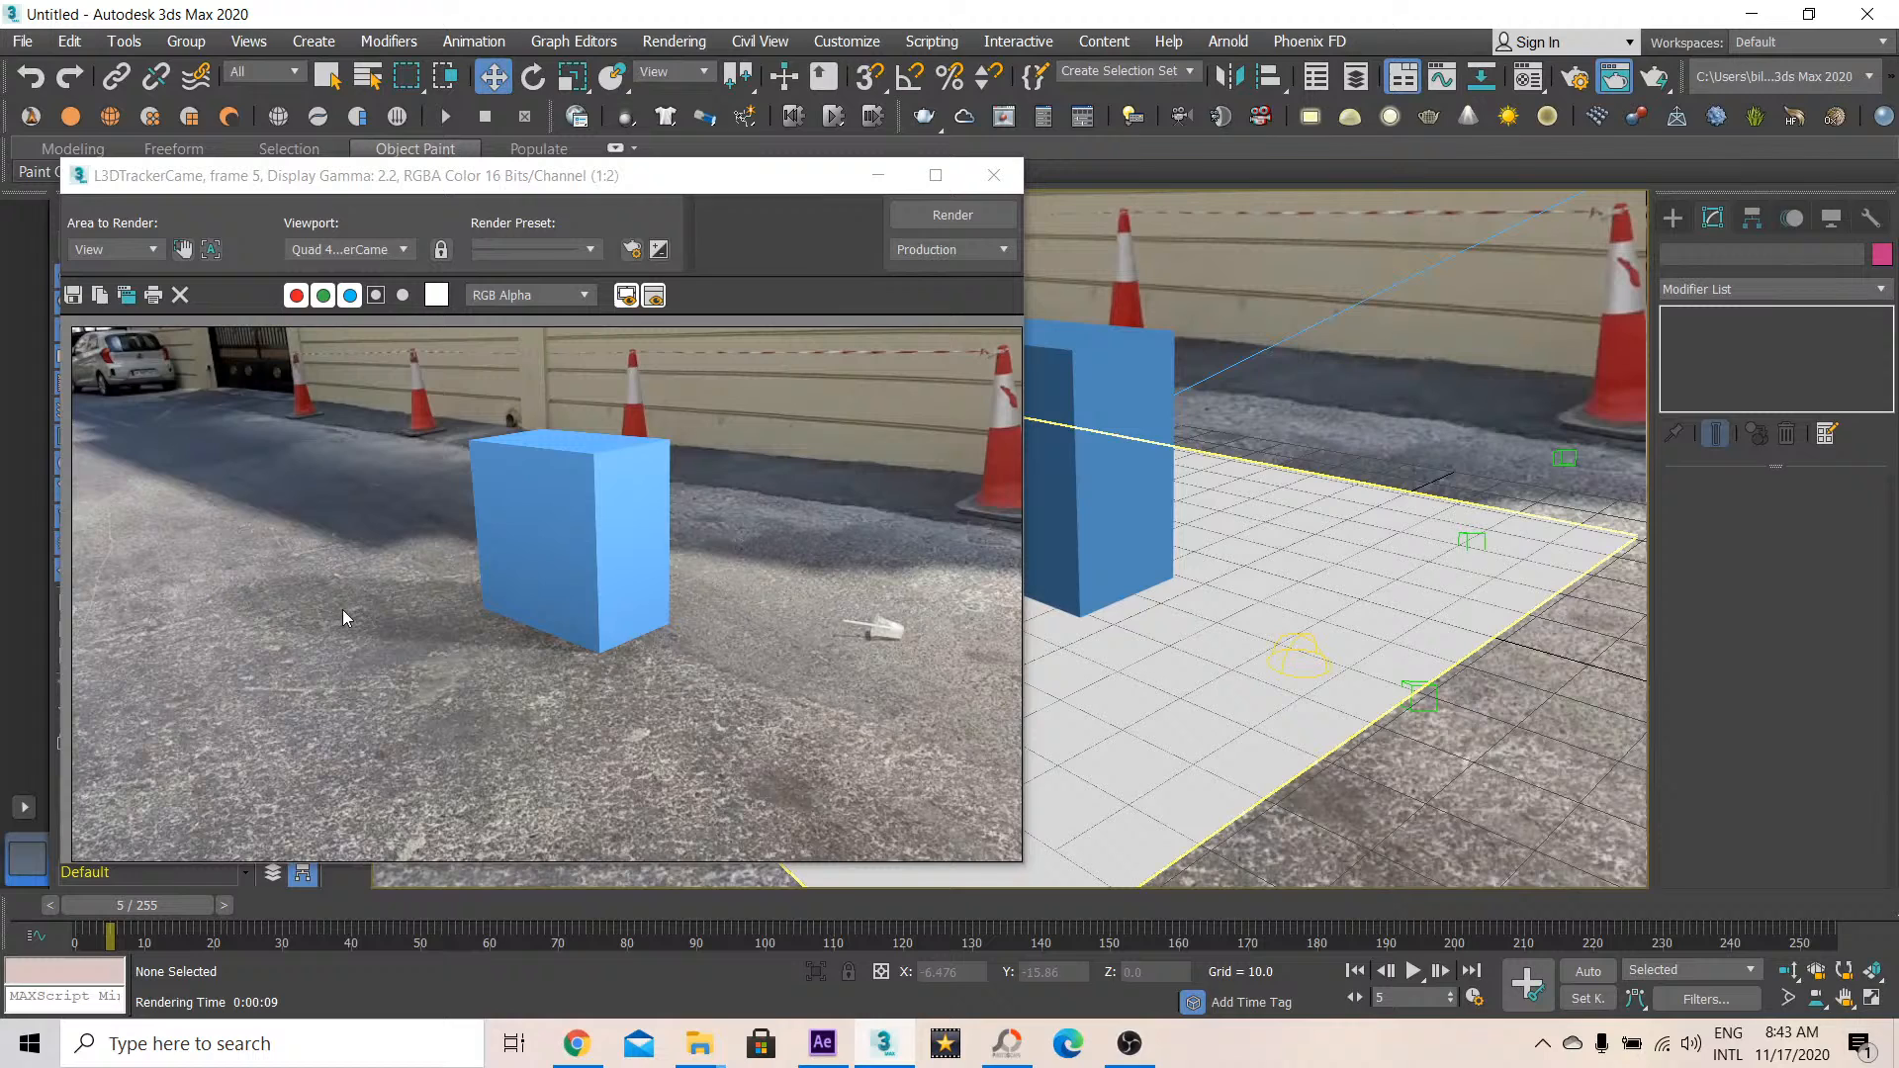
left_click(993, 174)
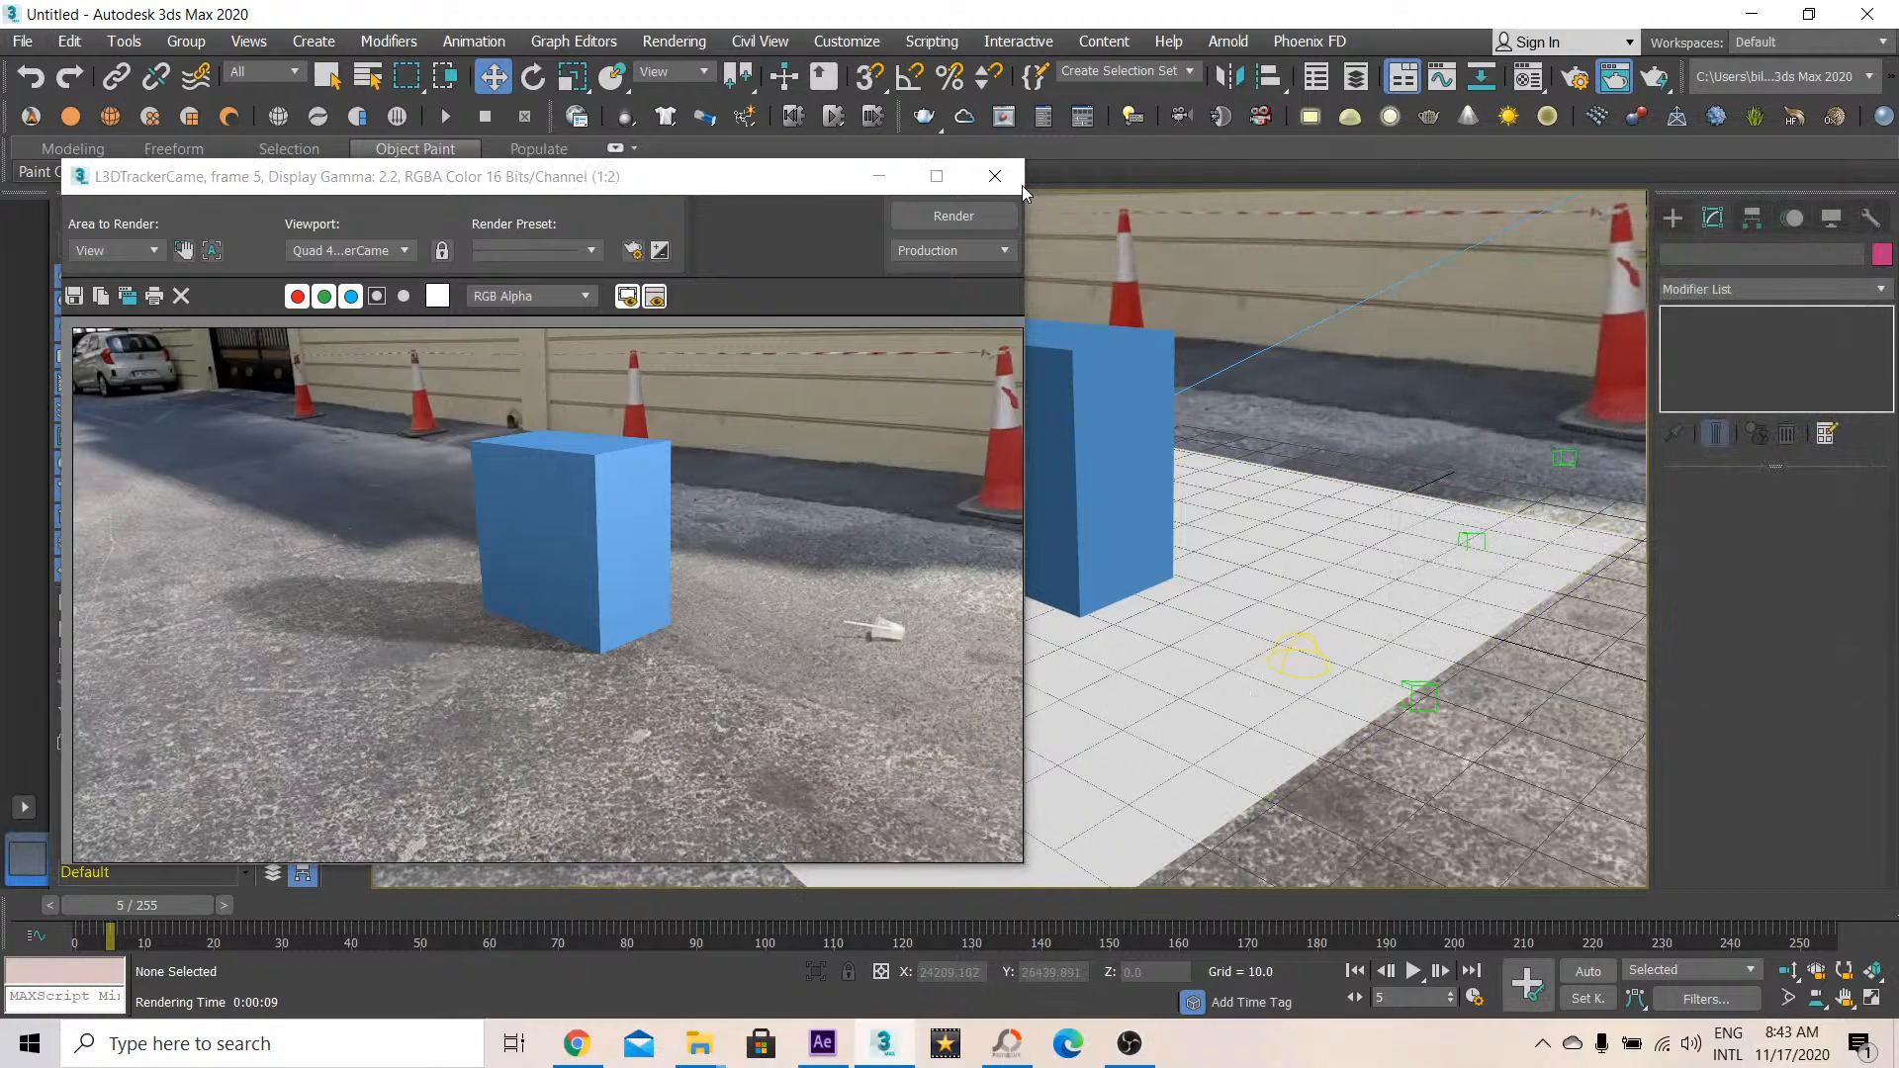
left_click(994, 175)
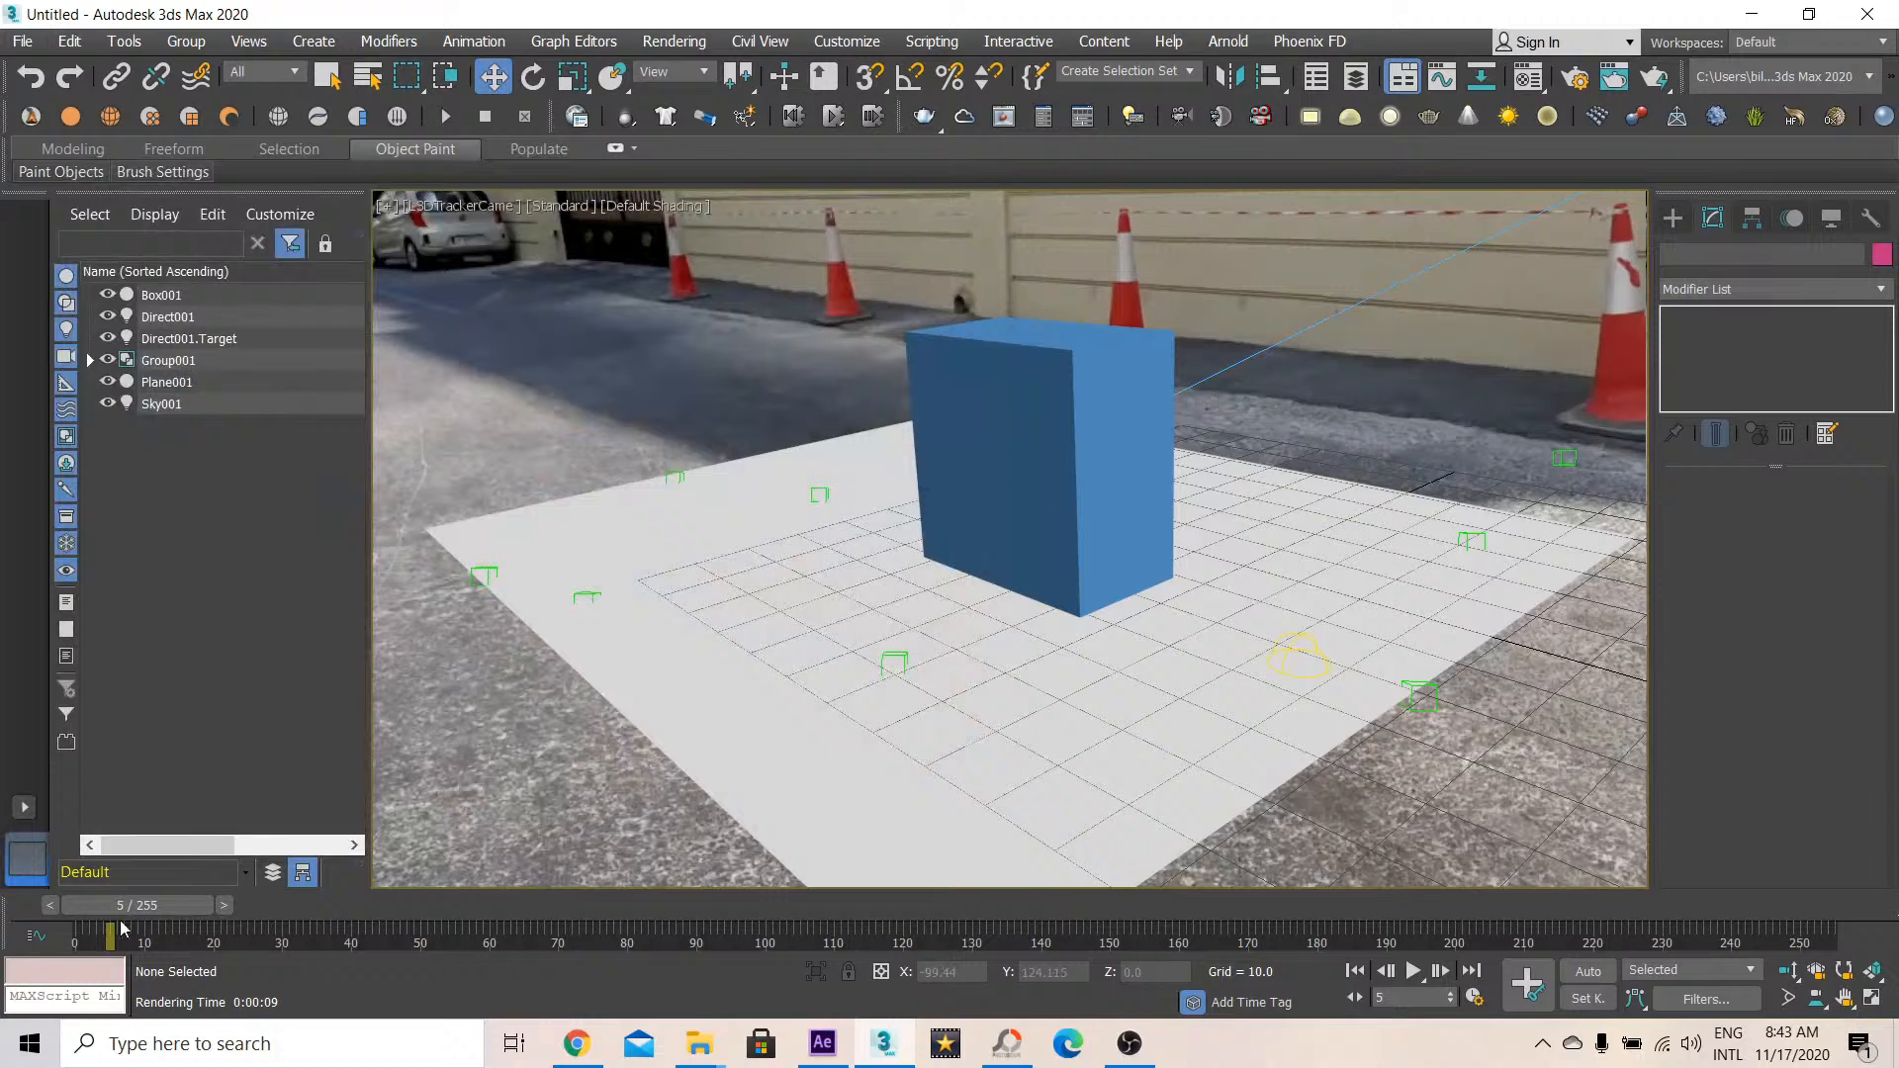
Scrub the footage to frames 9, 21, 28 and 12 to check the shadow
left_click_drag(119, 930, 151, 930)
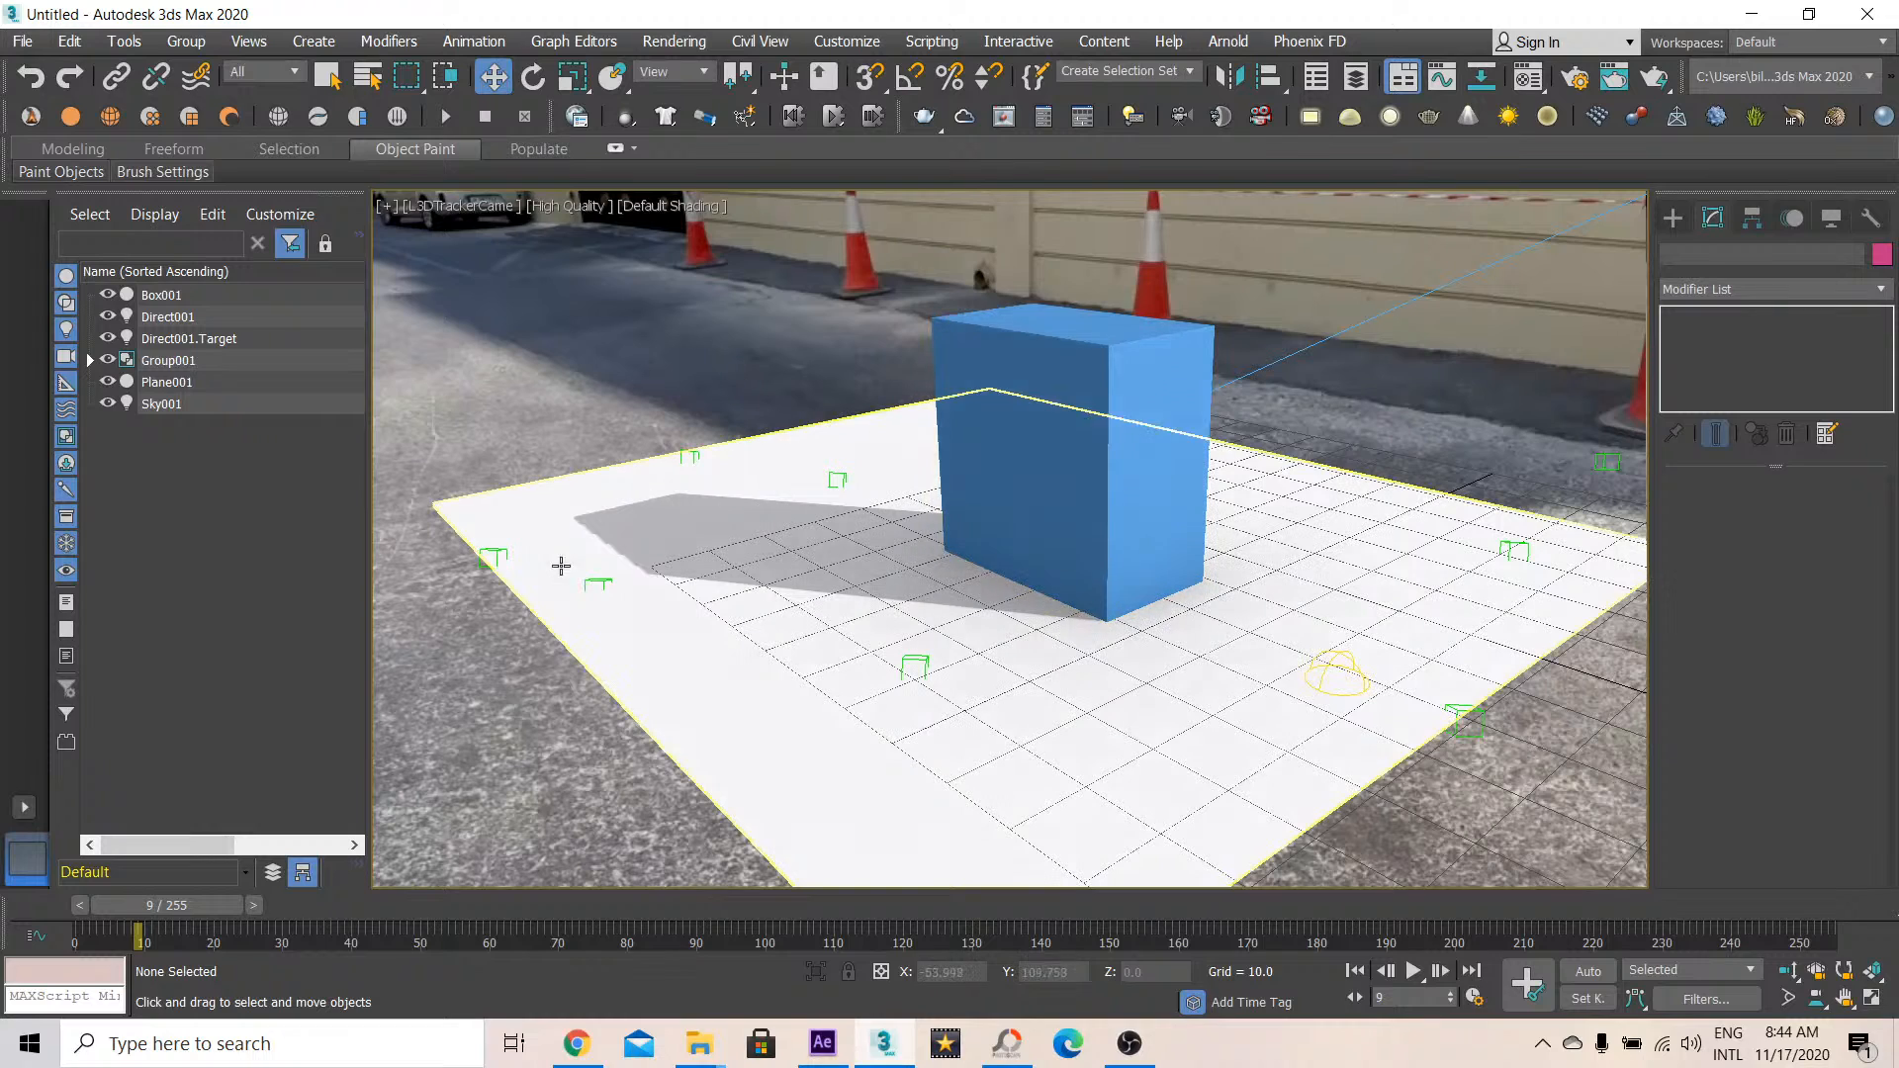
left_click_drag(139, 935, 160, 934)
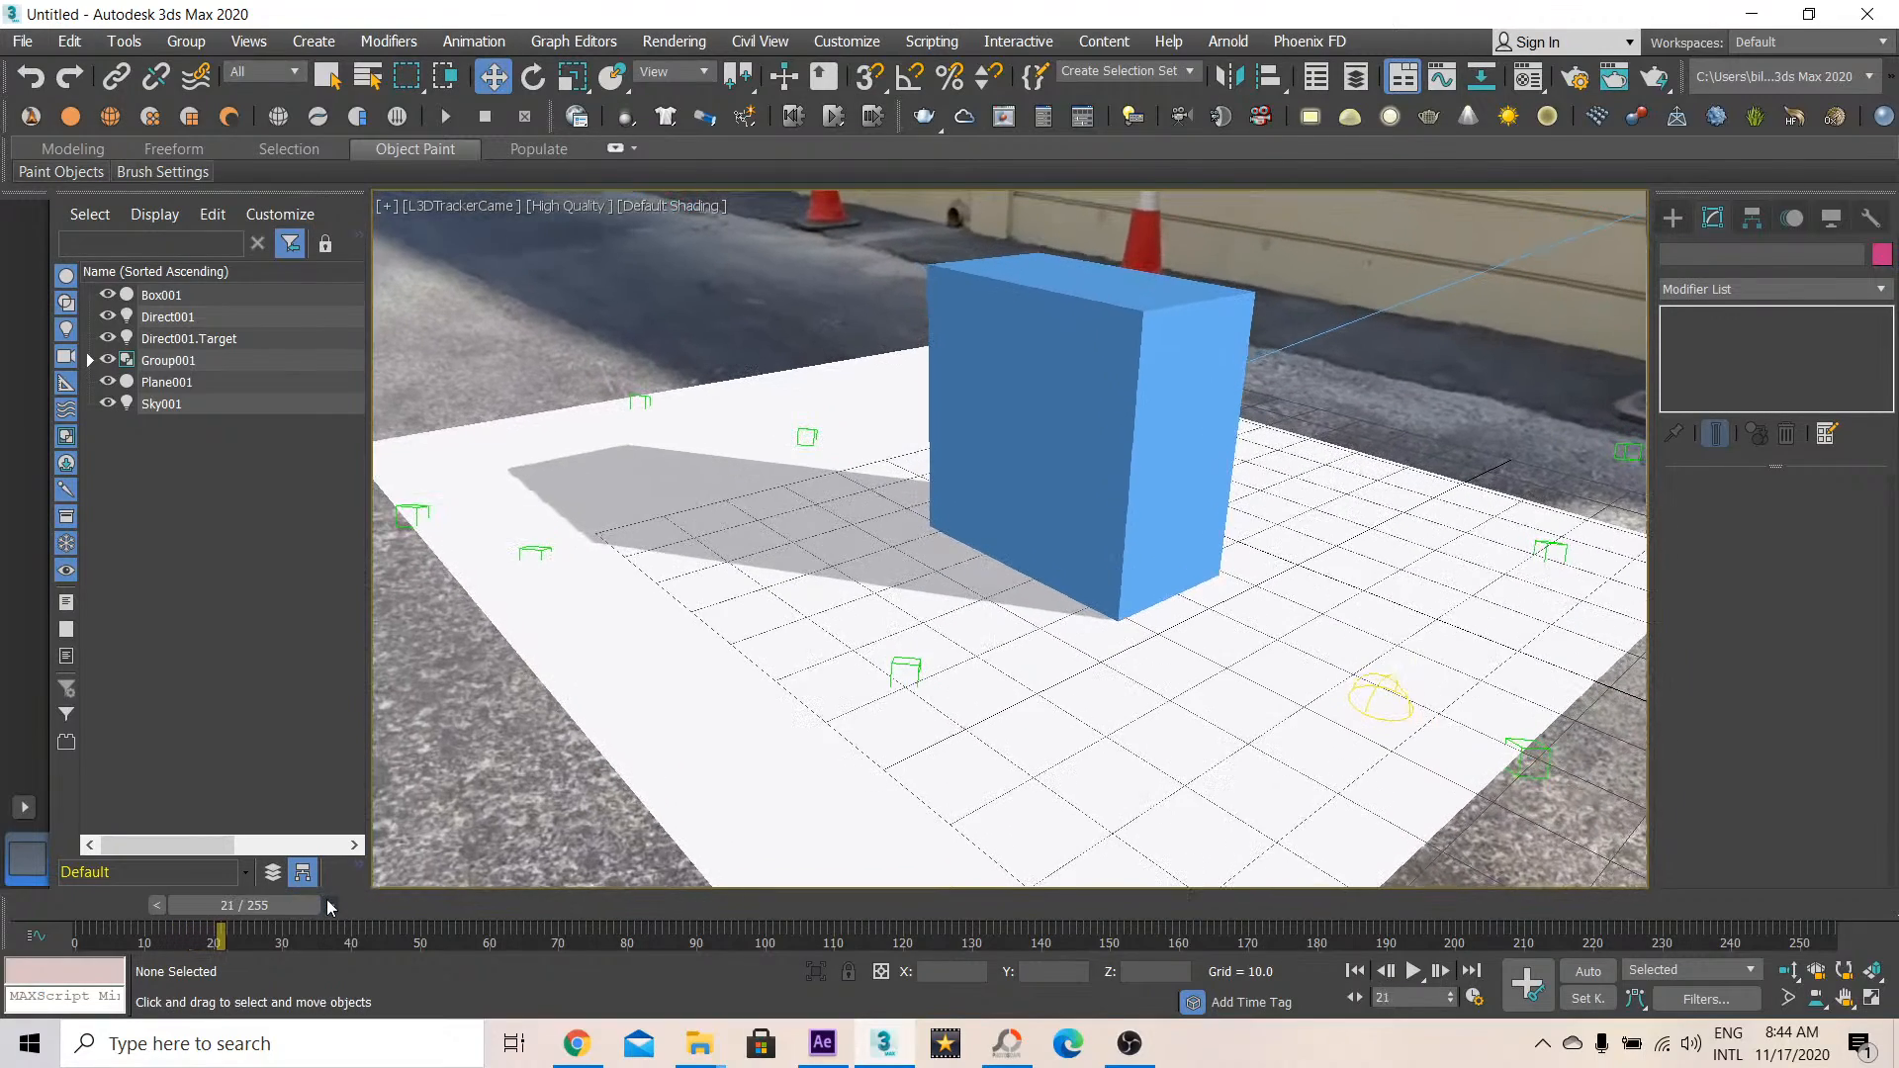
left_click_drag(220, 933, 269, 934)
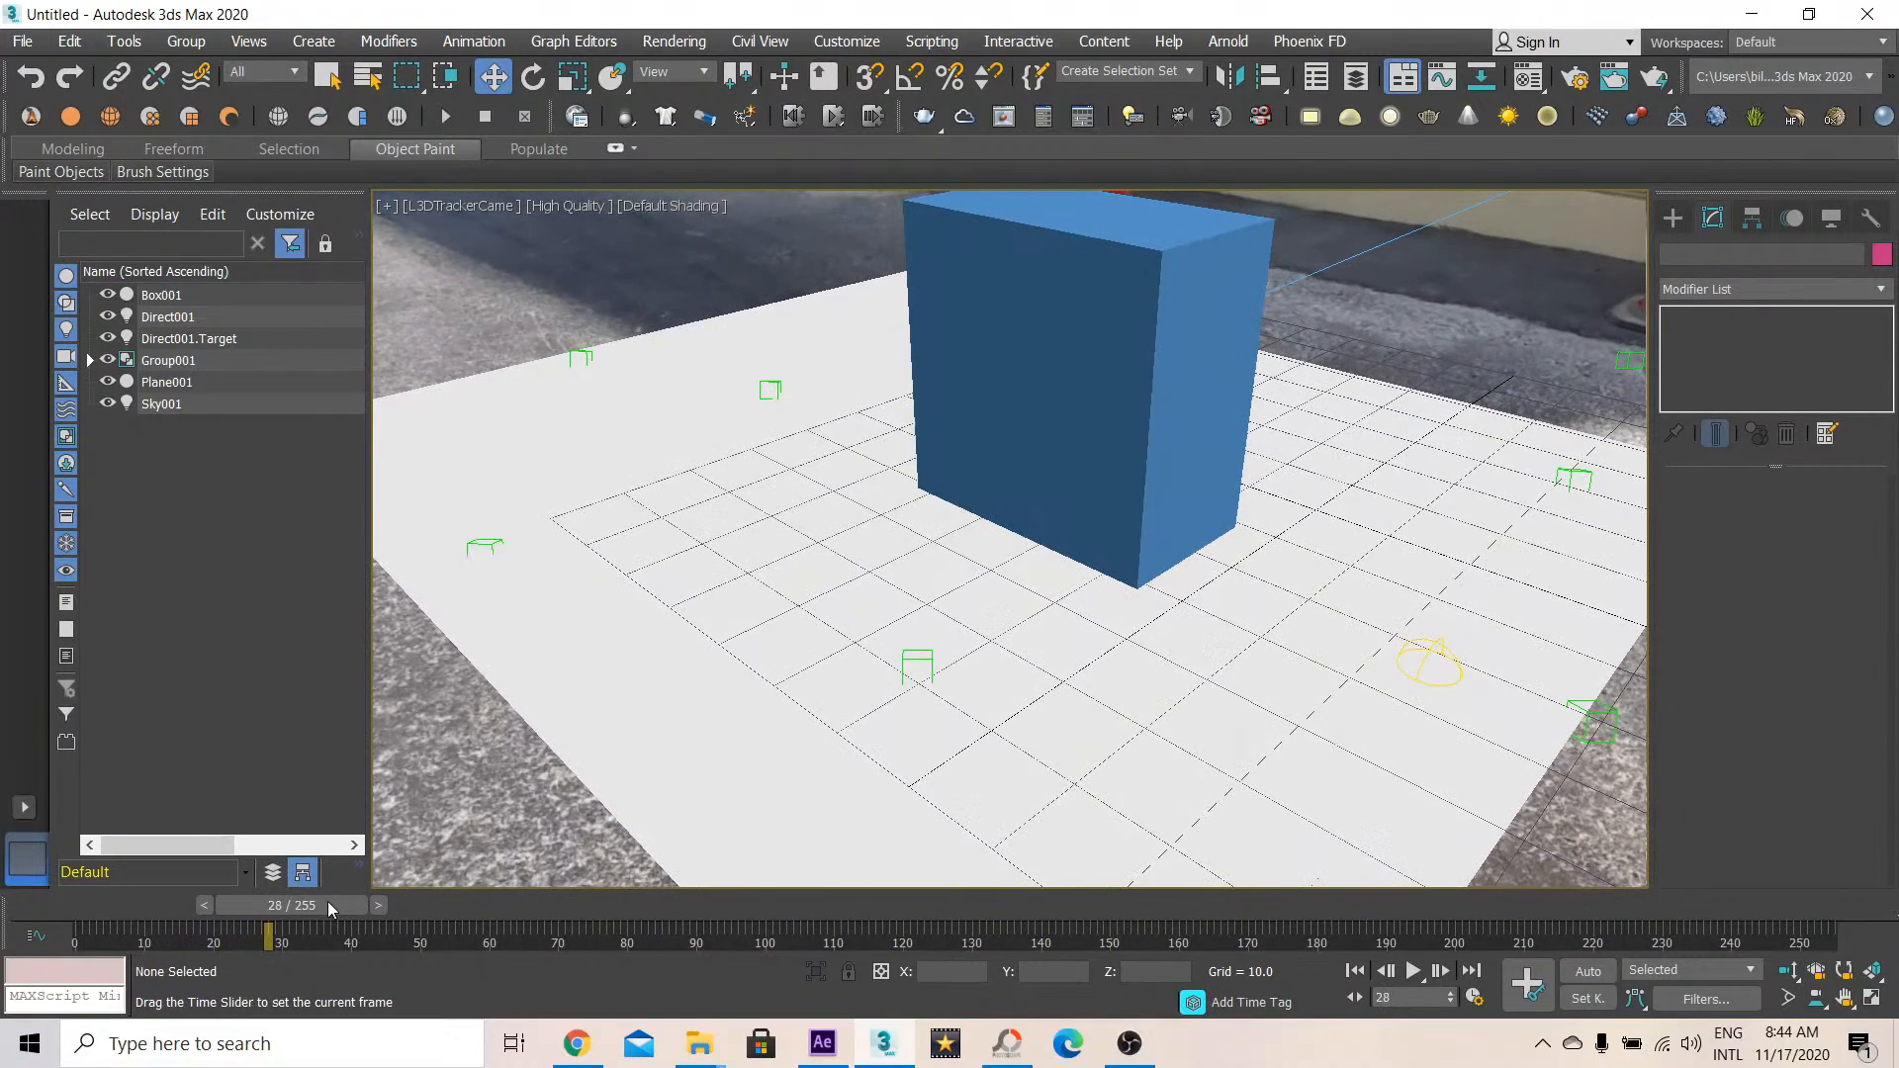
left_click_drag(266, 933, 118, 932)
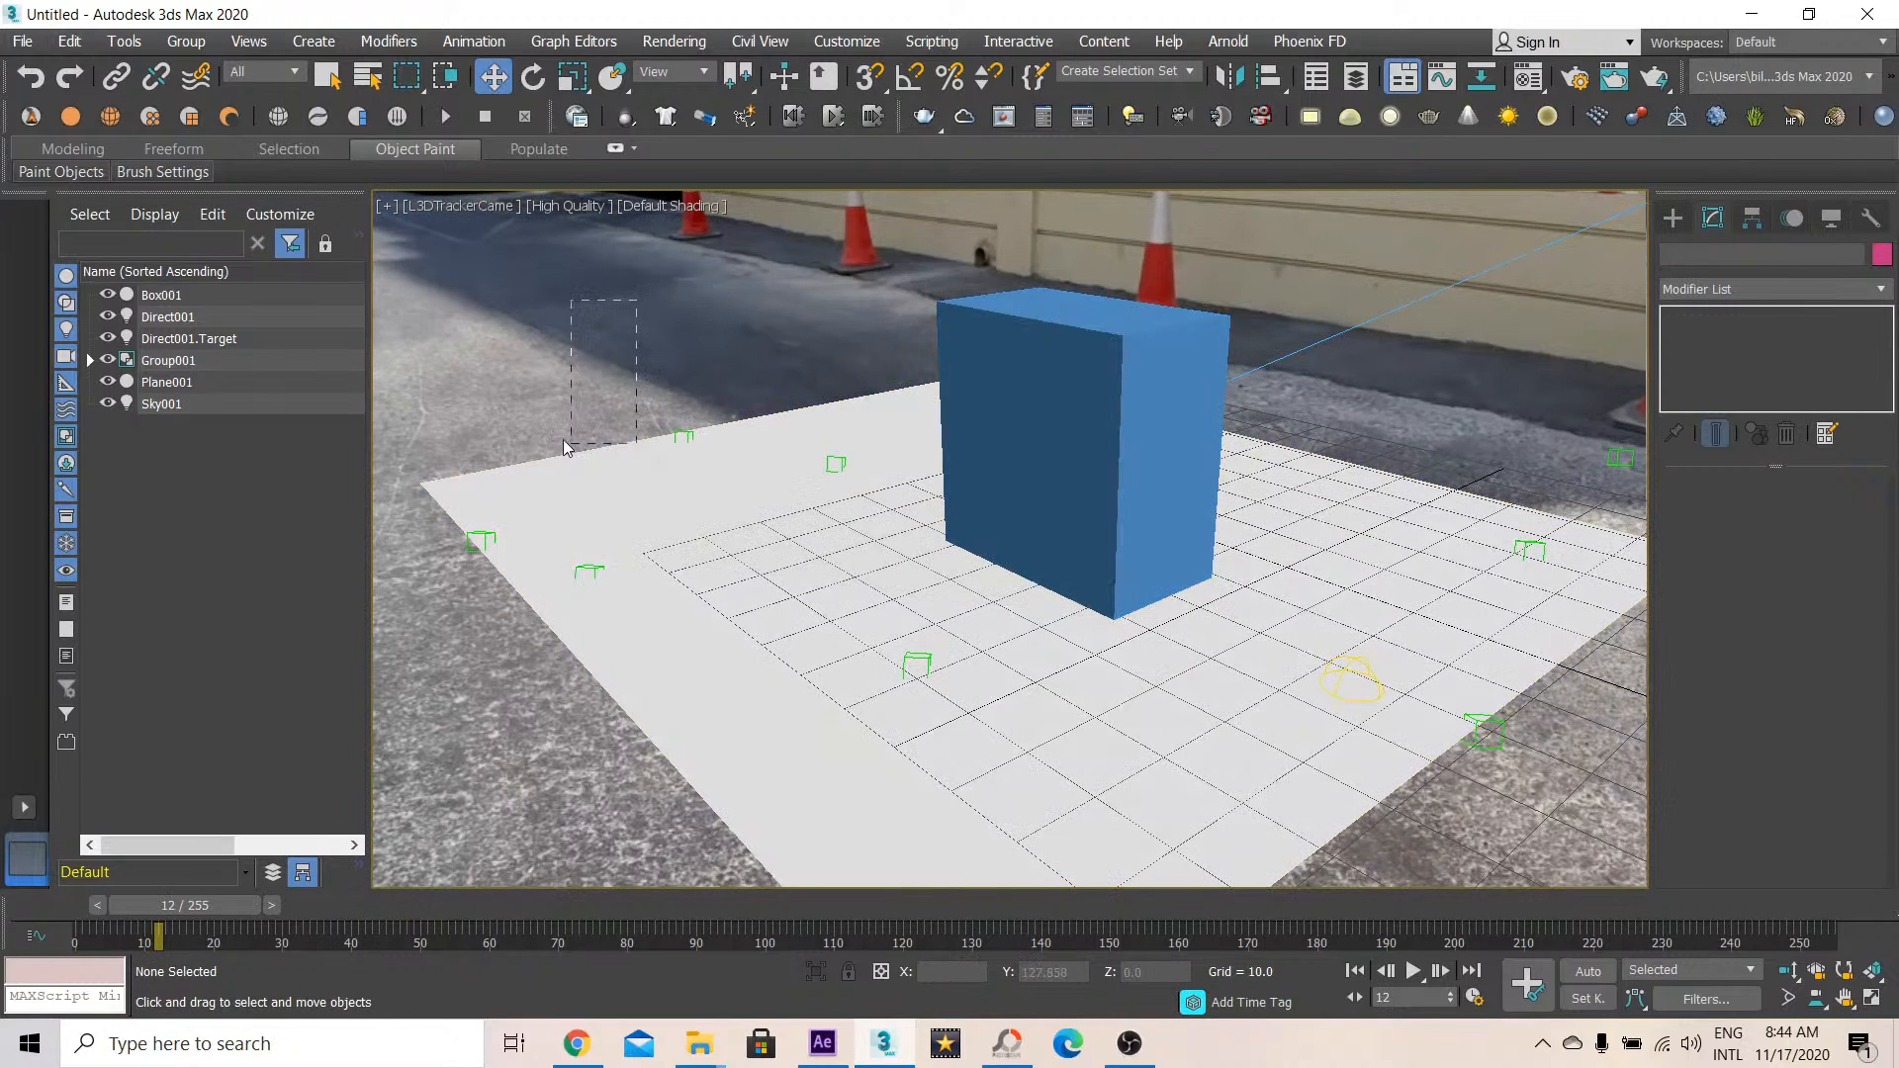
left_click(487, 545)
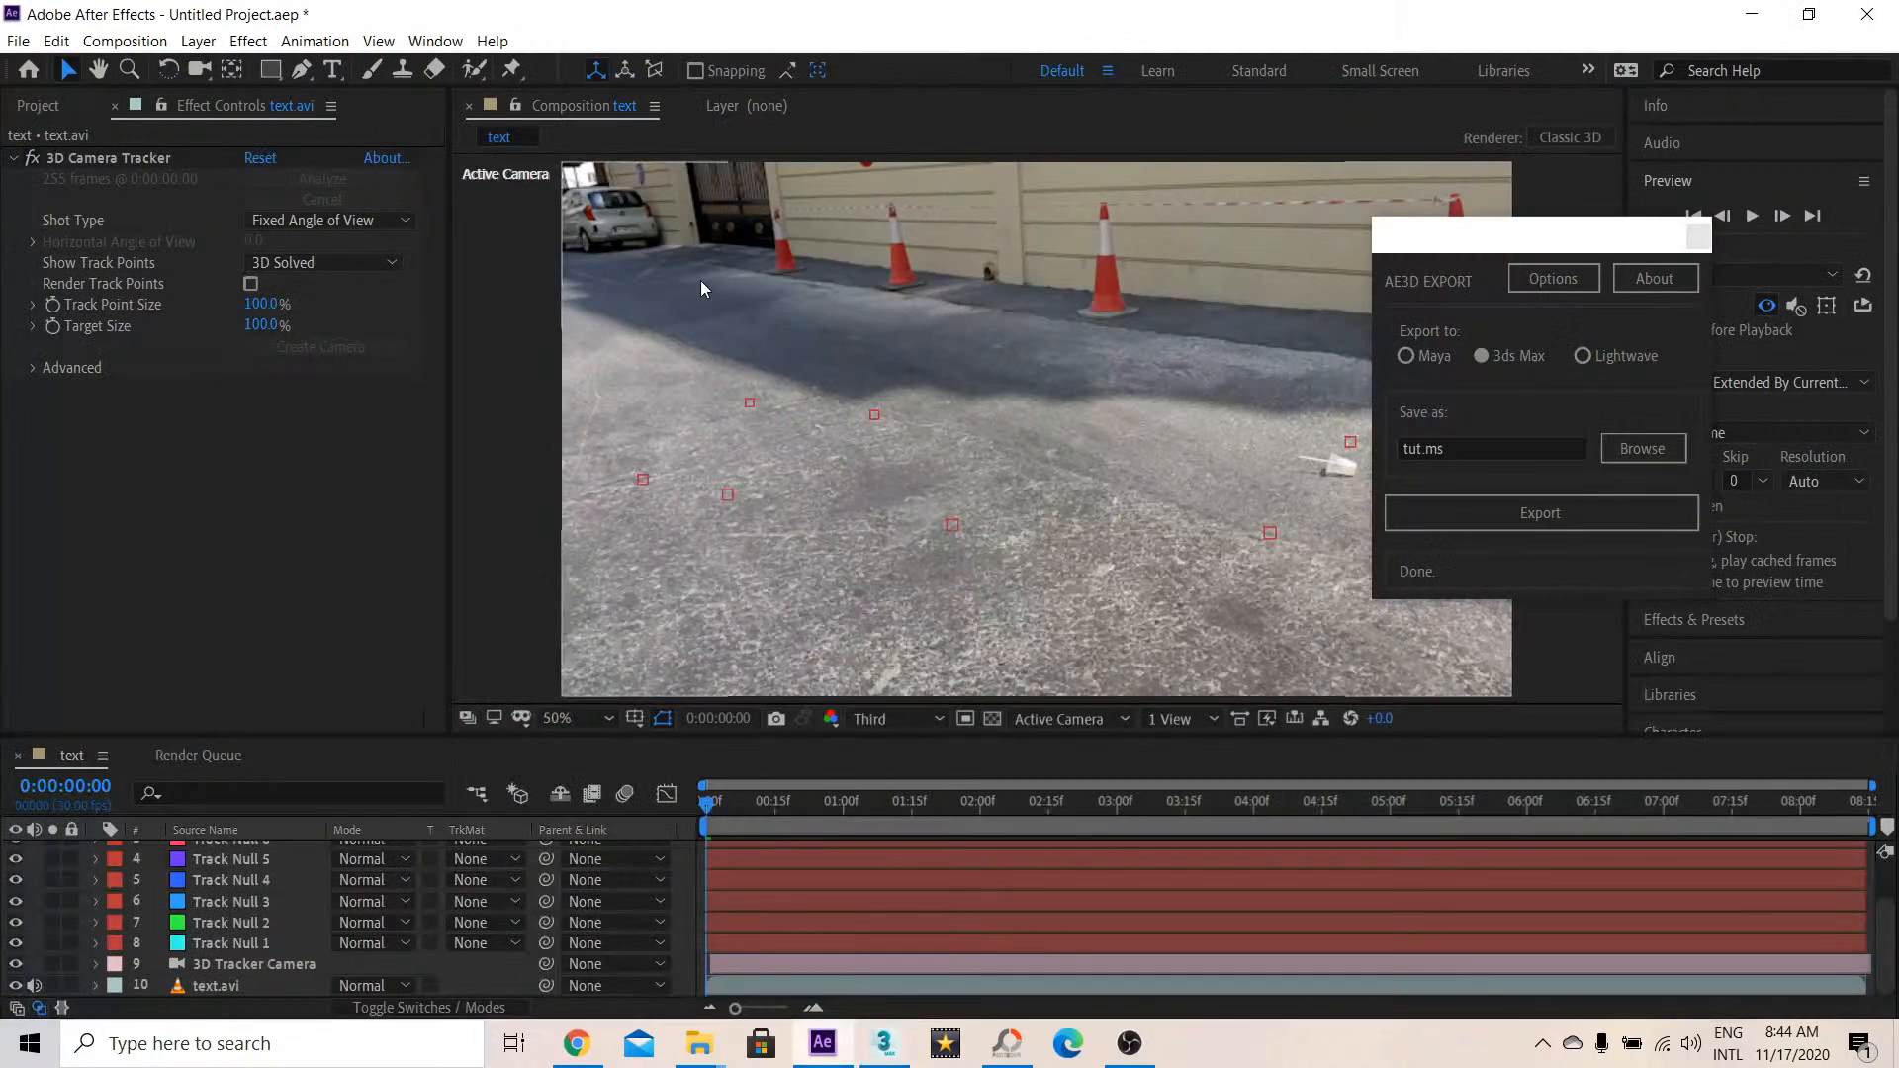
Switch back from After Effects' AE3D Export panel to the 3ds Max scene at frame 12
left_click(883, 1044)
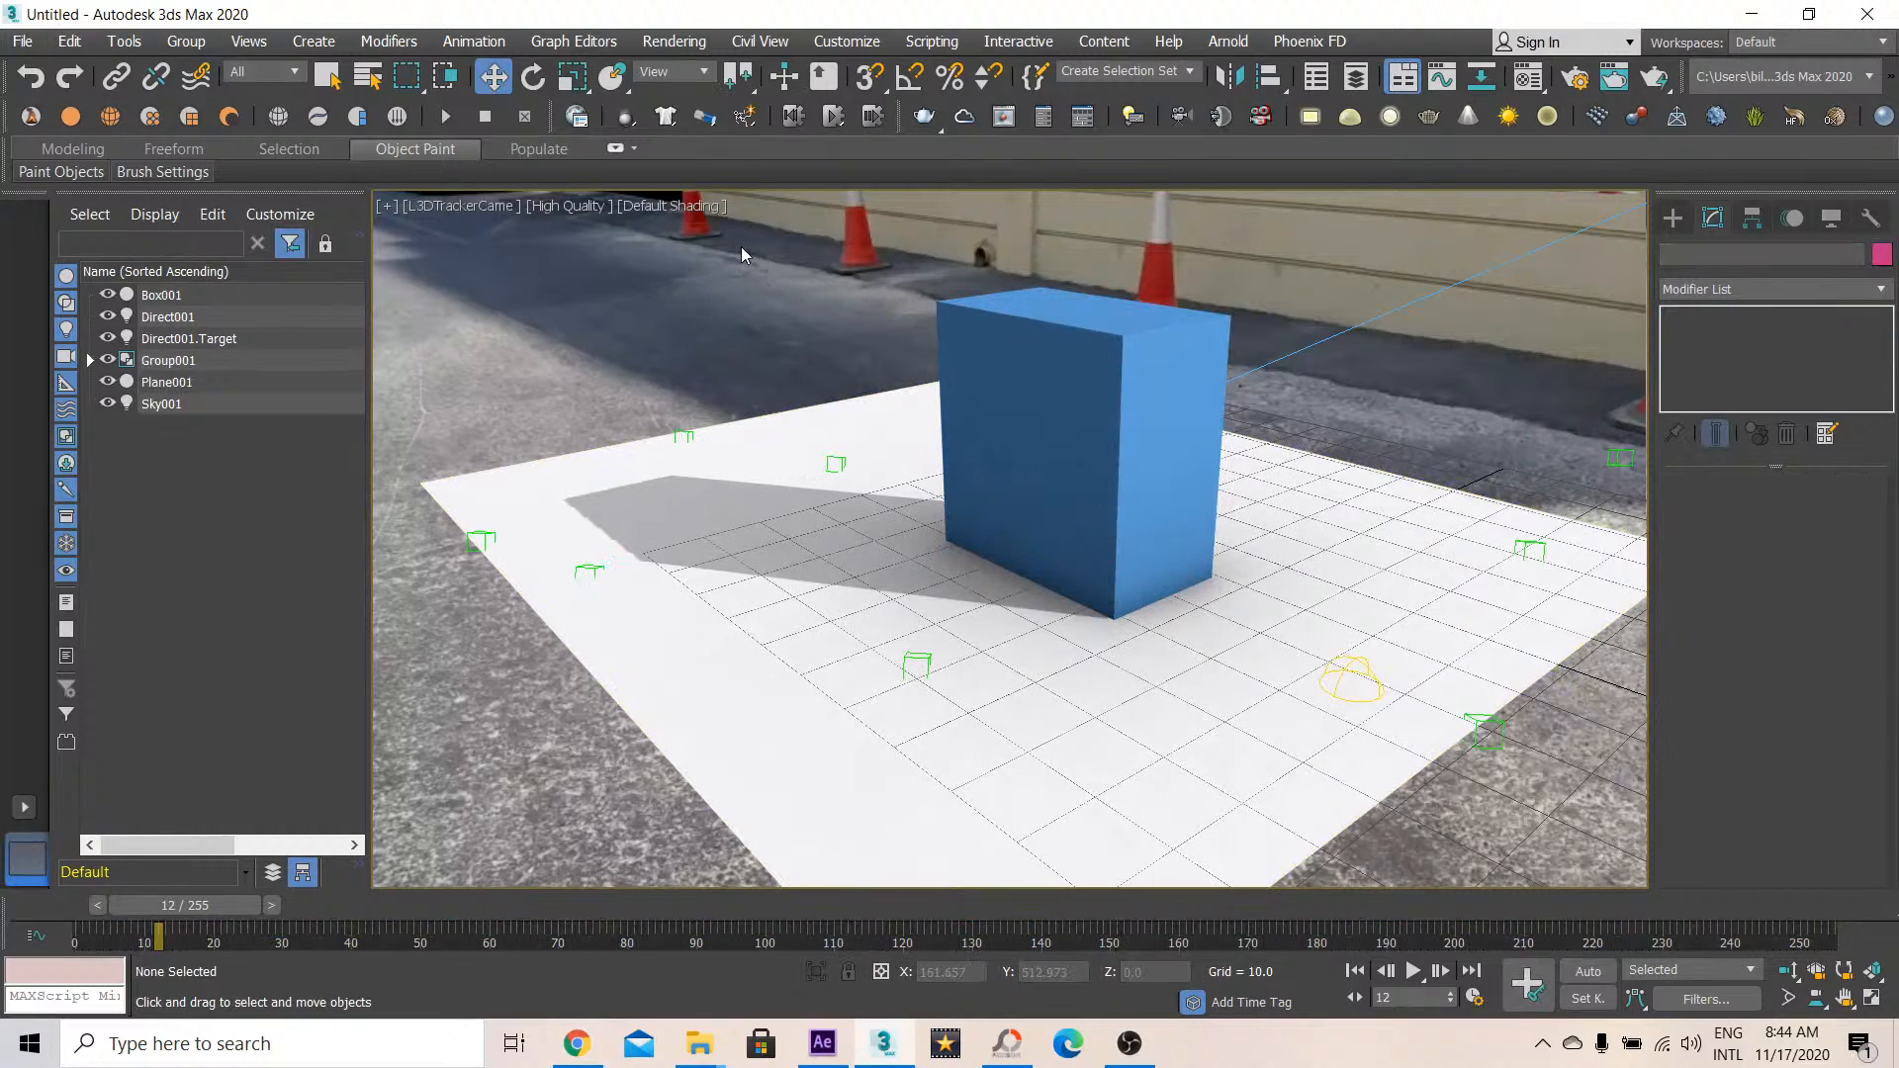
left_click_drag(739, 248, 884, 387)
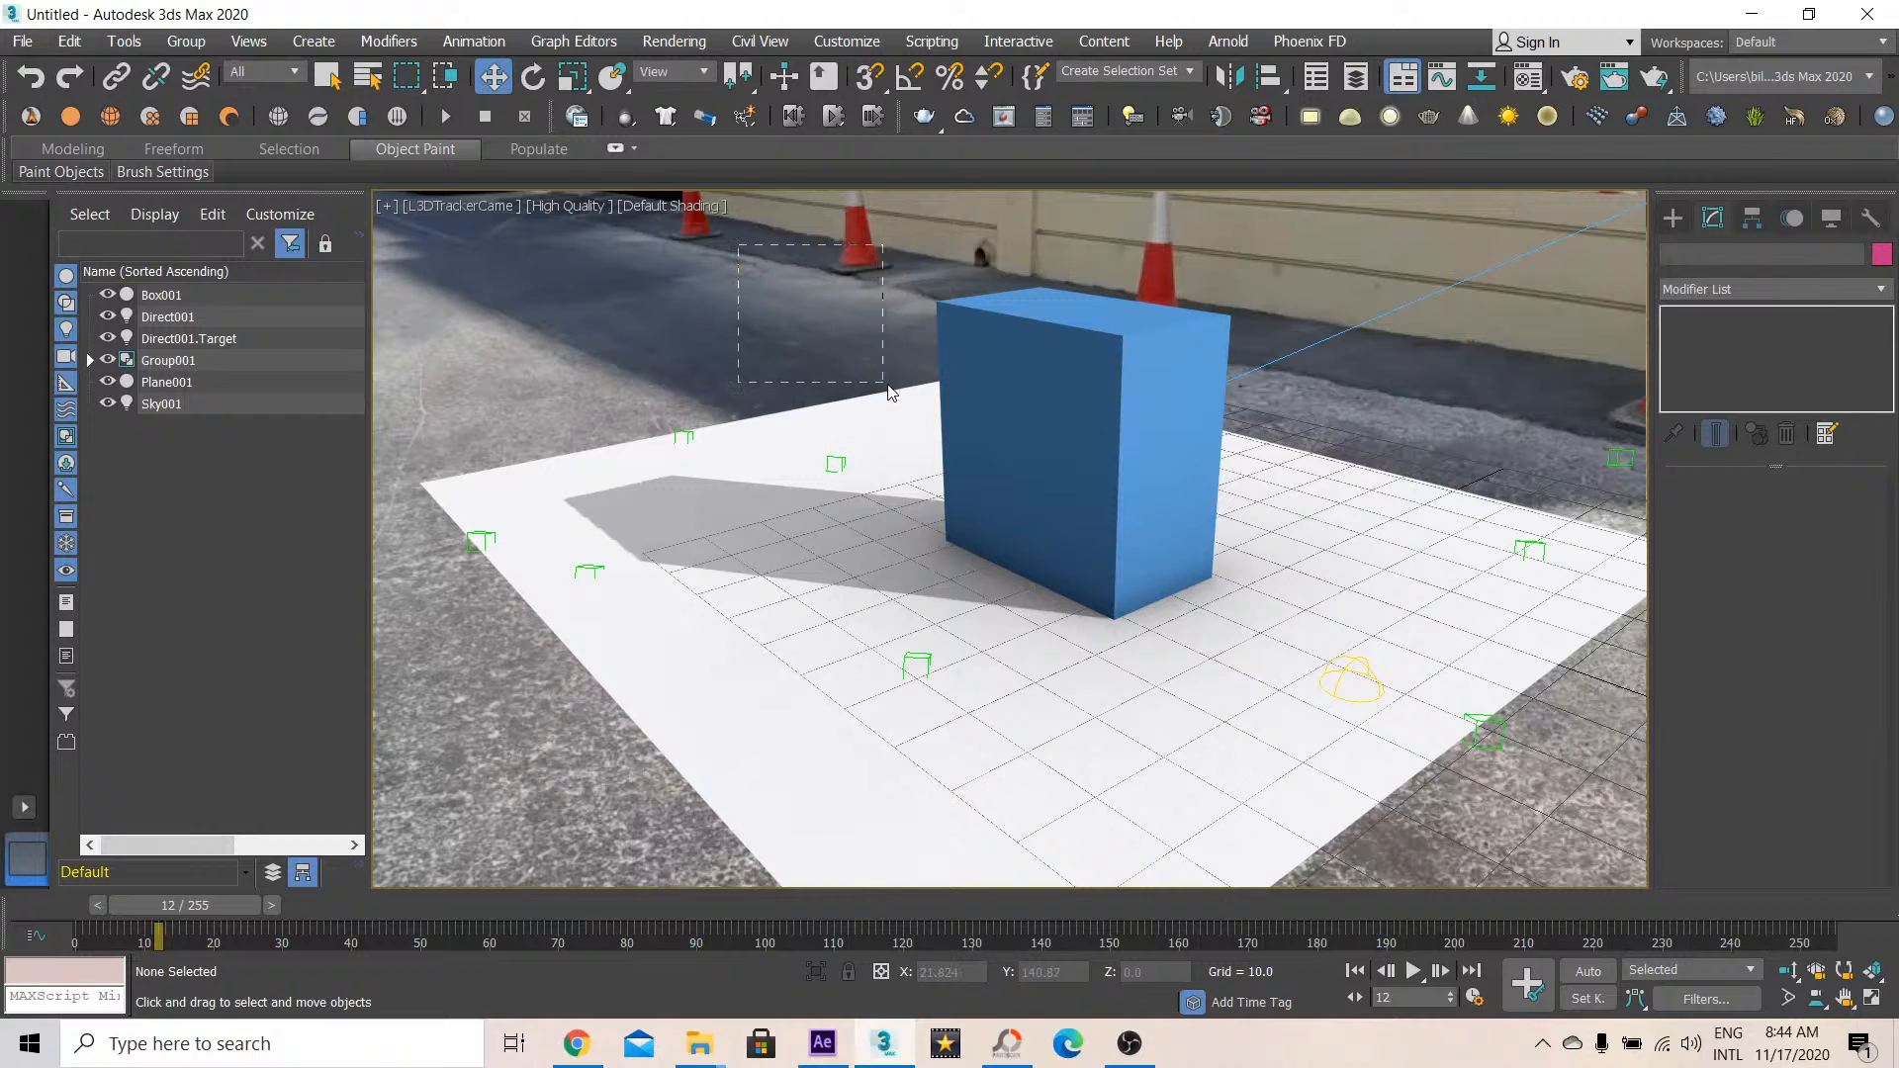